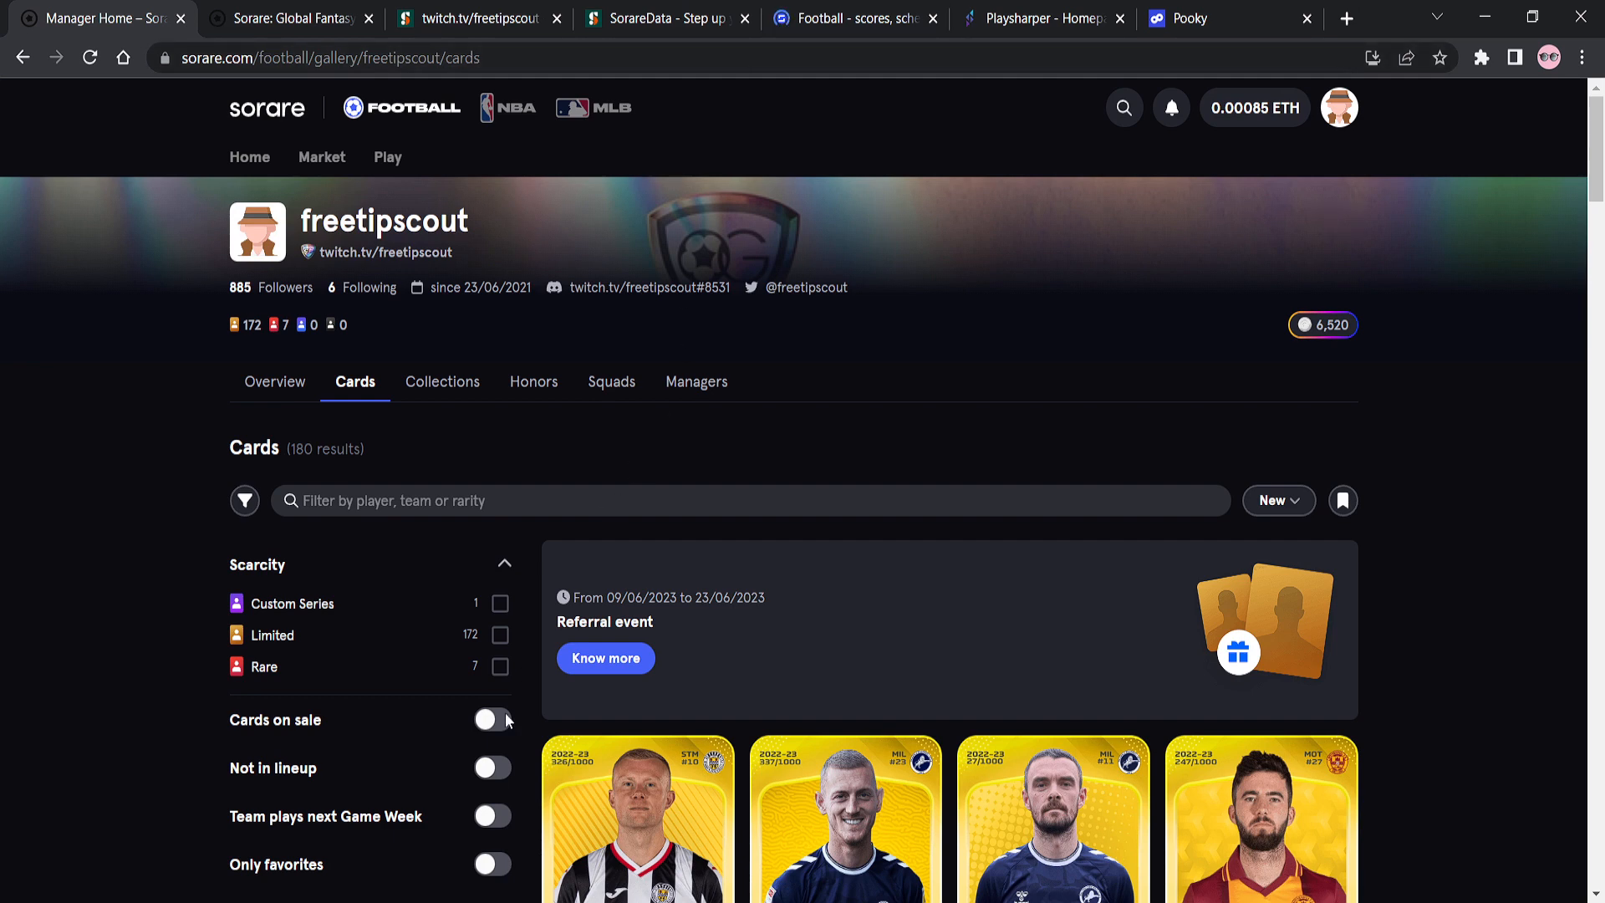
{"action": "mouse_move", "coordinate": [711, 489]}
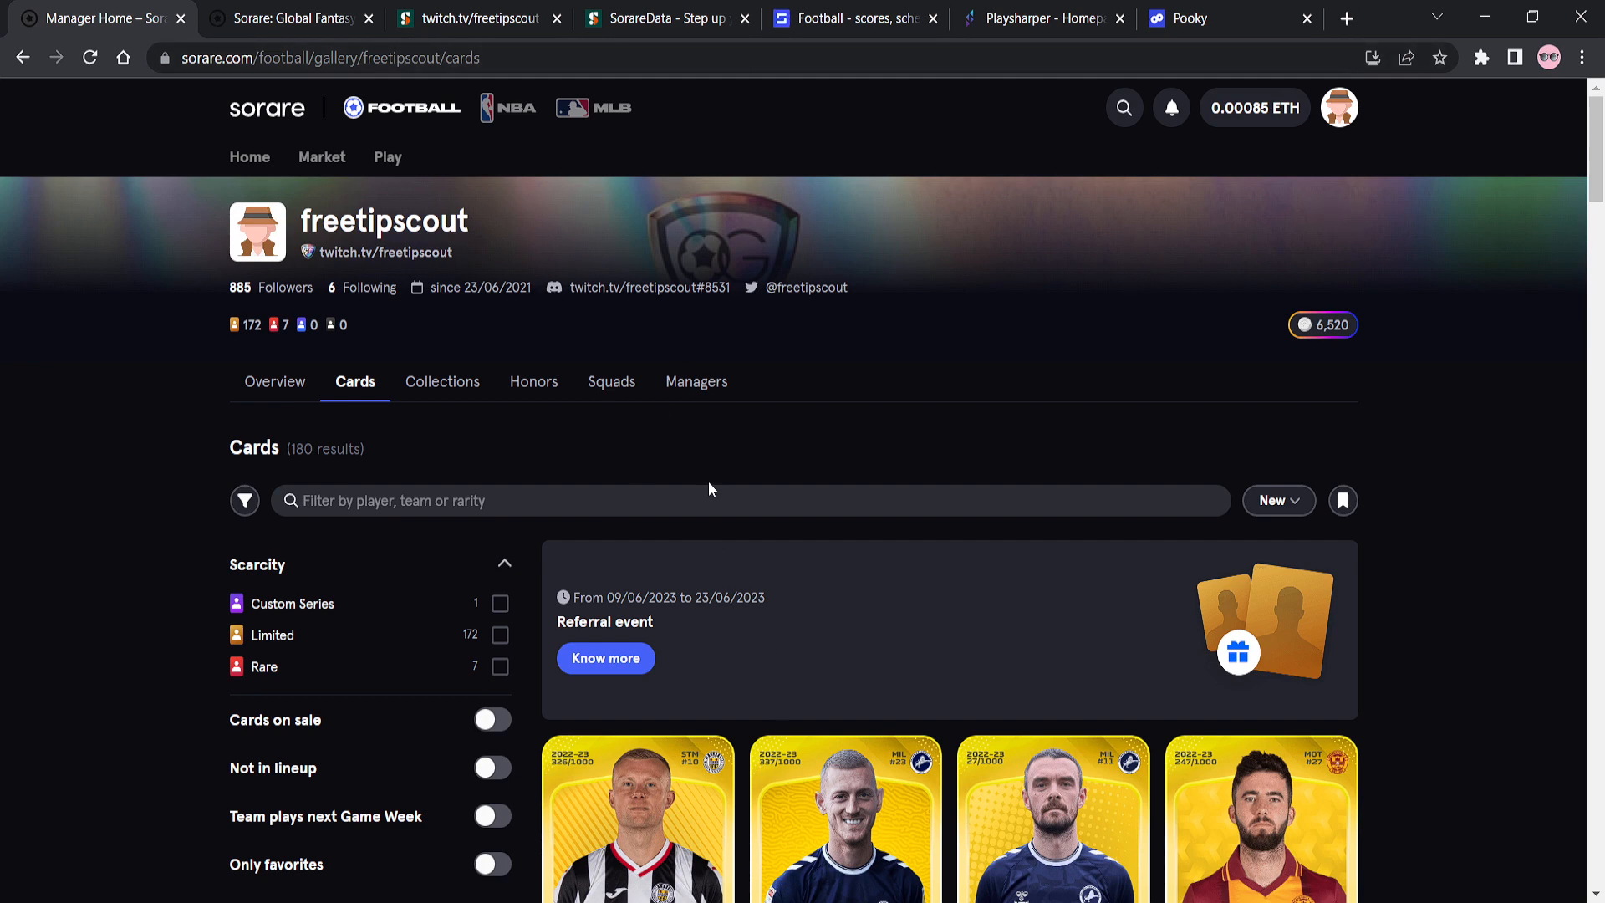
Step: Switch on the 'Cards on sale' filter and browse the listed cards with their ETH prices
{"action": "scroll", "scroll_direction": "down", "scroll_amount": 3}
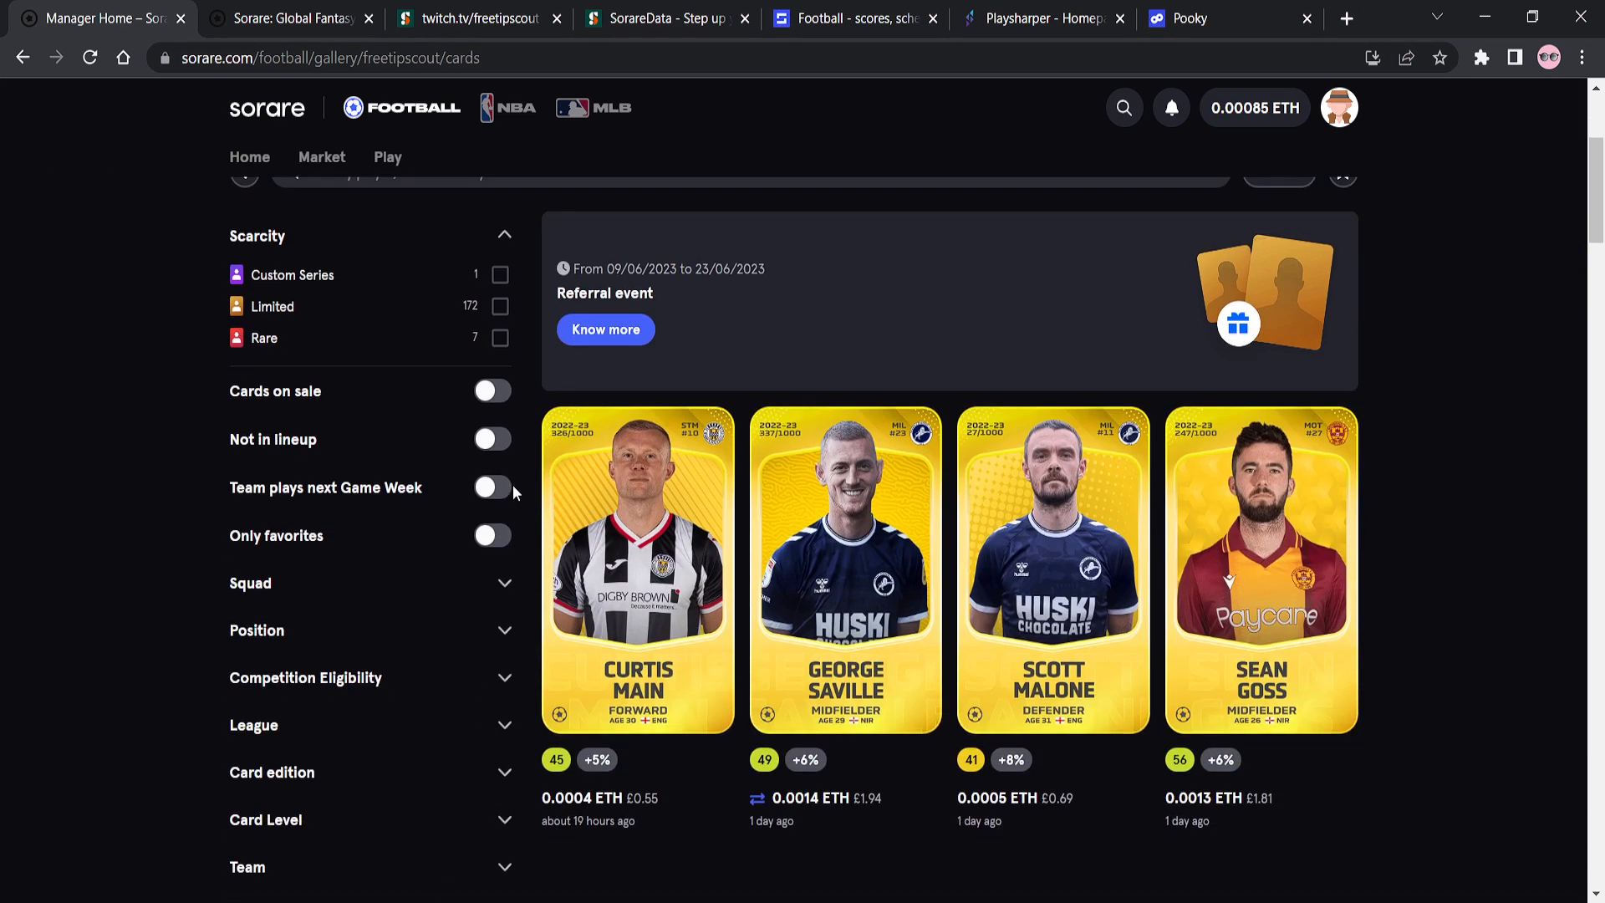
{"action": "left_click", "coordinate": [492, 391]}
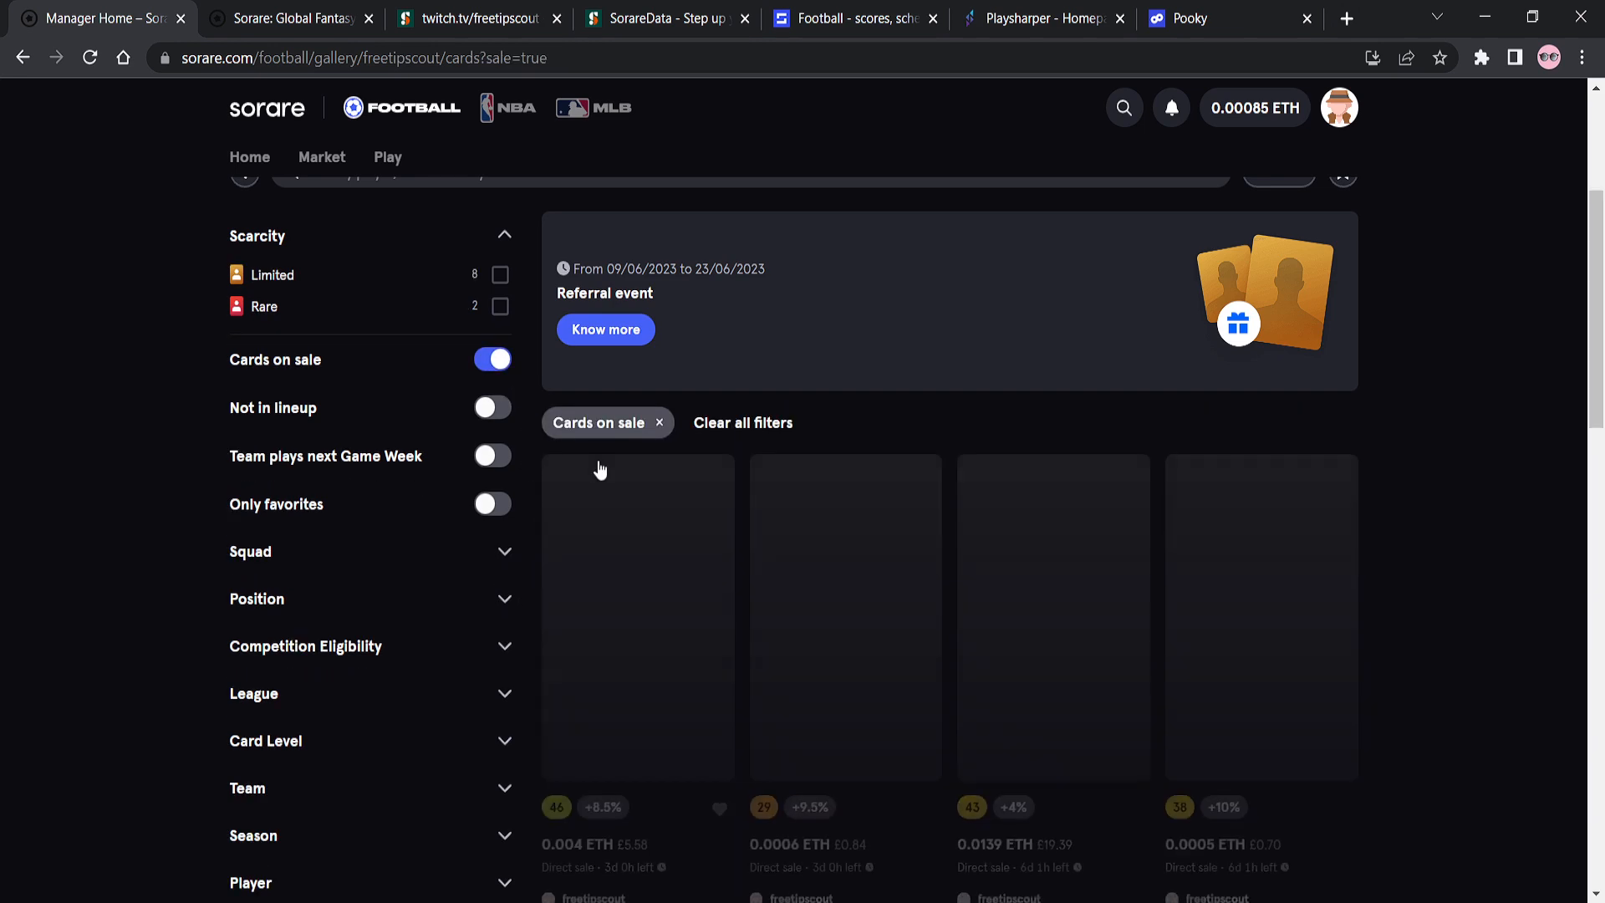
{"action": "scroll", "scroll_direction": "down", "scroll_amount": 3}
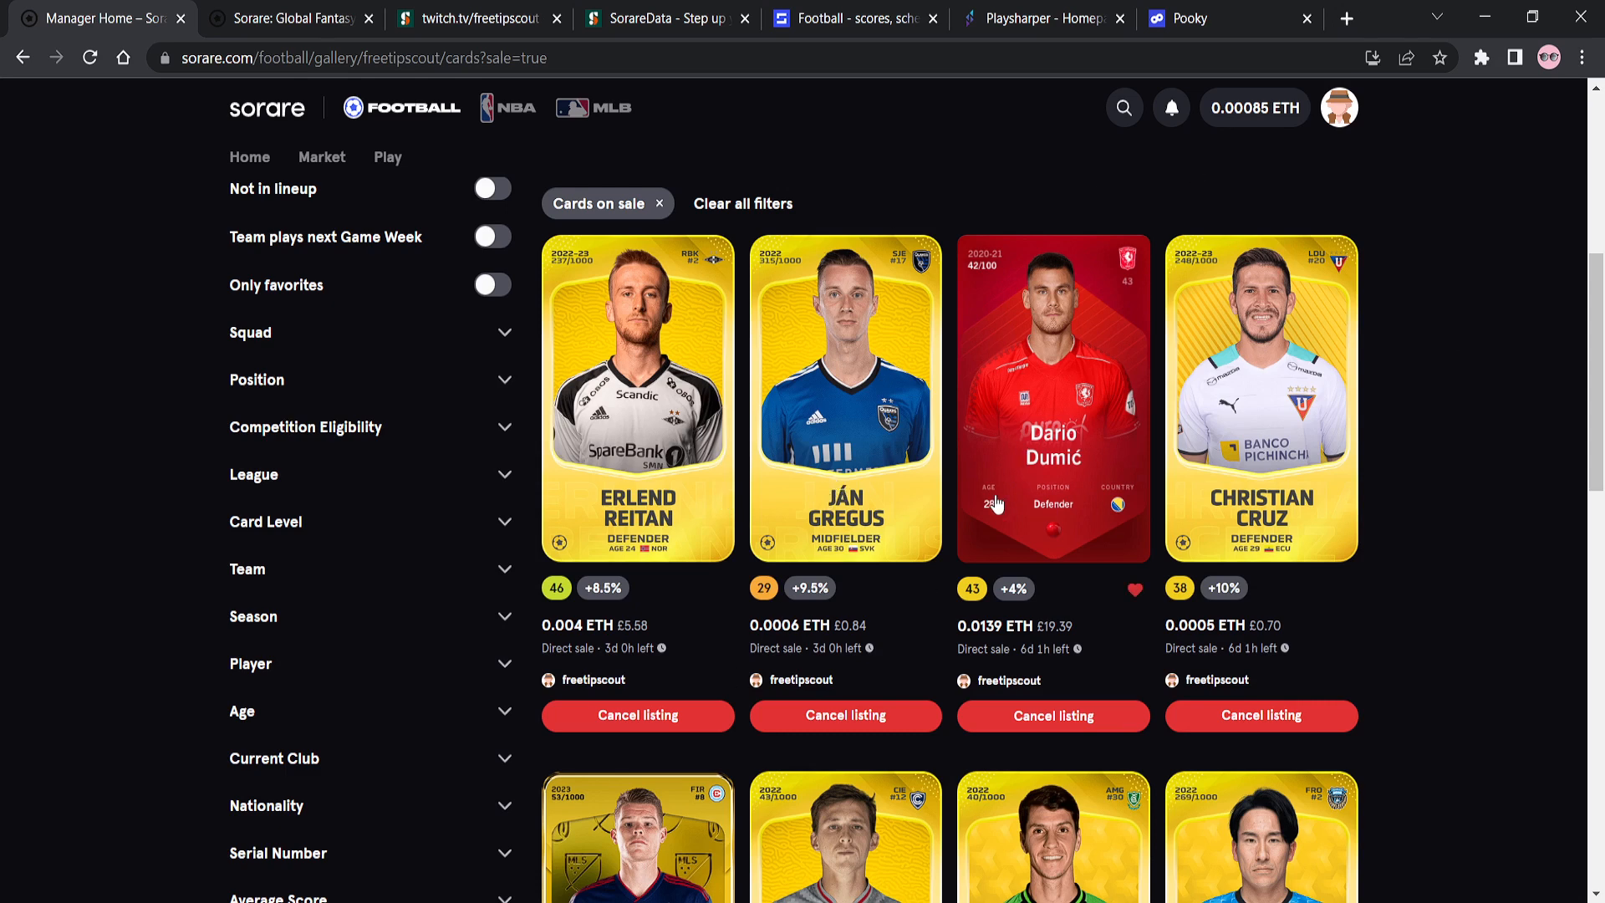
{"action": "mouse_move", "coordinate": [970, 571]}
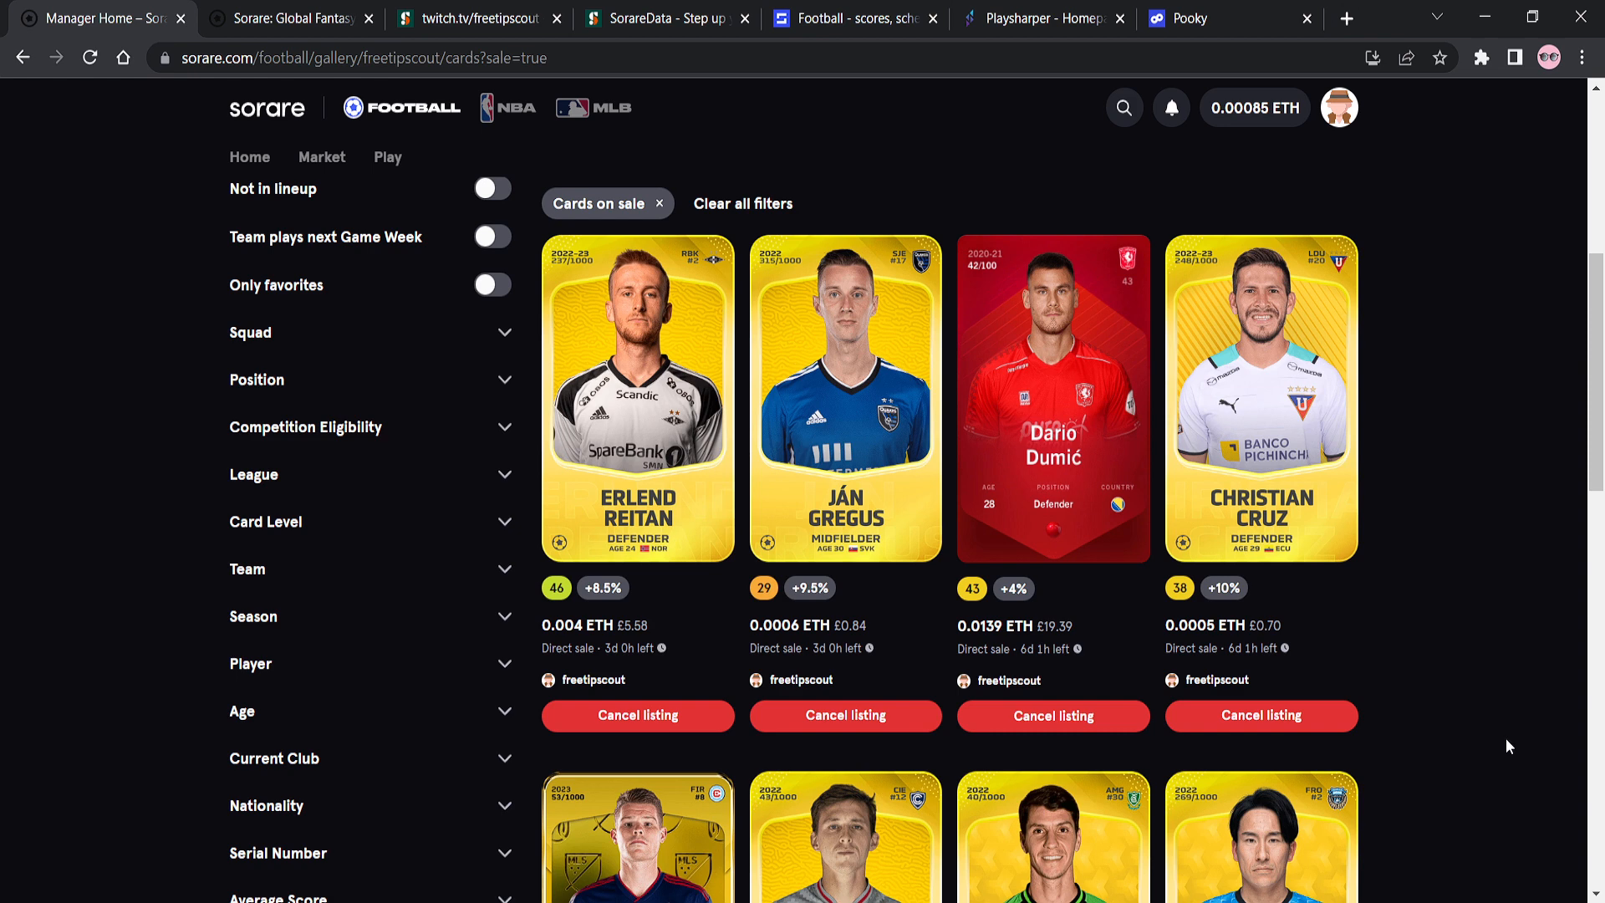
{"action": "mouse_move", "coordinate": [1018, 355]}
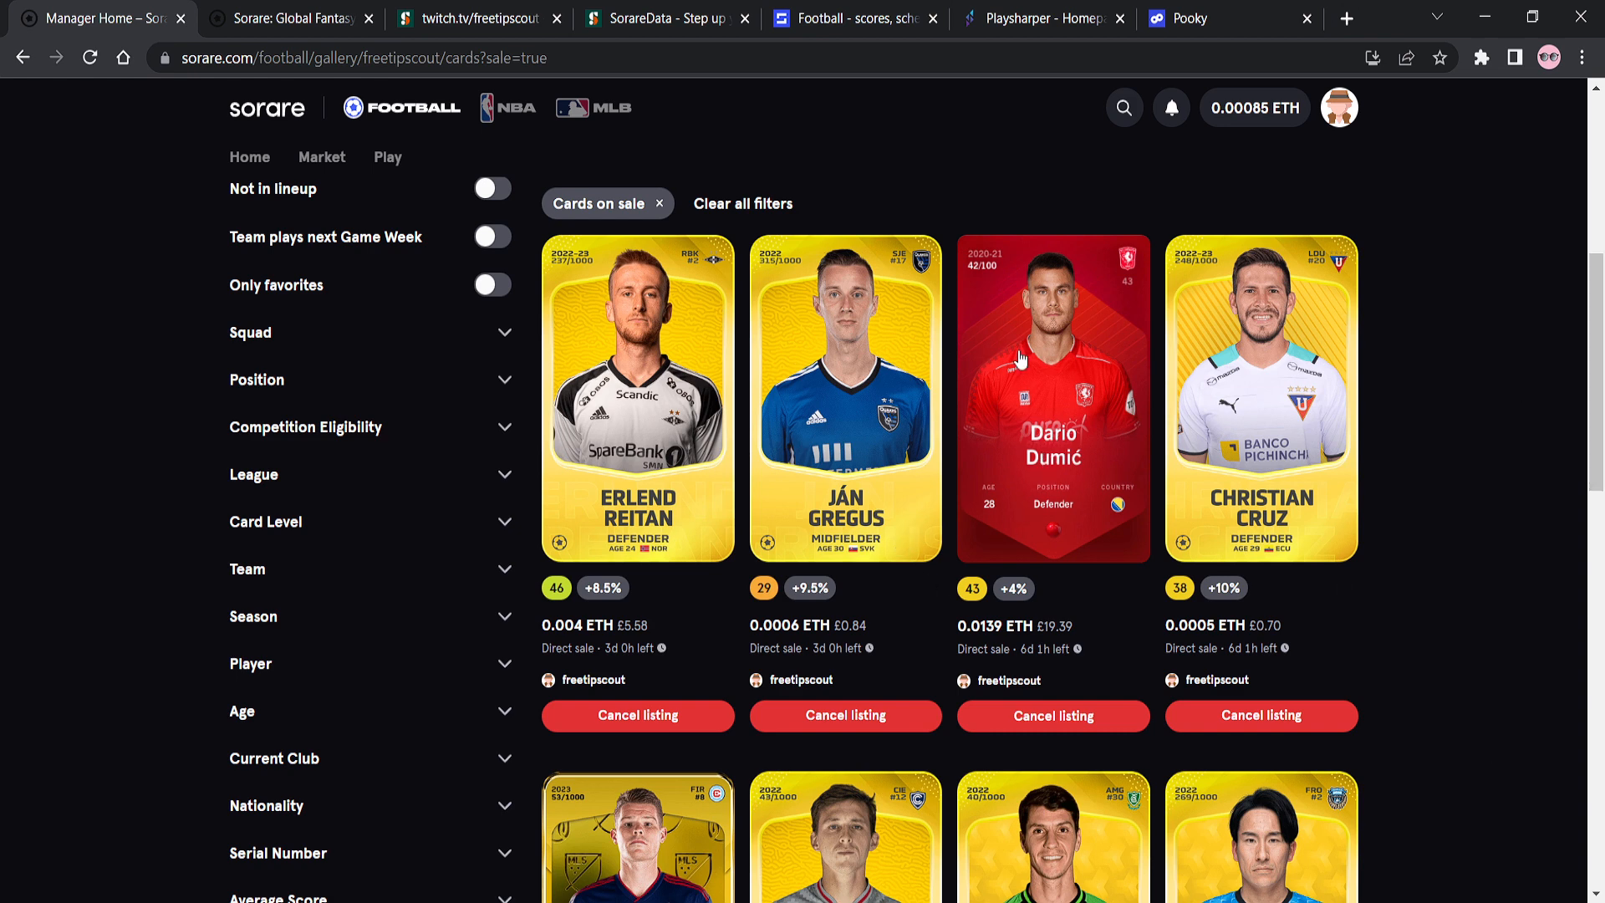
{"action": "scroll", "scroll_direction": "down", "scroll_amount": 3}
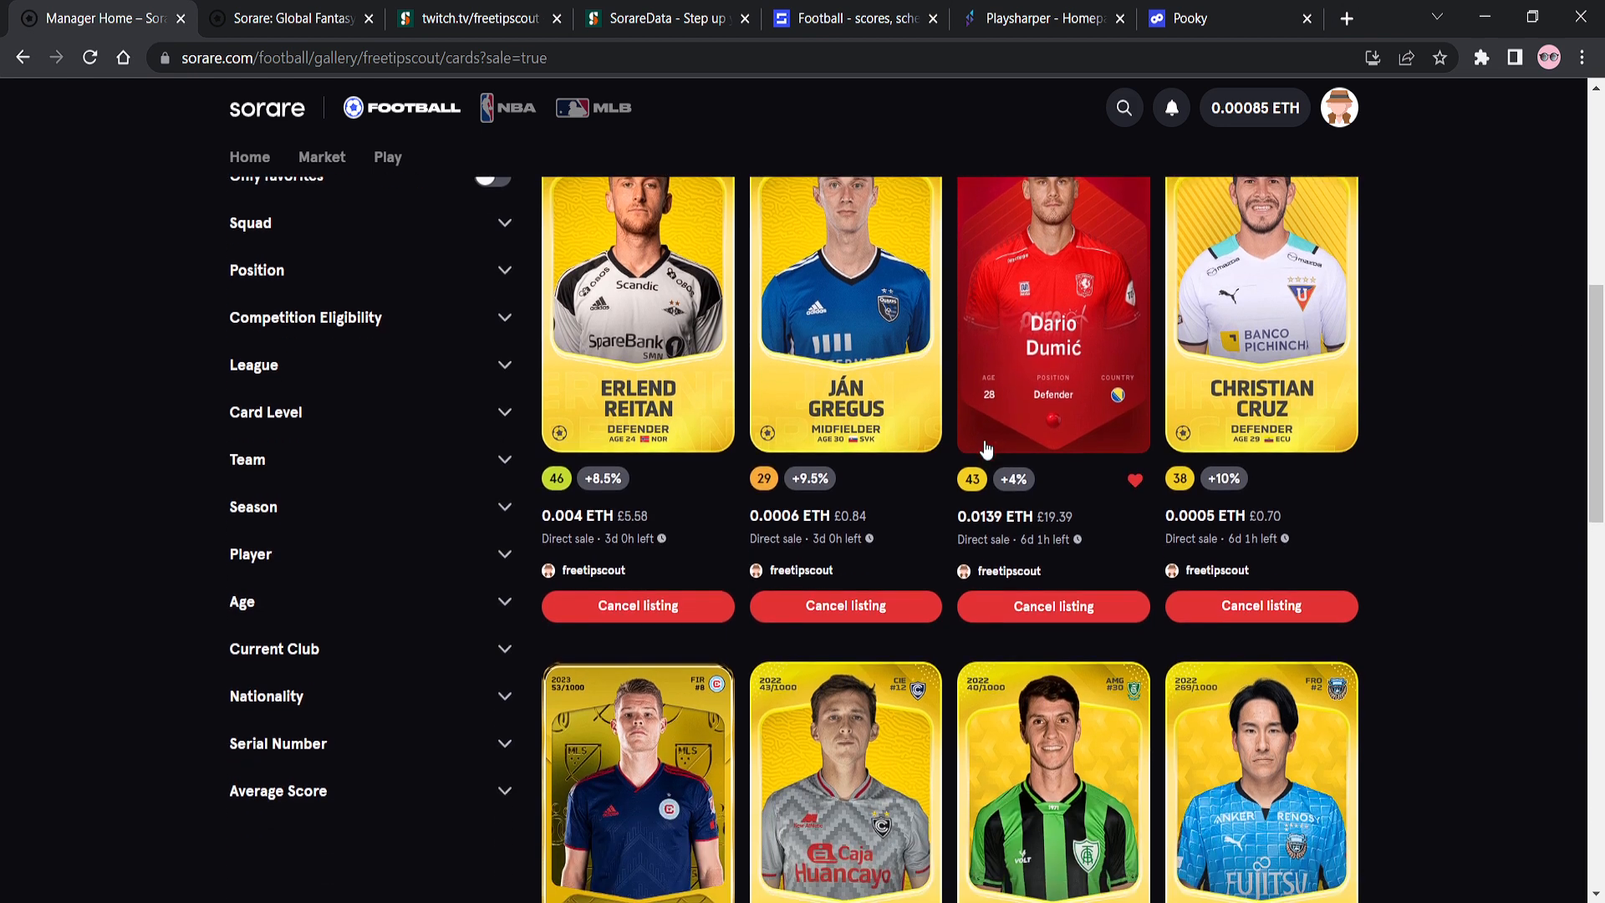
{"action": "mouse_move", "coordinate": [1016, 453]}
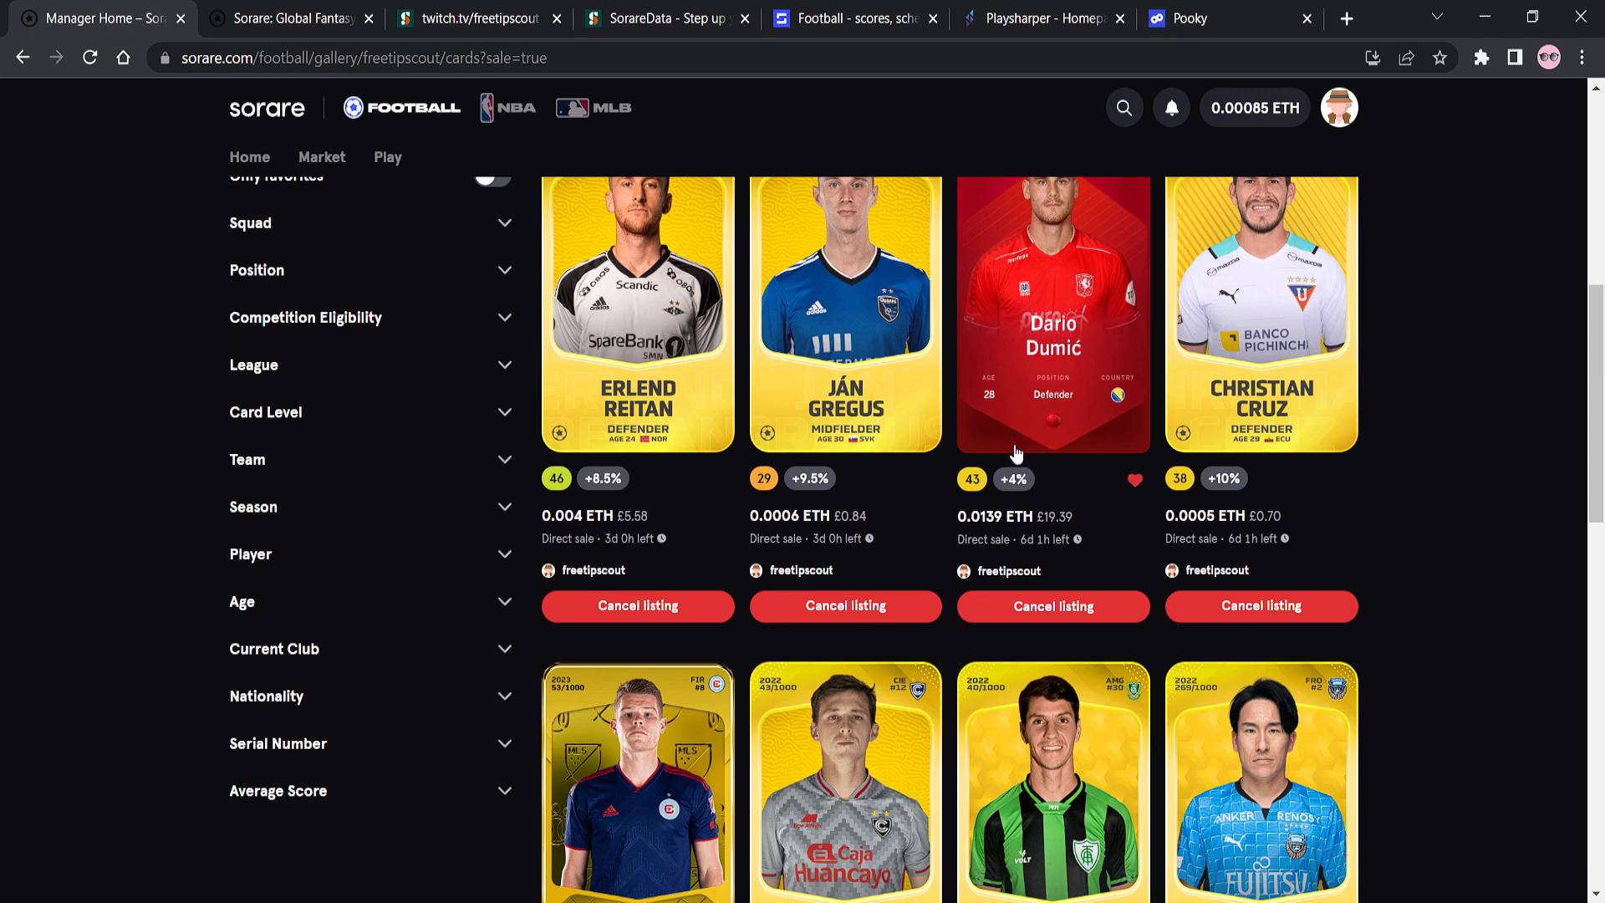
{"action": "mouse_move", "coordinate": [972, 480]}
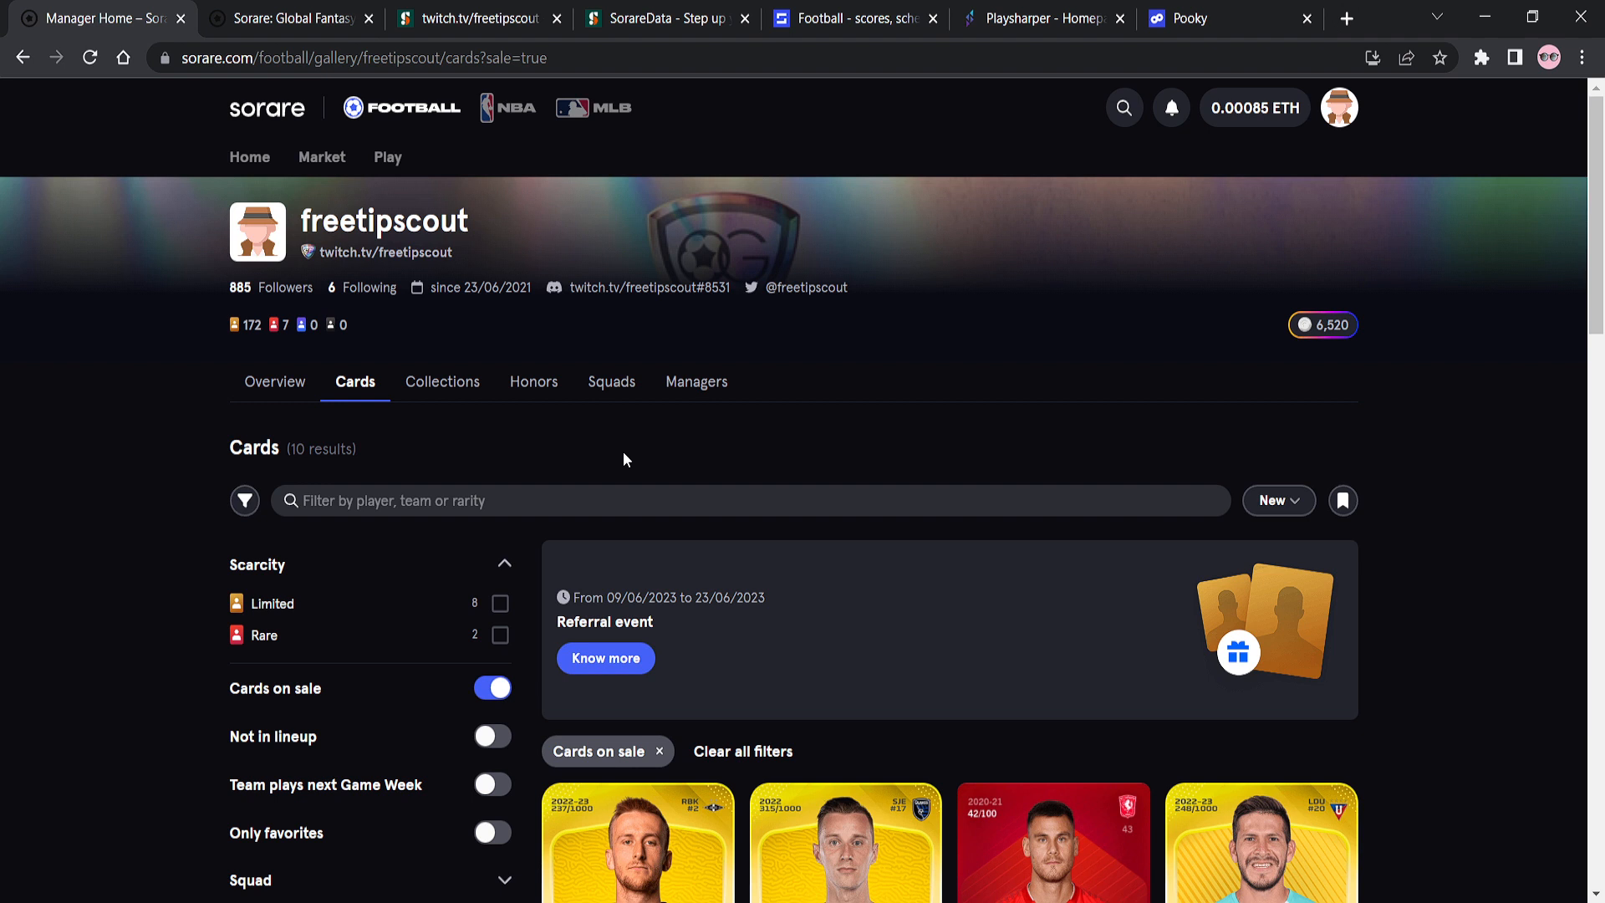
{"action": "mouse_move", "coordinate": [5, 146]}
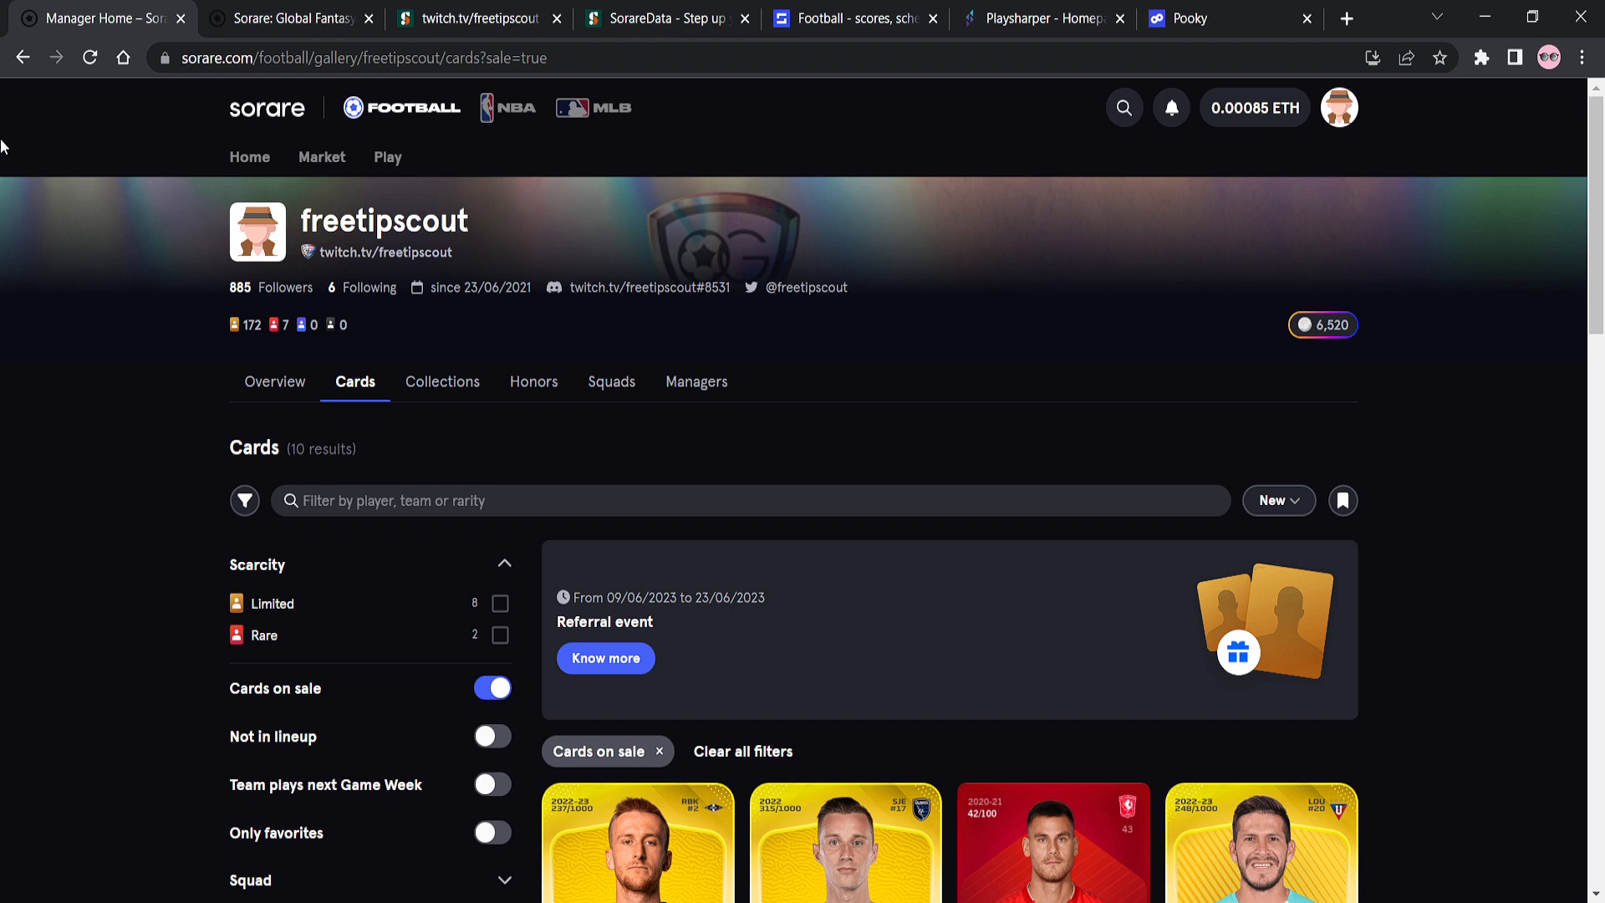
{"action": "mouse_move", "coordinate": [495, 307]}
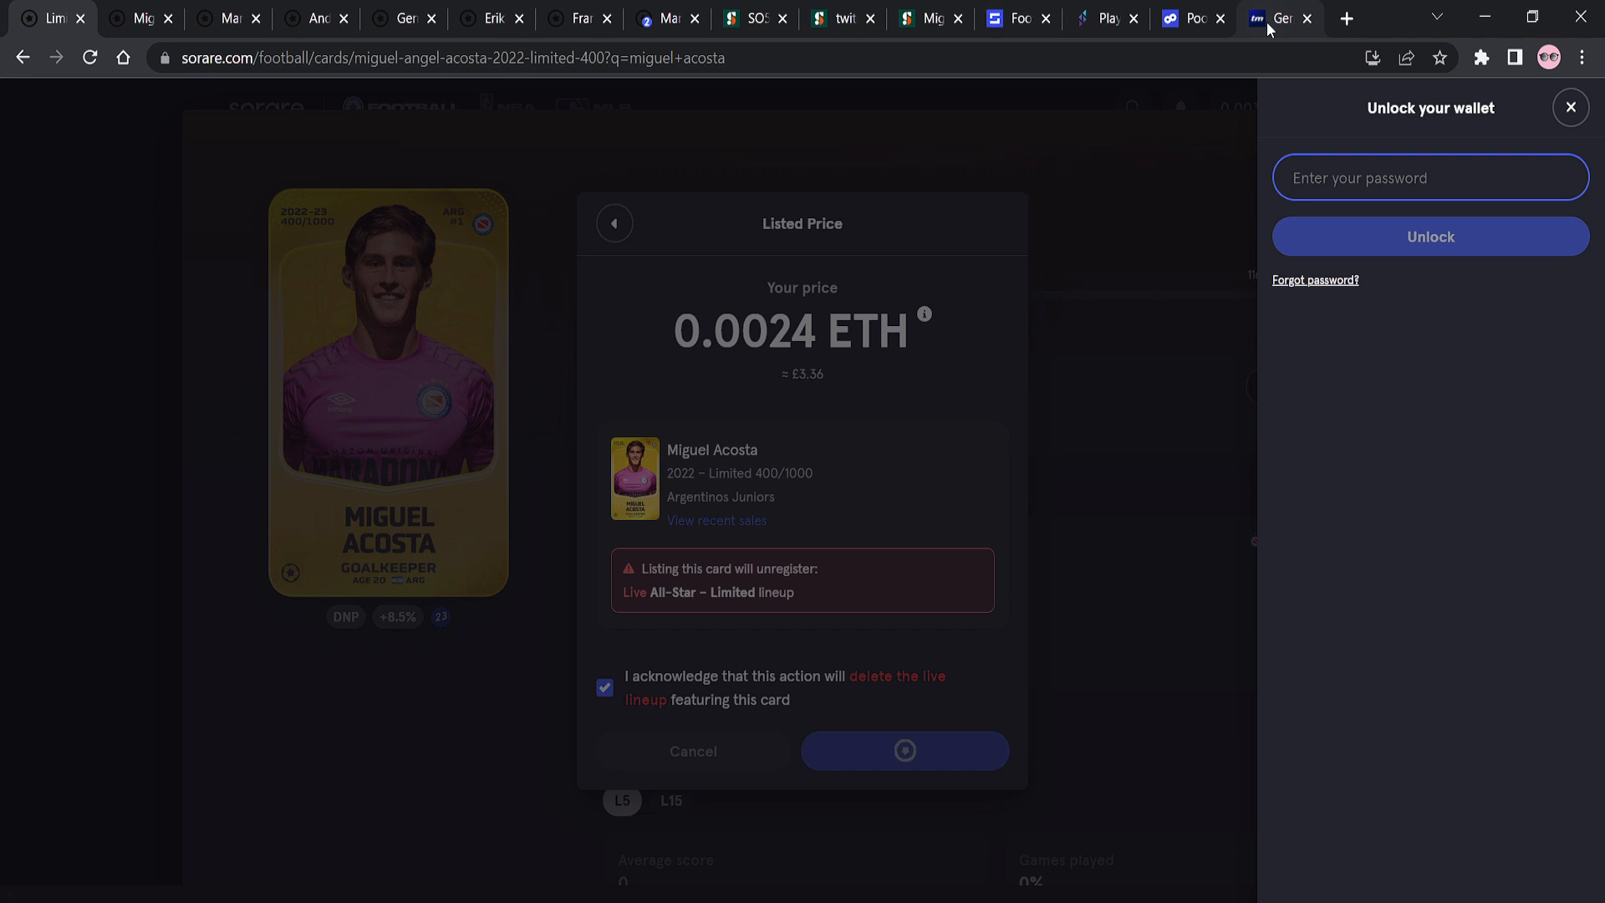
{"action": "left_click", "coordinate": [1430, 177]}
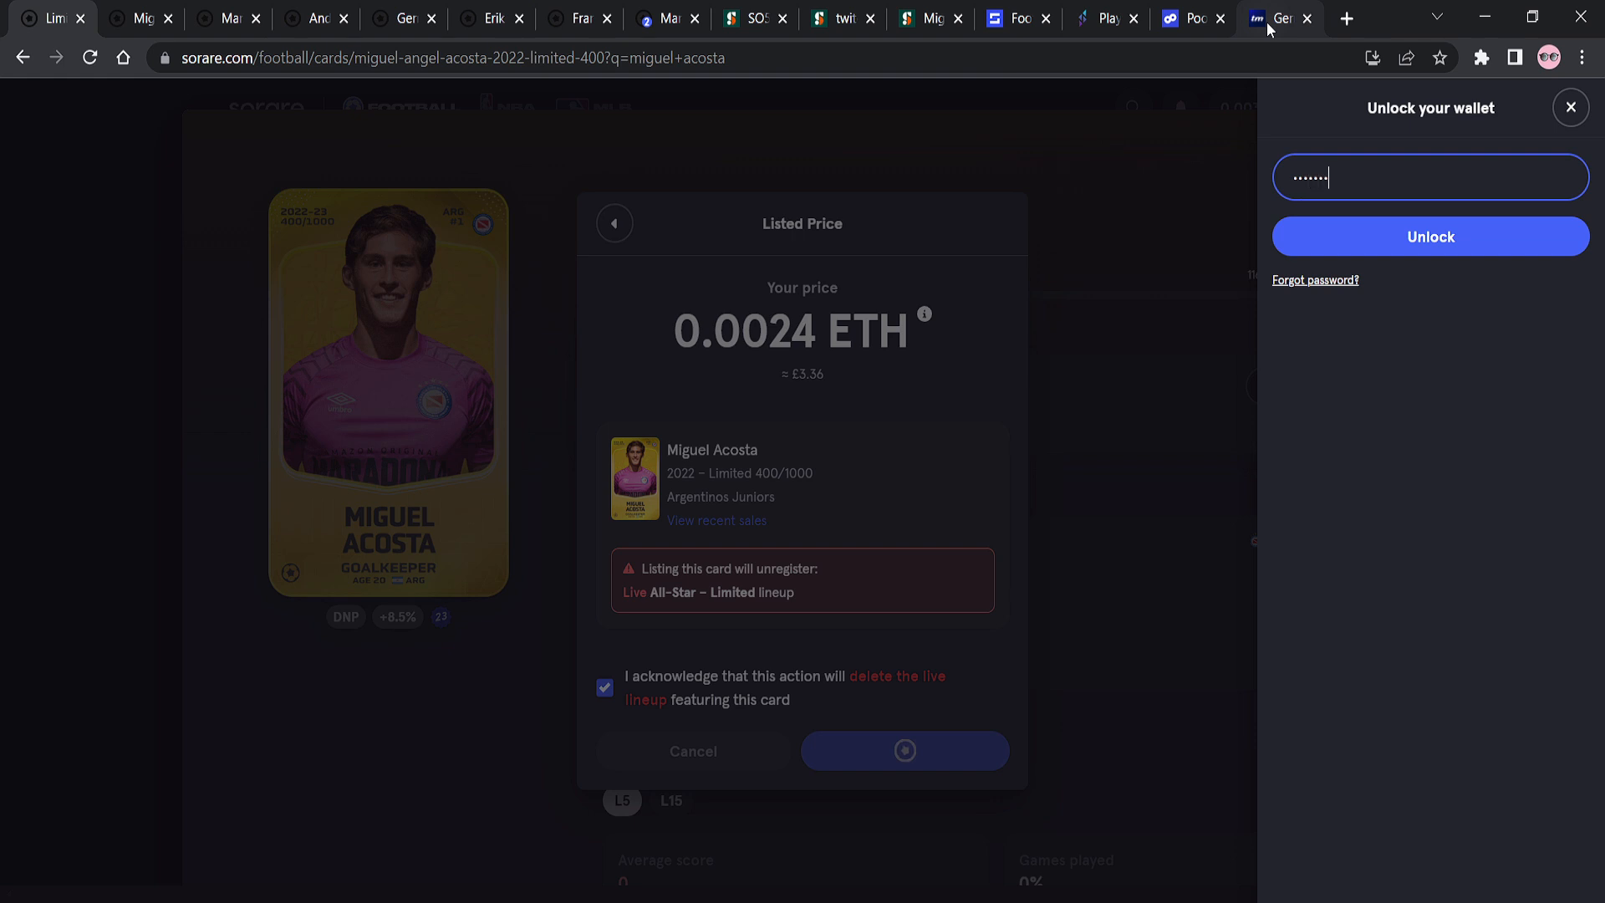
{"action": "type", "text": "•"}
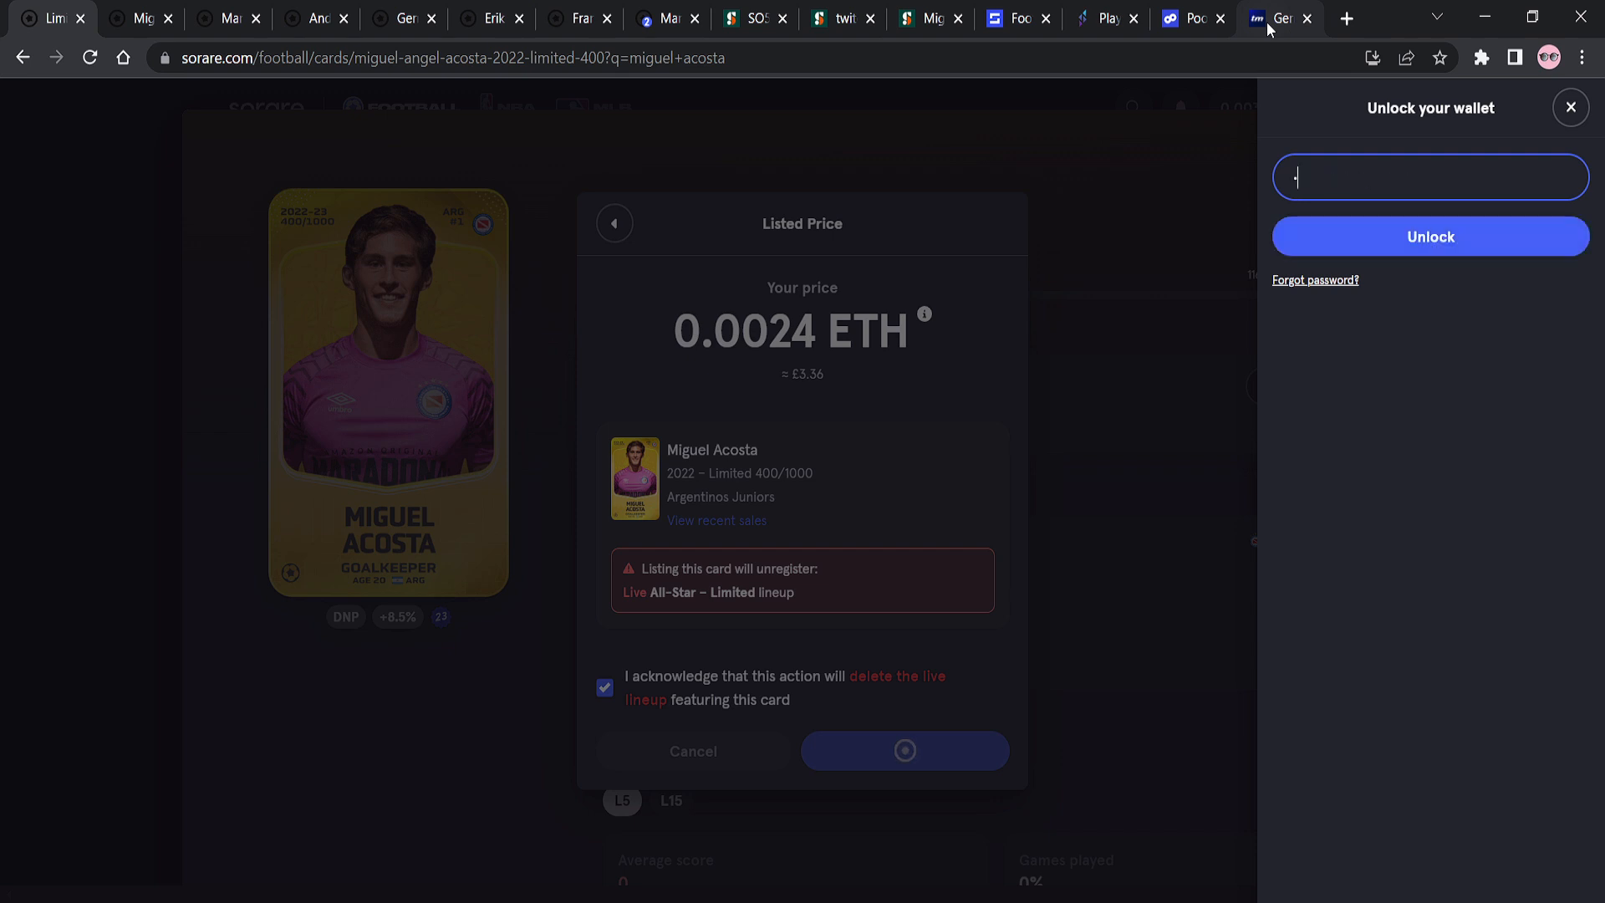
{"action": "type", "text": "password"}
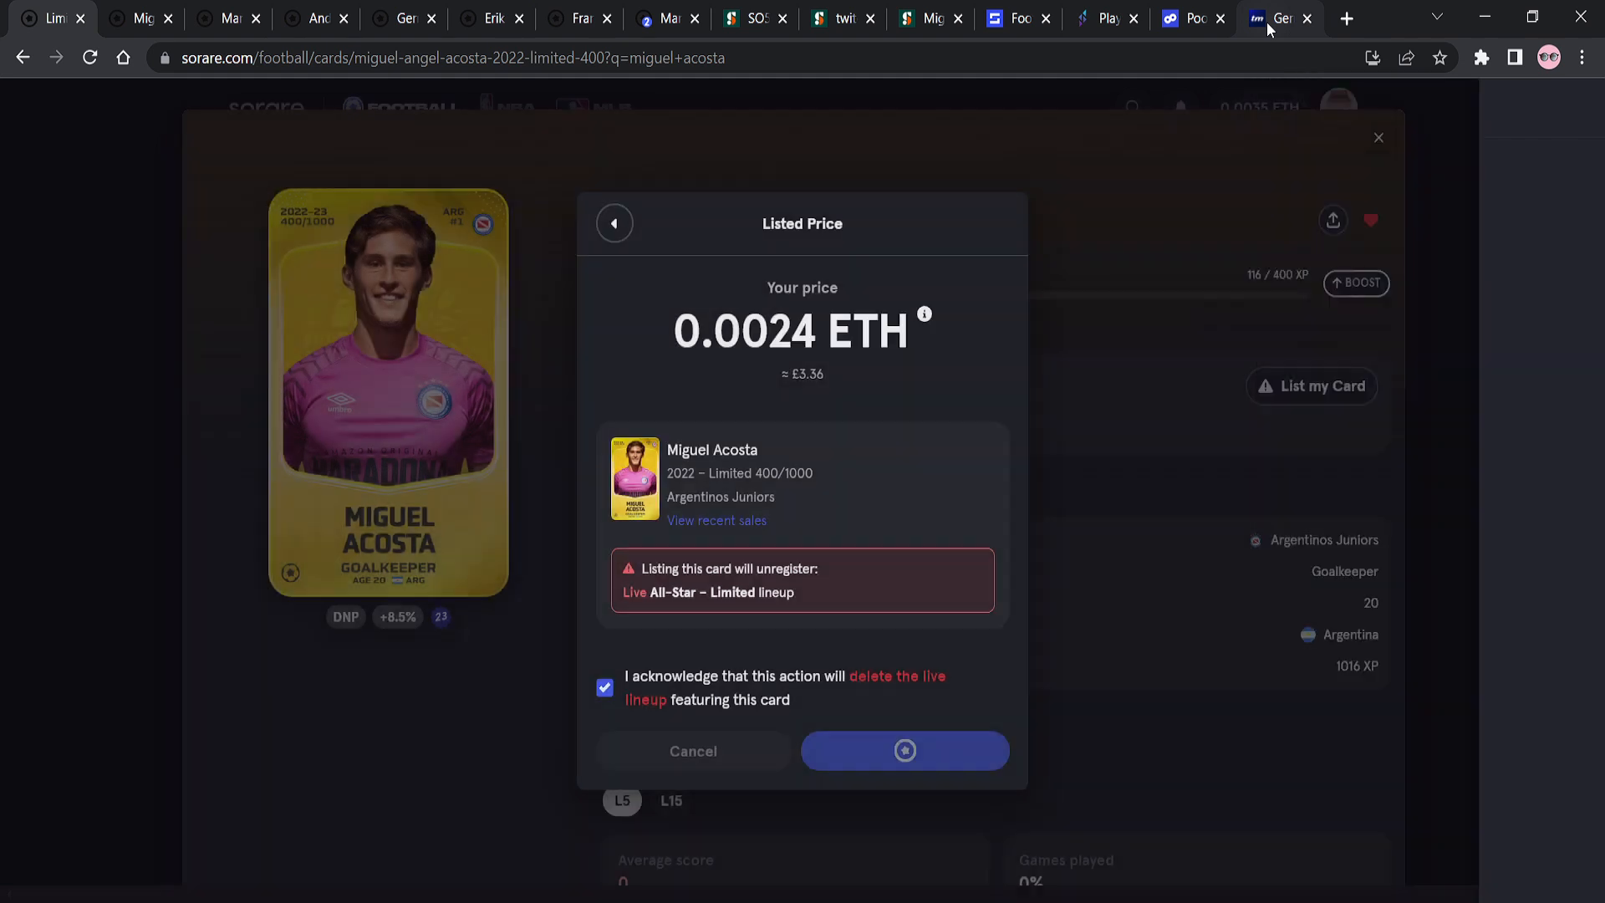
{"action": "left_click", "coordinate": [902, 750]}
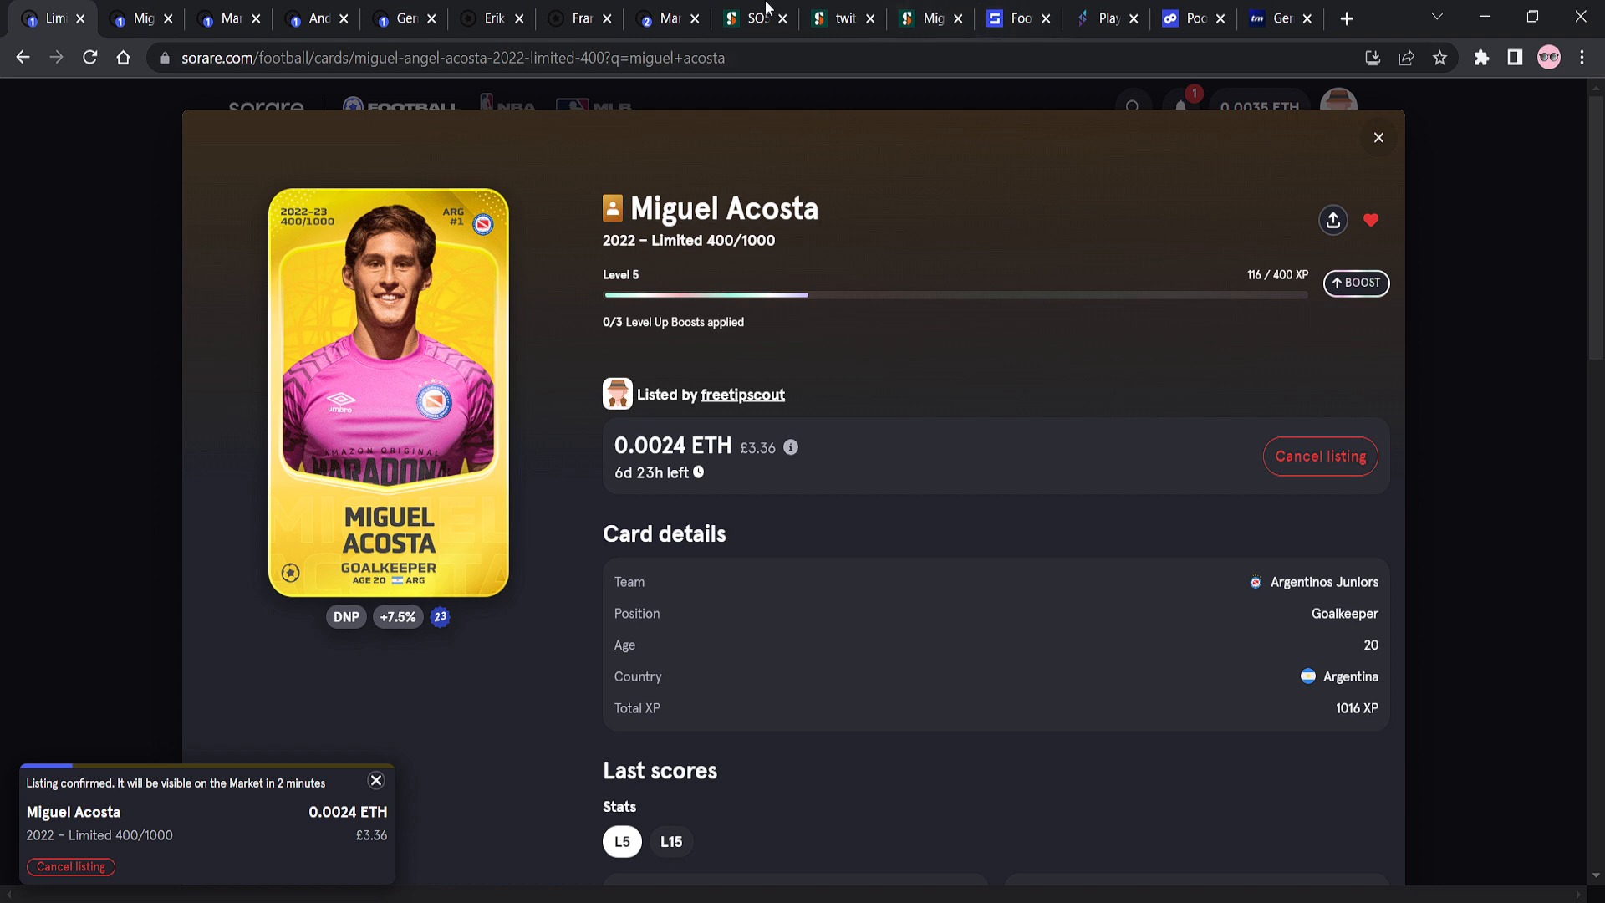
{"action": "mouse_move", "coordinate": [1496, 154]}
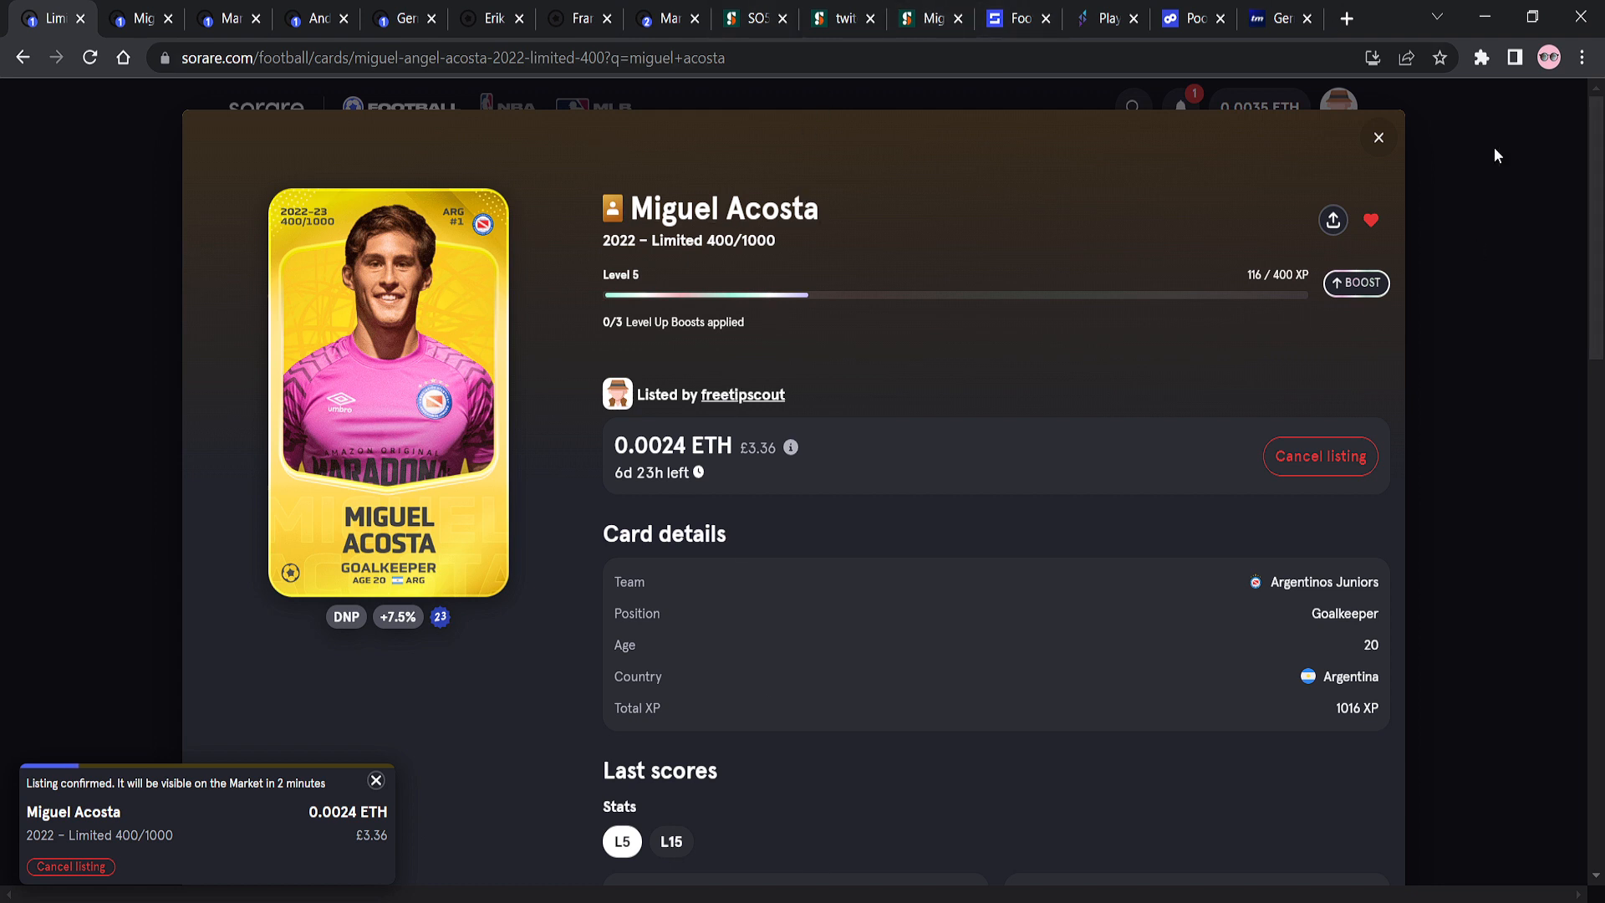
{"action": "mouse_move", "coordinate": [1415, 334]}
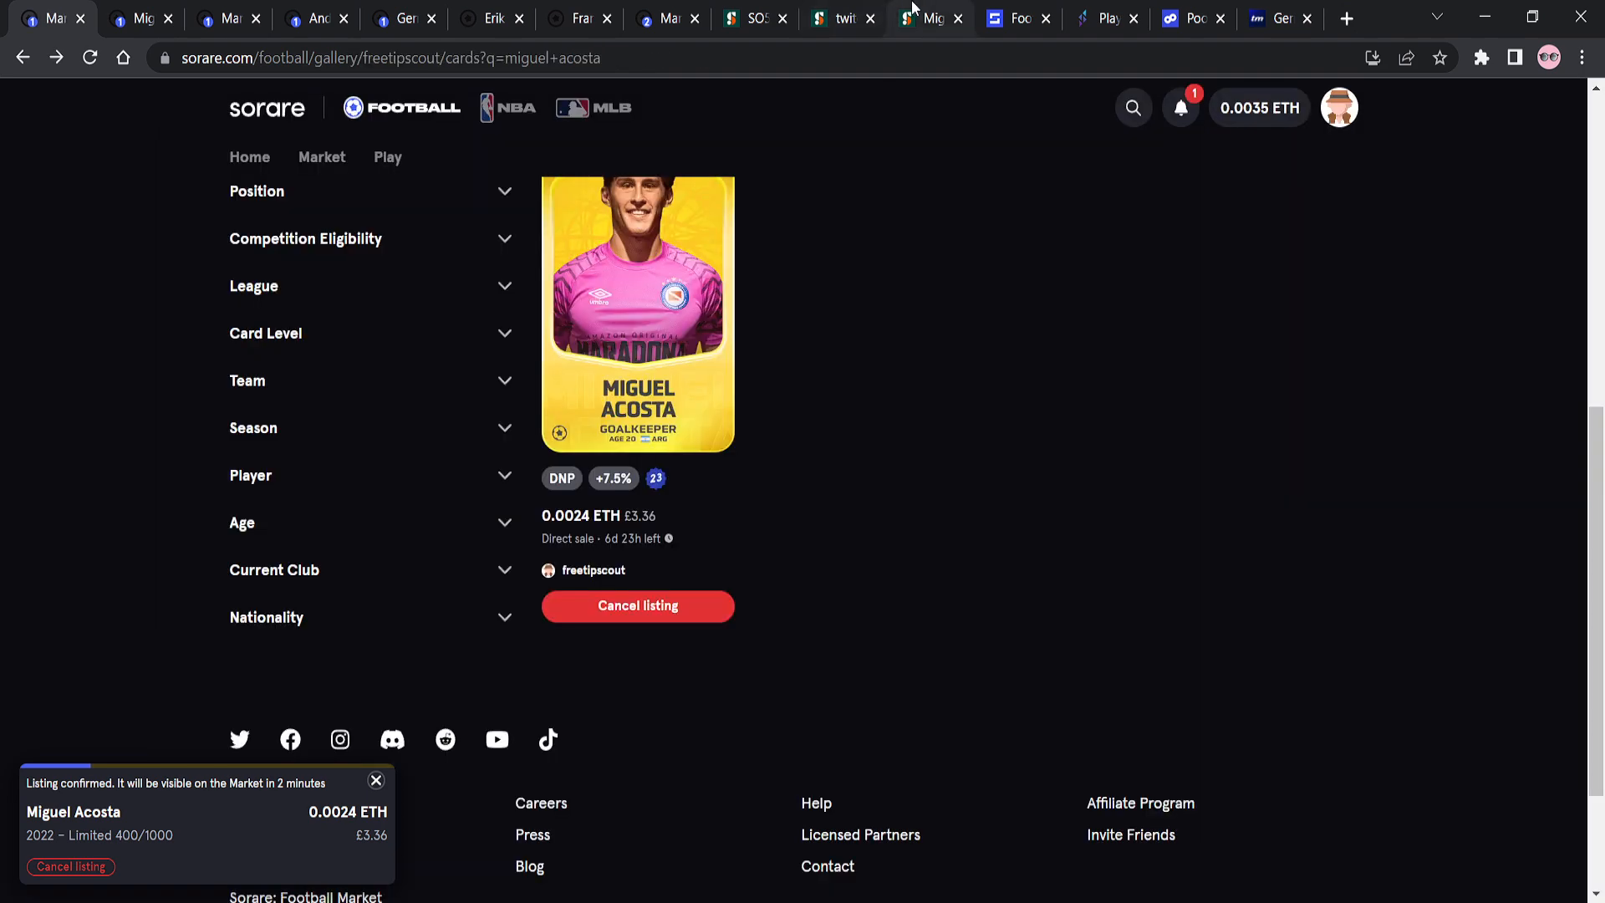
Step: Close the leftover Acosta, Fabra market and SorareData tabs, returning to the Sorare gallery
{"action": "left_click", "coordinate": [886, 19]}
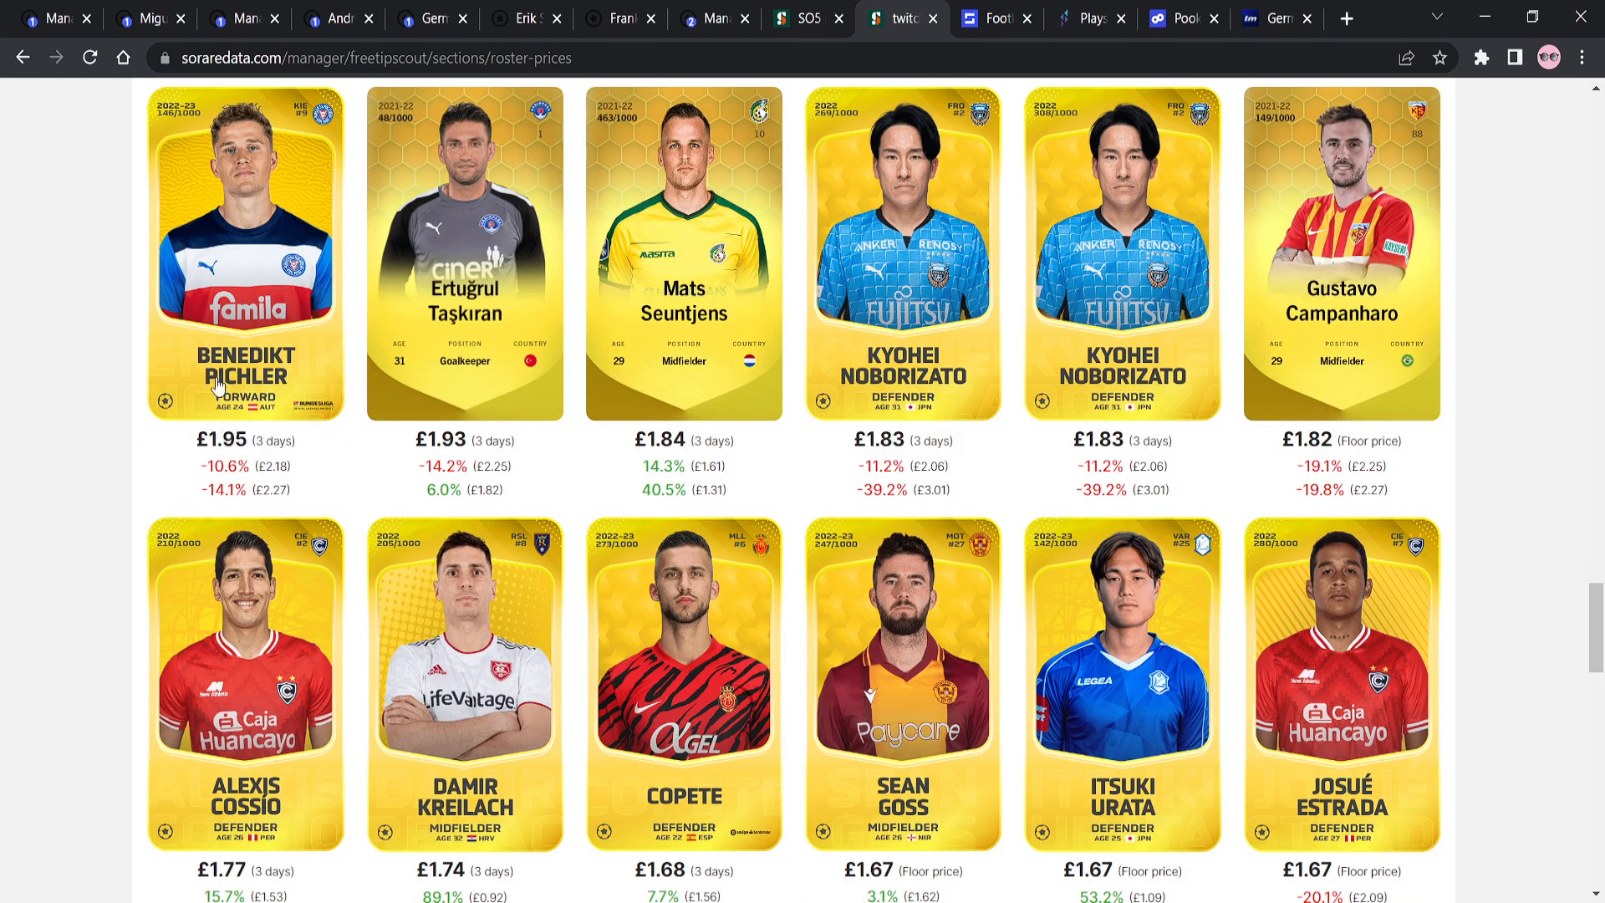
{"action": "left_click", "coordinate": [244, 246]}
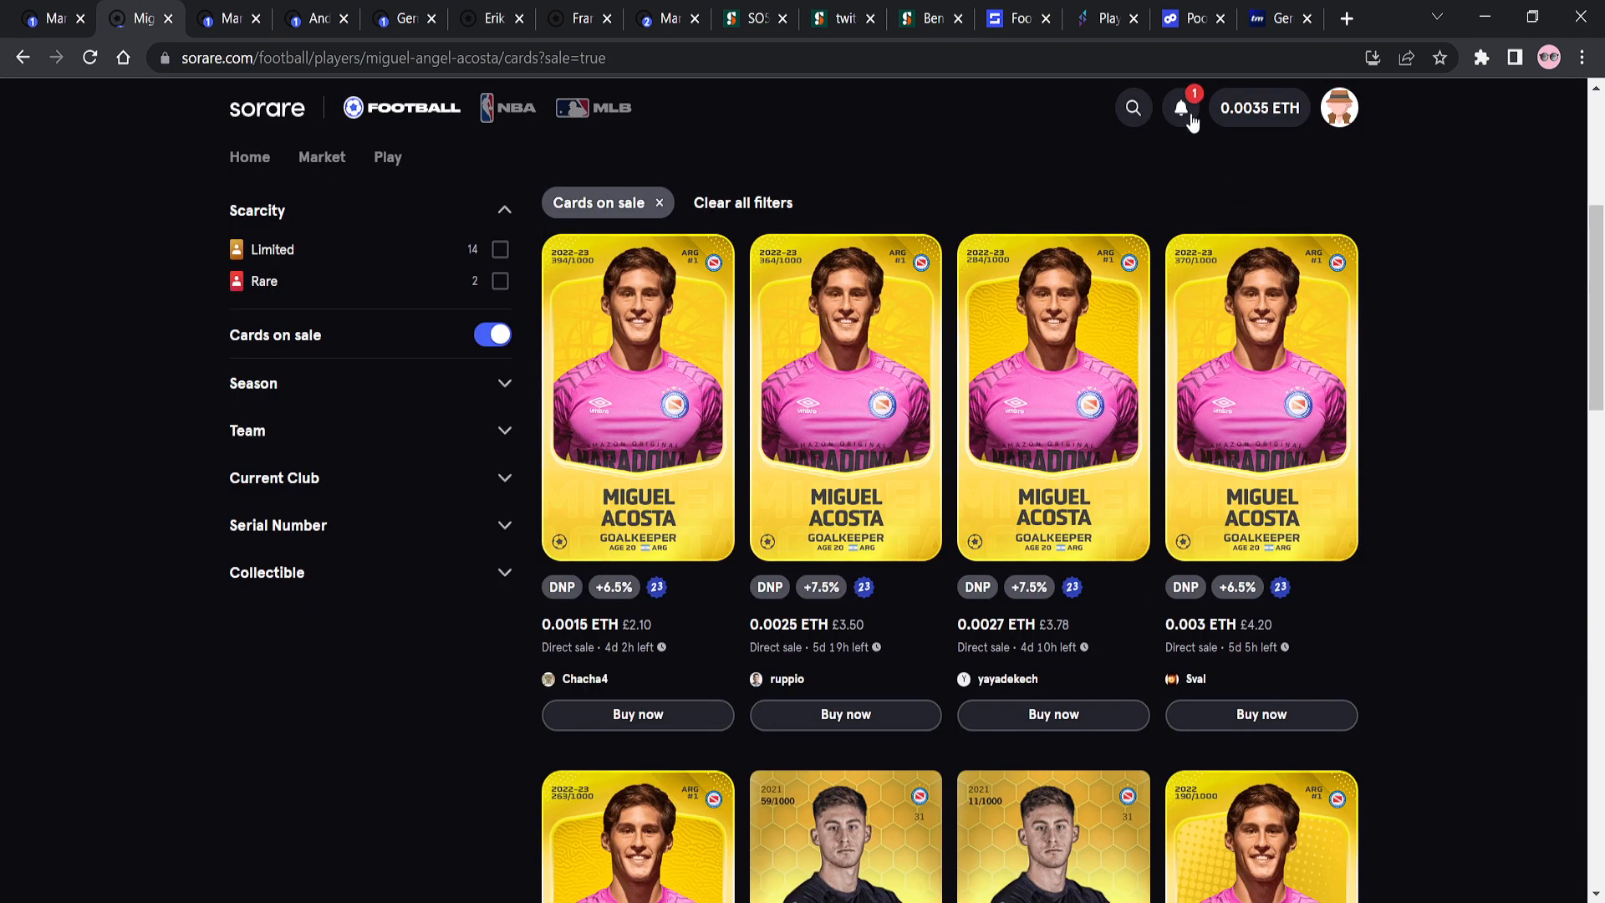
{"action": "left_click", "coordinate": [217, 18]}
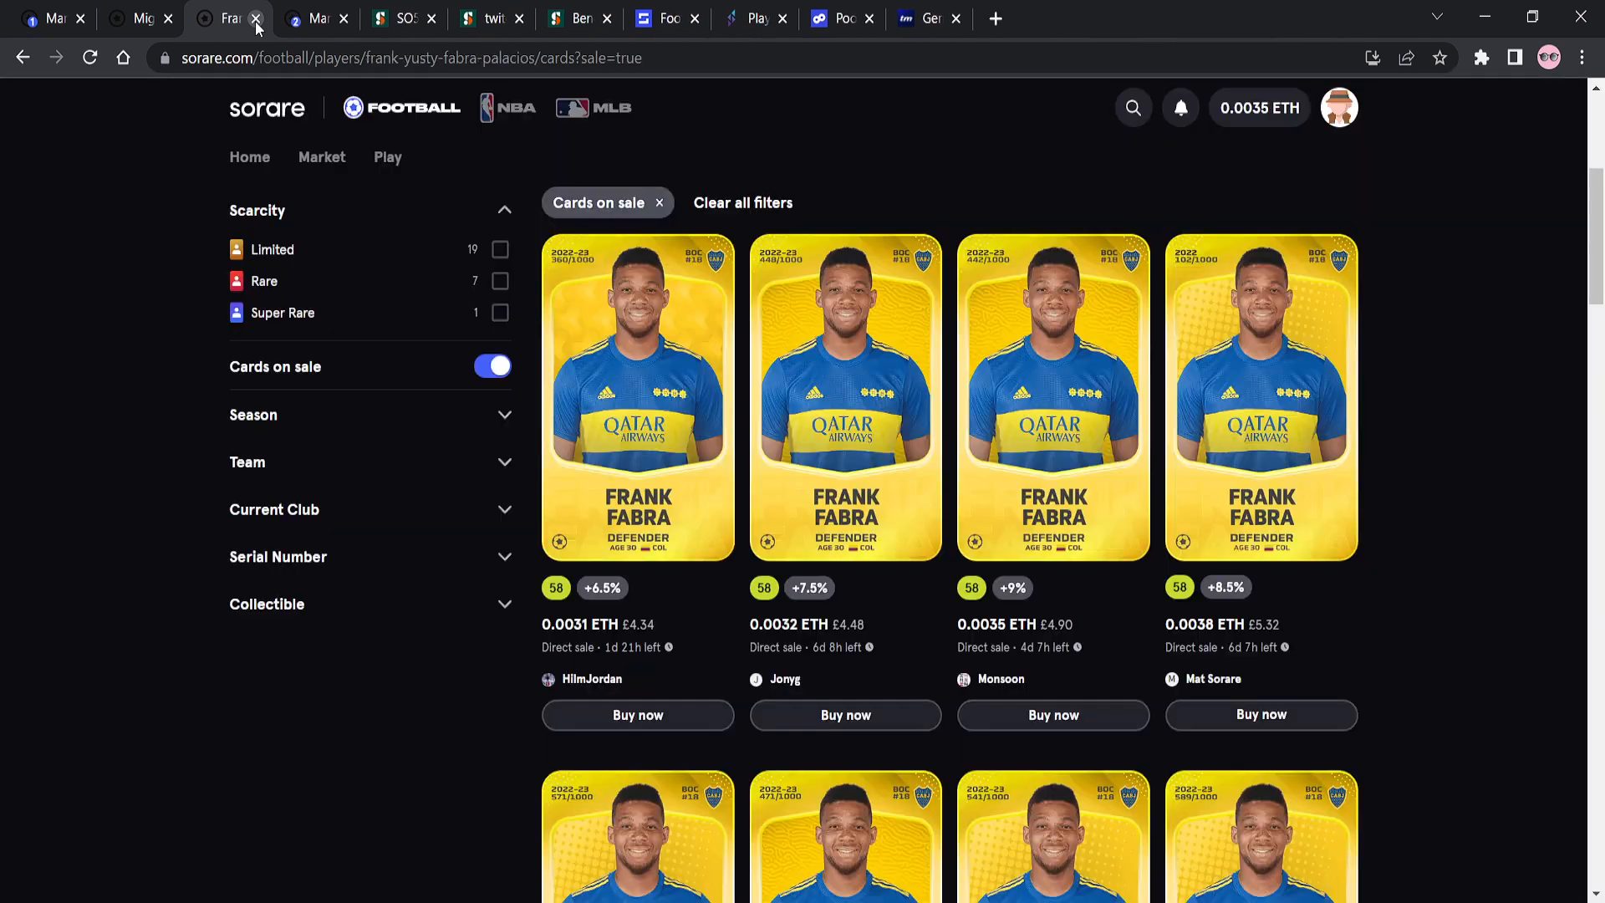
{"action": "left_click", "coordinate": [256, 18]}
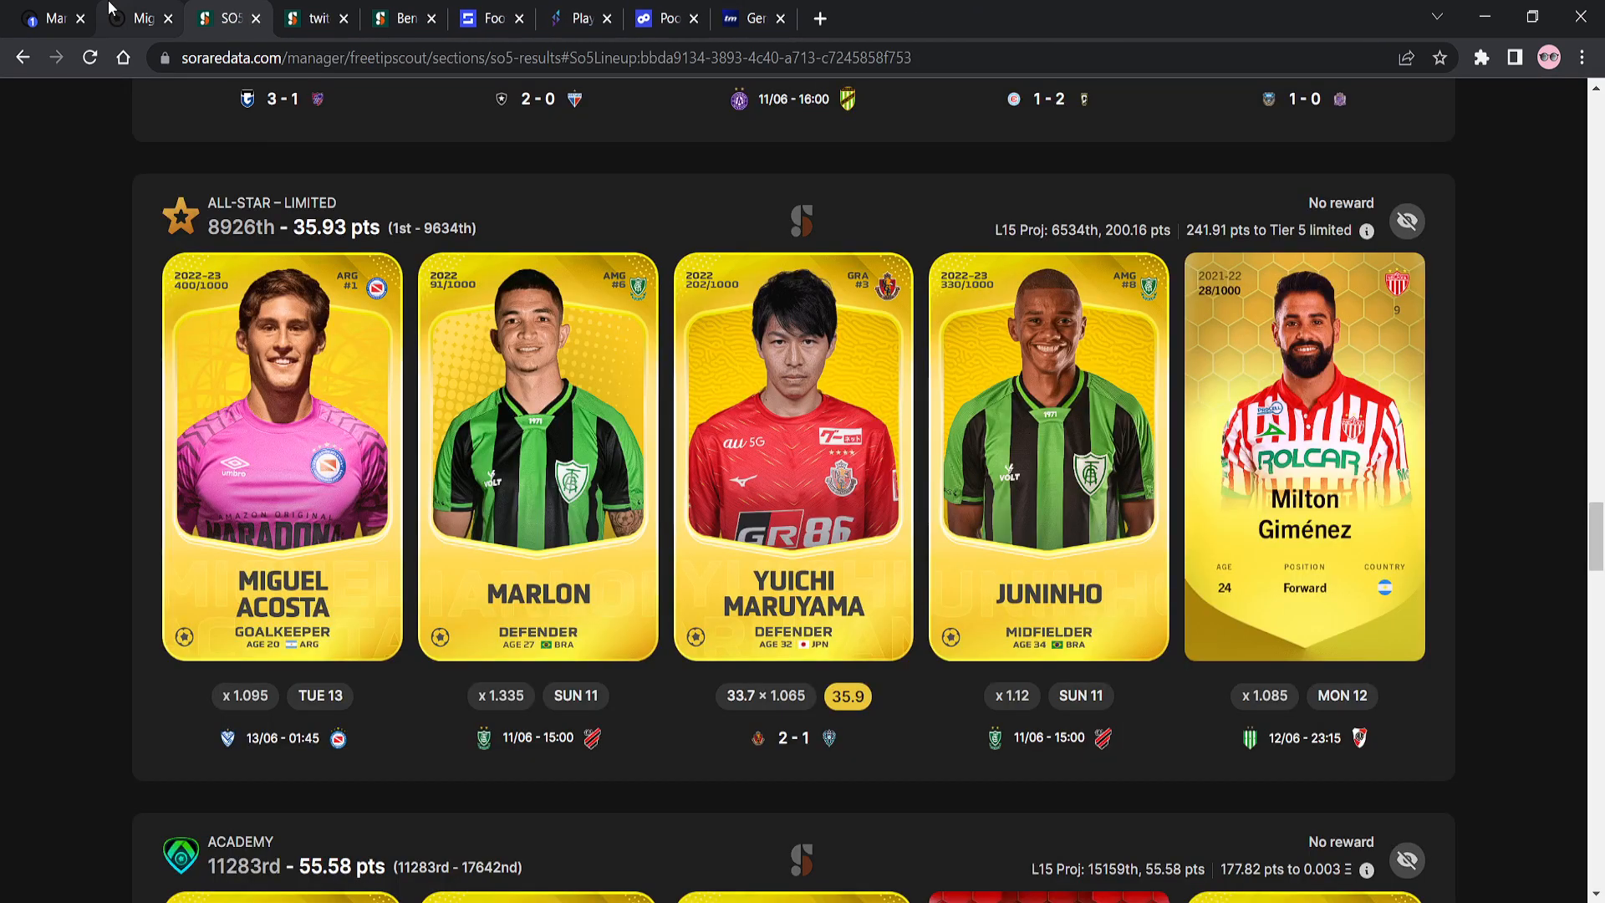
{"action": "left_click", "coordinate": [138, 19]}
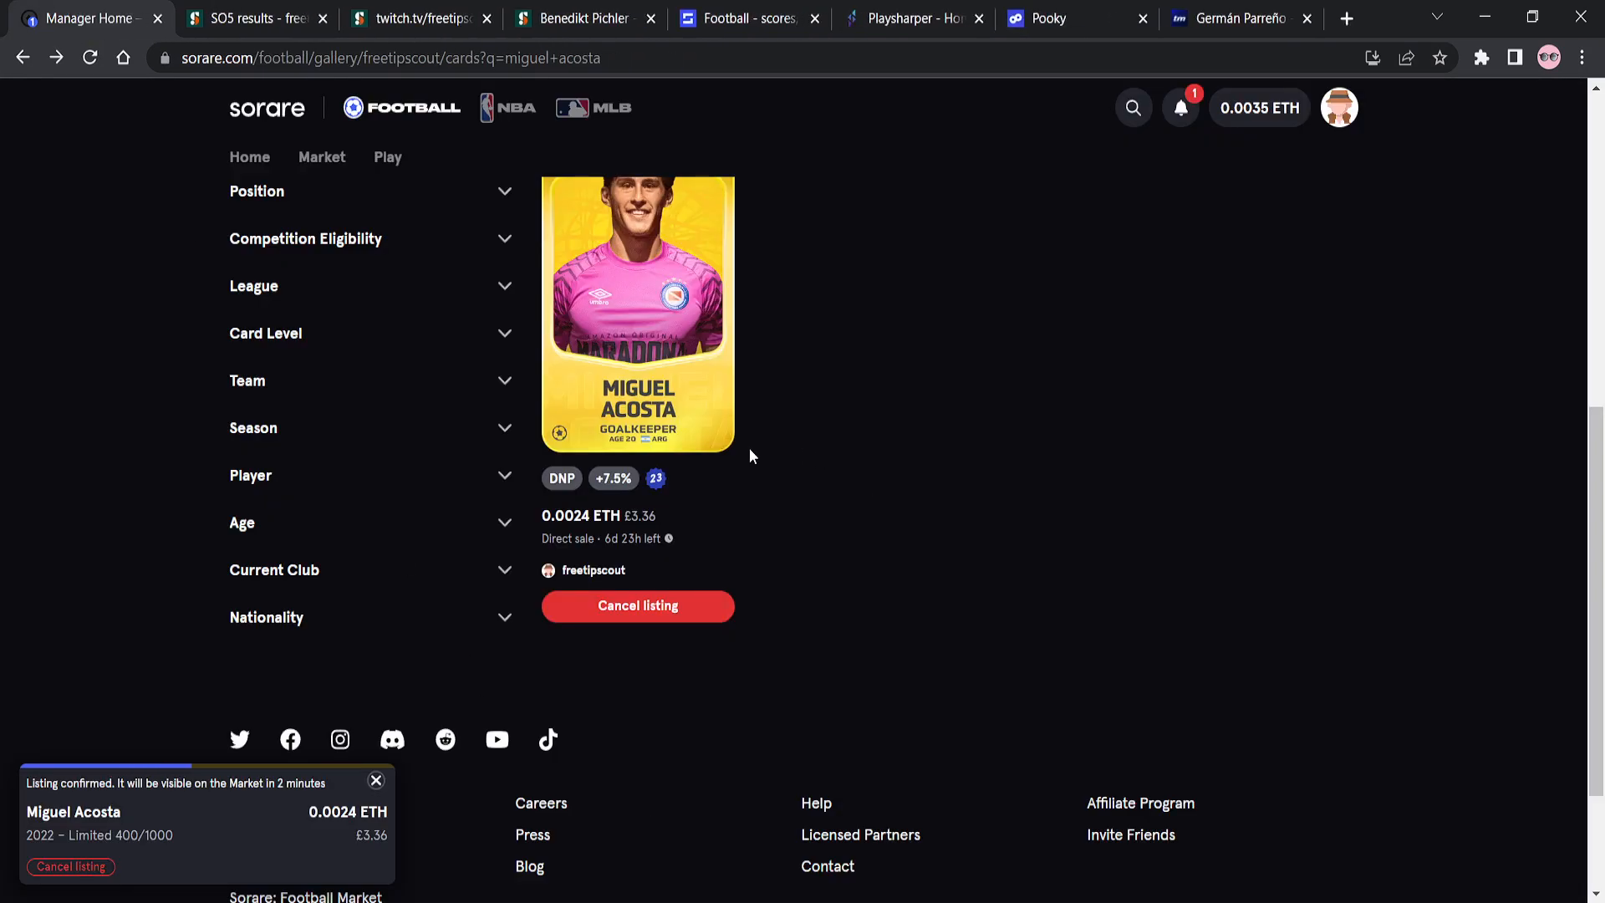
{"action": "mouse_move", "coordinate": [827, 866]}
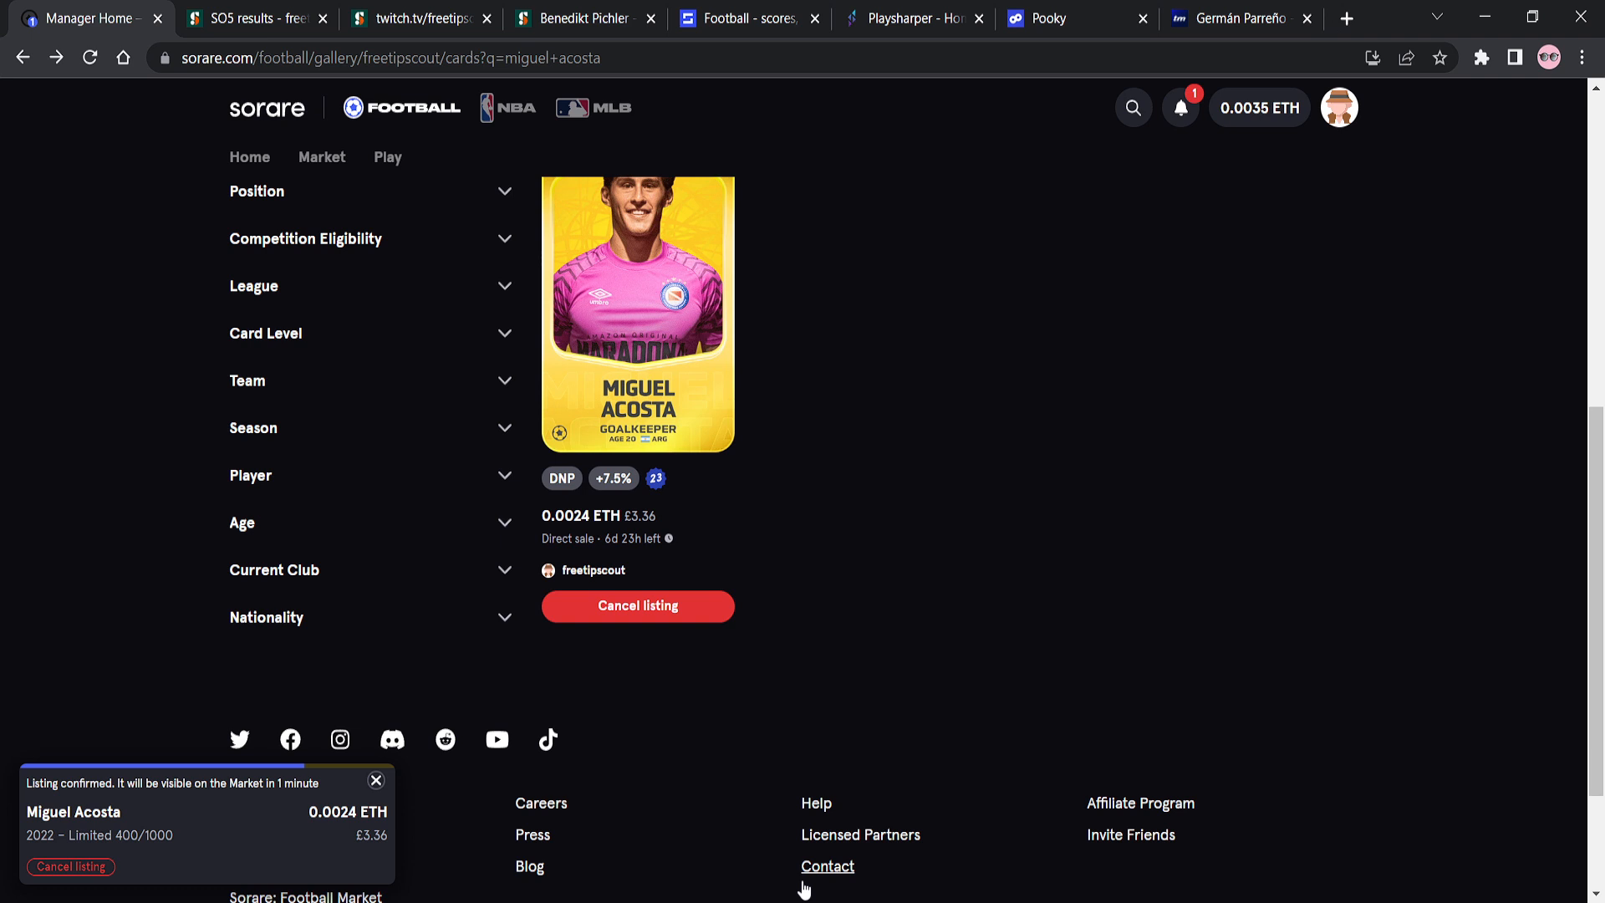
{"action": "mouse_move", "coordinate": [358, 503]}
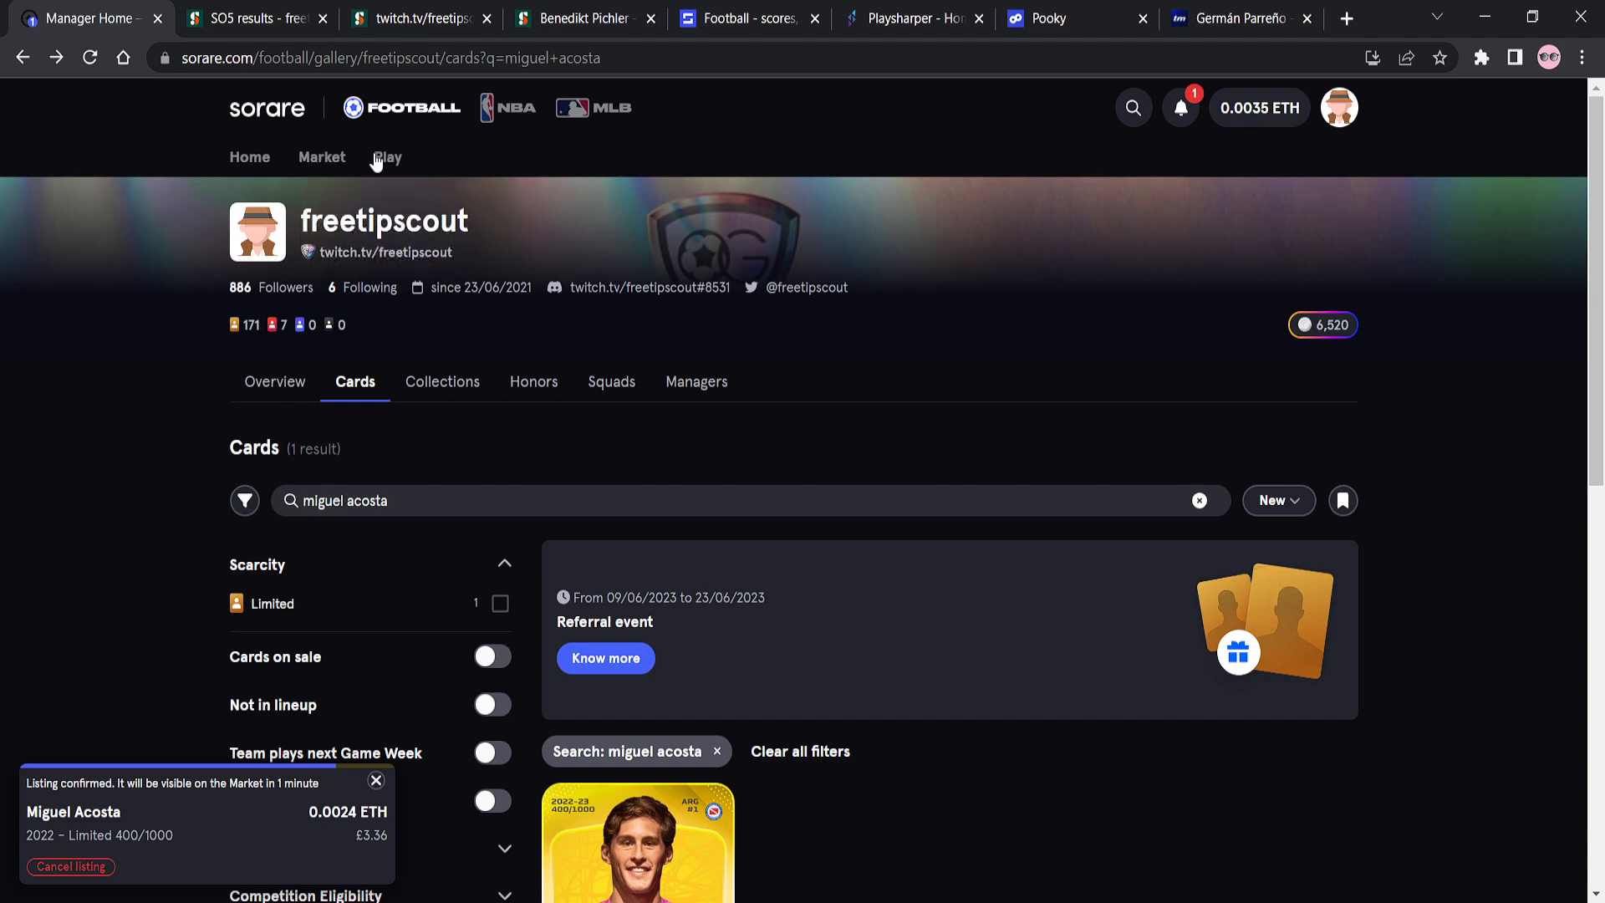
{"action": "left_click", "coordinate": [386, 157]}
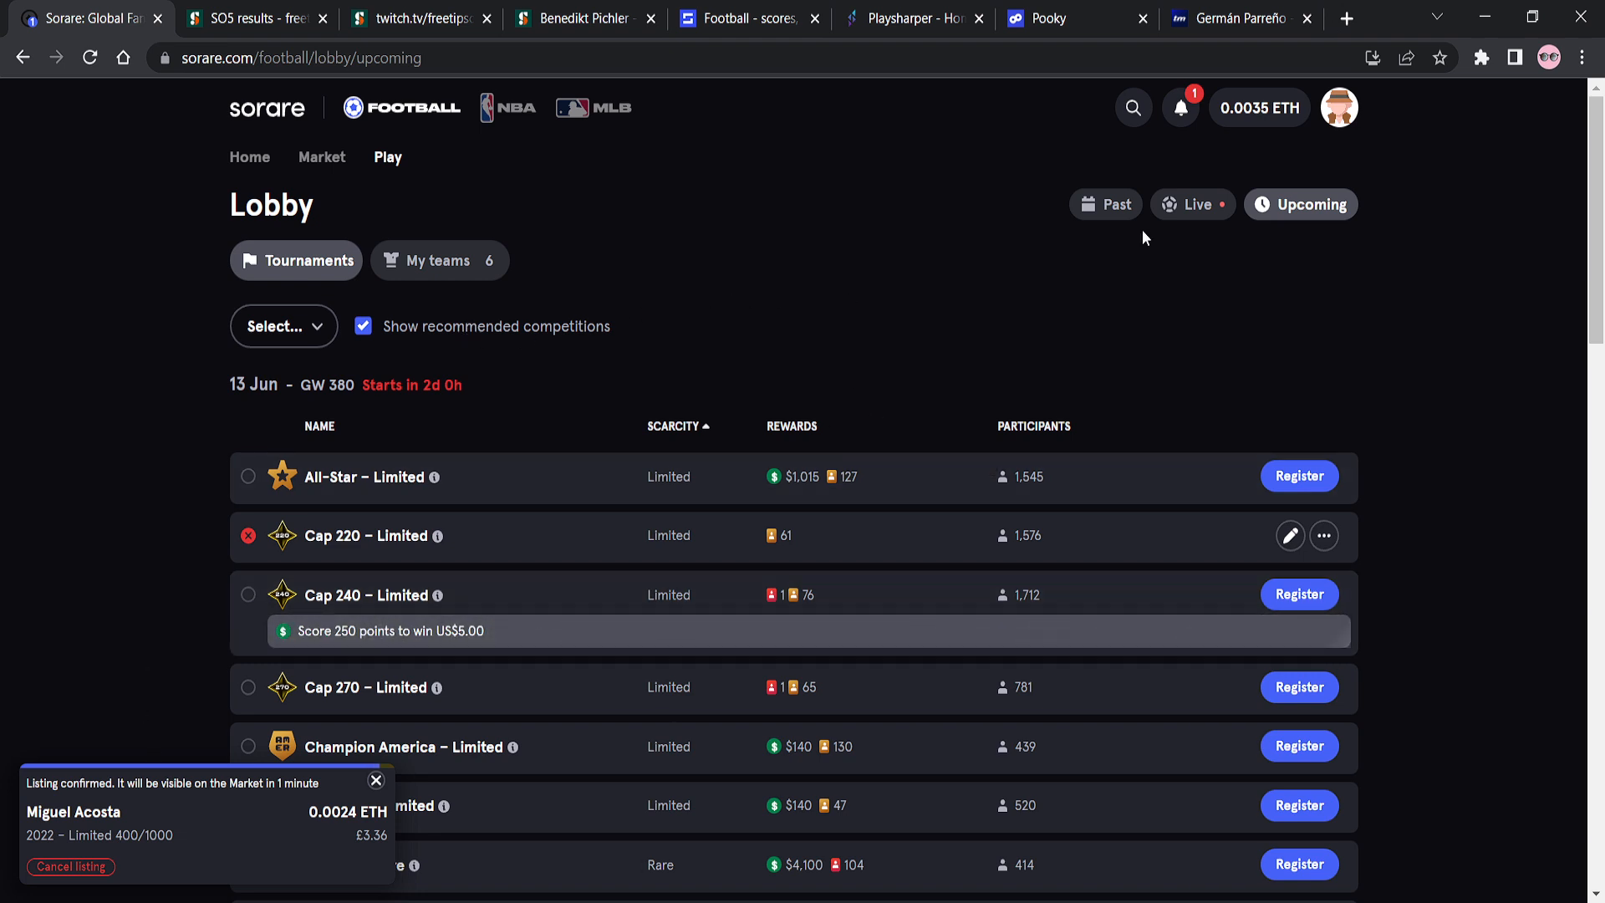
{"action": "mouse_move", "coordinate": [664, 339]}
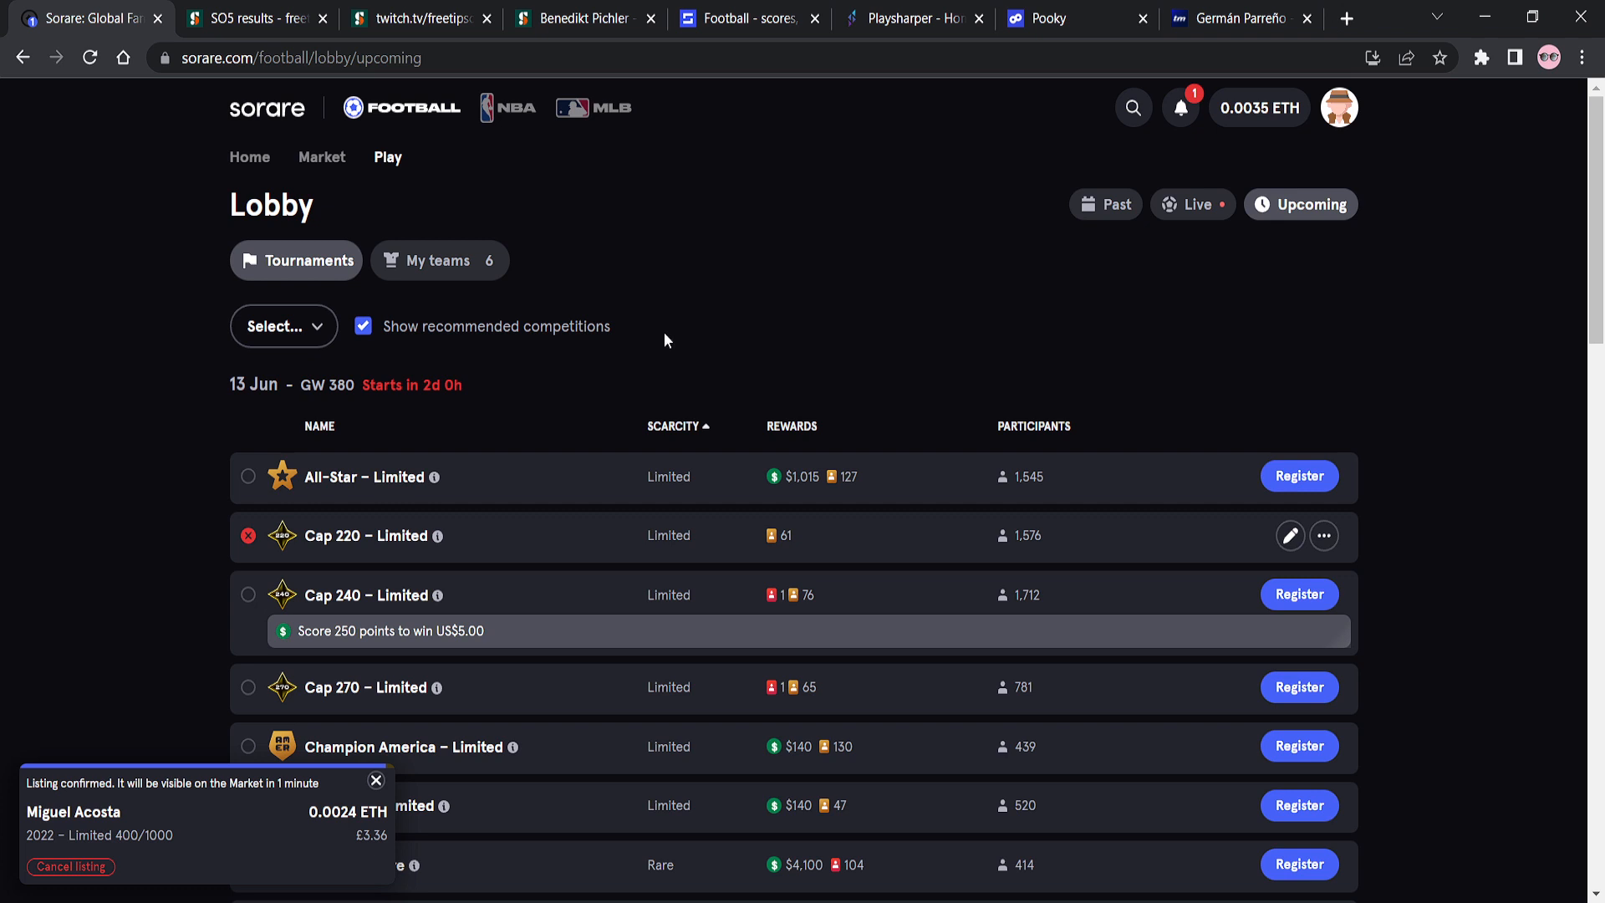
{"action": "mouse_move", "coordinate": [411, 541]}
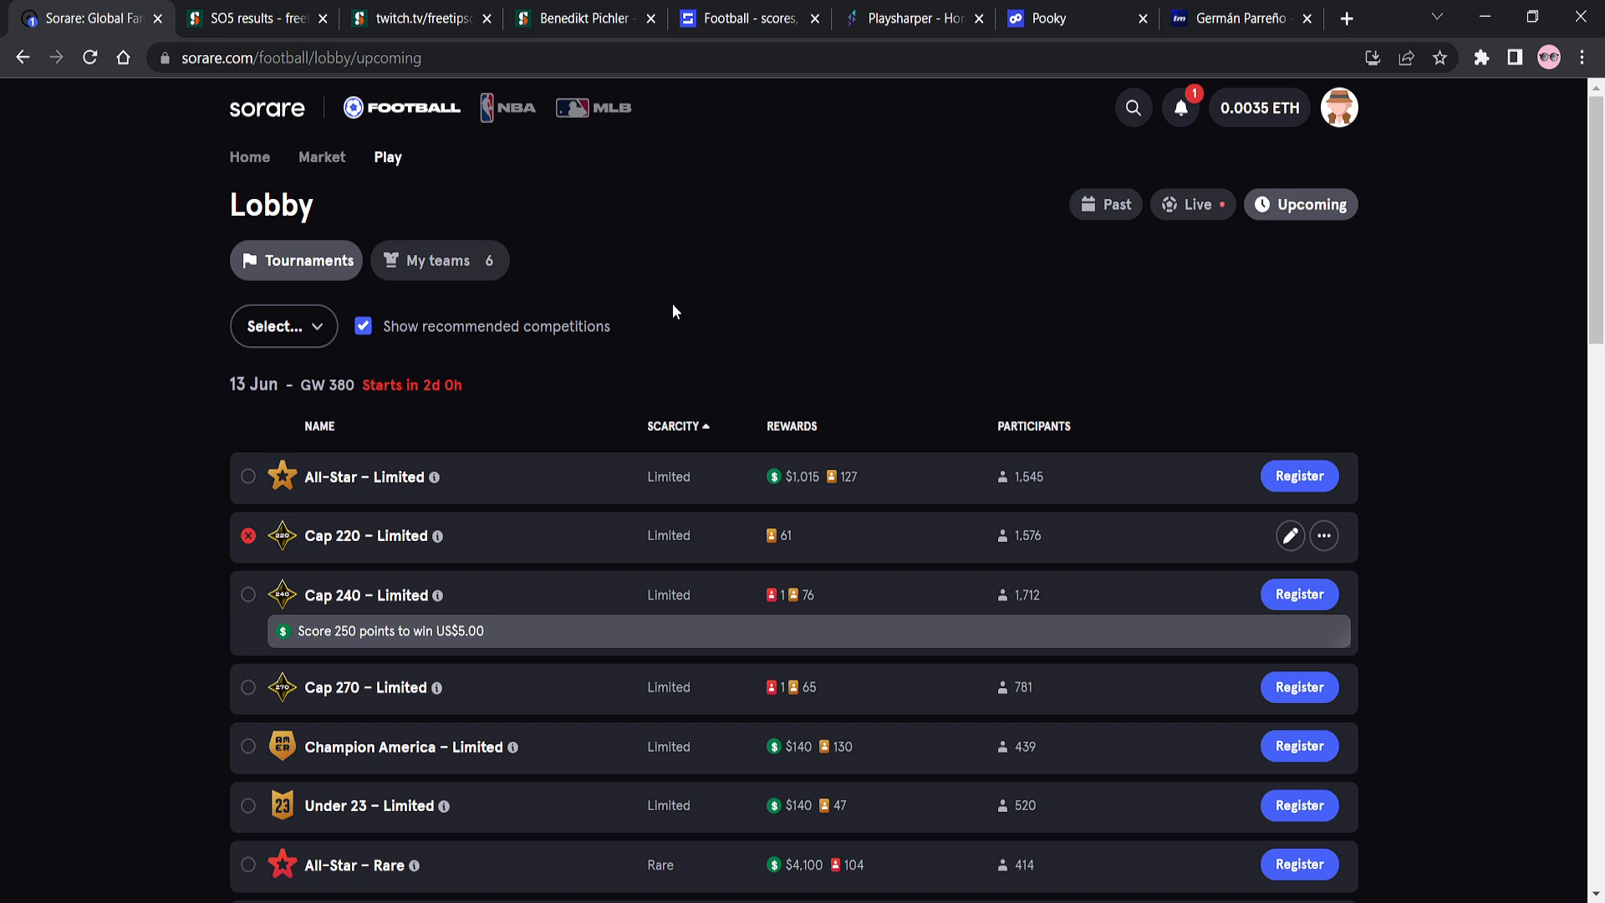
{"action": "mouse_move", "coordinate": [896, 144]}
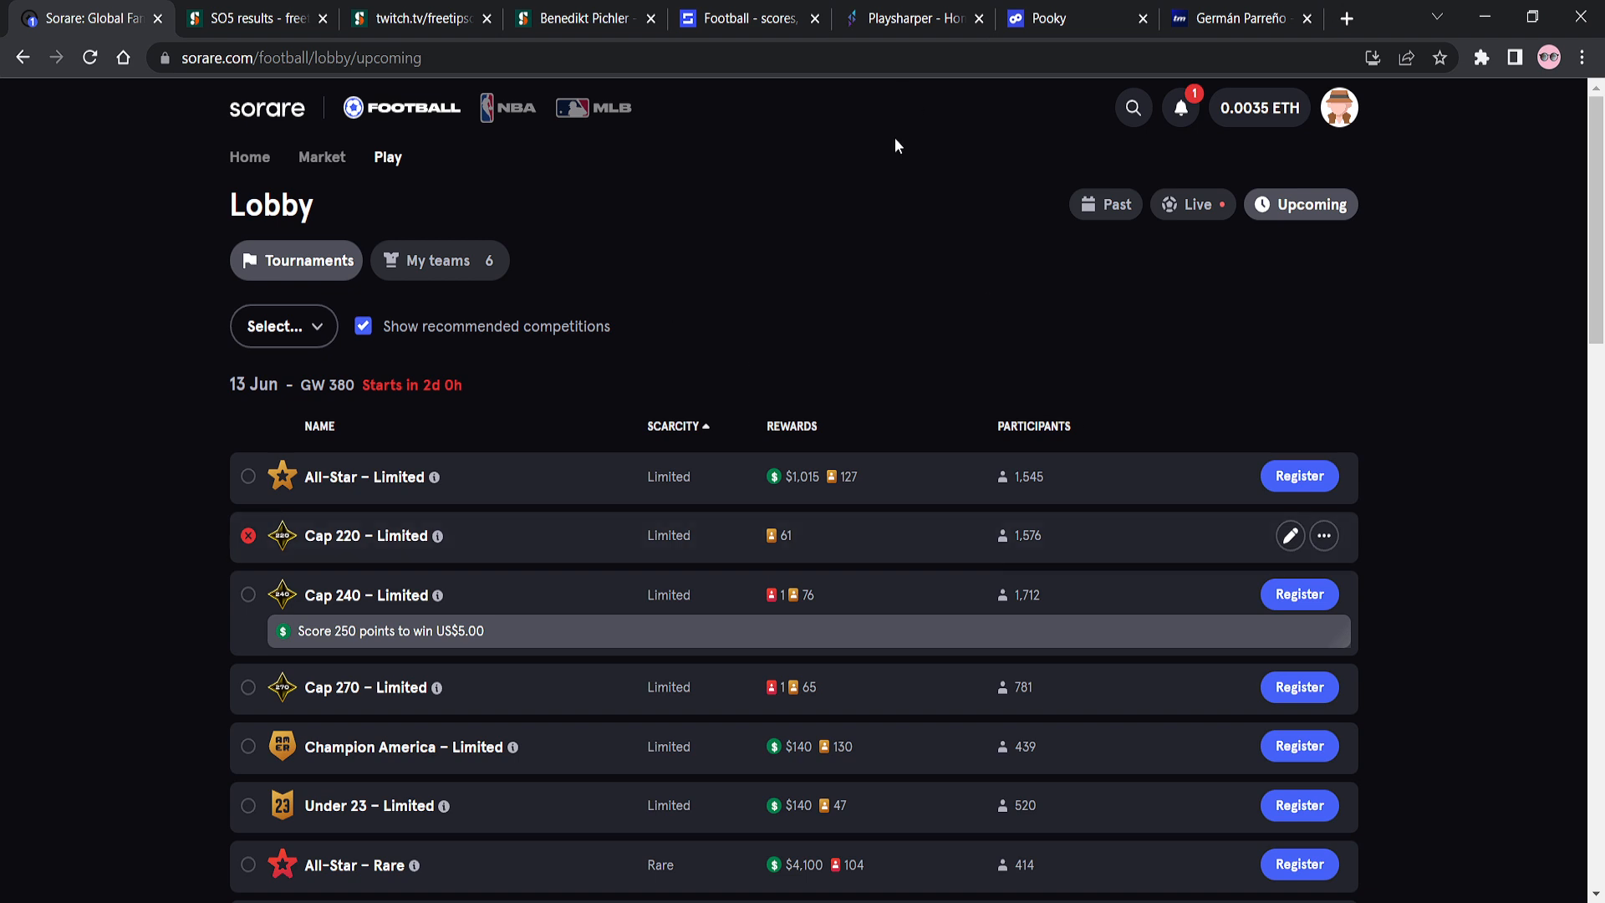
{"action": "mouse_move", "coordinate": [609, 381]}
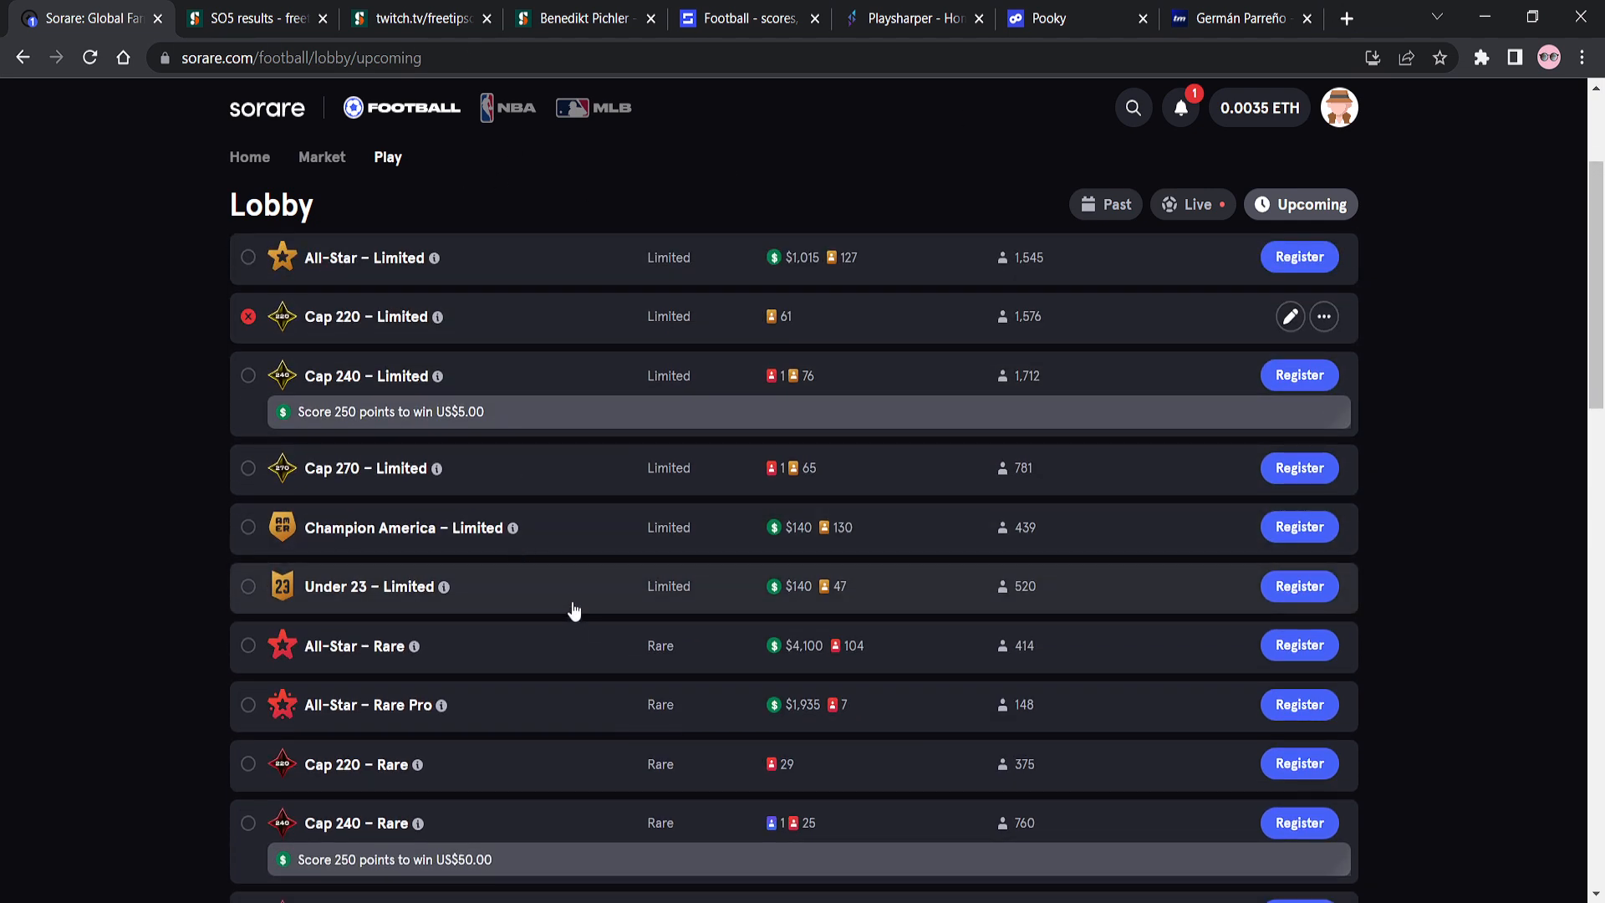
{"action": "mouse_move", "coordinate": [583, 590]}
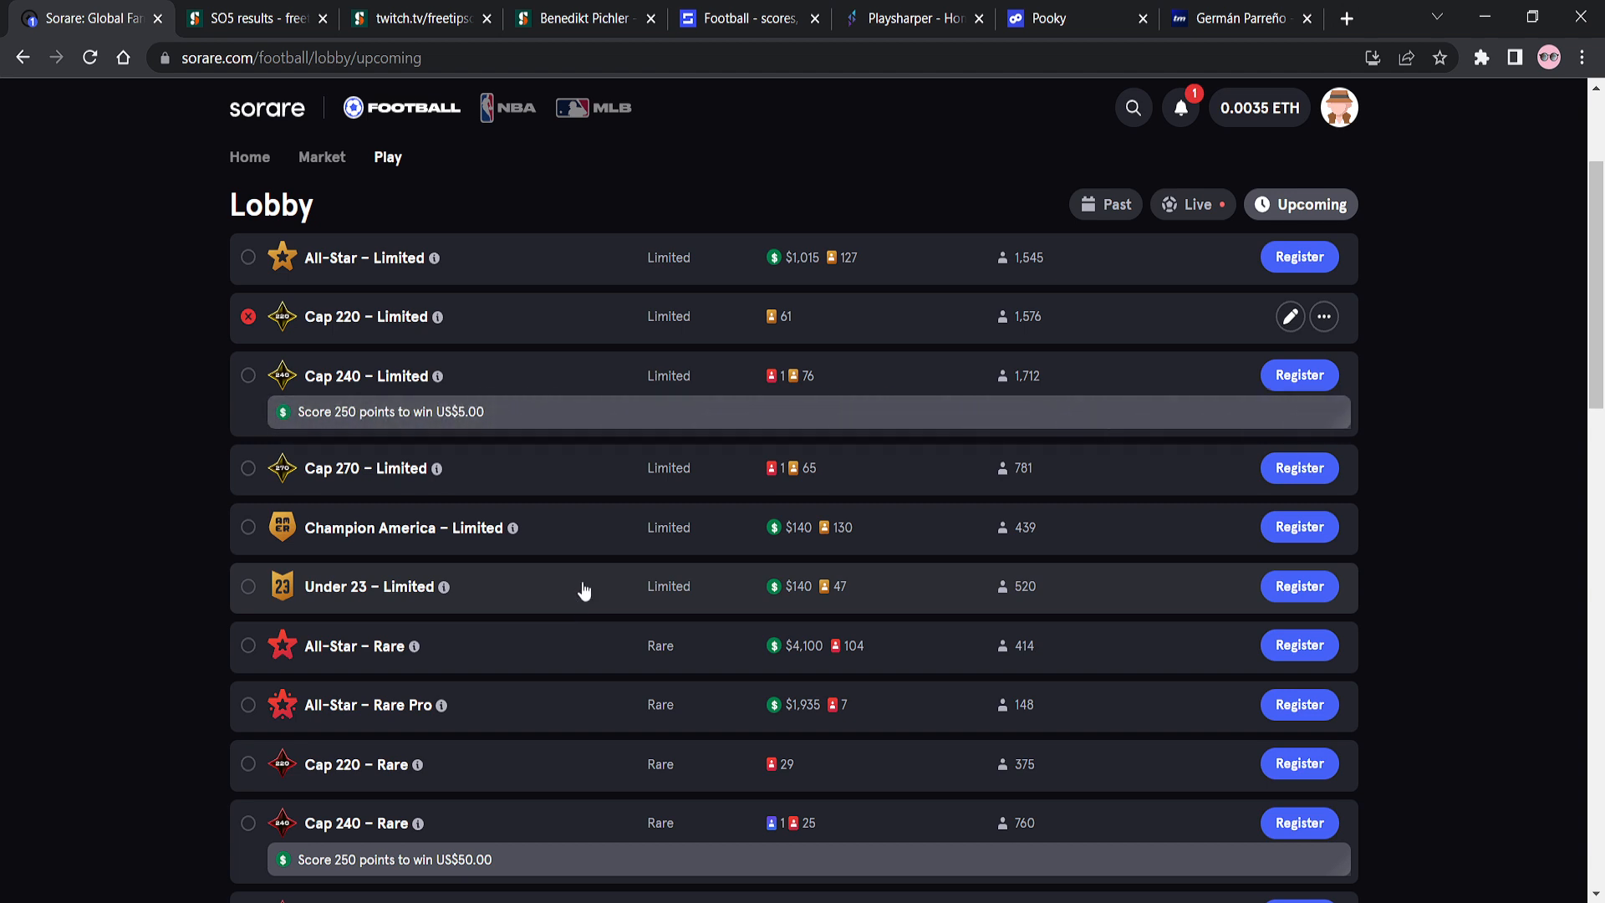
{"action": "mouse_move", "coordinate": [598, 497]}
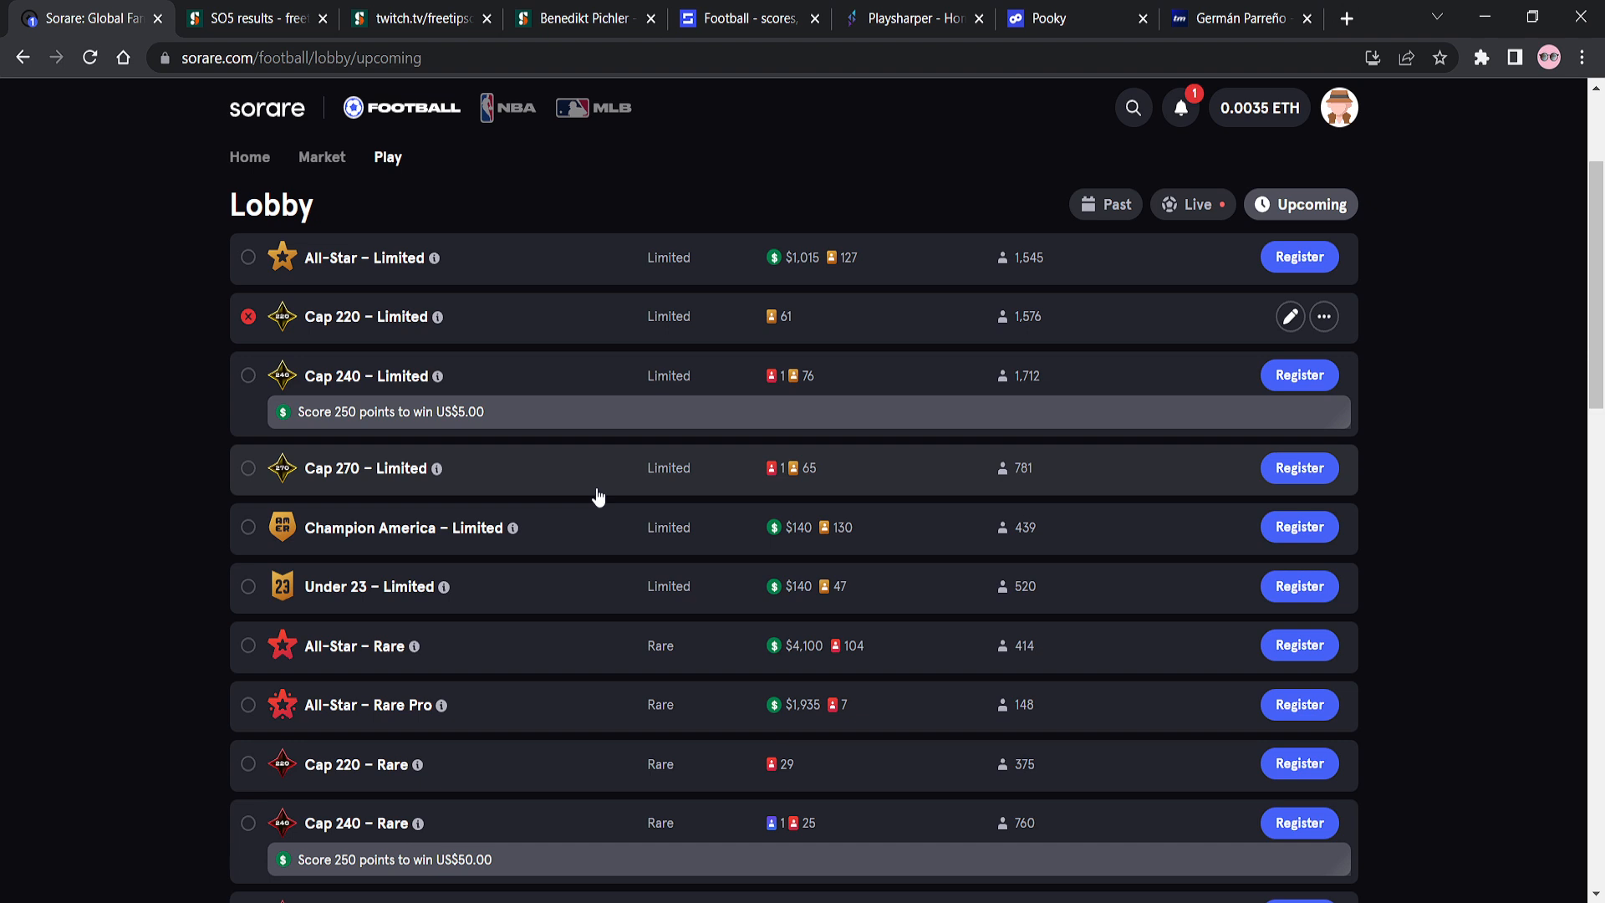
{"action": "scroll", "scroll_direction": "down", "scroll_amount": 3}
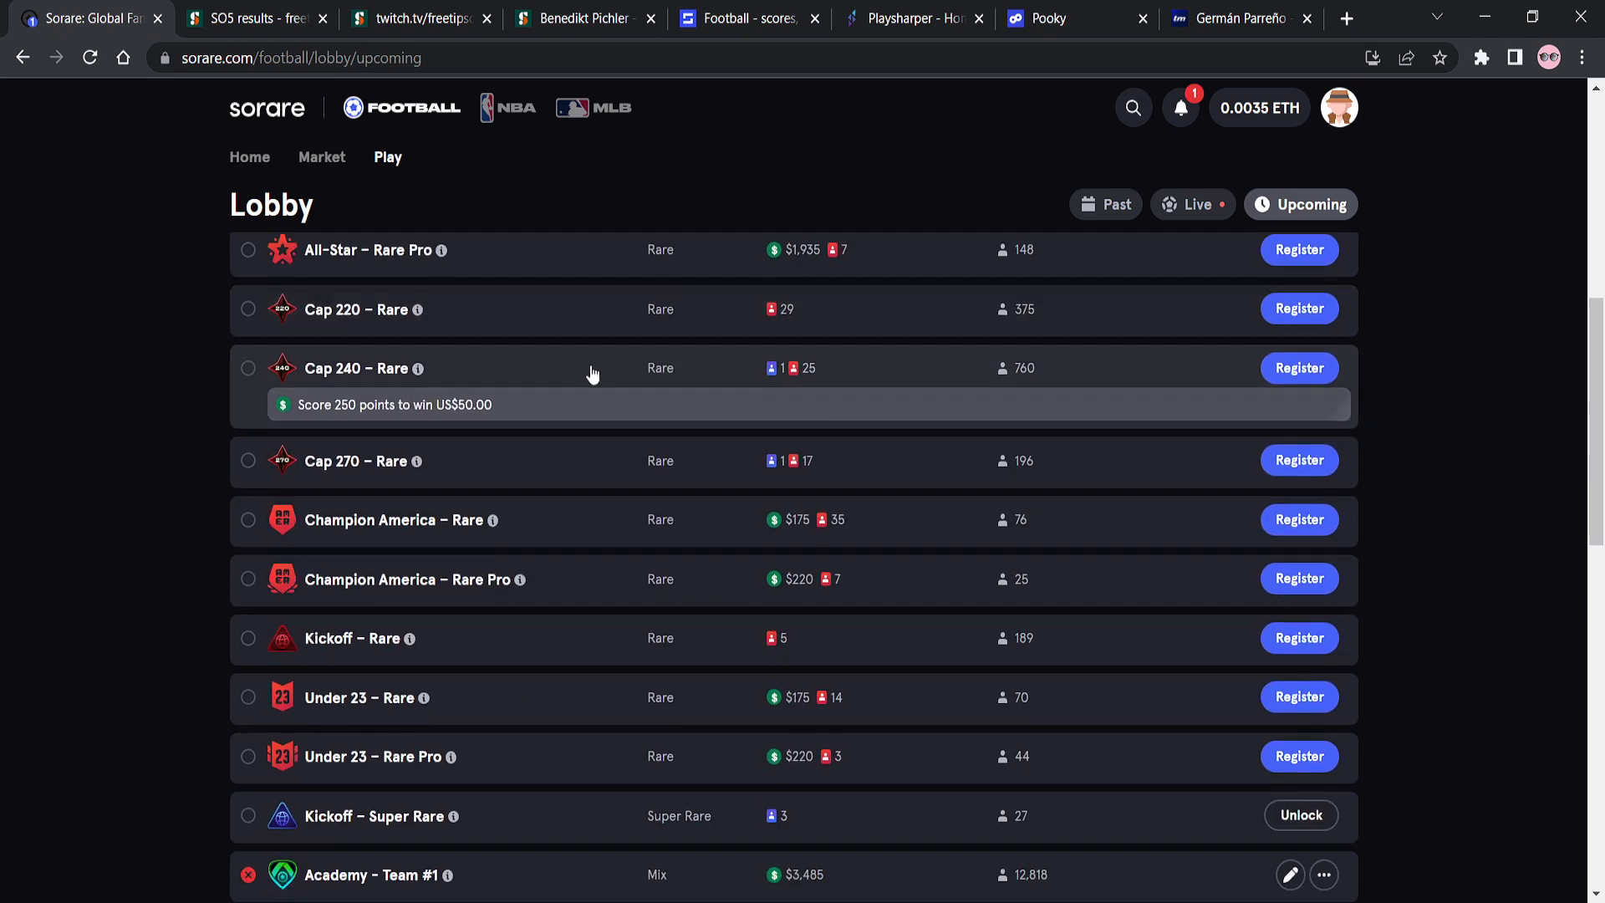
{"action": "scroll", "scroll_direction": "down", "scroll_amount": 3}
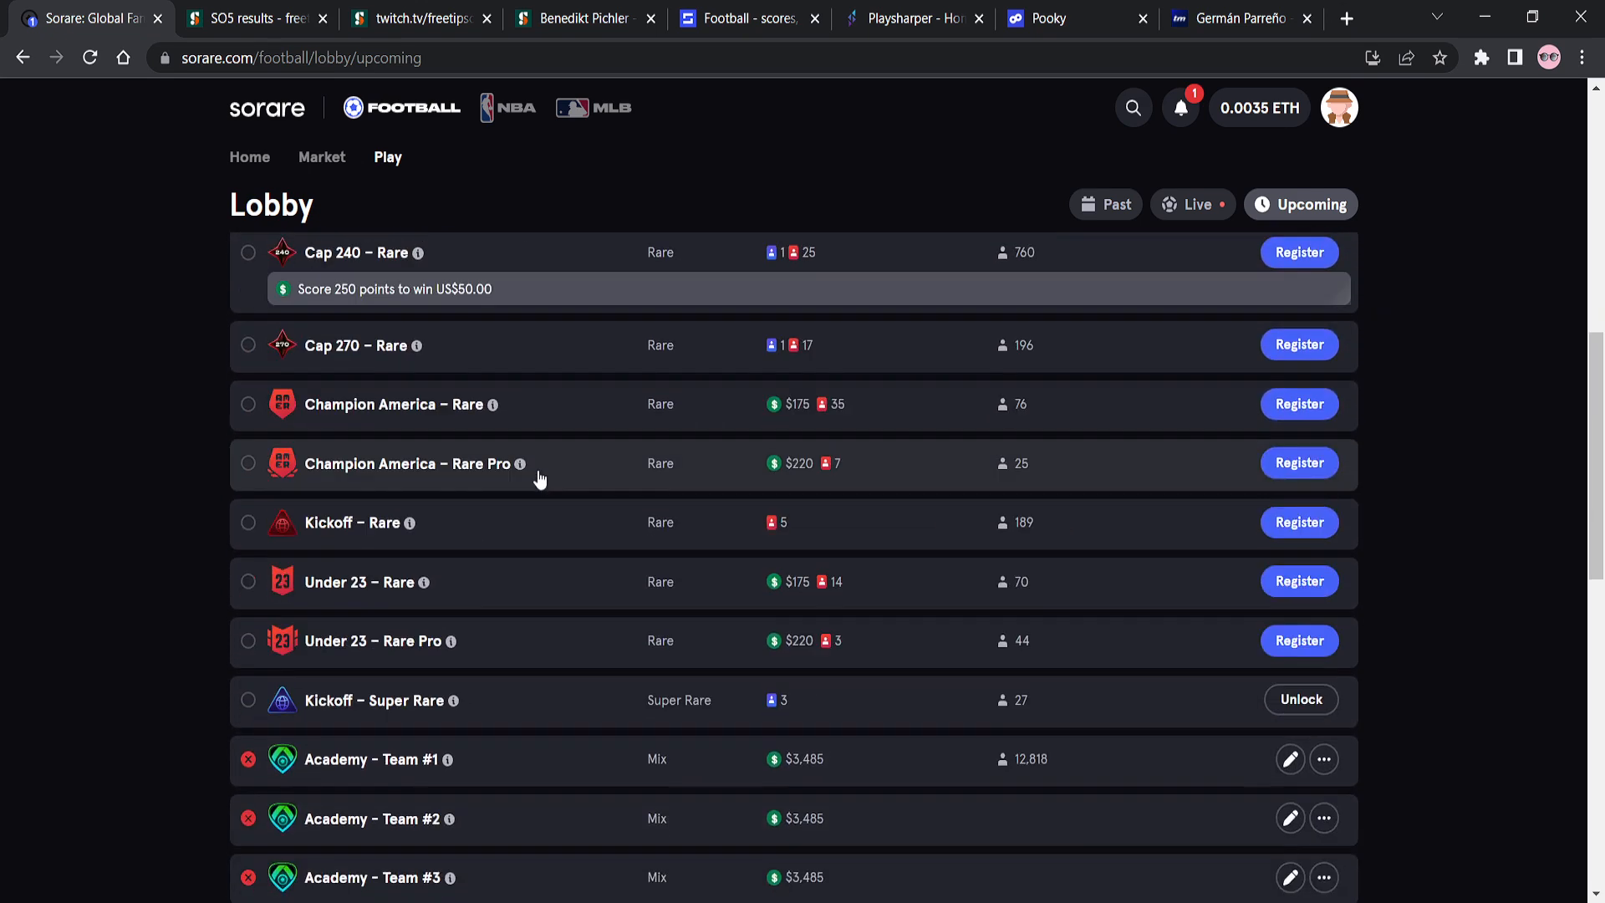
{"action": "scroll", "scroll_direction": "down", "scroll_amount": 3}
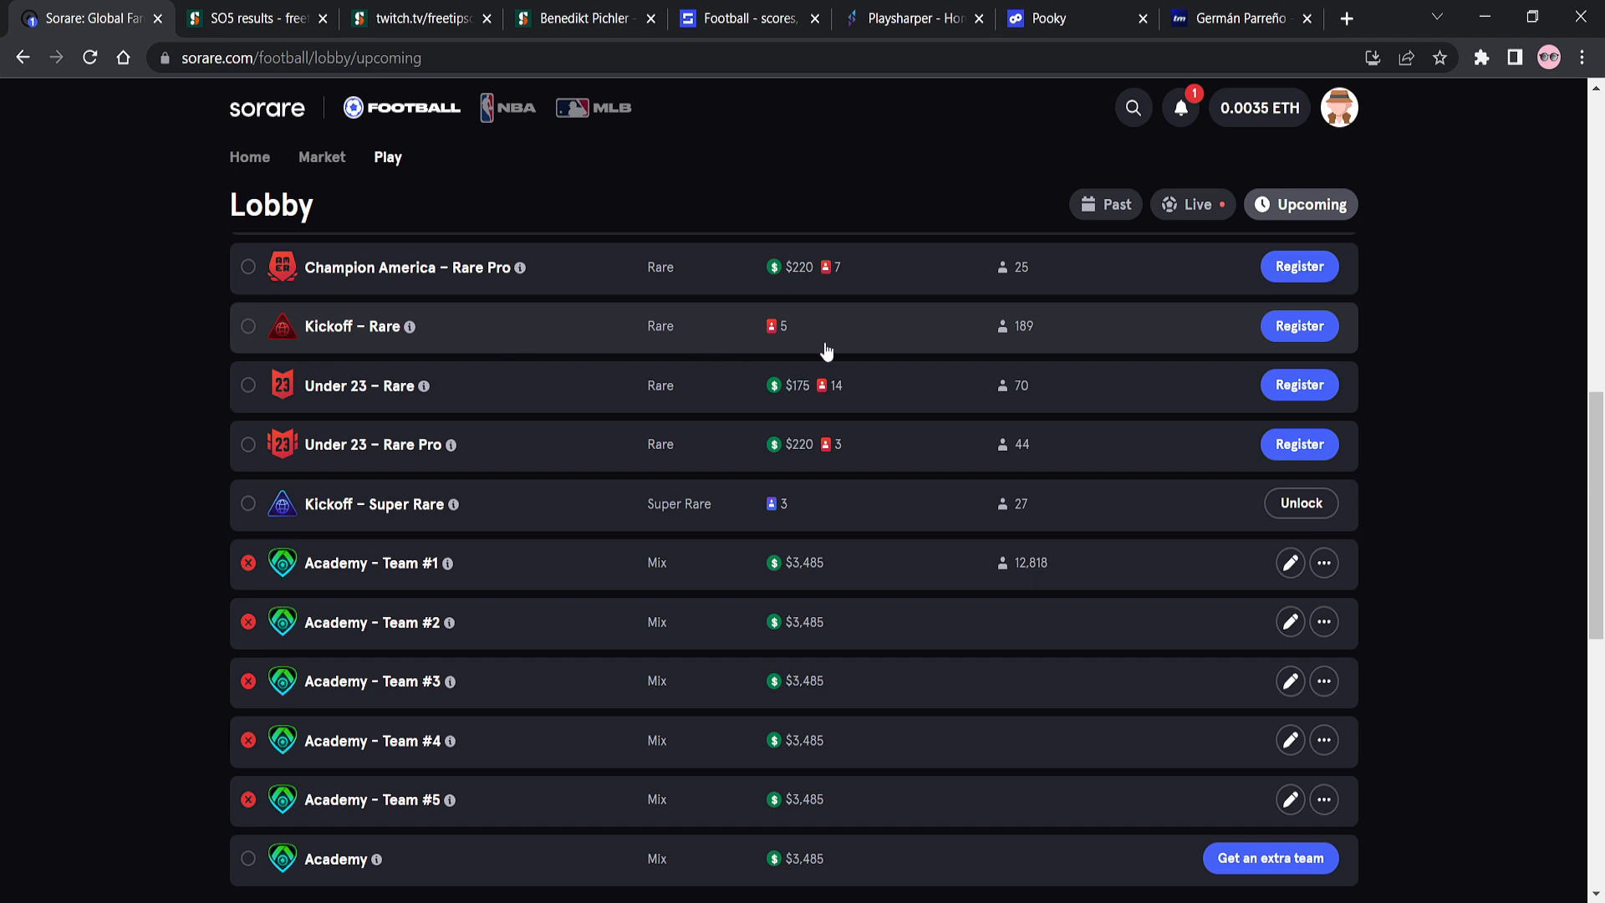
{"action": "mouse_move", "coordinate": [863, 410]}
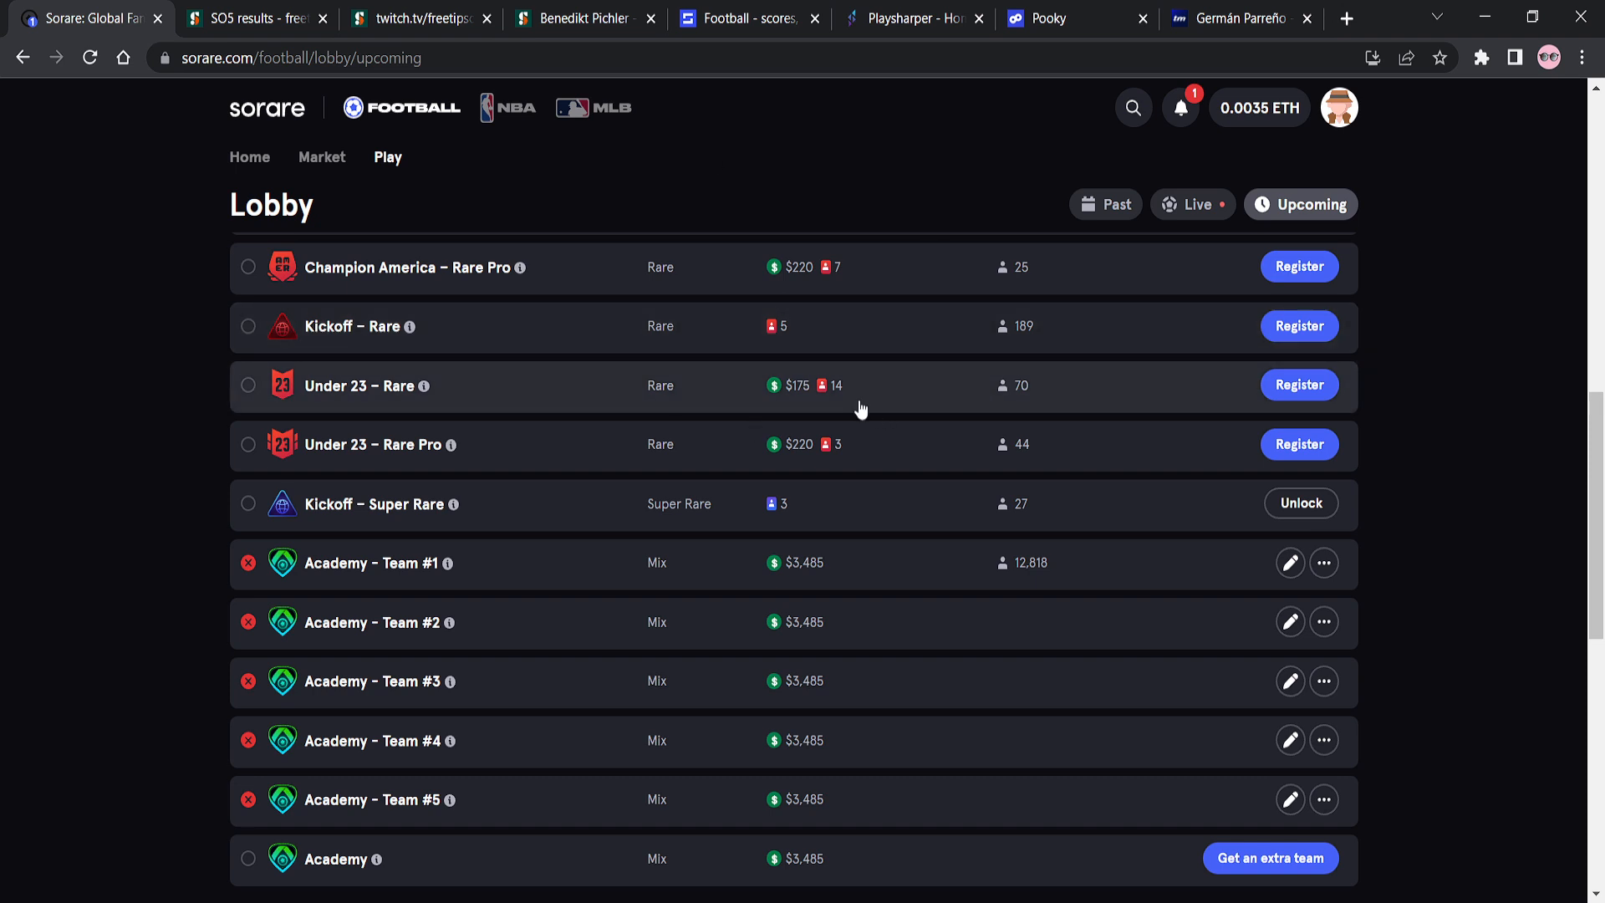
{"action": "mouse_move", "coordinate": [864, 346]}
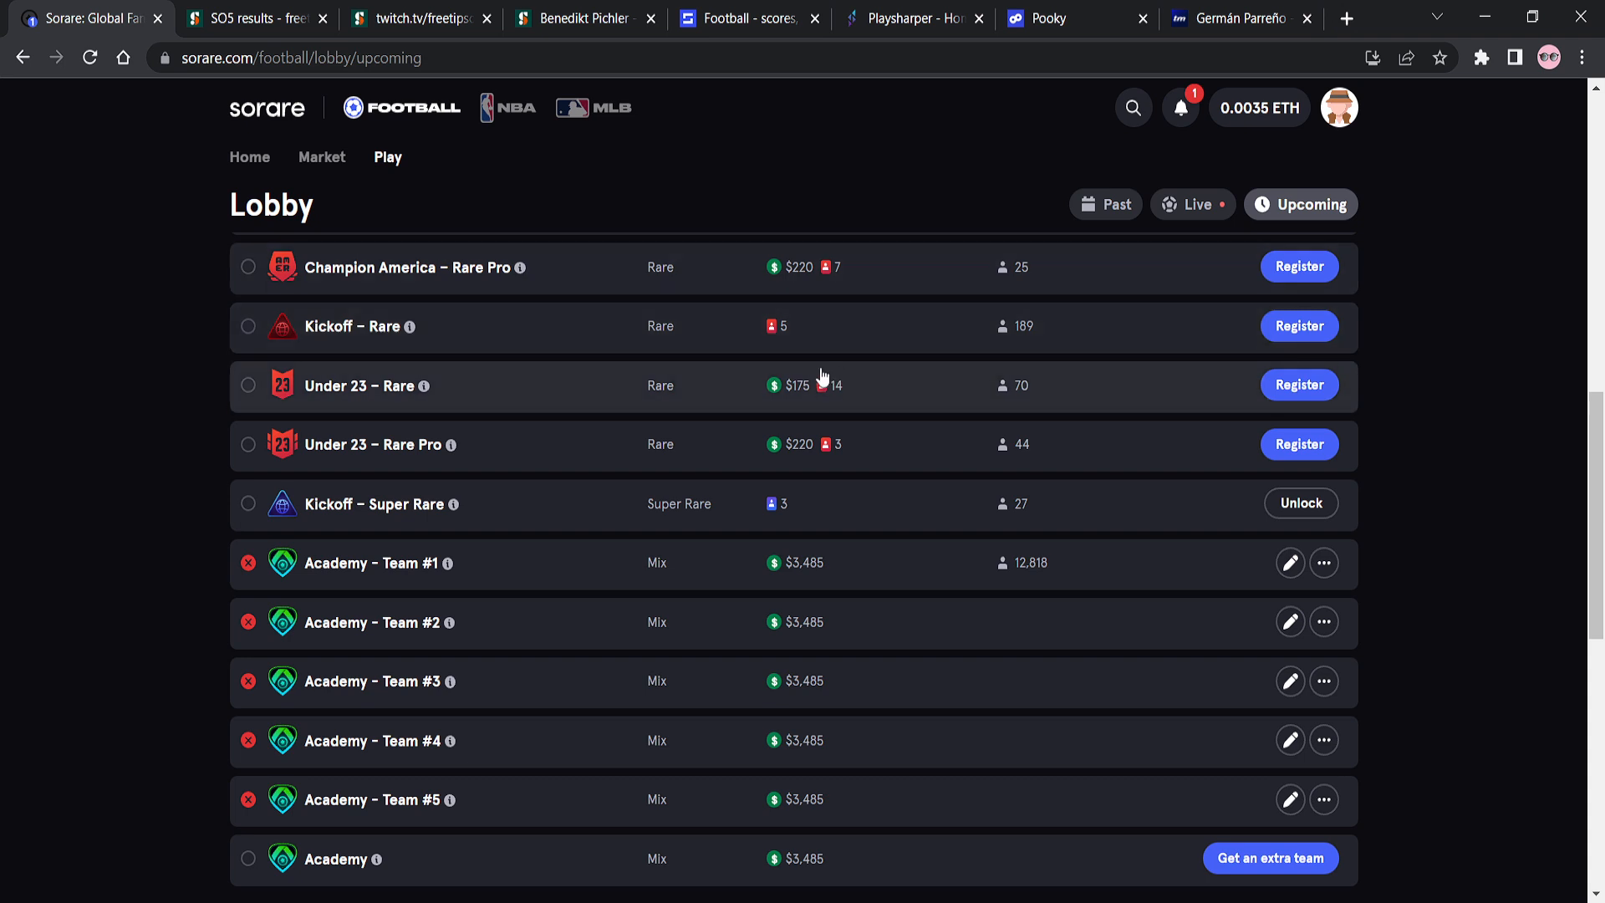
{"action": "mouse_move", "coordinate": [787, 338]}
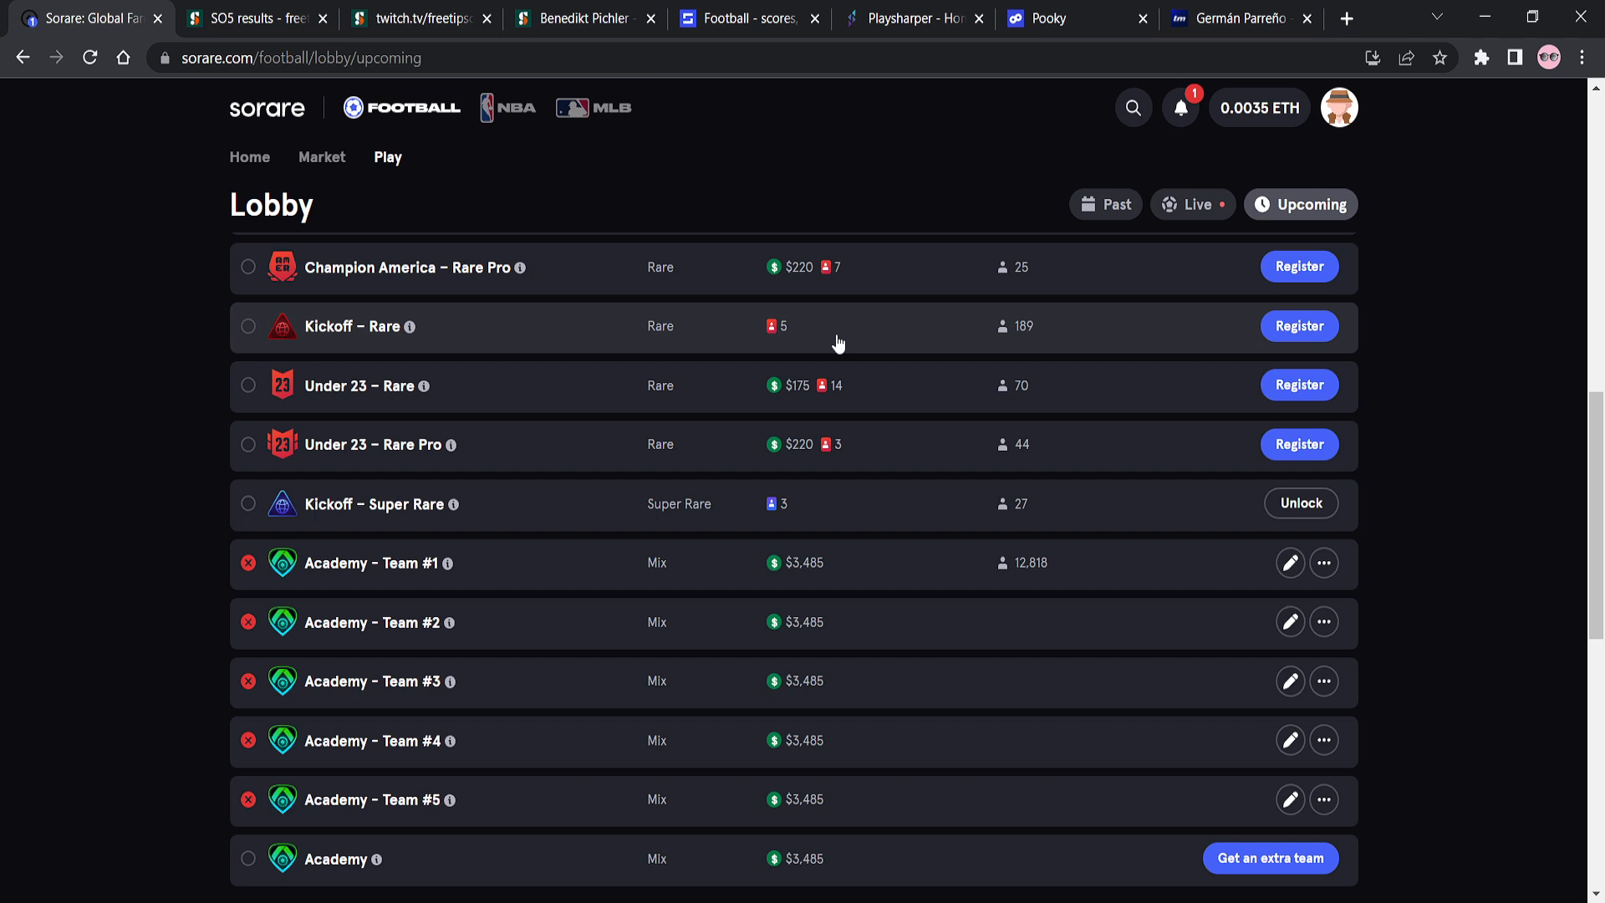
{"action": "mouse_move", "coordinate": [824, 335]}
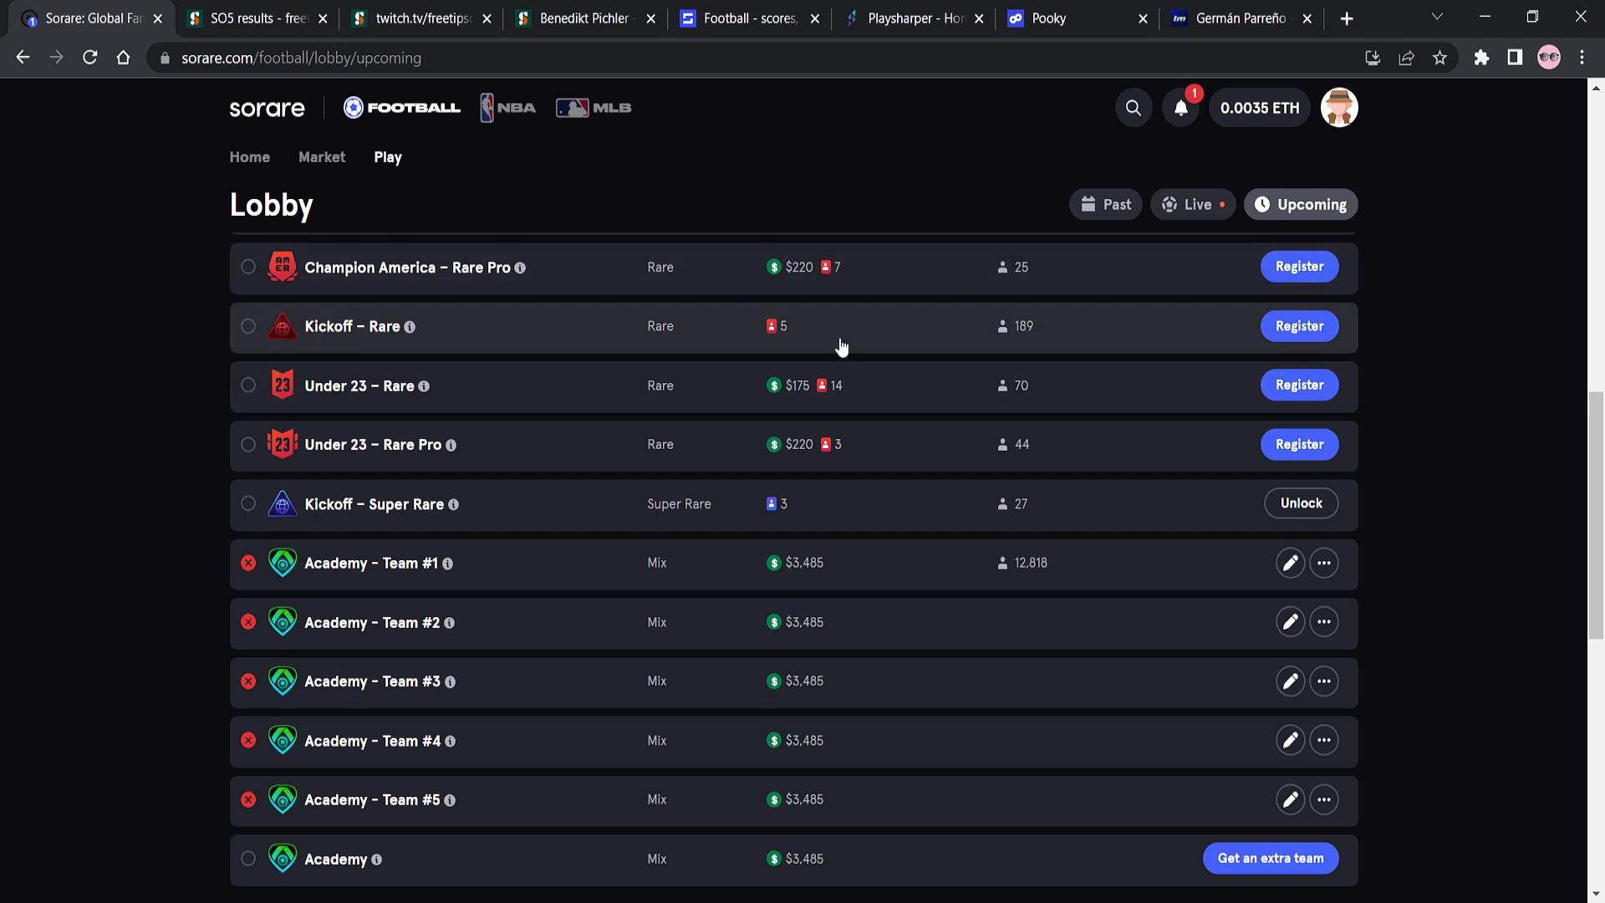
Step: Show the Kickoff – Rare prize pool, Rare Tier 3 for first place down to Tier 5
{"action": "left_click", "coordinate": [357, 326]}
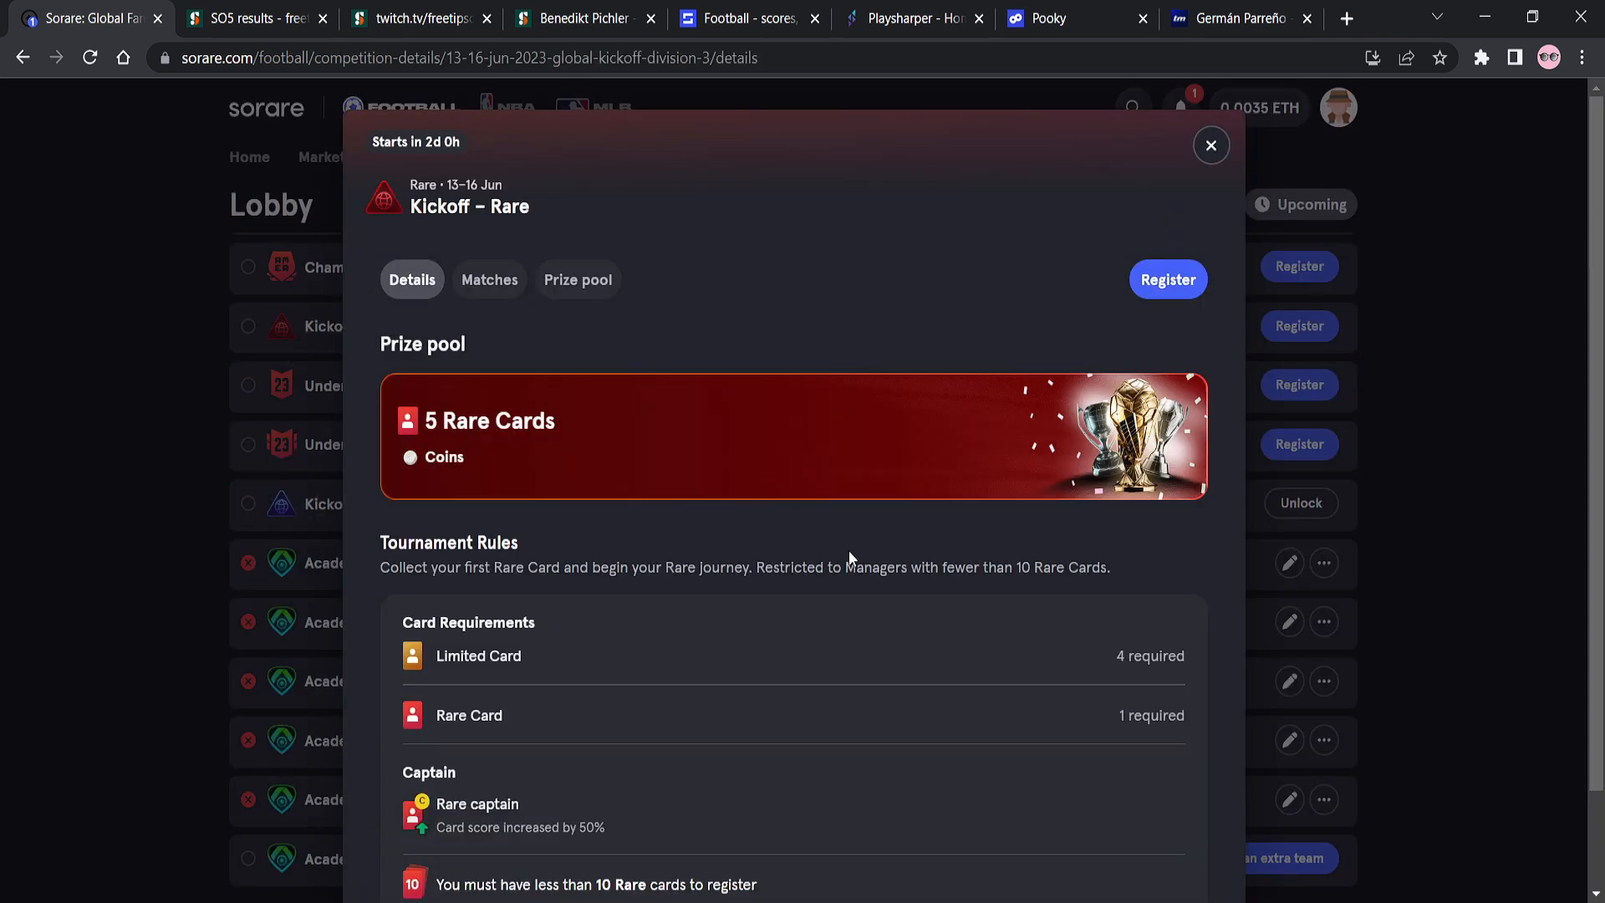
{"action": "scroll", "scroll_direction": "down", "scroll_amount": 3}
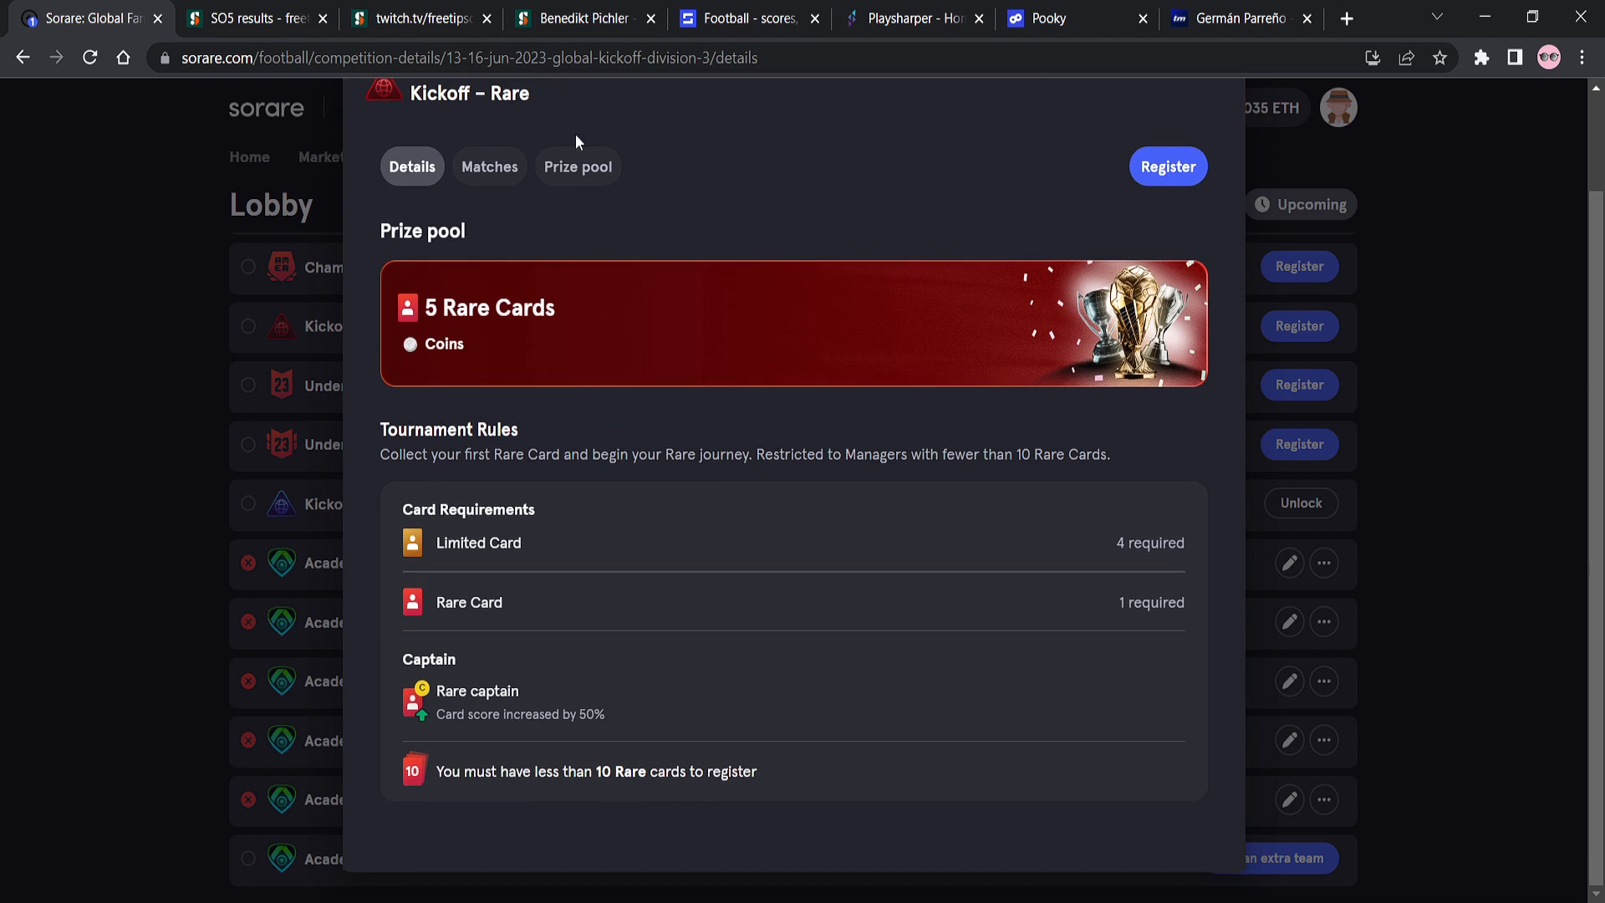
{"action": "left_click", "coordinate": [577, 165]}
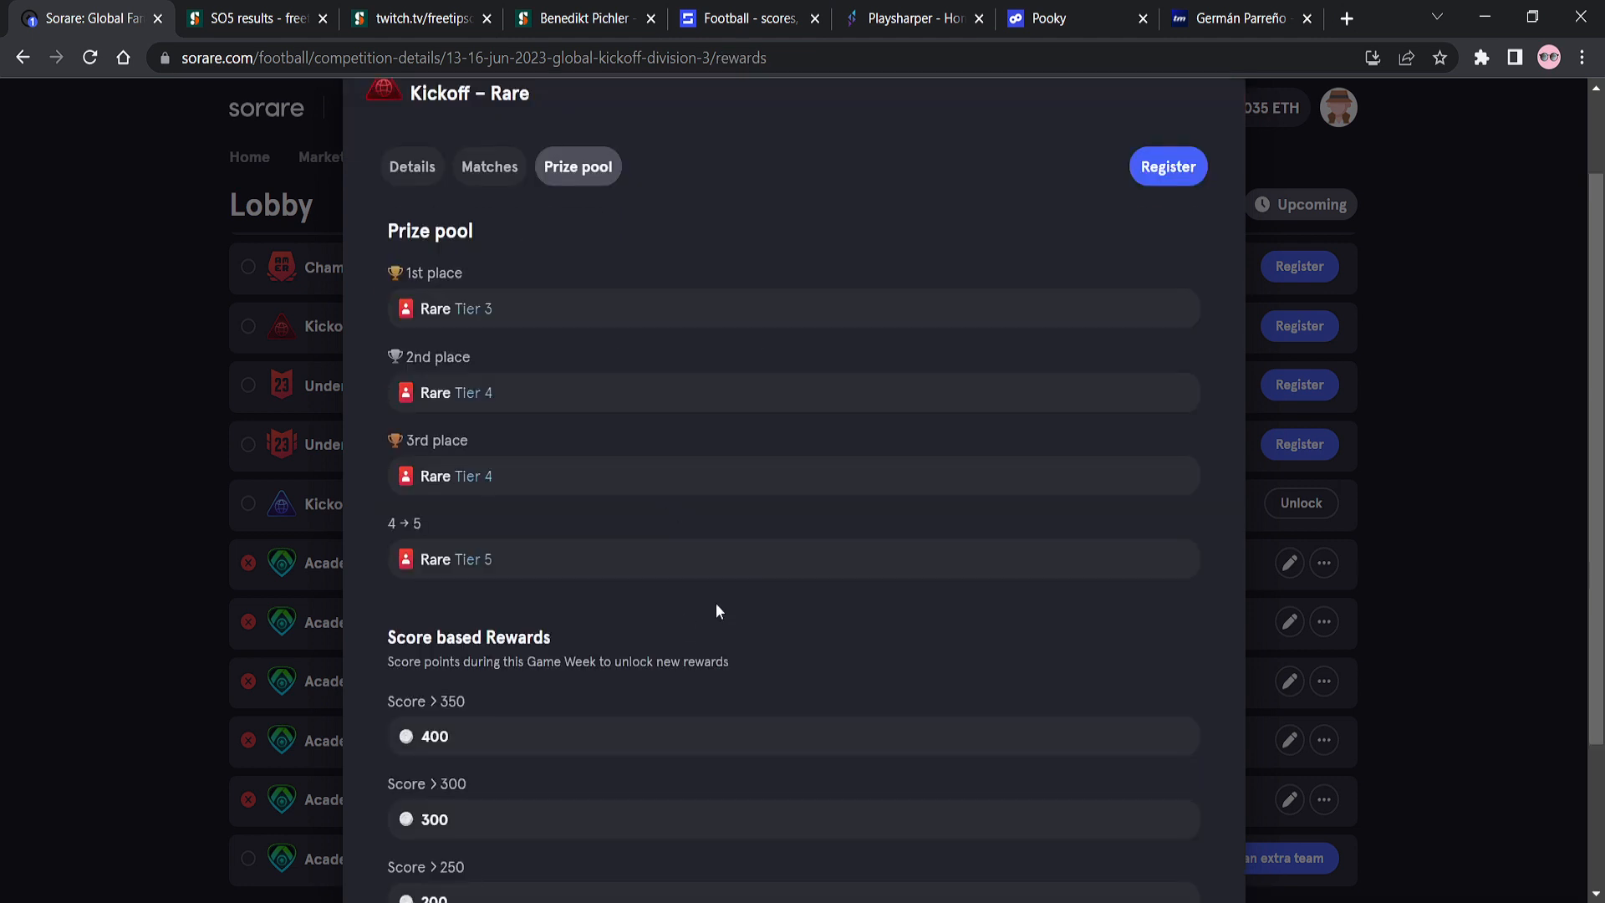
{"action": "mouse_move", "coordinate": [598, 308]}
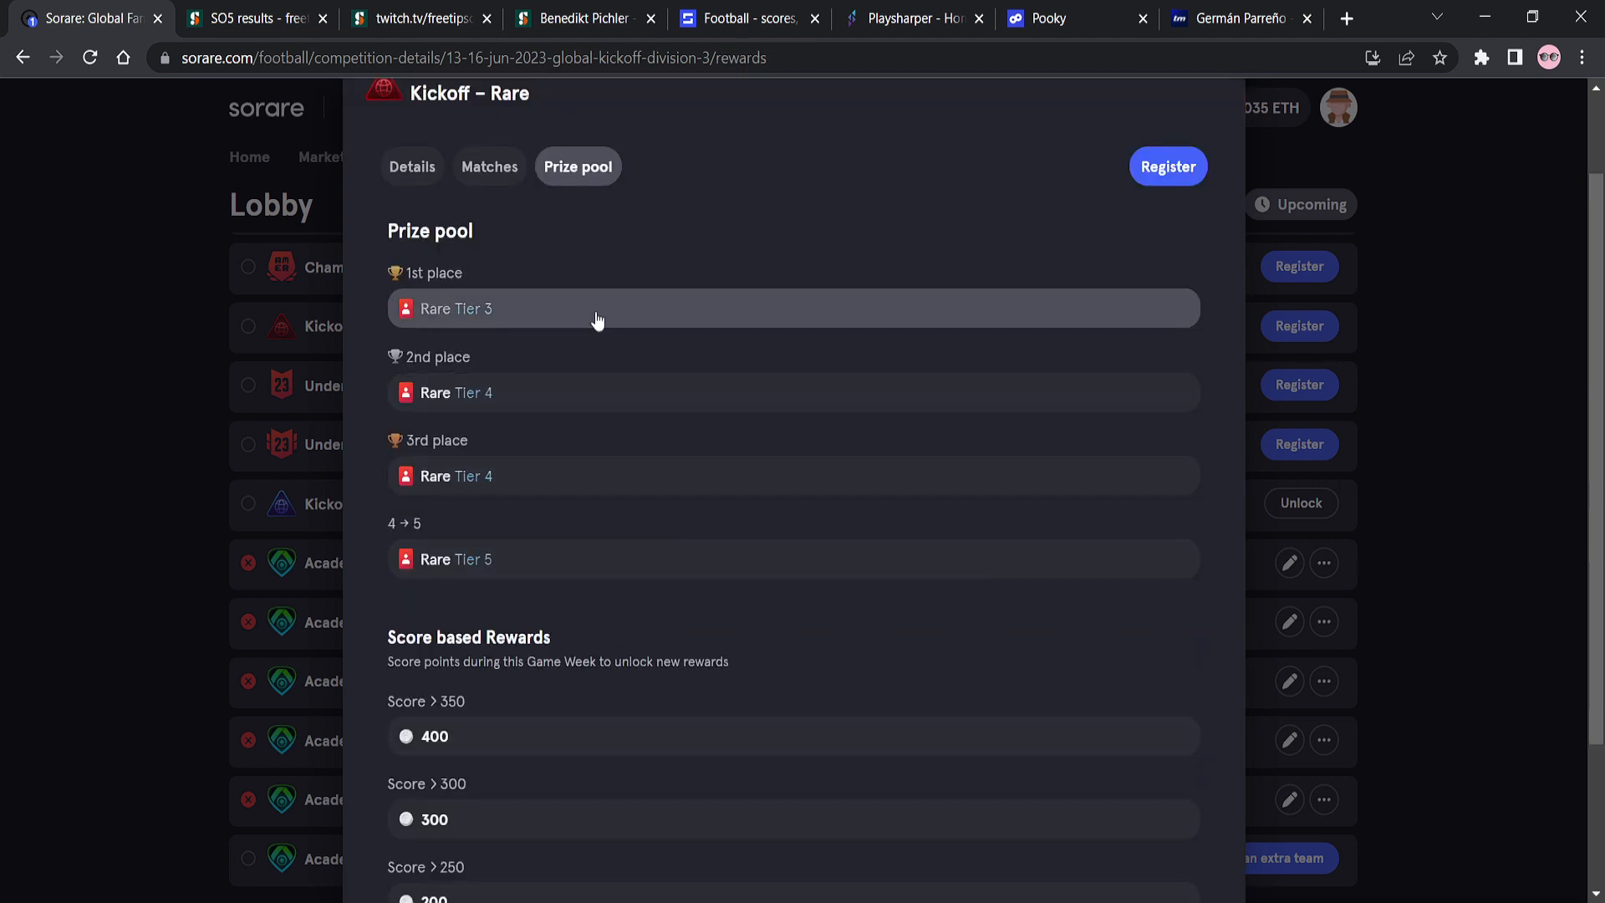
{"action": "scroll", "scroll_direction": "down", "scroll_amount": 3}
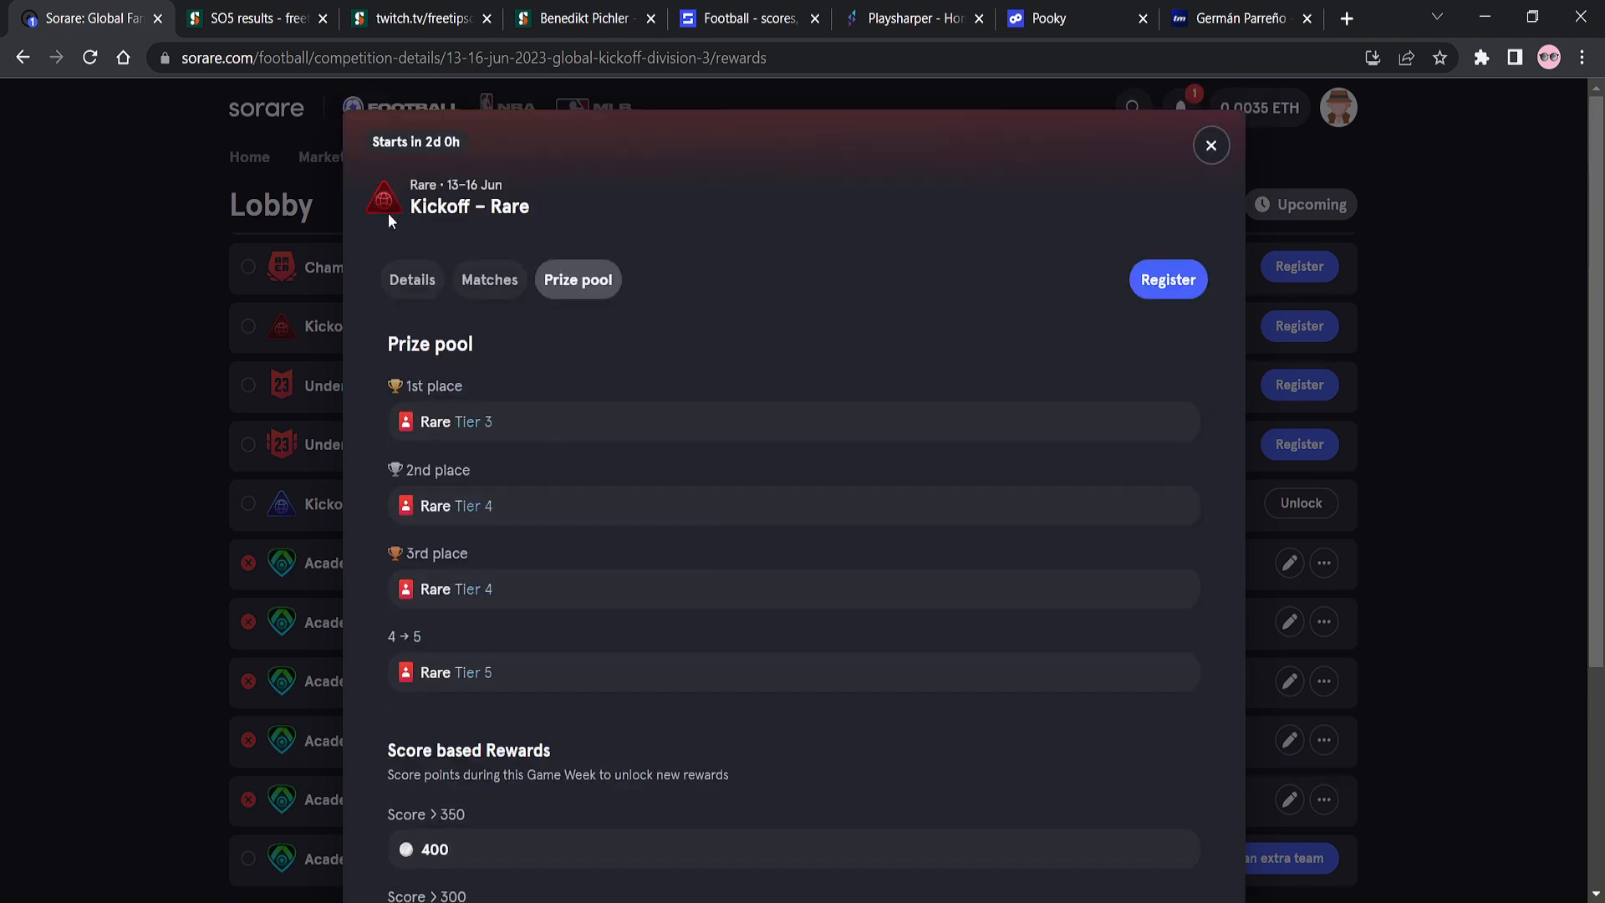
Step: Return to the competition's general details and close the dialog back to the lobby
{"action": "left_click", "coordinate": [411, 279]}
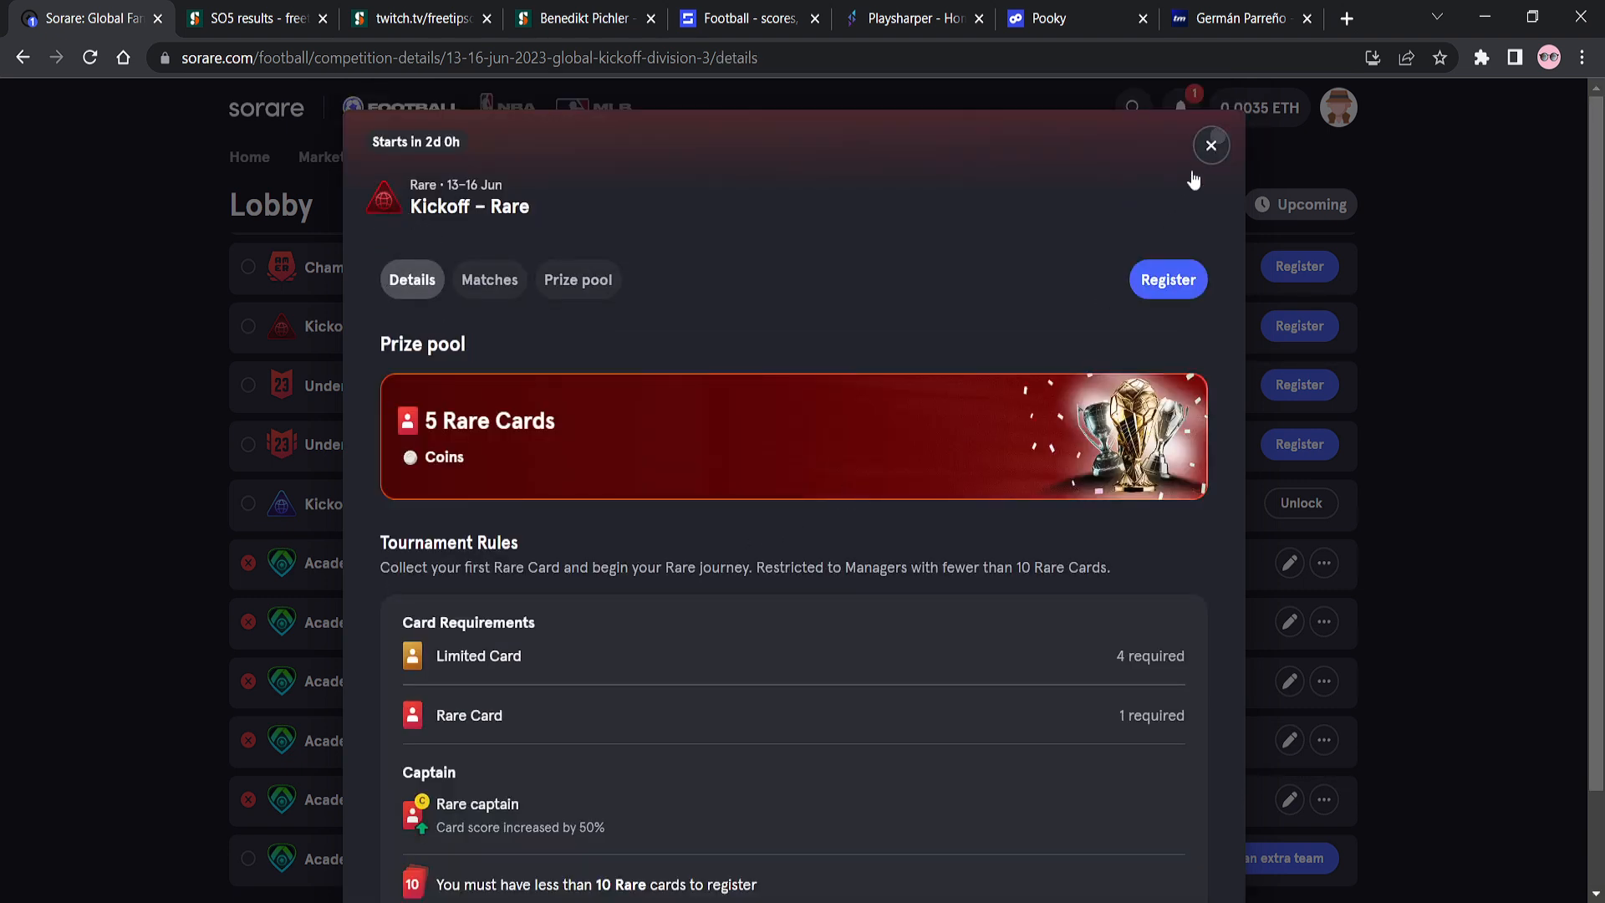
{"action": "left_click", "coordinate": [1210, 145]}
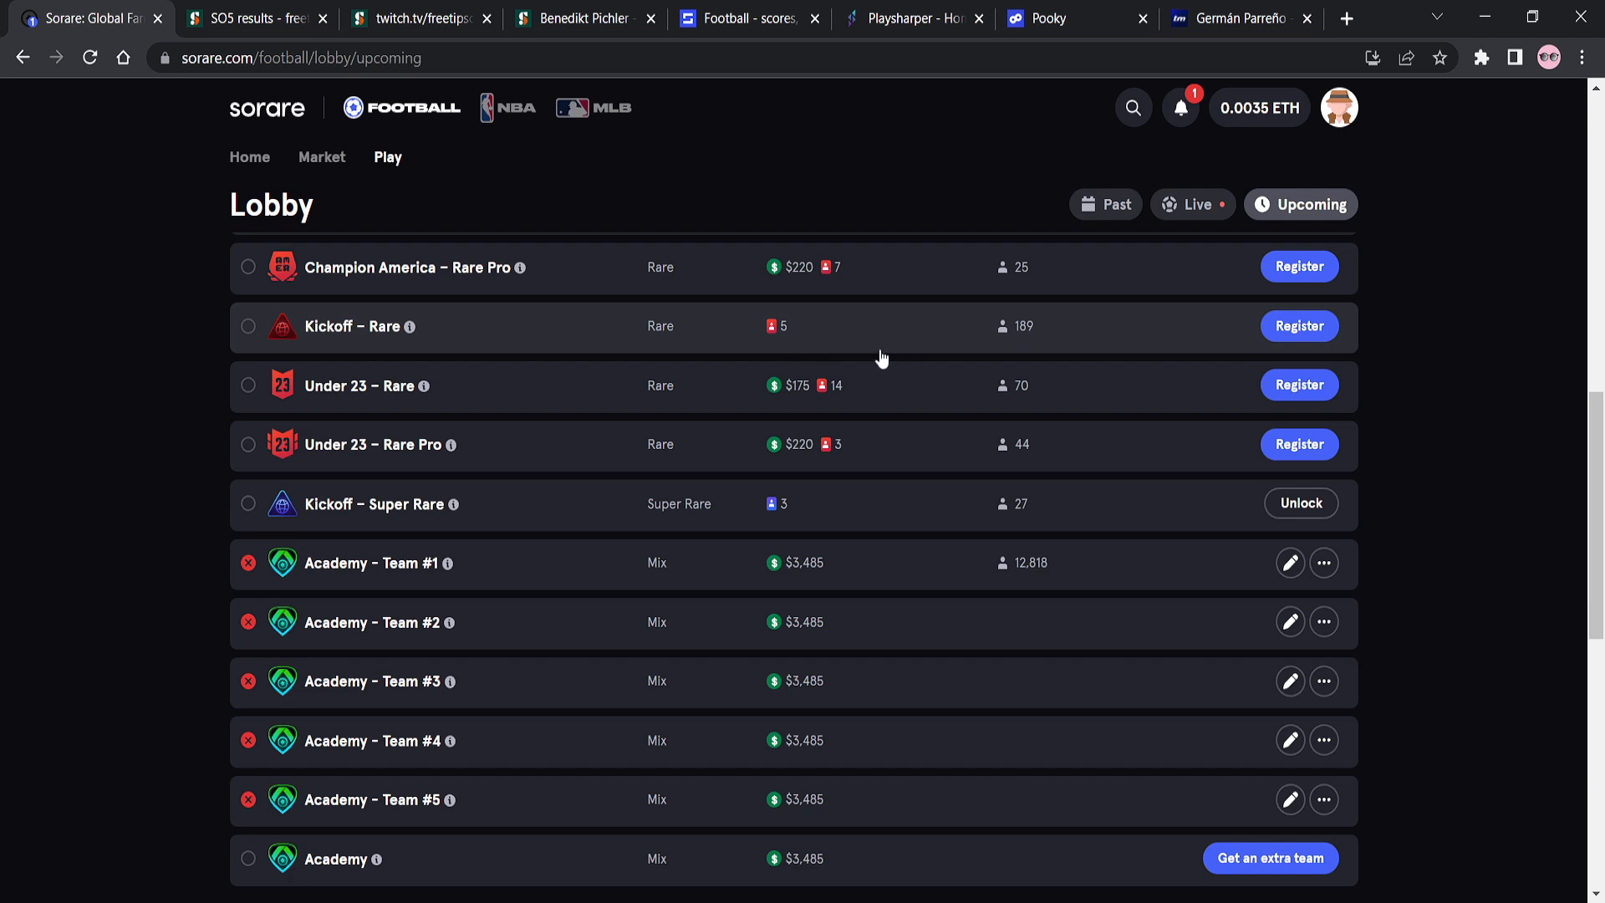
{"action": "mouse_move", "coordinate": [936, 448]}
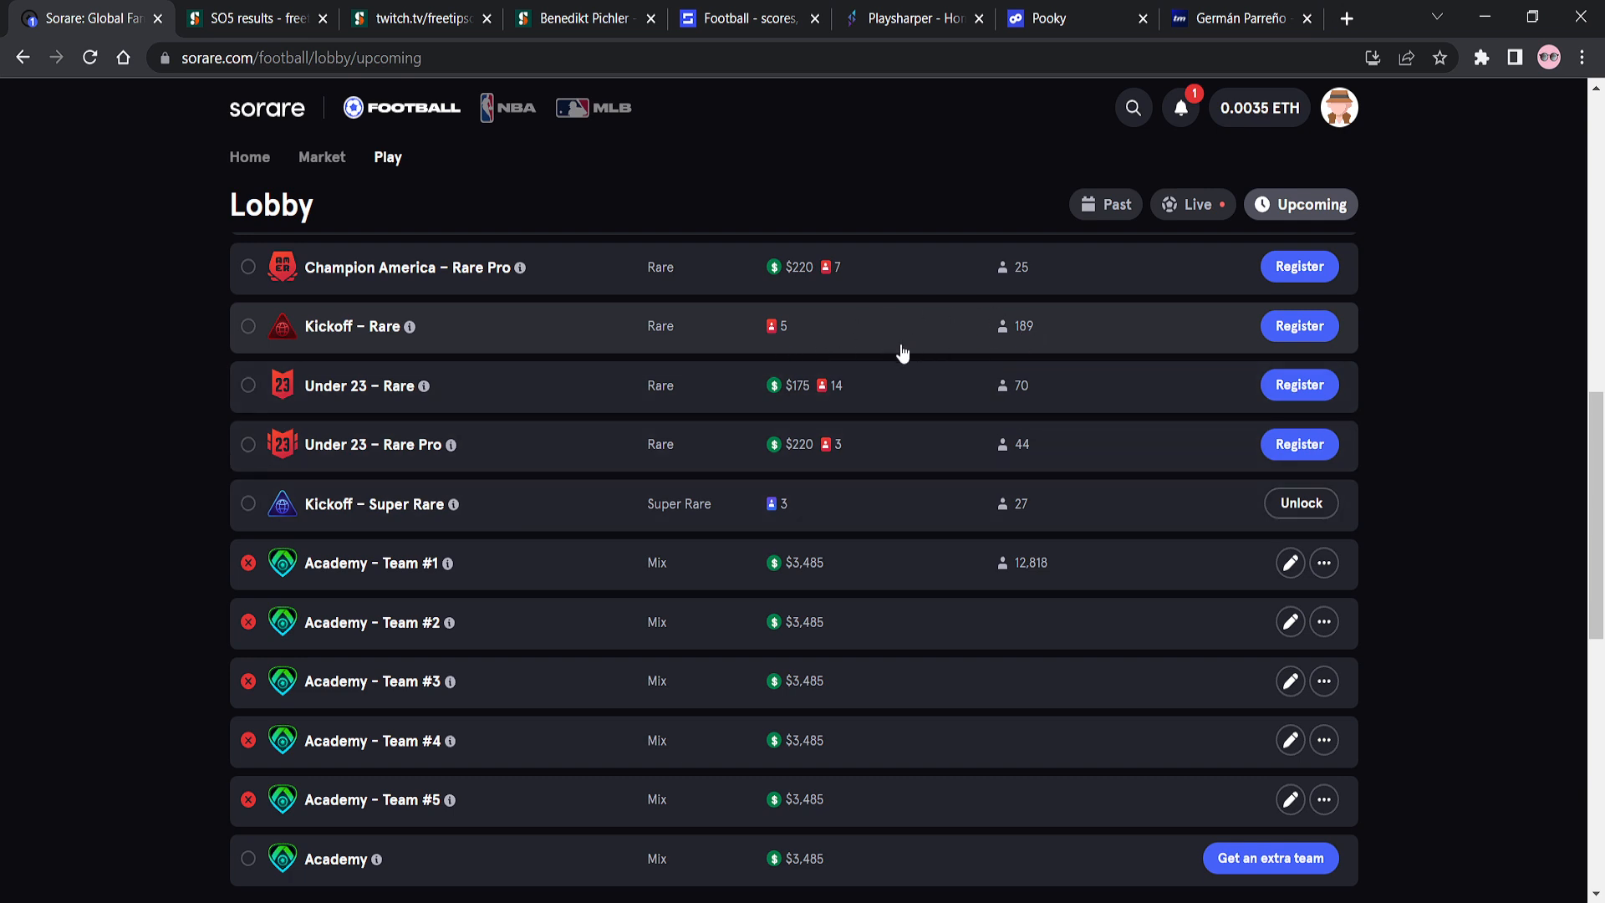
{"action": "mouse_move", "coordinate": [871, 345]}
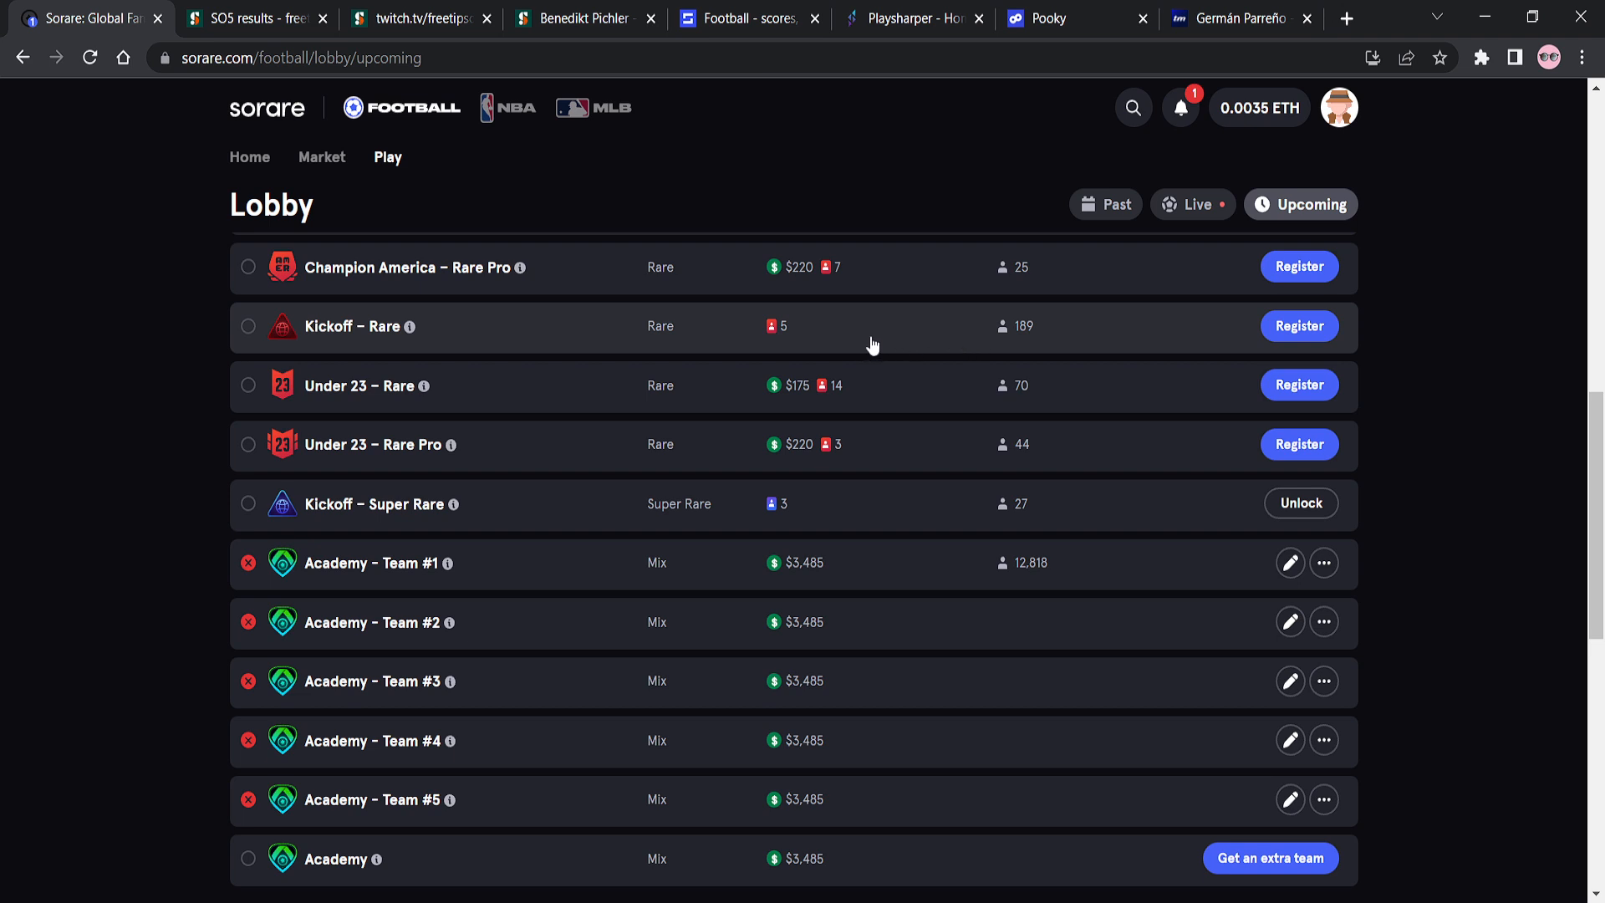
{"action": "mouse_move", "coordinate": [799, 339]}
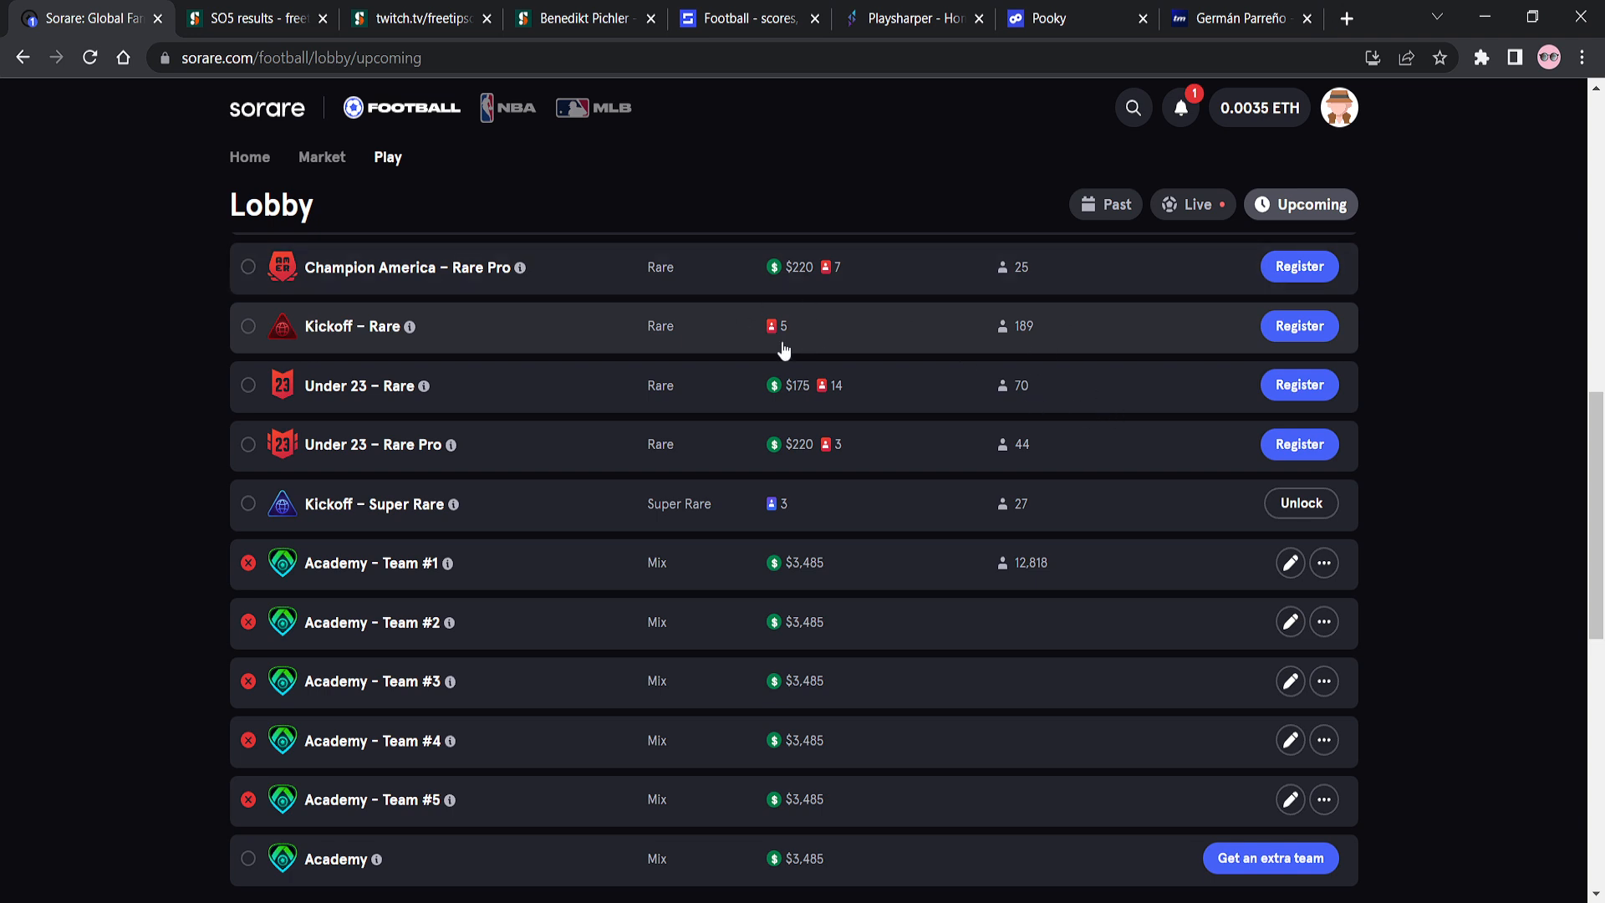
{"action": "mouse_move", "coordinate": [752, 334]}
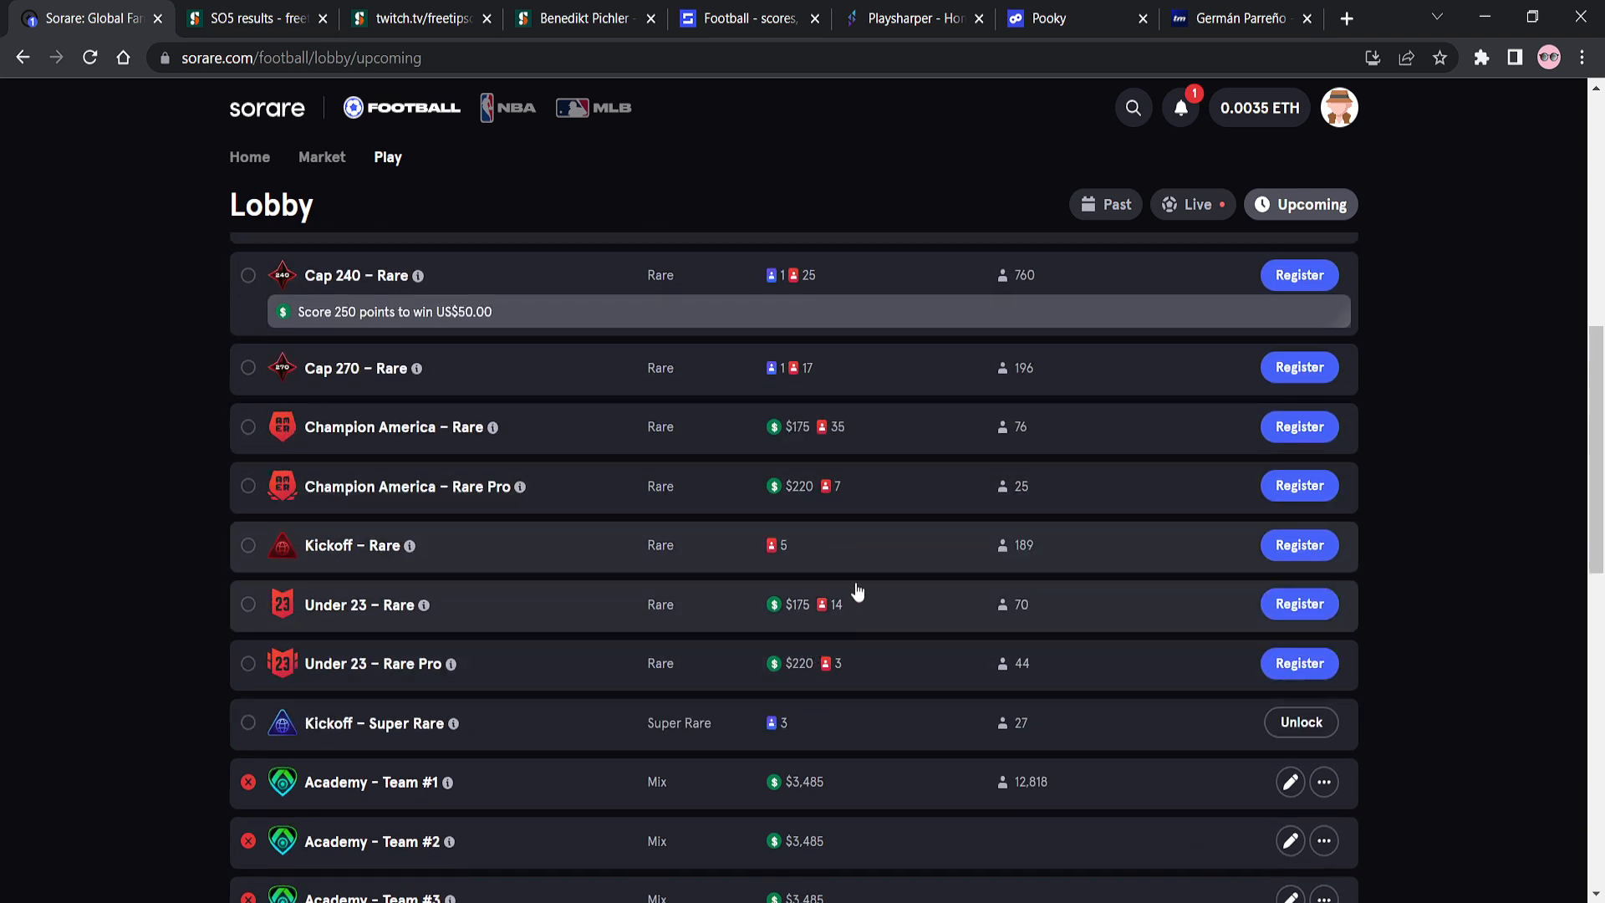
{"action": "mouse_move", "coordinate": [204, 536]}
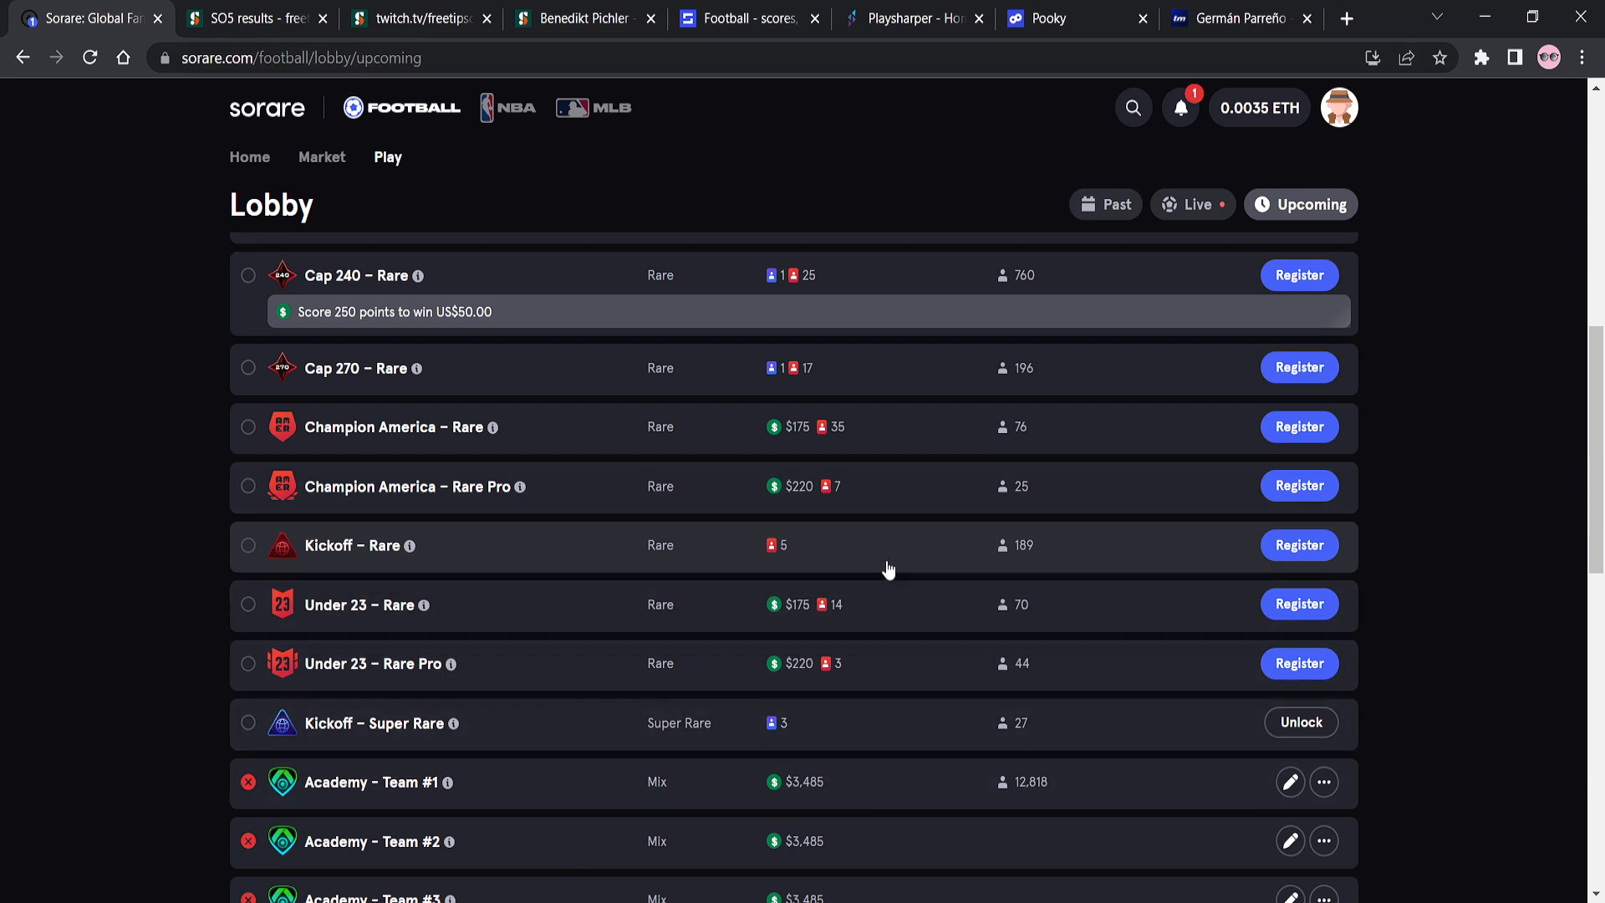
{"action": "mouse_move", "coordinate": [1109, 560]}
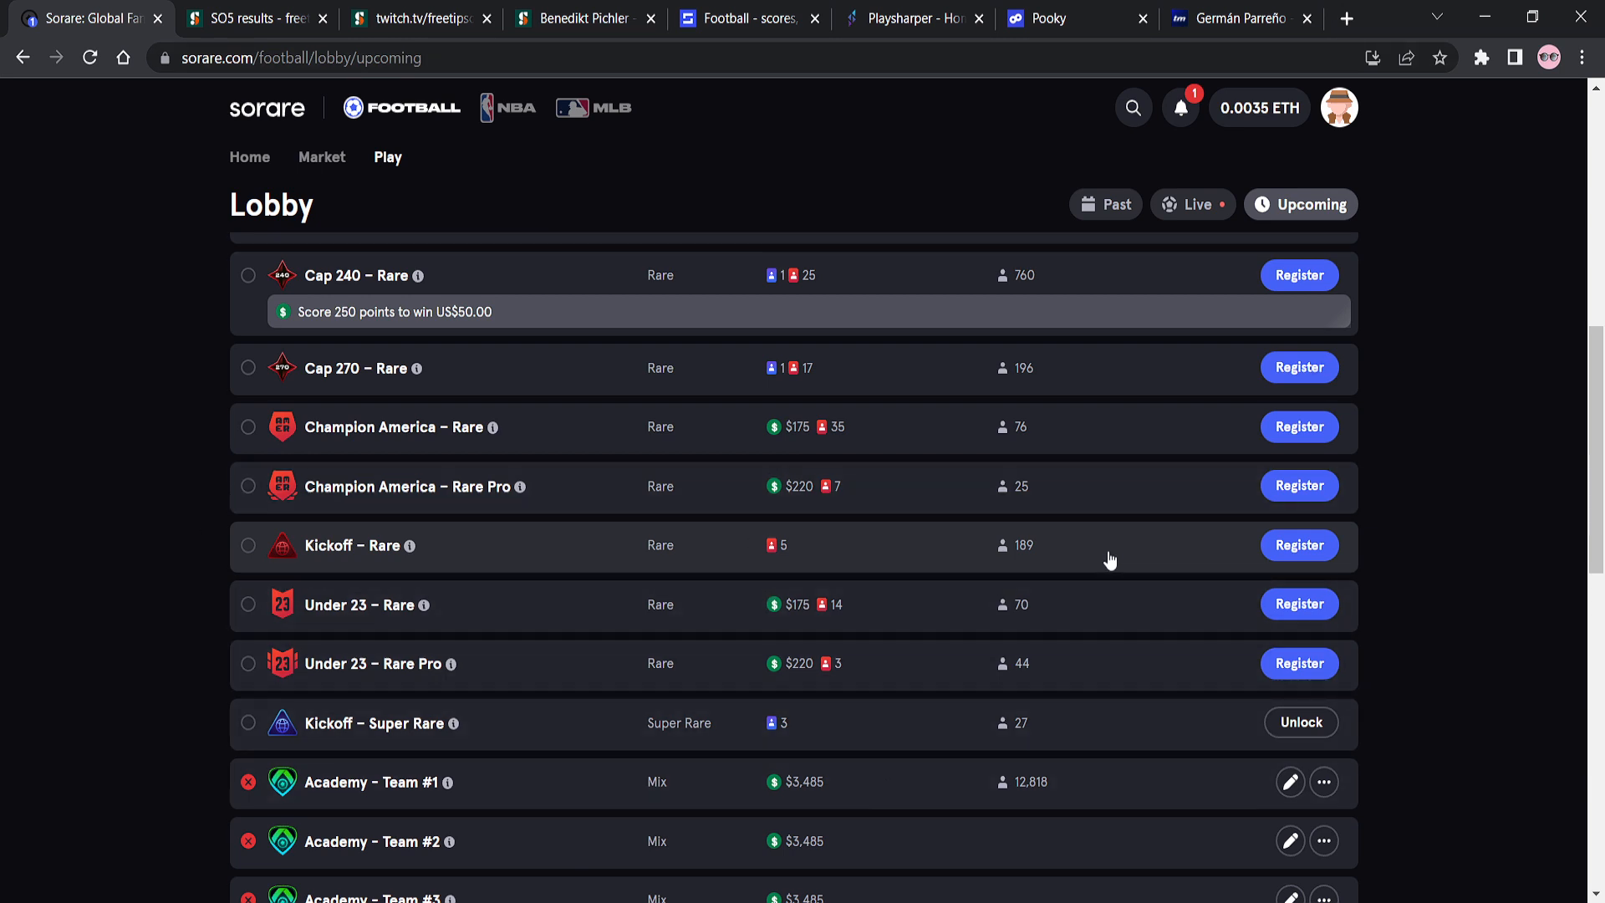
{"action": "mouse_move", "coordinate": [946, 576]}
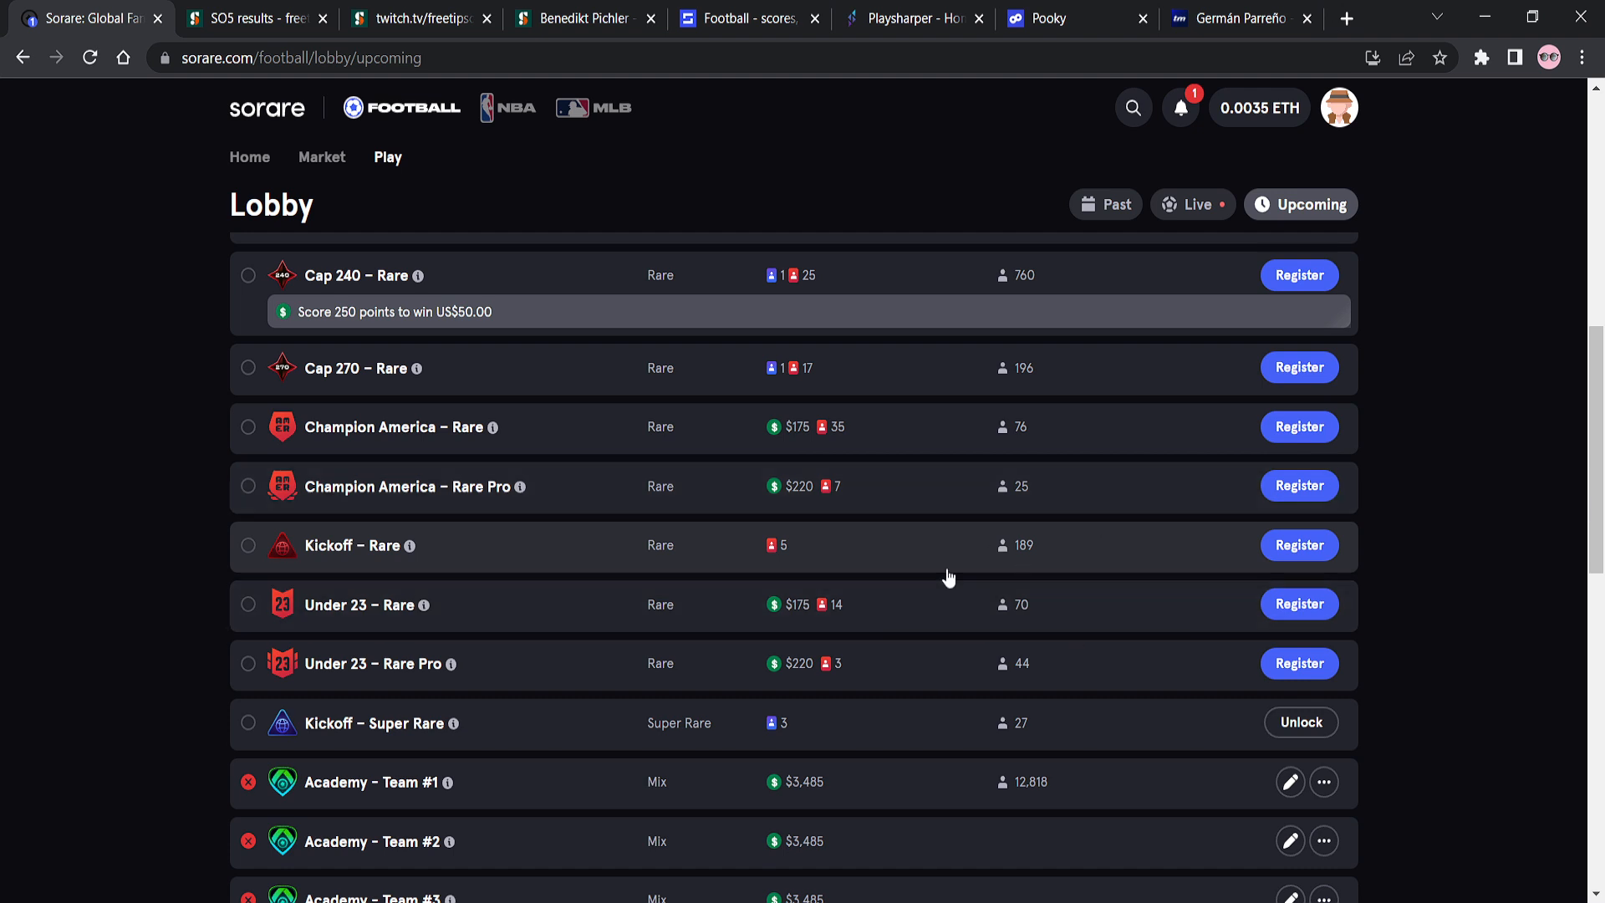
{"action": "mouse_move", "coordinate": [818, 568]}
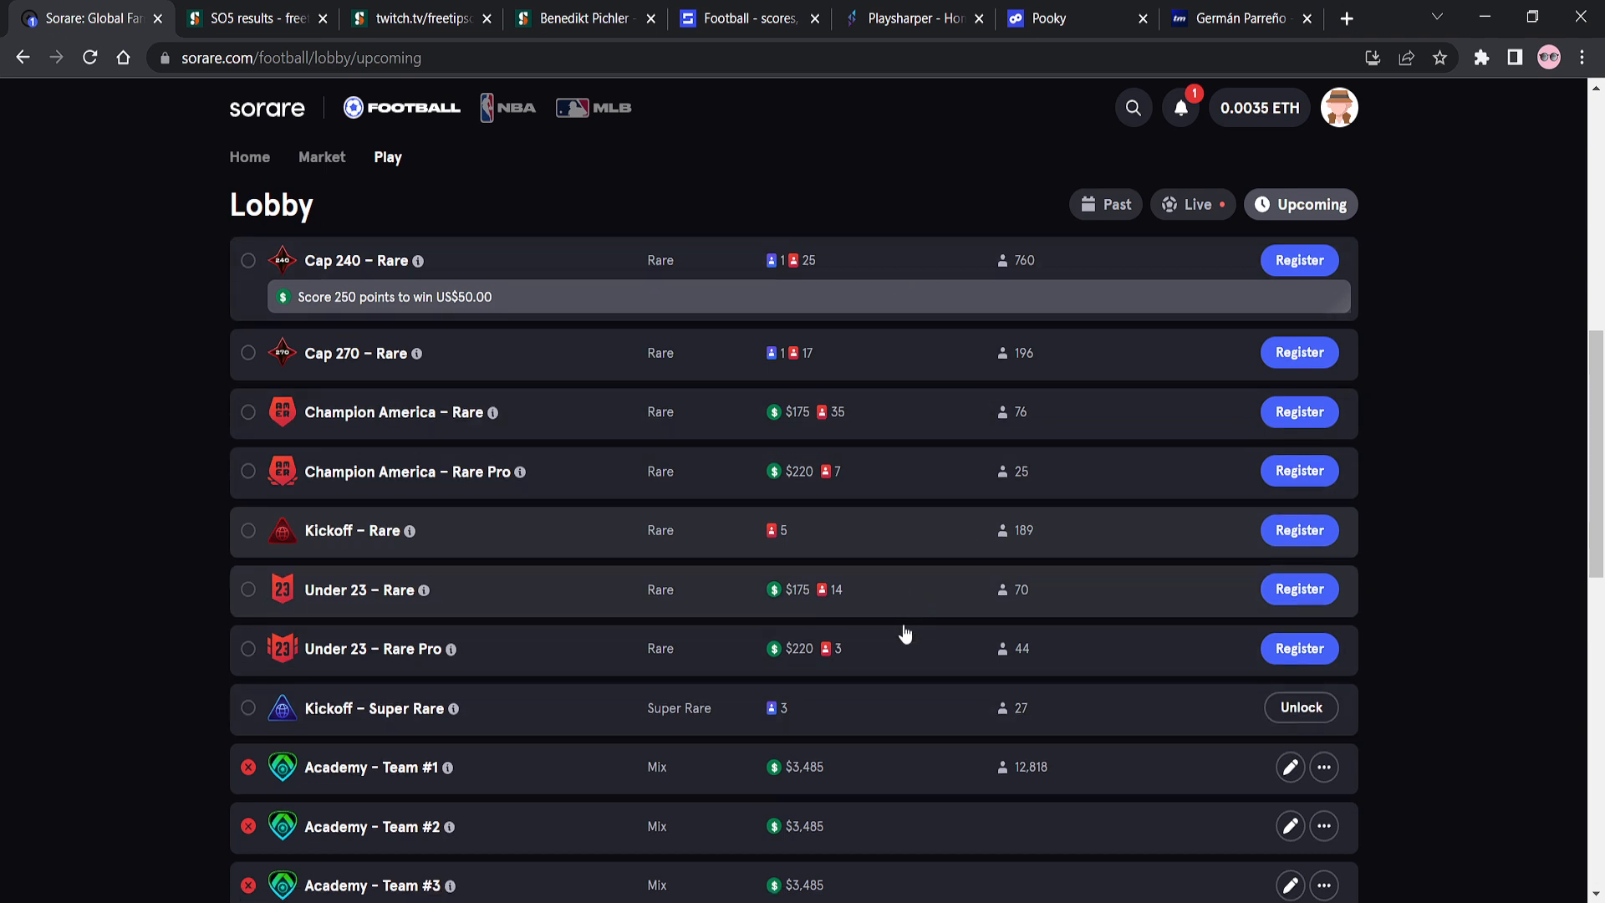
{"action": "scroll", "scroll_direction": "down", "scroll_amount": 3}
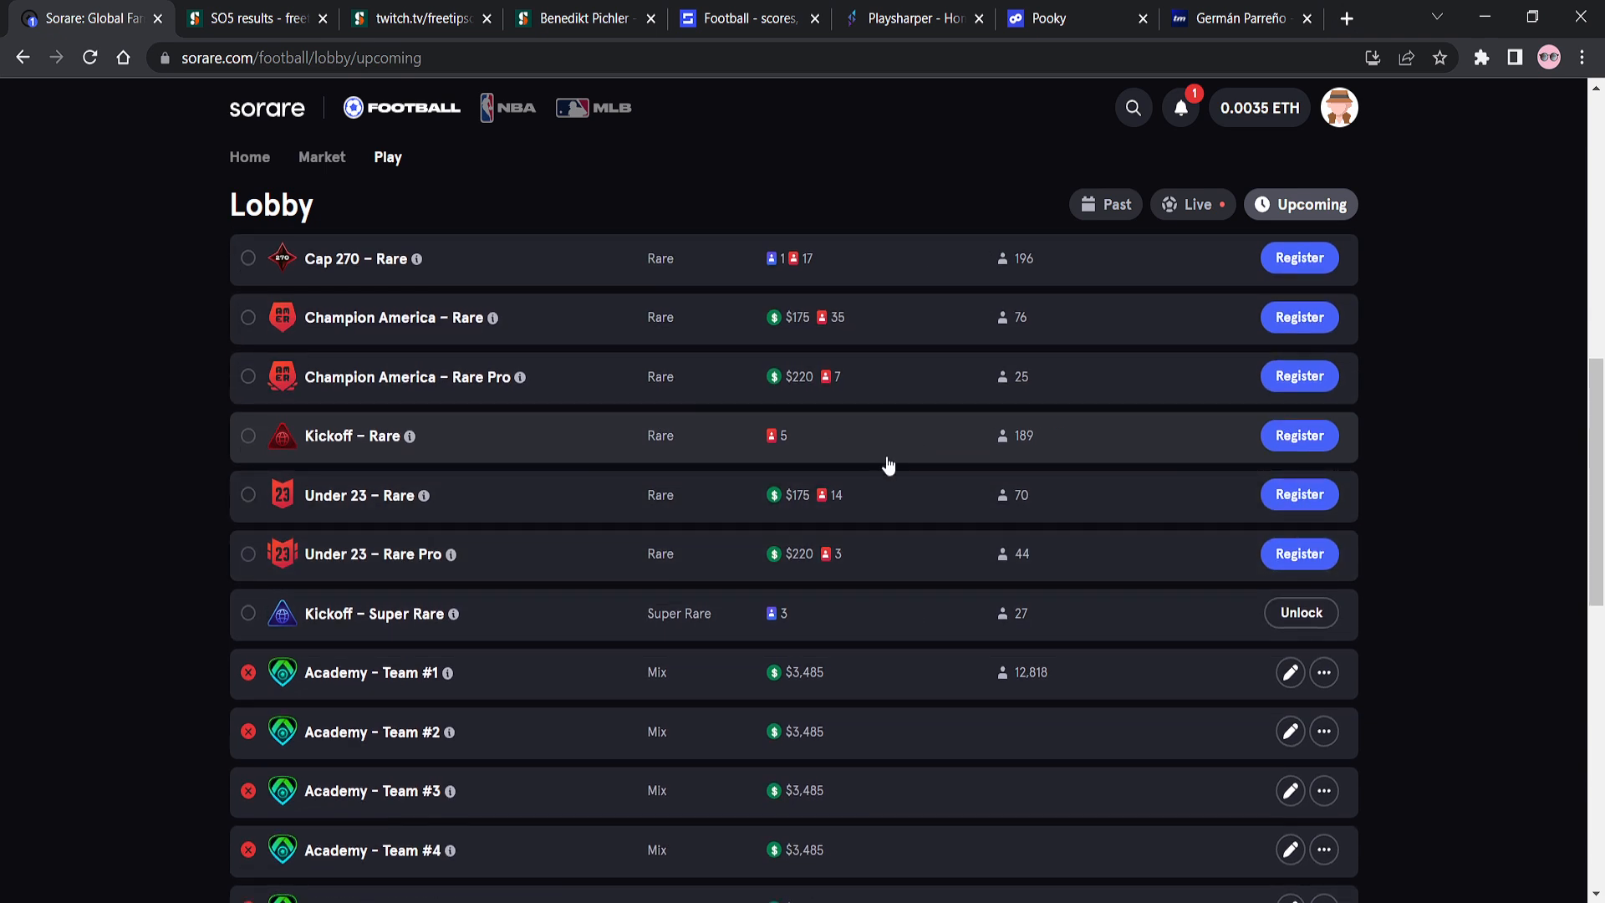
{"action": "mouse_move", "coordinate": [872, 501]}
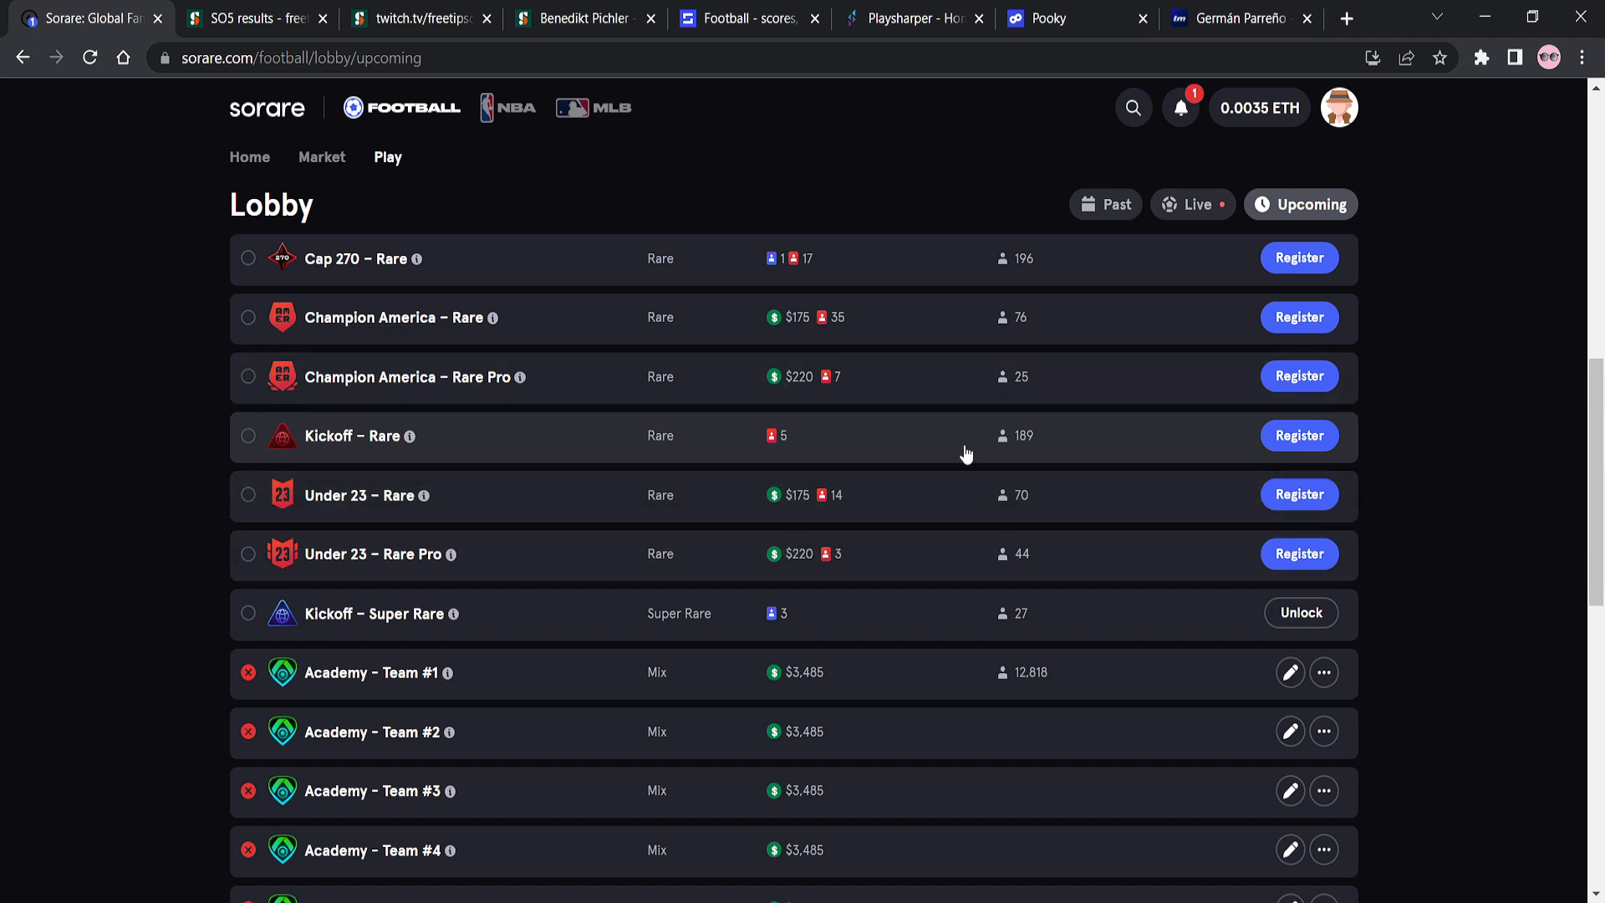
{"action": "mouse_move", "coordinate": [869, 471]}
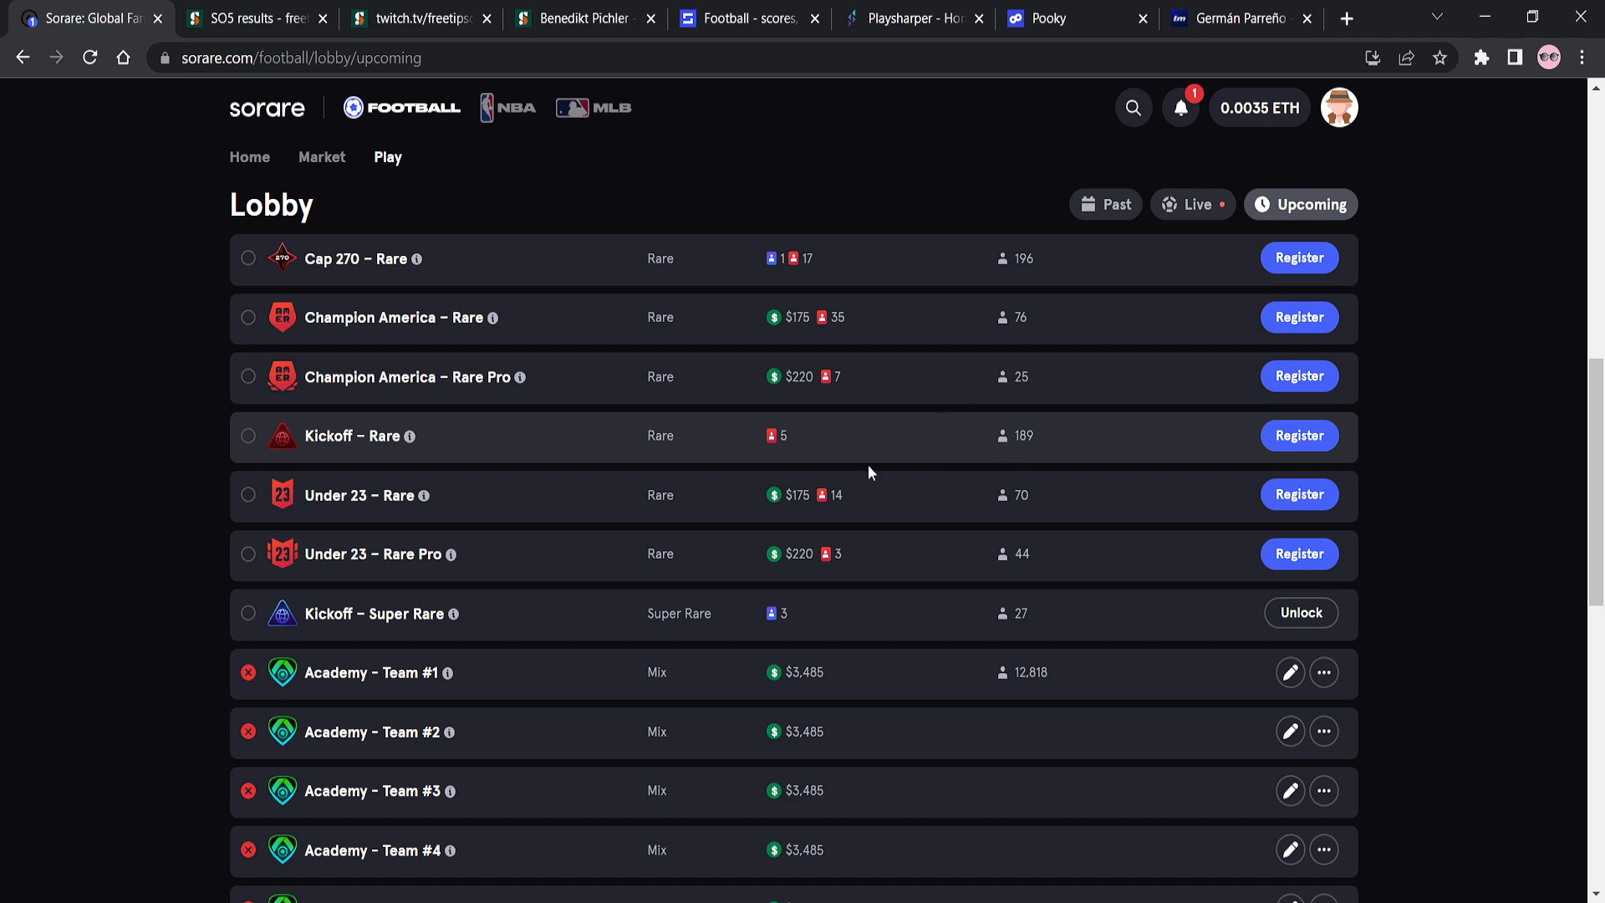
{"action": "mouse_move", "coordinate": [841, 466]}
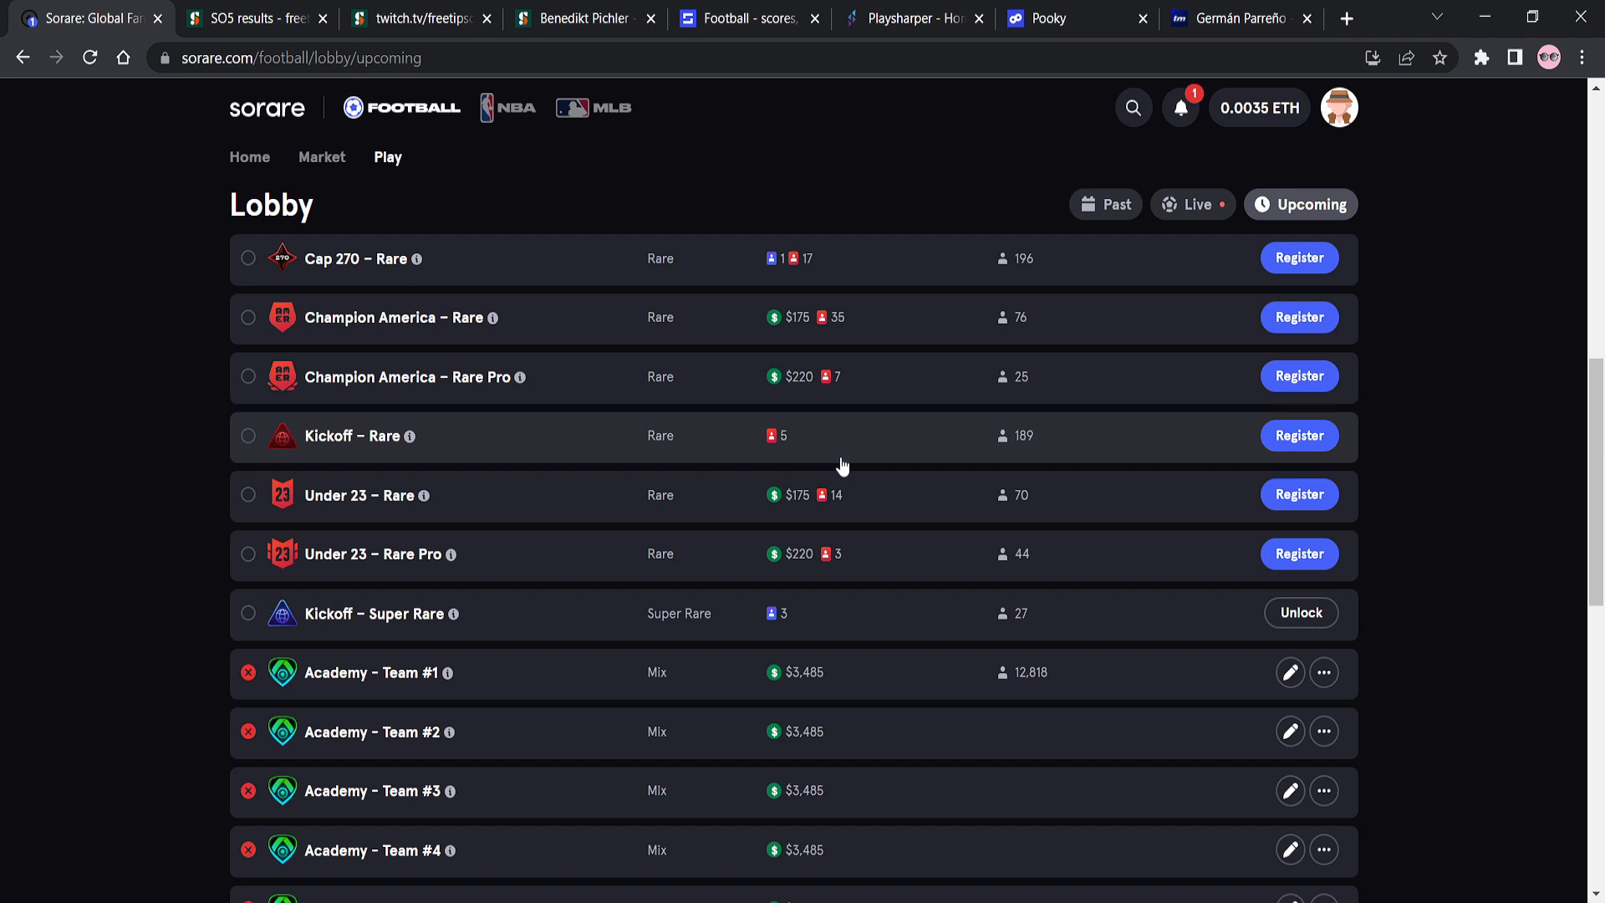
{"action": "mouse_move", "coordinate": [988, 428]}
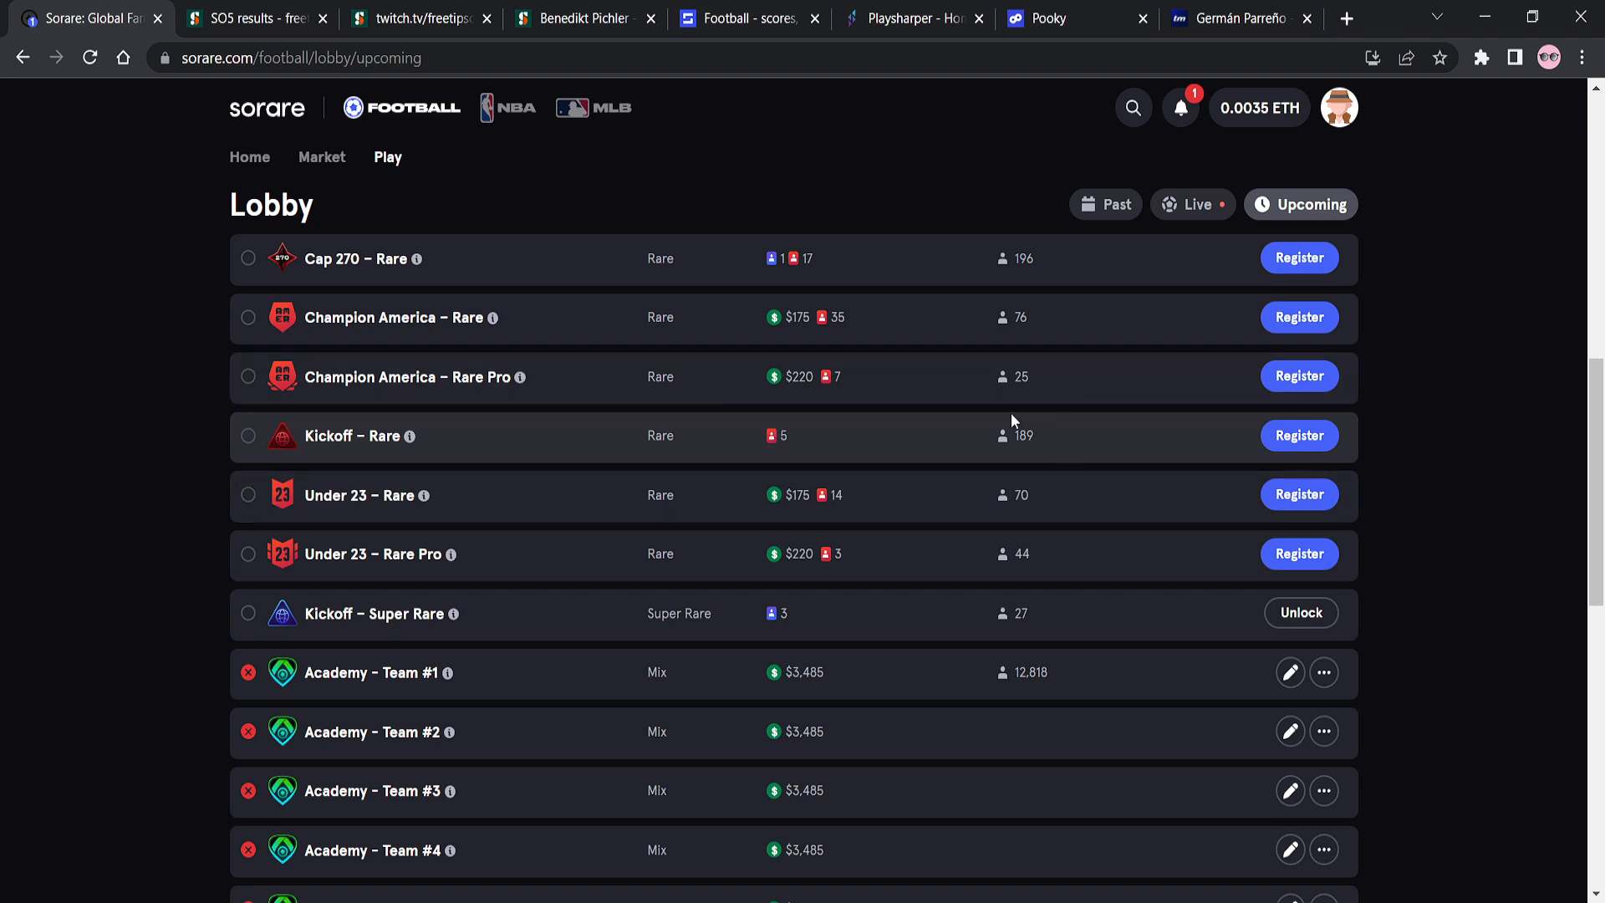
{"action": "mouse_move", "coordinate": [1013, 448]}
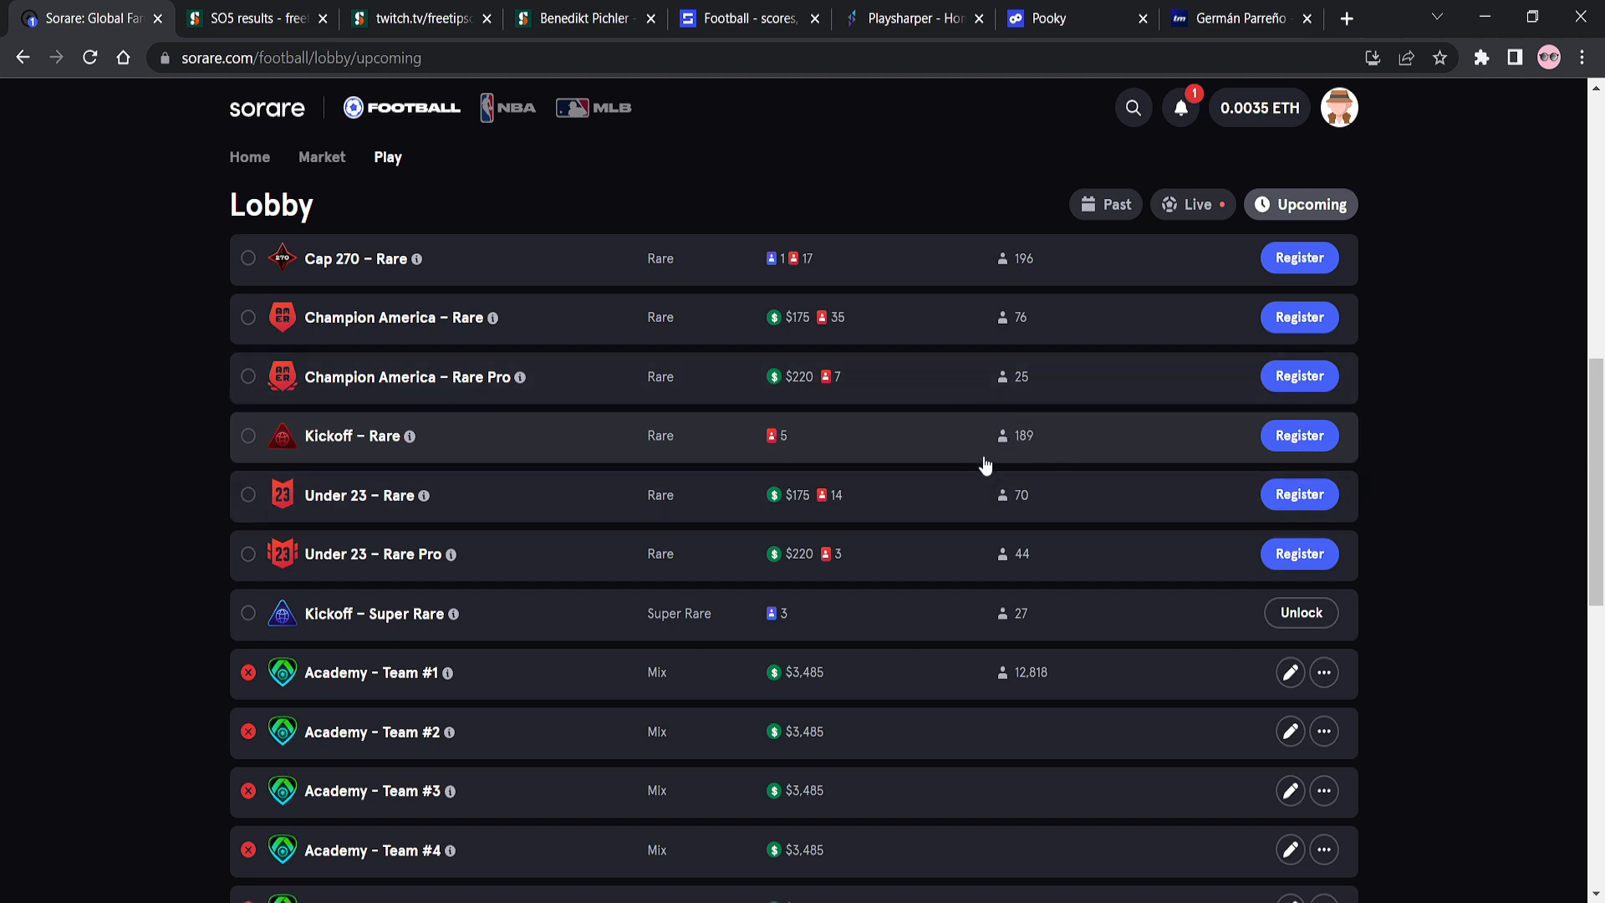
{"action": "mouse_move", "coordinate": [732, 466]}
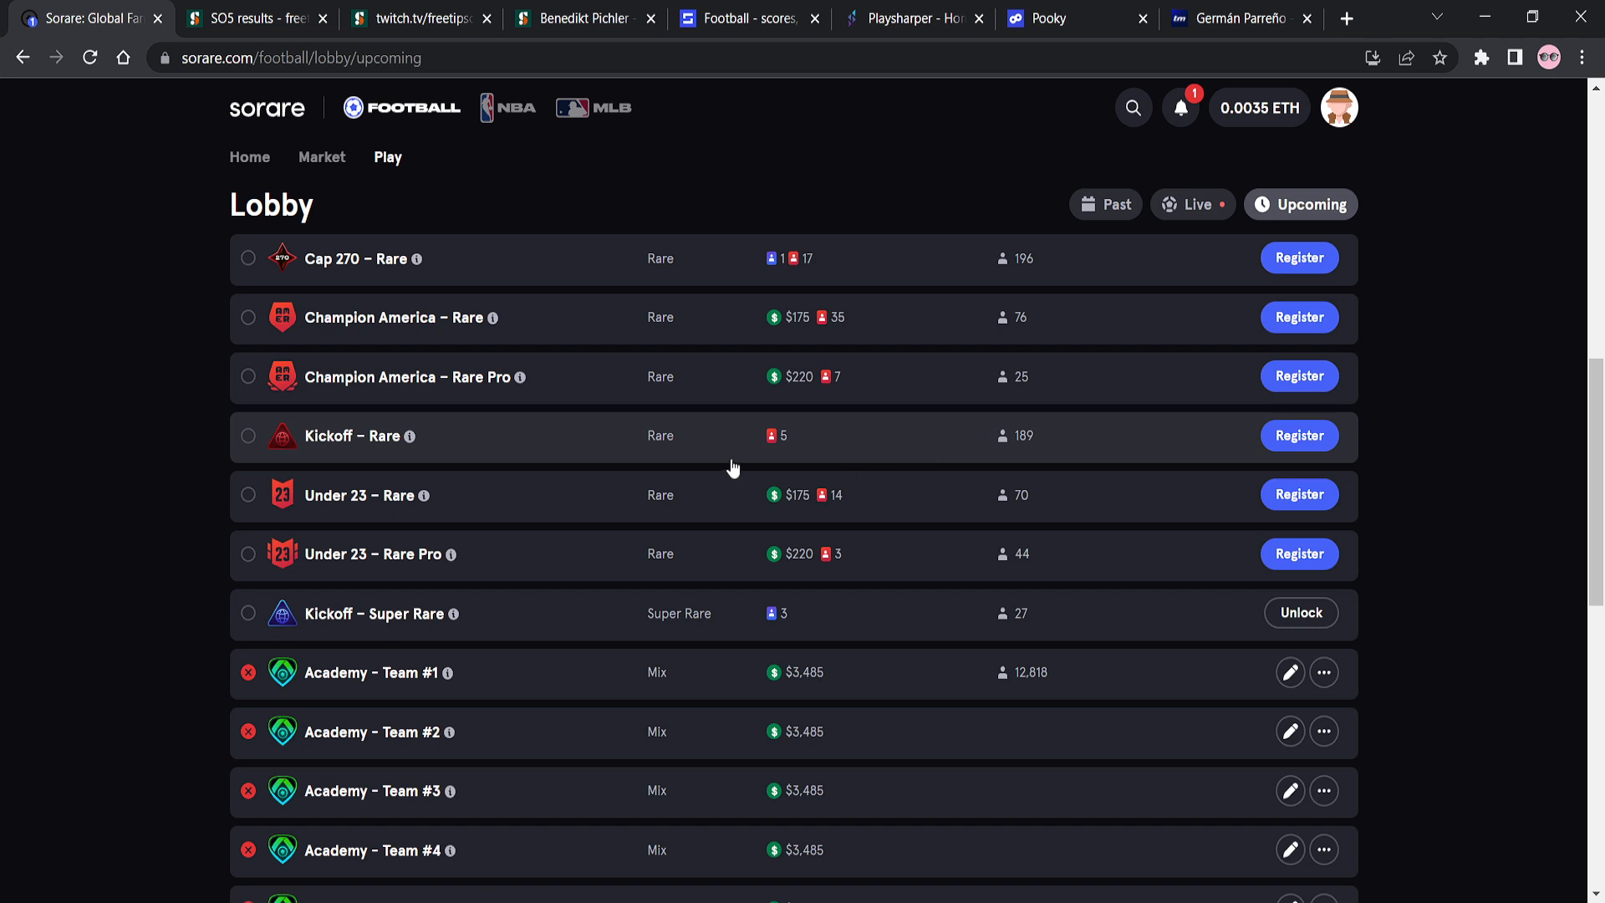
{"action": "mouse_move", "coordinate": [1051, 465]}
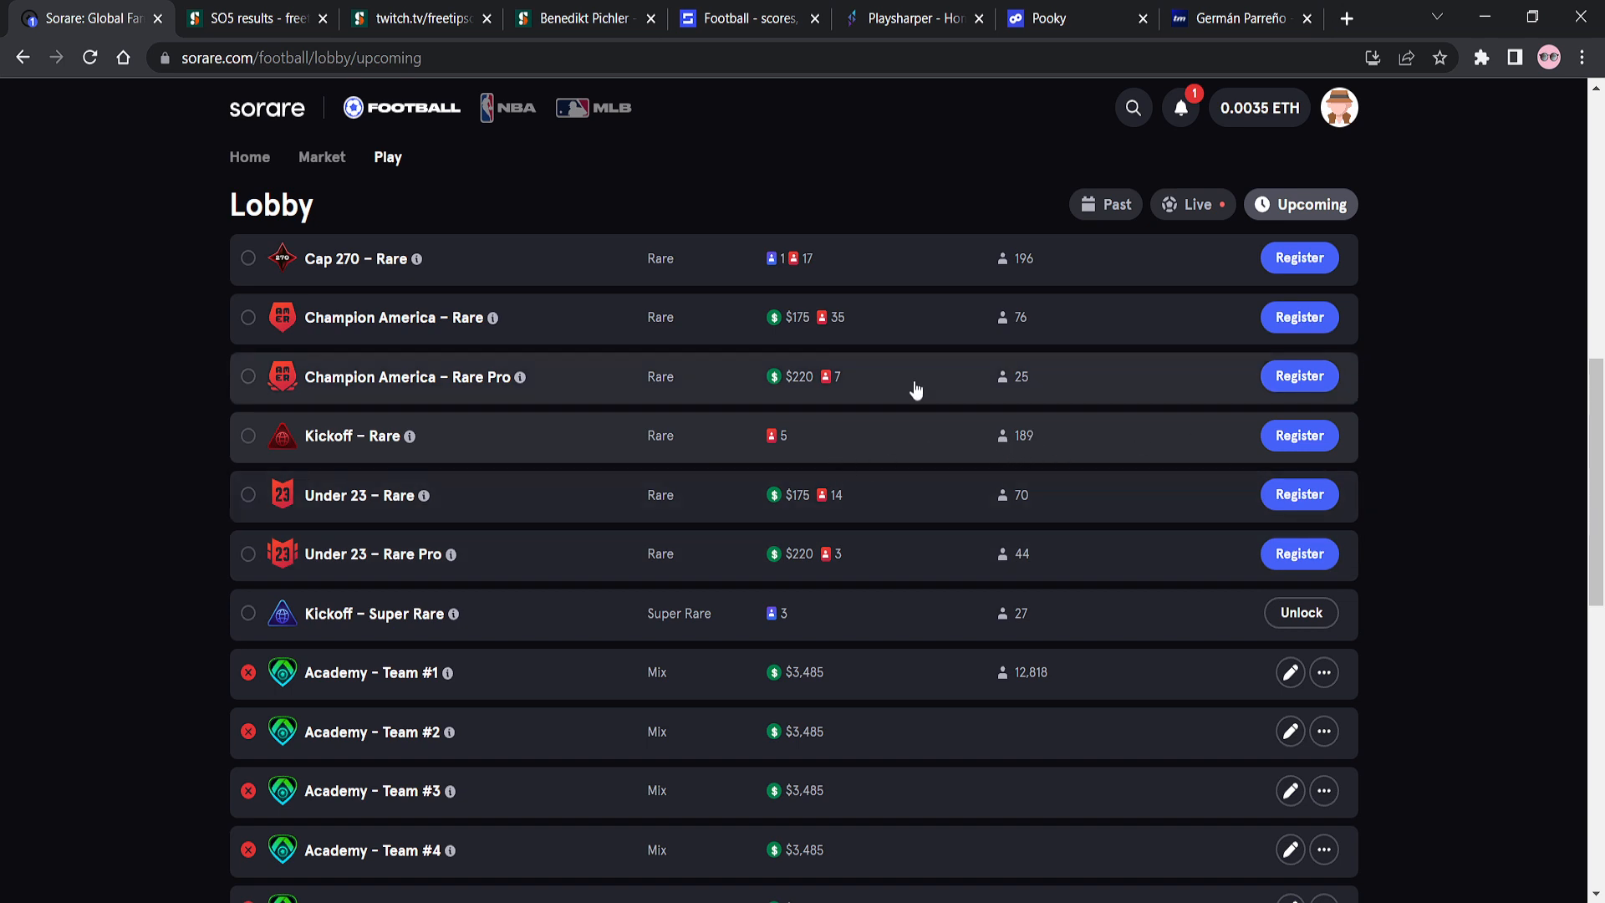
{"action": "mouse_move", "coordinate": [877, 468]}
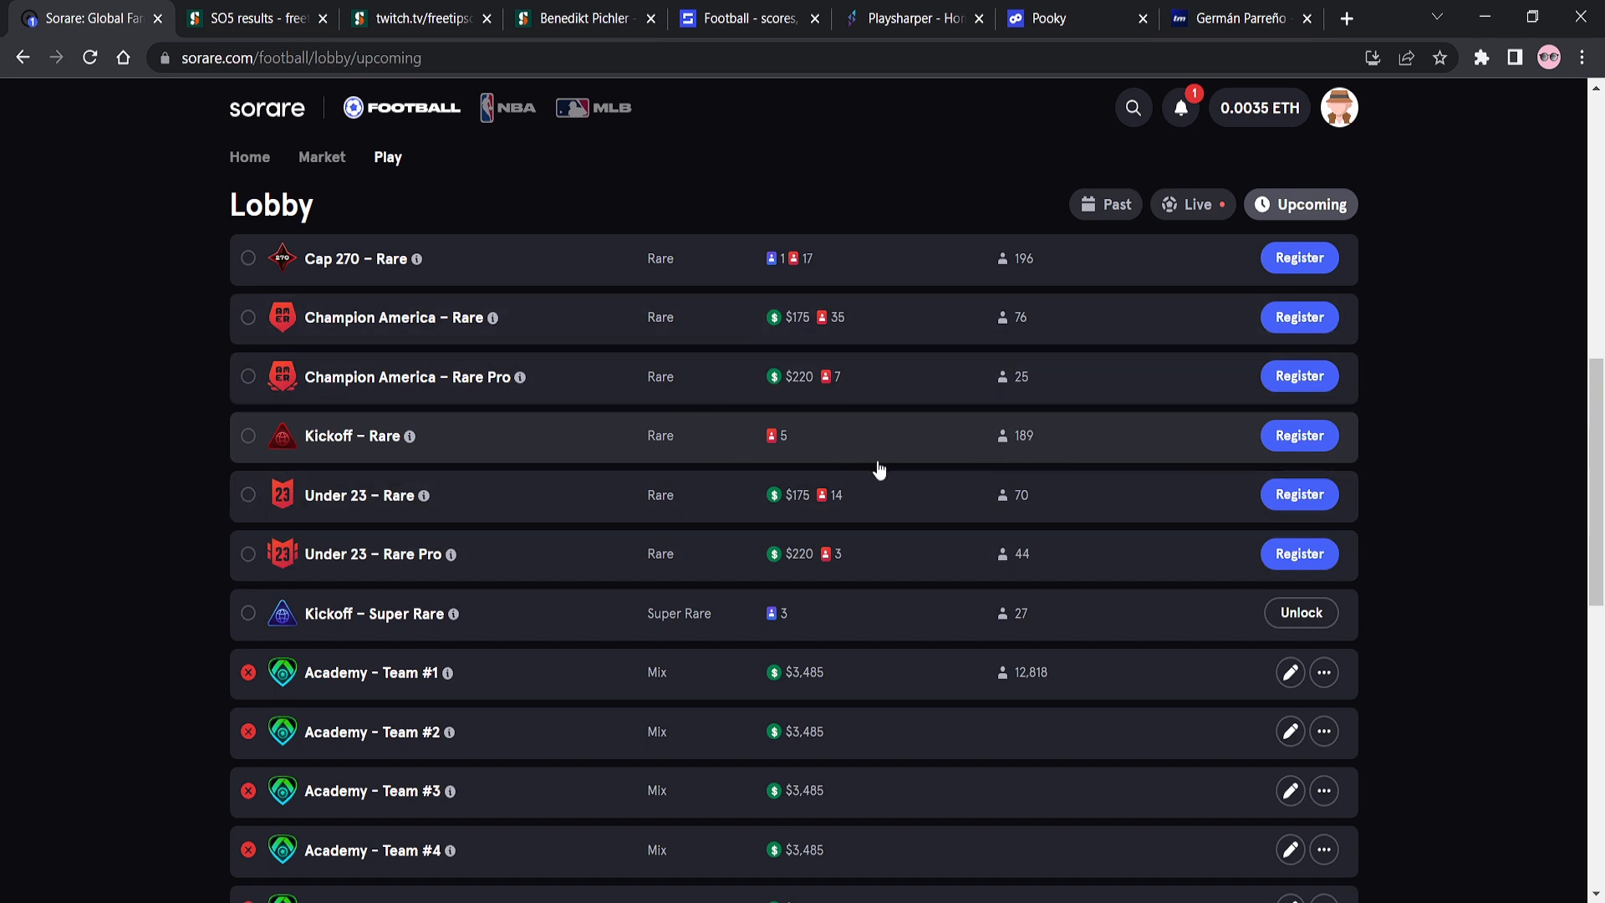
{"action": "mouse_move", "coordinate": [893, 468]}
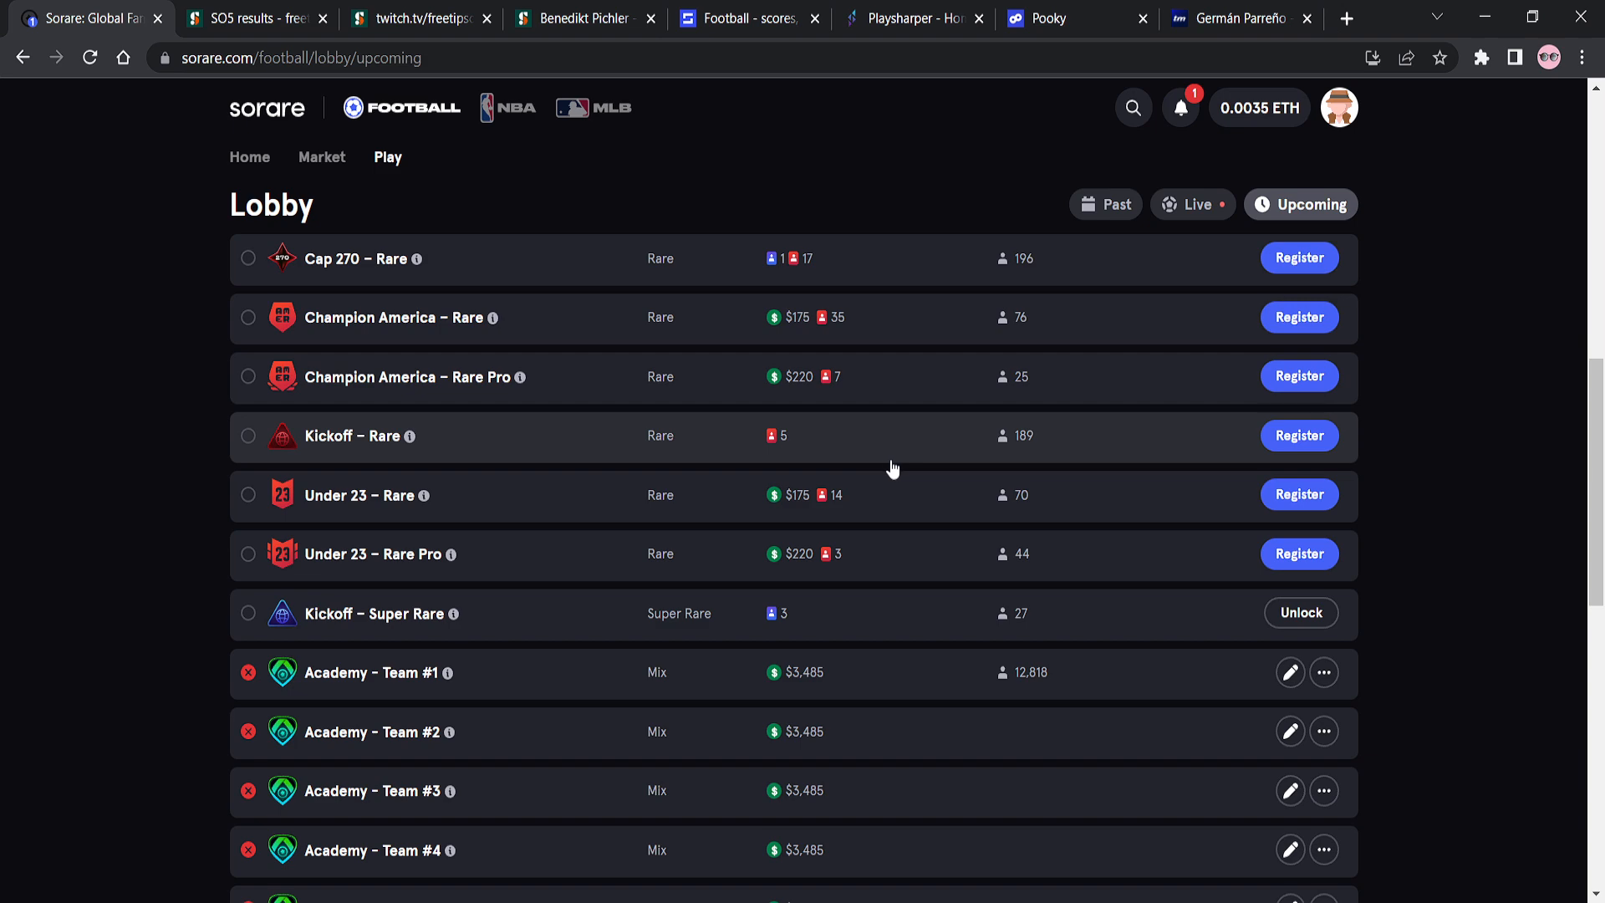
{"action": "mouse_move", "coordinate": [786, 468]}
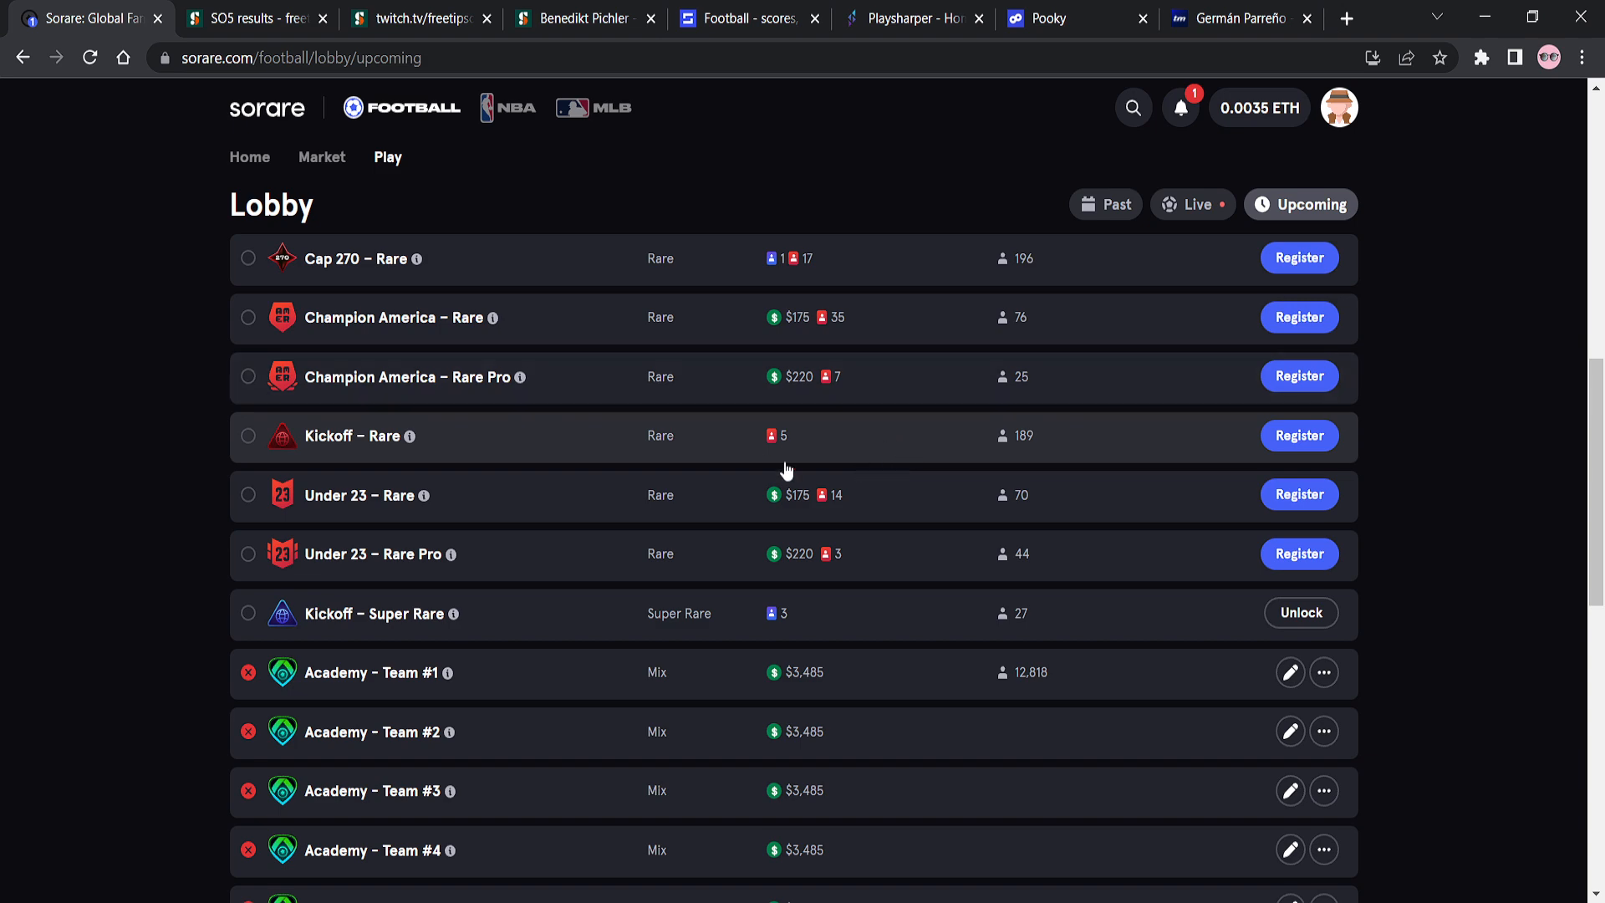
{"action": "scroll", "scroll_direction": "down", "scroll_amount": 3}
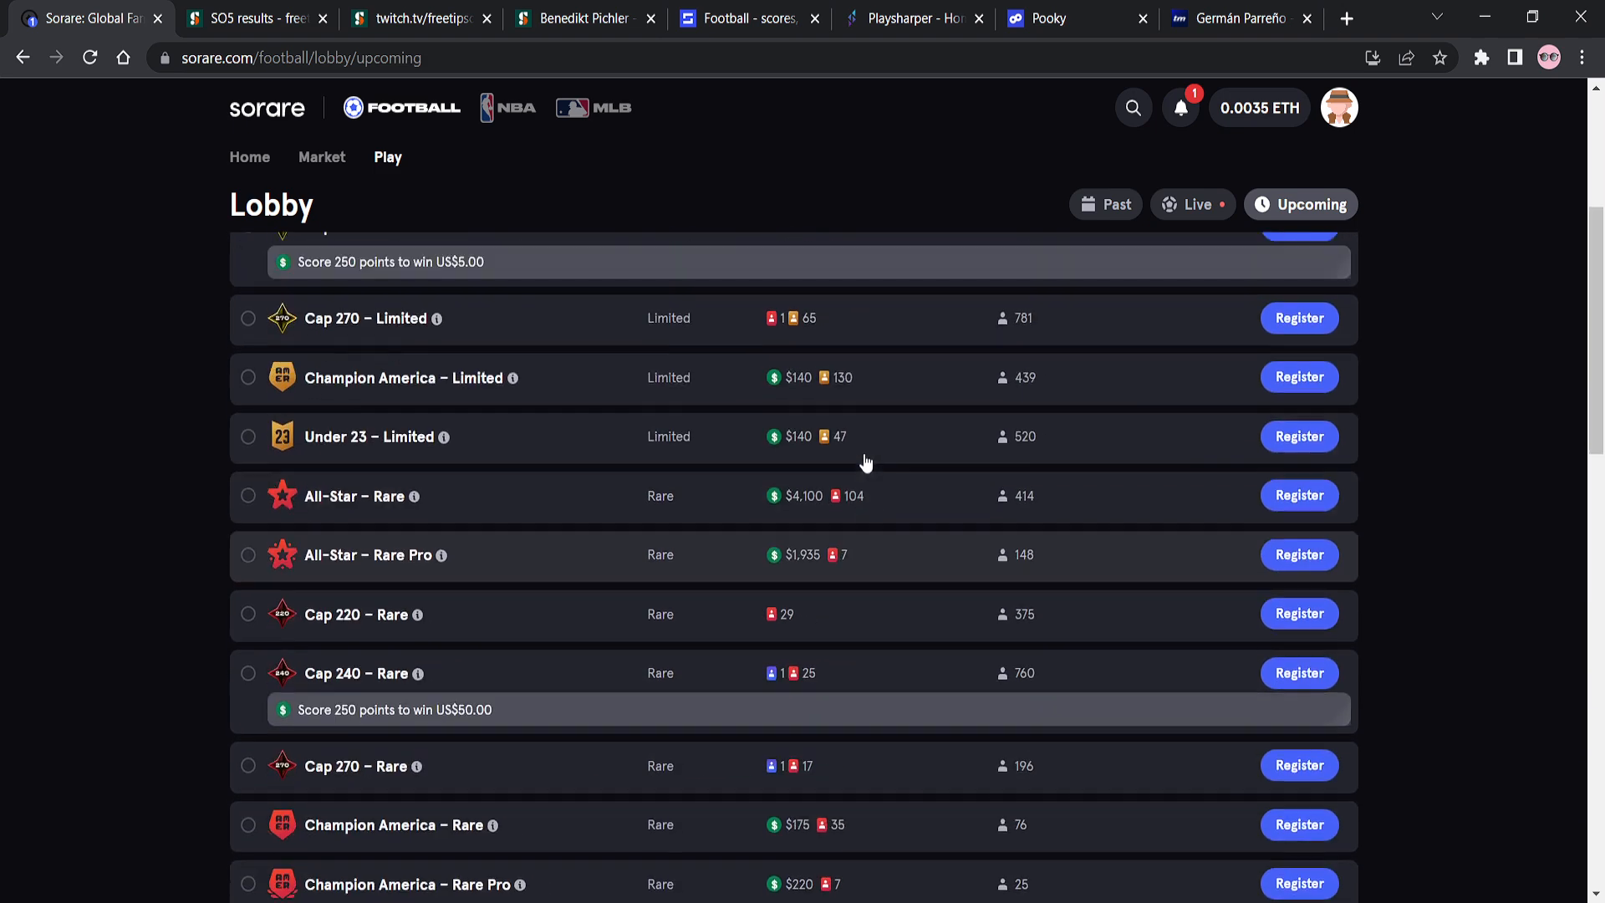
{"action": "scroll", "scroll_direction": "down", "scroll_amount": 3}
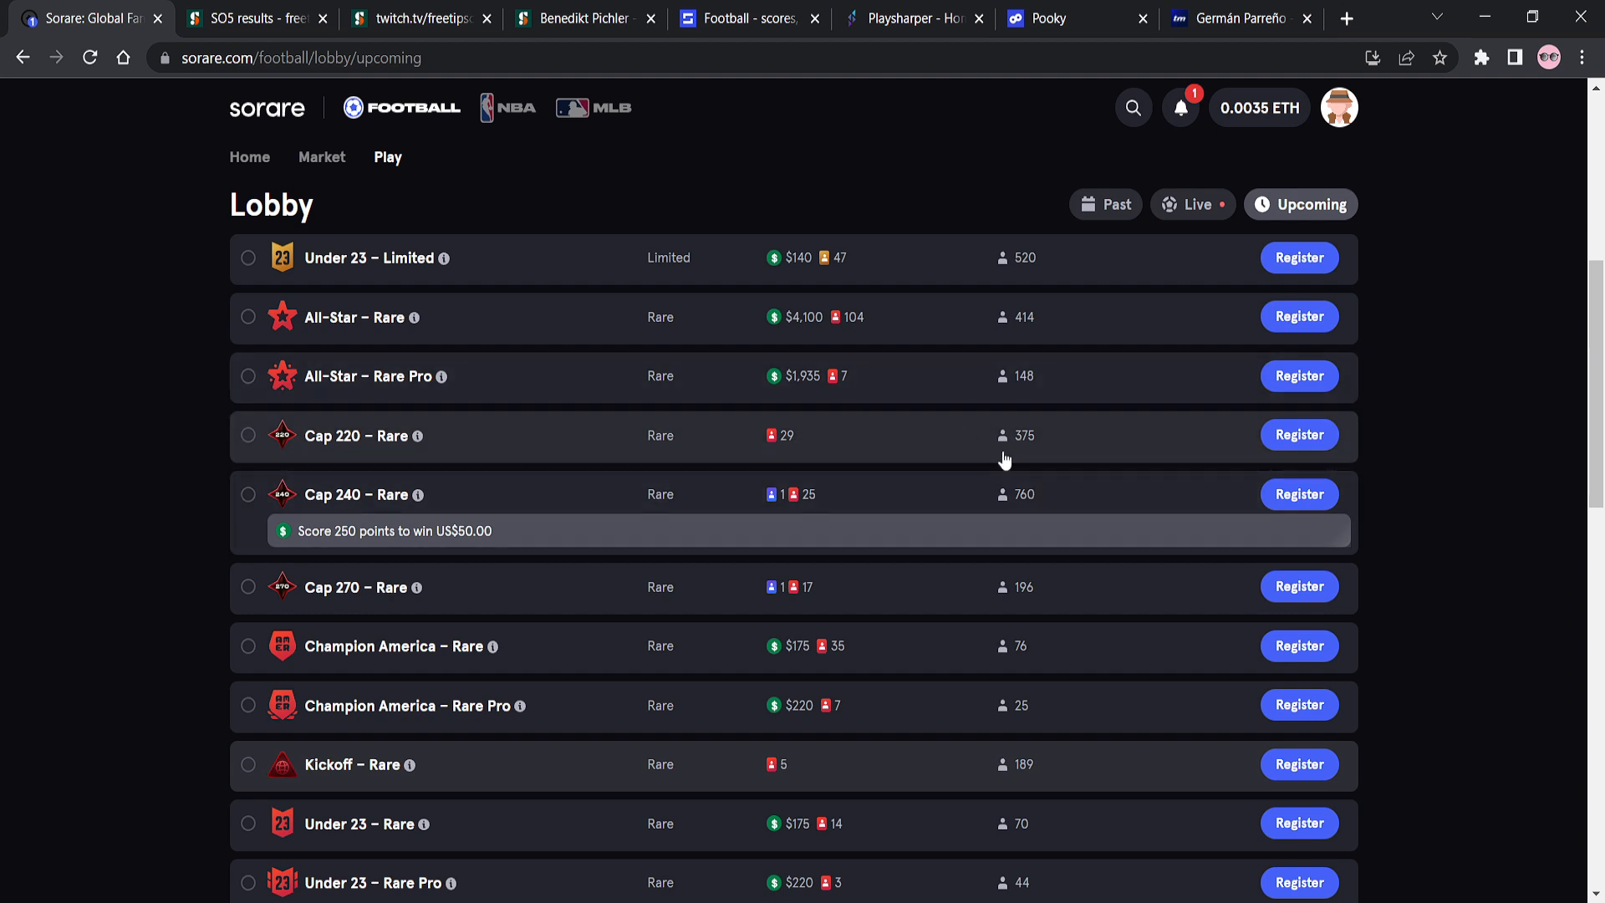
{"action": "mouse_move", "coordinate": [814, 450]}
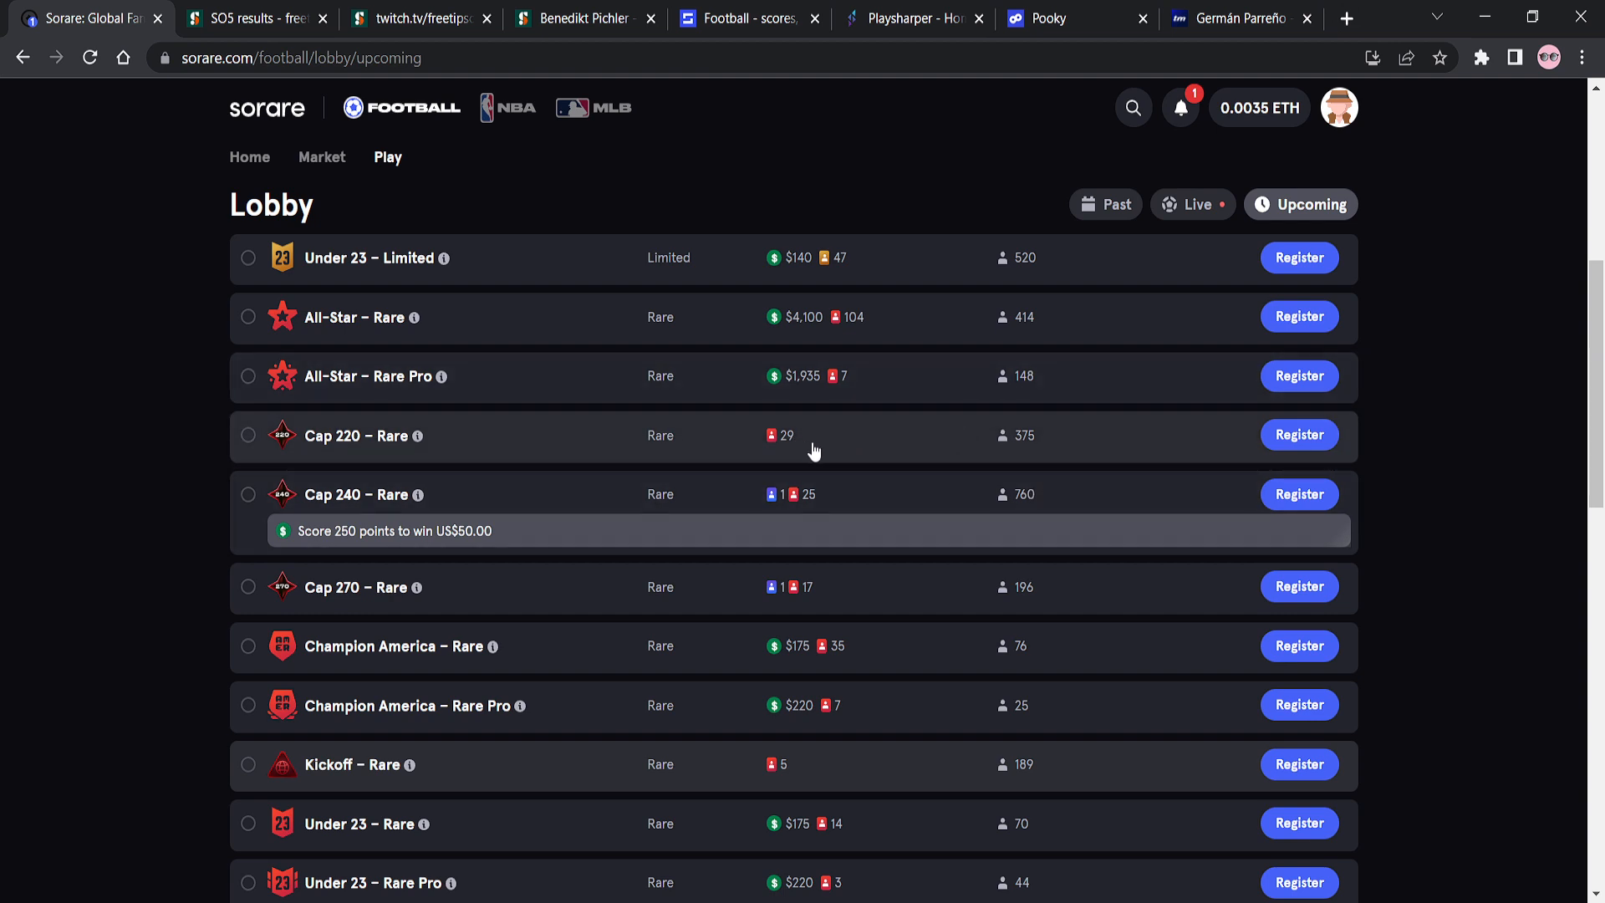
{"action": "mouse_move", "coordinate": [991, 462]}
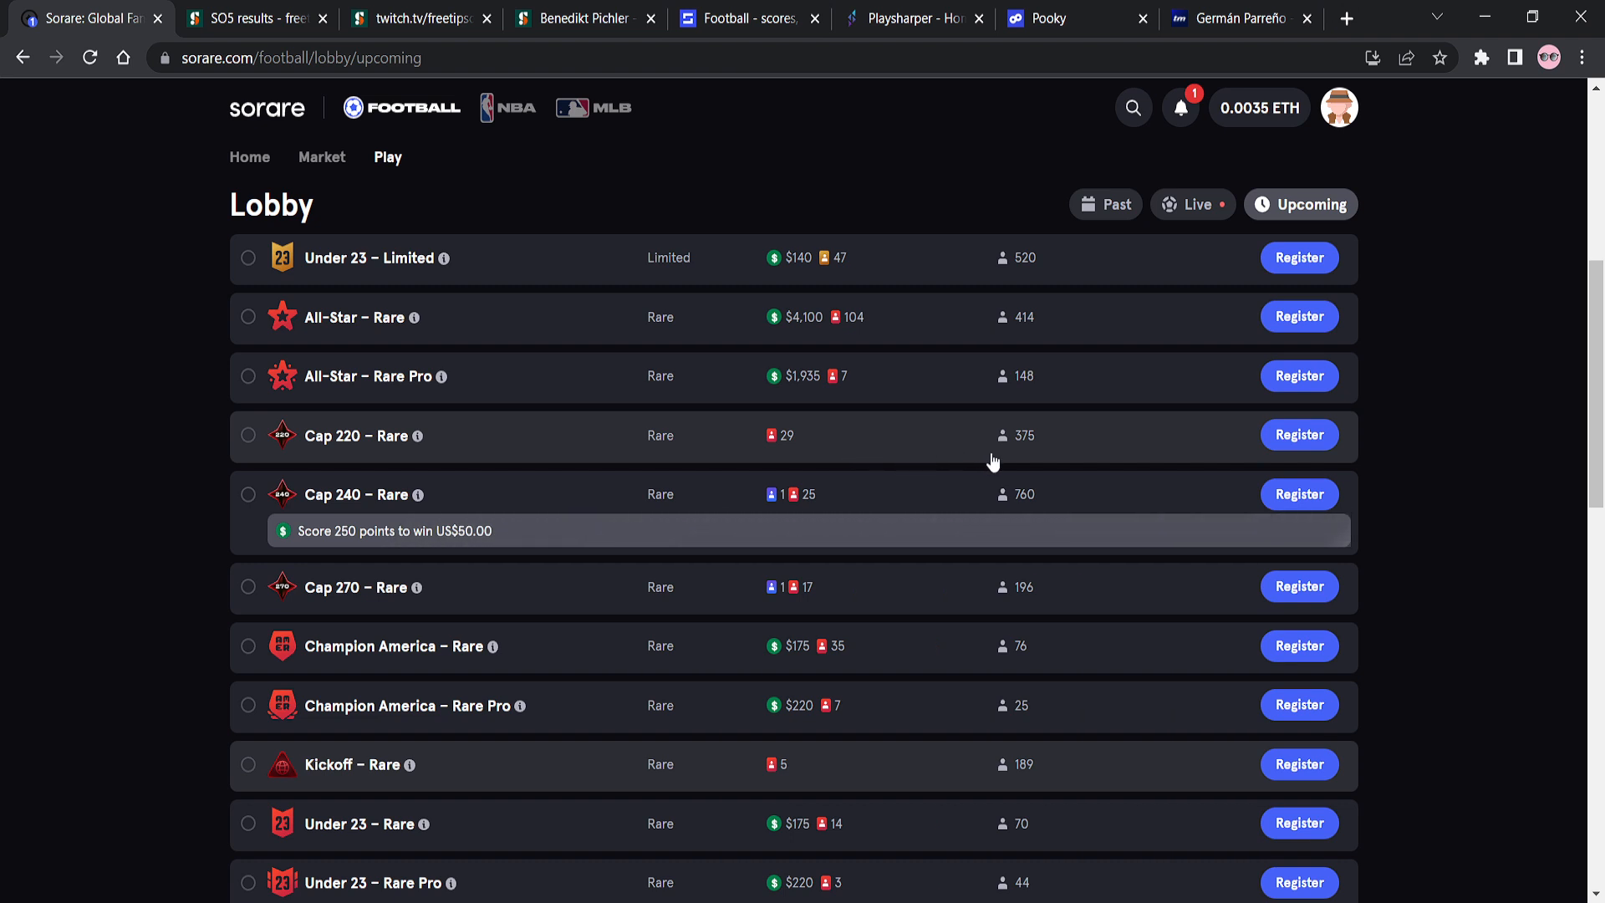
{"action": "mouse_move", "coordinate": [1028, 481]}
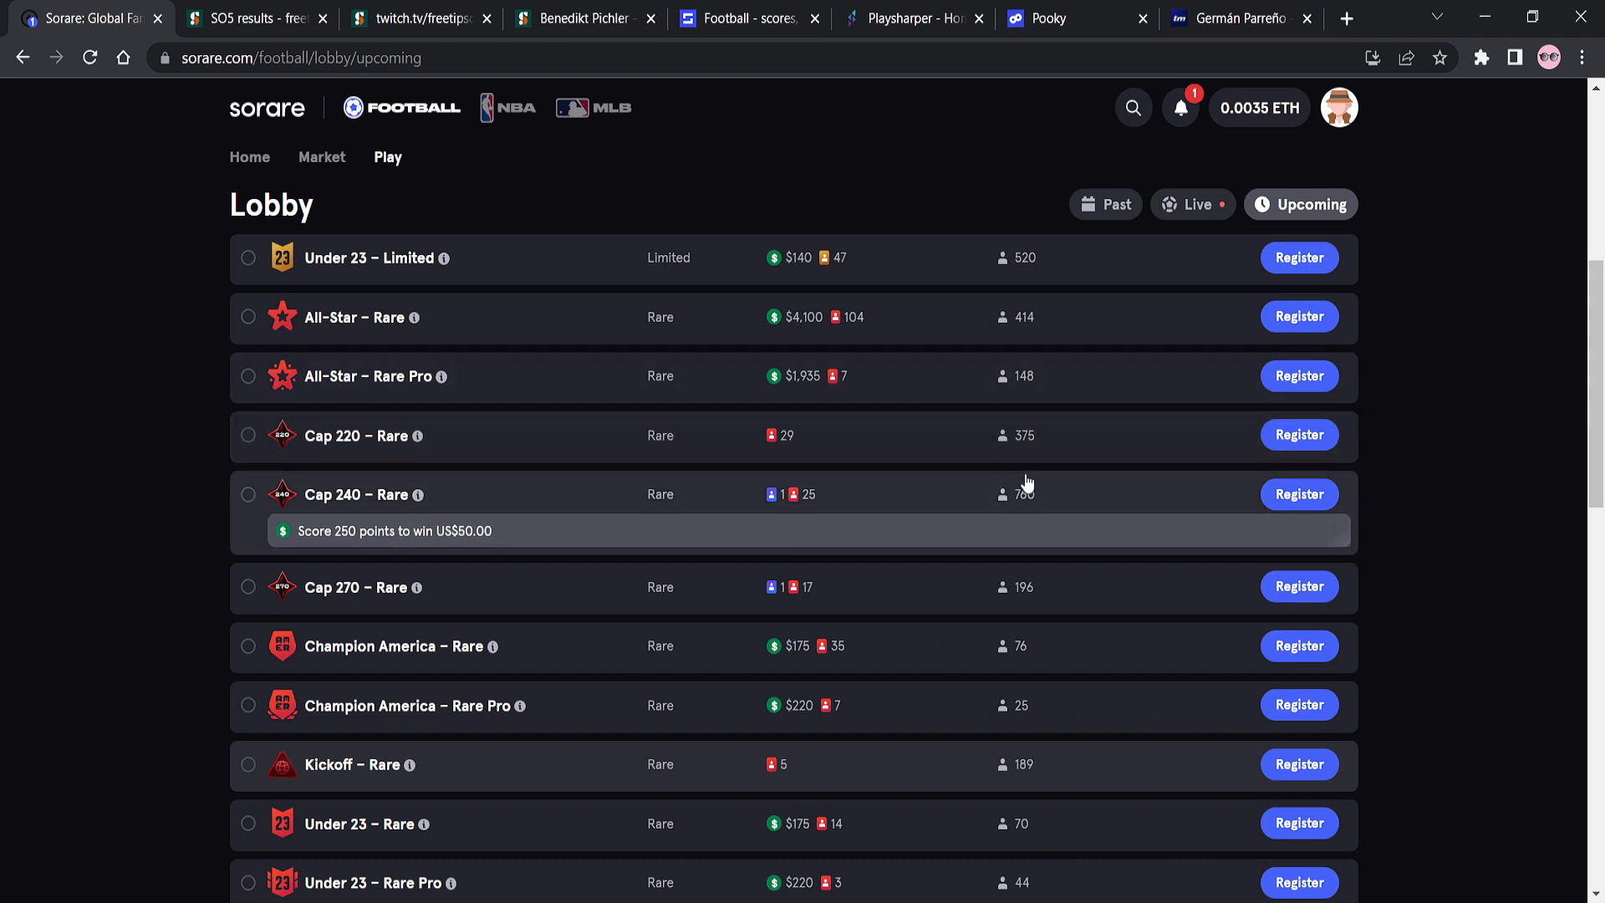
{"action": "mouse_move", "coordinate": [1031, 429]}
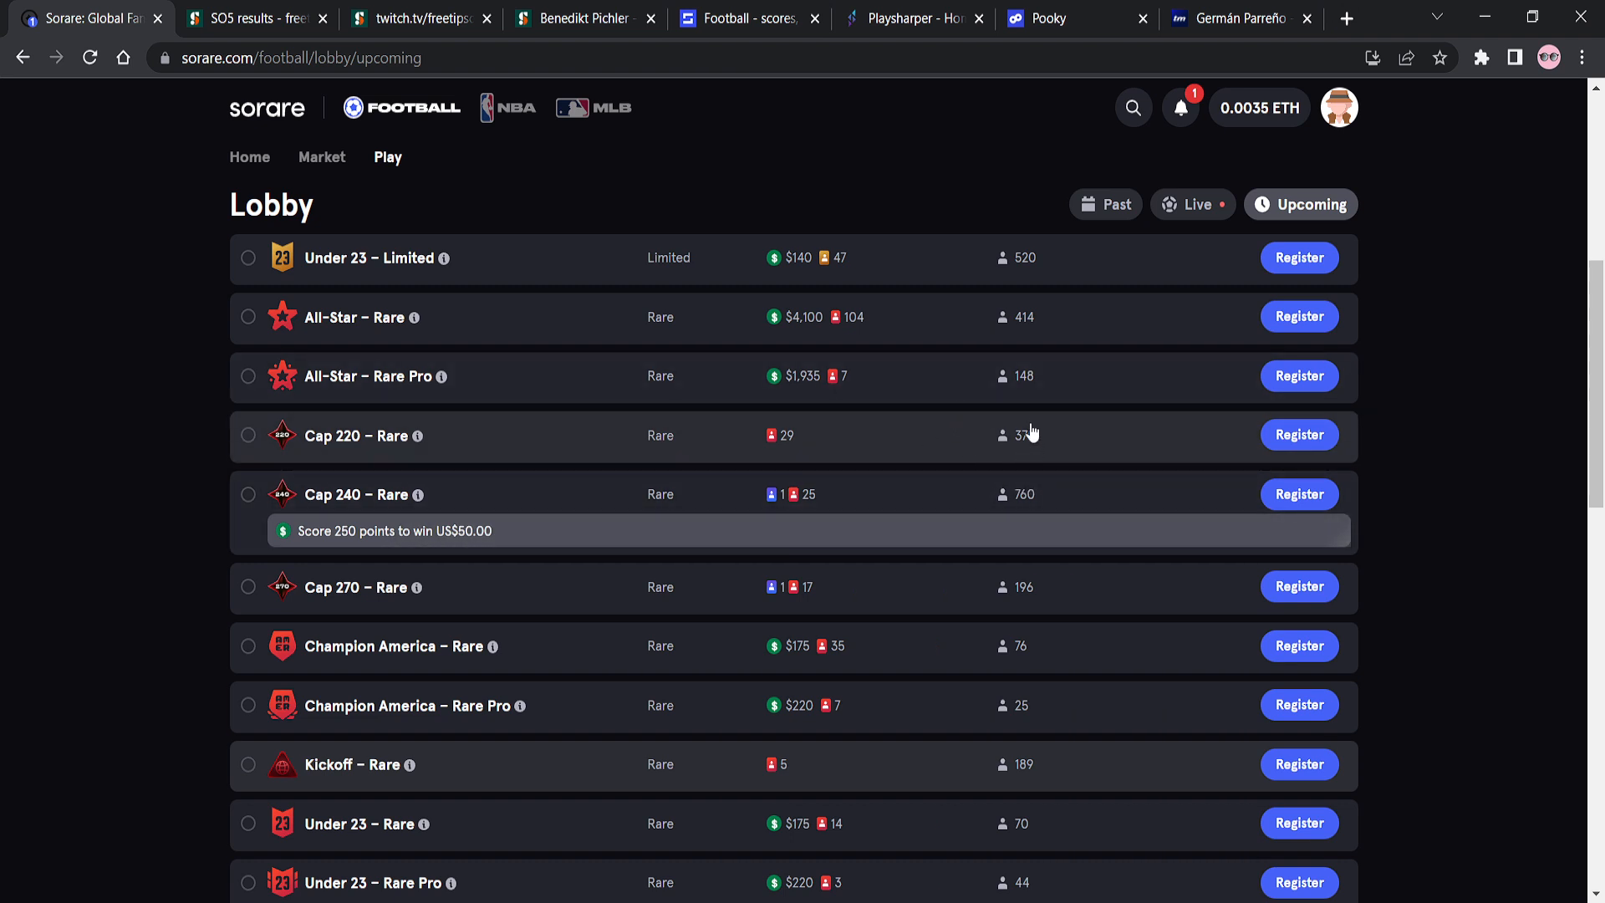
{"action": "mouse_move", "coordinate": [1030, 426]}
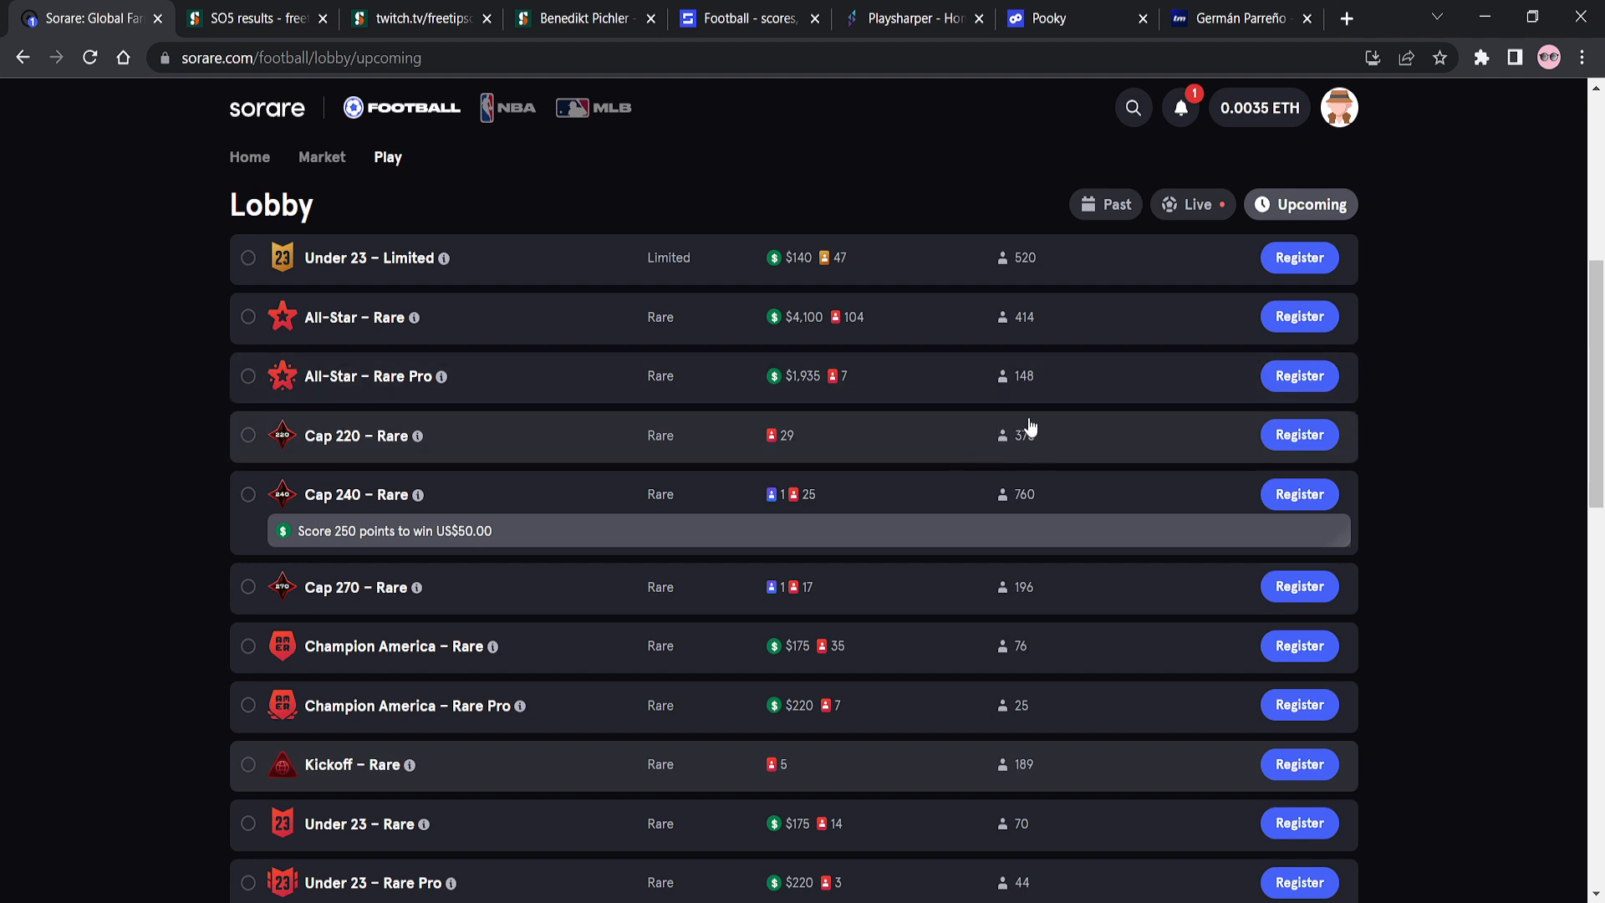
{"action": "mouse_move", "coordinate": [852, 482]}
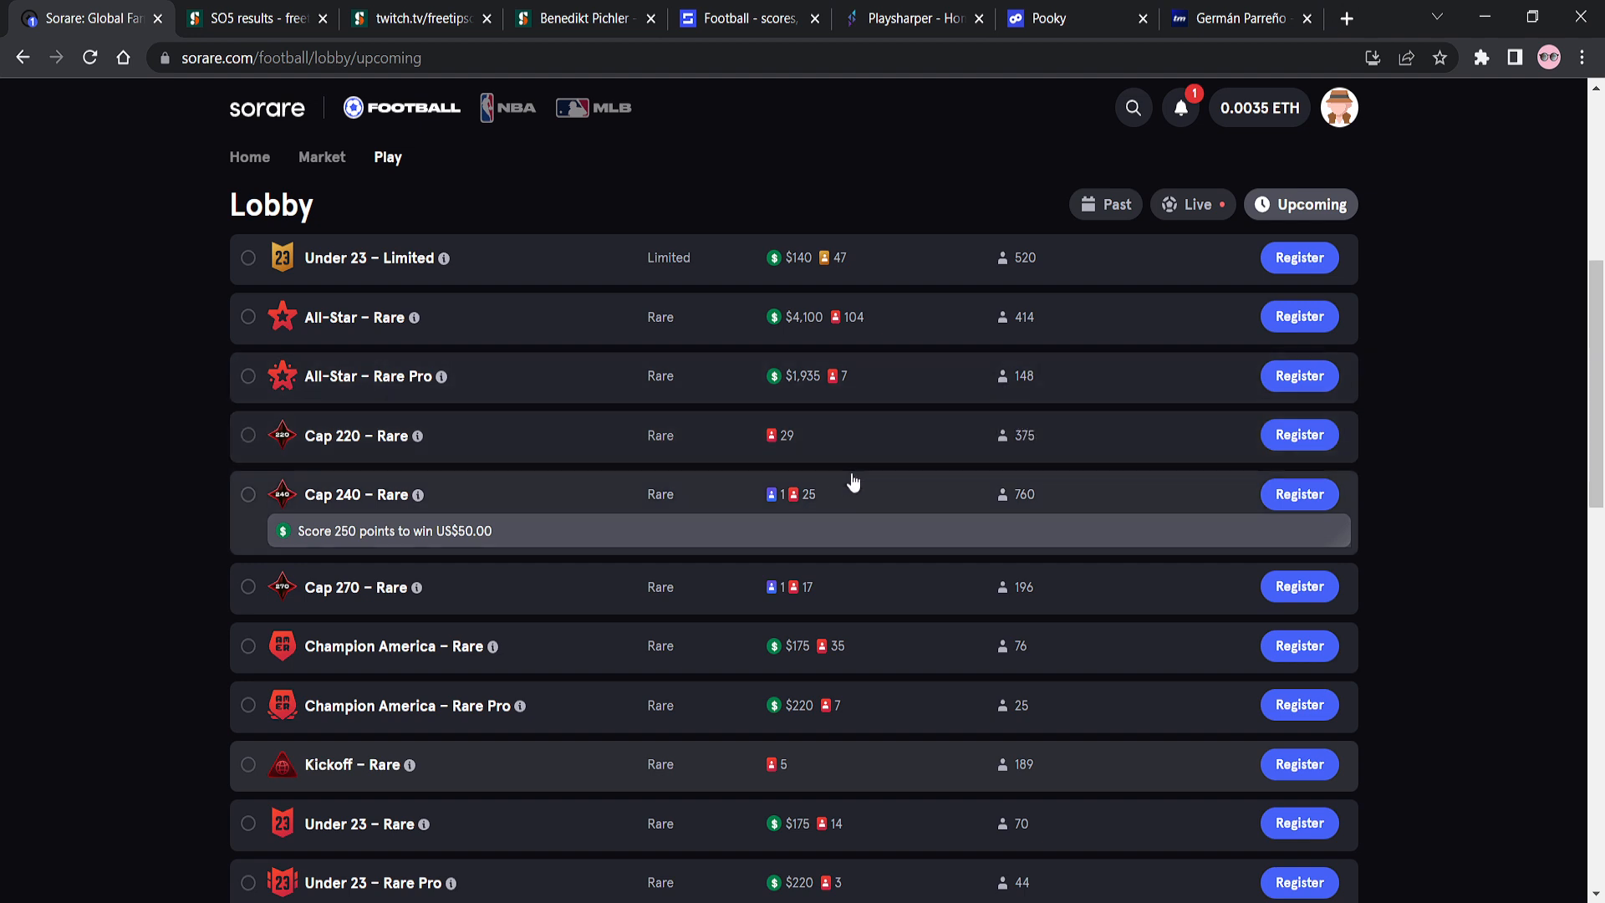
{"action": "mouse_move", "coordinate": [980, 436]}
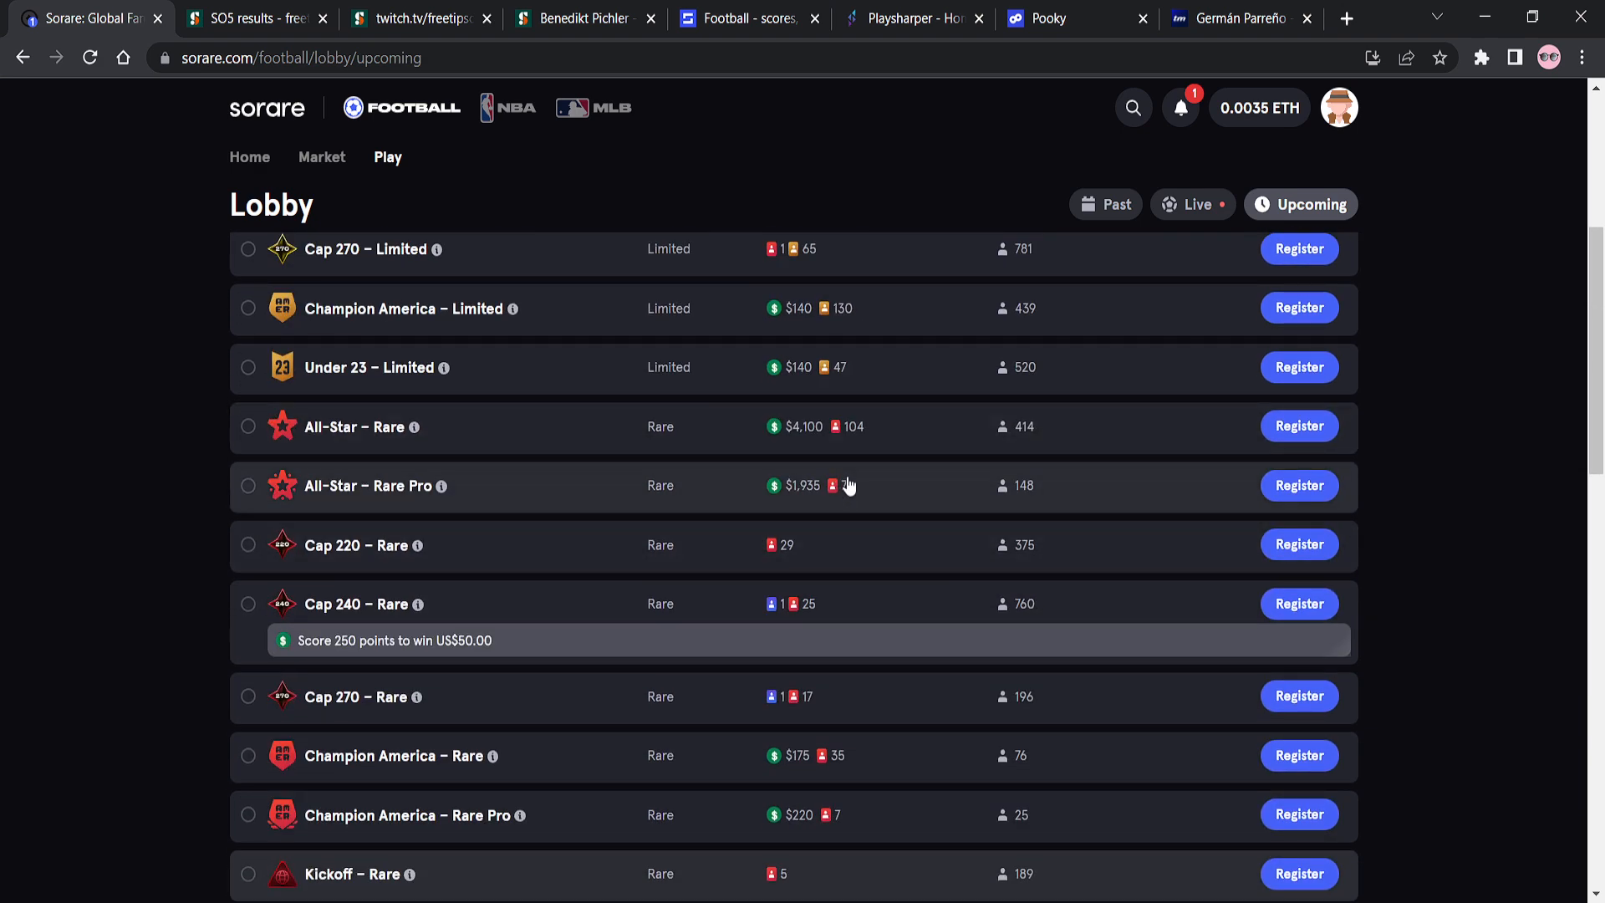
{"action": "mouse_move", "coordinate": [891, 568]}
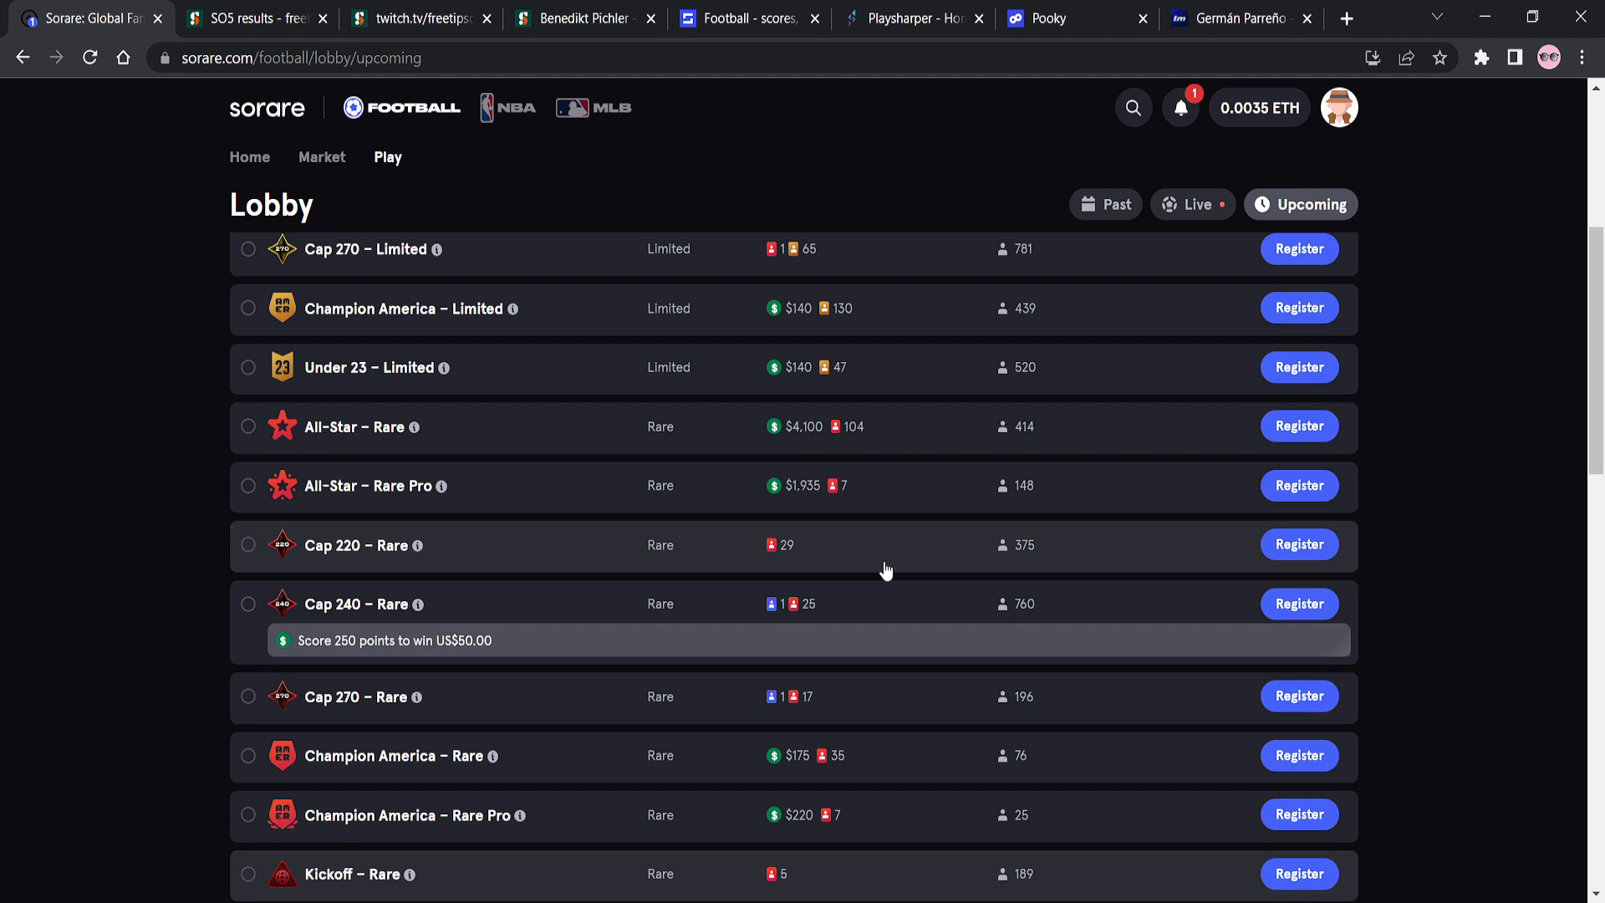
{"action": "scroll", "scroll_direction": "down", "scroll_amount": 3}
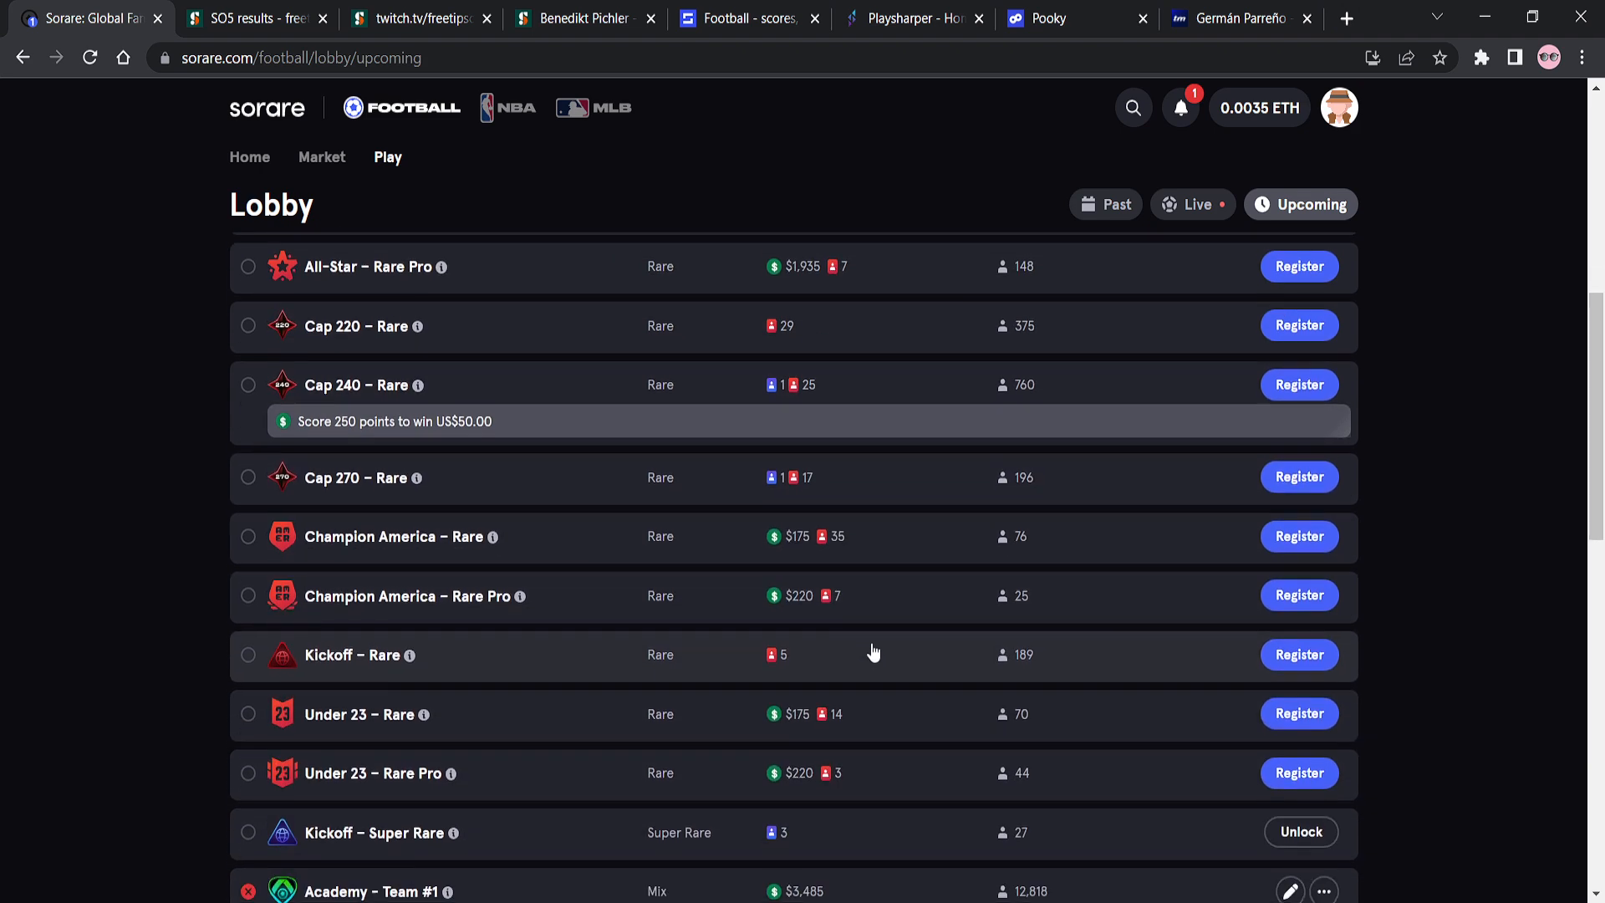
{"action": "mouse_move", "coordinate": [926, 344]}
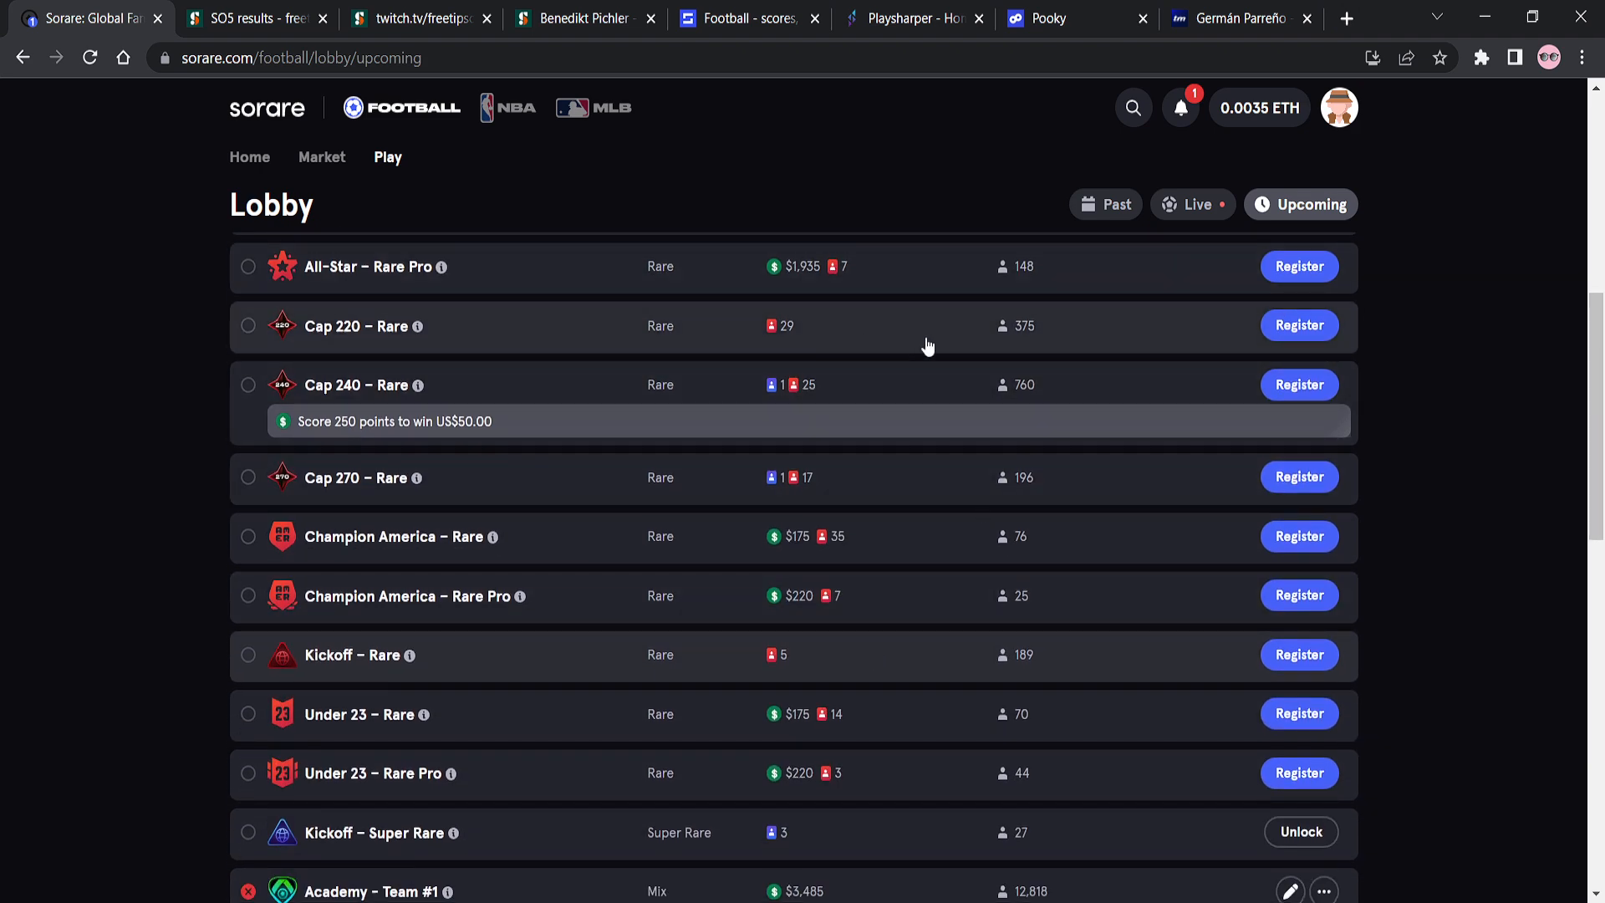
{"action": "scroll", "scroll_direction": "down", "scroll_amount": 3}
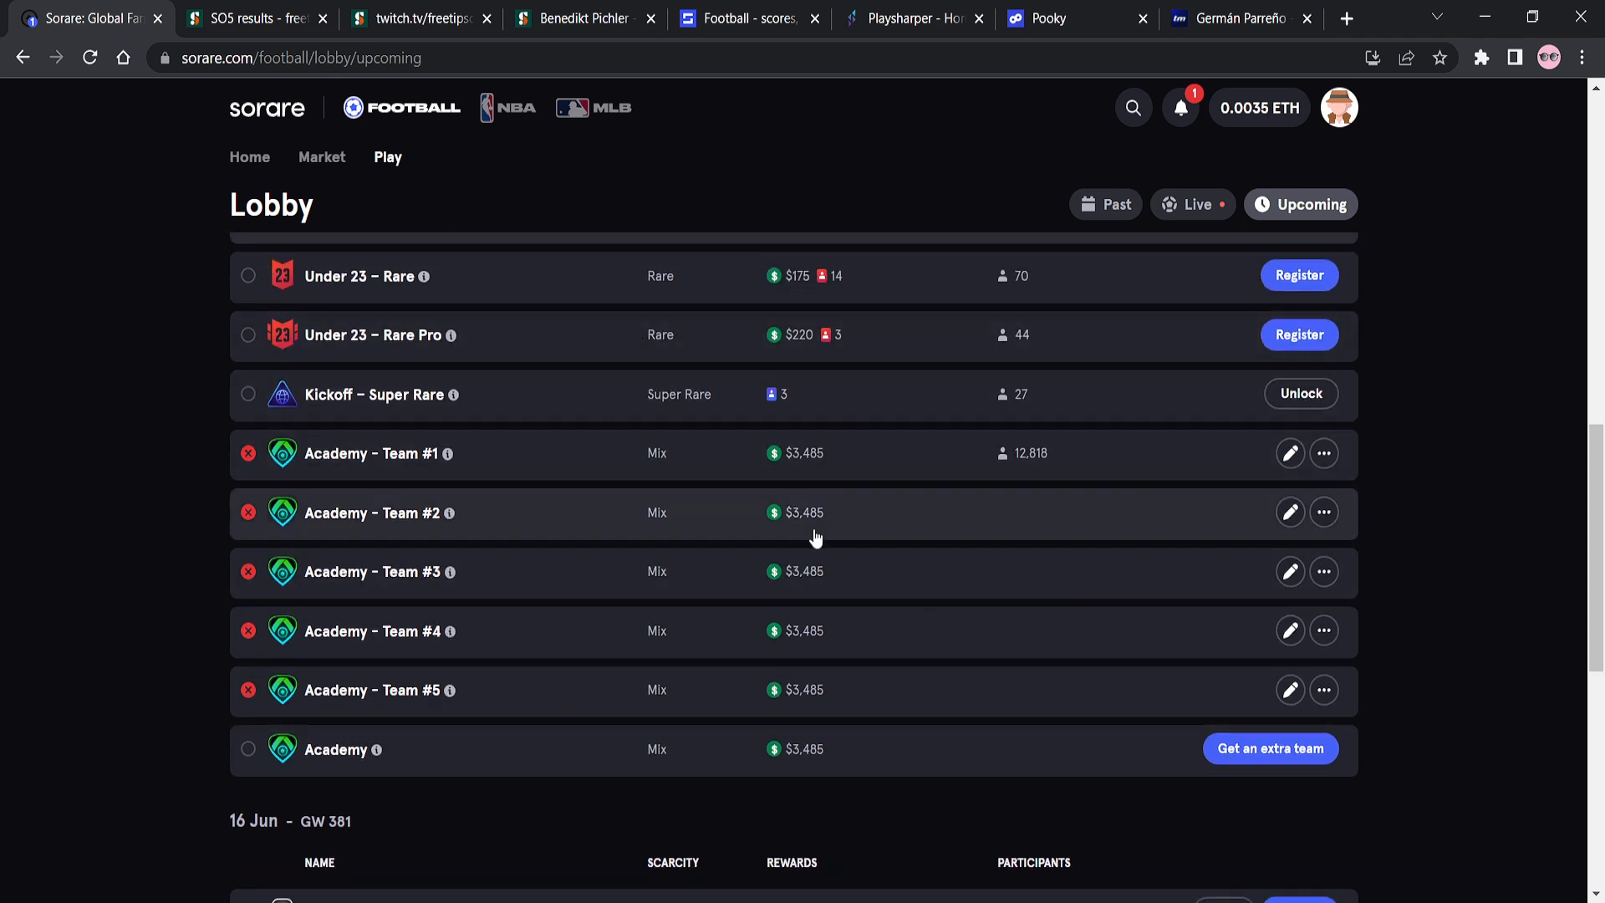
{"action": "mouse_move", "coordinate": [869, 441]}
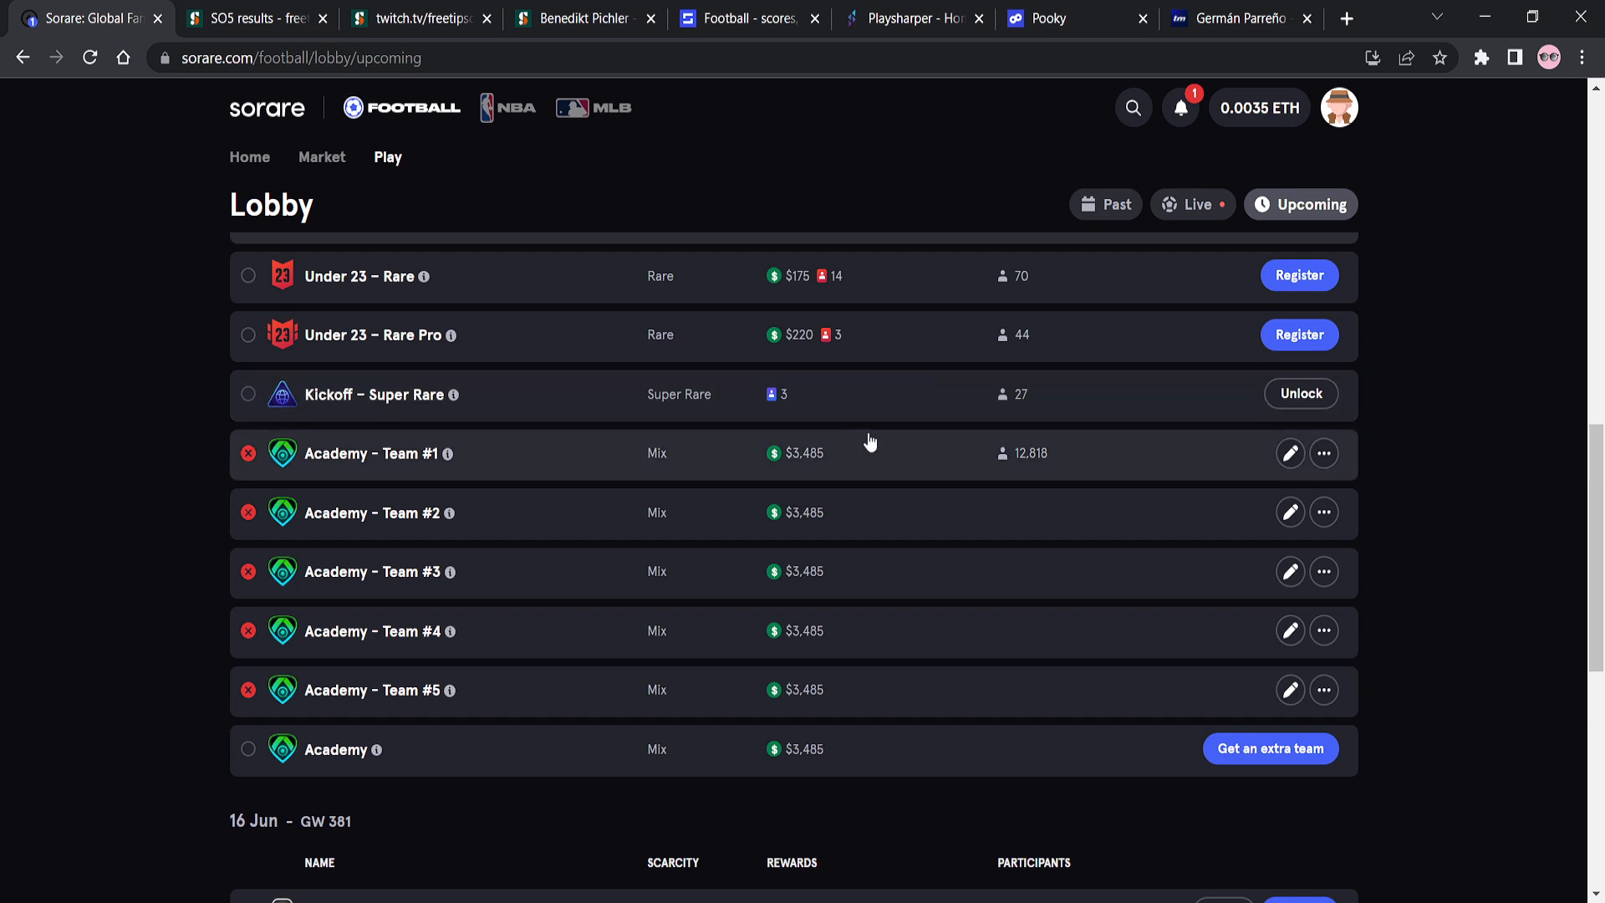
{"action": "mouse_move", "coordinate": [800, 451]}
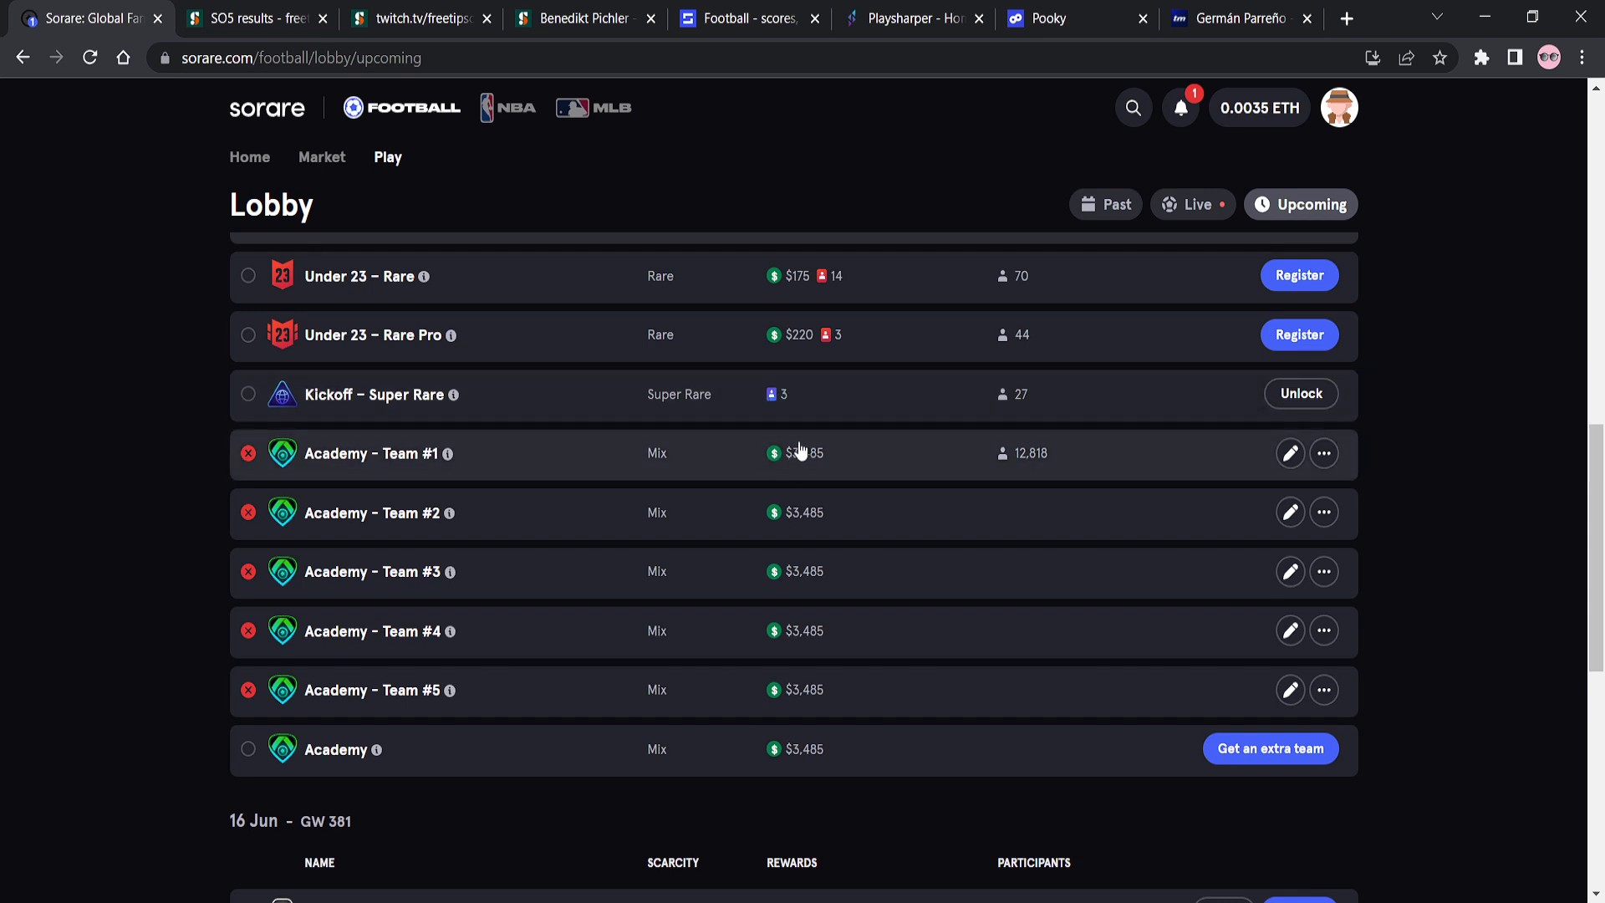
{"action": "mouse_move", "coordinate": [814, 466]}
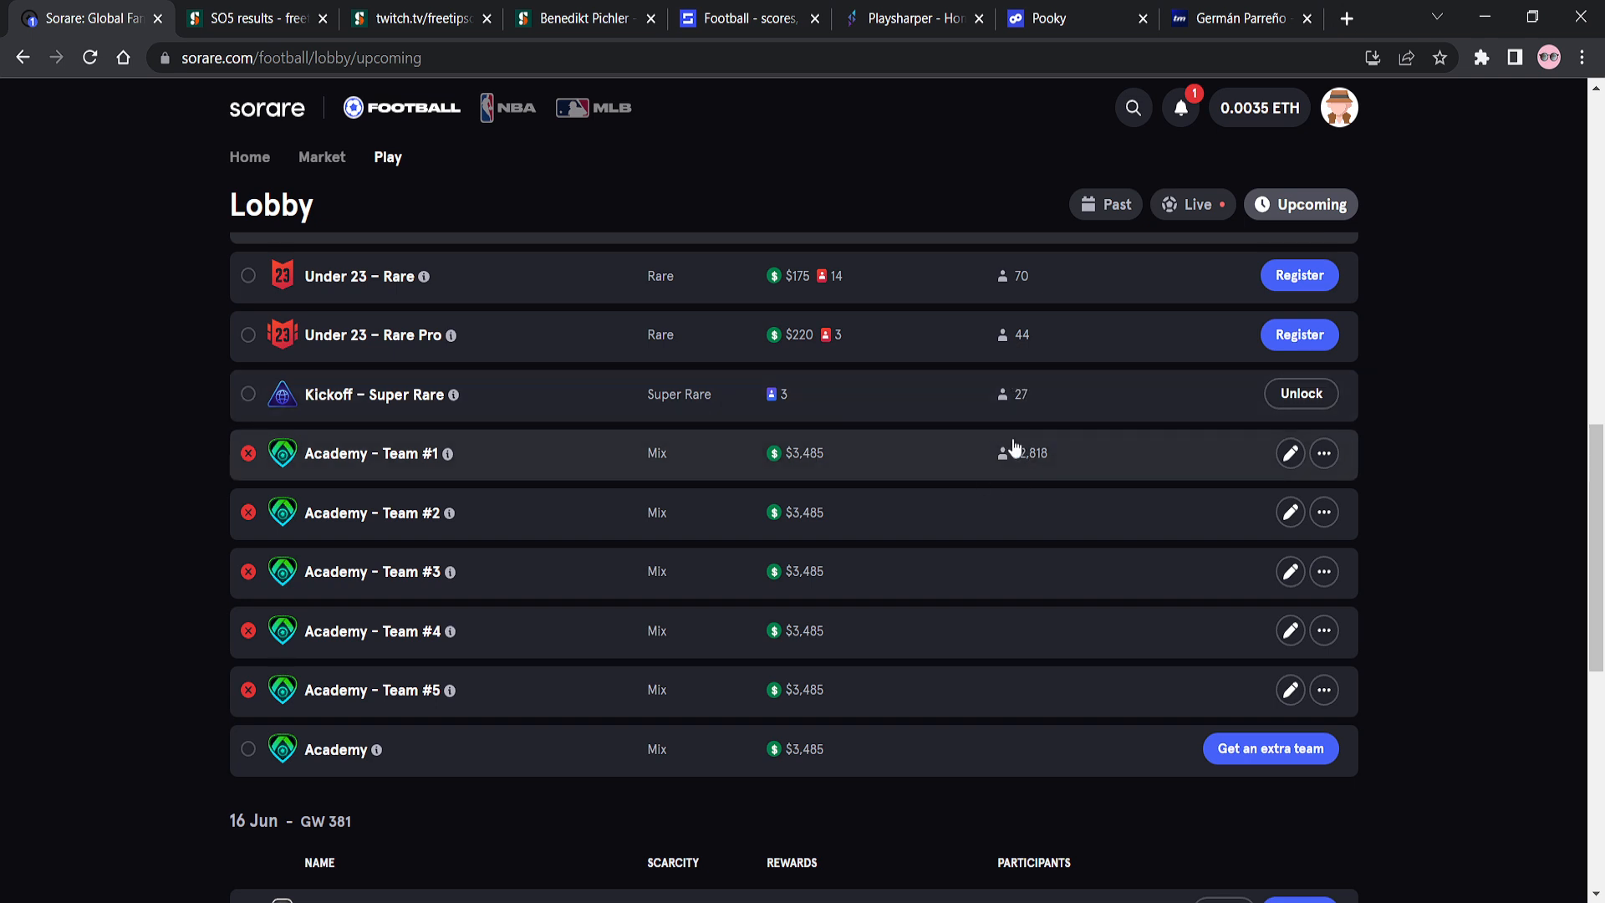
{"action": "mouse_move", "coordinate": [991, 421]}
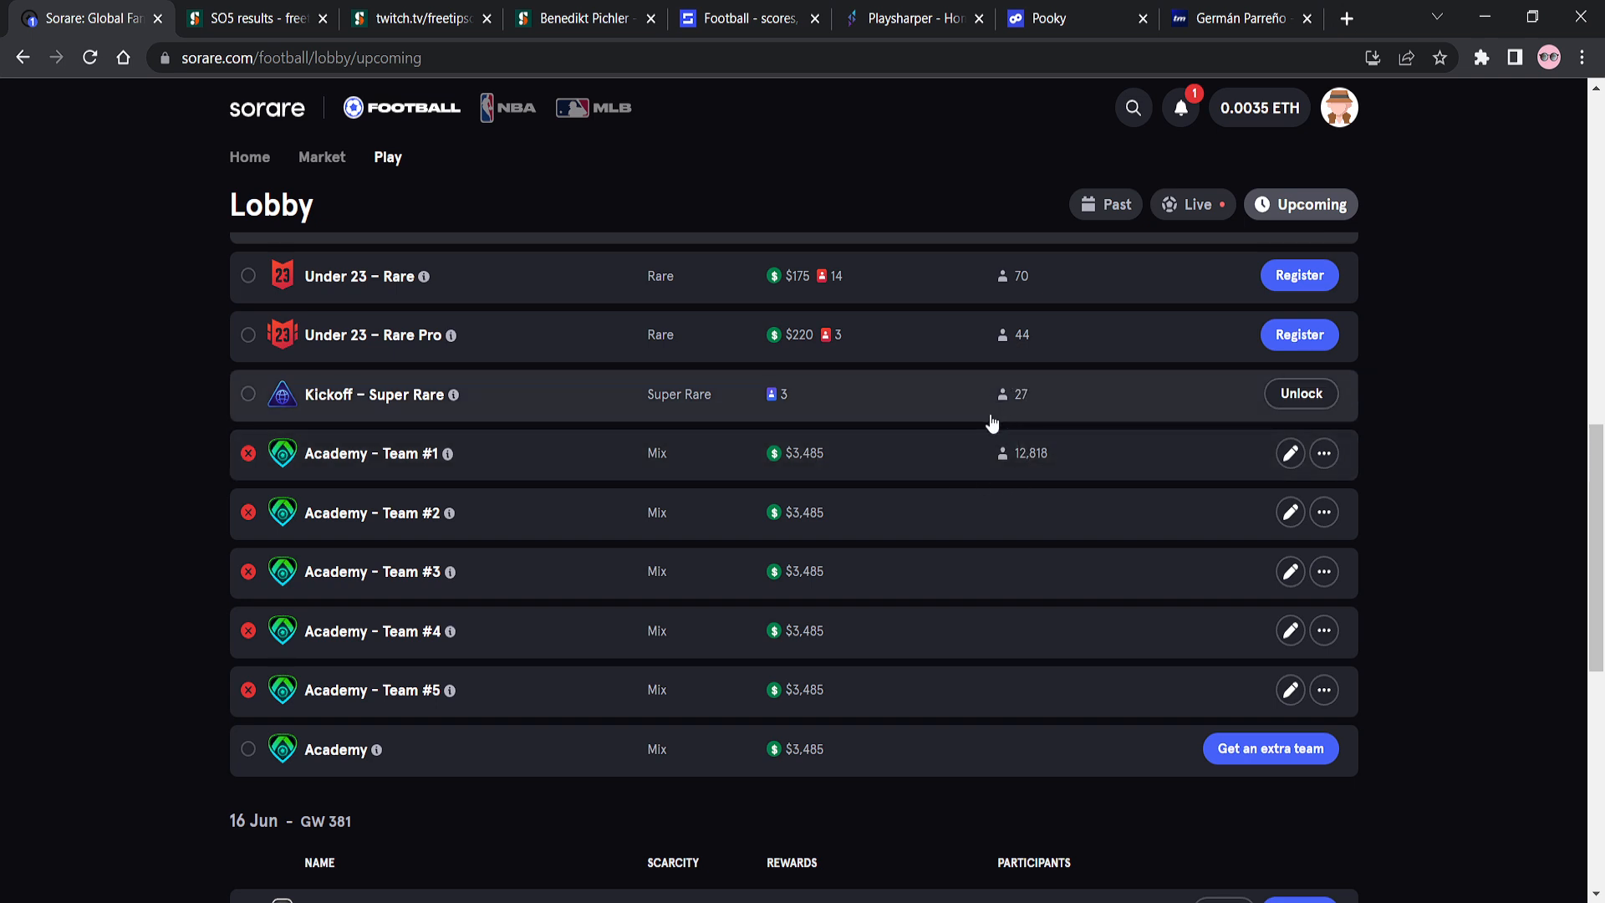
{"action": "mouse_move", "coordinate": [799, 441]}
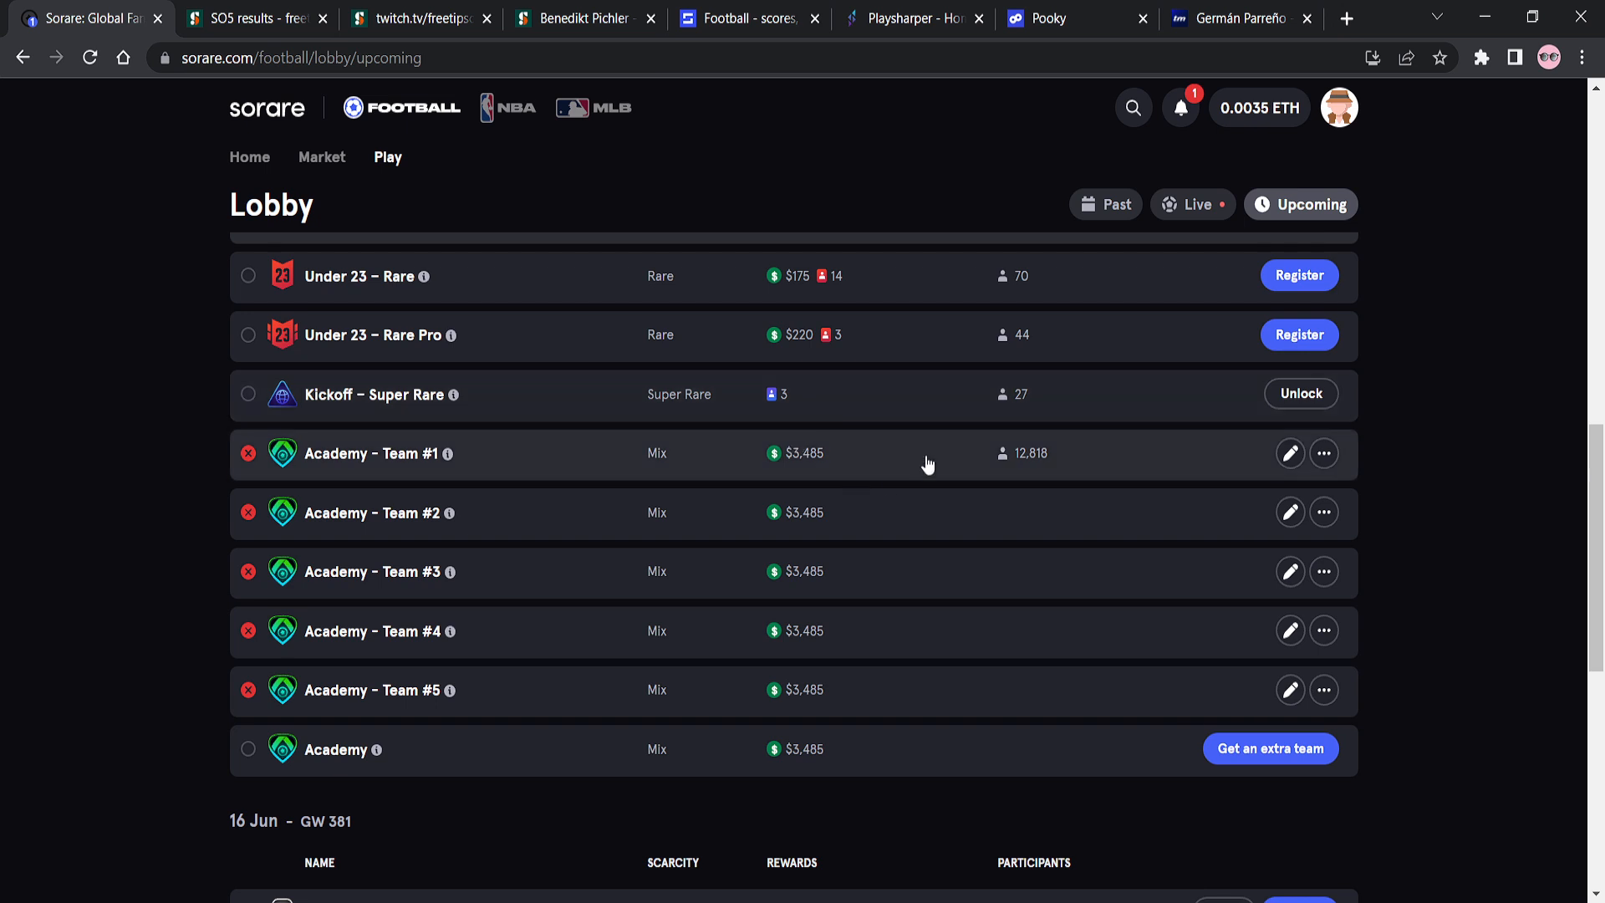
{"action": "mouse_move", "coordinate": [1055, 408]}
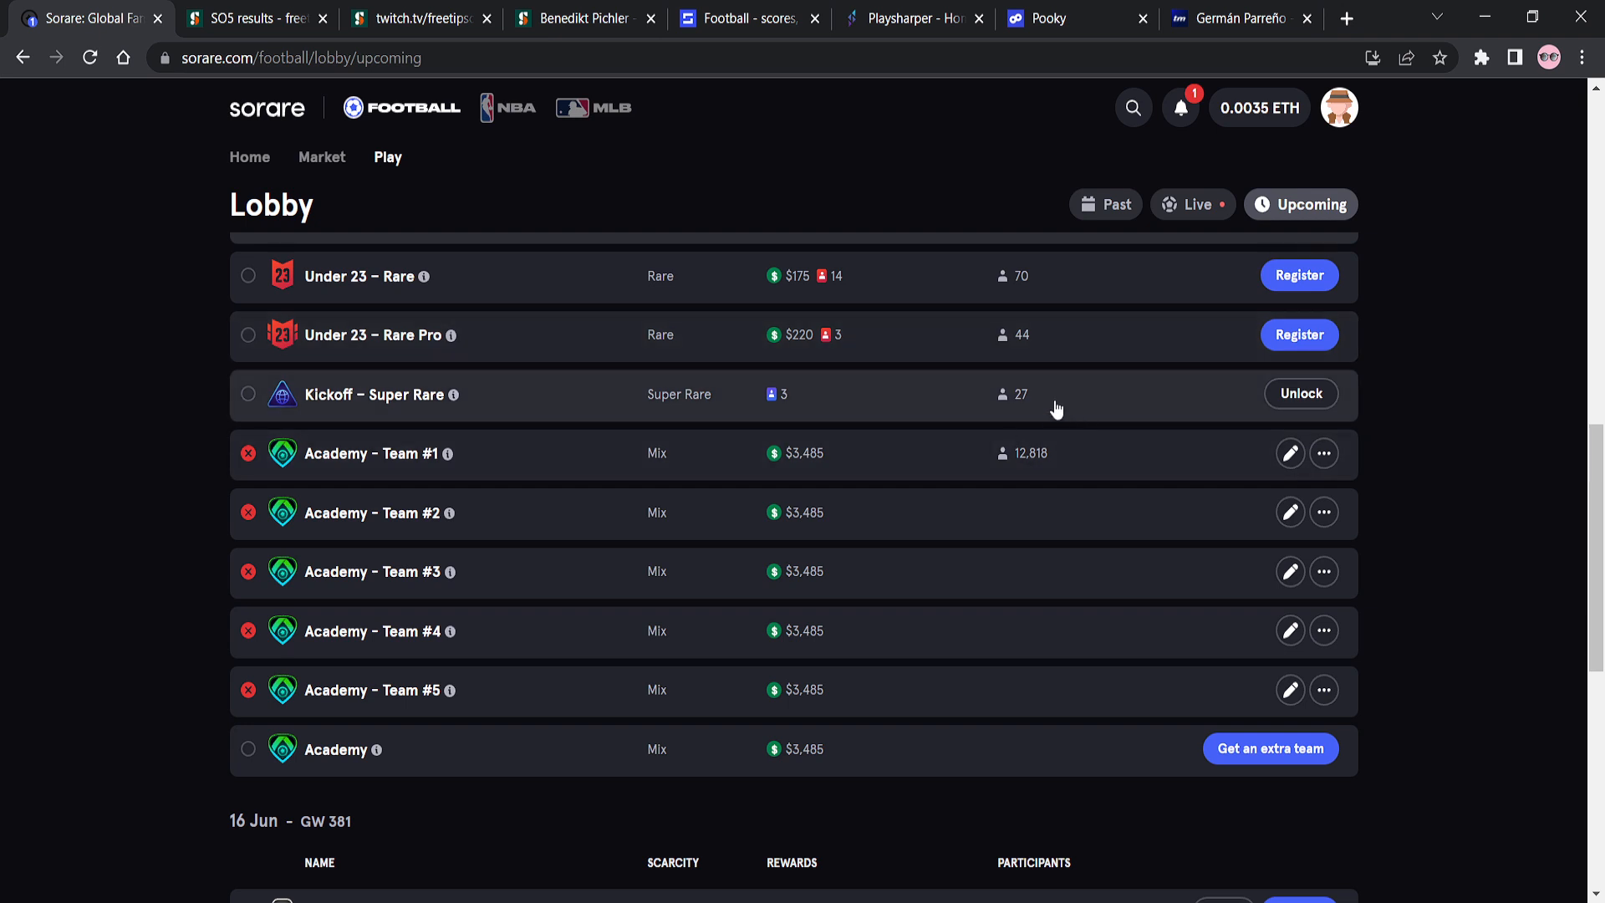
{"action": "mouse_move", "coordinate": [1019, 411]}
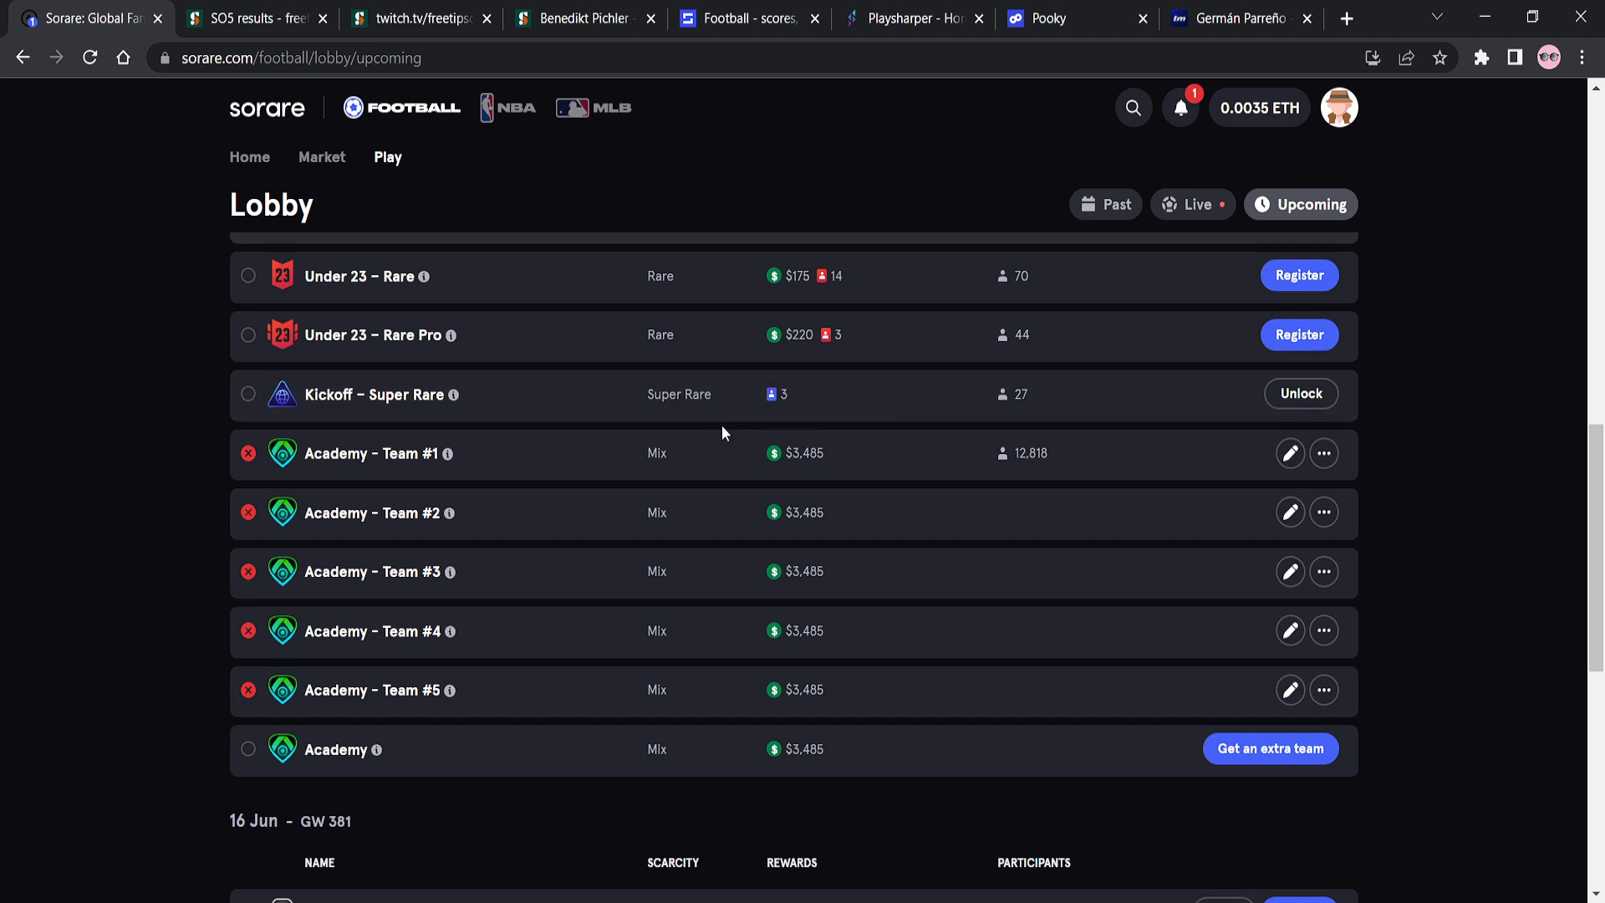
{"action": "scroll", "scroll_direction": "down", "scroll_amount": 3}
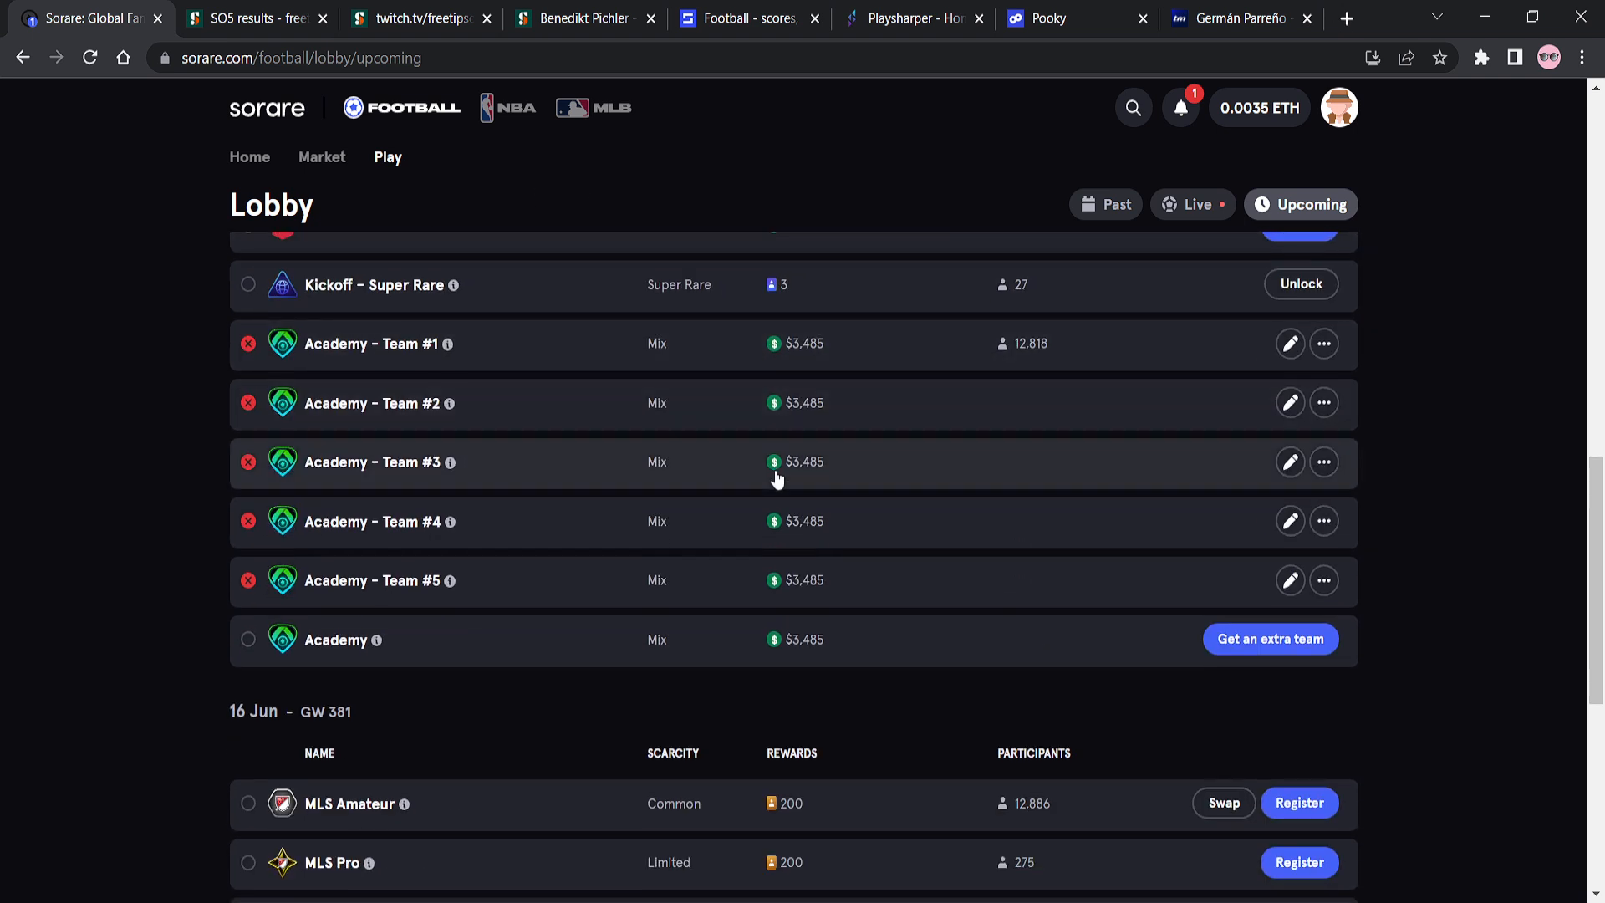
{"action": "mouse_move", "coordinate": [647, 495]}
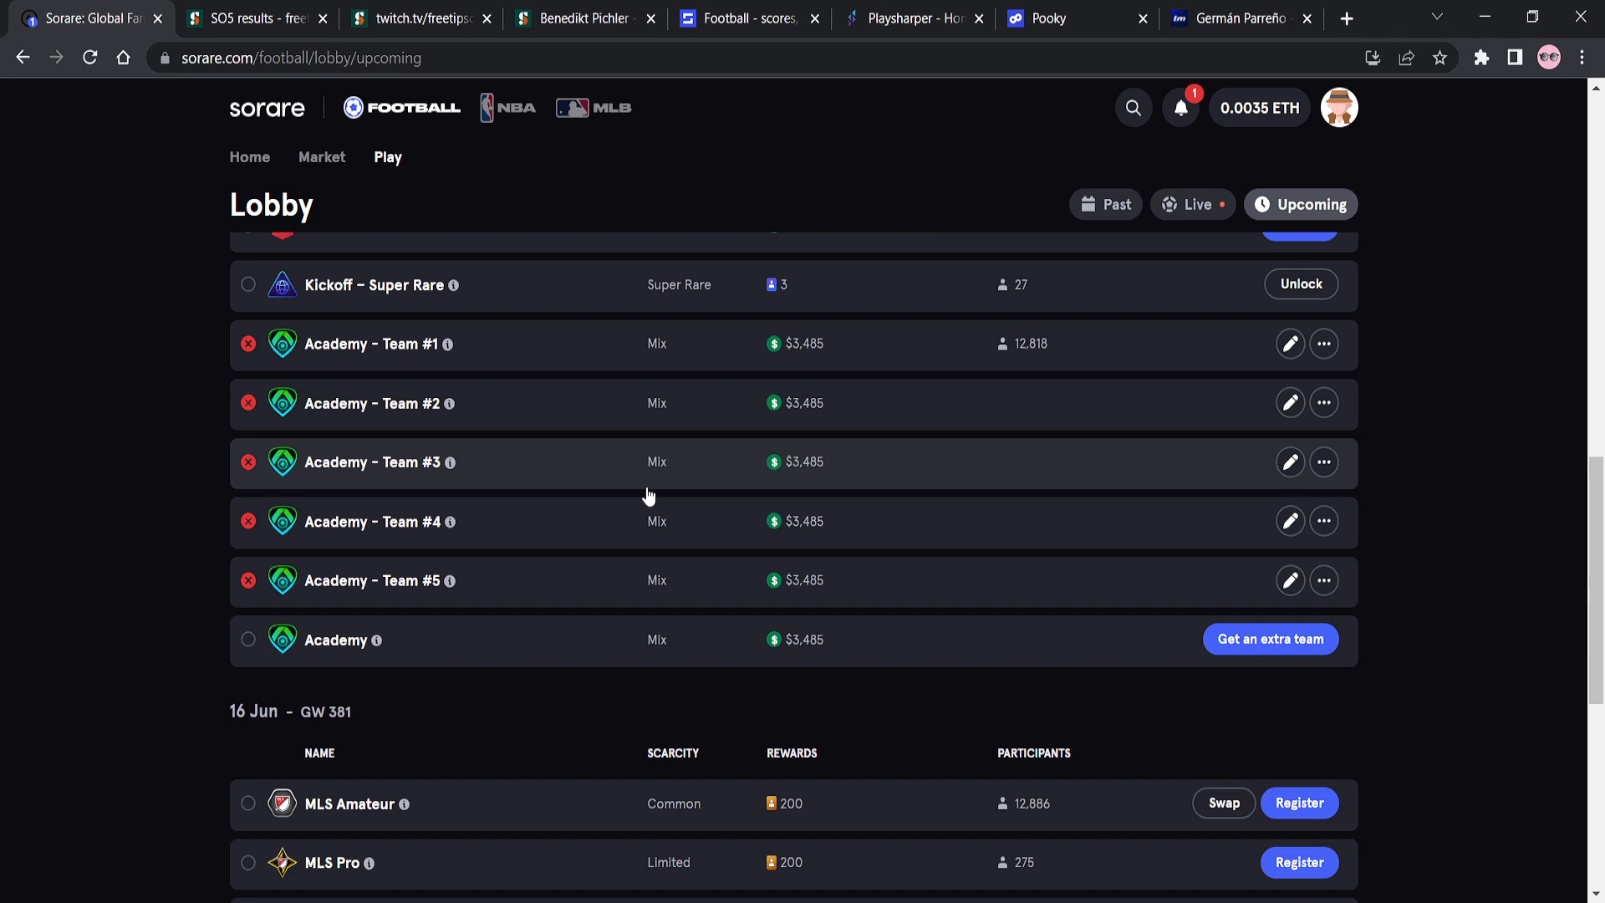
{"action": "mouse_move", "coordinate": [731, 461]}
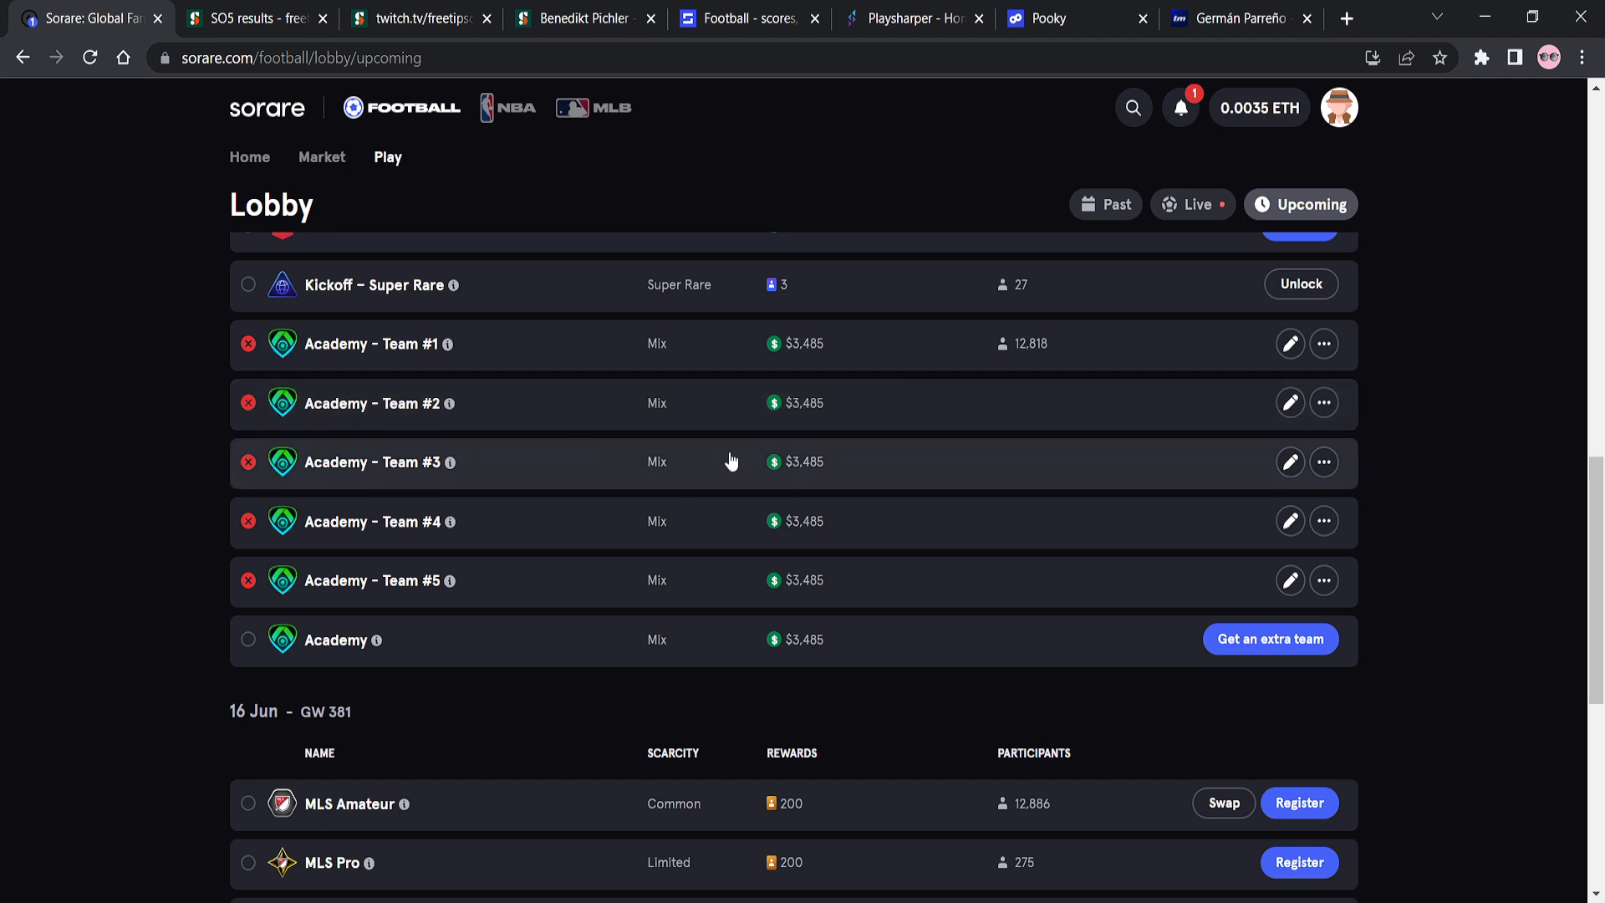
{"action": "scroll", "scroll_direction": "up", "scroll_amount": 3}
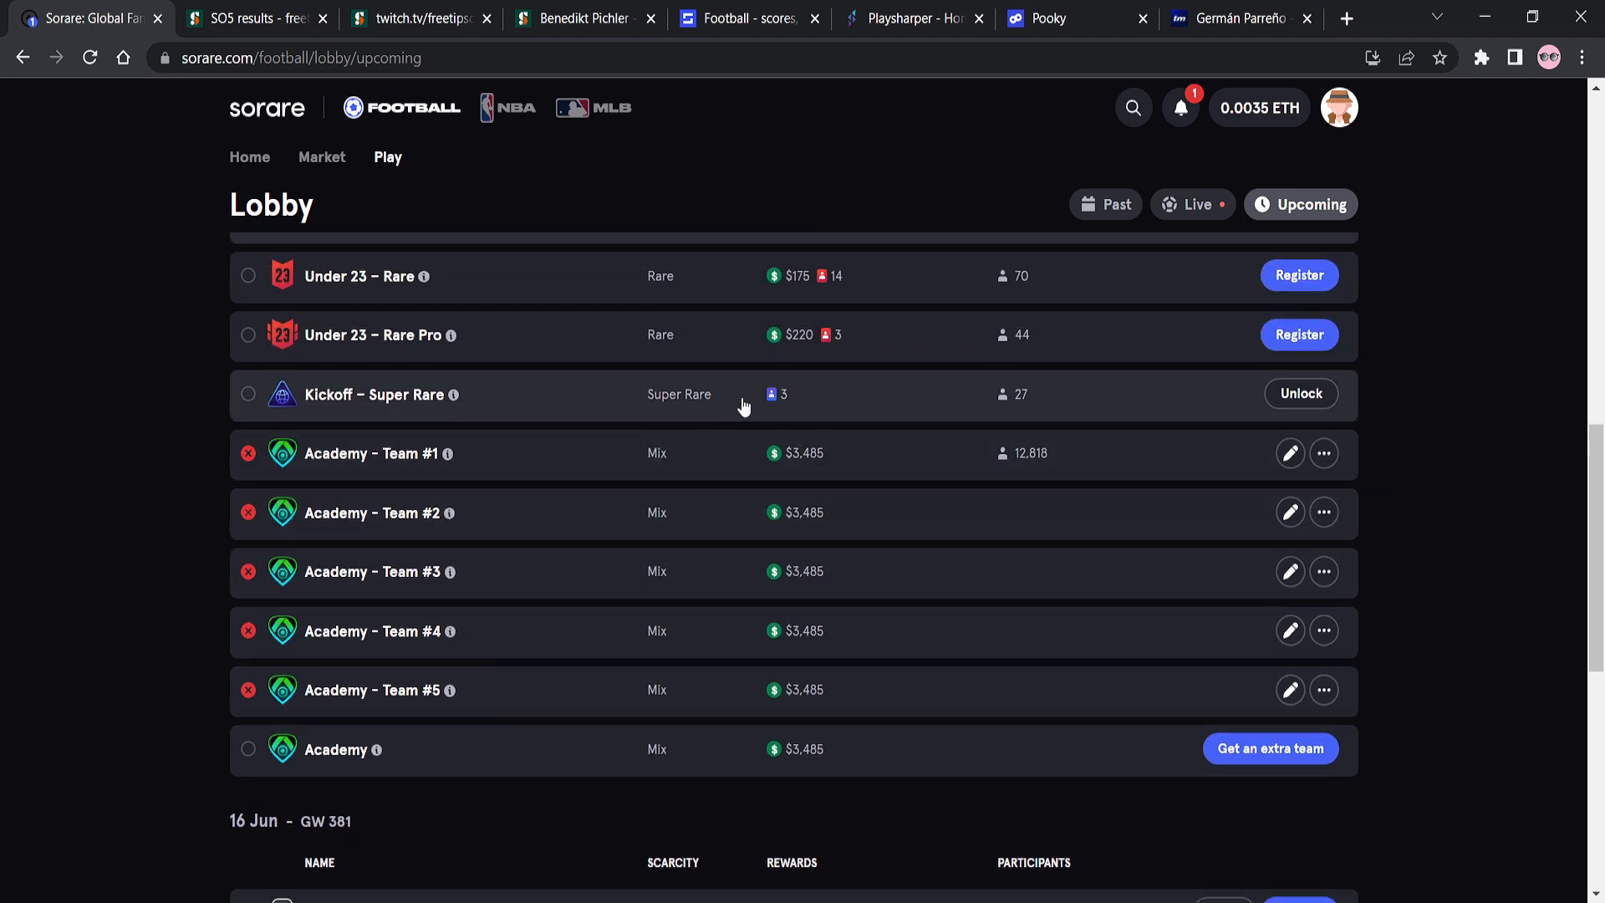
{"action": "mouse_move", "coordinate": [832, 423]}
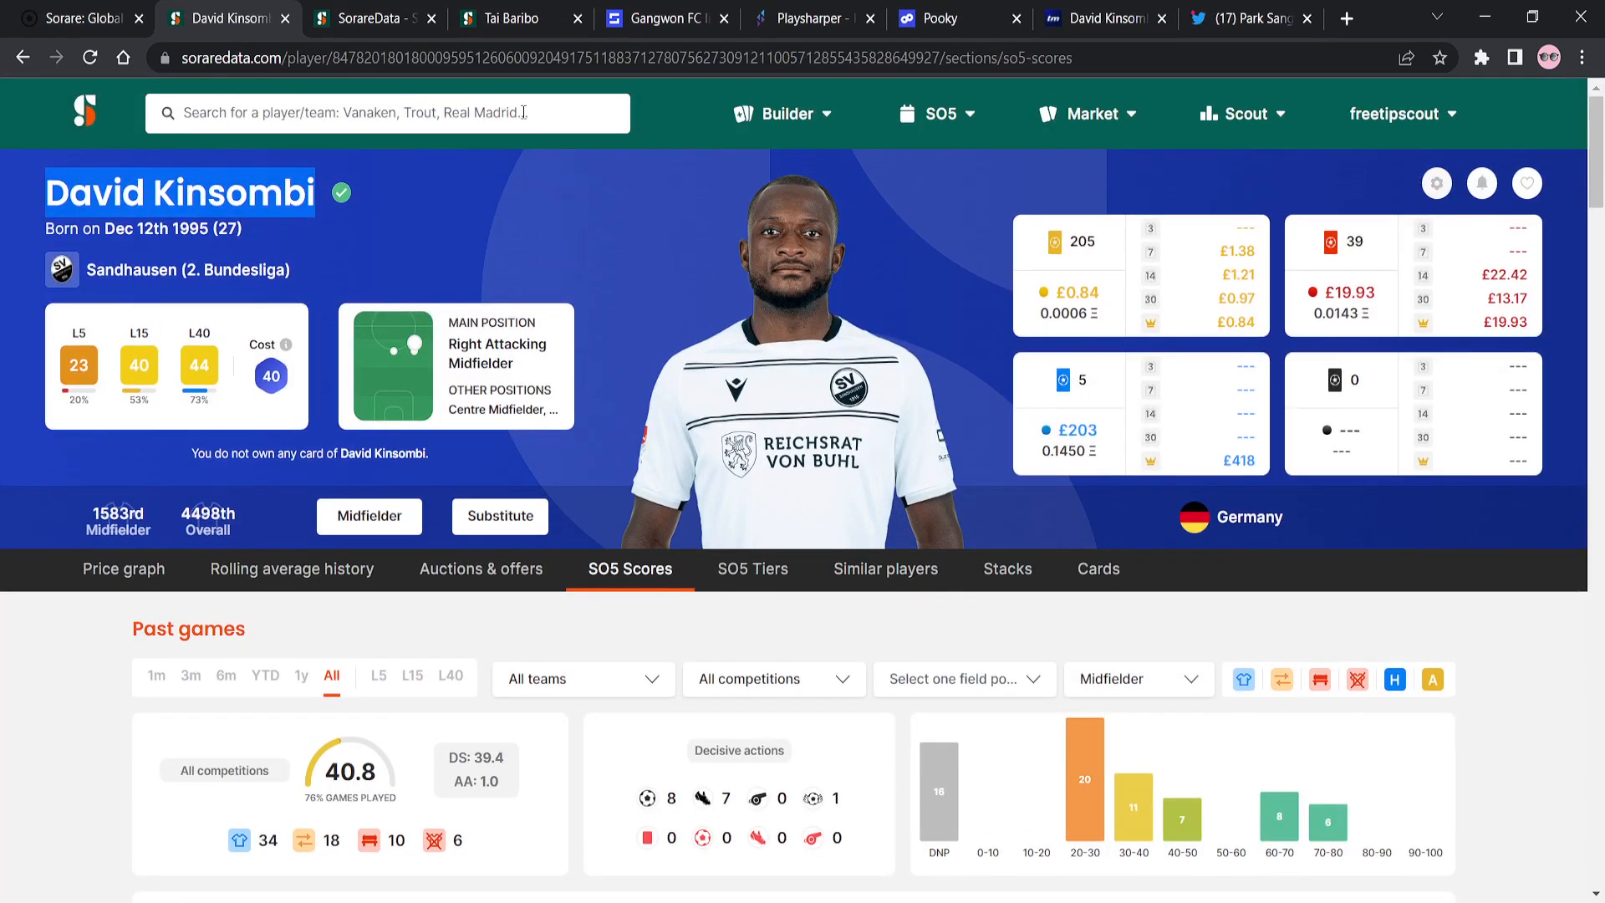
{"action": "mouse_move", "coordinate": [79, 365]}
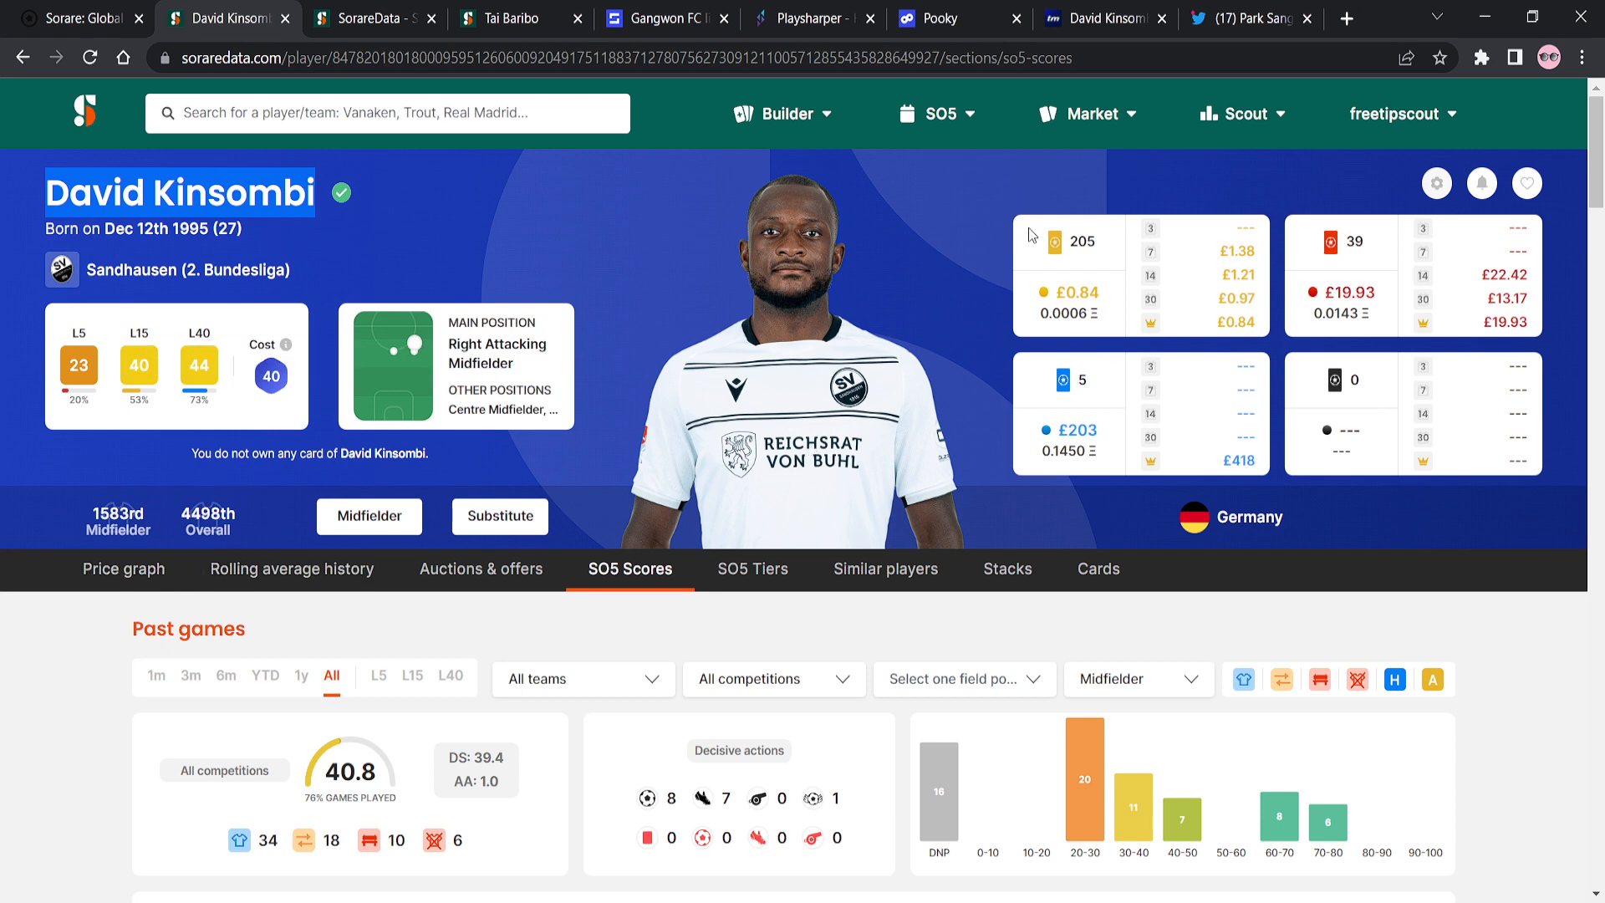
{"action": "mouse_move", "coordinate": [664, 525]}
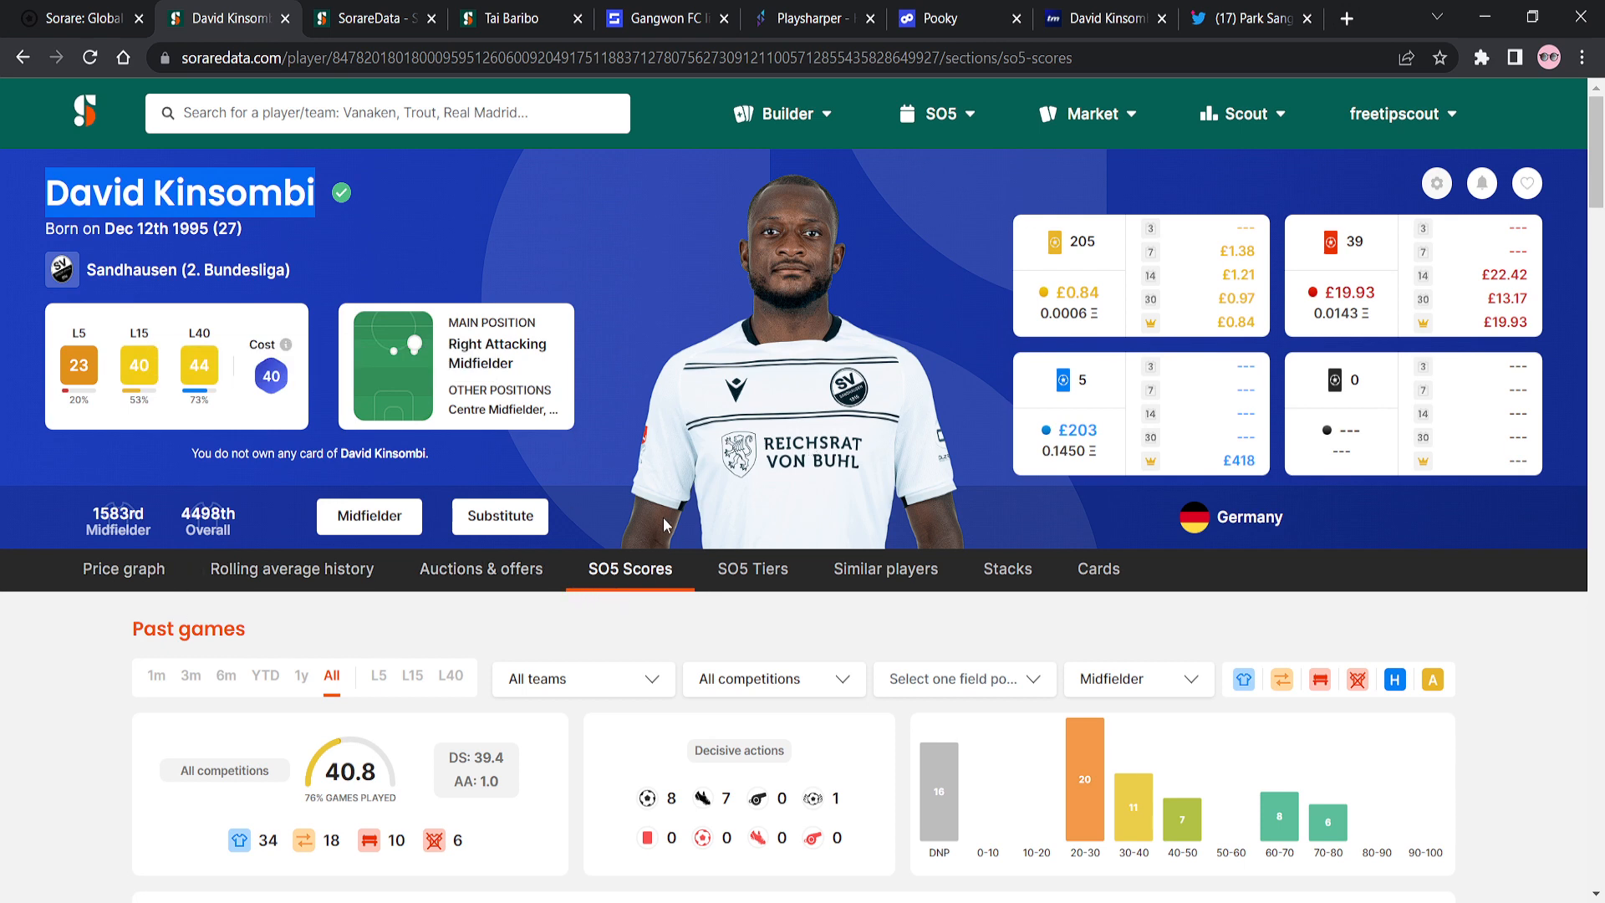
{"action": "scroll", "scroll_direction": "down", "scroll_amount": 3}
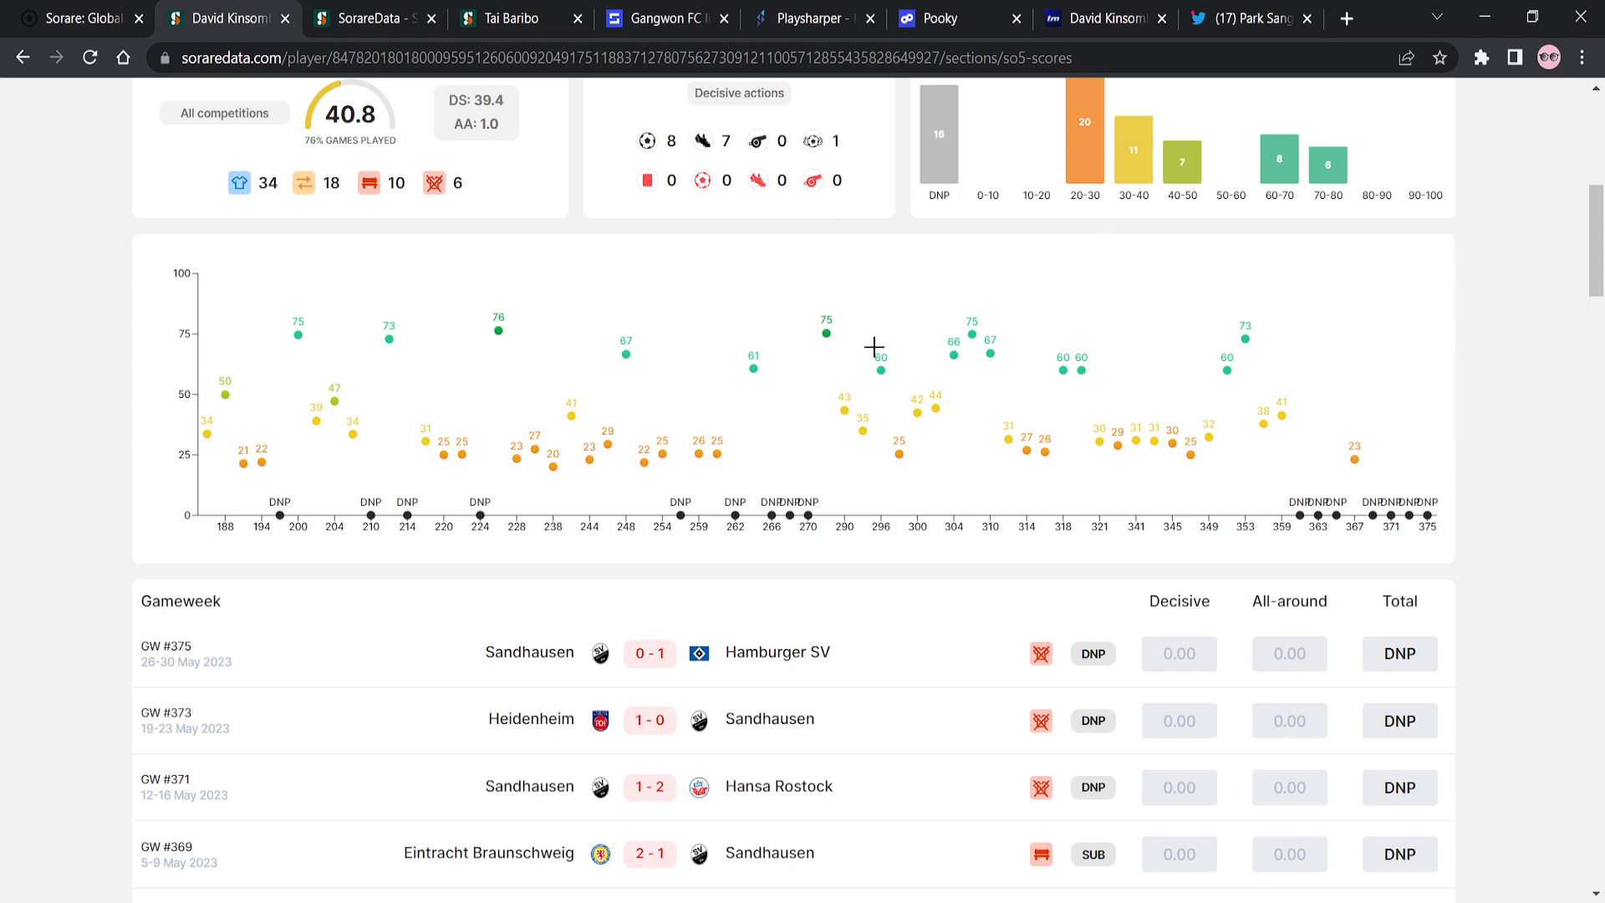
{"action": "mouse_move", "coordinate": [447, 319]}
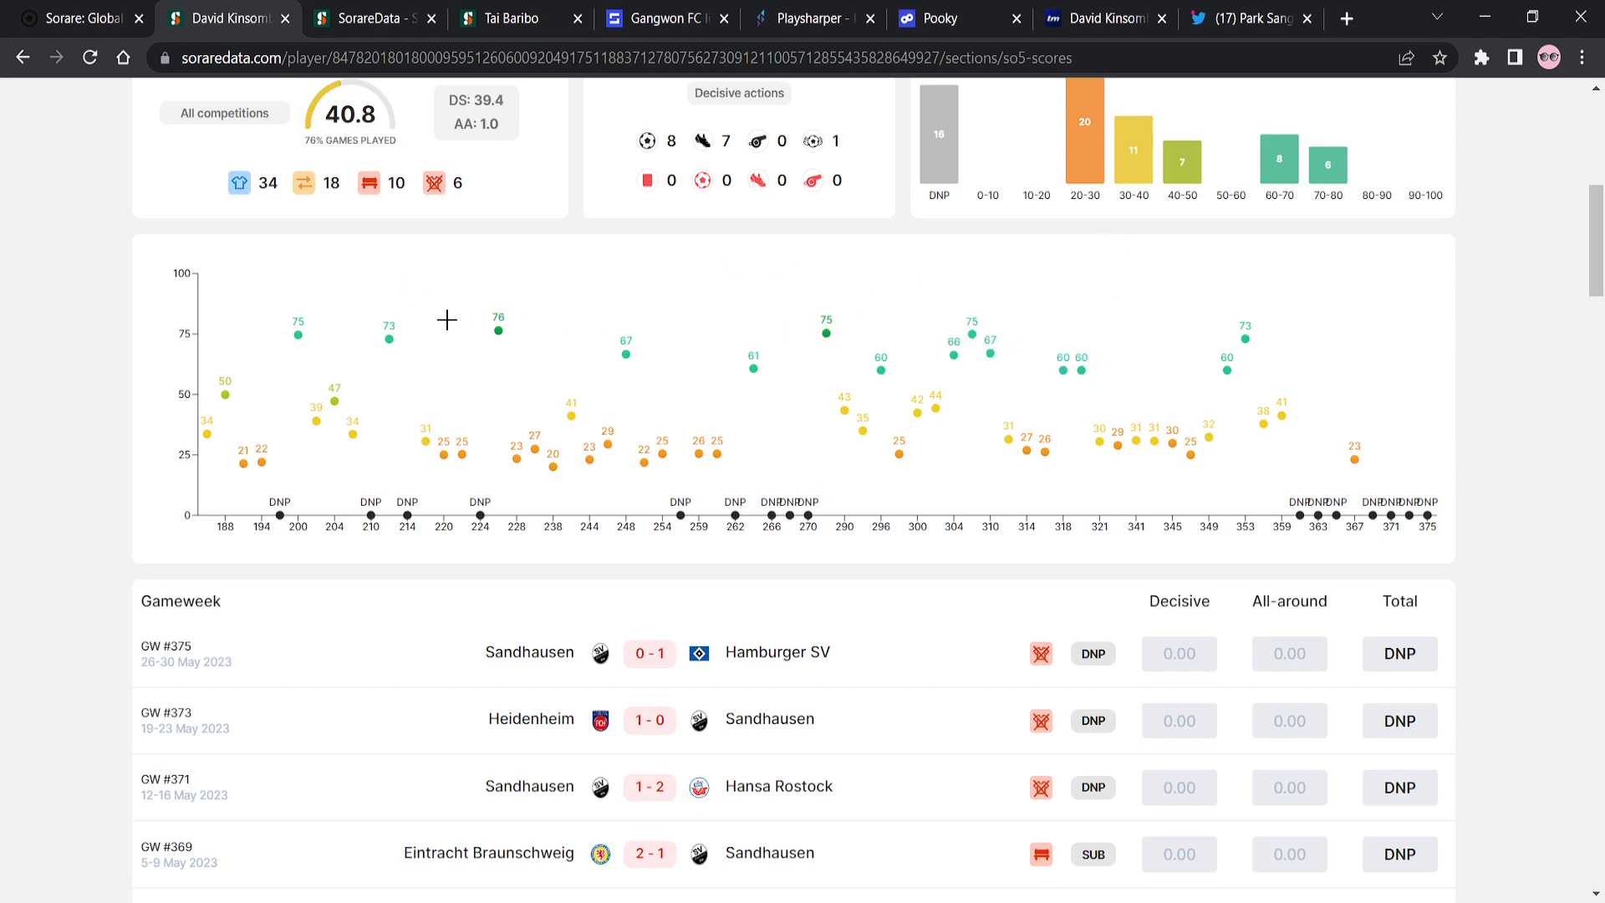
{"action": "scroll", "scroll_direction": "up", "scroll_amount": 3}
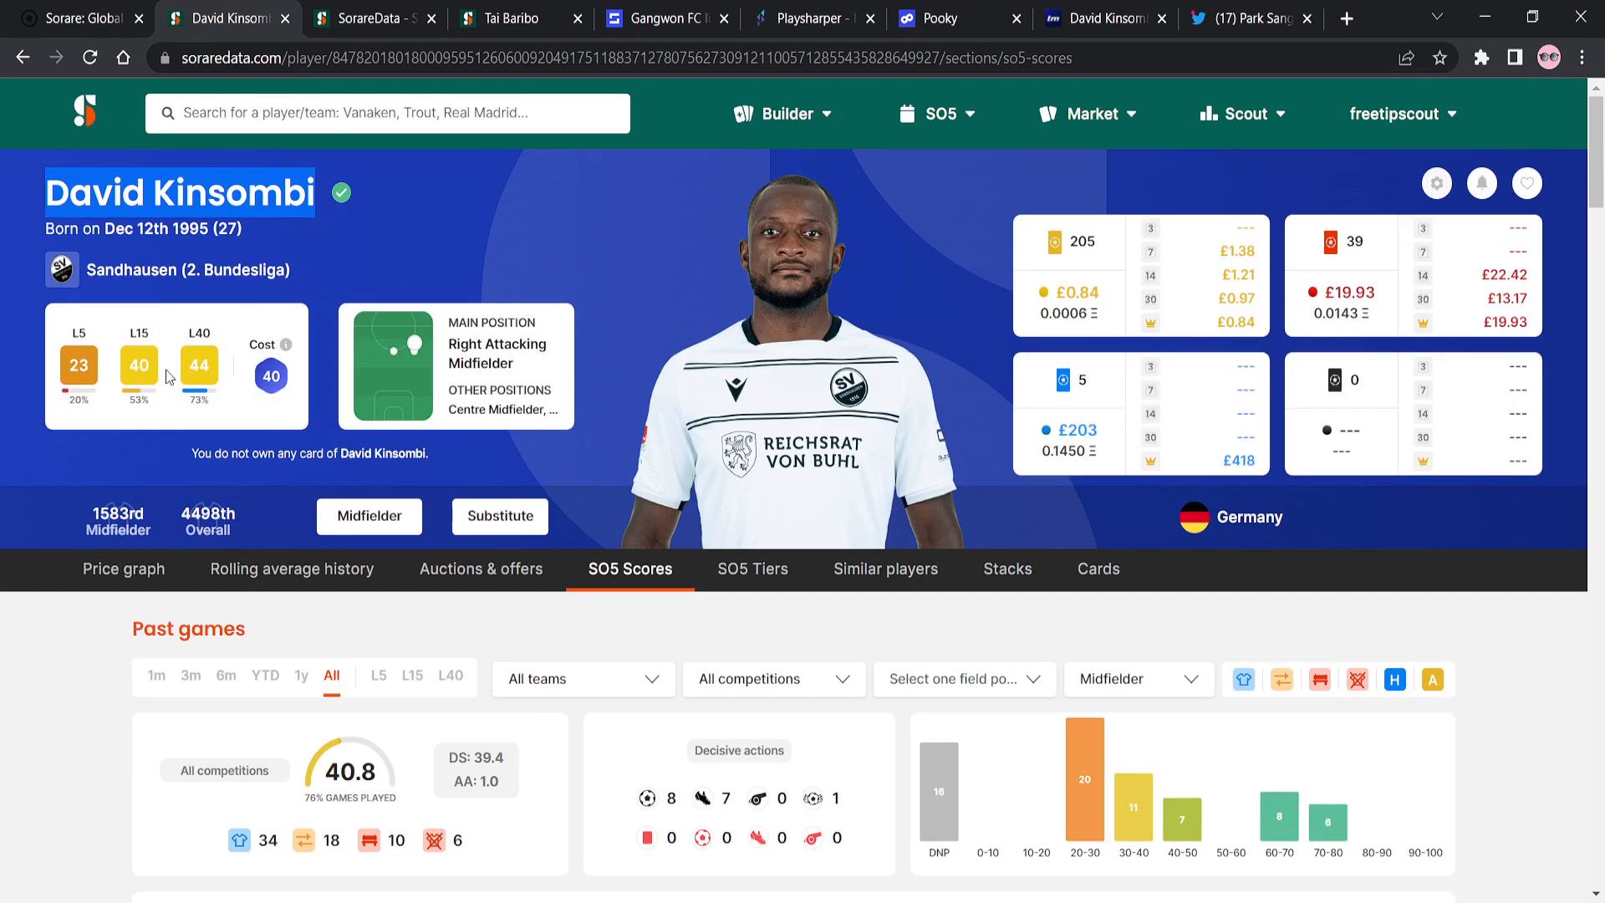
{"action": "mouse_move", "coordinate": [665, 637]}
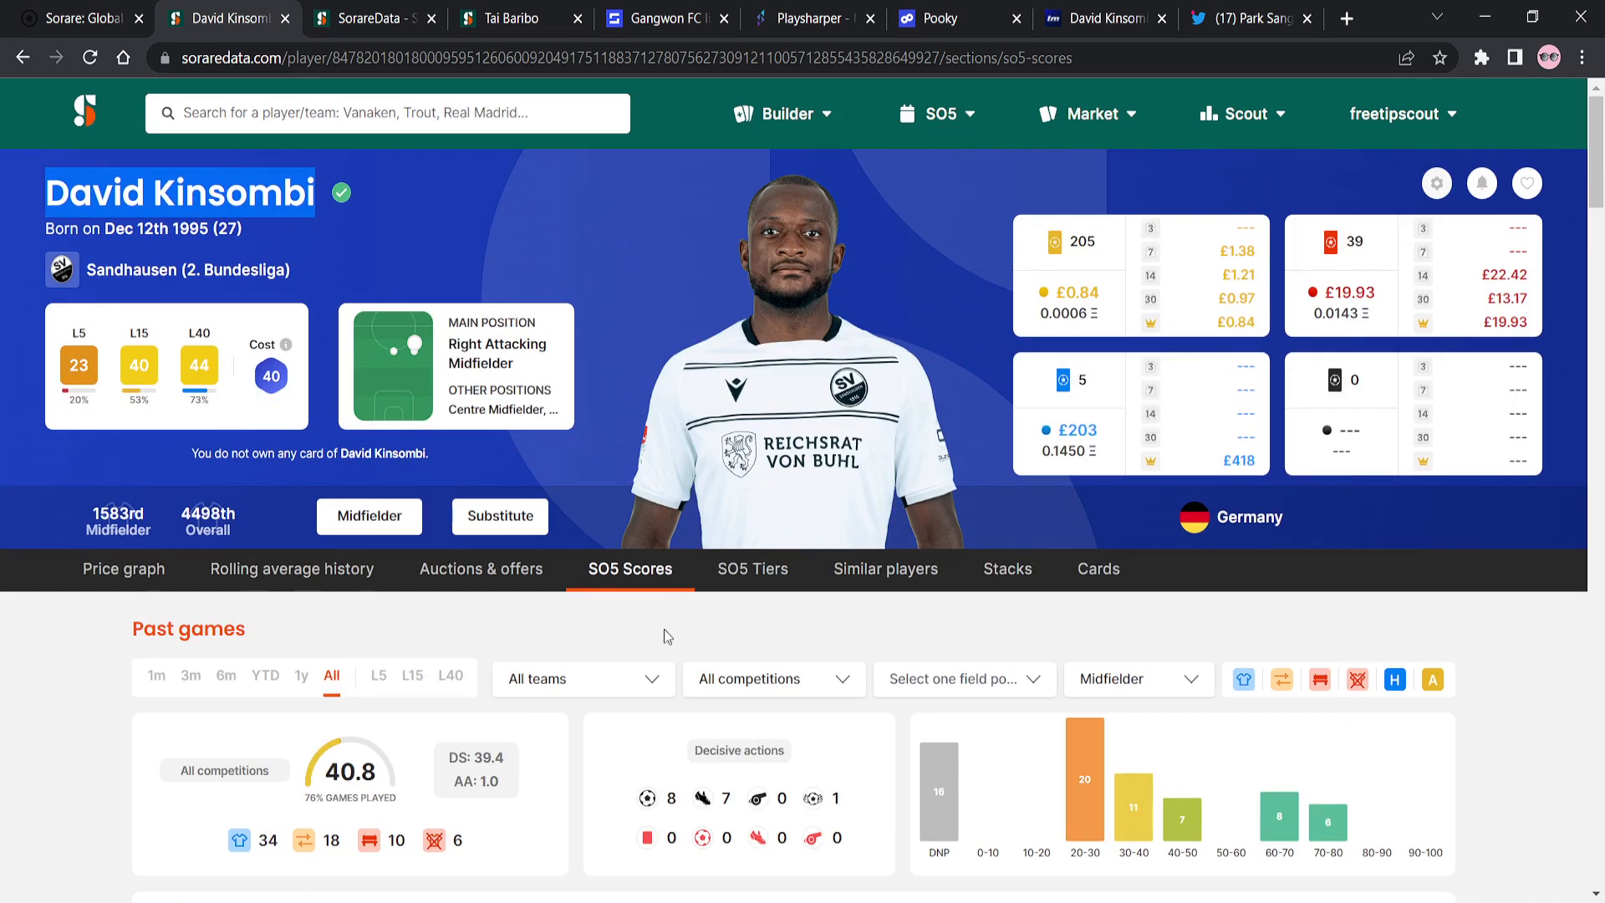
{"action": "scroll", "scroll_direction": "down", "scroll_amount": 3}
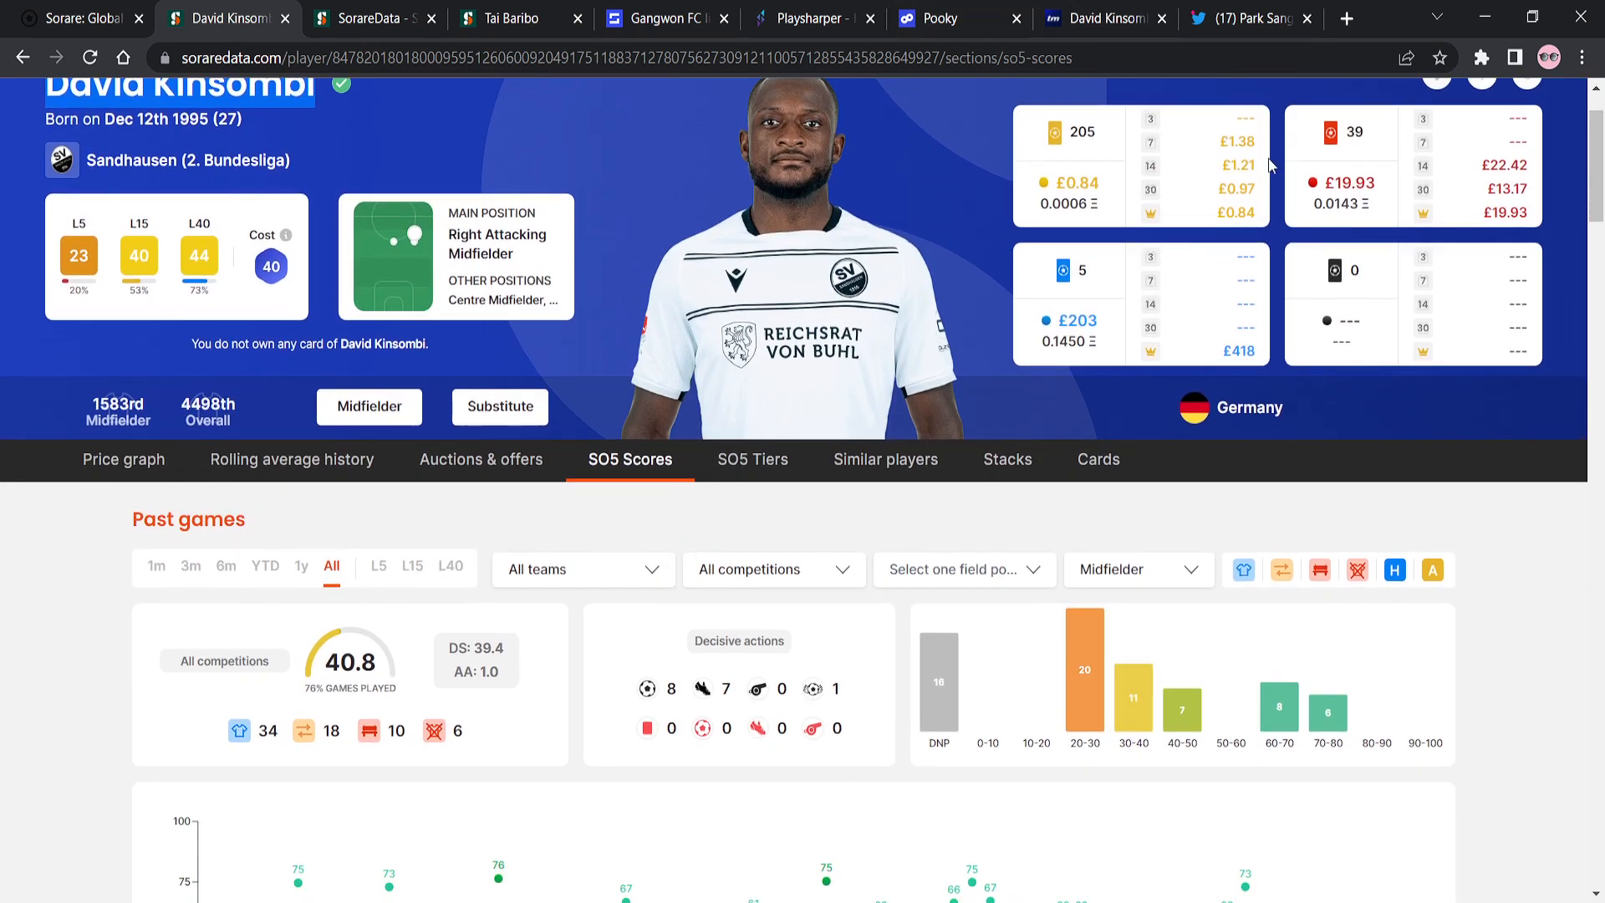
{"action": "scroll", "scroll_direction": "up", "scroll_amount": 3}
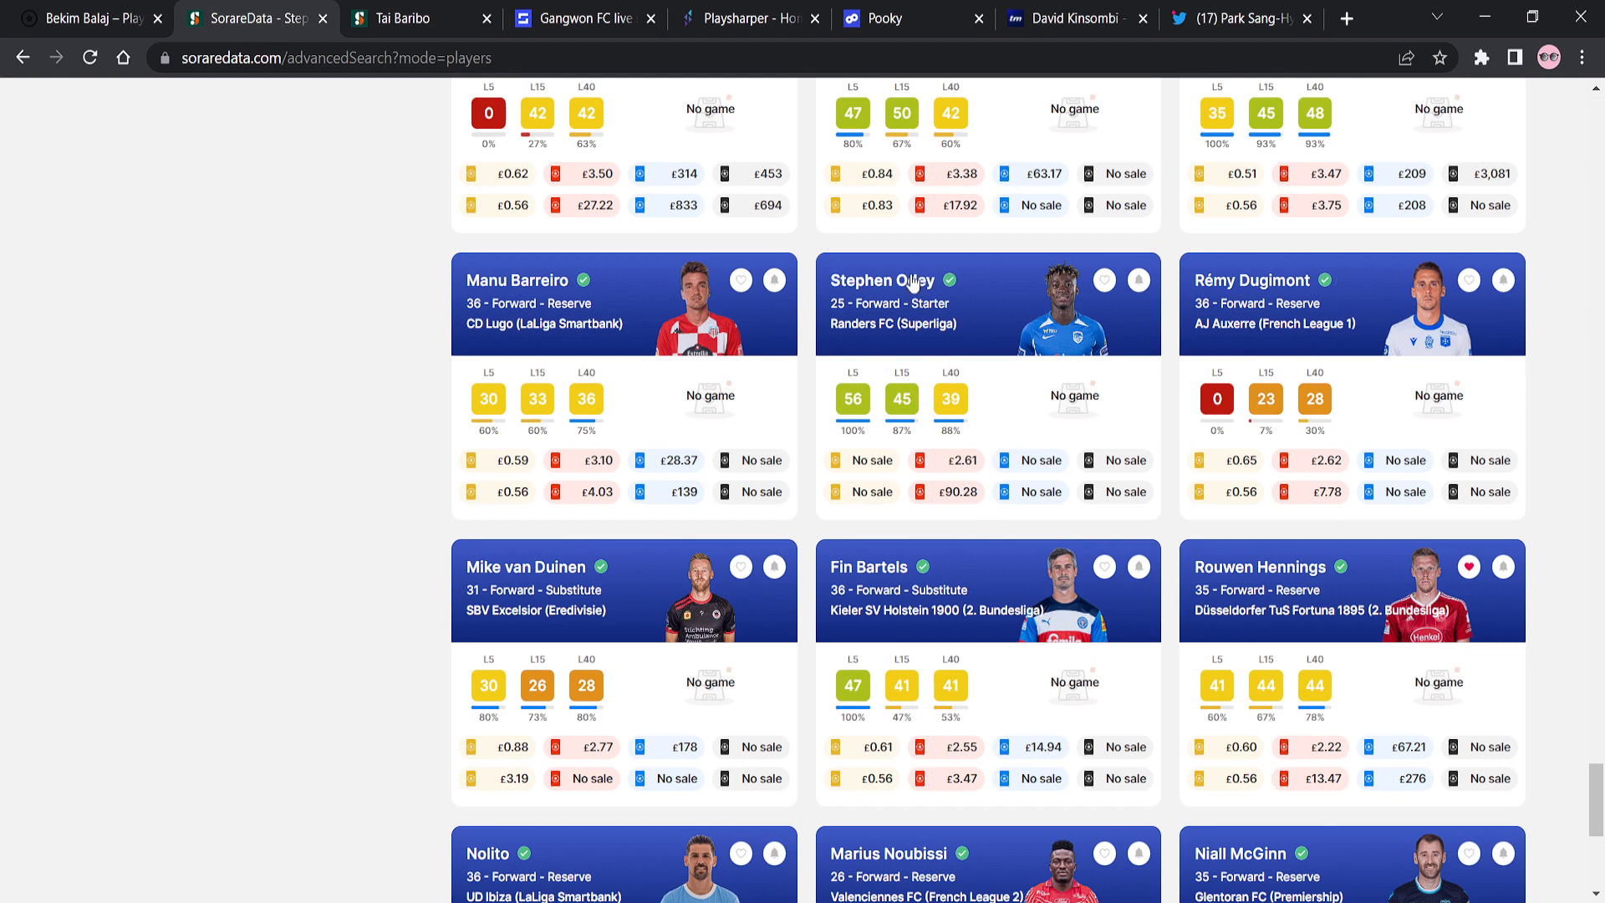
Step: Open Stephen Odey's page and review his SO5 scores, averaging 39.5 over the past year
{"action": "left_click", "coordinate": [877, 280]}
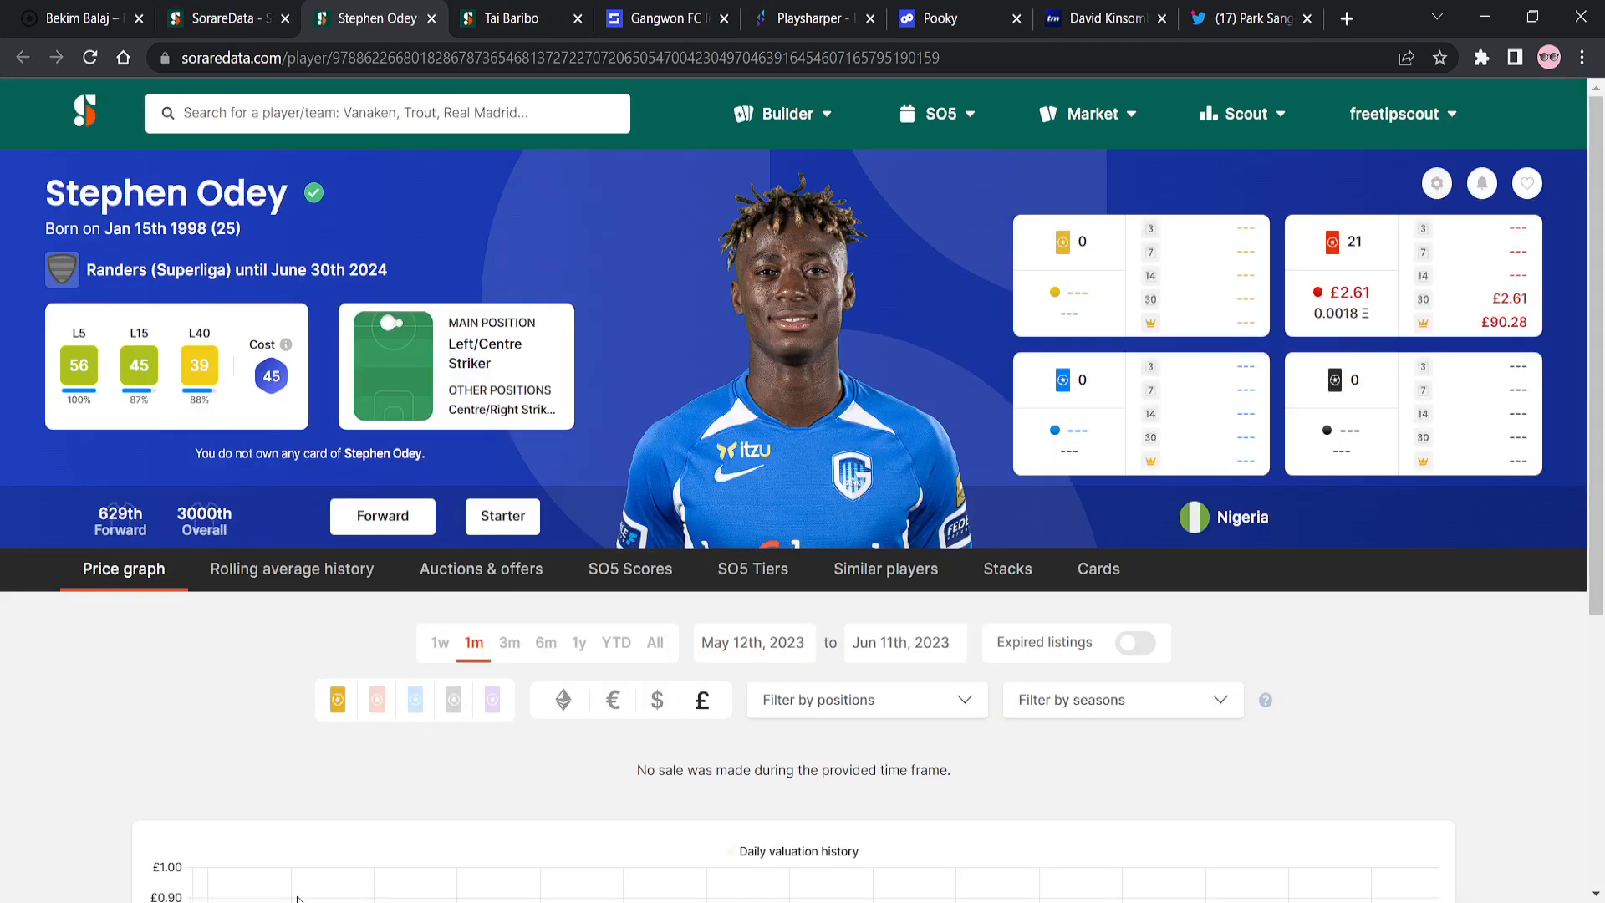
{"action": "mouse_move", "coordinate": [925, 482]}
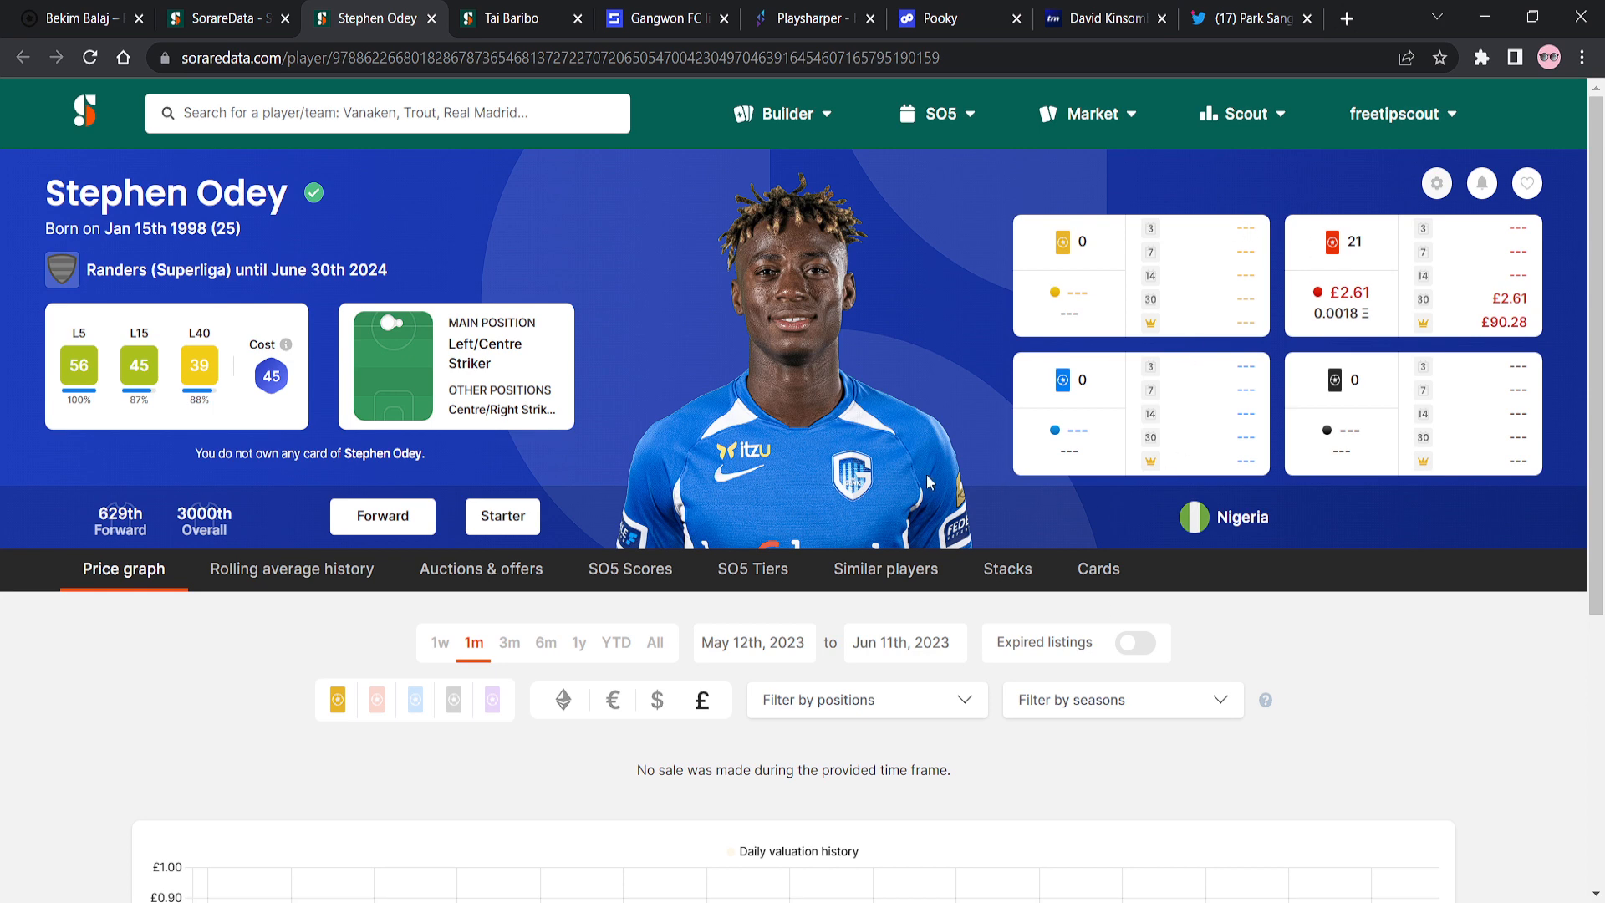
{"action": "left_click", "coordinate": [631, 568]}
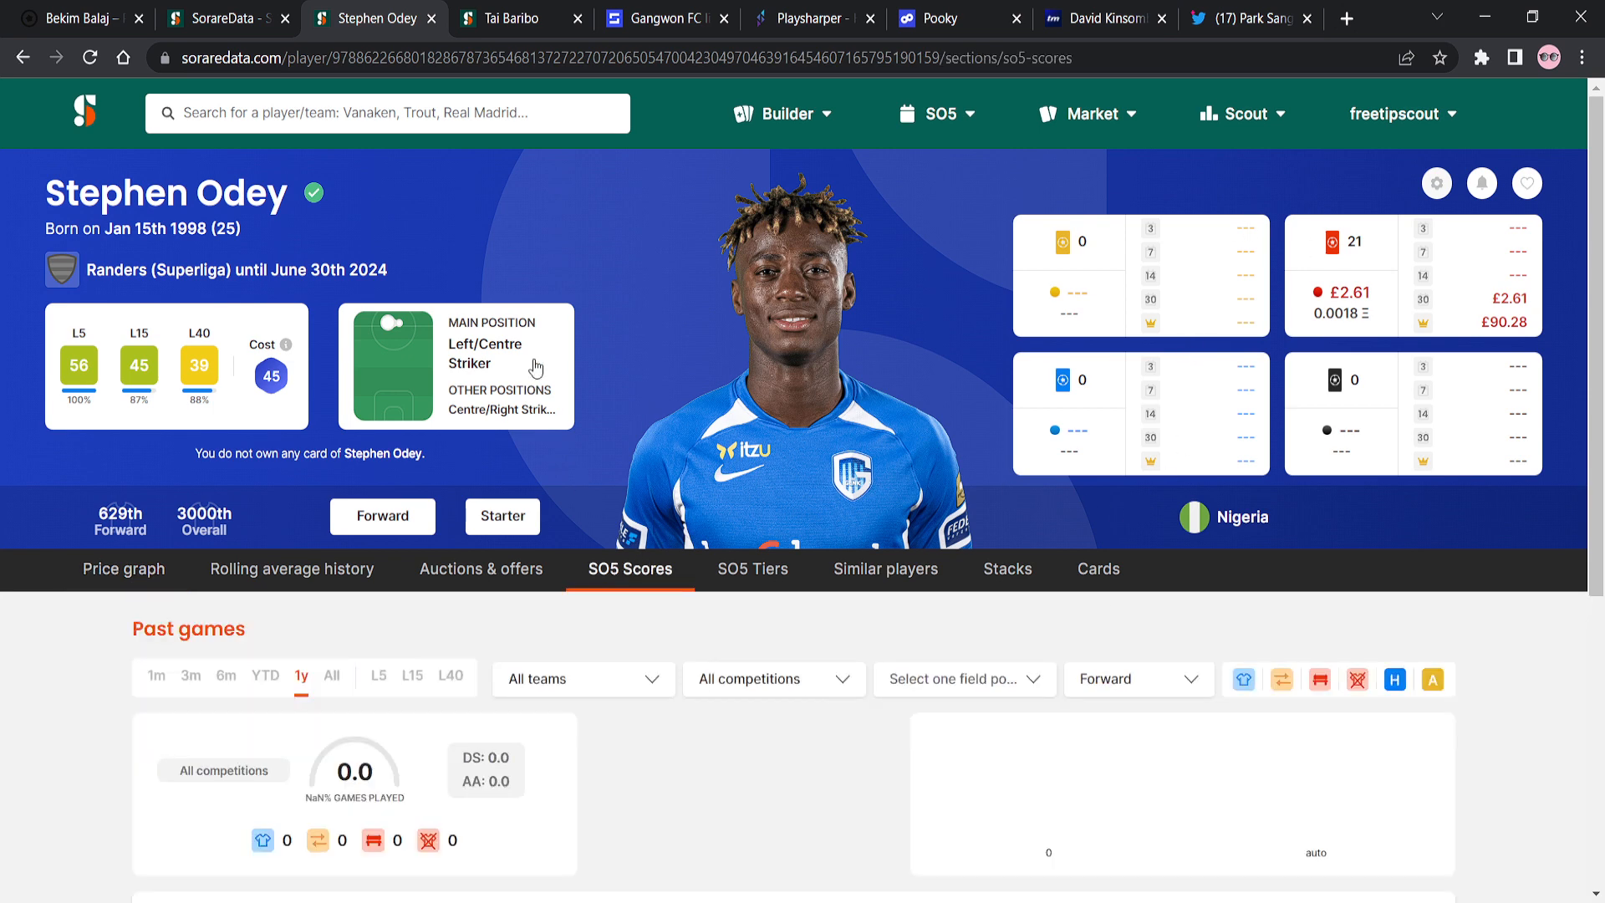
{"action": "scroll", "scroll_direction": "down", "scroll_amount": 3}
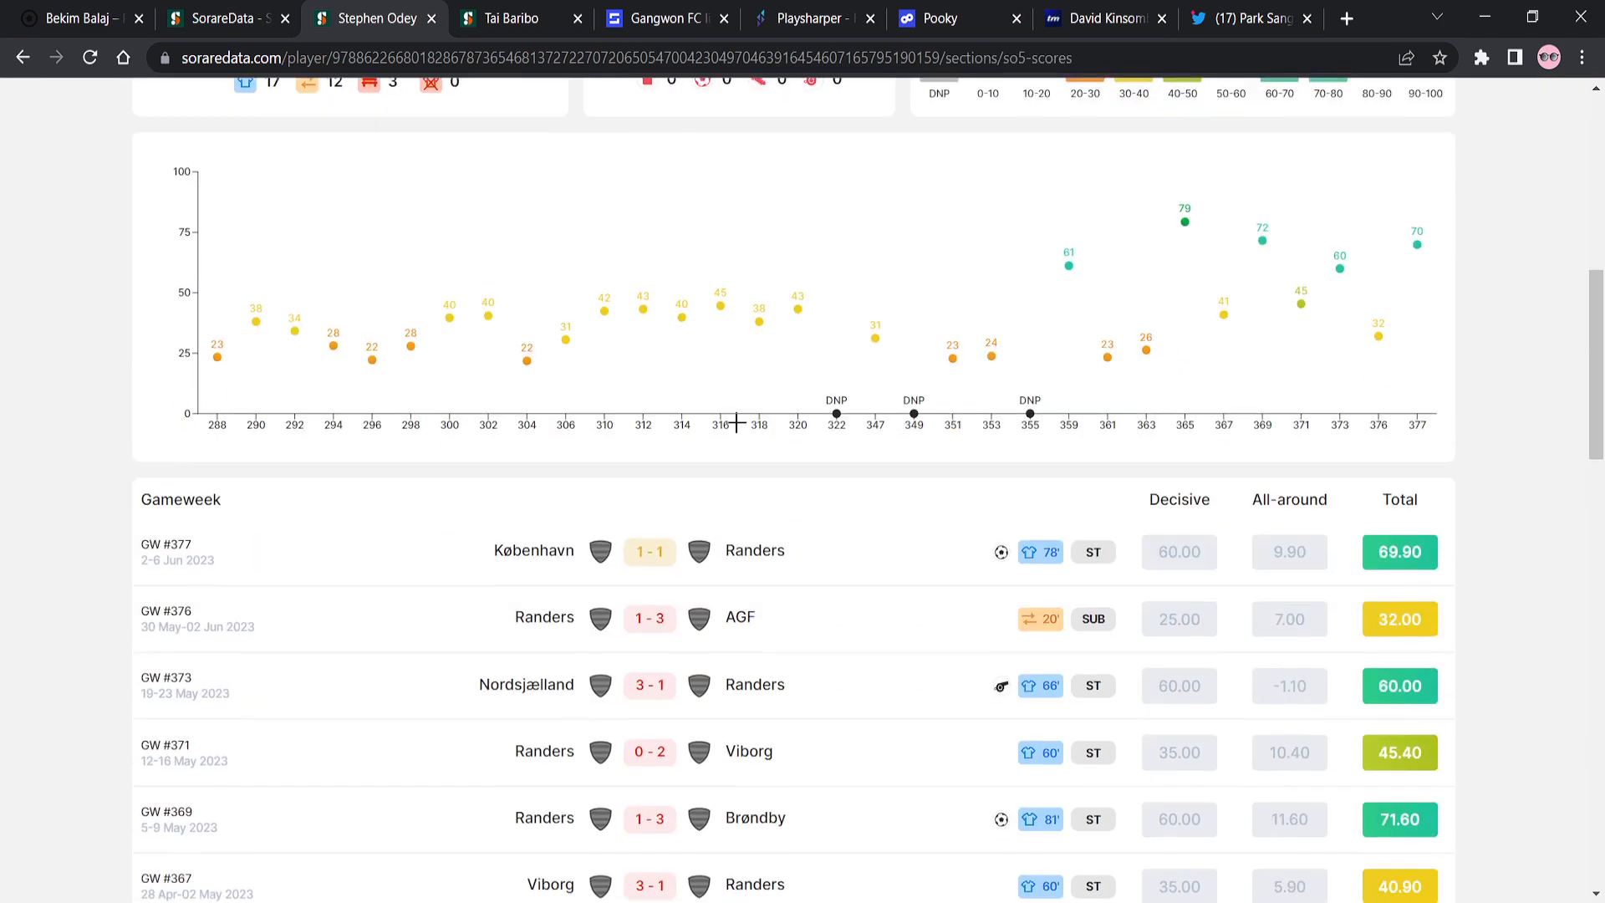
{"action": "scroll", "scroll_direction": "down", "scroll_amount": 3}
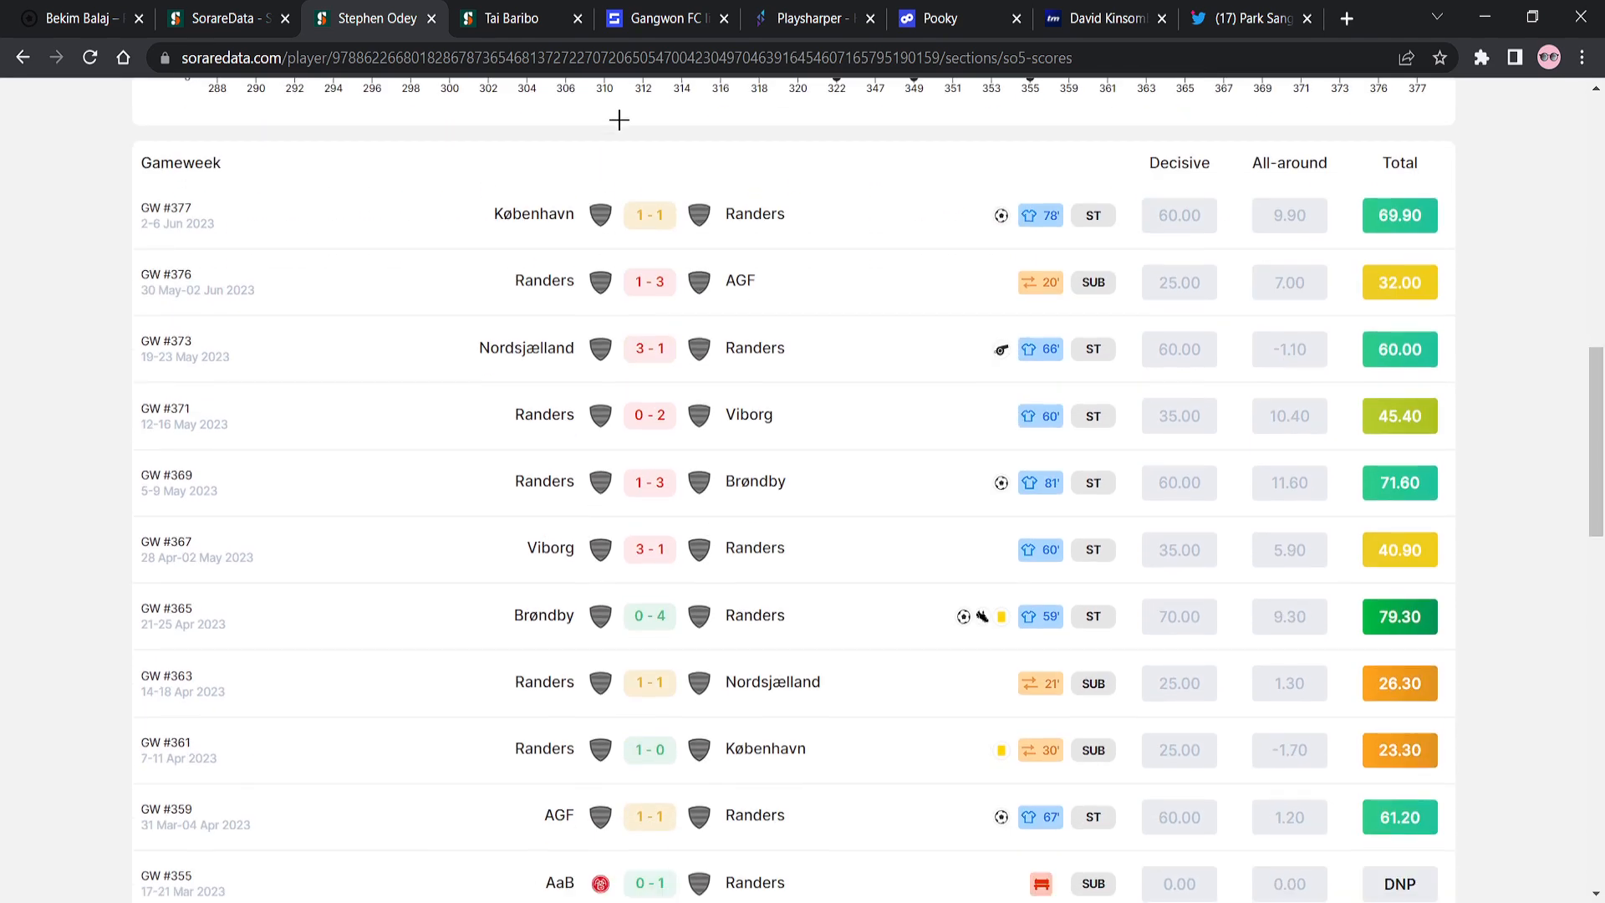
{"action": "scroll", "scroll_direction": "up", "scroll_amount": 3}
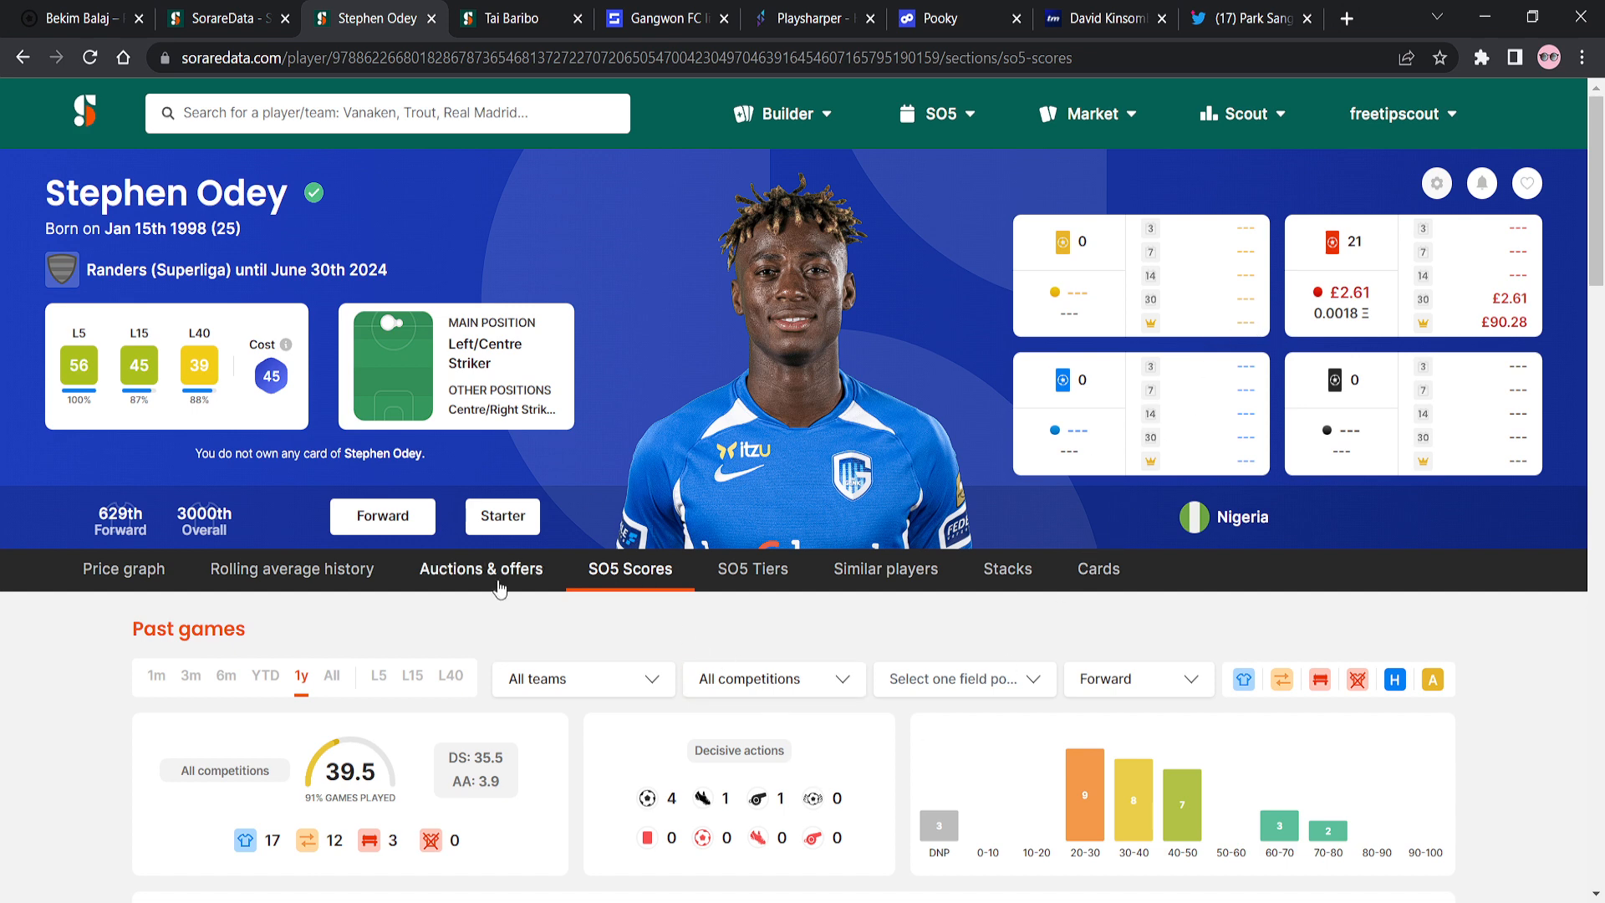
Step: Filter Odey's auctions and offers to rare cards and open the most recent completed trade
{"action": "left_click", "coordinate": [480, 568]}
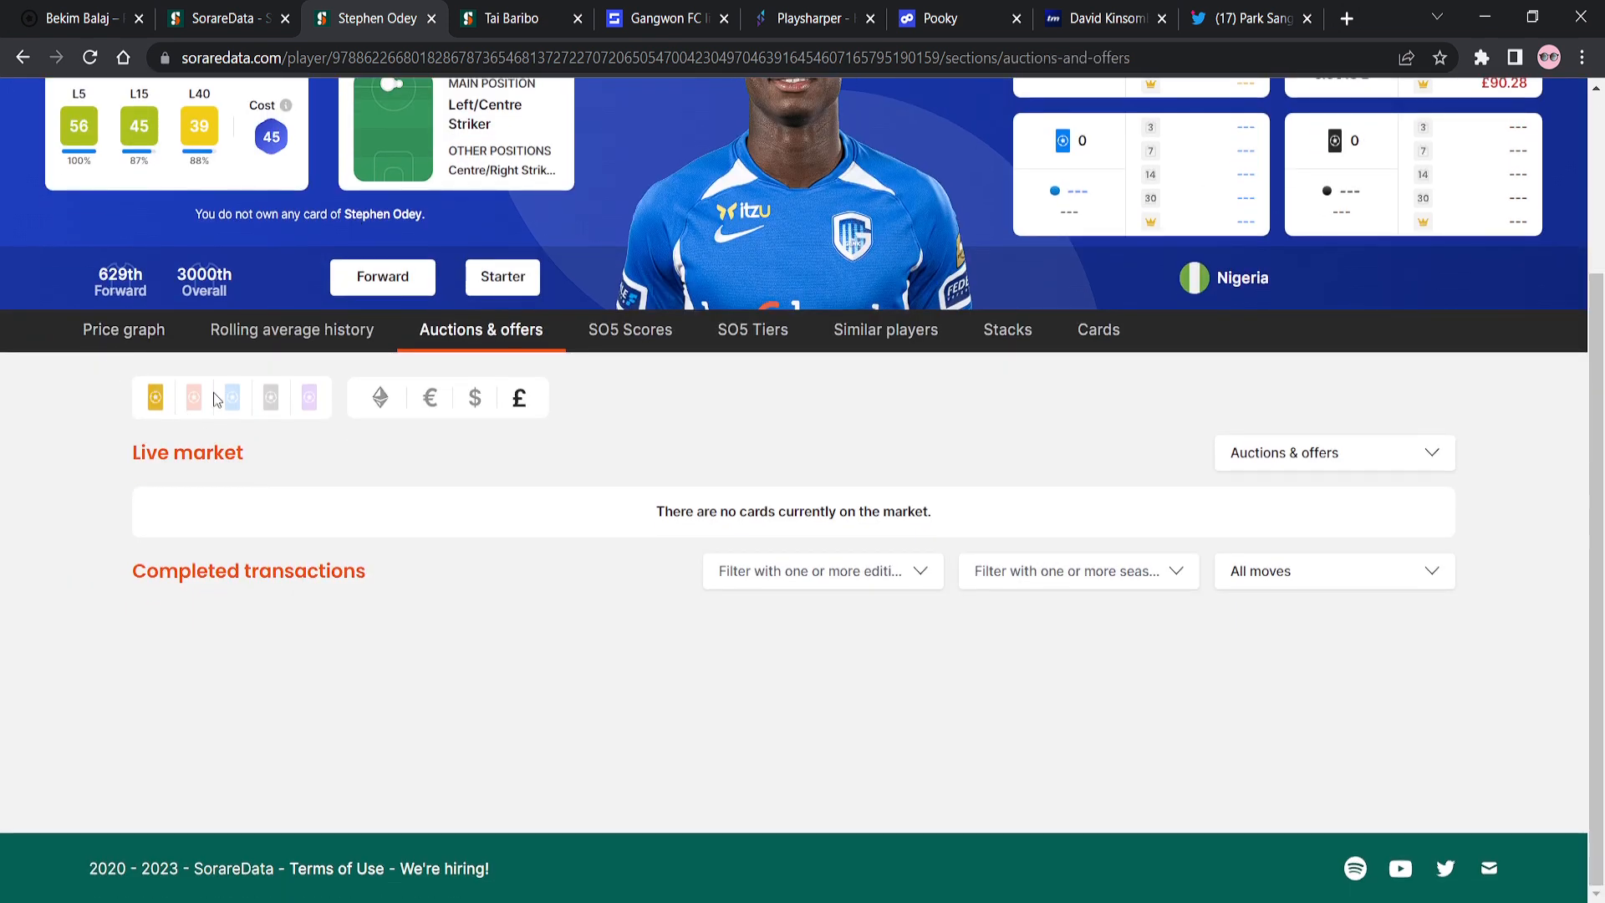
{"action": "left_click", "coordinate": [194, 398]}
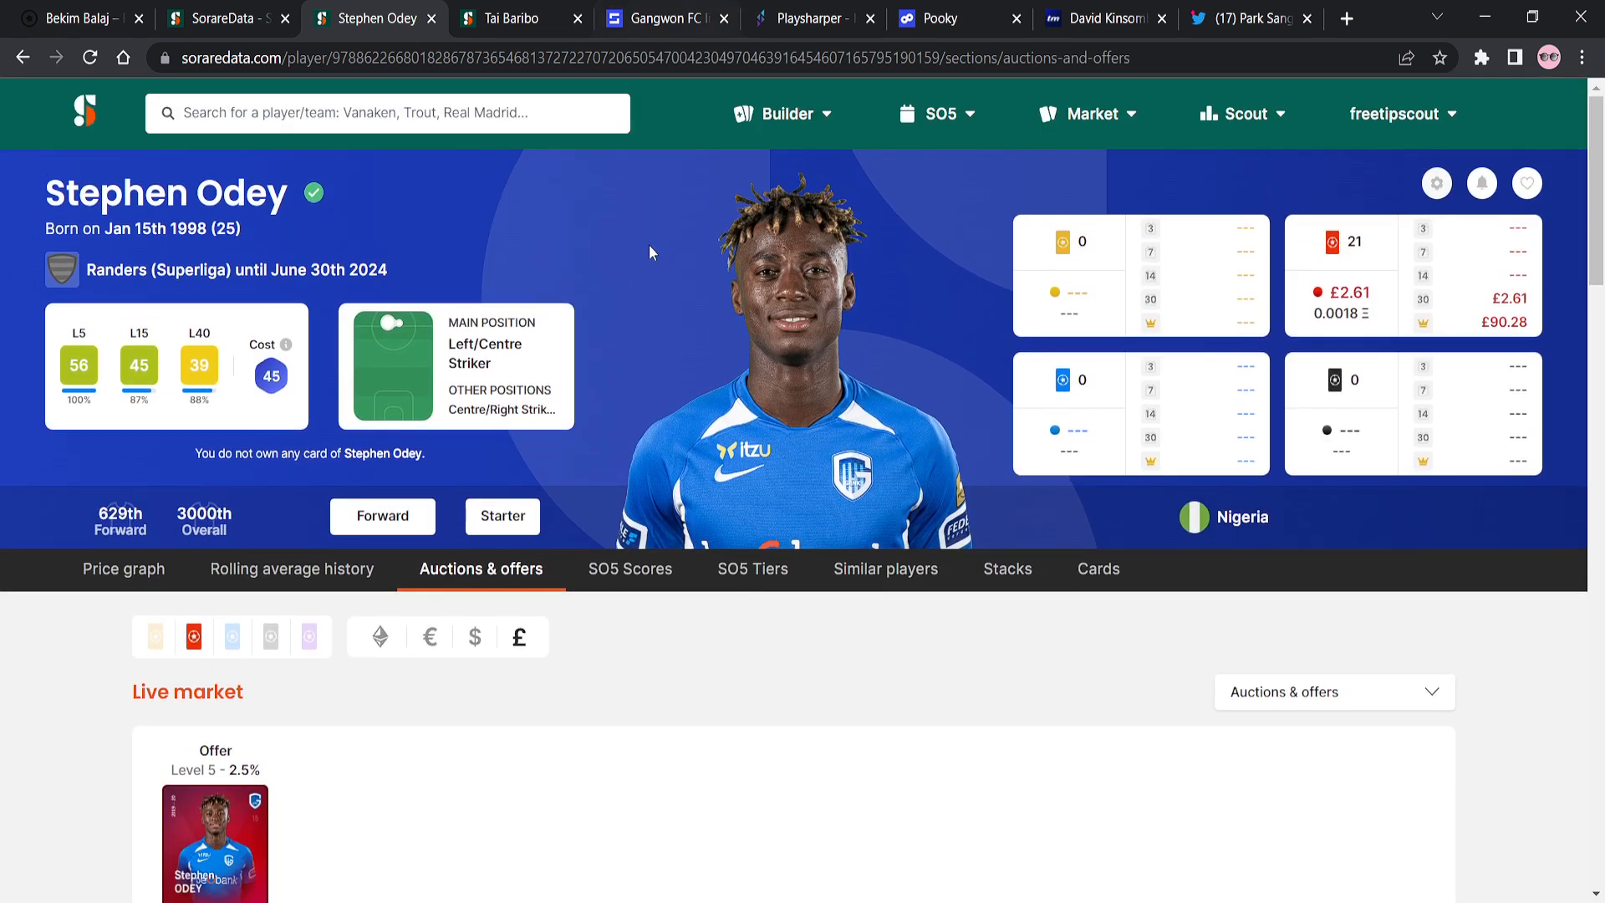
{"action": "scroll", "scroll_direction": "down", "scroll_amount": 3}
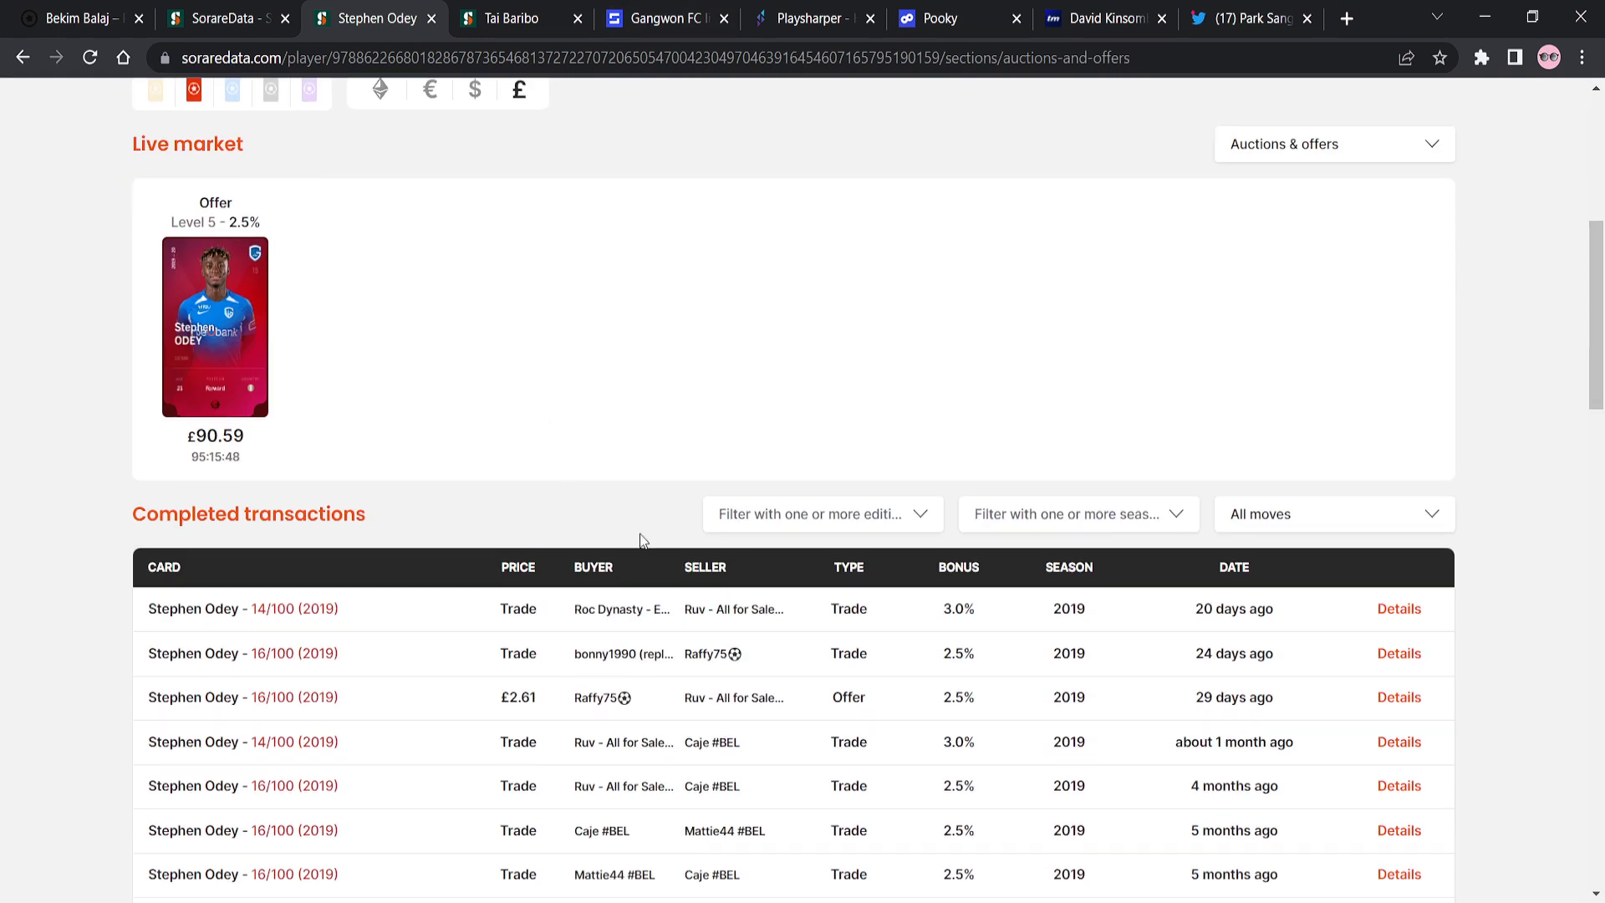
{"action": "scroll", "scroll_direction": "down", "scroll_amount": 3}
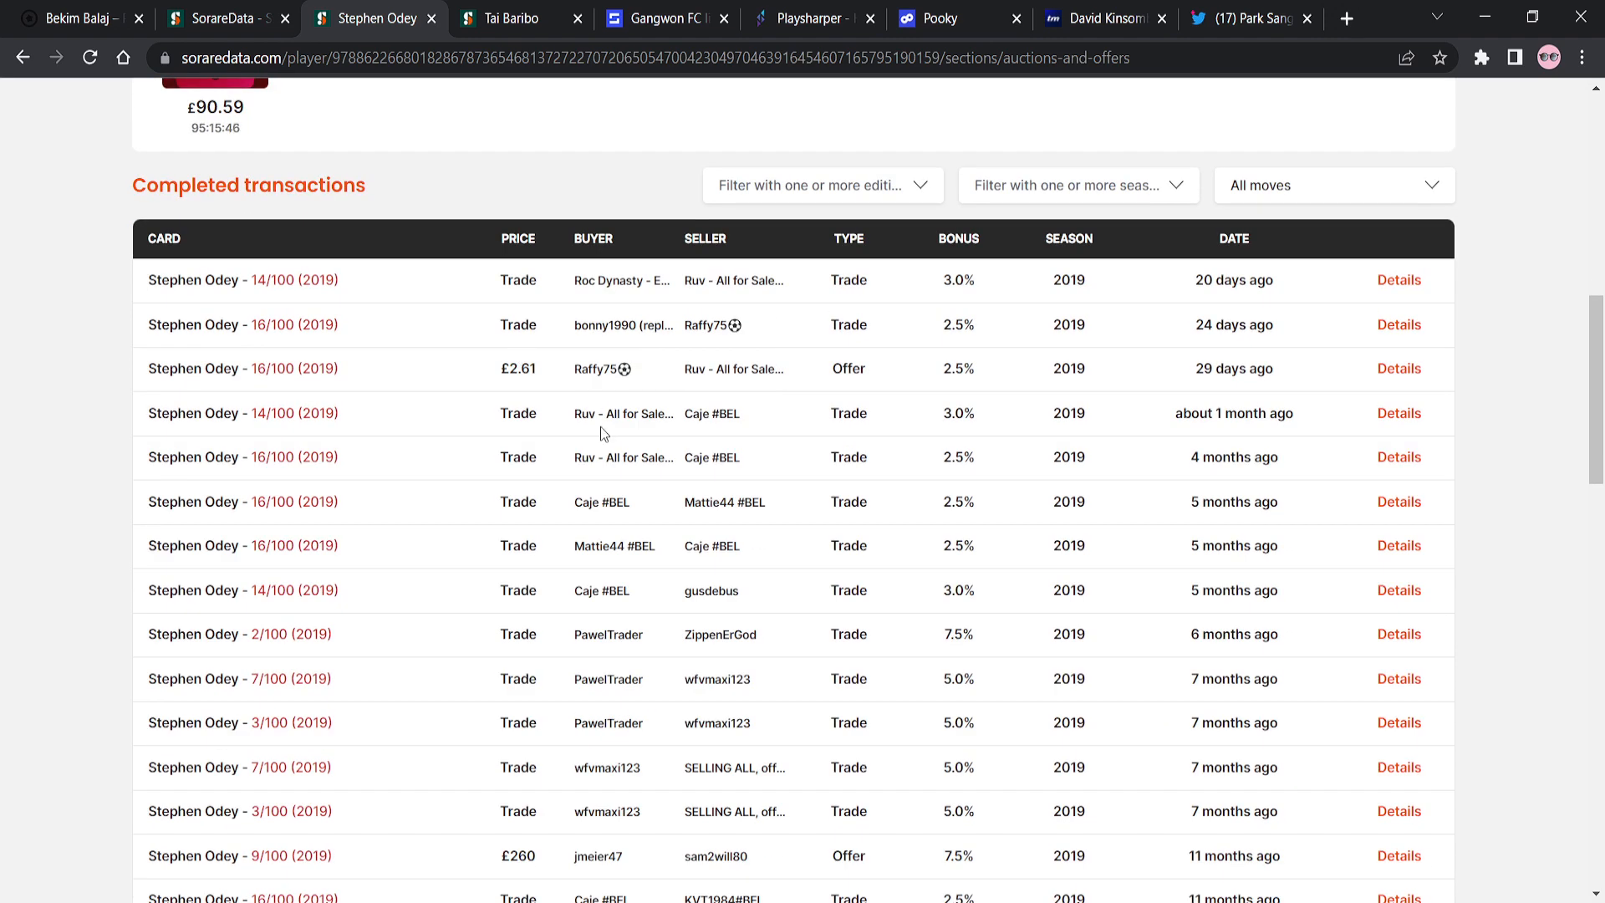
{"action": "mouse_move", "coordinate": [1397, 281]}
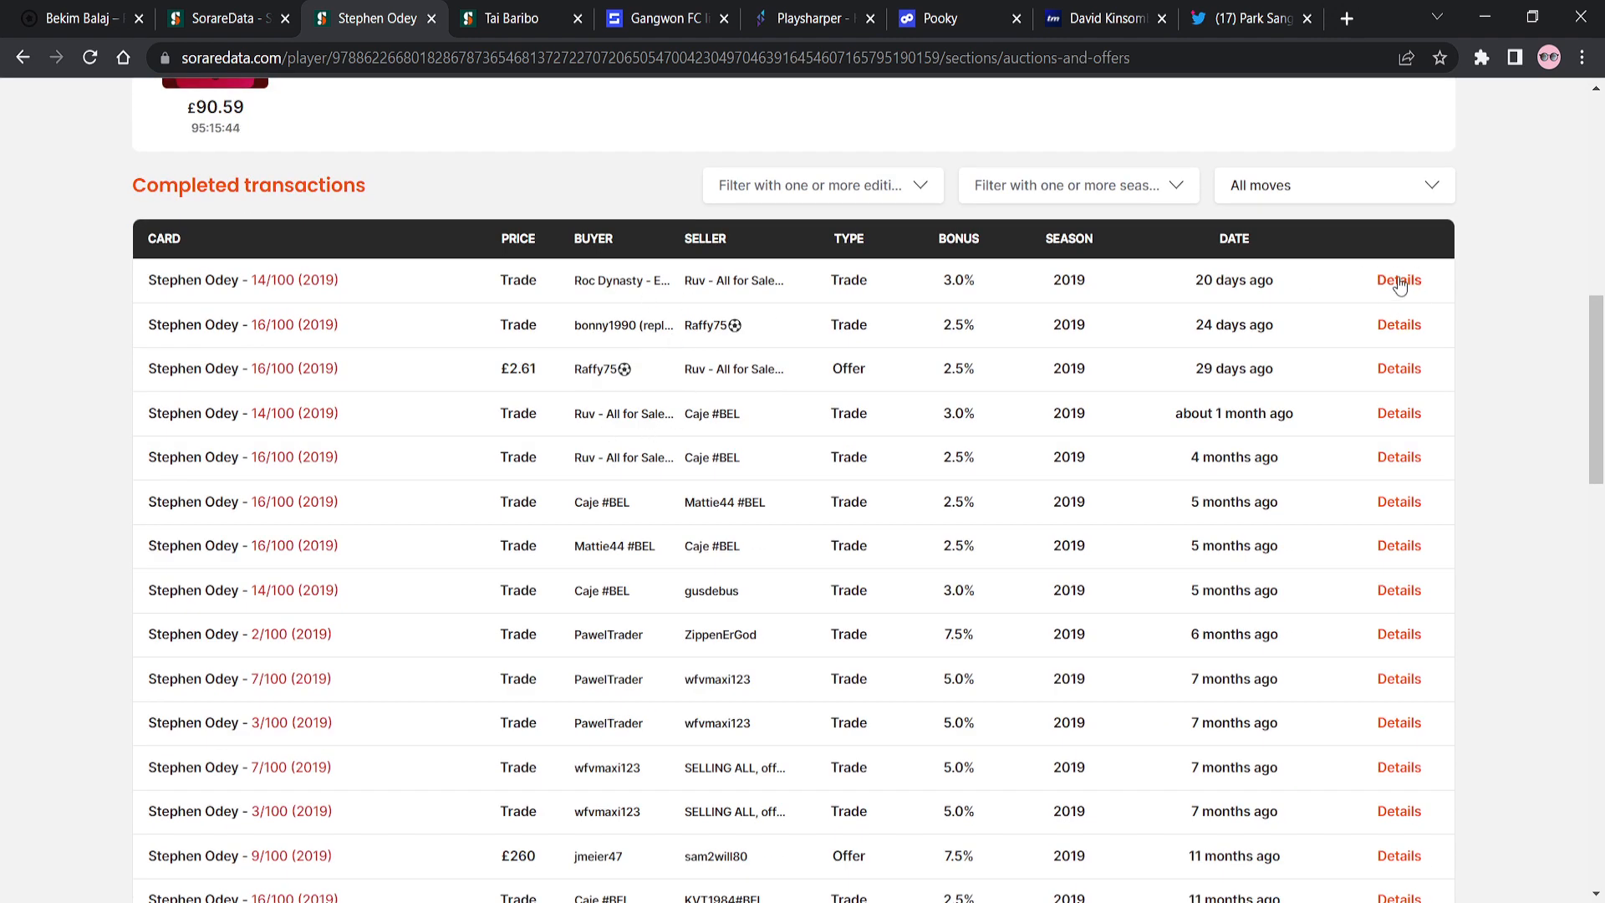
{"action": "left_click", "coordinate": [1398, 279]}
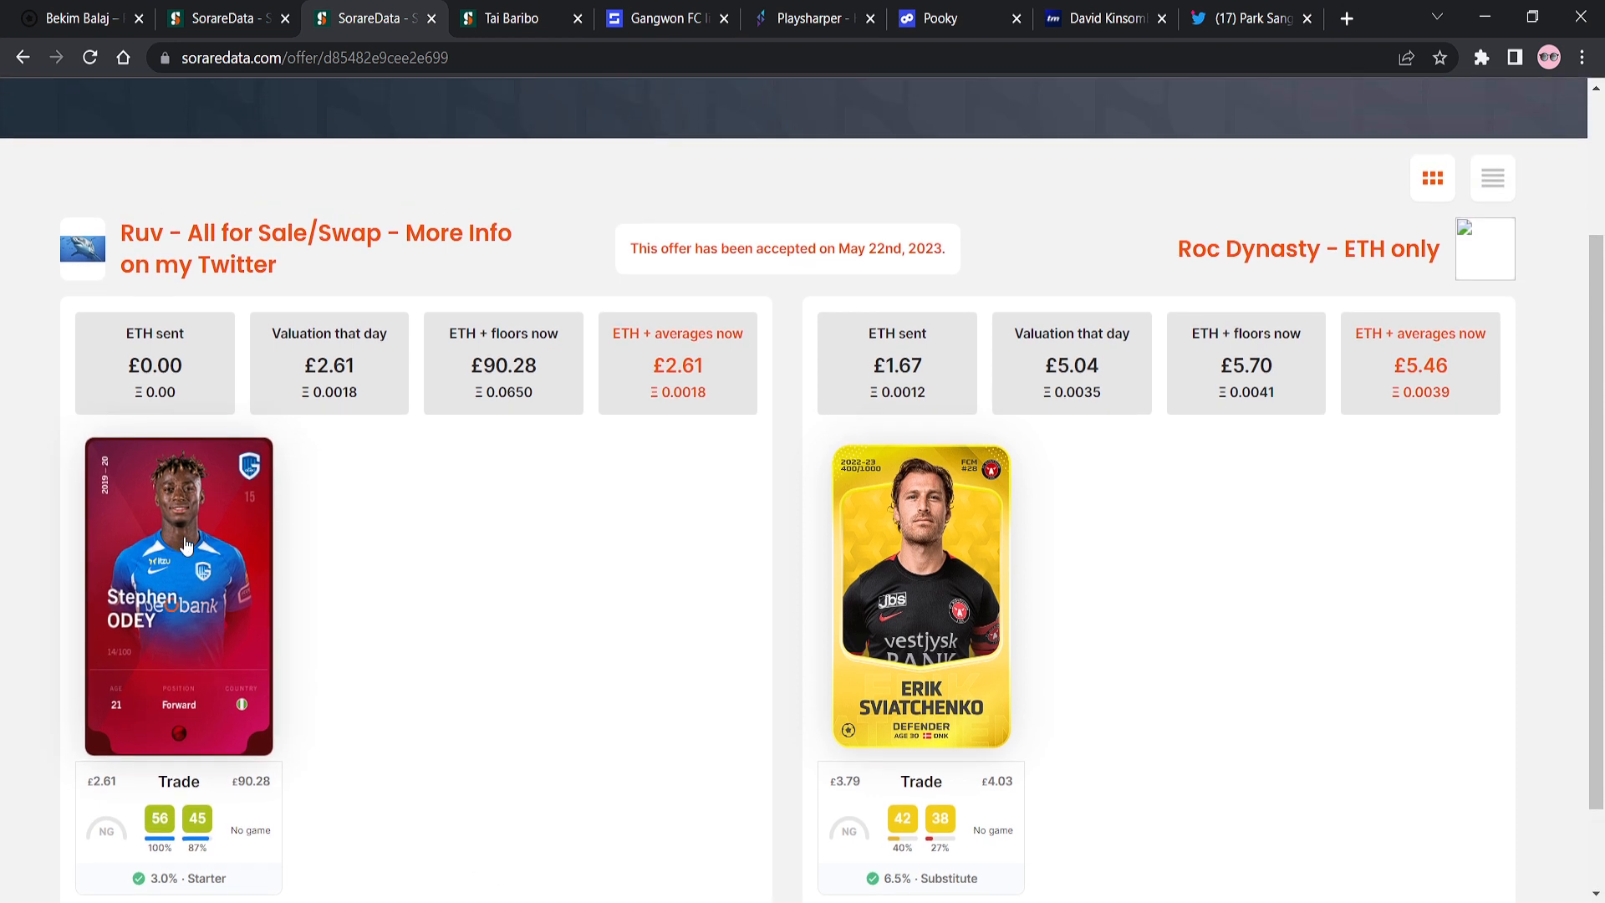
Step: Review both sides of the accepted Sviatchenko trade and open the traded Stephen Odey card
{"action": "scroll", "scroll_direction": "down", "scroll_amount": 3}
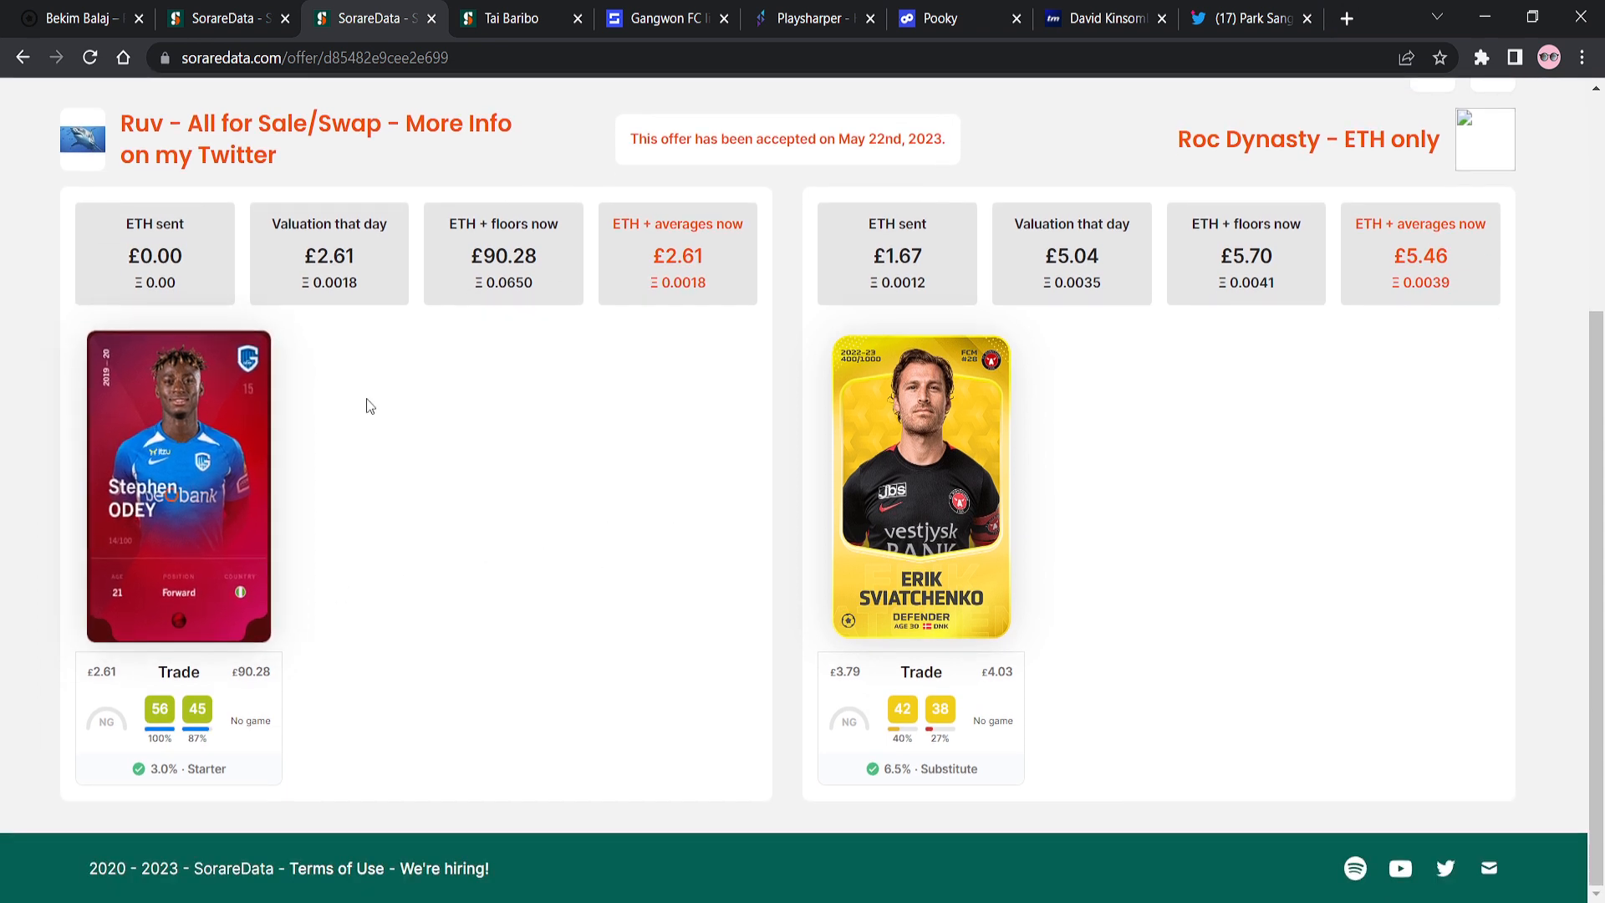
{"action": "left_click", "coordinate": [179, 486]}
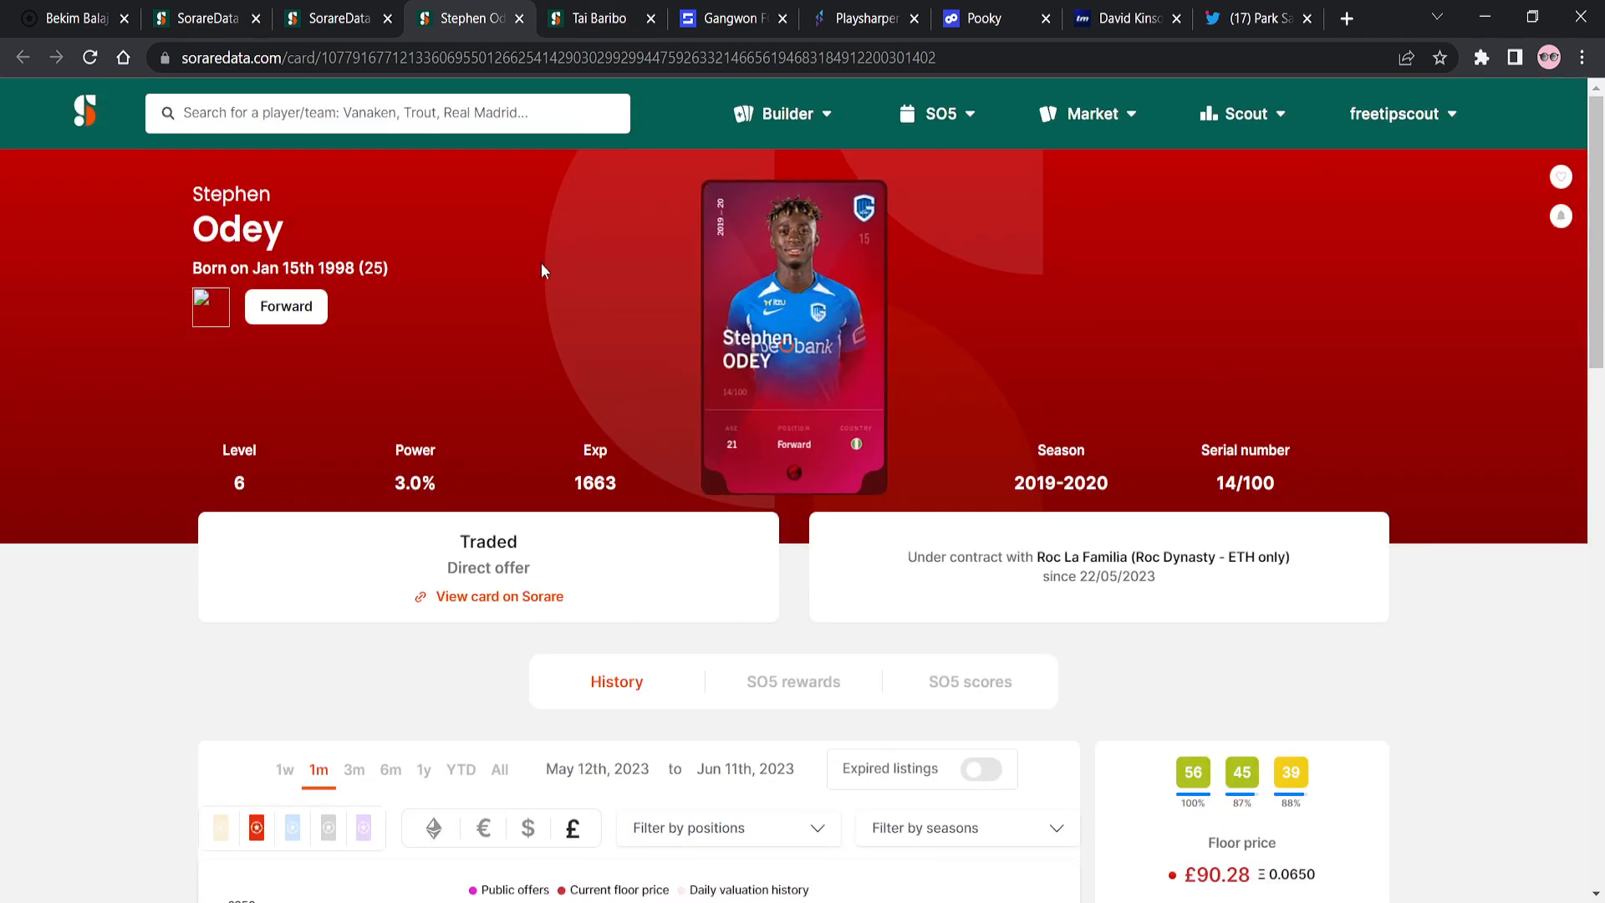
Step: Review the Odey 14/100 card's price chart, last 5 sales and transfer history
{"action": "scroll", "scroll_direction": "down", "scroll_amount": 3}
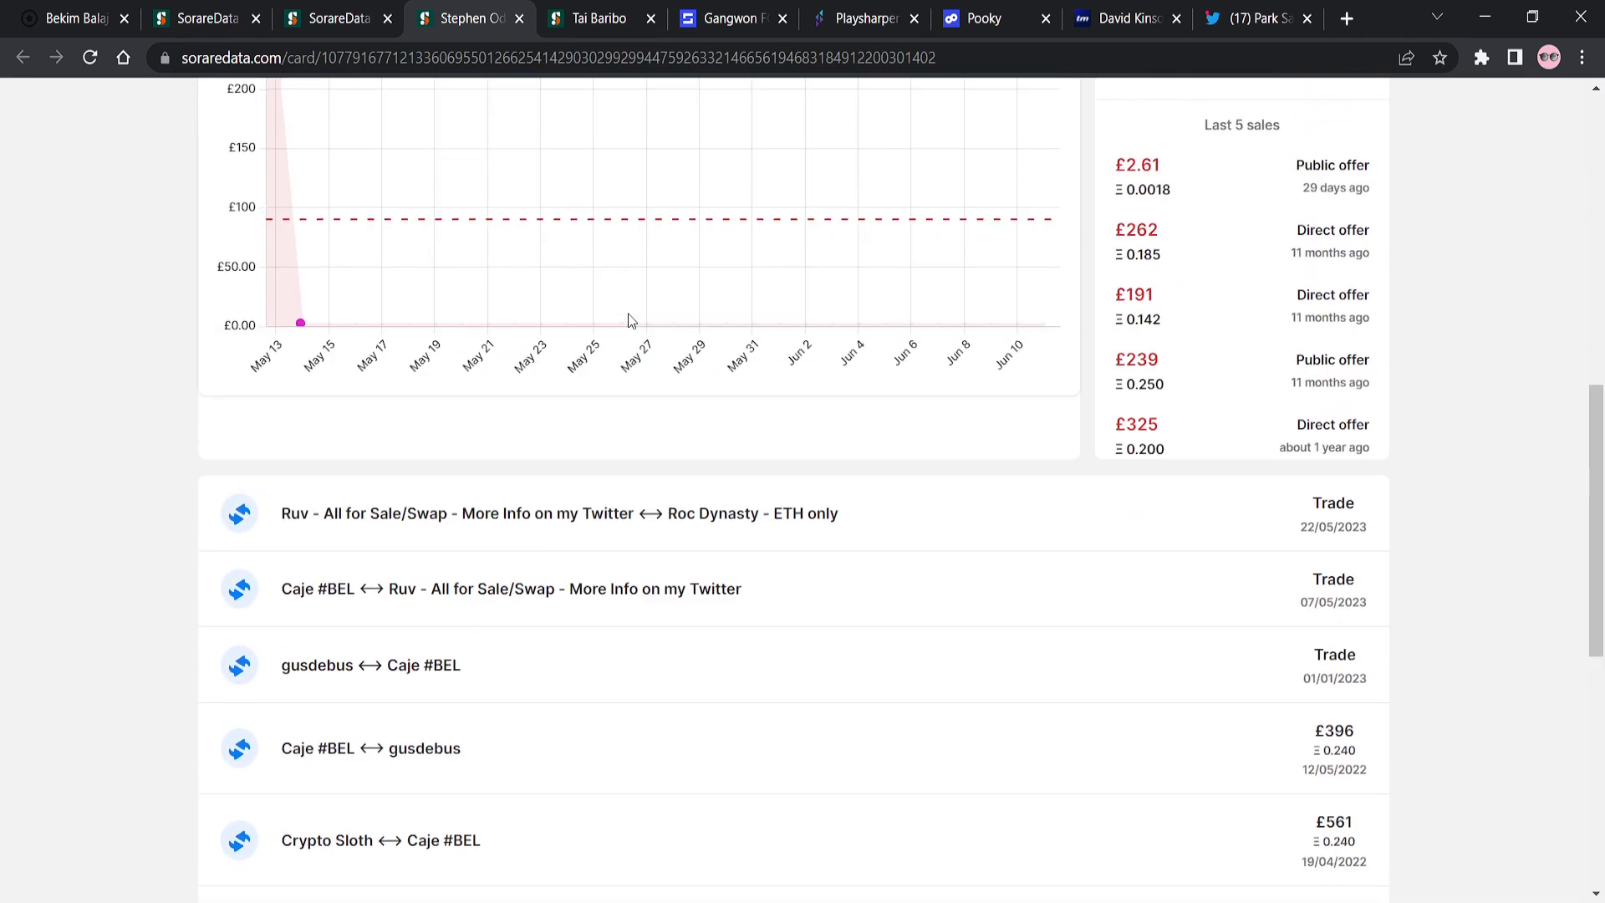
{"action": "mouse_move", "coordinate": [621, 326]}
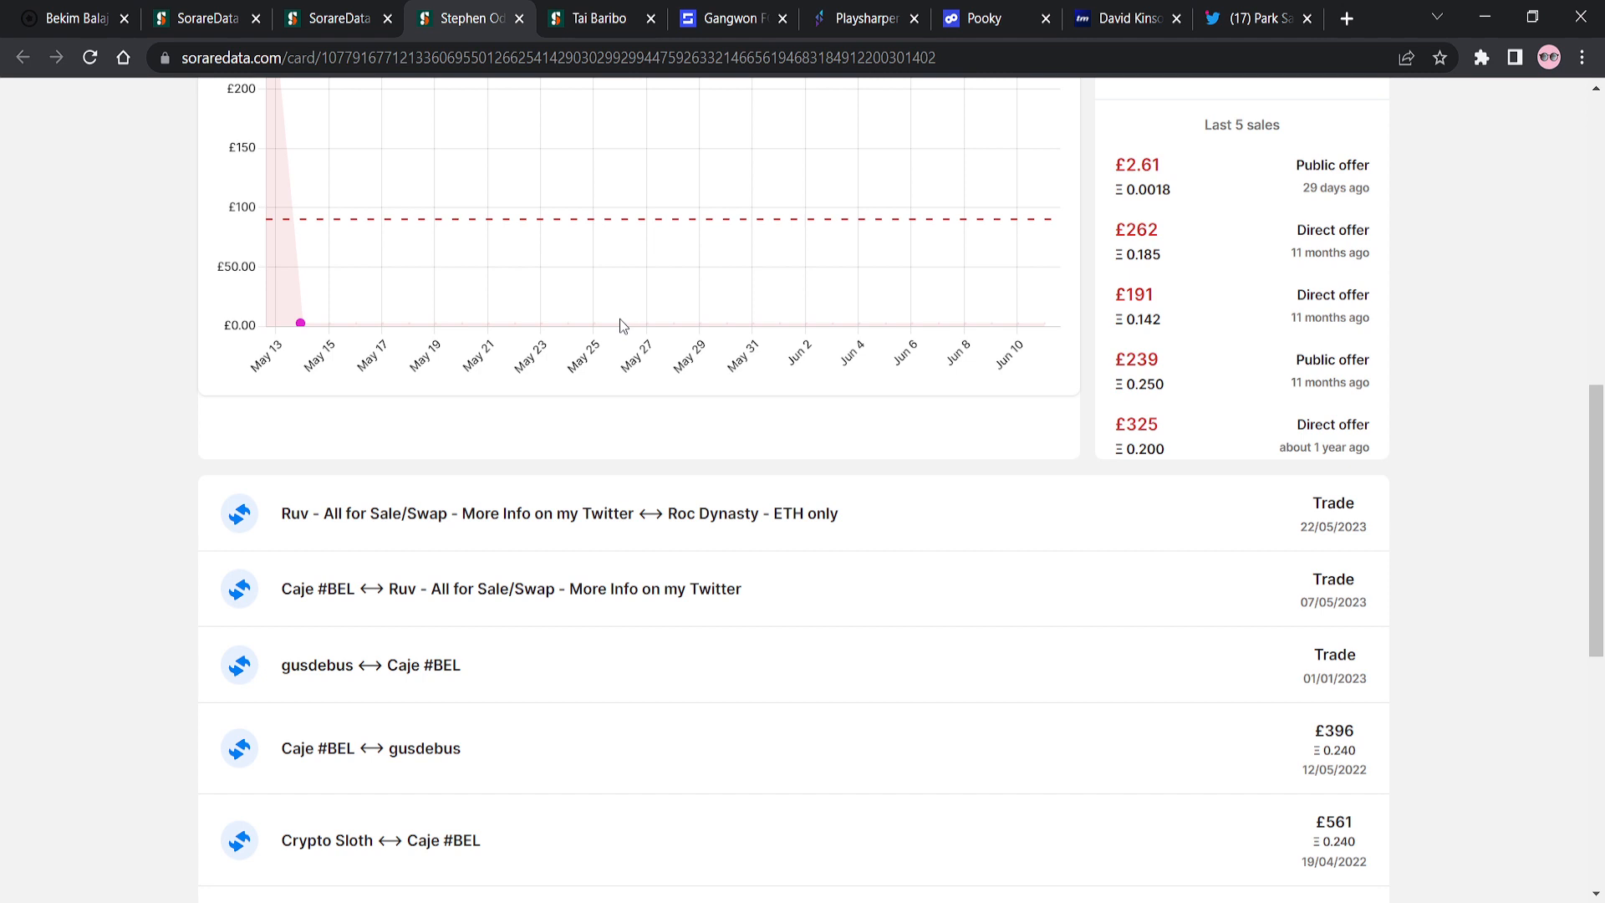
{"action": "mouse_move", "coordinate": [1287, 171]}
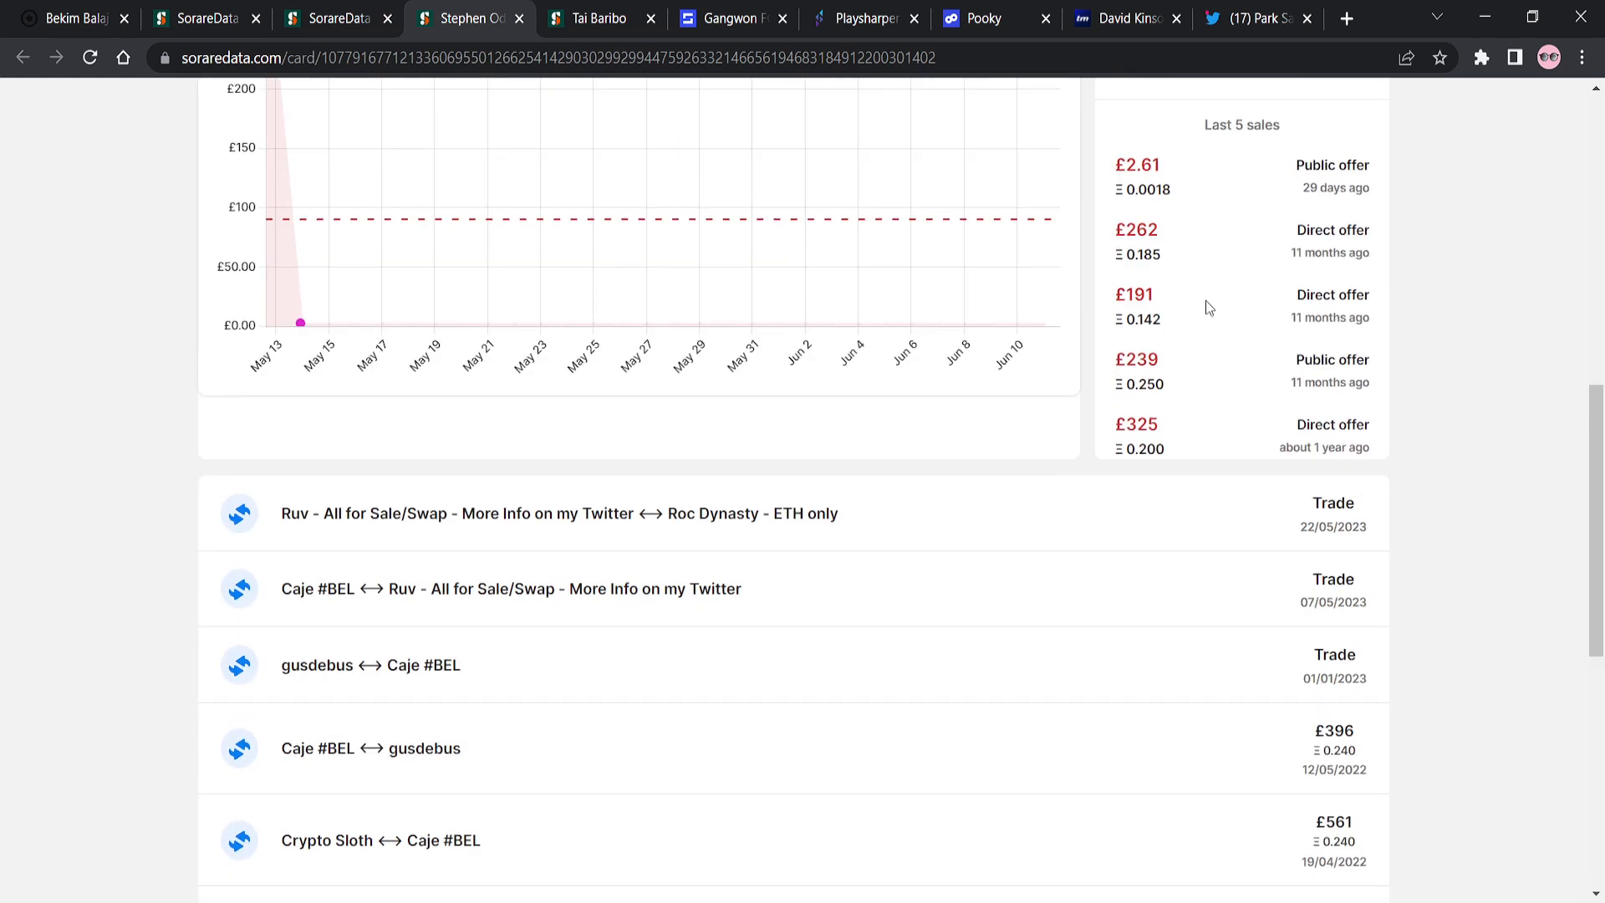
{"action": "mouse_move", "coordinate": [1207, 279]}
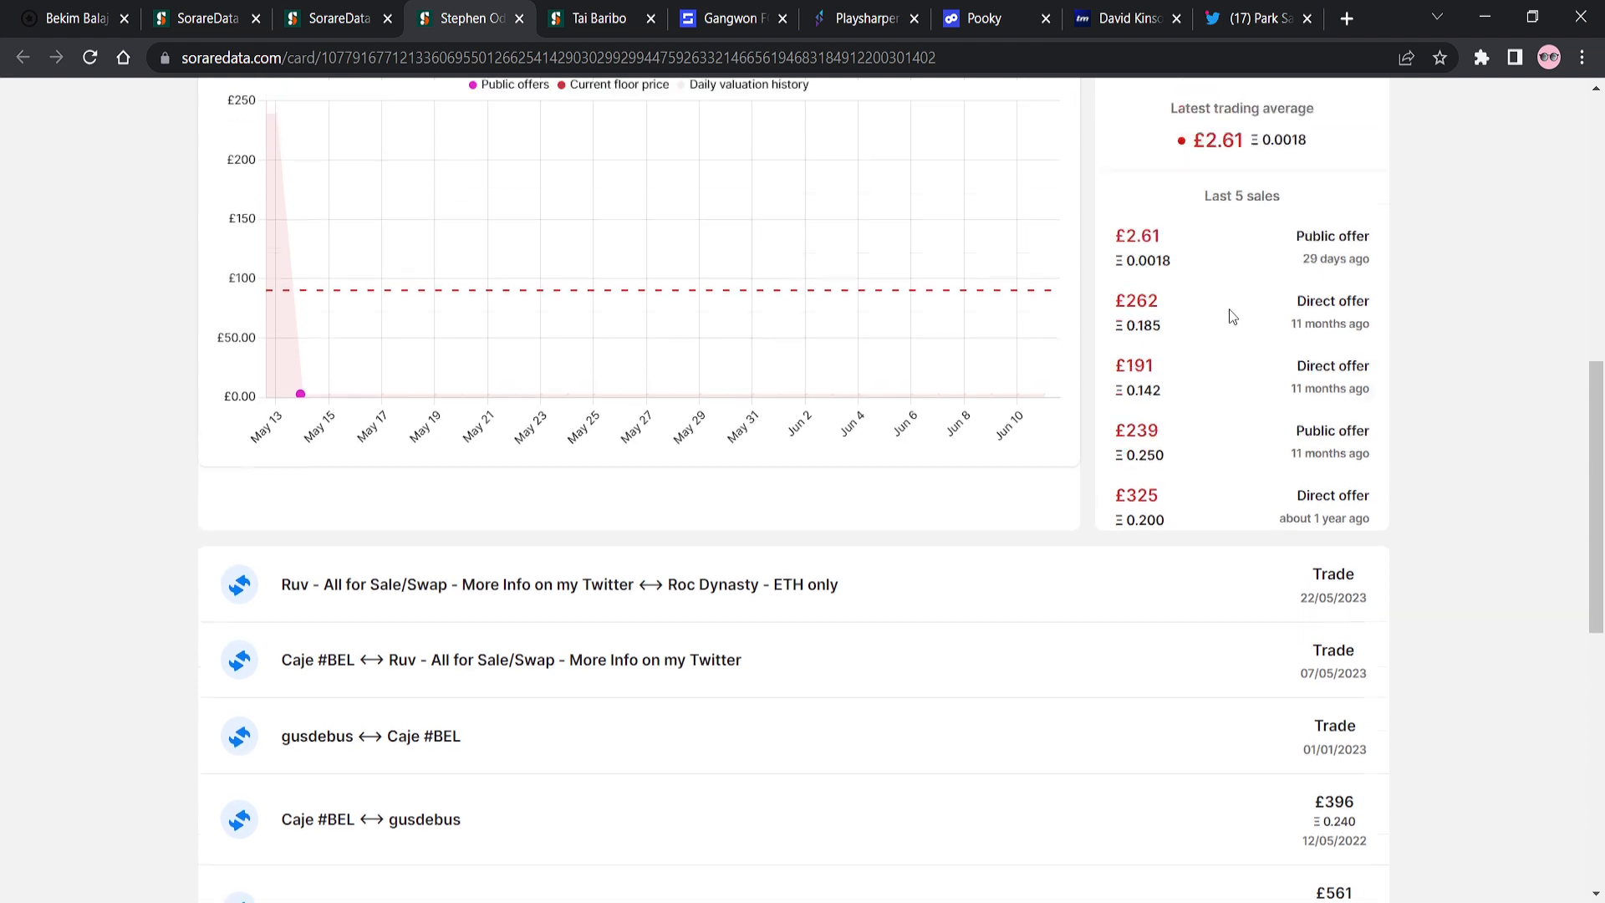
{"action": "scroll", "scroll_direction": "up", "scroll_amount": 3}
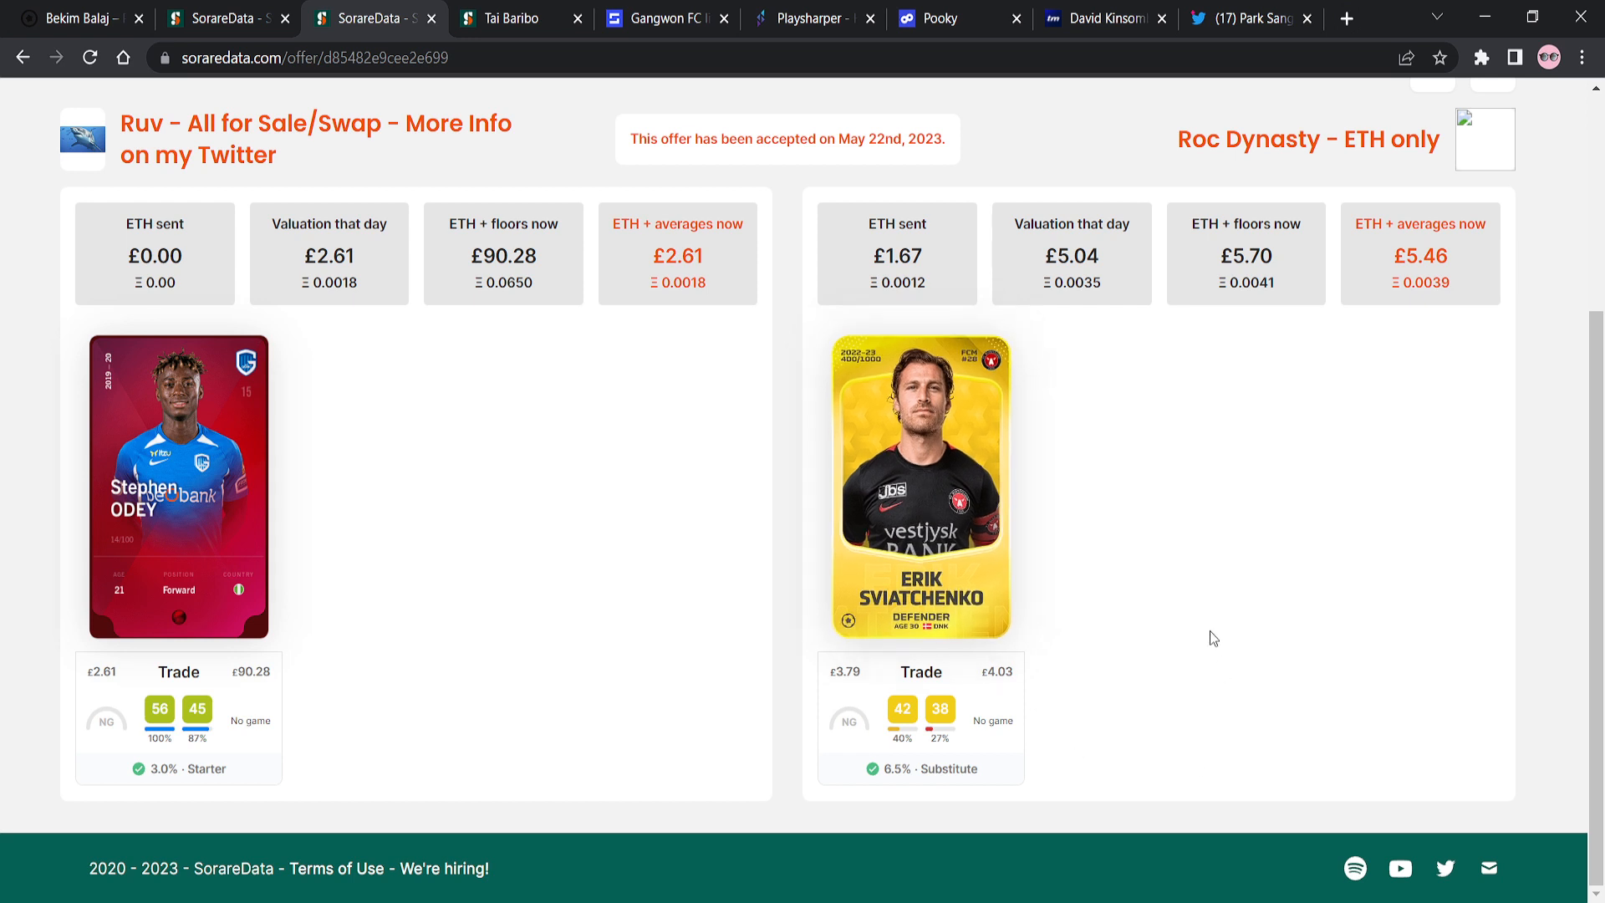
{"action": "mouse_move", "coordinate": [1165, 307]}
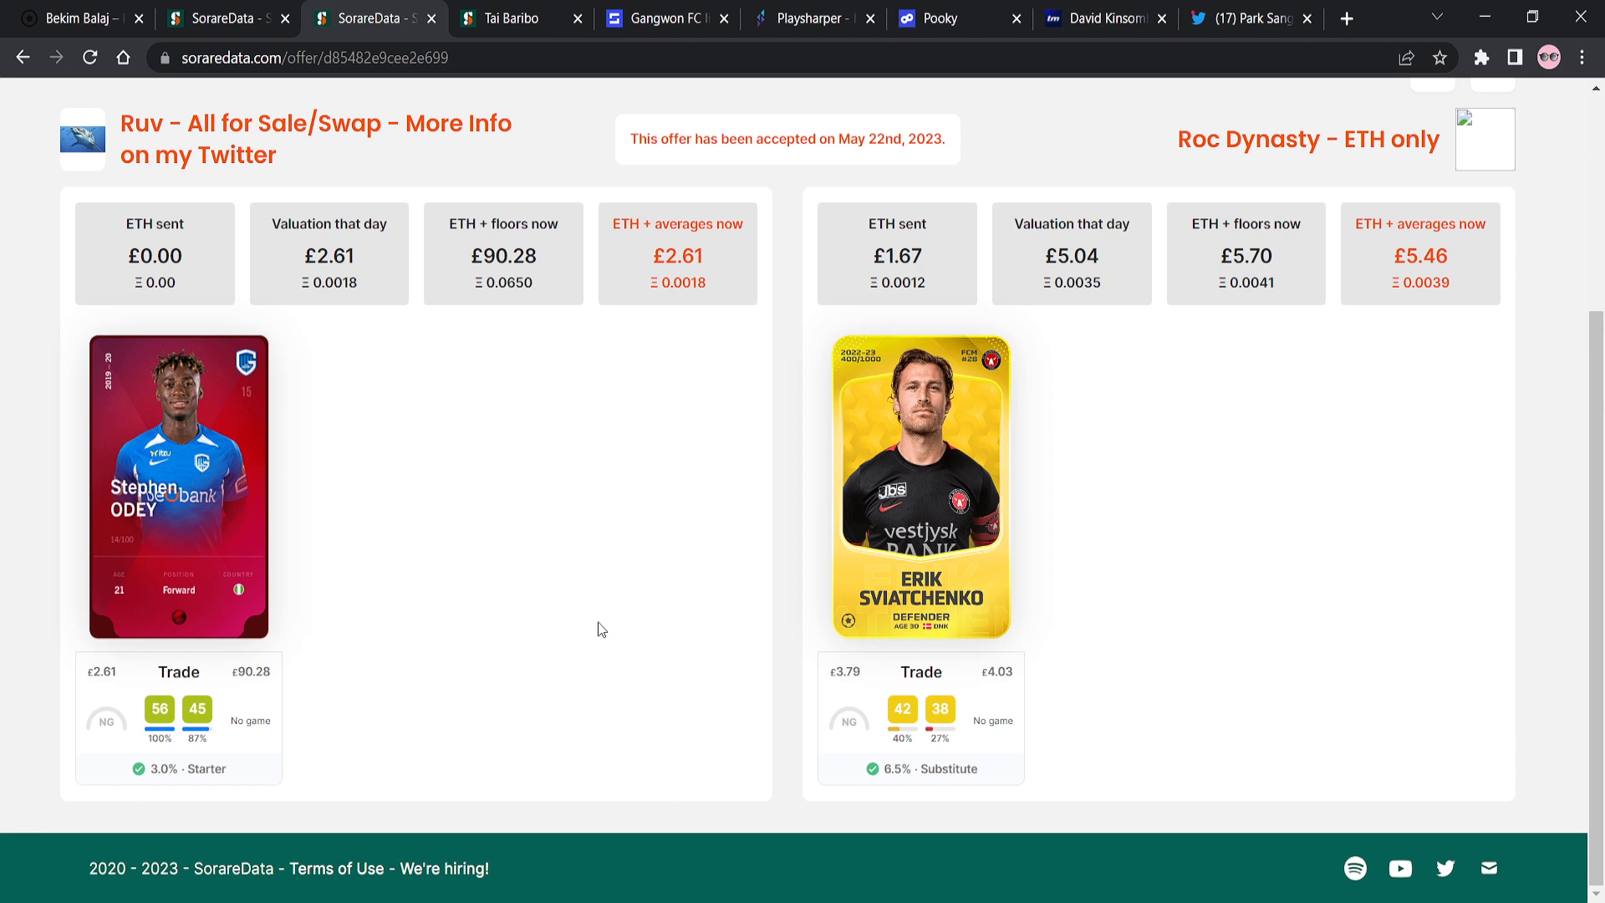
{"action": "mouse_move", "coordinate": [341, 440]}
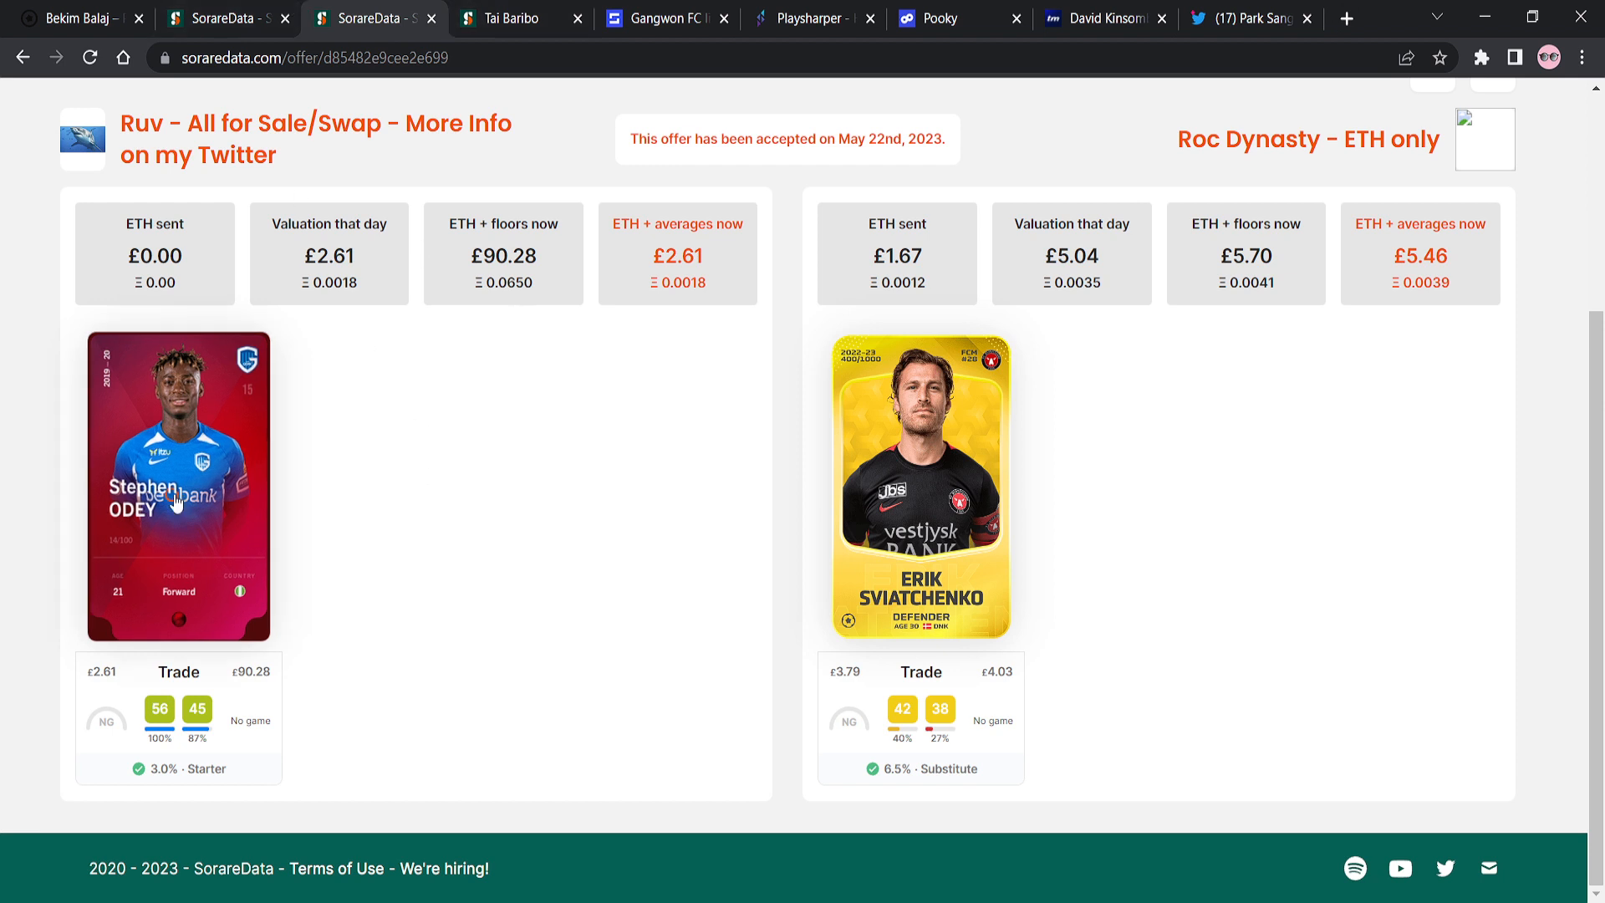
Step: Open Odey's 2019–20 Rare 14/100 card from the offer and view it on Sorare itself
{"action": "left_click", "coordinate": [179, 485]}
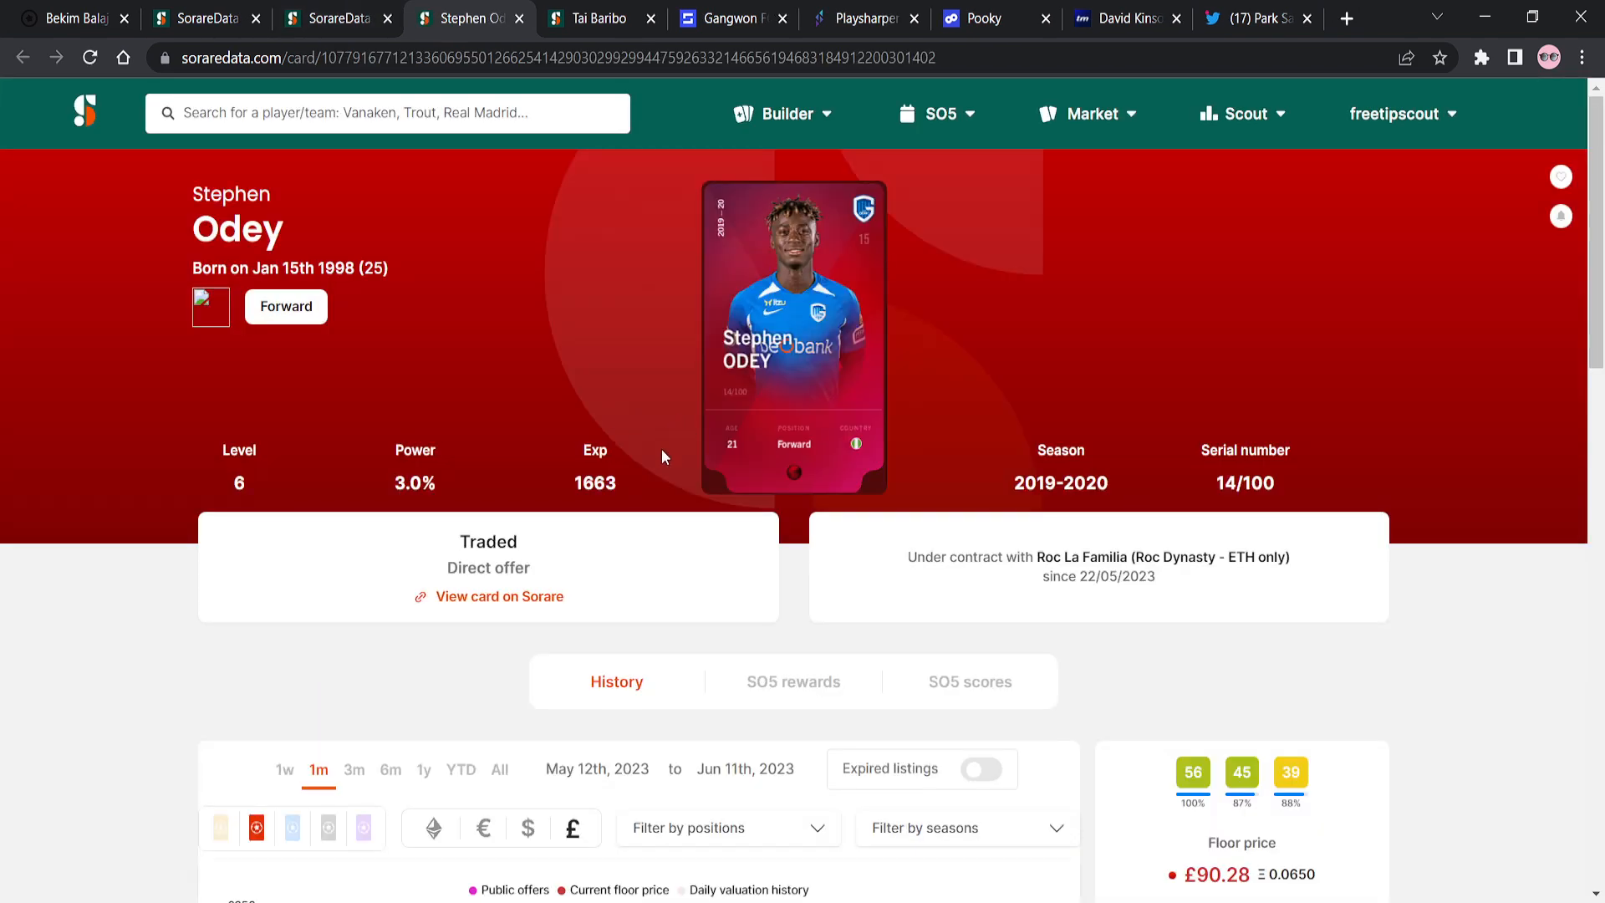
{"action": "left_click", "coordinate": [500, 595]}
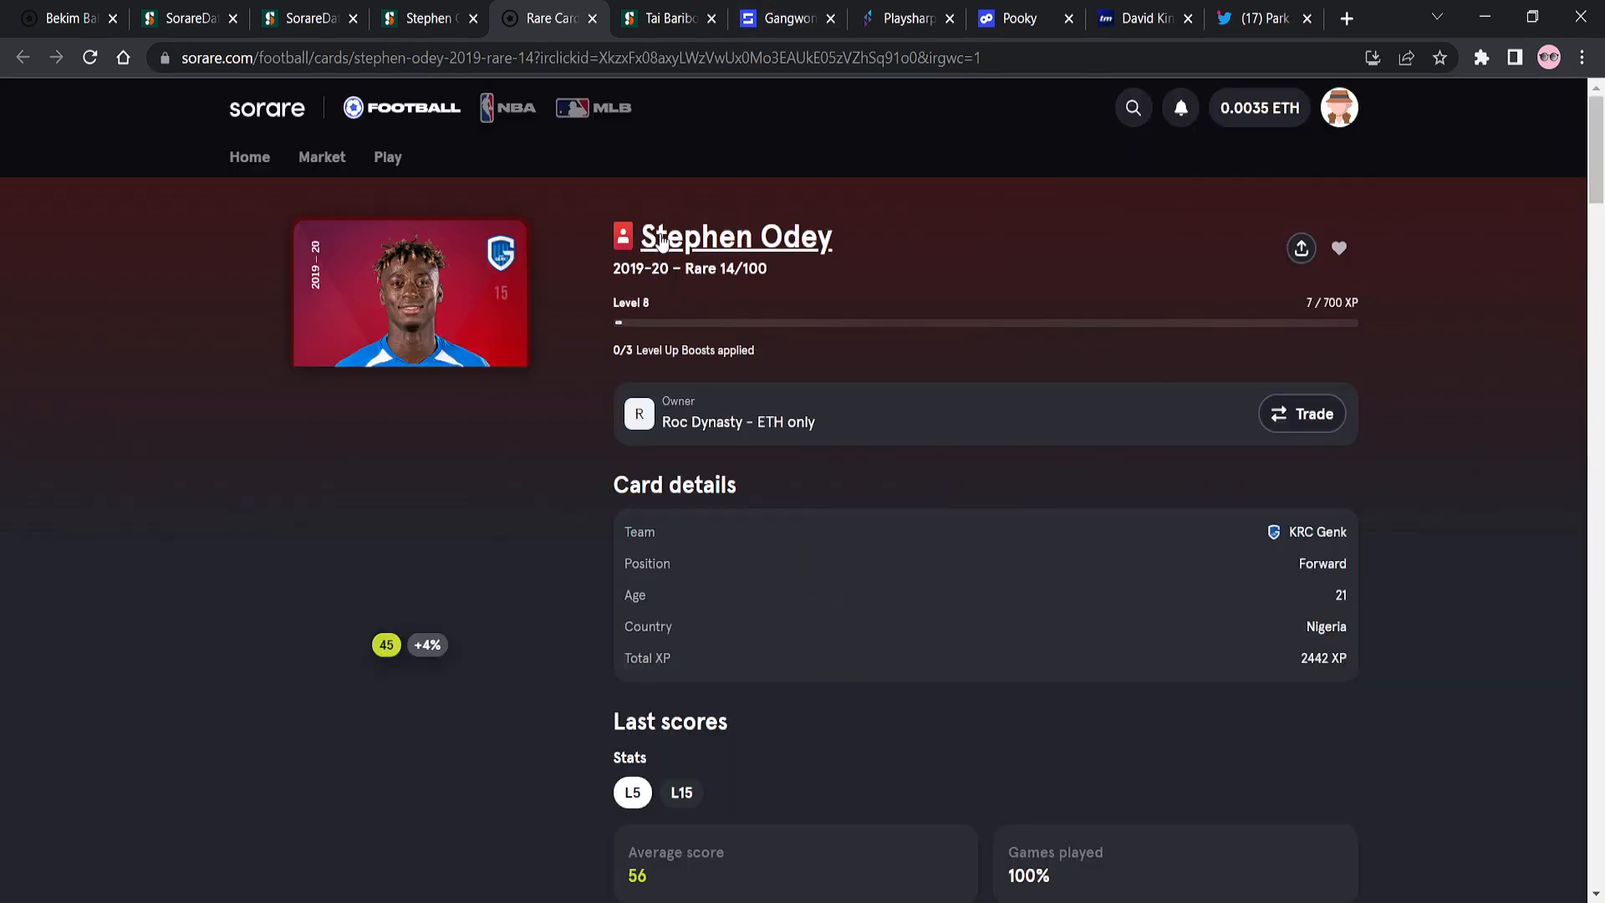
Step: Scroll to Stephen Odey's Card history showing Roc Dynasty's accepted 0.0012 ETH plus Erik Sviatchenko counteroffer
{"action": "scroll", "scroll_direction": "down", "scroll_amount": 3}
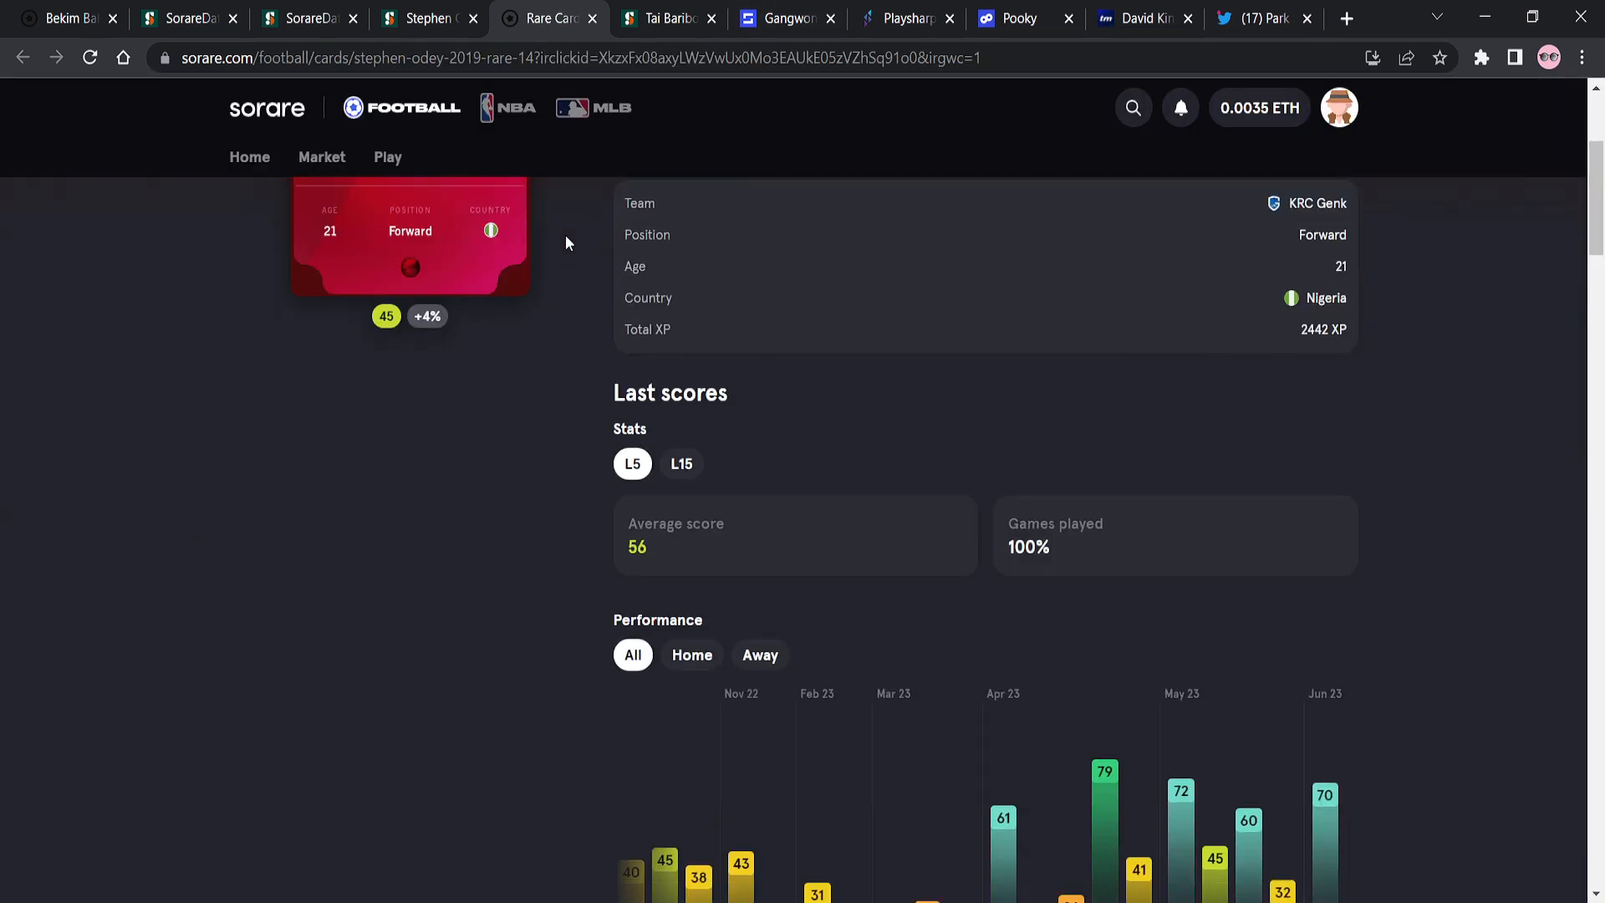
{"action": "scroll", "scroll_direction": "down", "scroll_amount": 3}
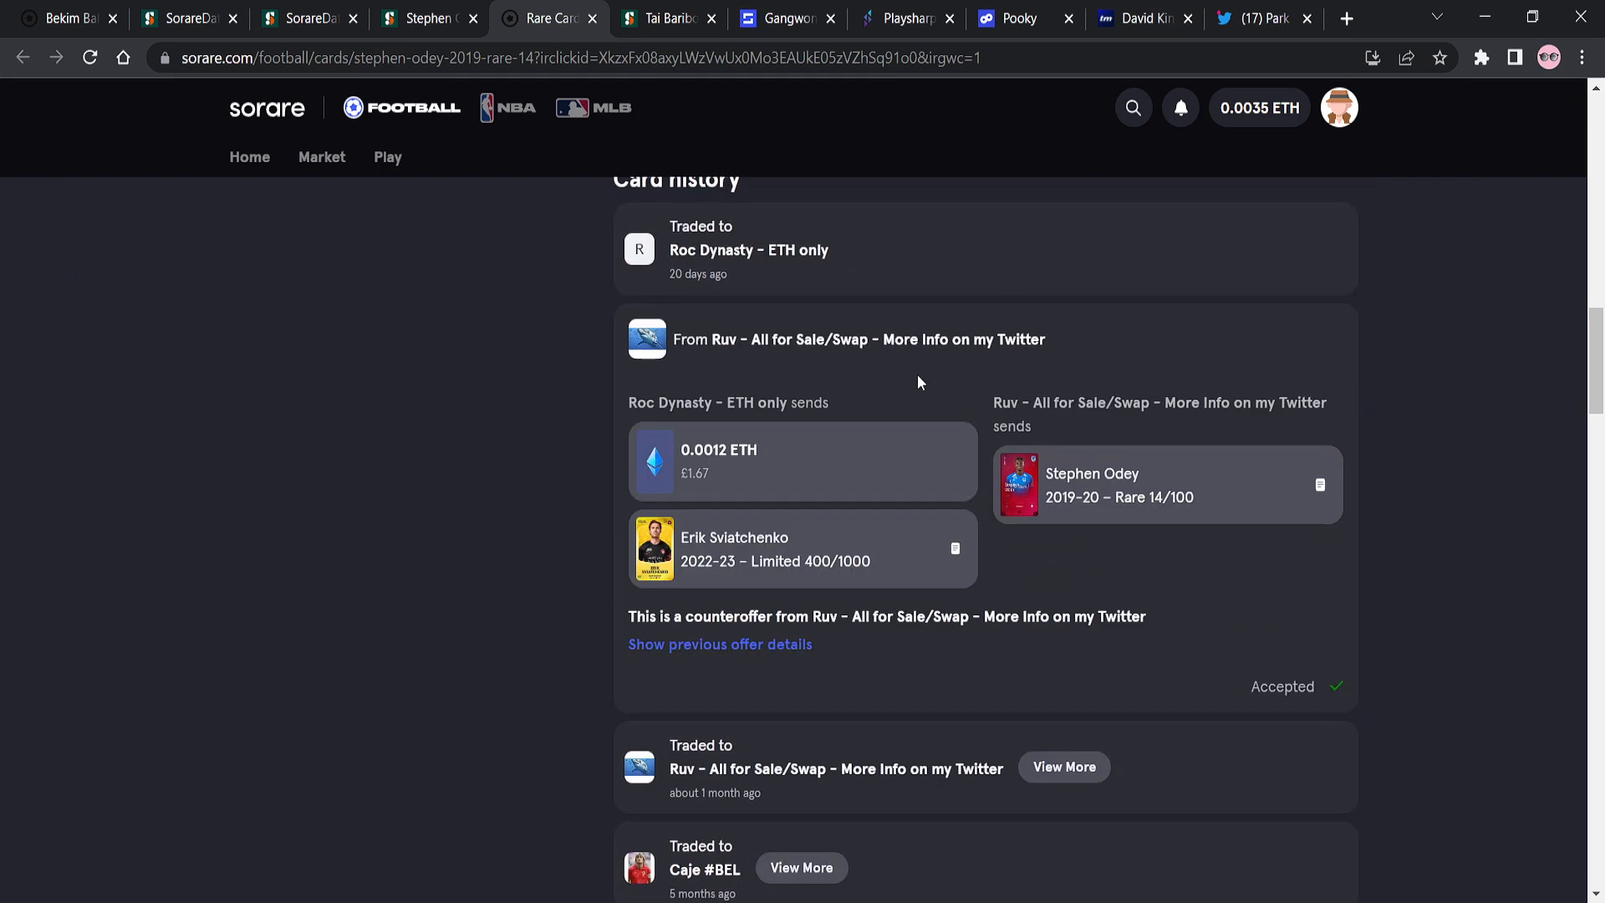
{"action": "mouse_move", "coordinate": [928, 622]}
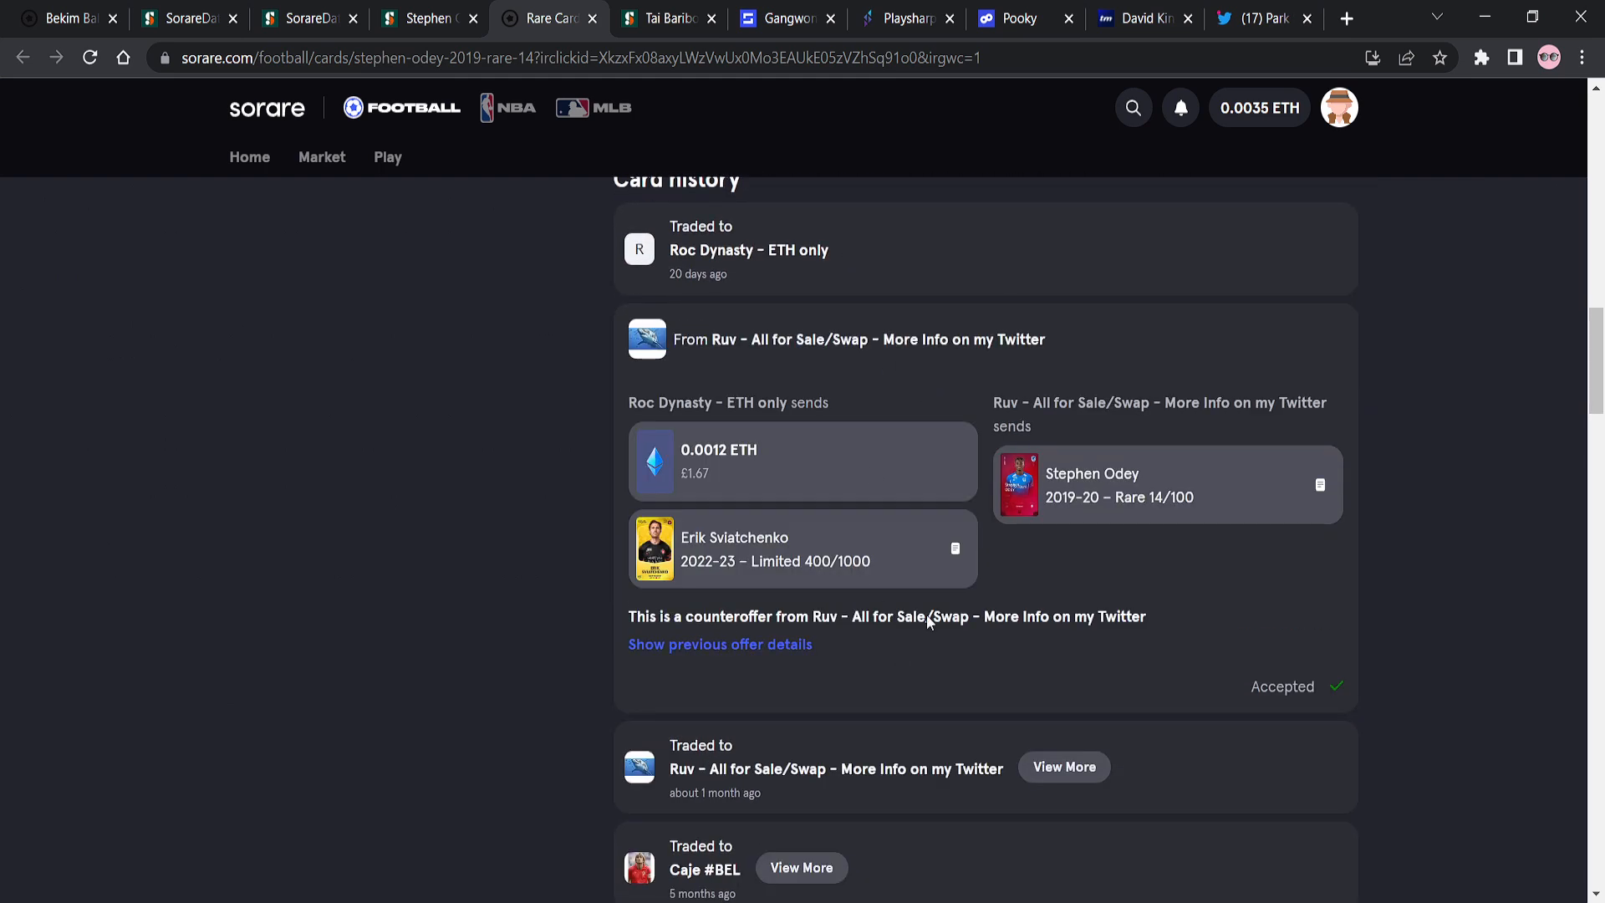
{"action": "mouse_move", "coordinate": [911, 609]}
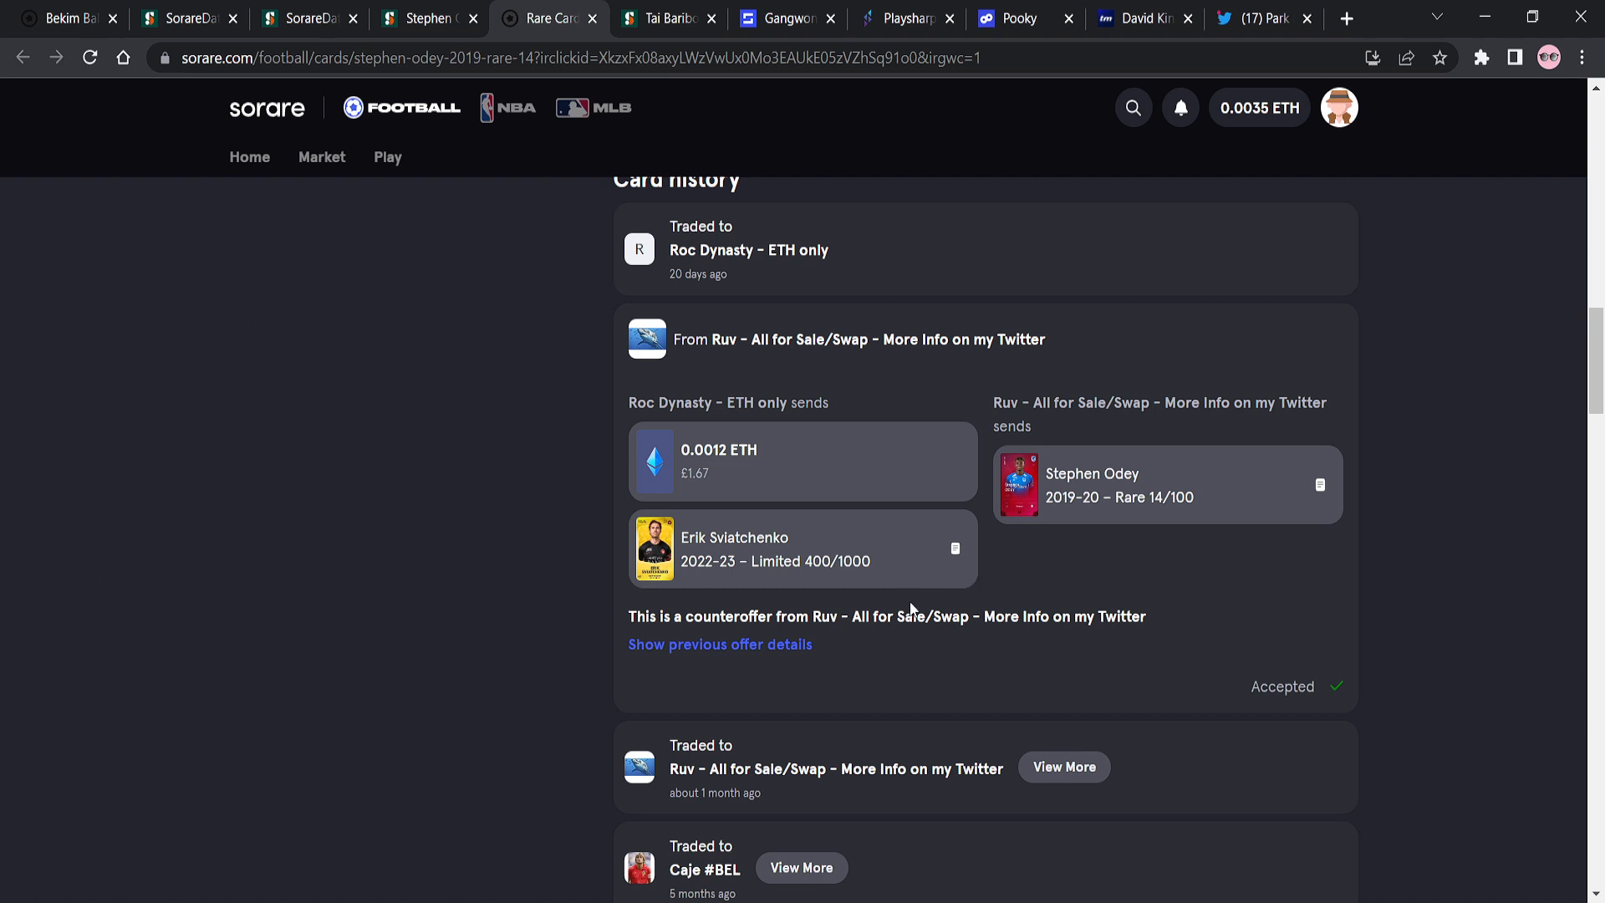
{"action": "scroll", "scroll_direction": "down", "scroll_amount": 3}
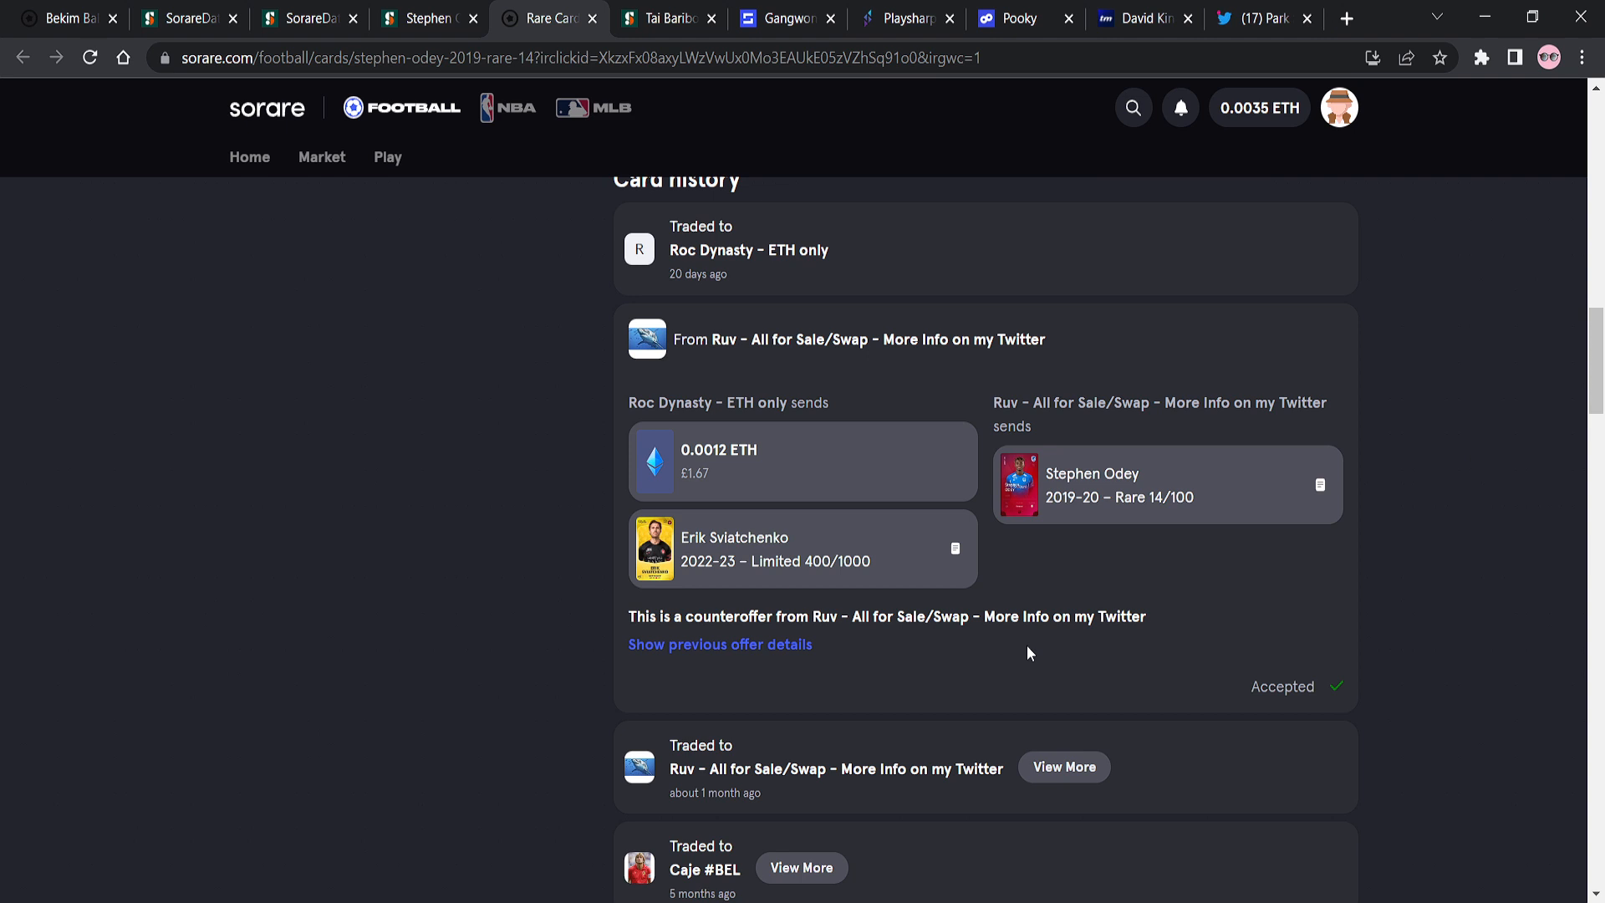
{"action": "mouse_move", "coordinate": [646, 426]}
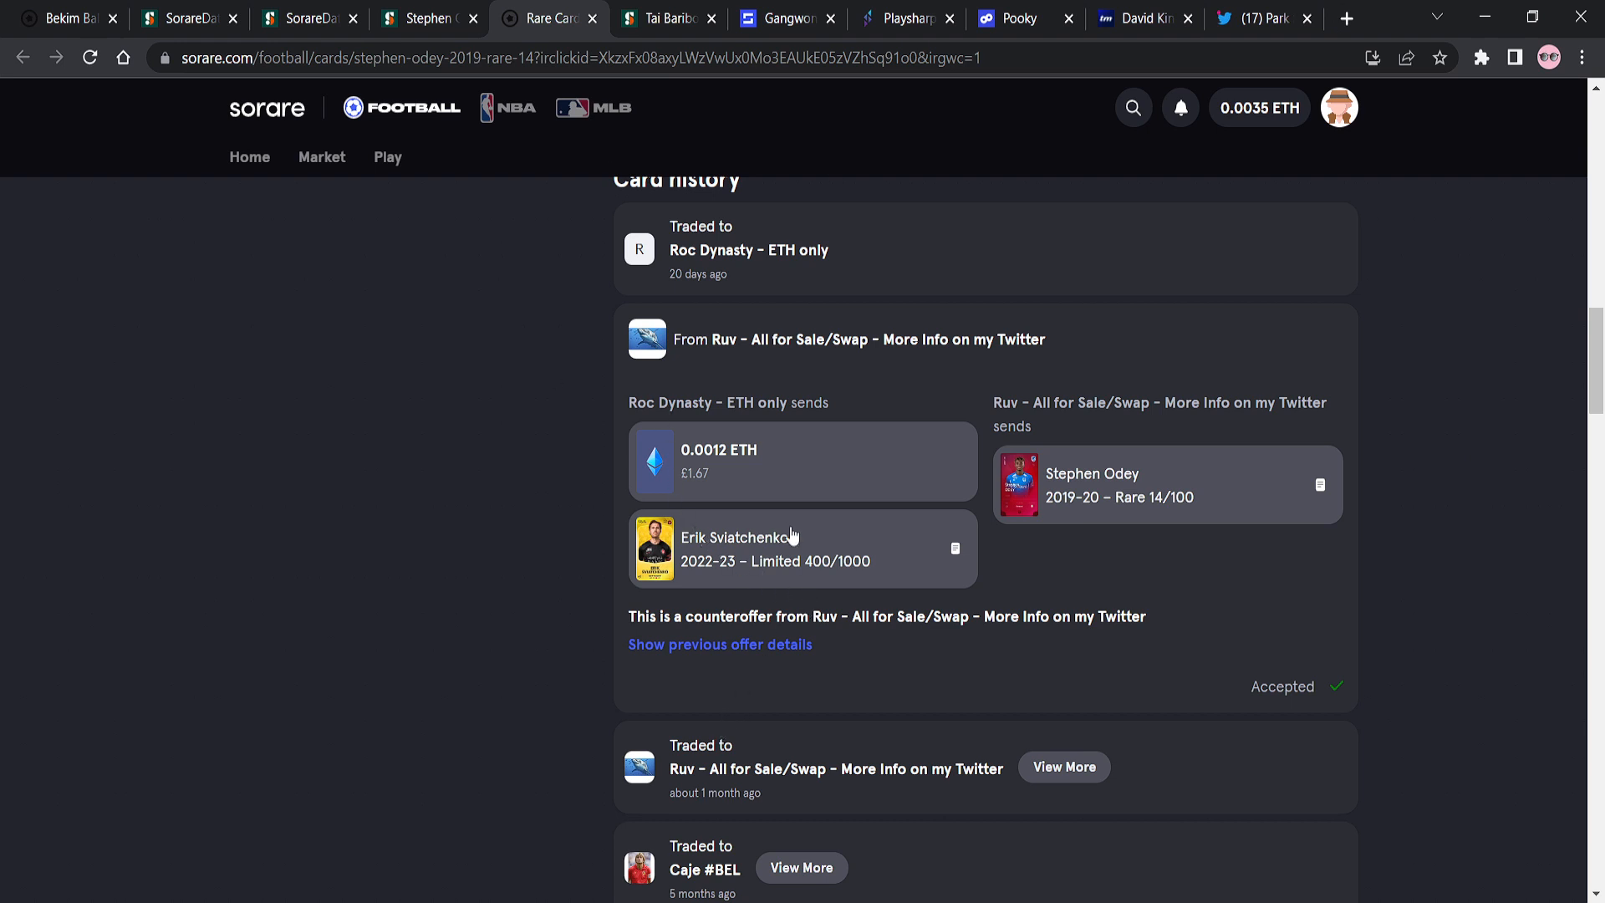
{"action": "mouse_move", "coordinate": [674, 672]}
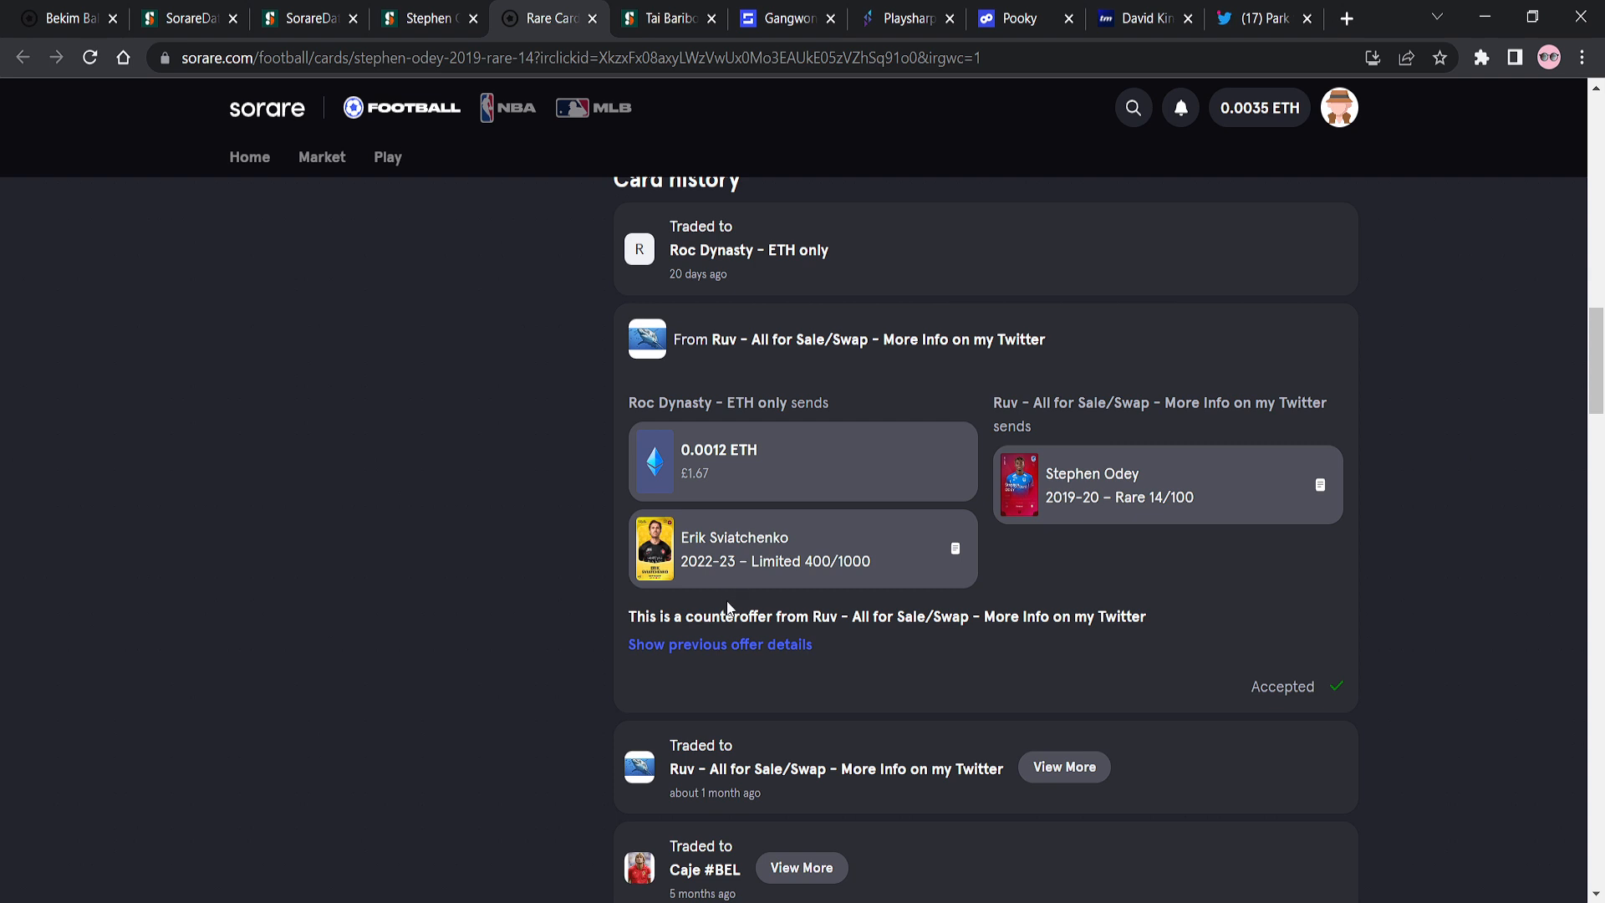
{"action": "mouse_move", "coordinate": [723, 495]}
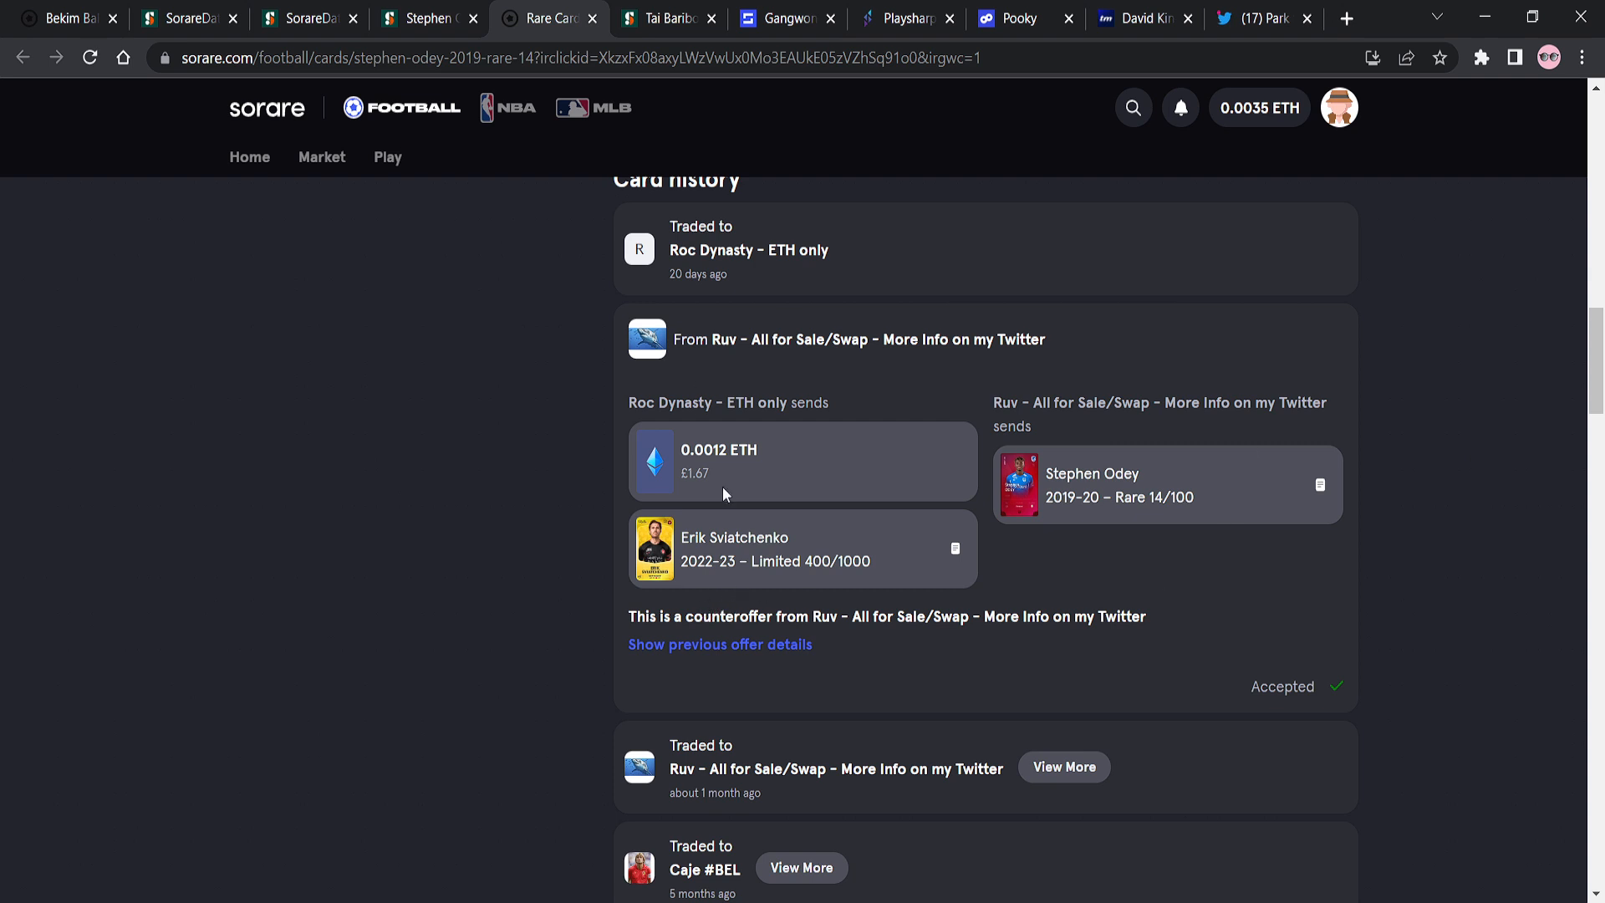
{"action": "scroll", "scroll_direction": "up", "scroll_amount": 3}
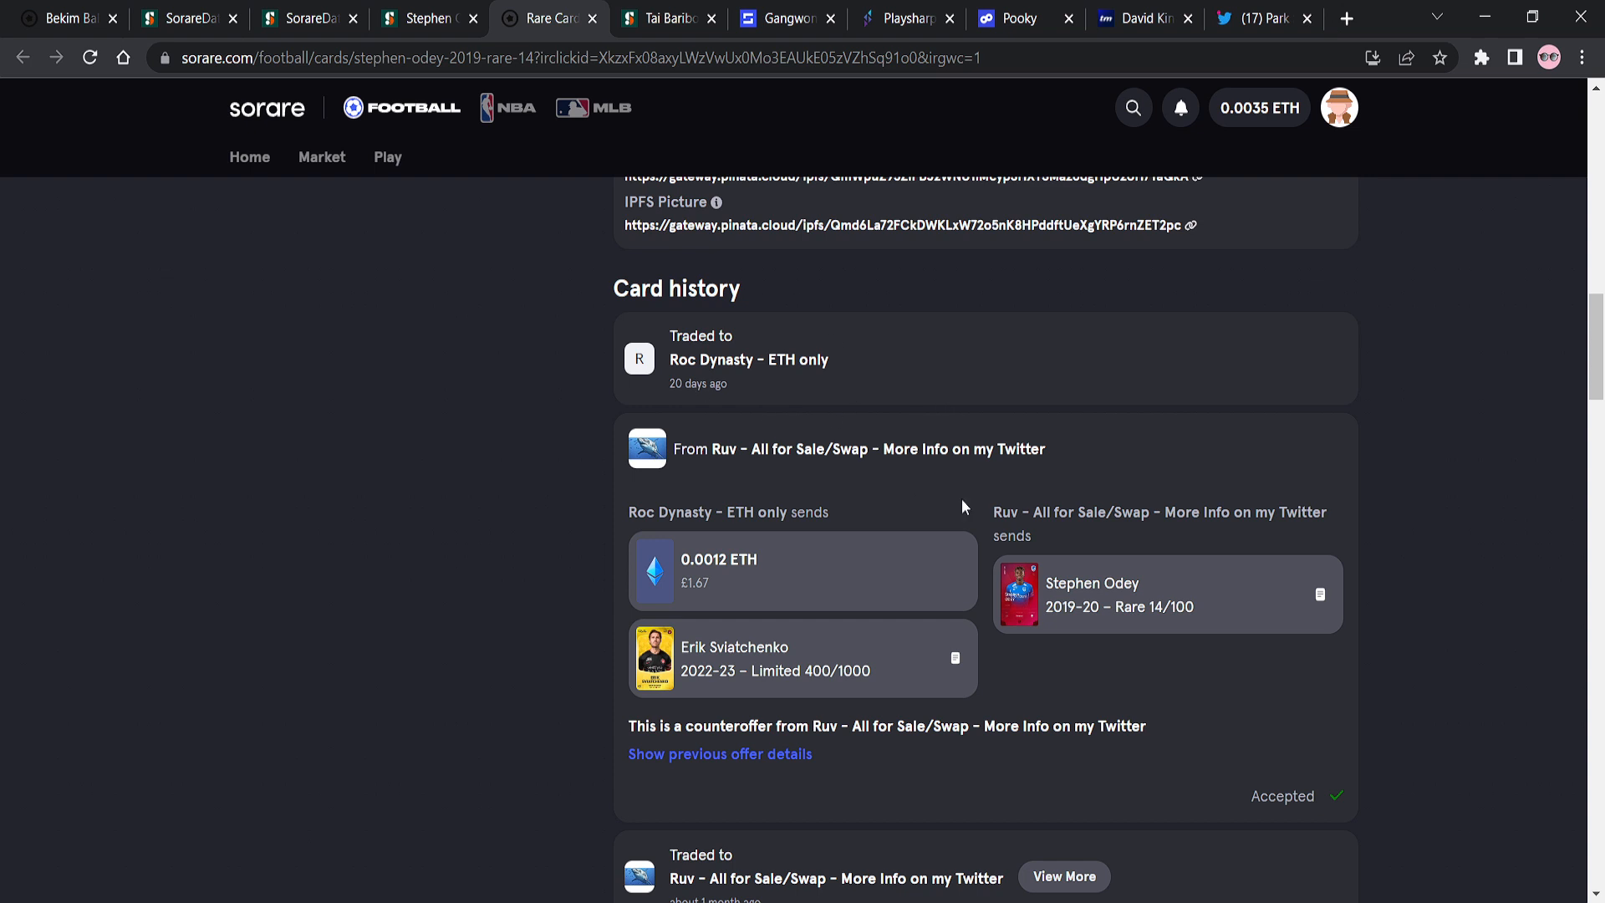
{"action": "mouse_move", "coordinate": [1009, 646]}
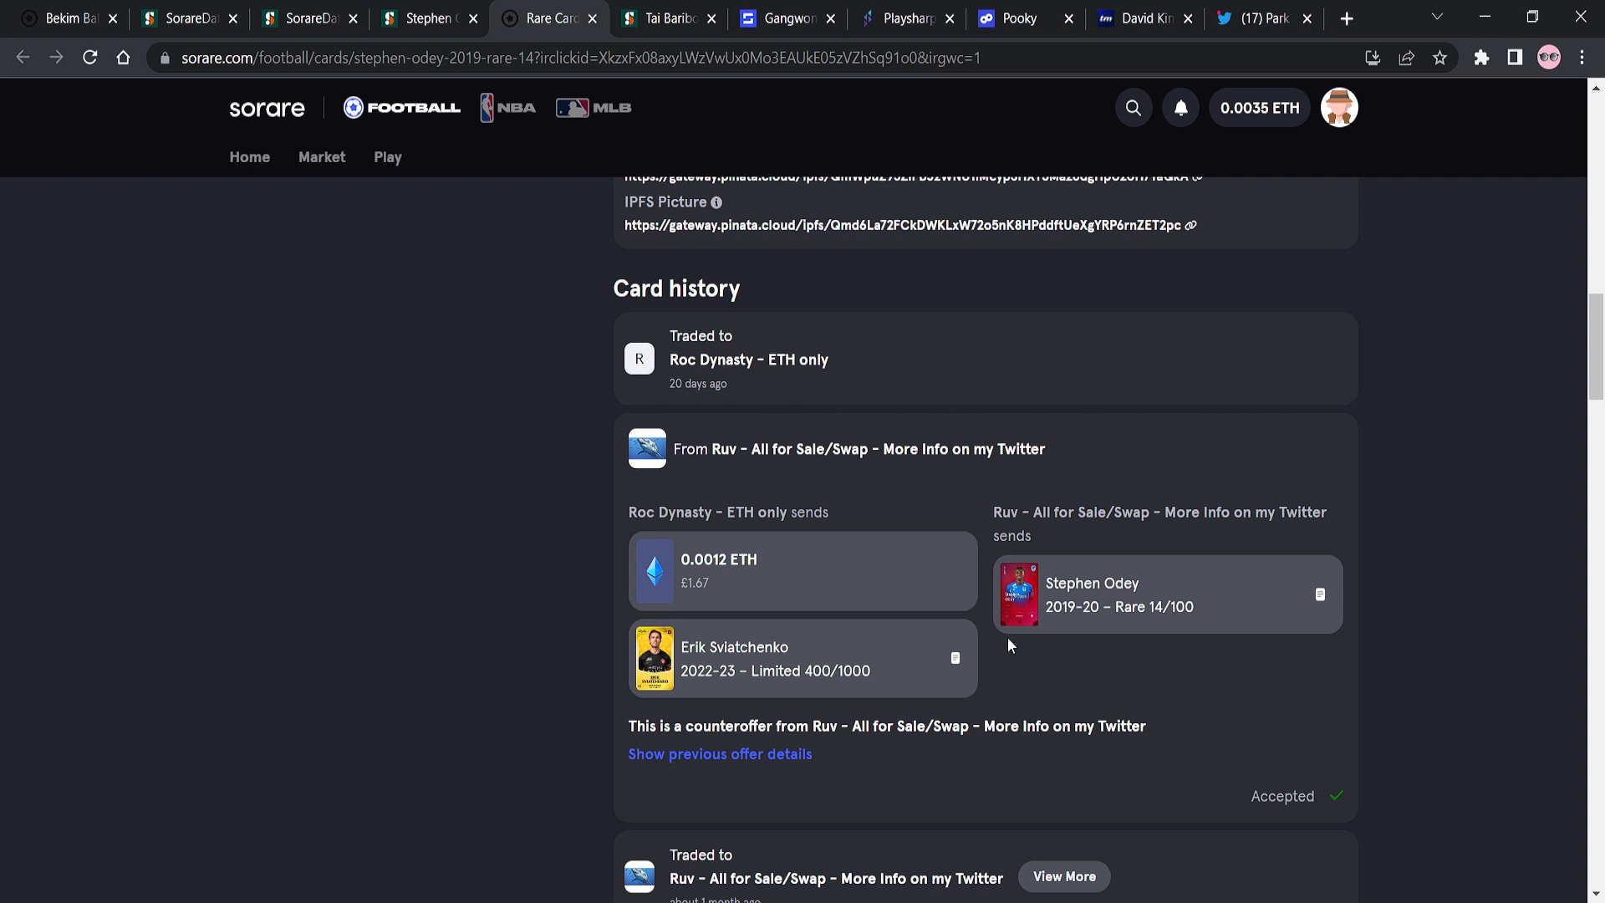
{"action": "mouse_move", "coordinate": [918, 677]}
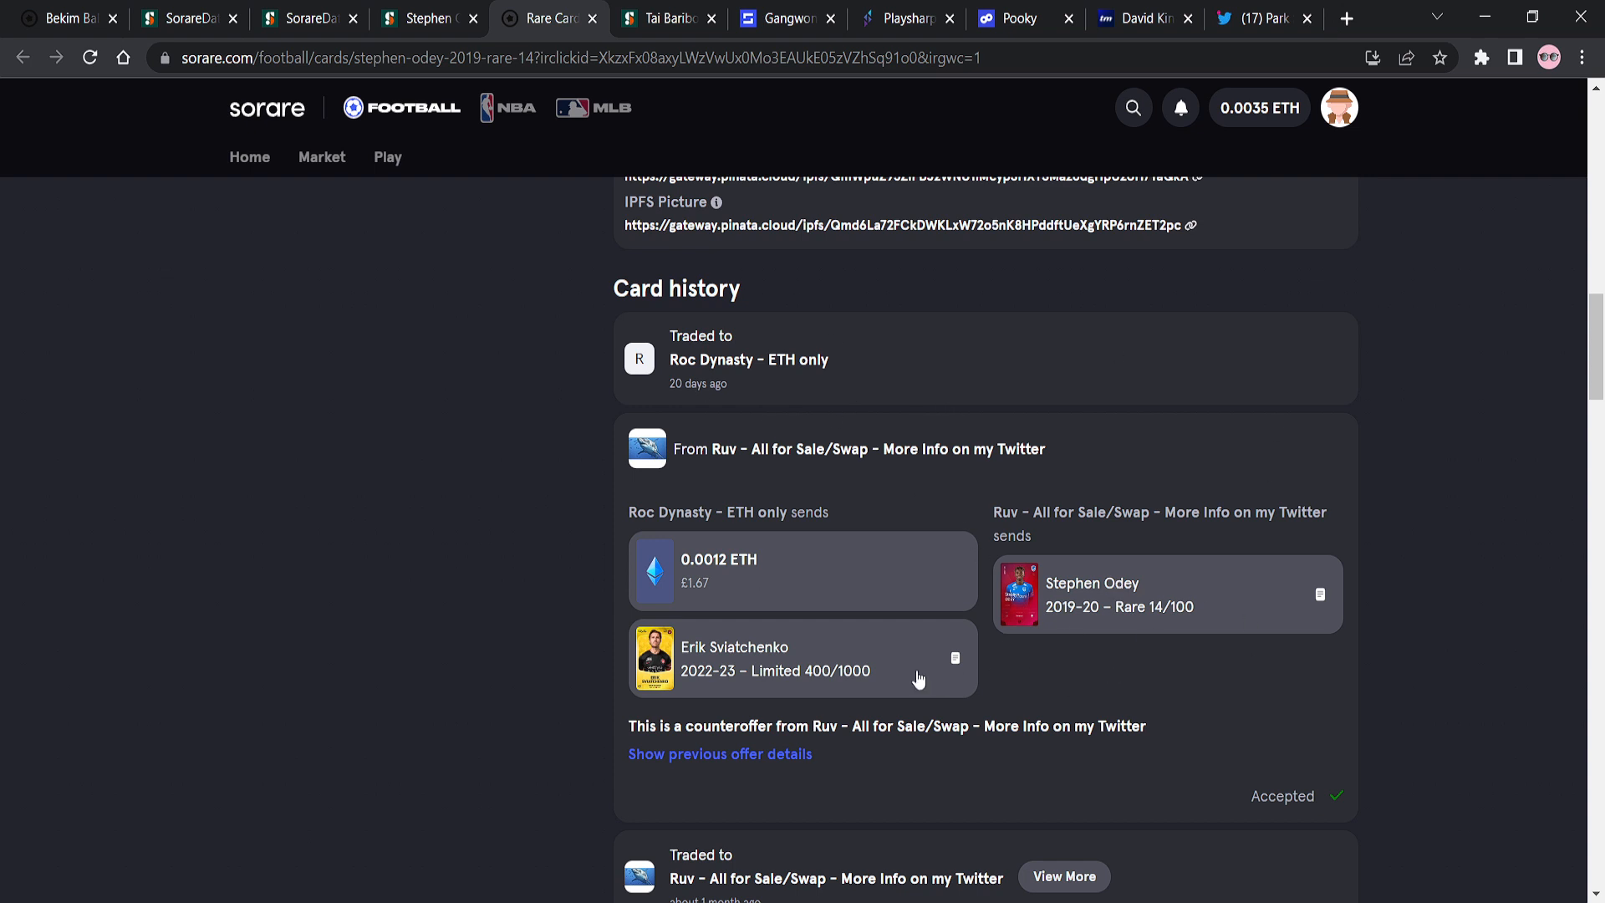
{"action": "scroll", "scroll_direction": "down", "scroll_amount": 3}
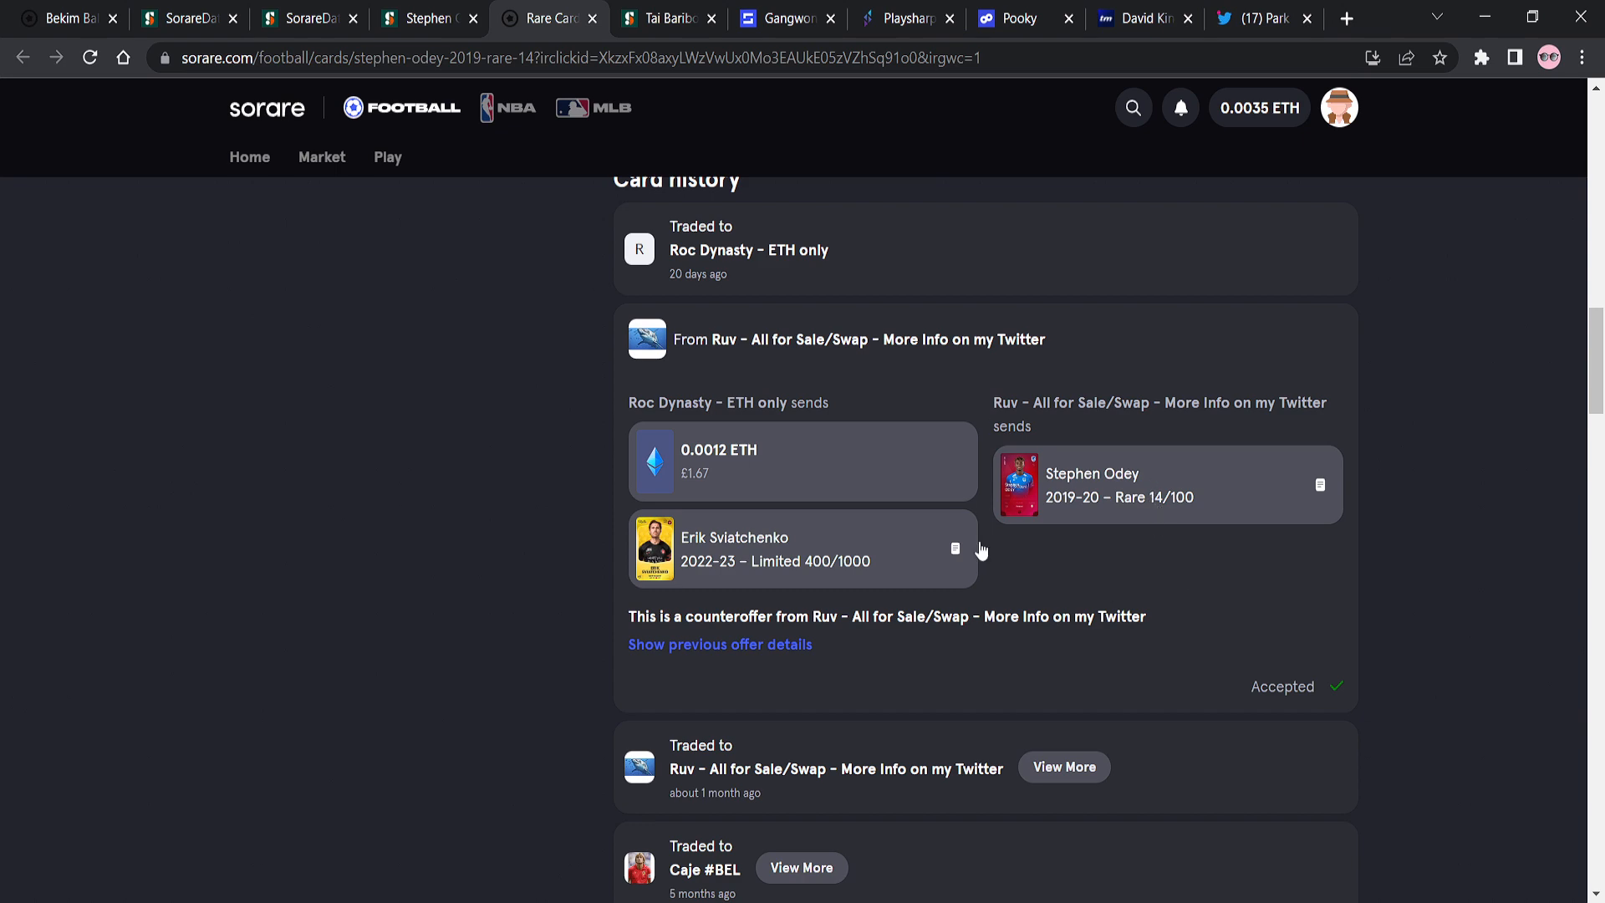
{"action": "mouse_move", "coordinate": [936, 412]}
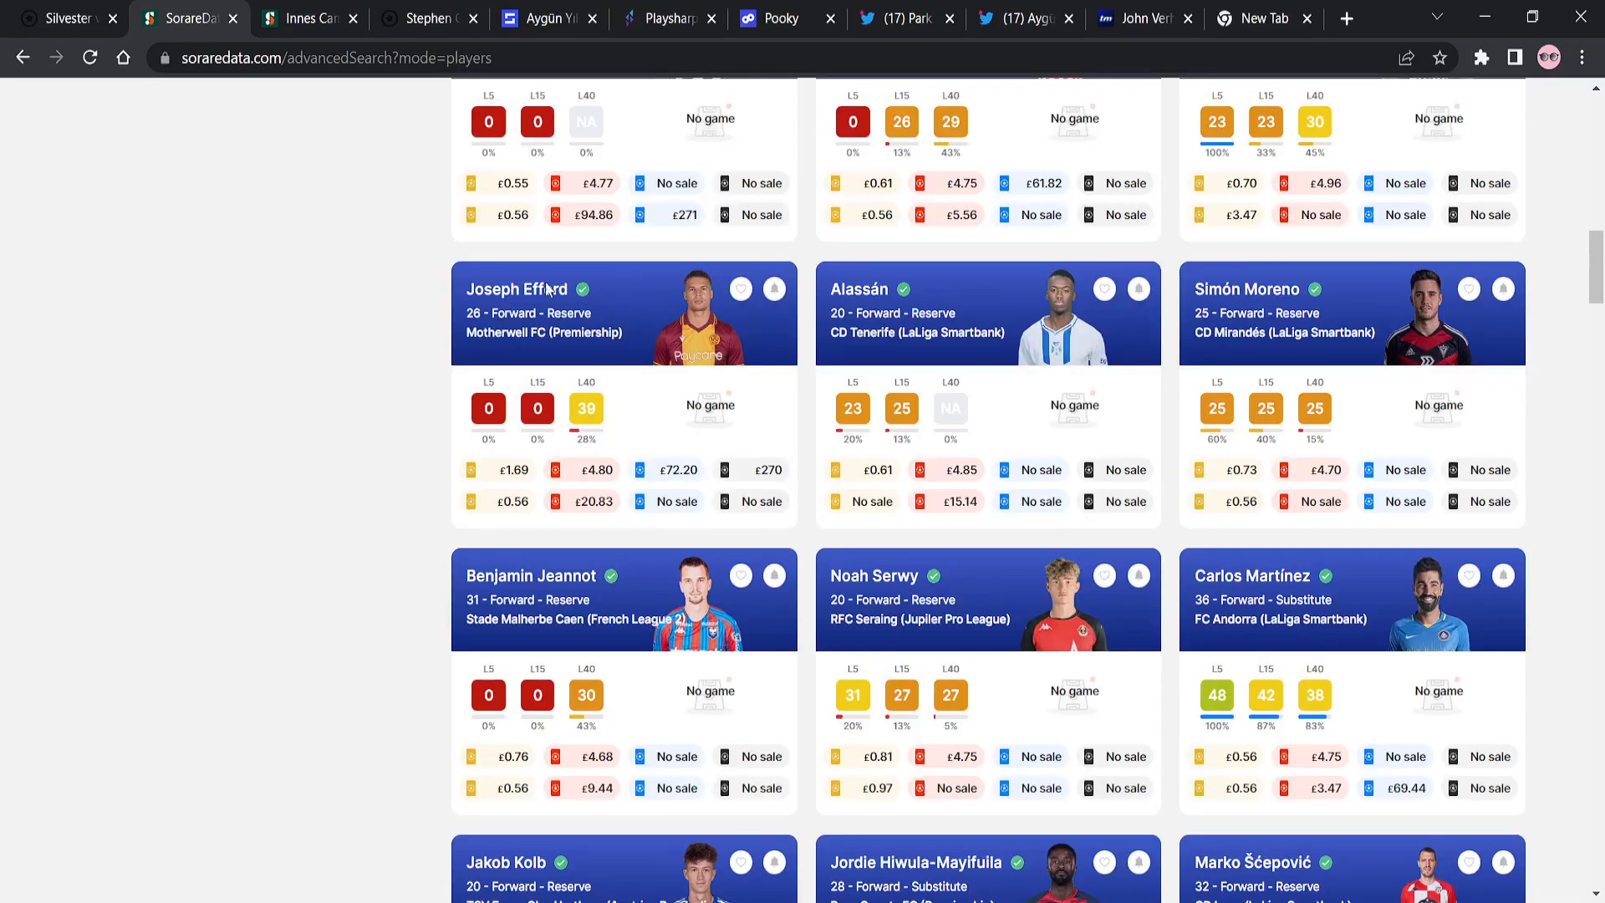
Step: Show Joseph Efford's SO5 scores filtered to All time, averaging 38.0 across competitions
{"action": "left_click", "coordinate": [531, 289]}
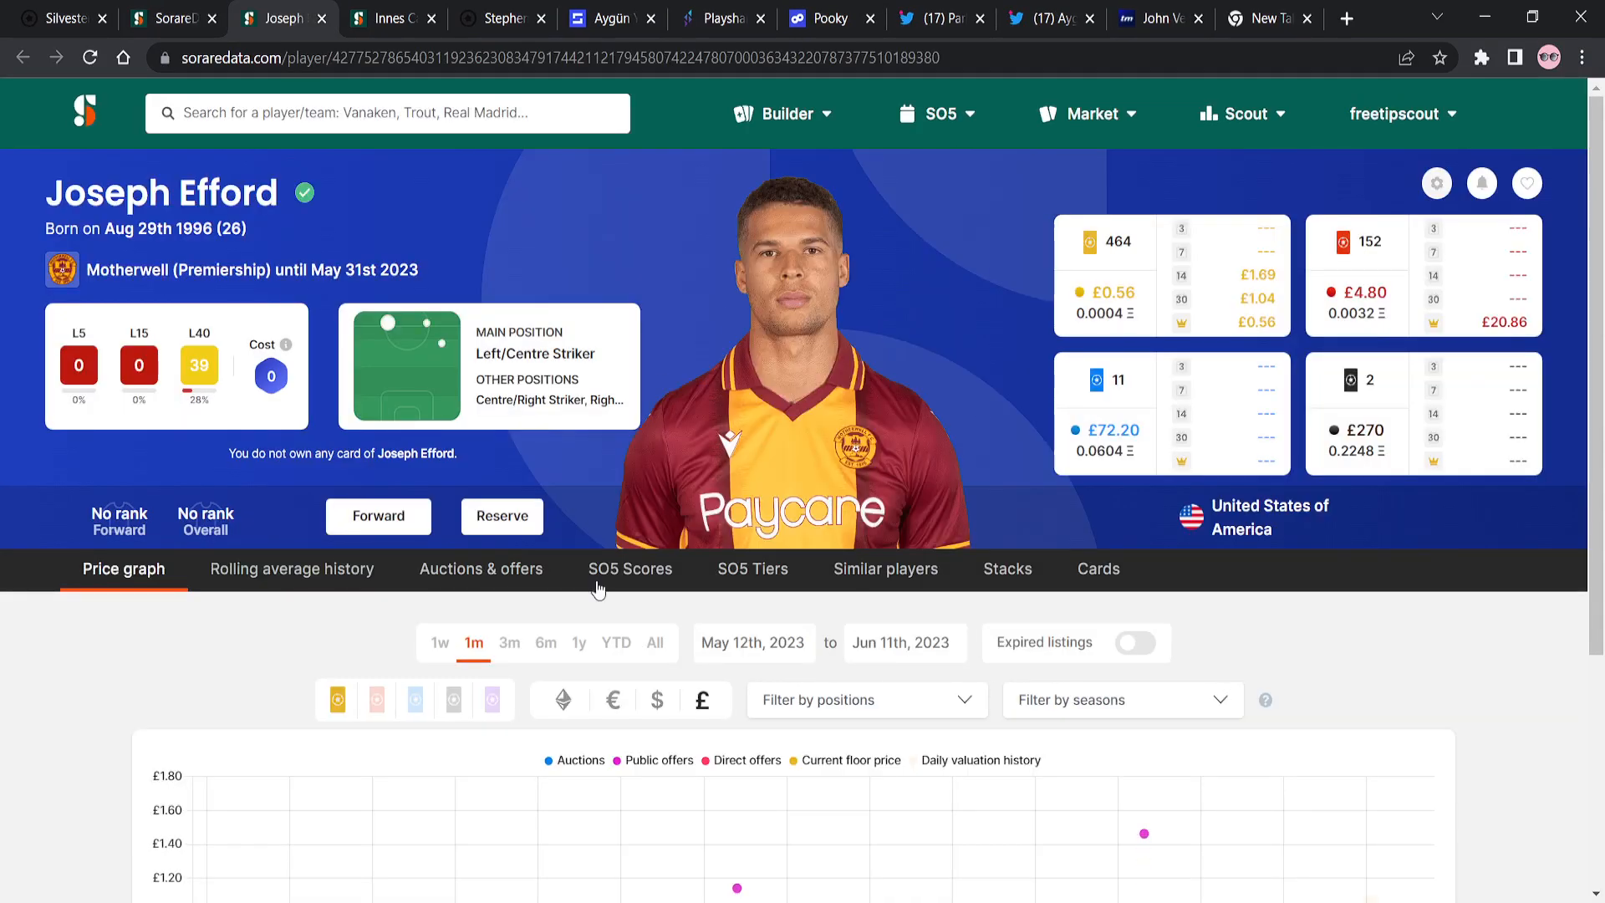
{"action": "left_click", "coordinate": [630, 569]}
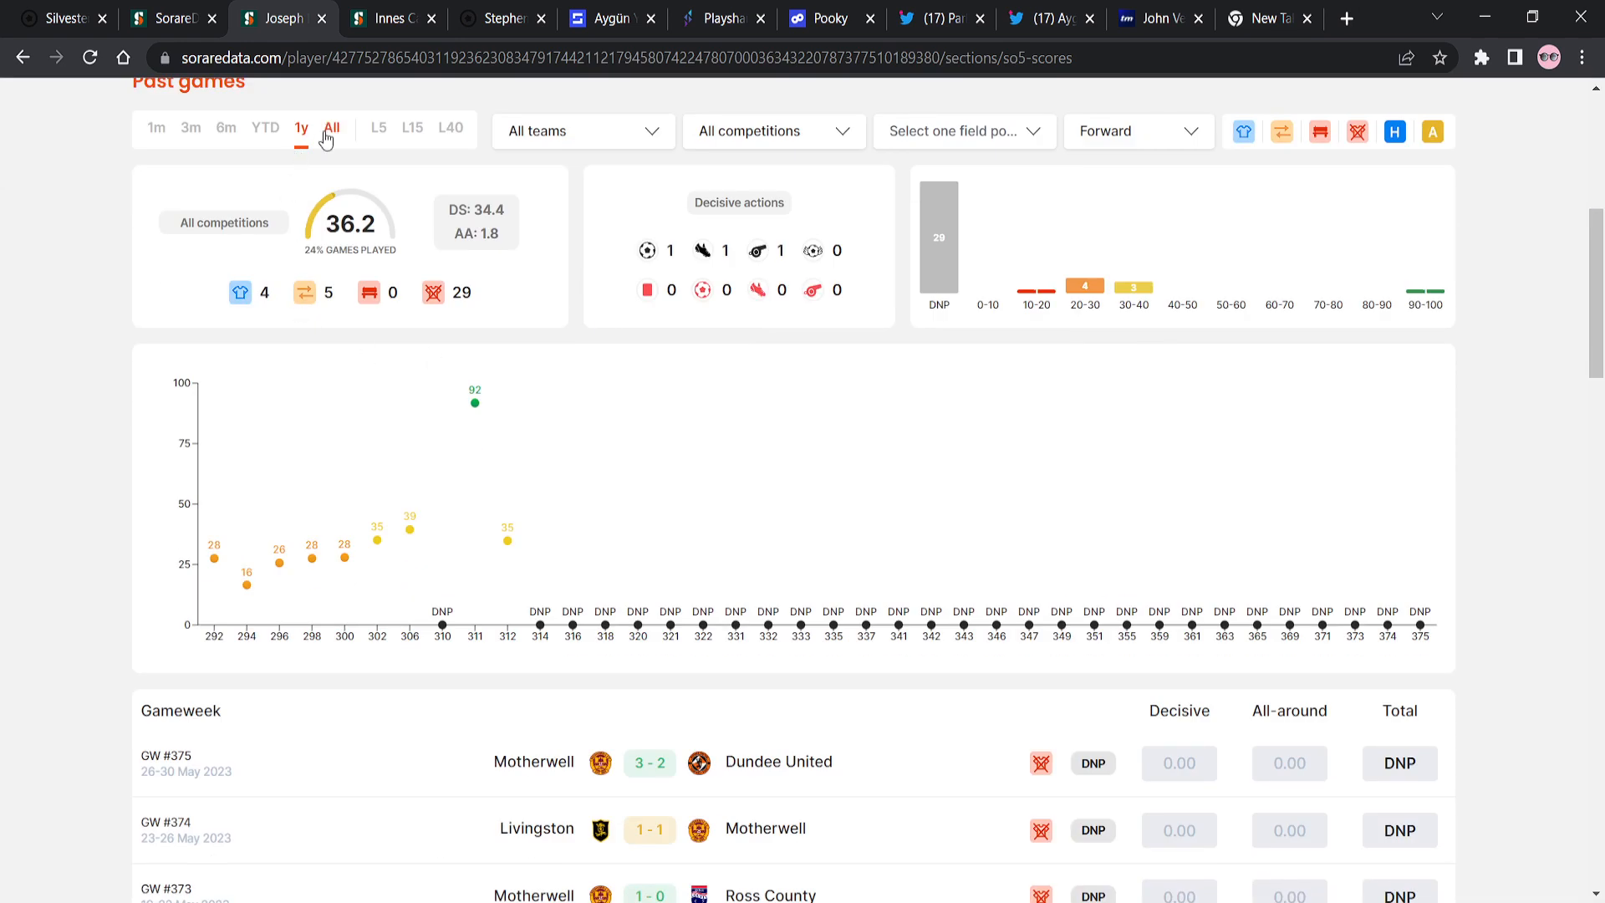
{"action": "left_click", "coordinate": [331, 129]}
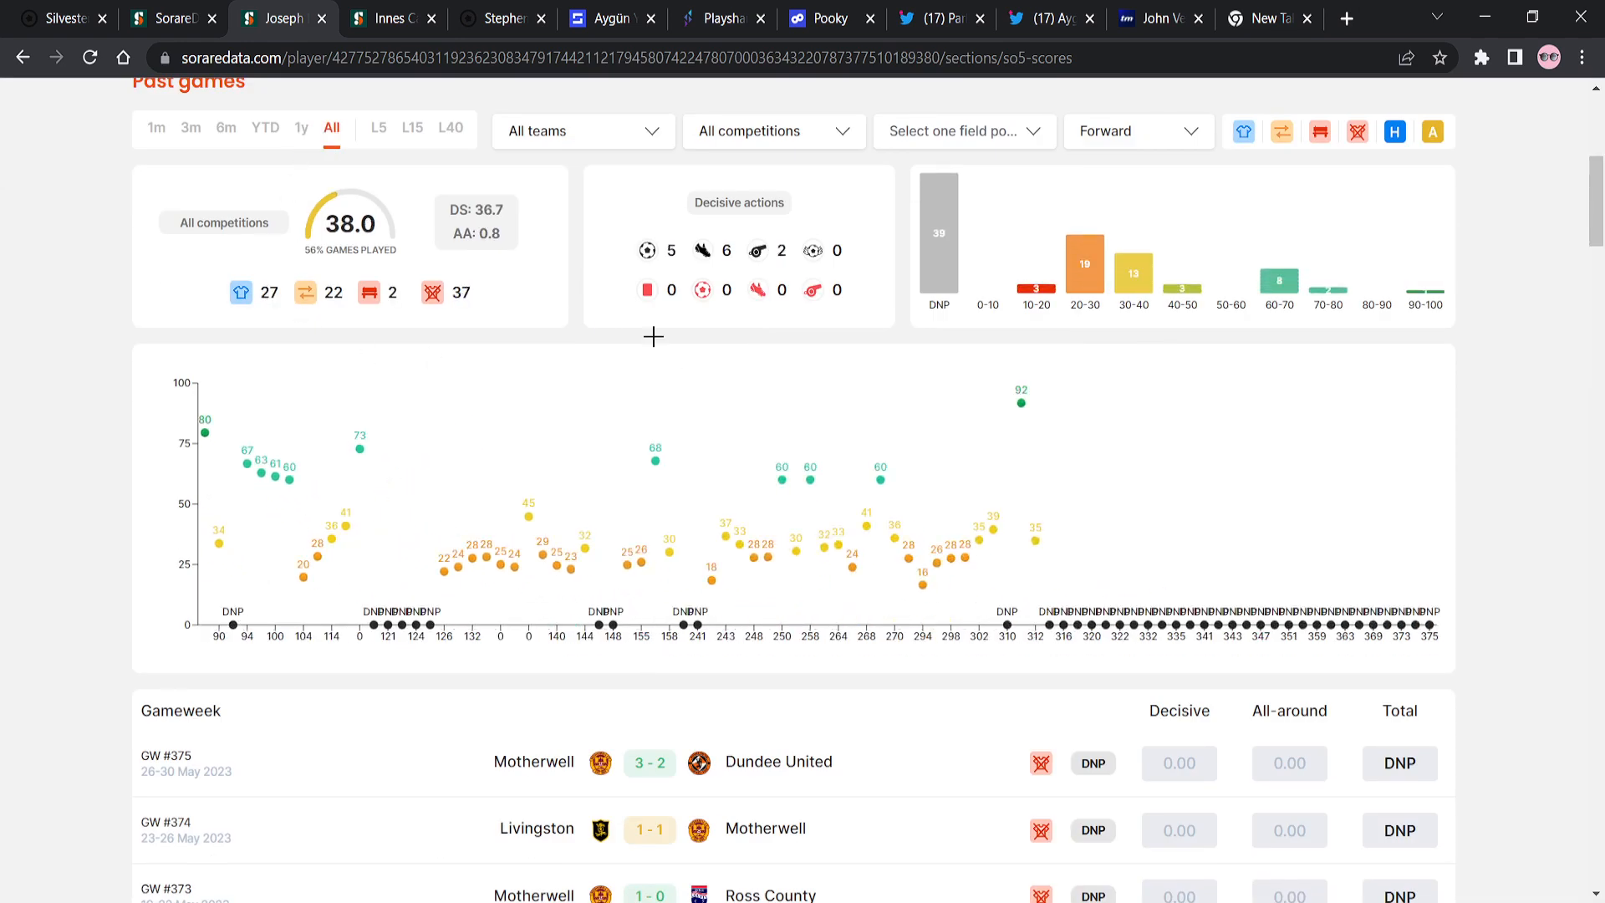
{"action": "scroll", "scroll_direction": "up", "scroll_amount": 3}
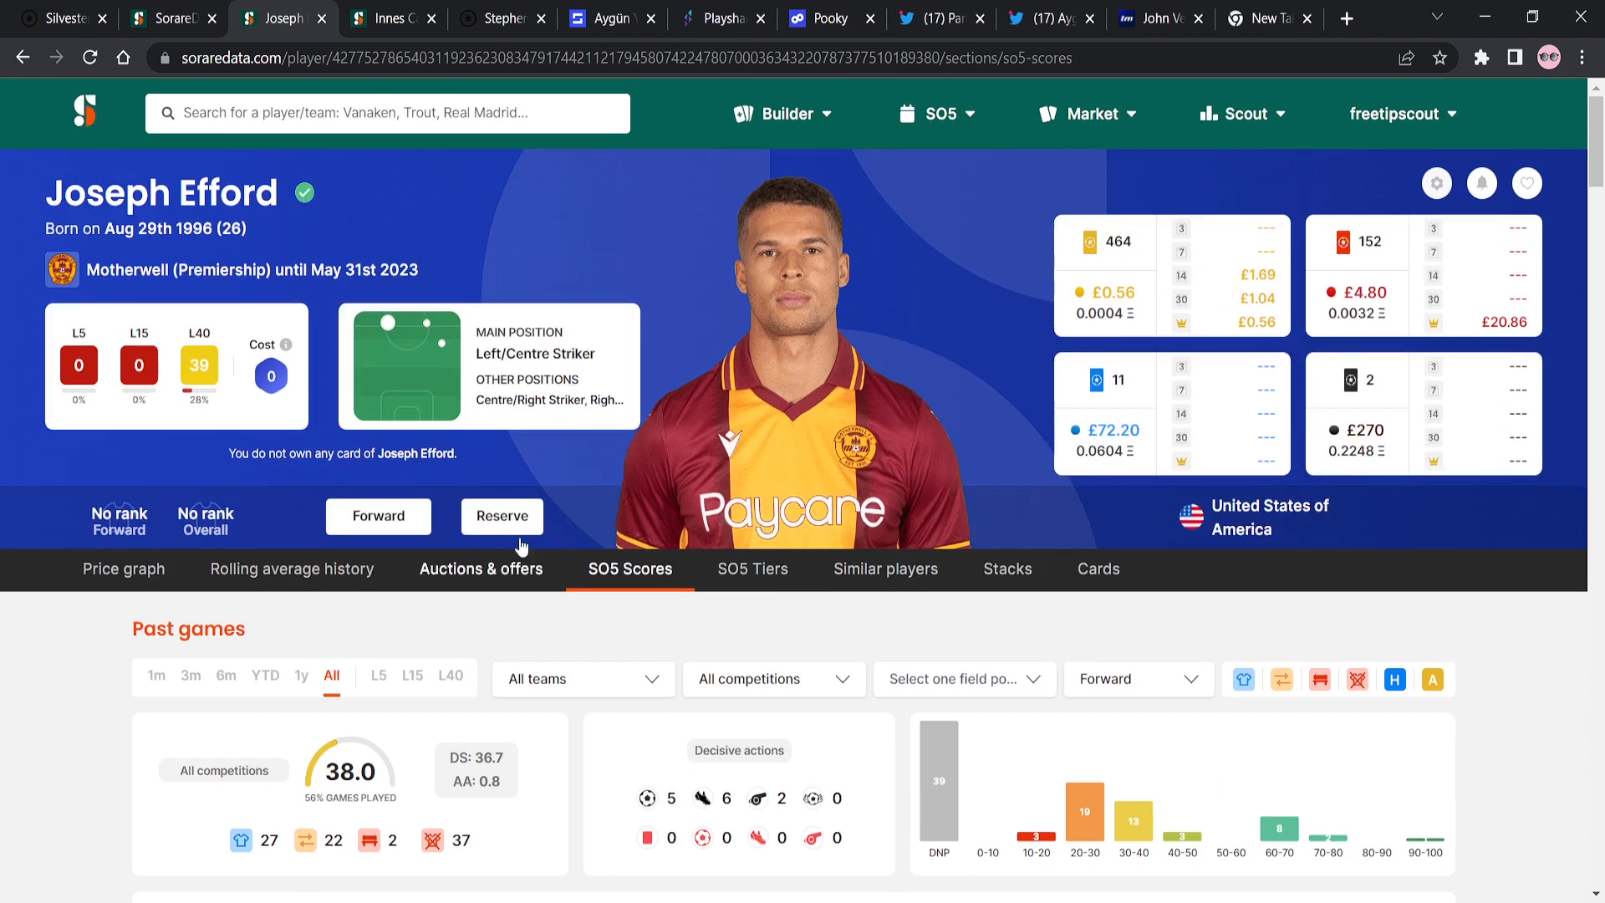
{"action": "mouse_move", "coordinate": [516, 545]}
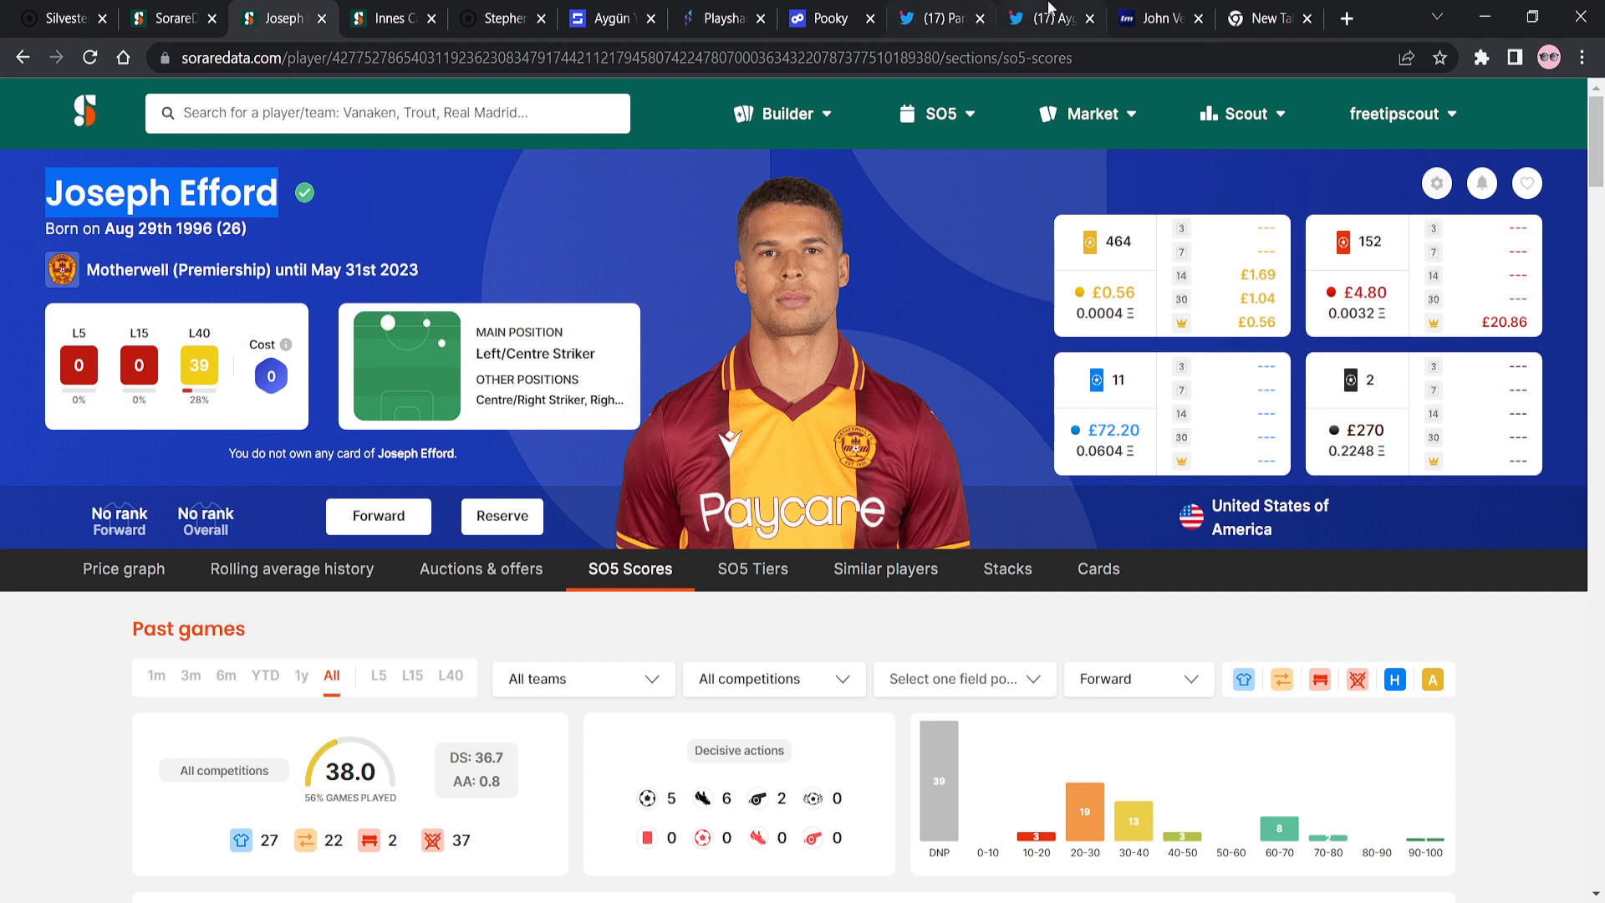
Step: Look up Joseph Efford on Transfermarkt and review his profile page
{"action": "left_click", "coordinate": [1155, 18]}
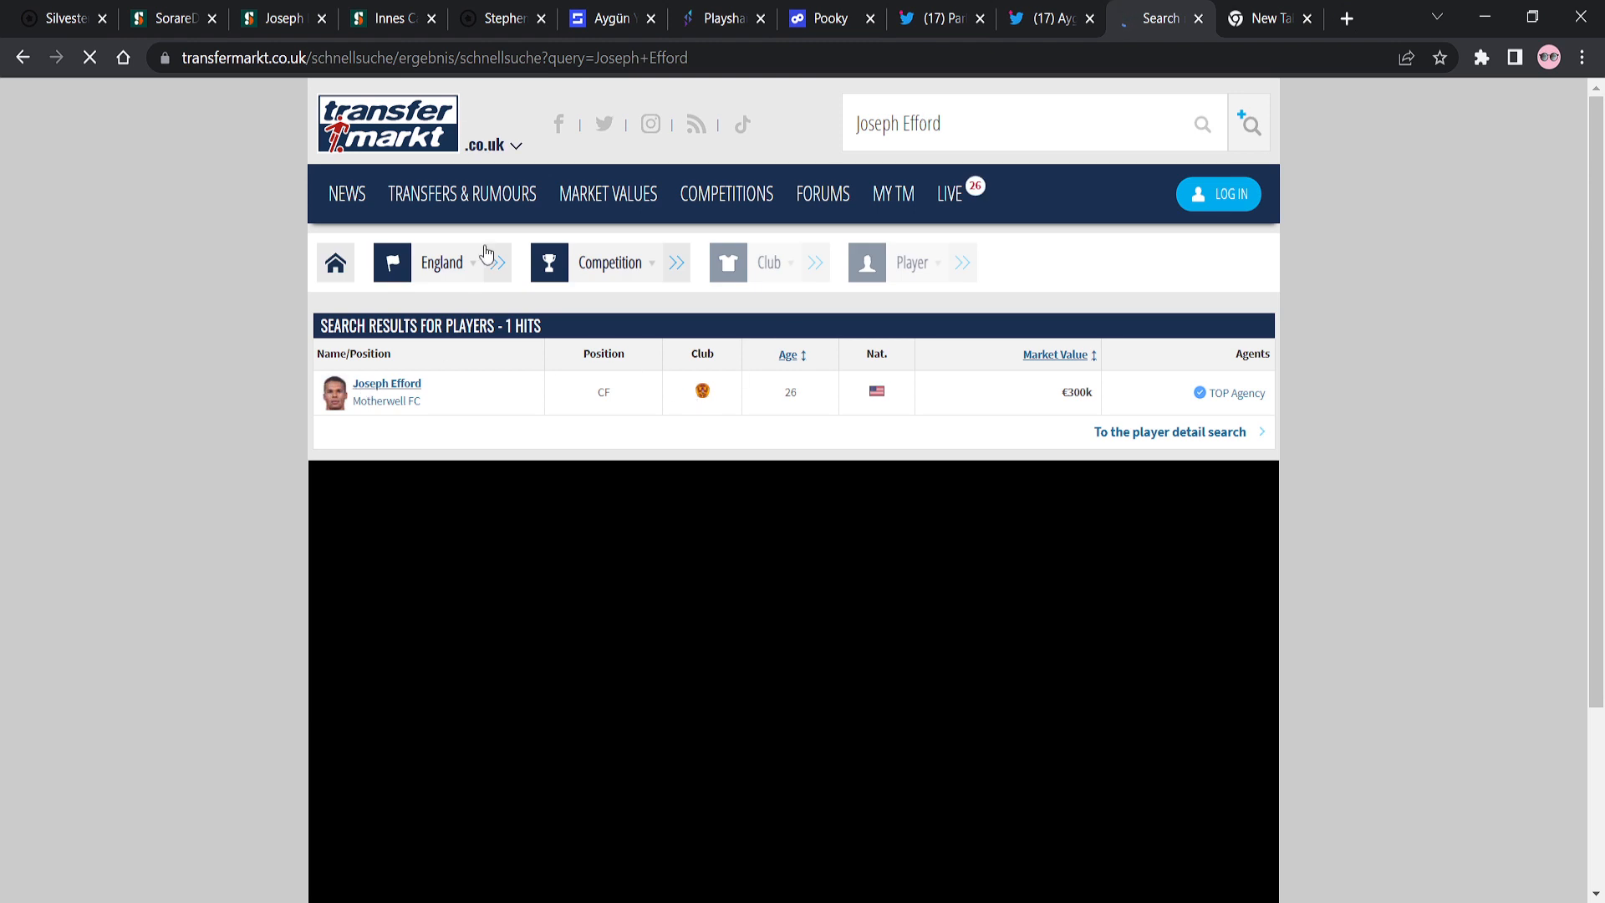
{"action": "left_click", "coordinate": [386, 383]}
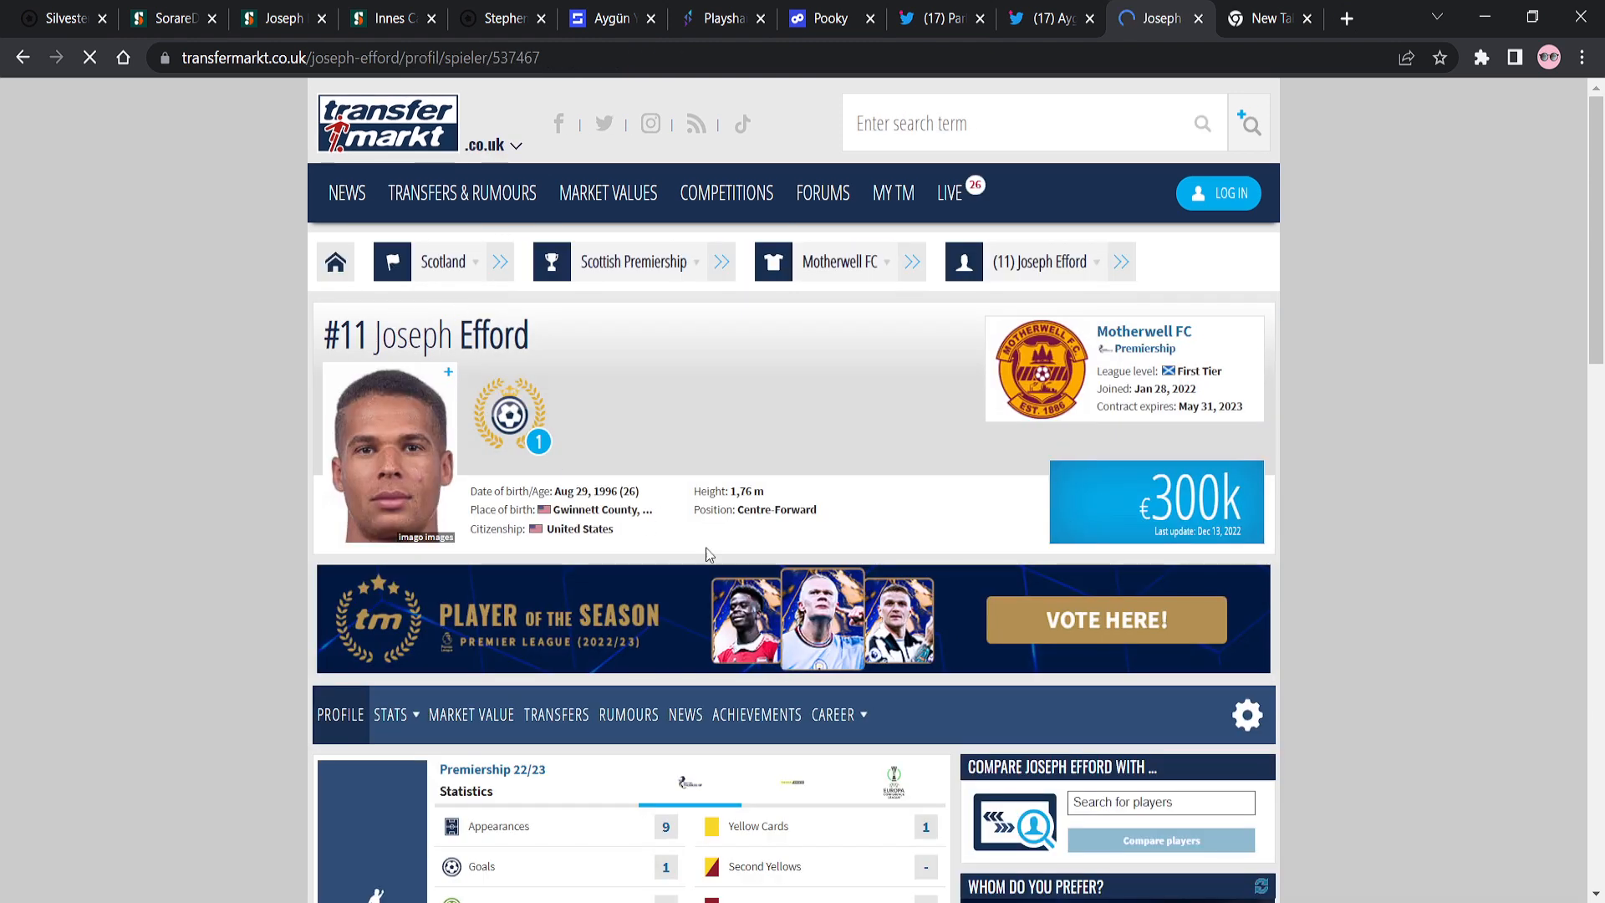
{"action": "scroll", "scroll_direction": "down", "scroll_amount": 3}
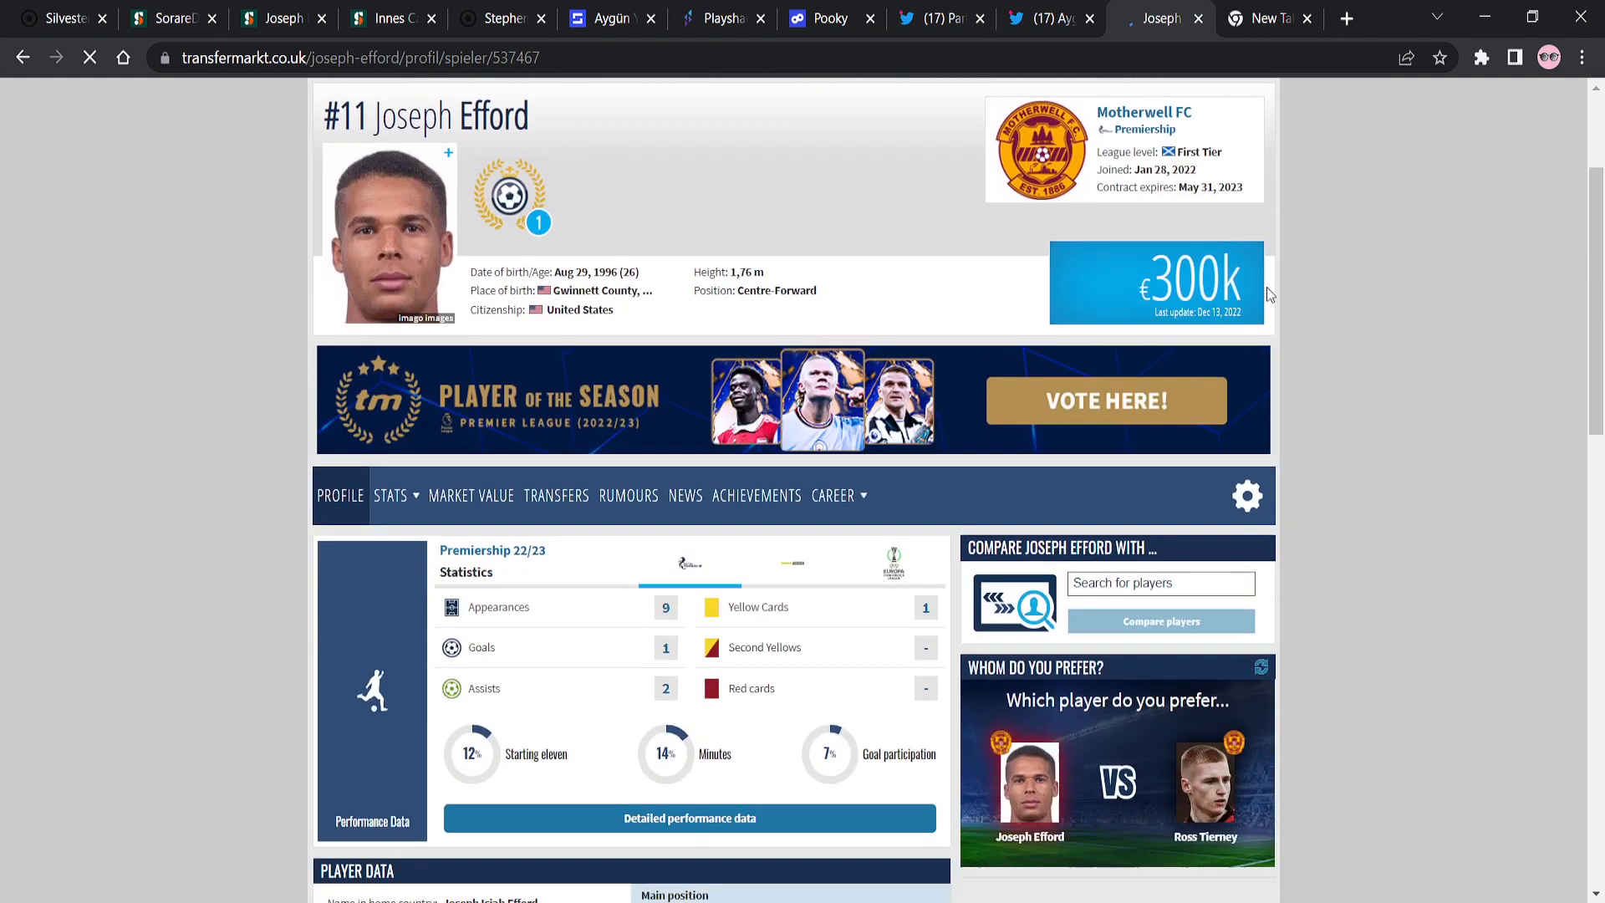
{"action": "scroll", "scroll_direction": "down", "scroll_amount": 3}
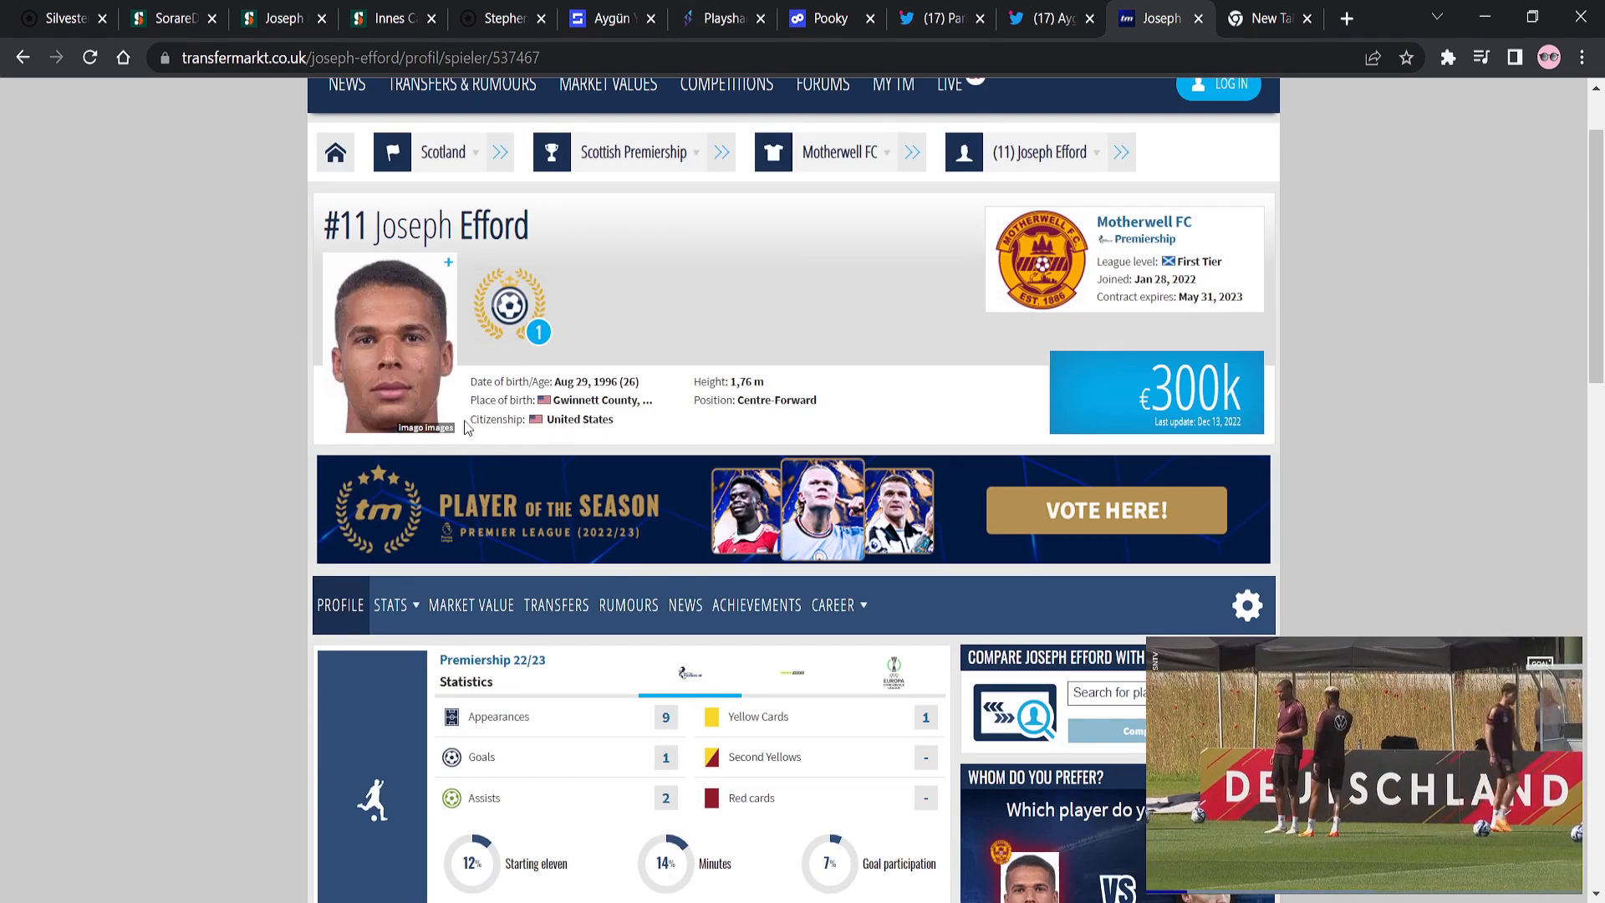
{"action": "scroll", "scroll_direction": "down", "scroll_amount": 3}
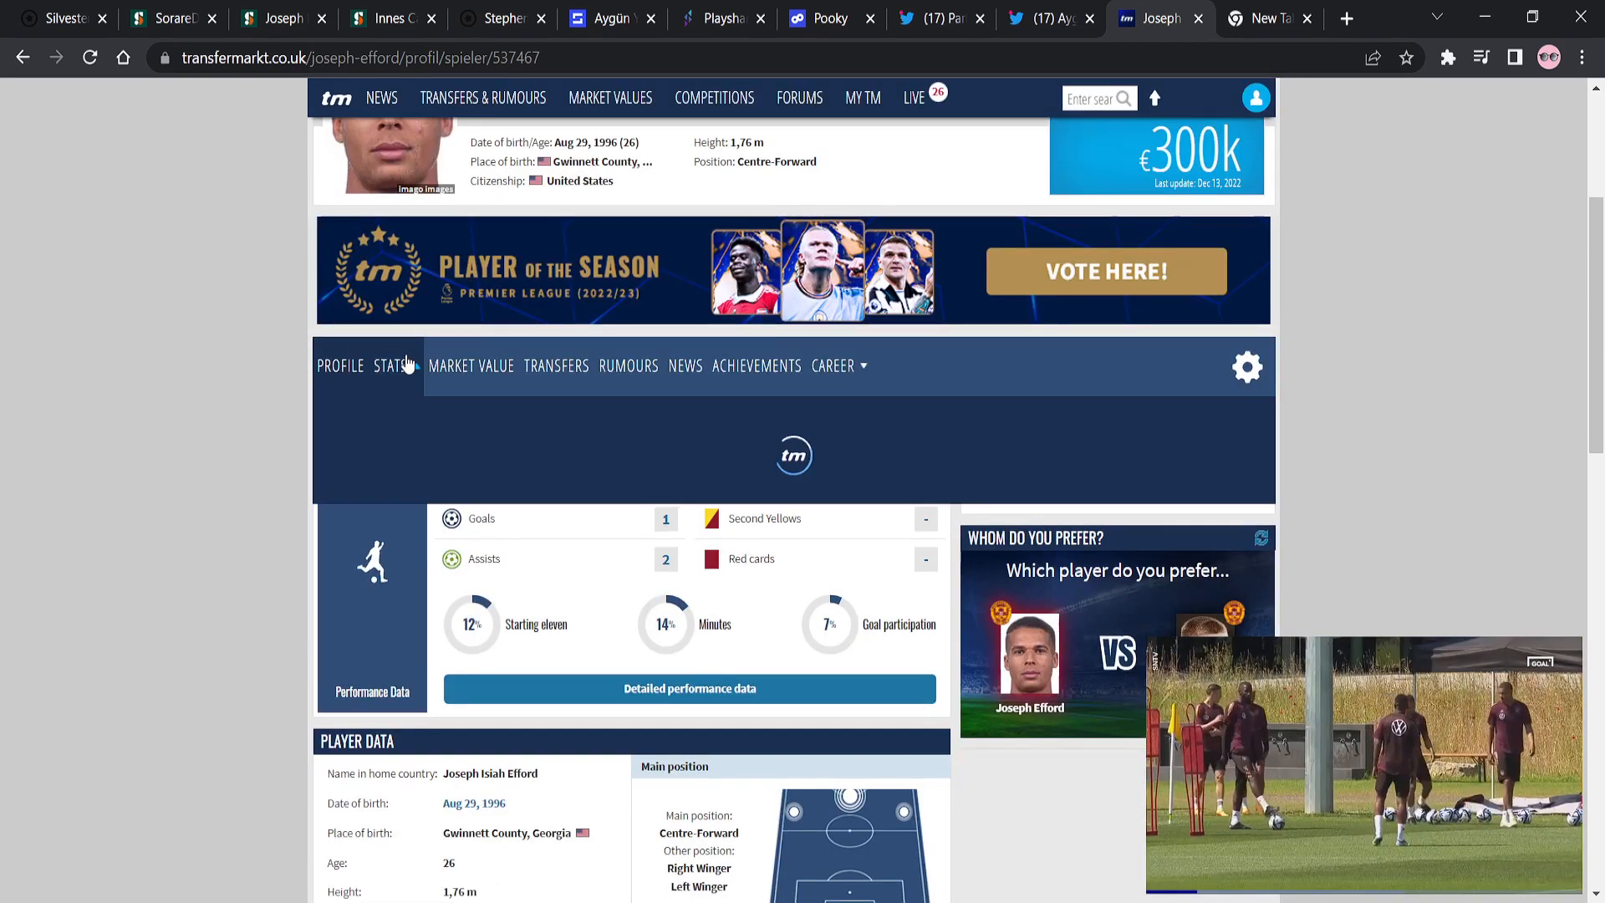
Step: Show his stats by club for GS Ergotelis, SK Beveren and Motherwell FC
{"action": "left_click", "coordinate": [390, 366]}
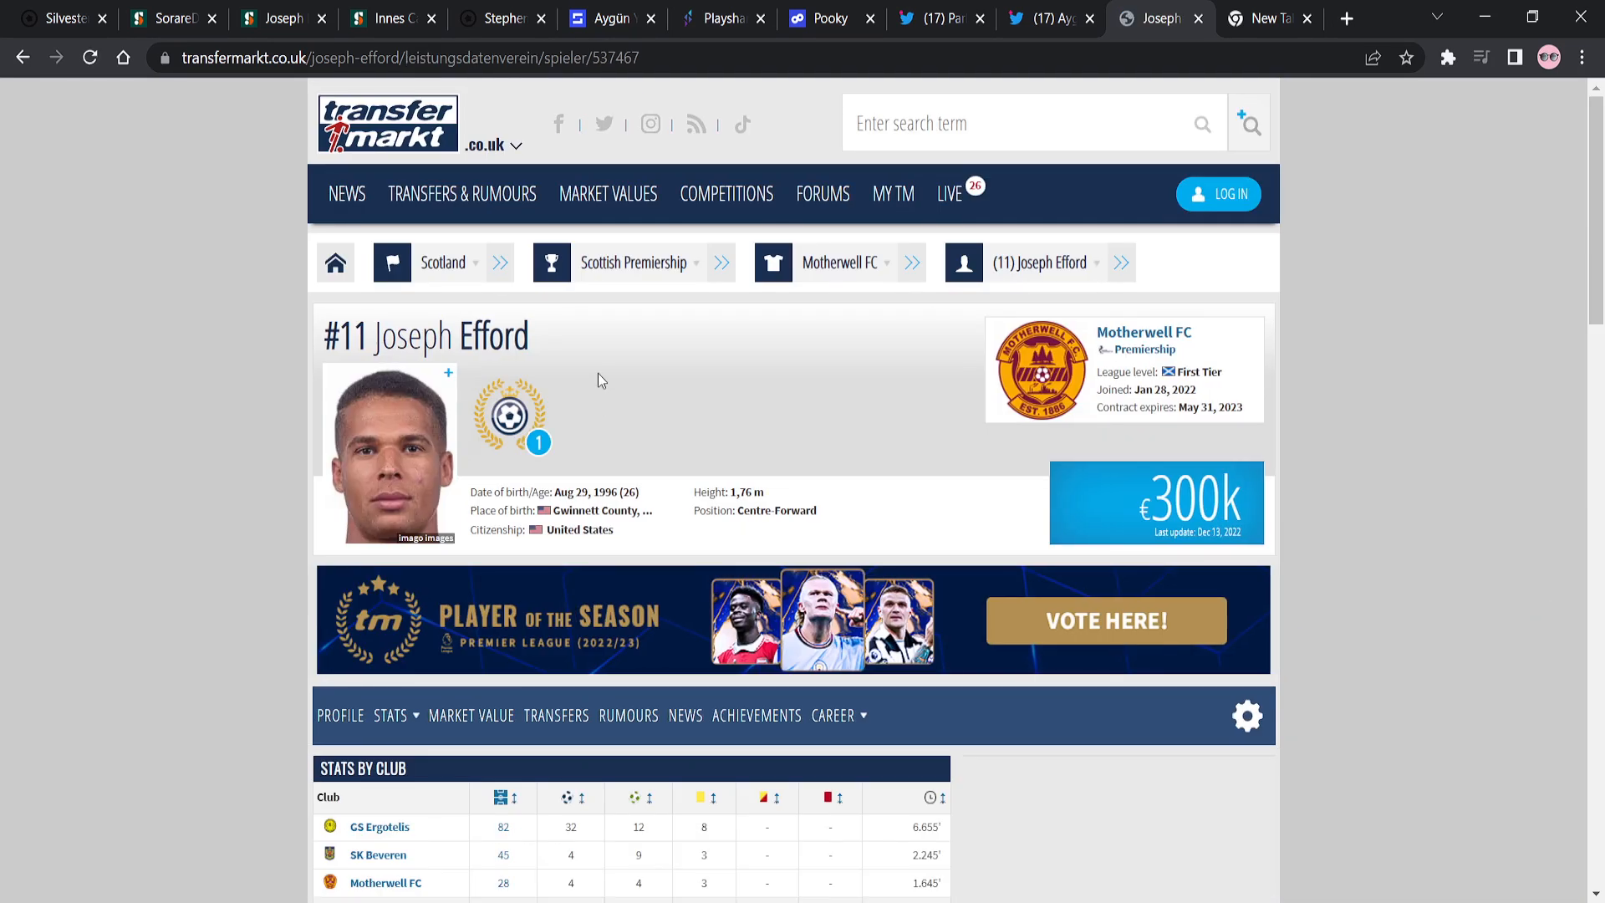
{"action": "scroll", "scroll_direction": "down", "scroll_amount": 3}
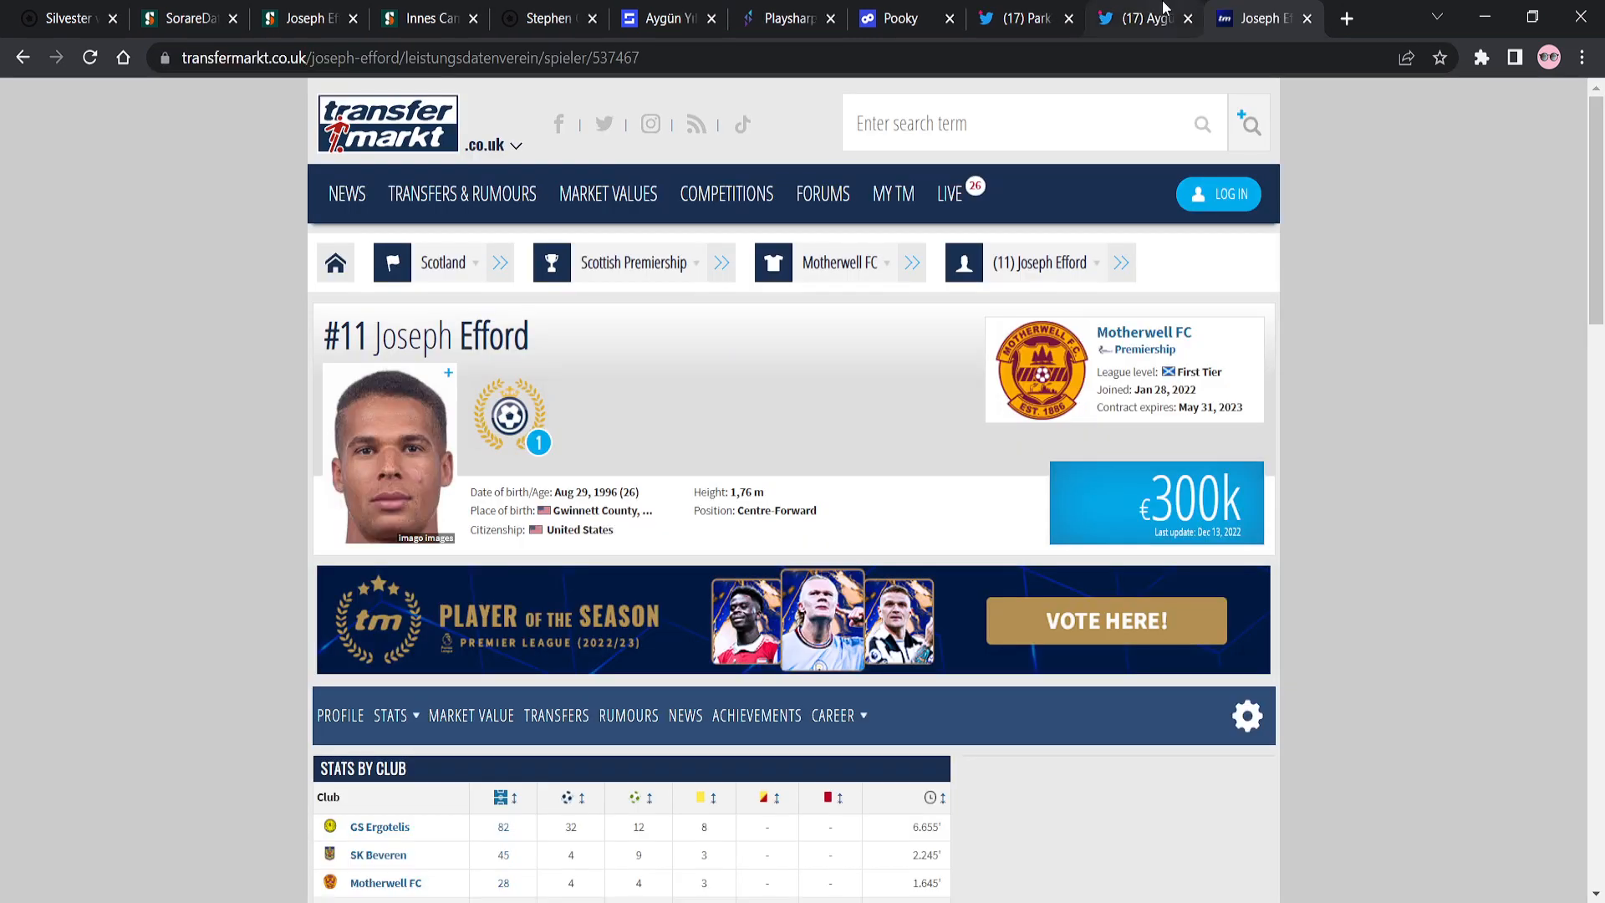
{"action": "left_click", "coordinate": [1137, 18]}
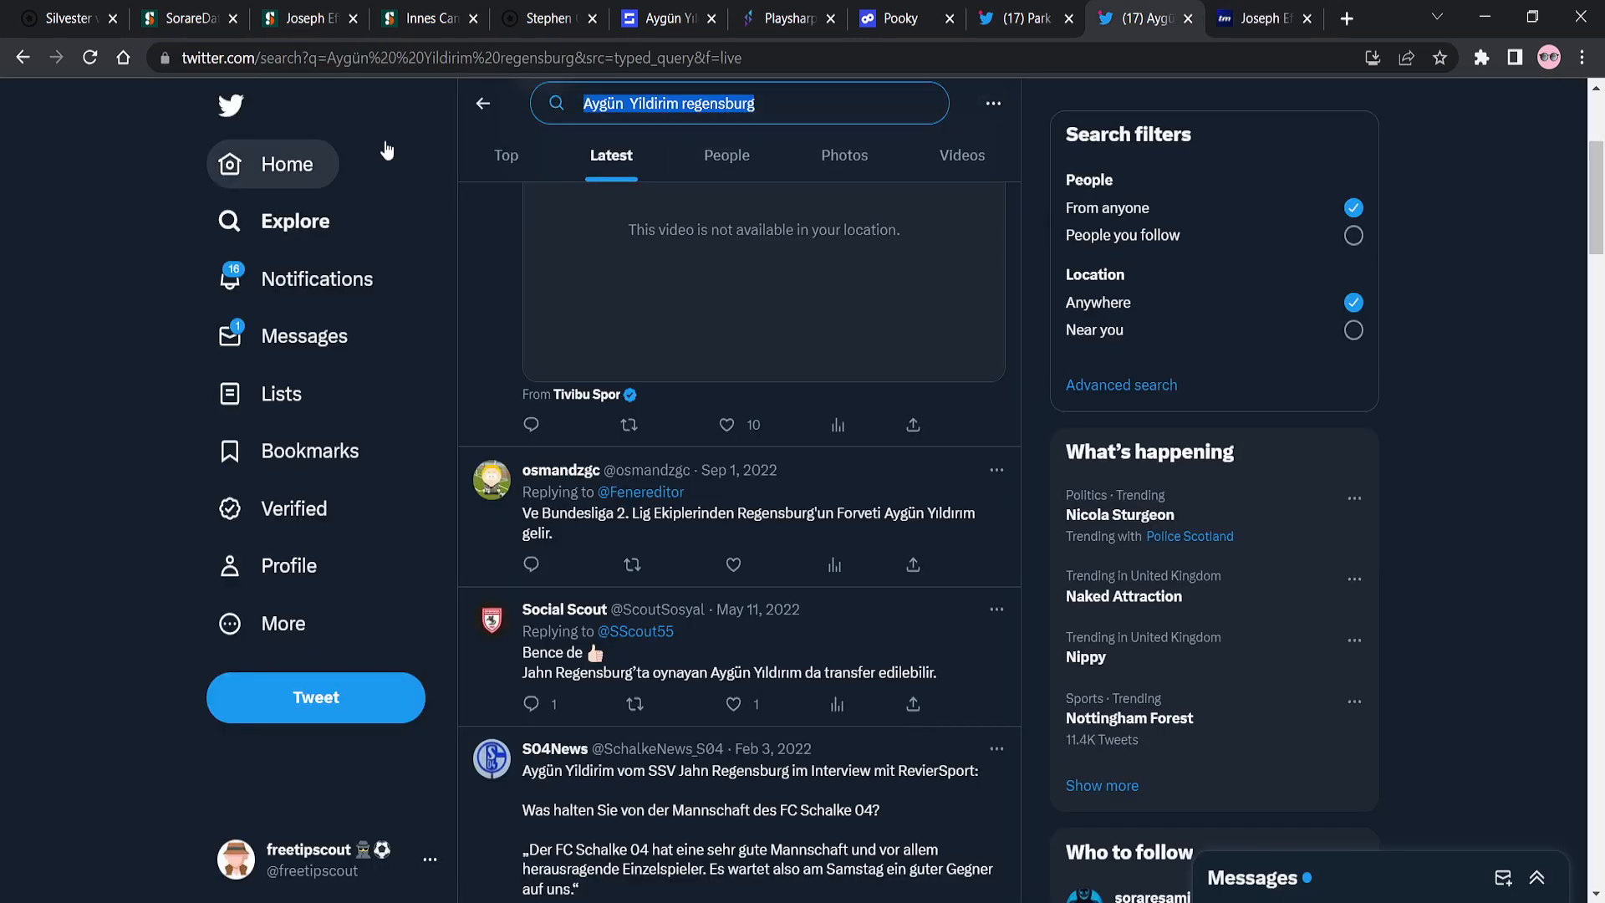
{"action": "type", "text": "Joseph Efford"}
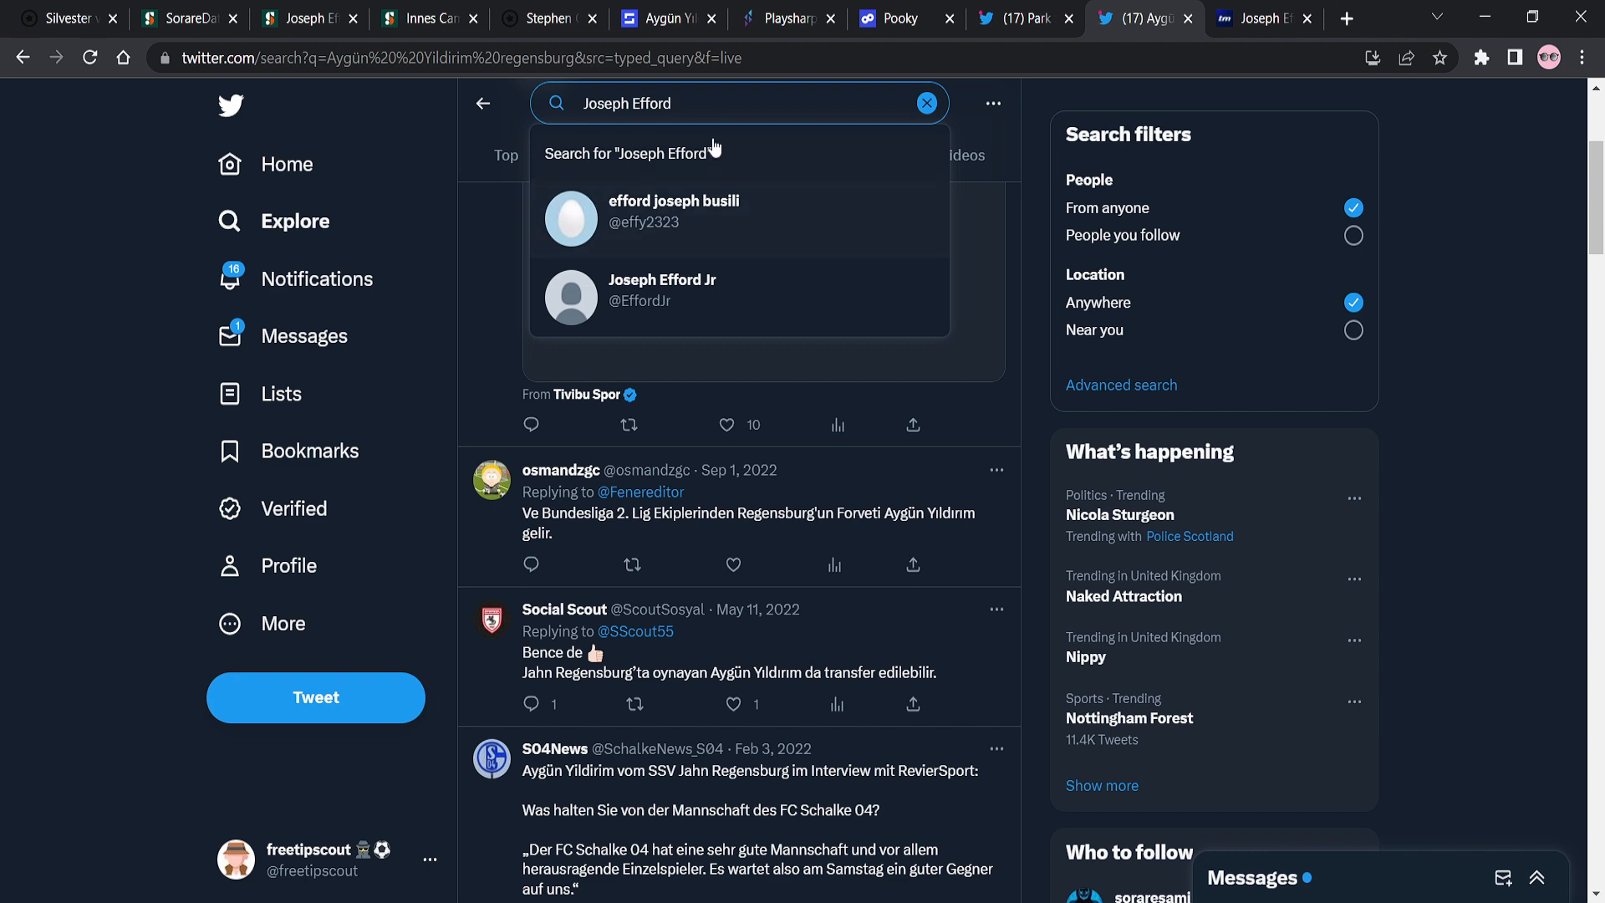
{"action": "key", "text": "Enter"}
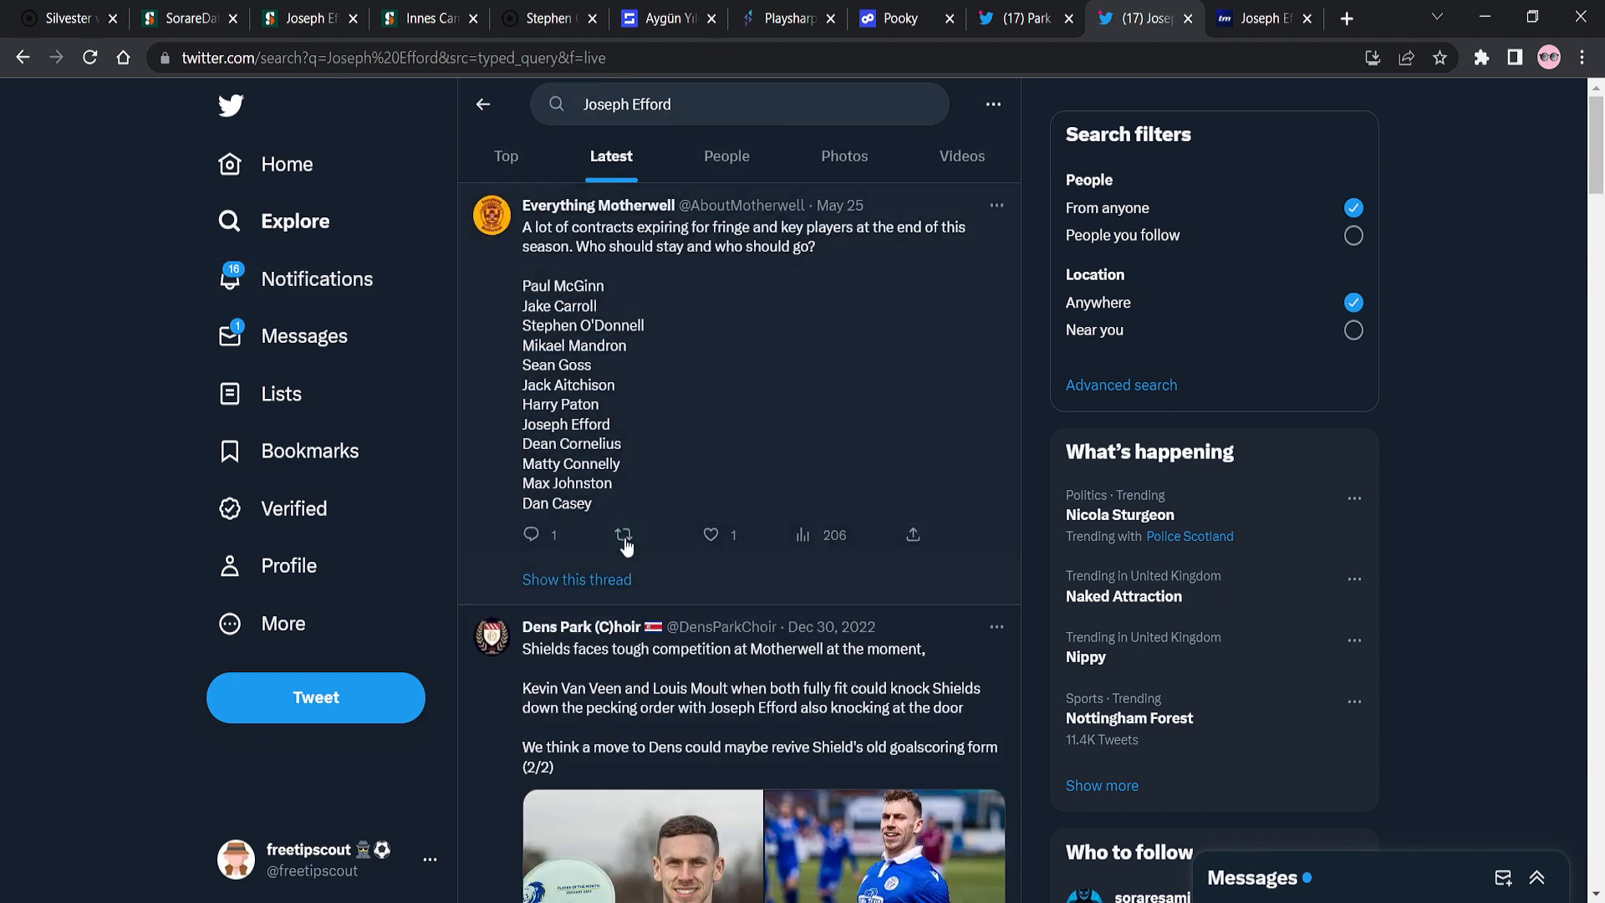
{"action": "mouse_move", "coordinate": [479, 337]}
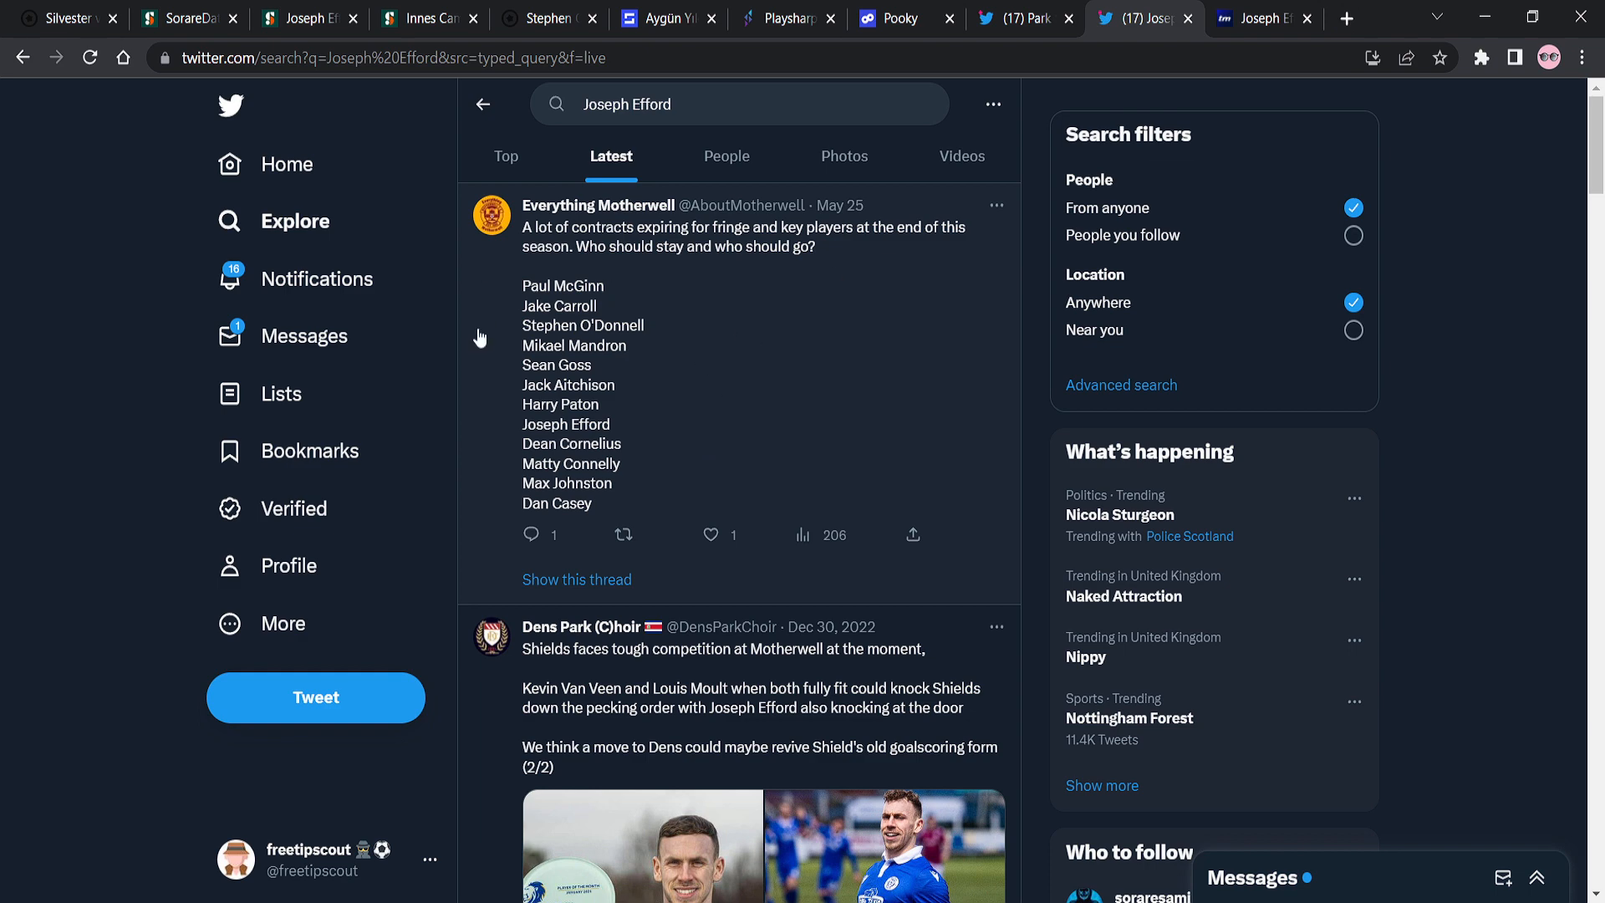
{"action": "mouse_move", "coordinate": [568, 455]}
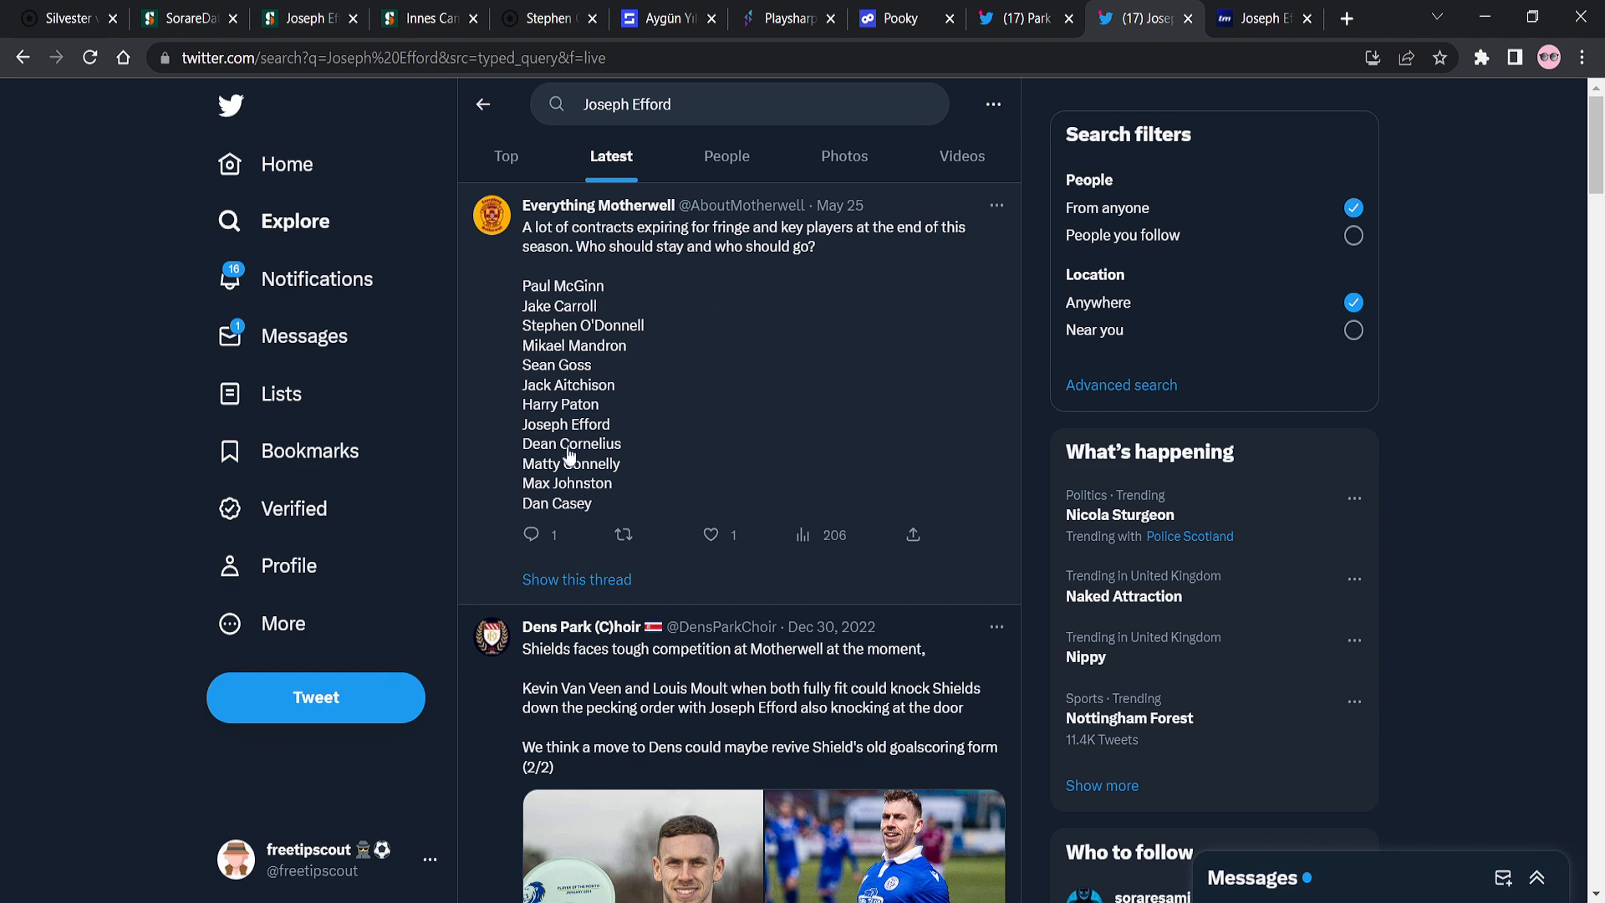
{"action": "scroll", "scroll_direction": "down", "scroll_amount": 3}
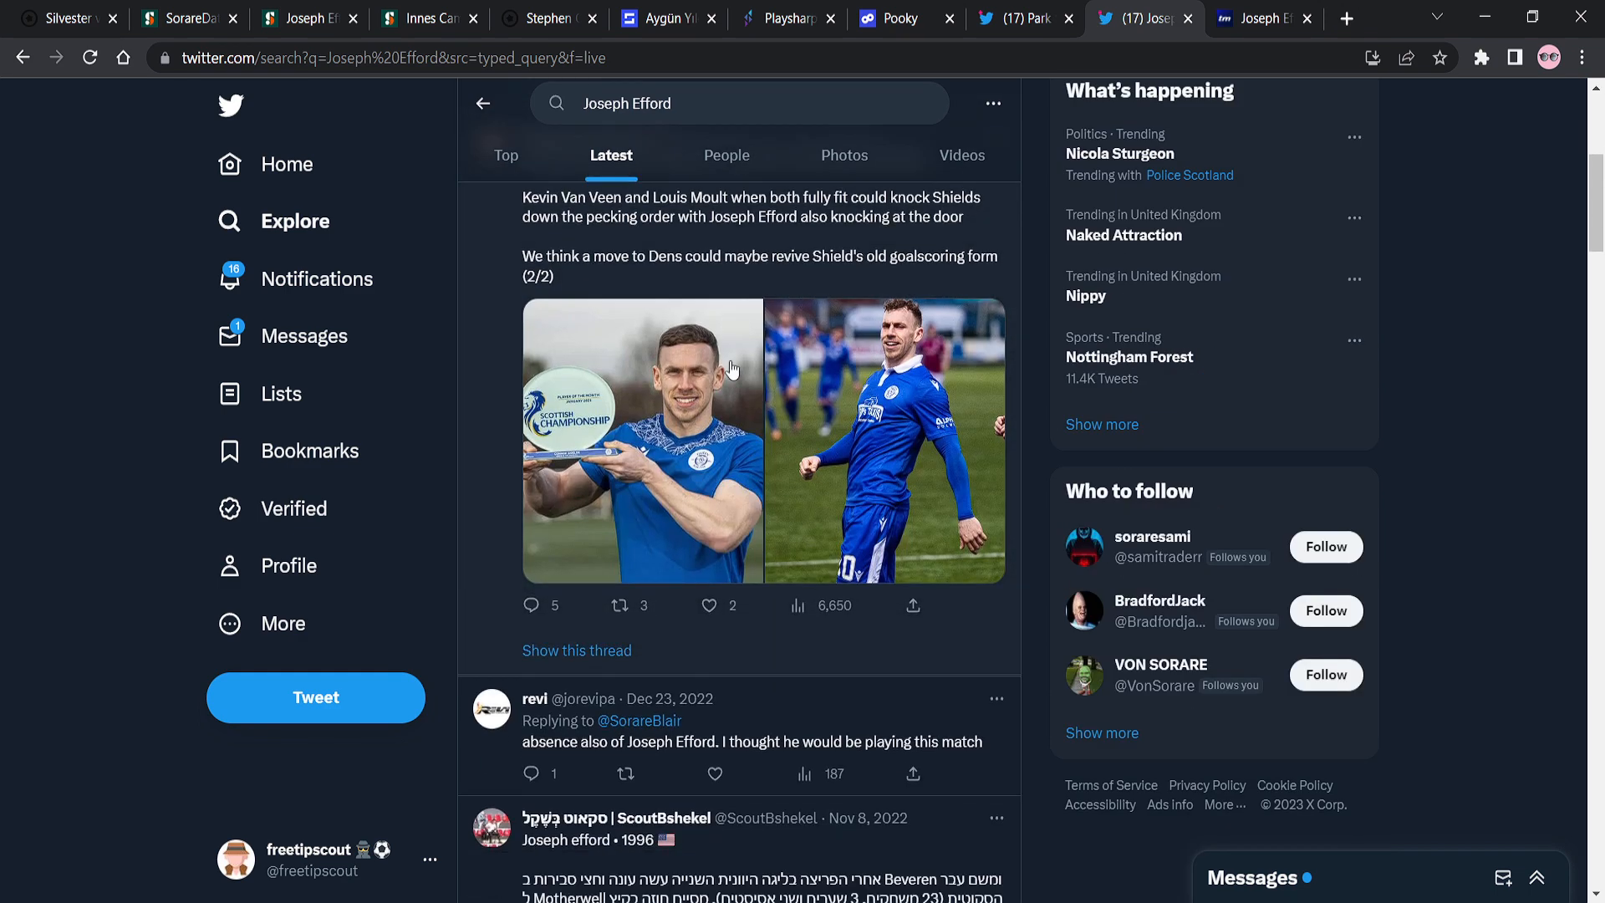
{"action": "scroll", "scroll_direction": "down", "scroll_amount": 3}
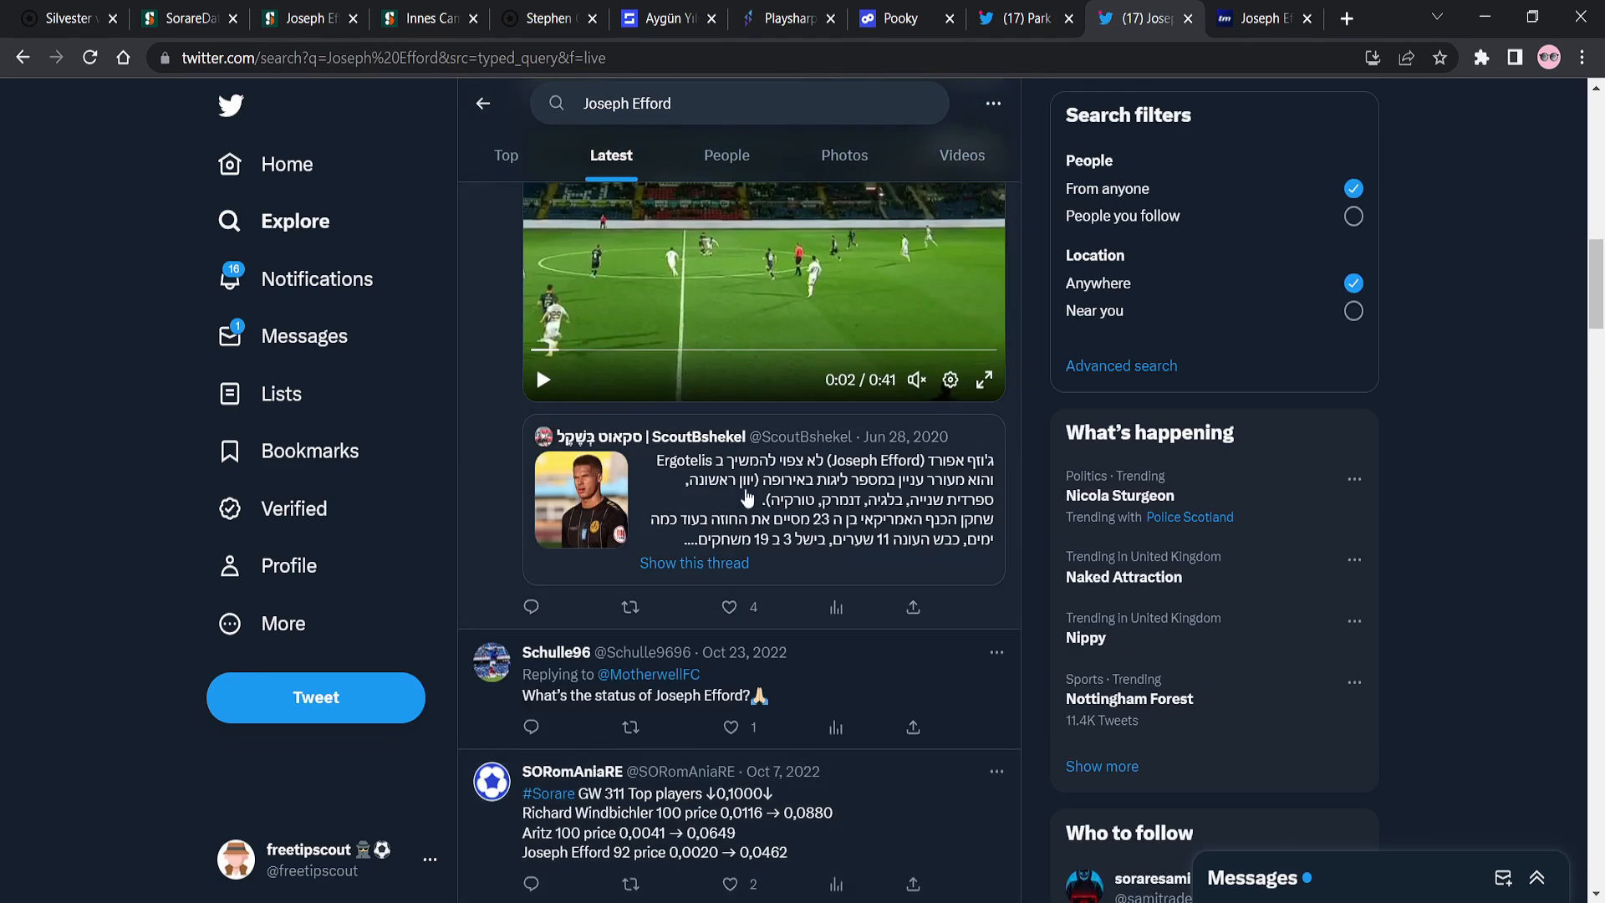
{"action": "scroll", "scroll_direction": "down", "scroll_amount": 3}
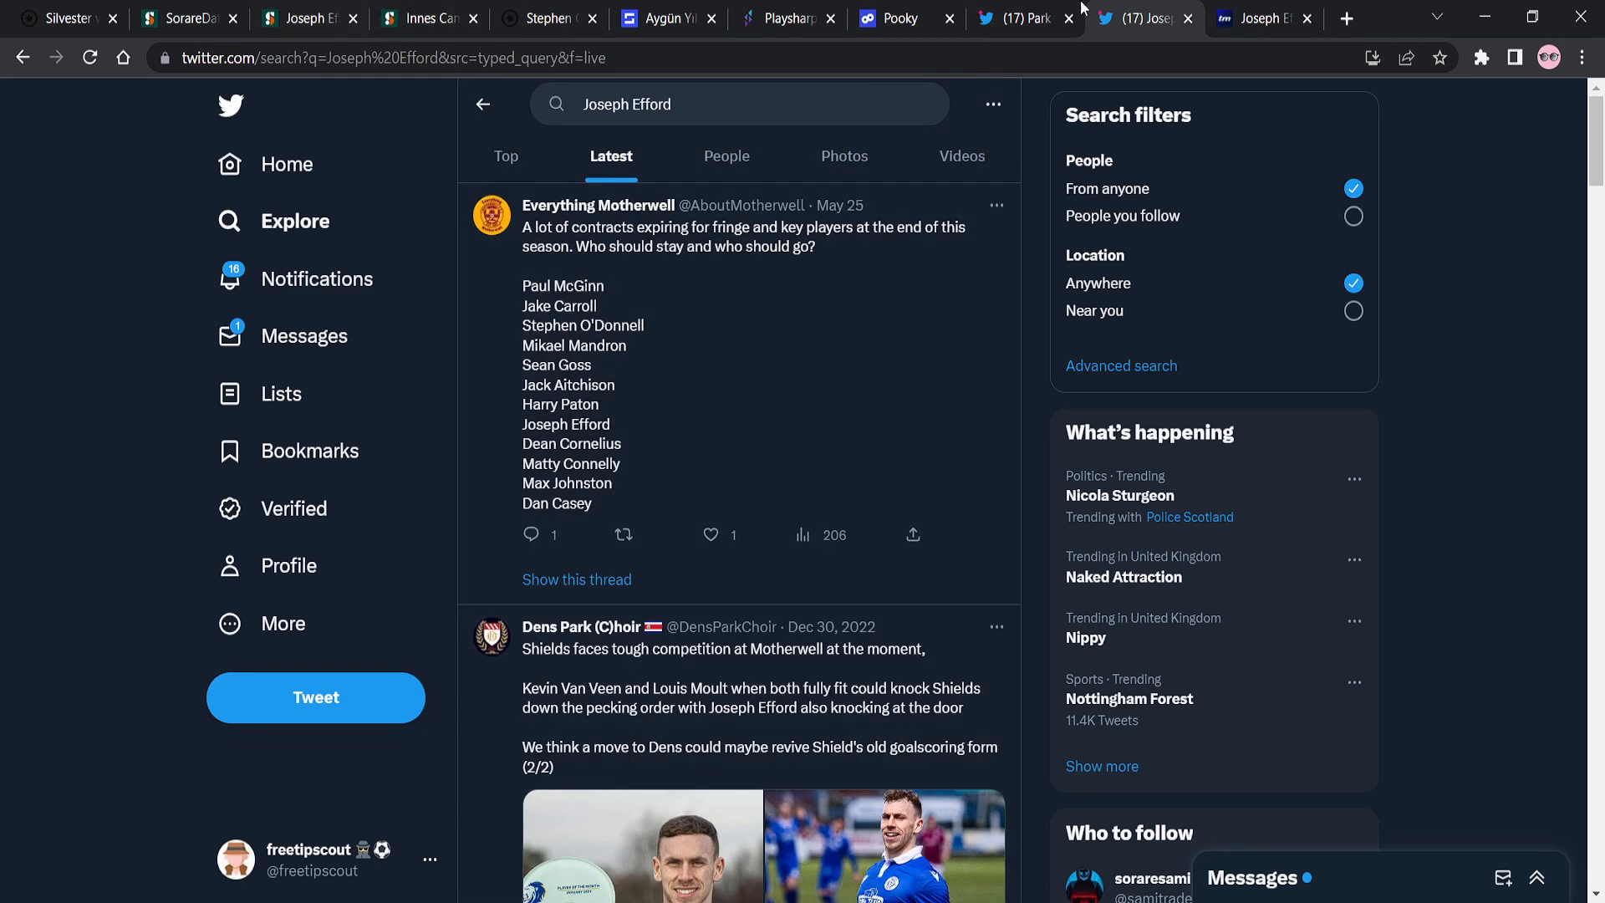
Step: Review Joseph Efford's rare-card live market offers under Auctions & offers
{"action": "left_click", "coordinate": [297, 18]}
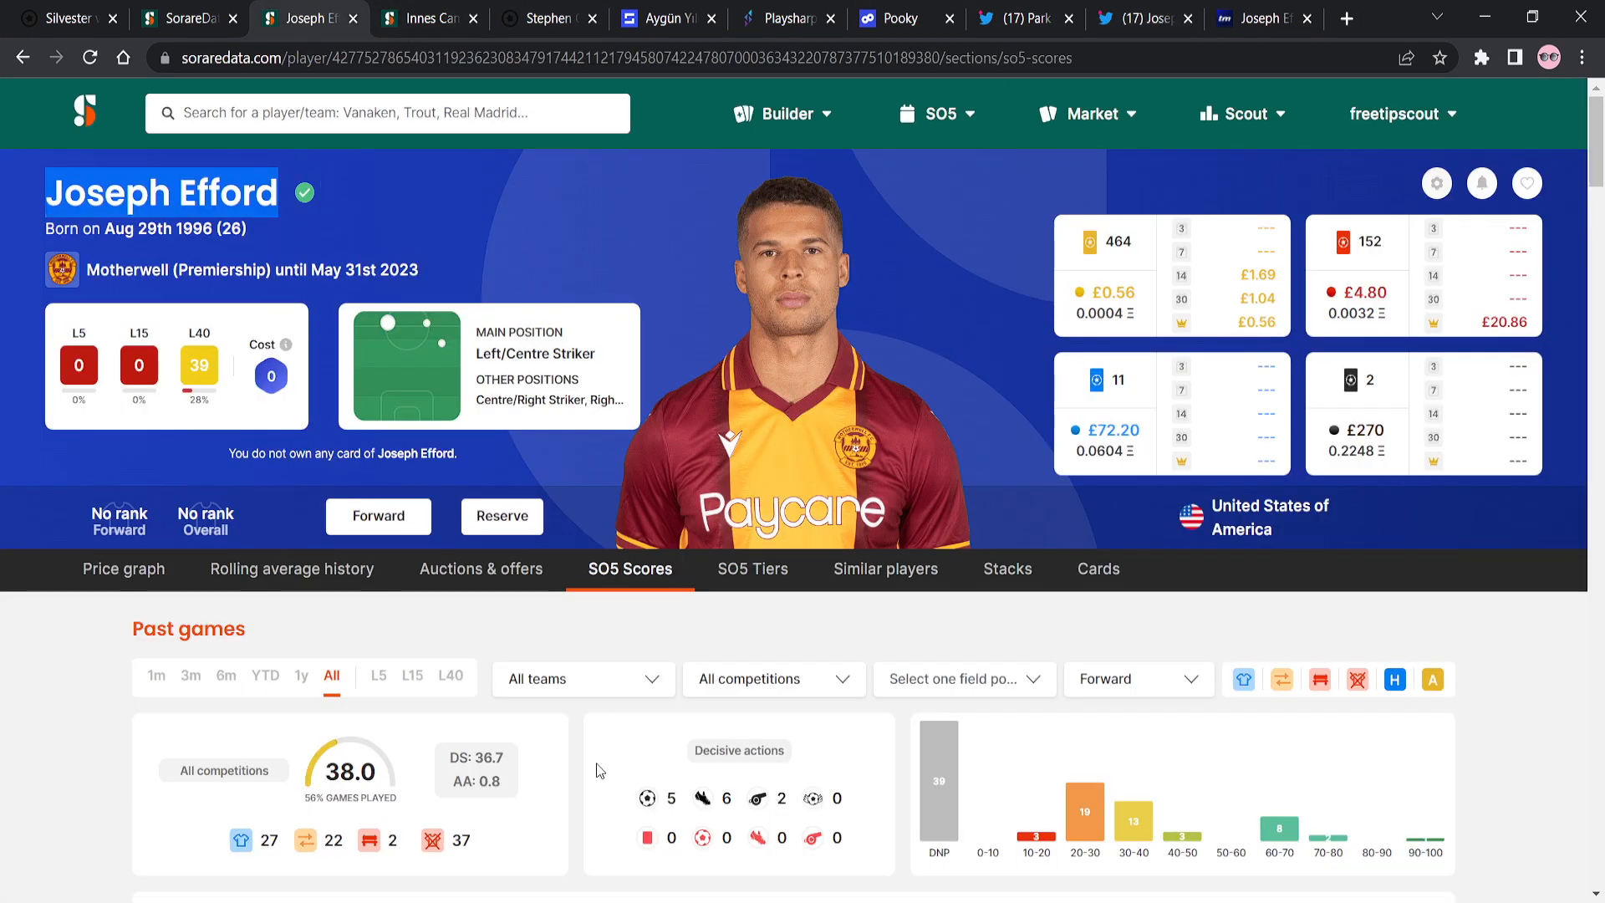
{"action": "mouse_move", "coordinate": [478, 568]}
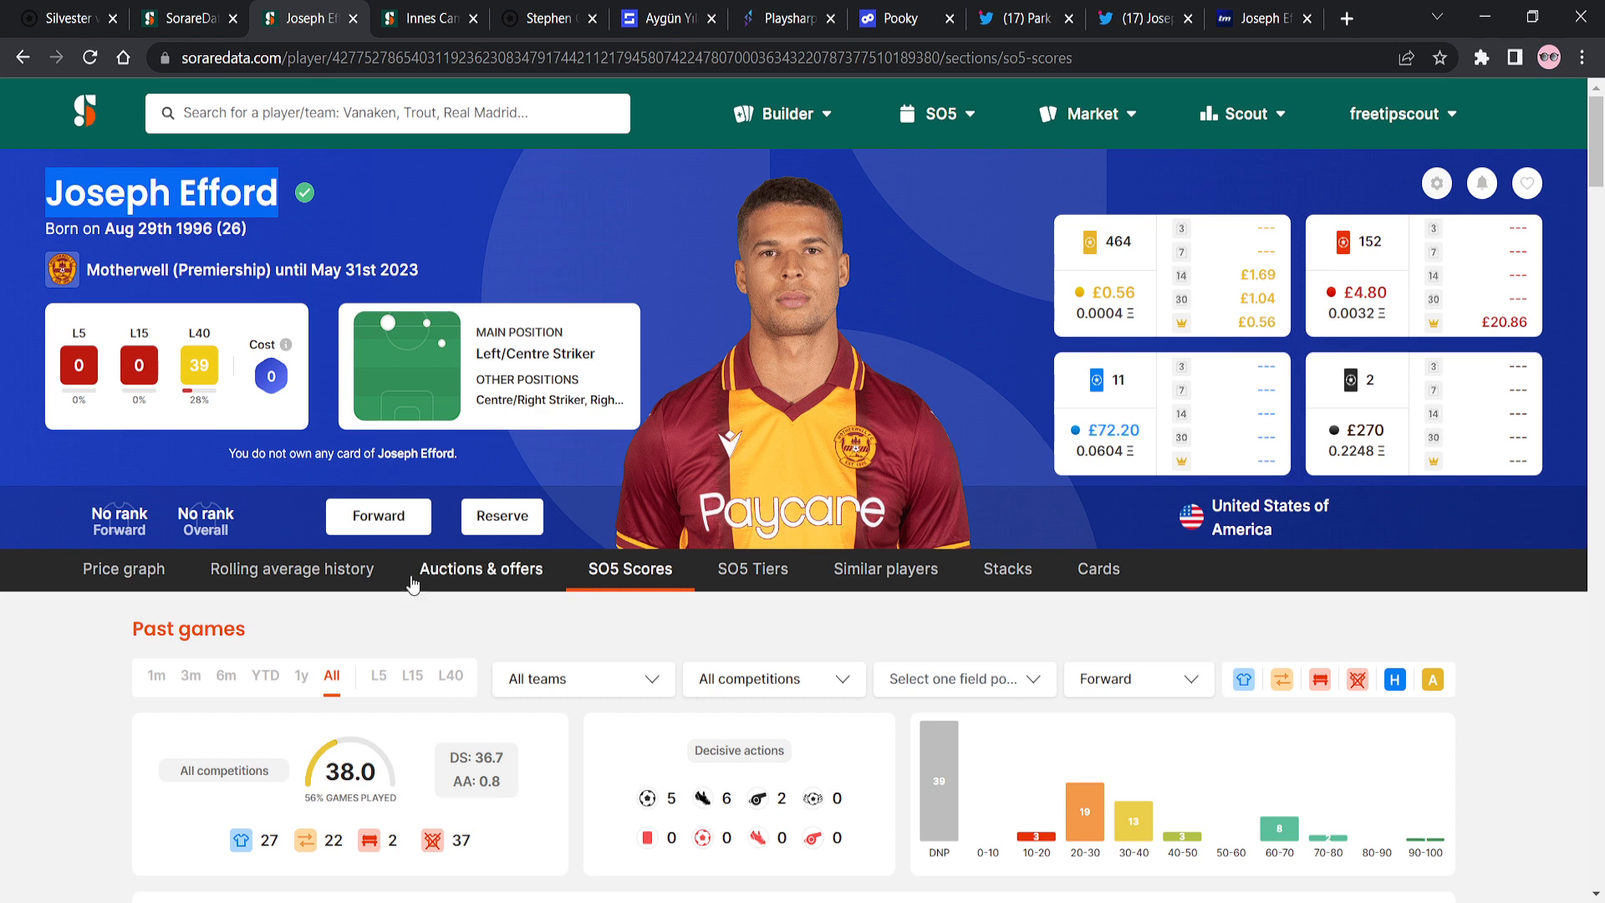
{"action": "left_click", "coordinate": [480, 568]}
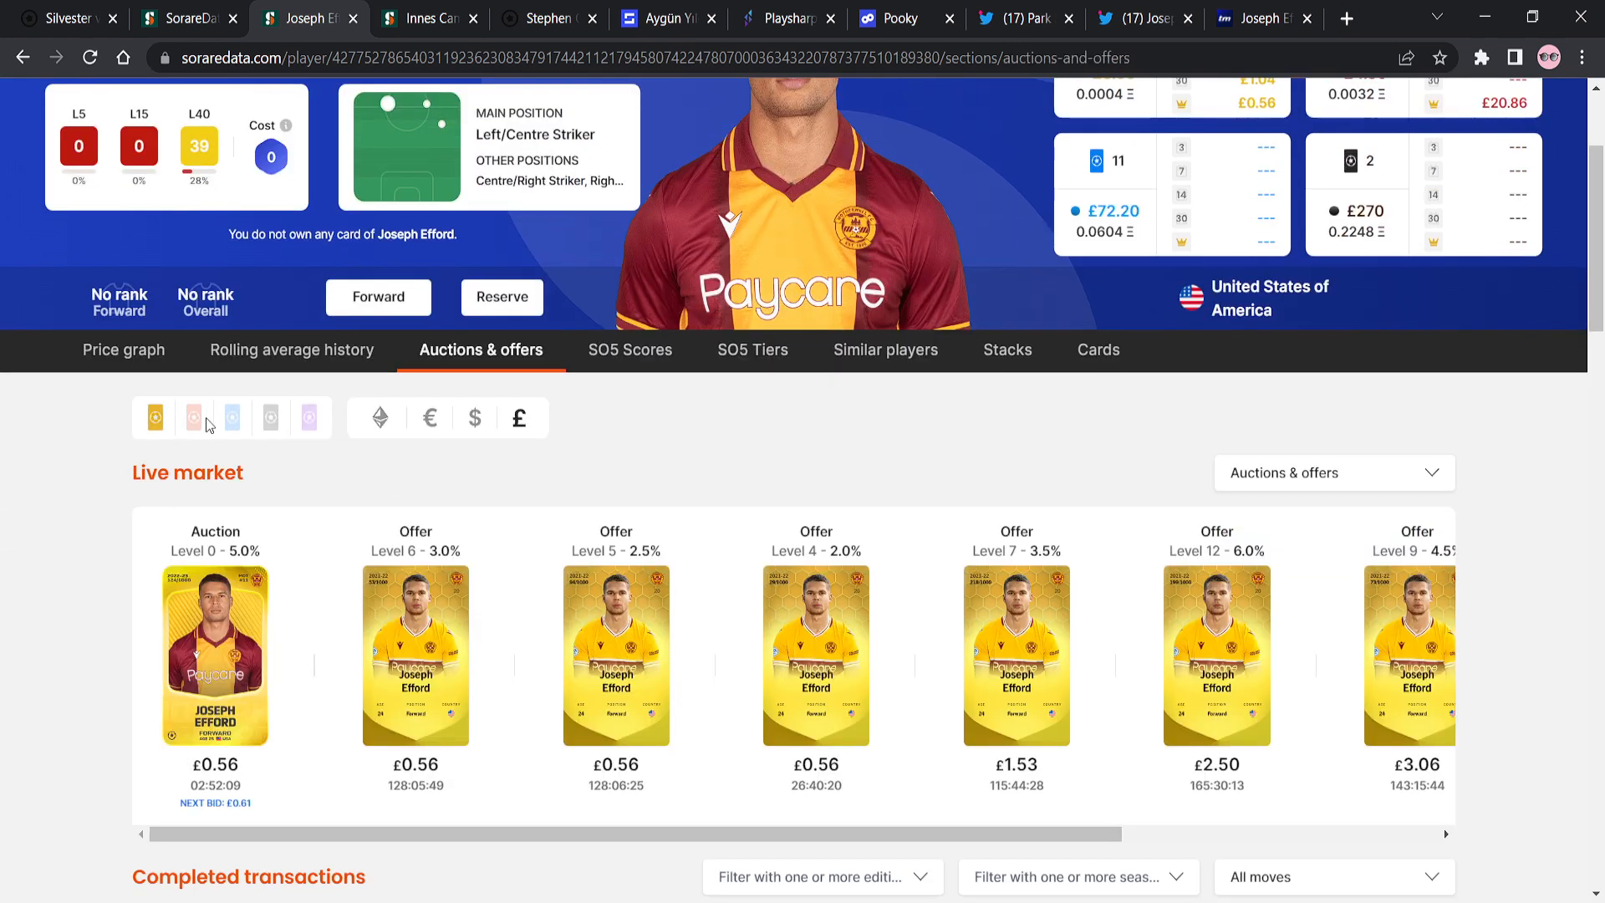
{"action": "left_click", "coordinate": [194, 416]}
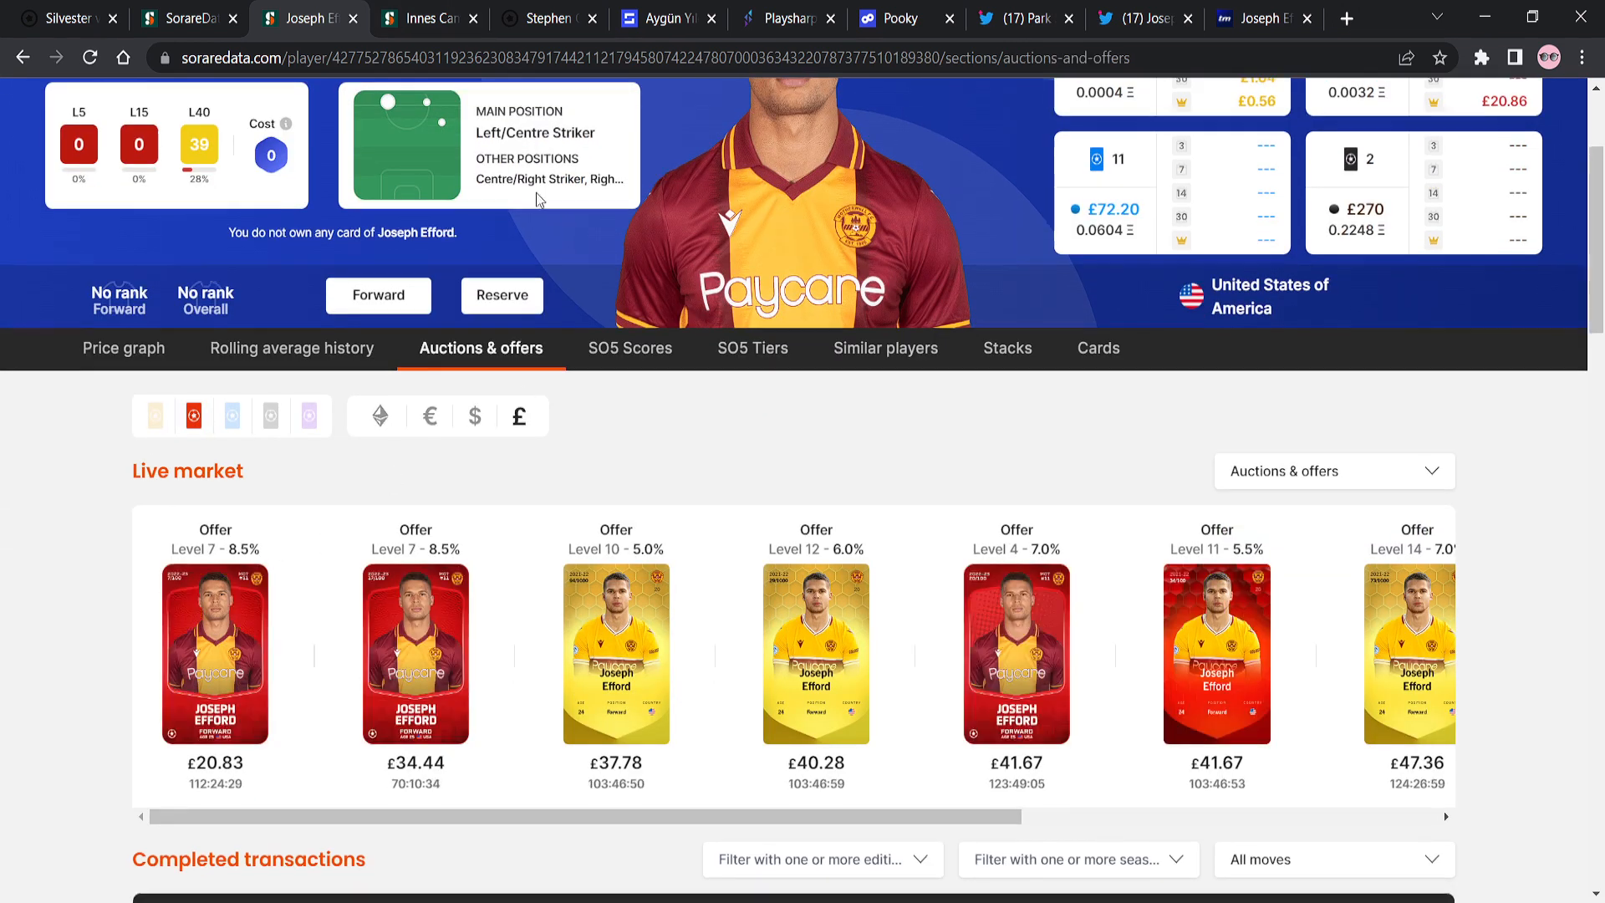
{"action": "scroll", "scroll_direction": "down", "scroll_amount": 3}
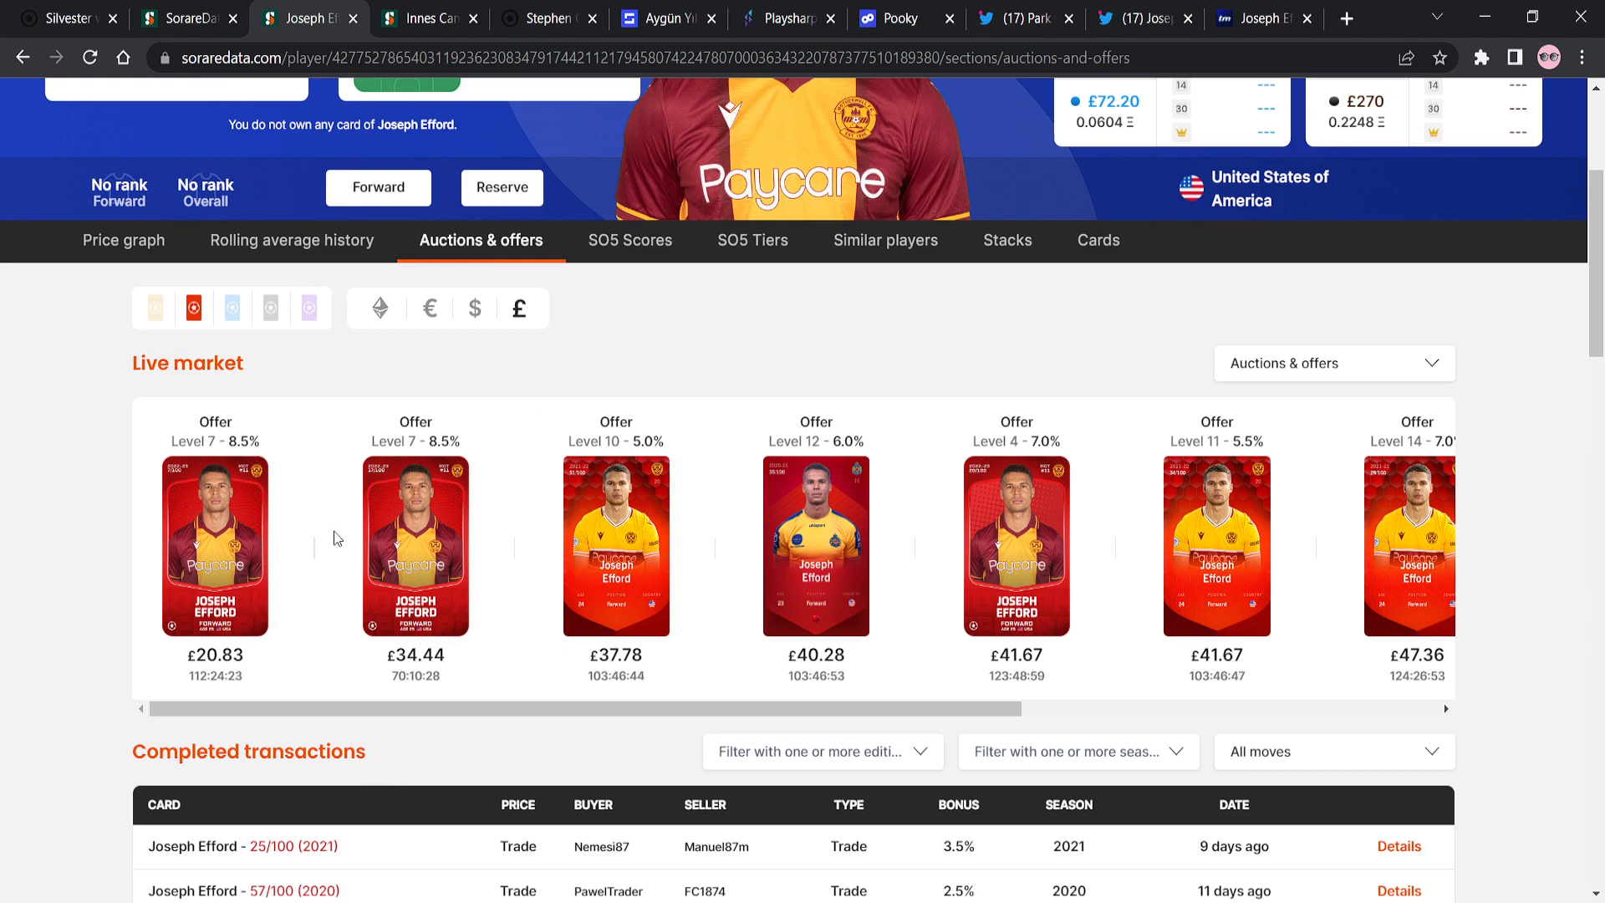
{"action": "left_click", "coordinate": [1526, 184]}
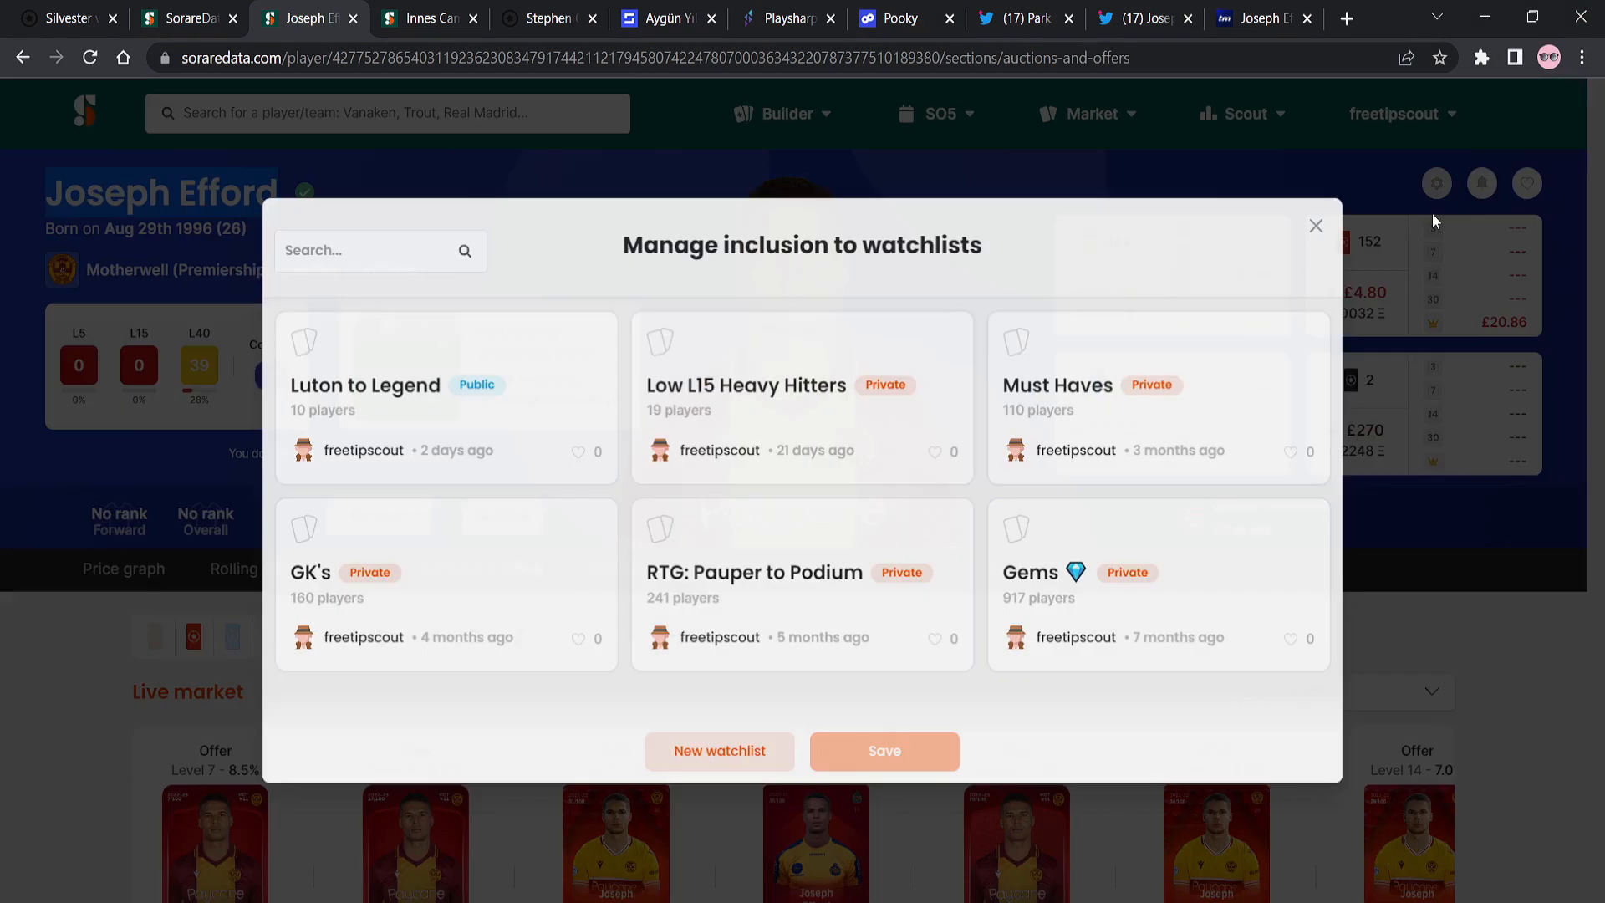
{"action": "left_click", "coordinate": [1157, 585]}
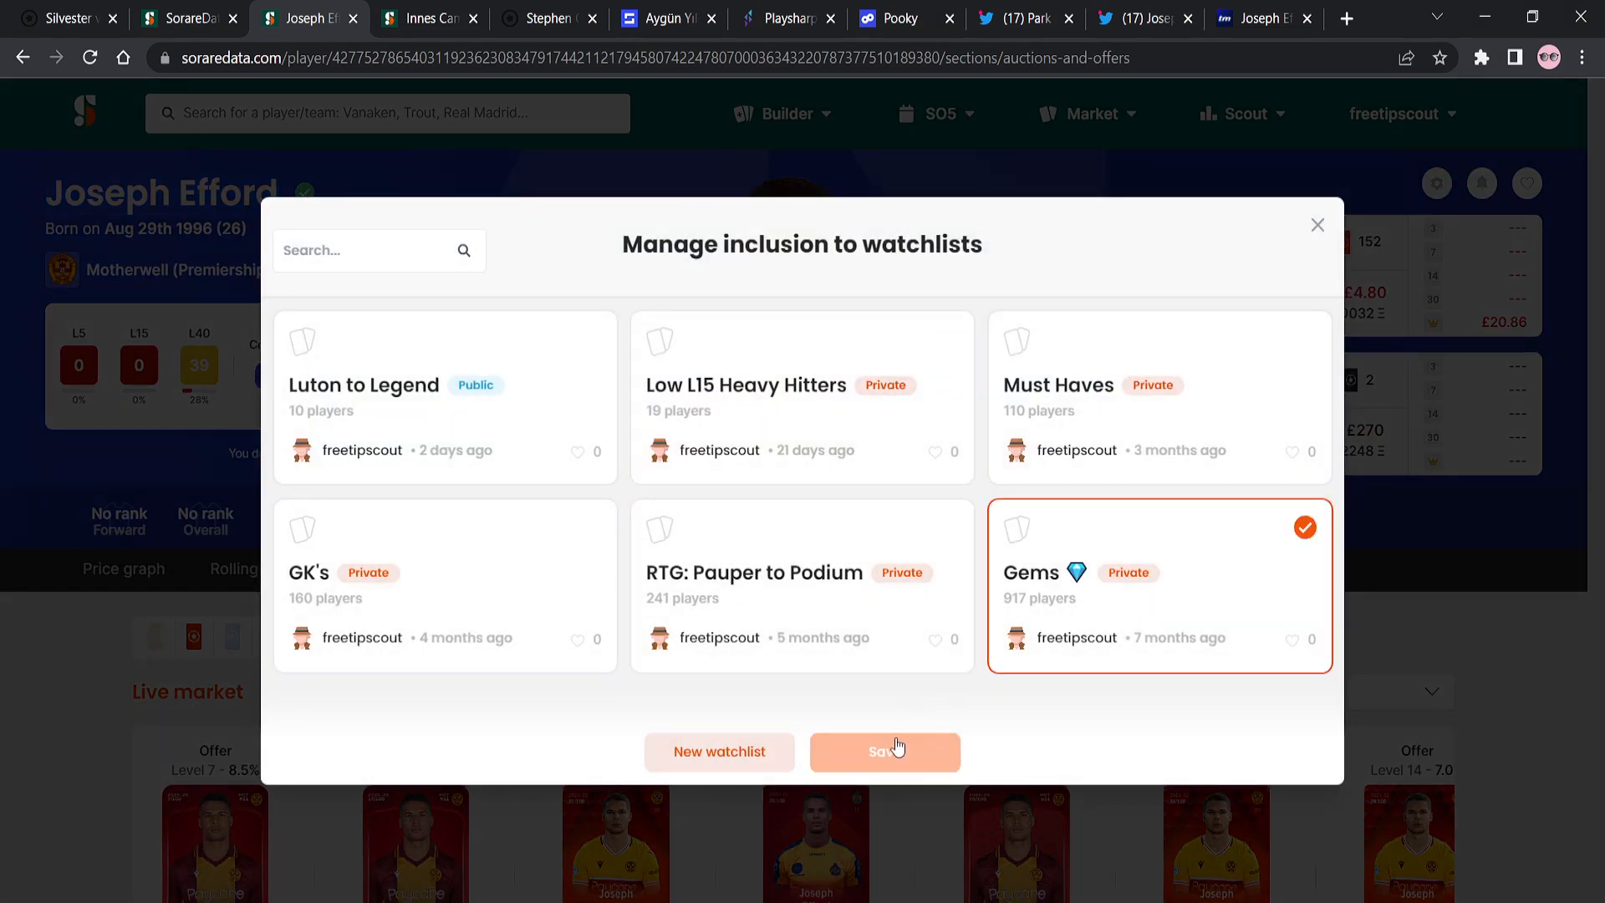
{"action": "left_click", "coordinate": [882, 750]}
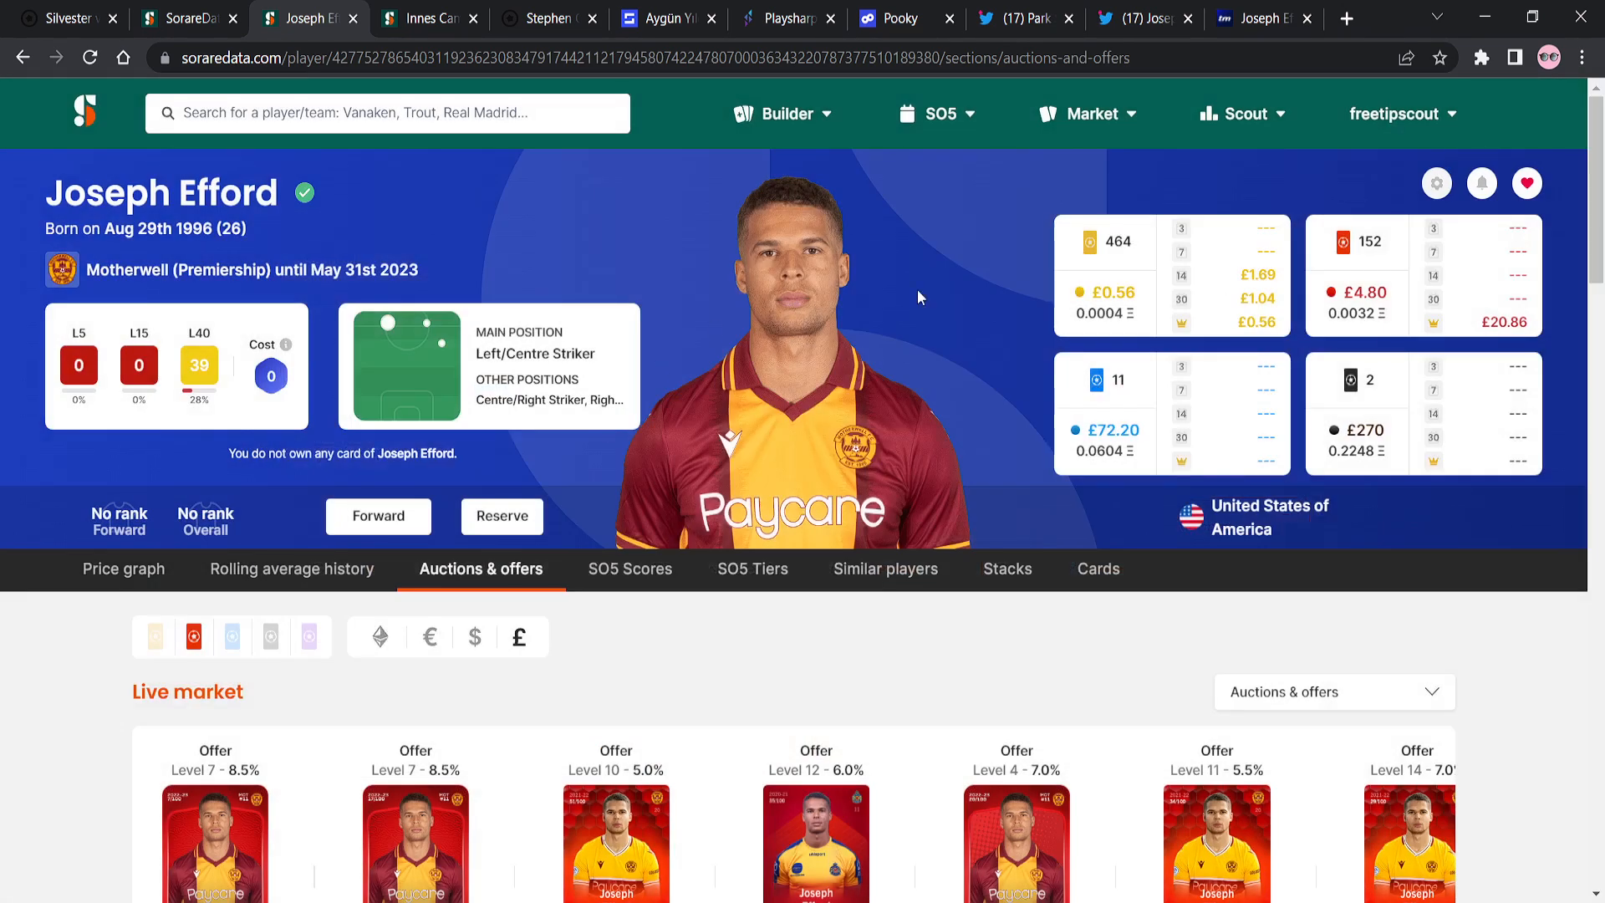
{"action": "mouse_move", "coordinate": [707, 653]}
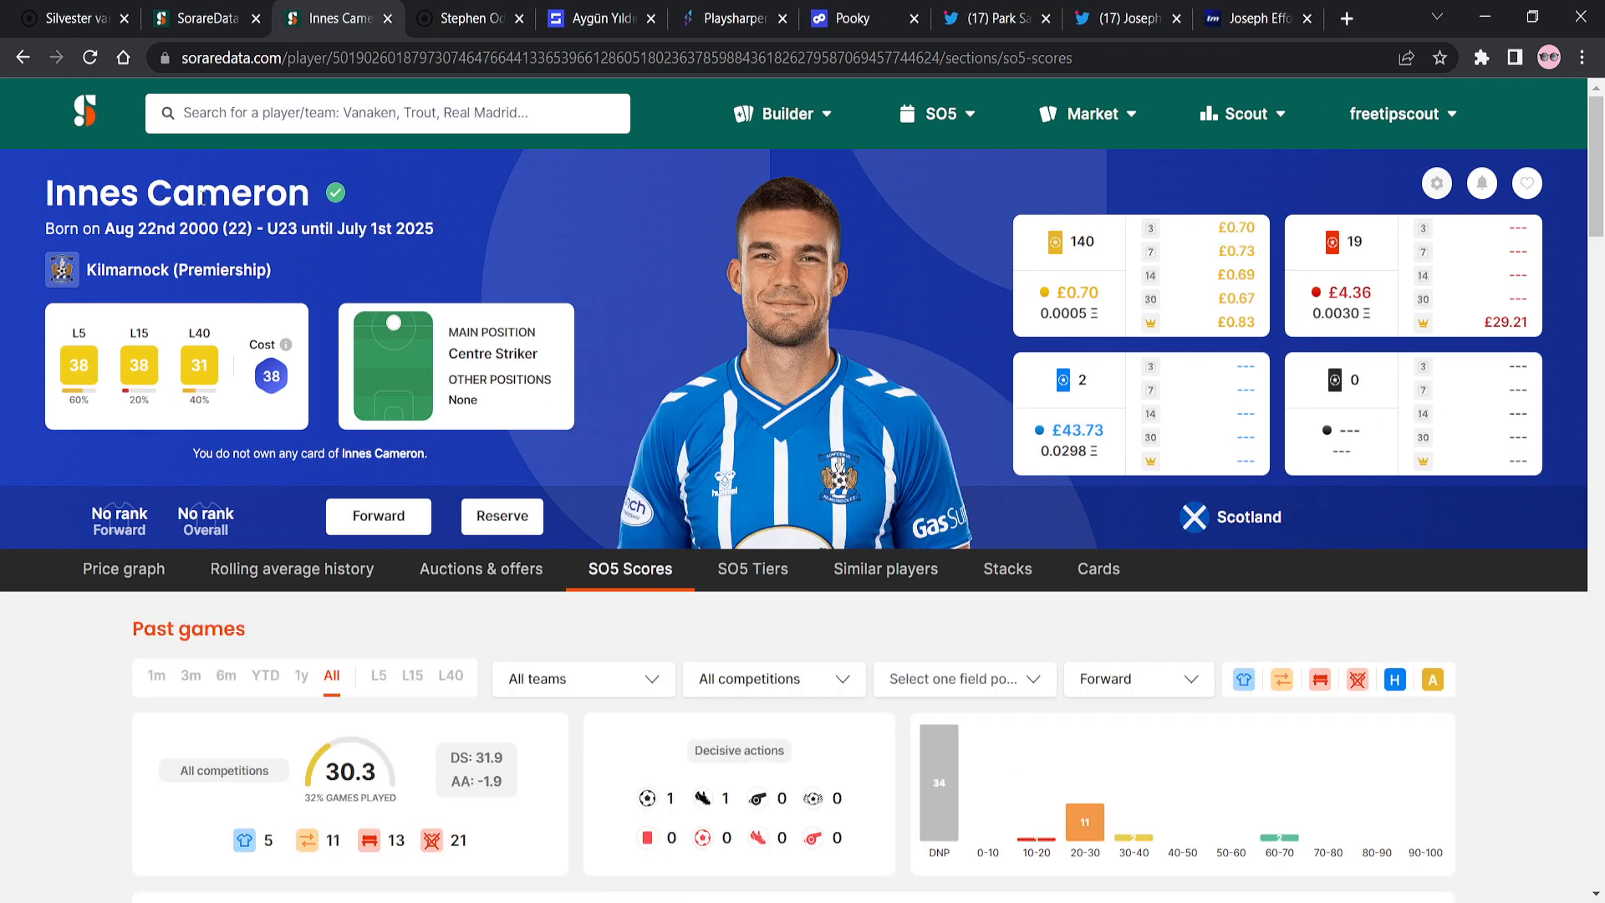
Step: Copy Innes Cameron's name from SorareData and go to Transfermarkt to look him up
{"action": "double_click", "coordinate": [174, 192]}
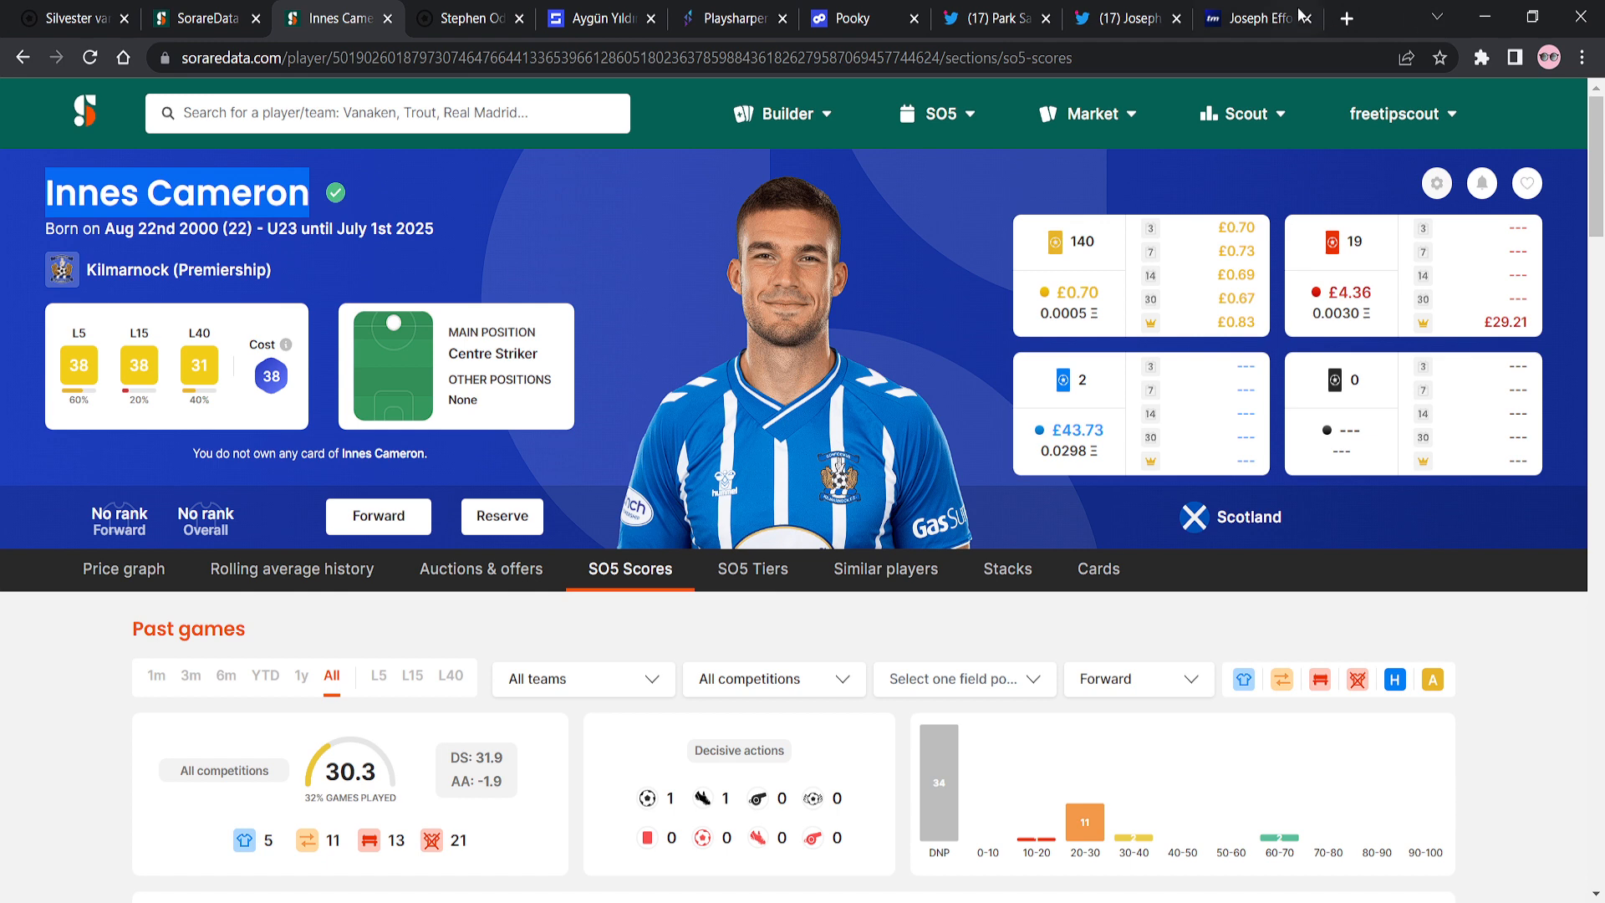
{"action": "left_click", "coordinate": [1255, 18]}
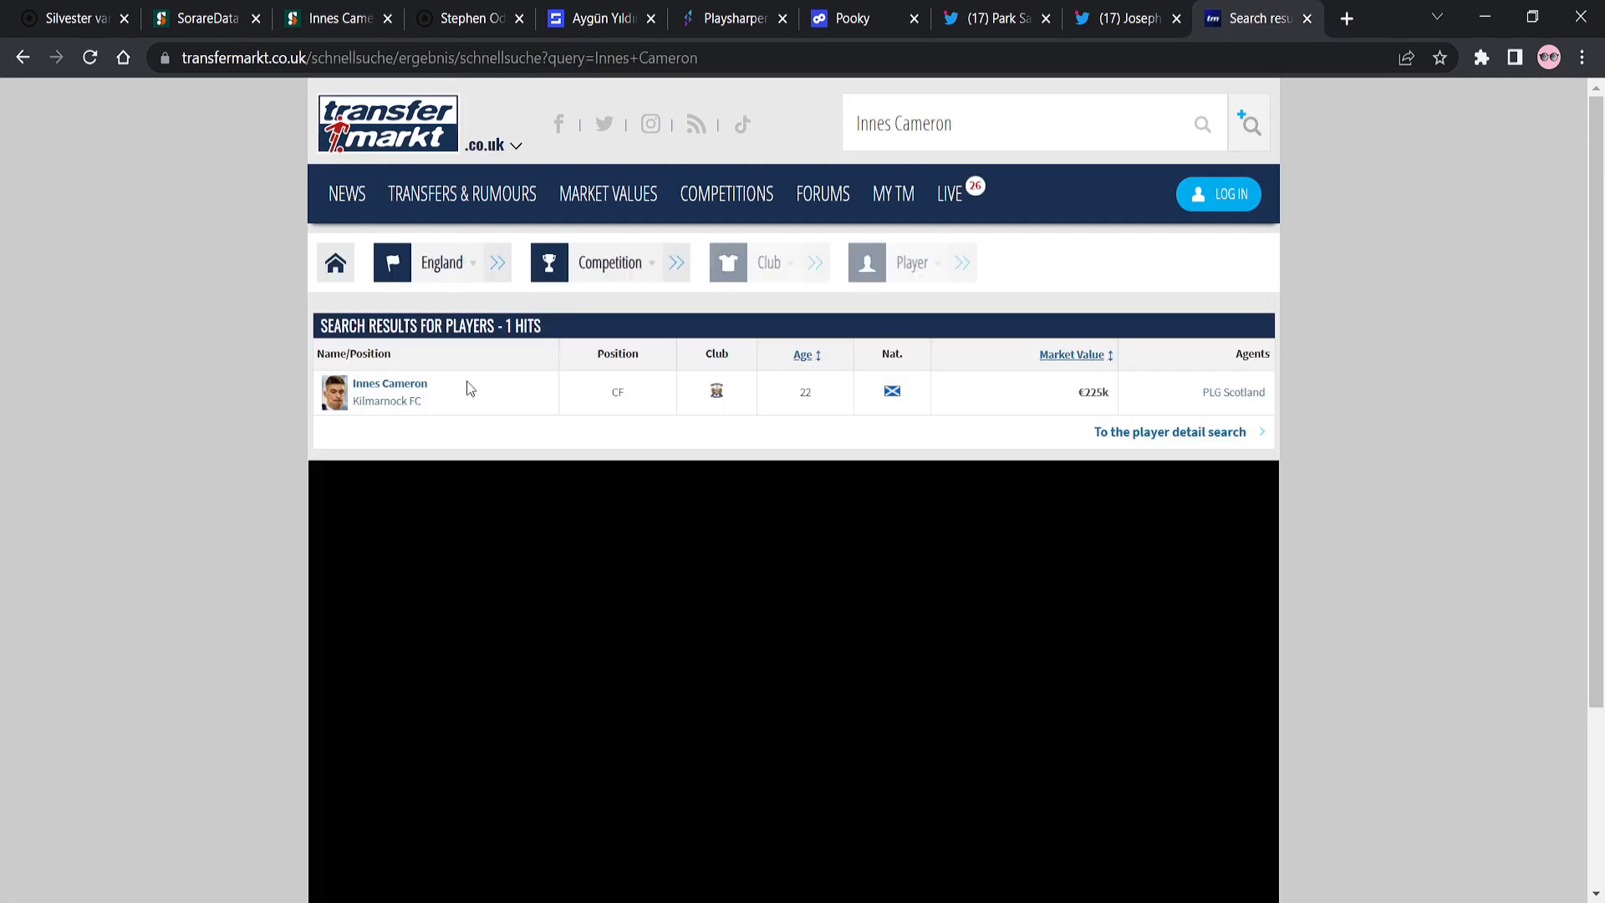
Step: Review Innes Cameron's Transfermarkt profile, stats by club and transfers
{"action": "left_click", "coordinate": [390, 385]}
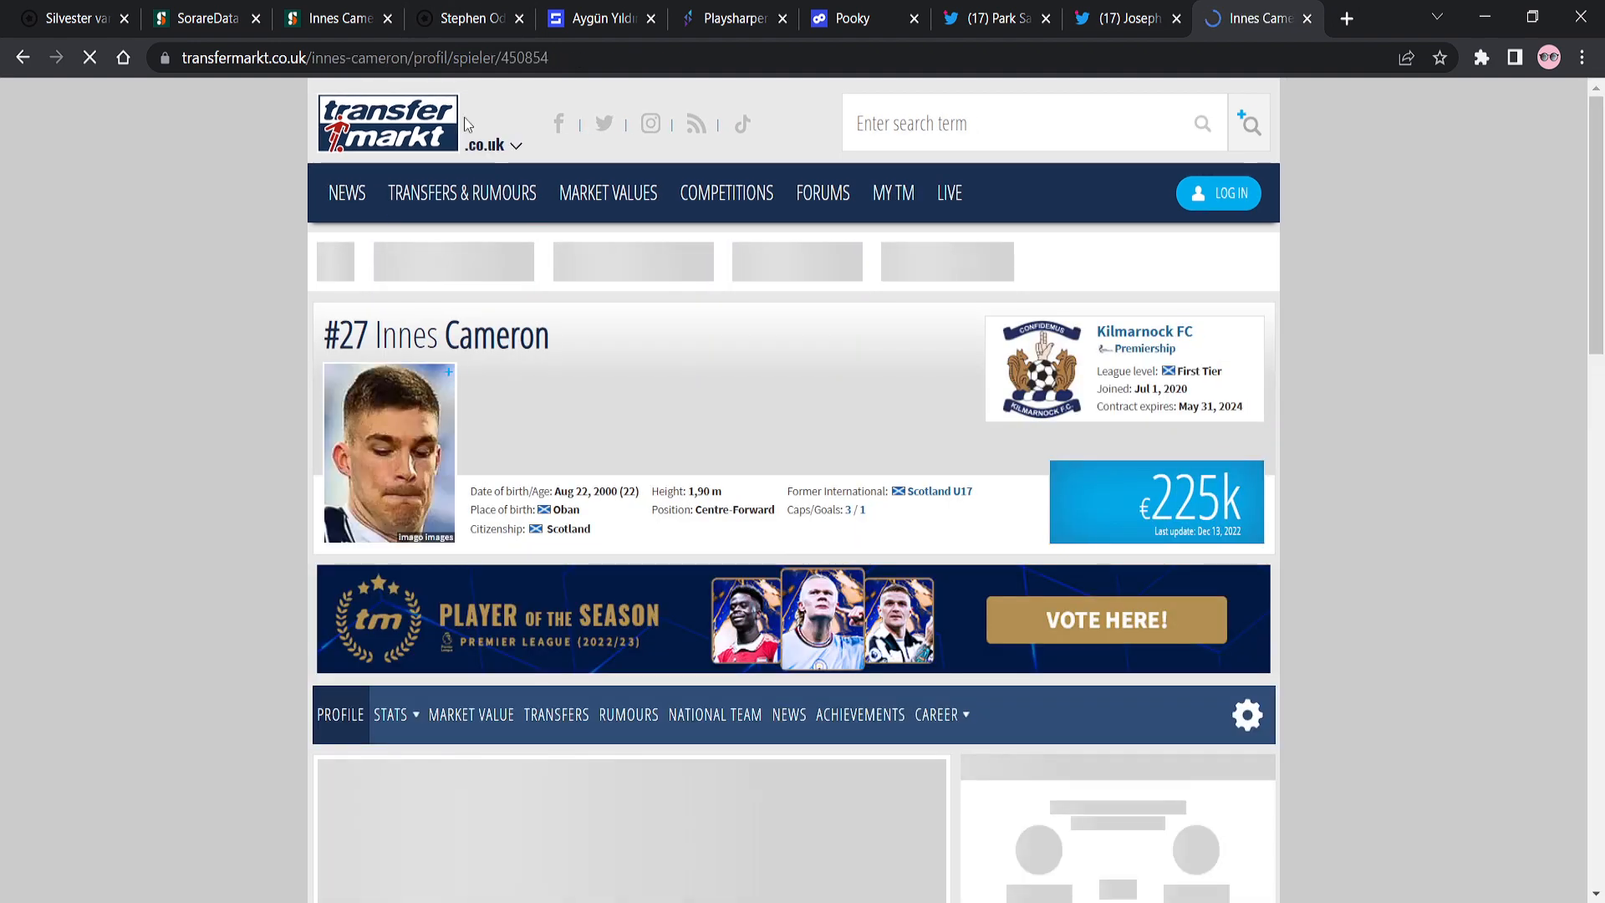
{"action": "scroll", "scroll_direction": "down", "scroll_amount": 3}
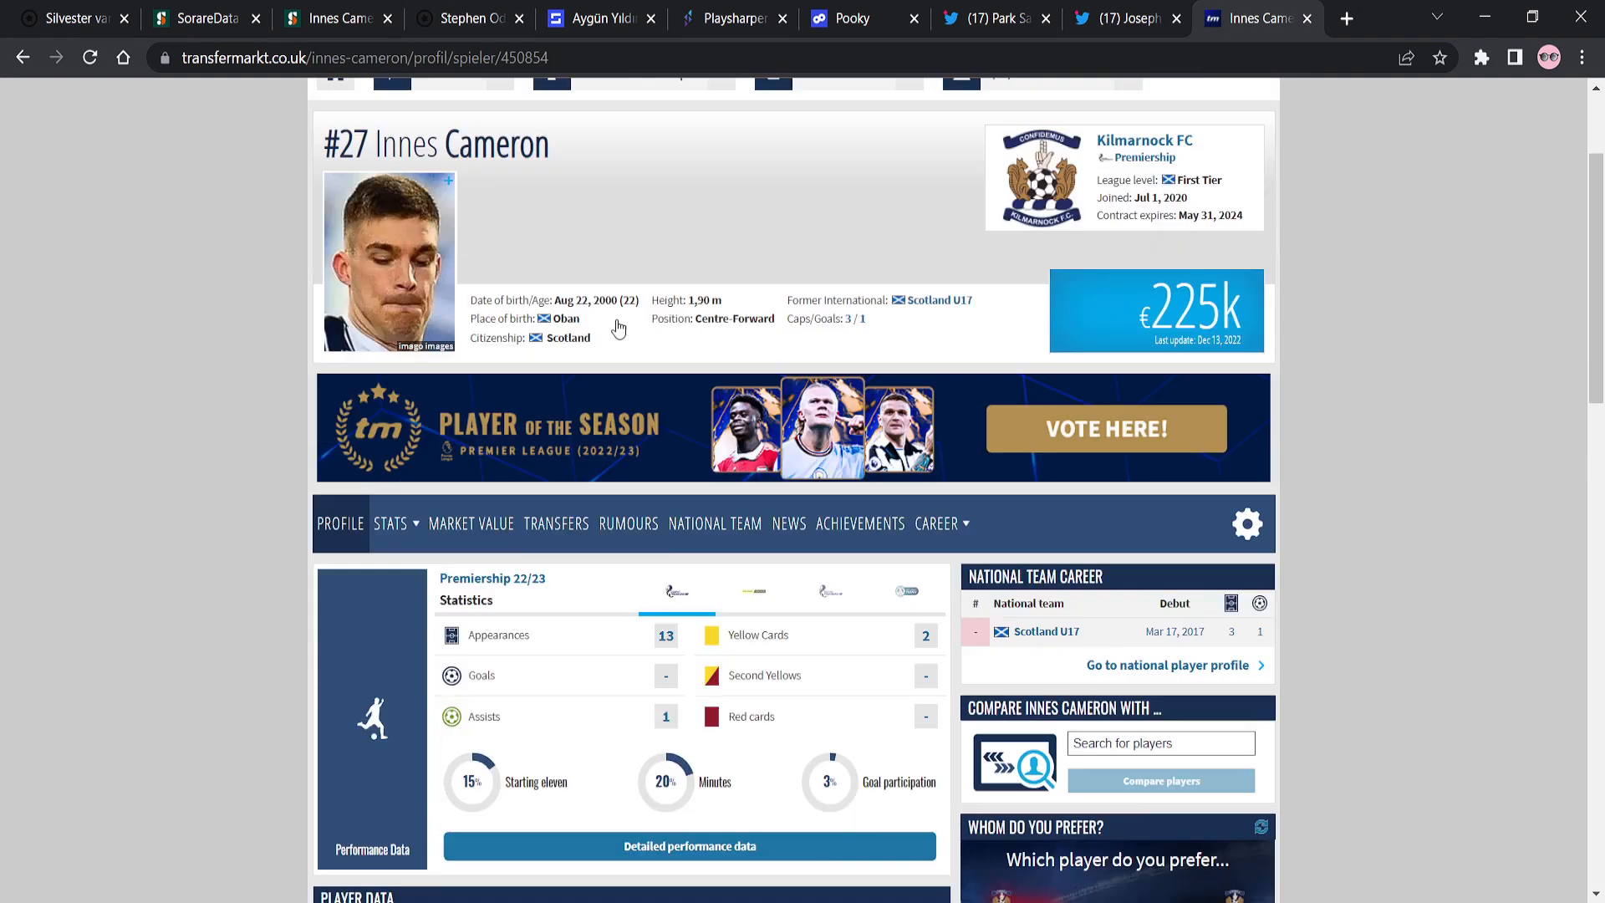
{"action": "scroll", "scroll_direction": "down", "scroll_amount": 3}
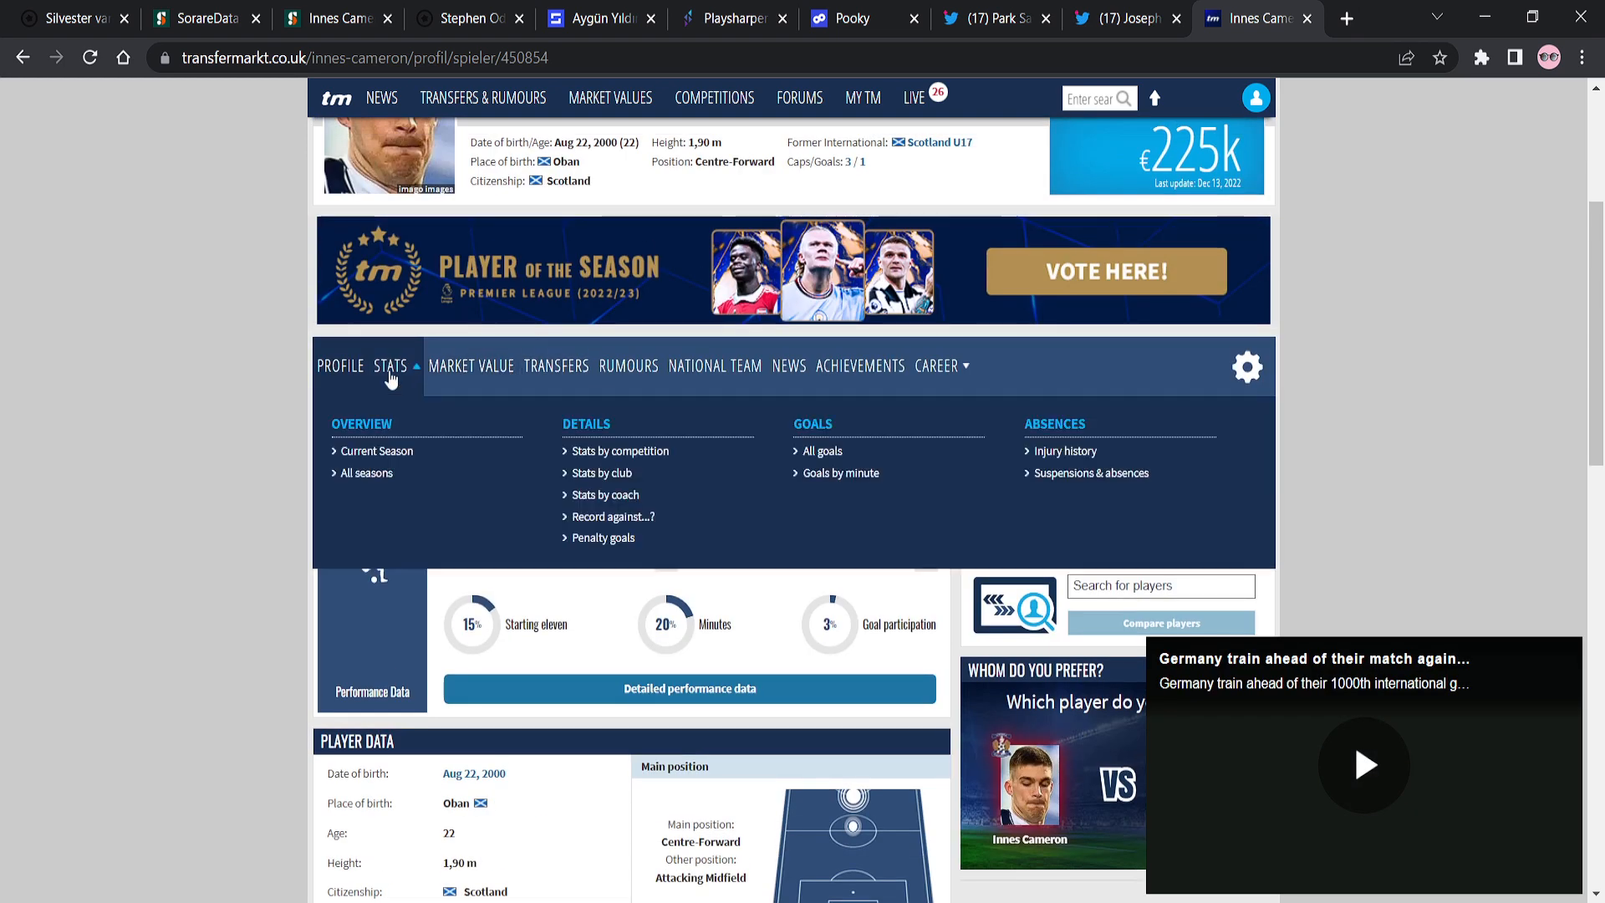
{"action": "left_click", "coordinate": [602, 472]}
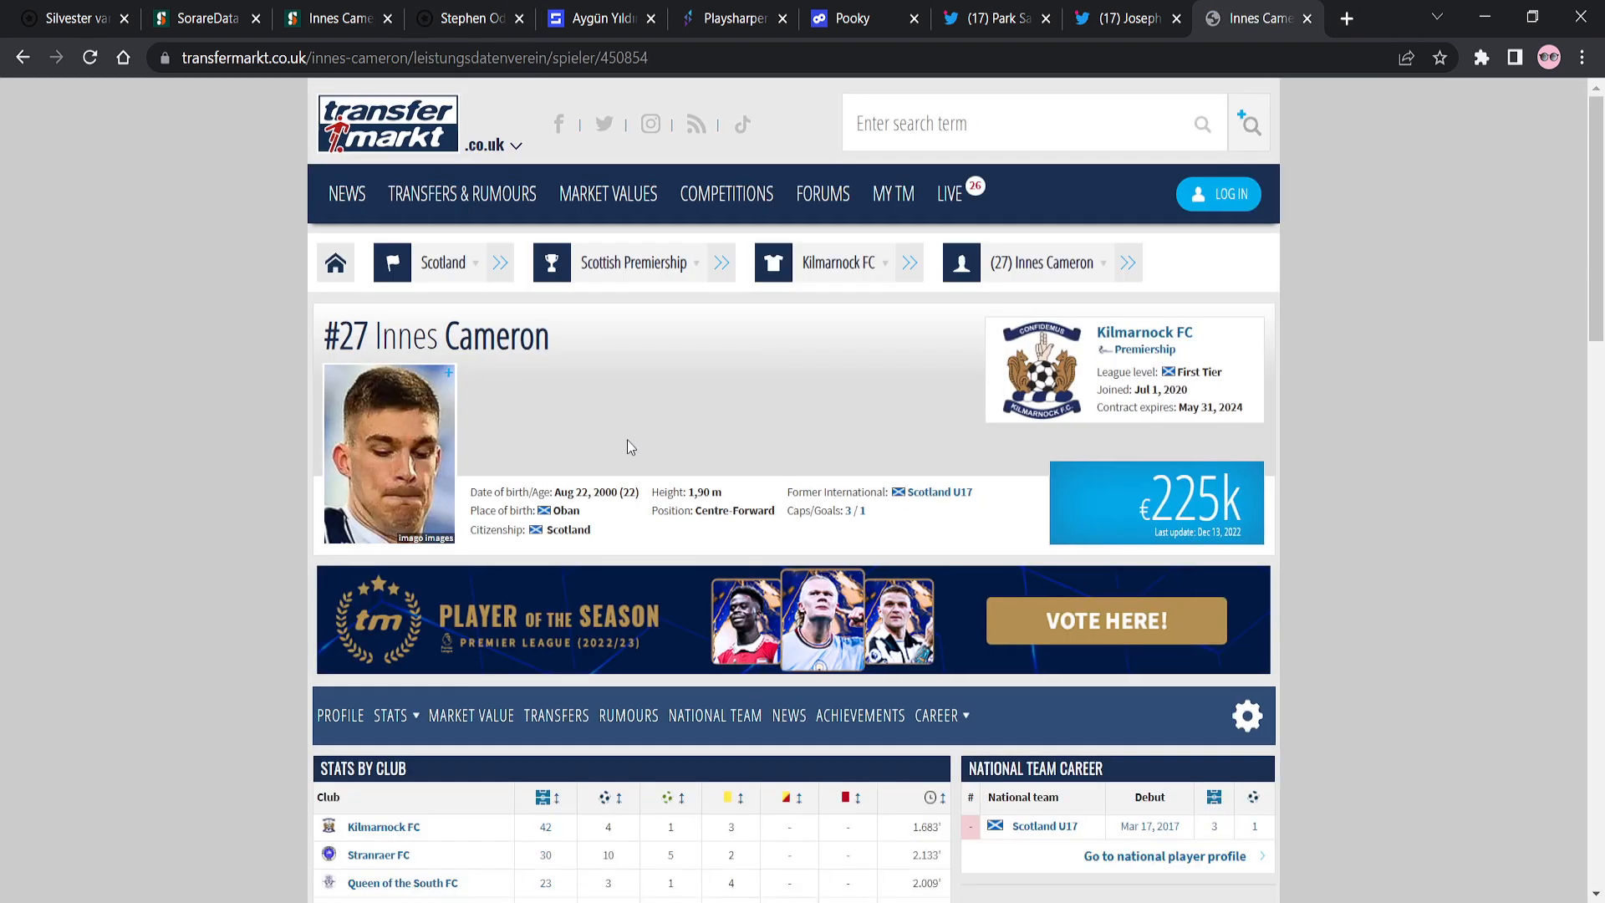
{"action": "scroll", "scroll_direction": "down", "scroll_amount": 3}
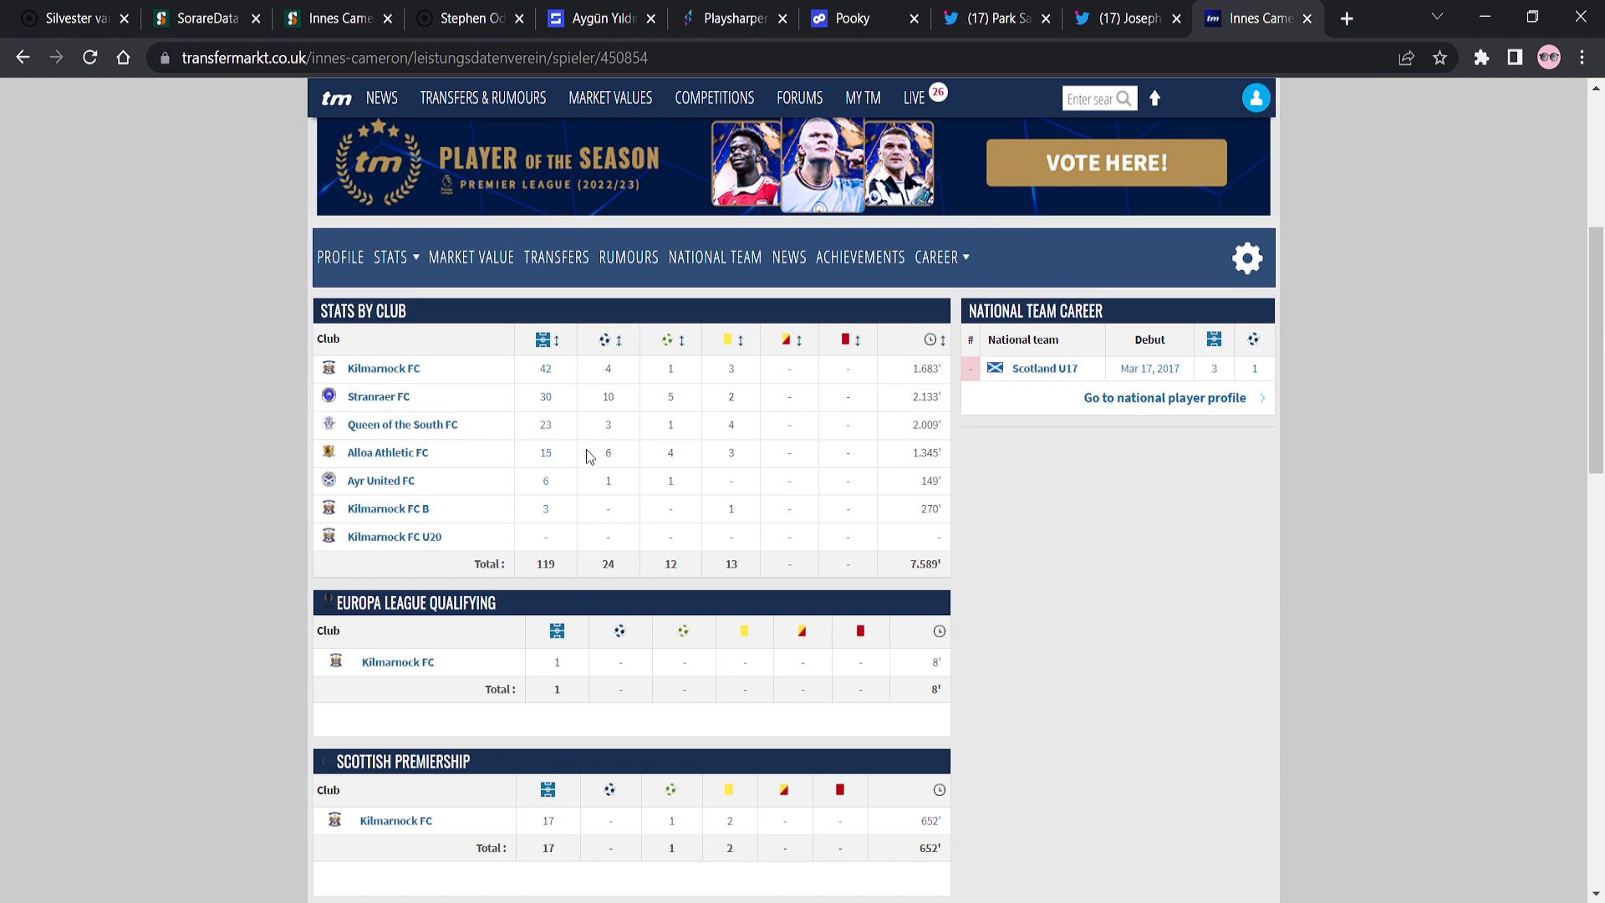
{"action": "mouse_move", "coordinate": [555, 471]}
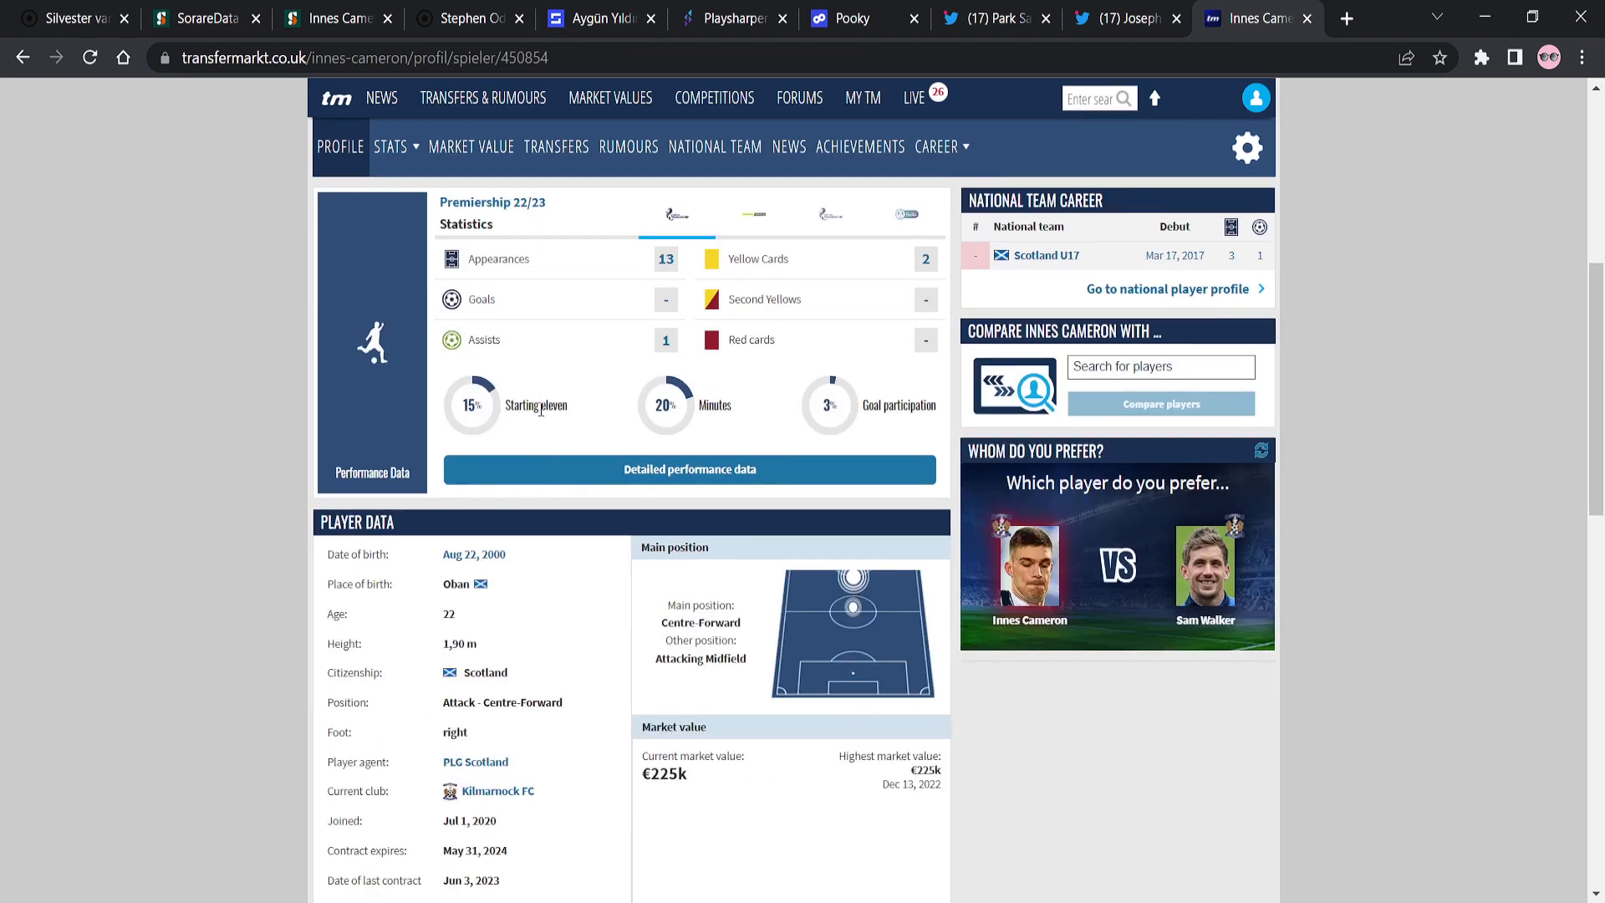
{"action": "scroll", "scroll_direction": "down", "scroll_amount": 3}
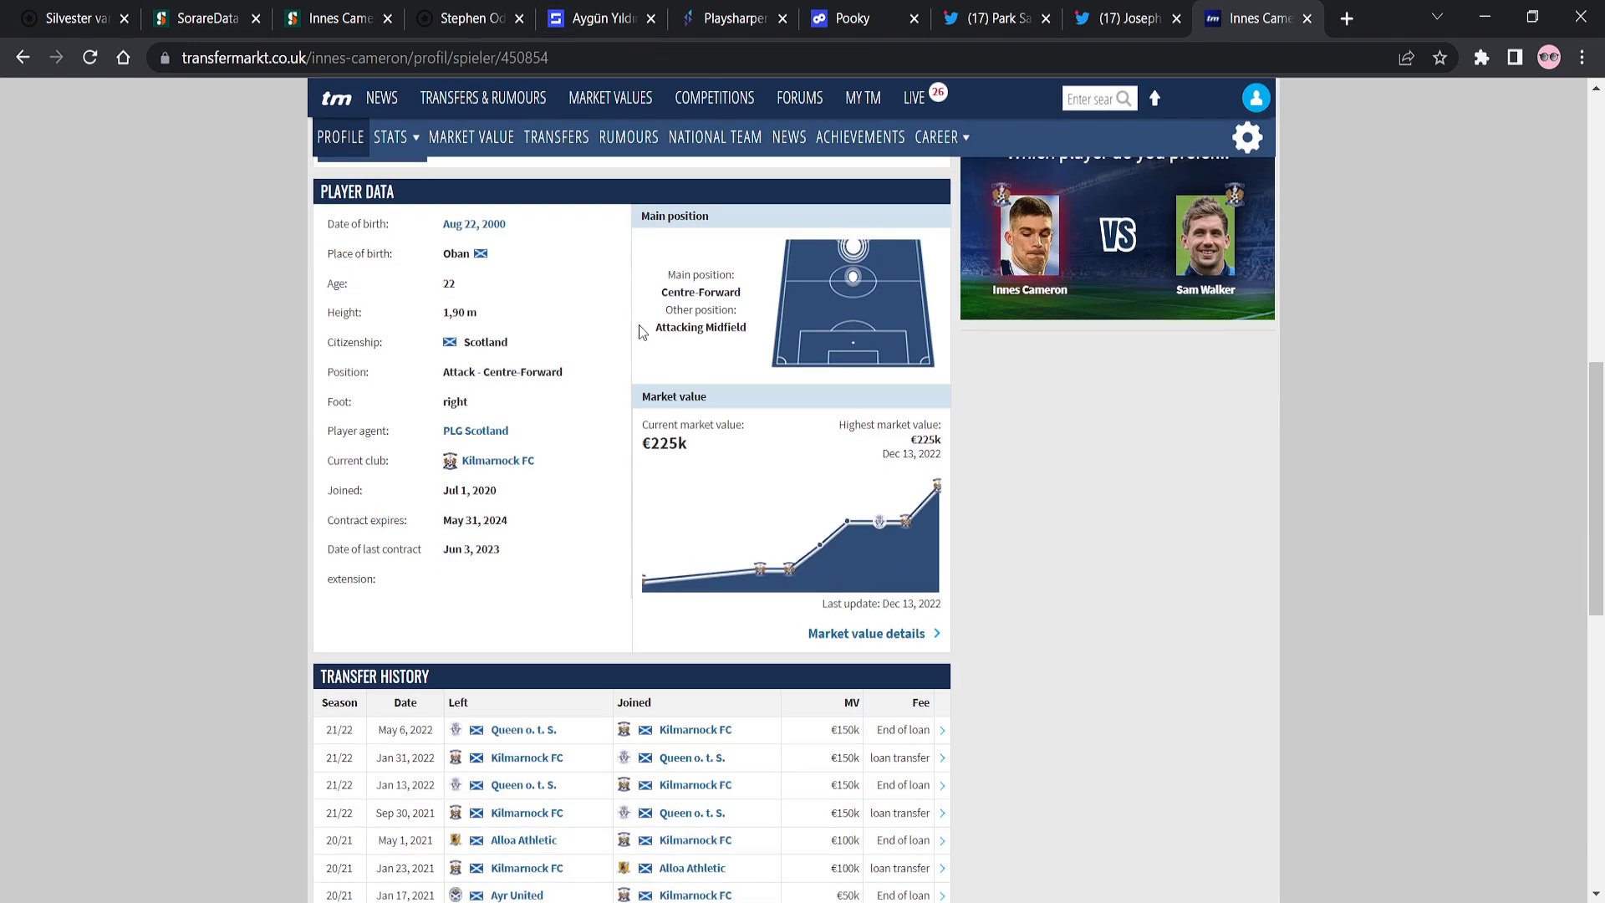
{"action": "scroll", "scroll_direction": "down", "scroll_amount": 3}
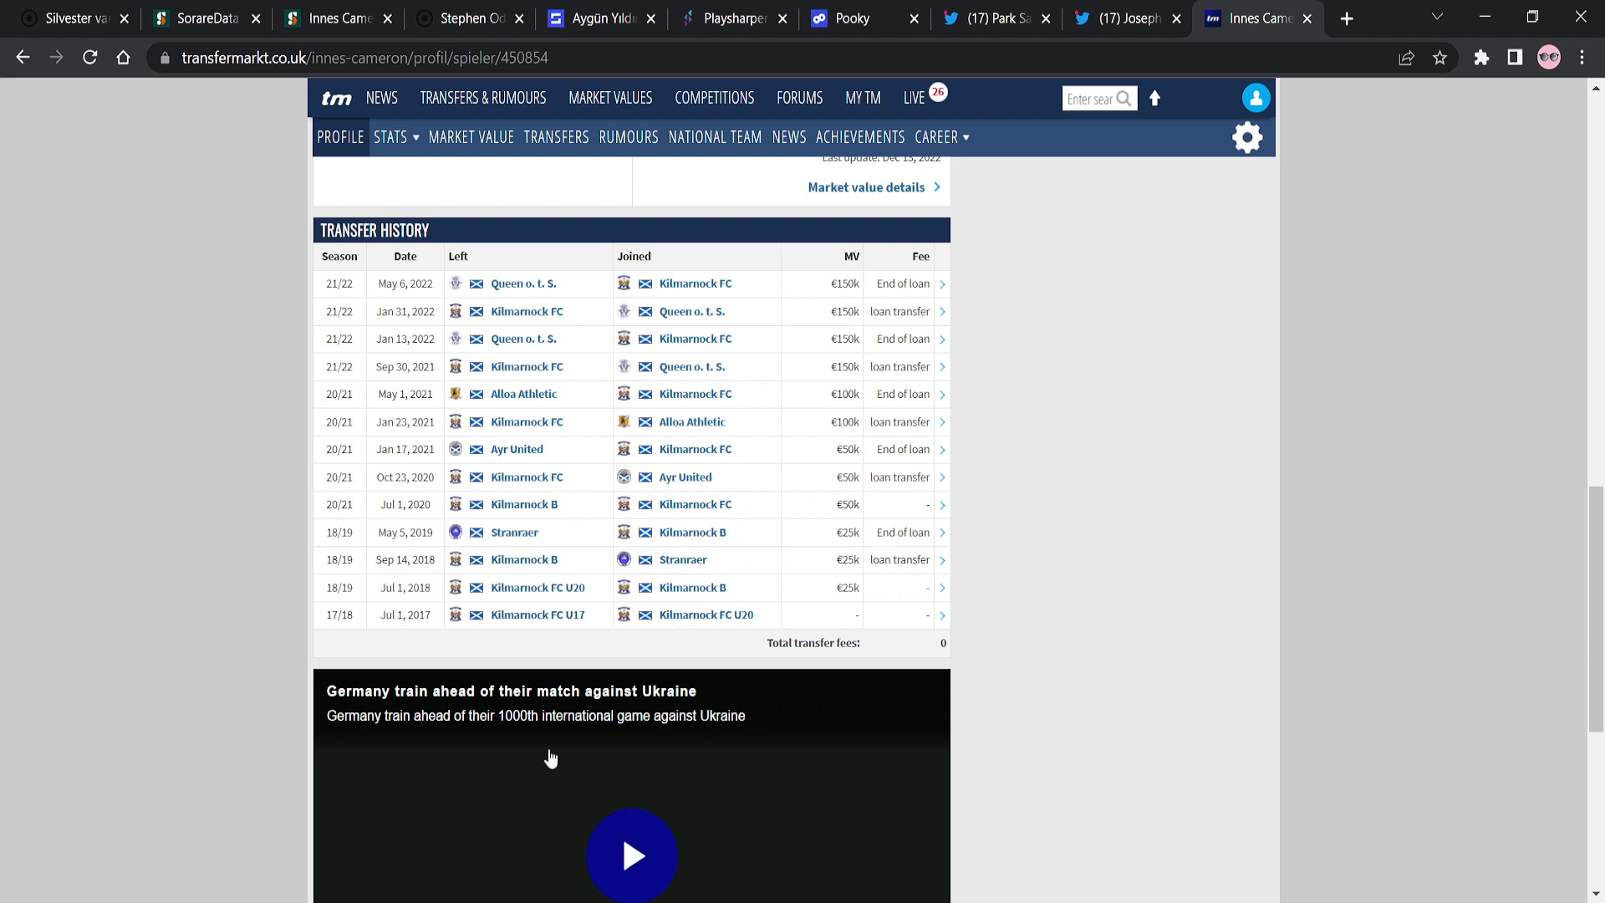
{"action": "scroll", "scroll_direction": "down", "scroll_amount": 3}
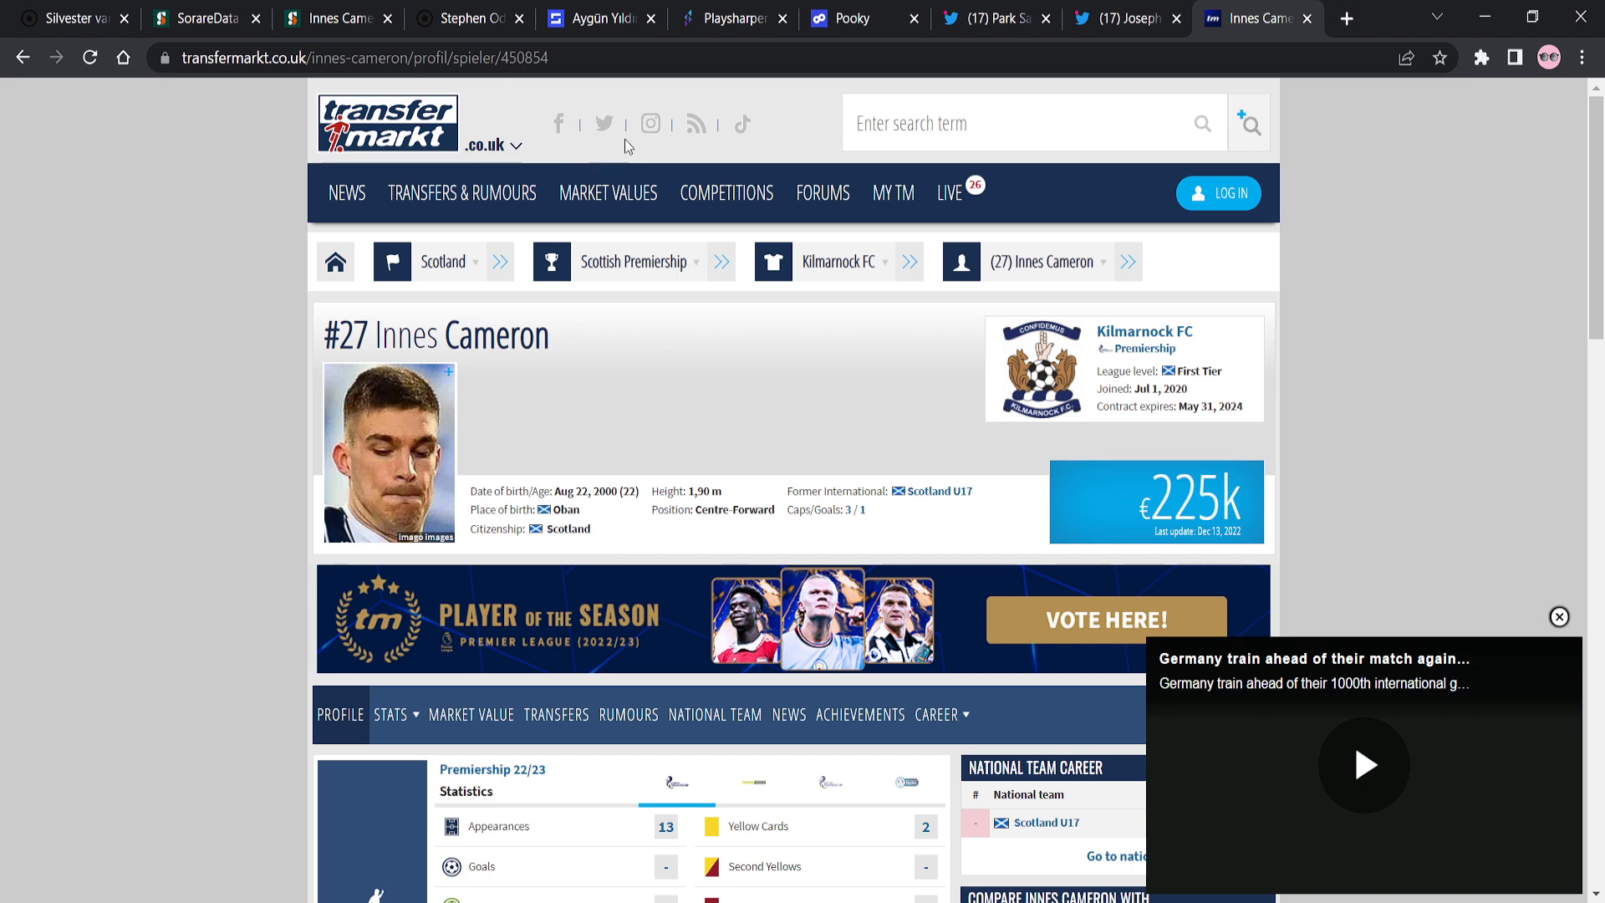
Step: Dismiss the floating news video and start adding Innes Cameron to a watchlist
{"action": "left_click", "coordinate": [1022, 122]}
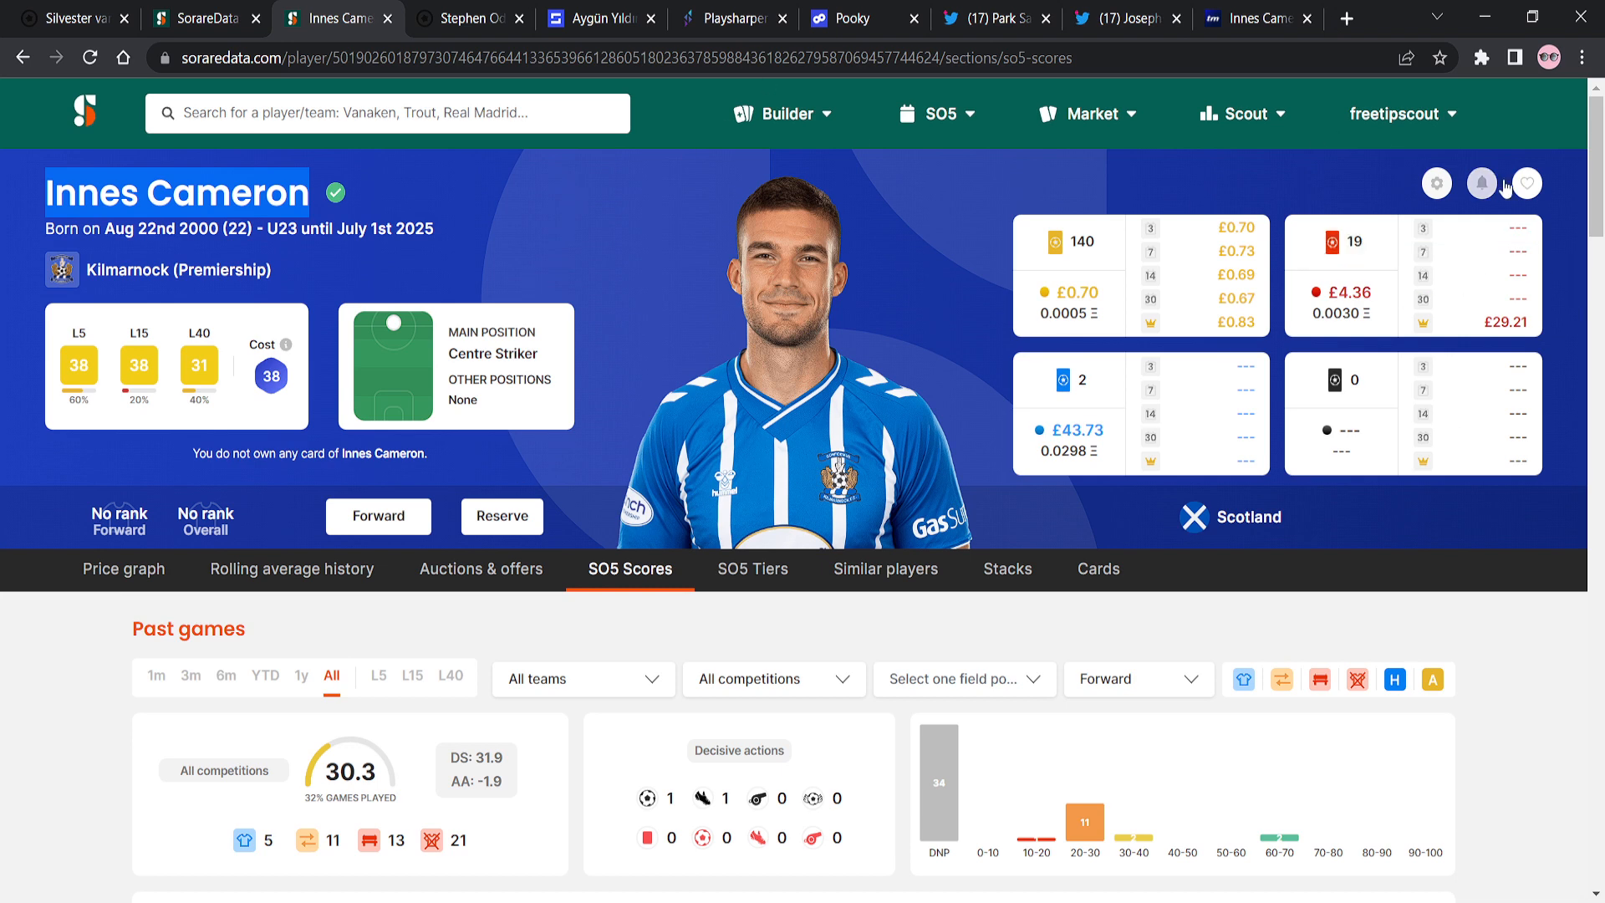
{"action": "left_click", "coordinate": [1526, 184]}
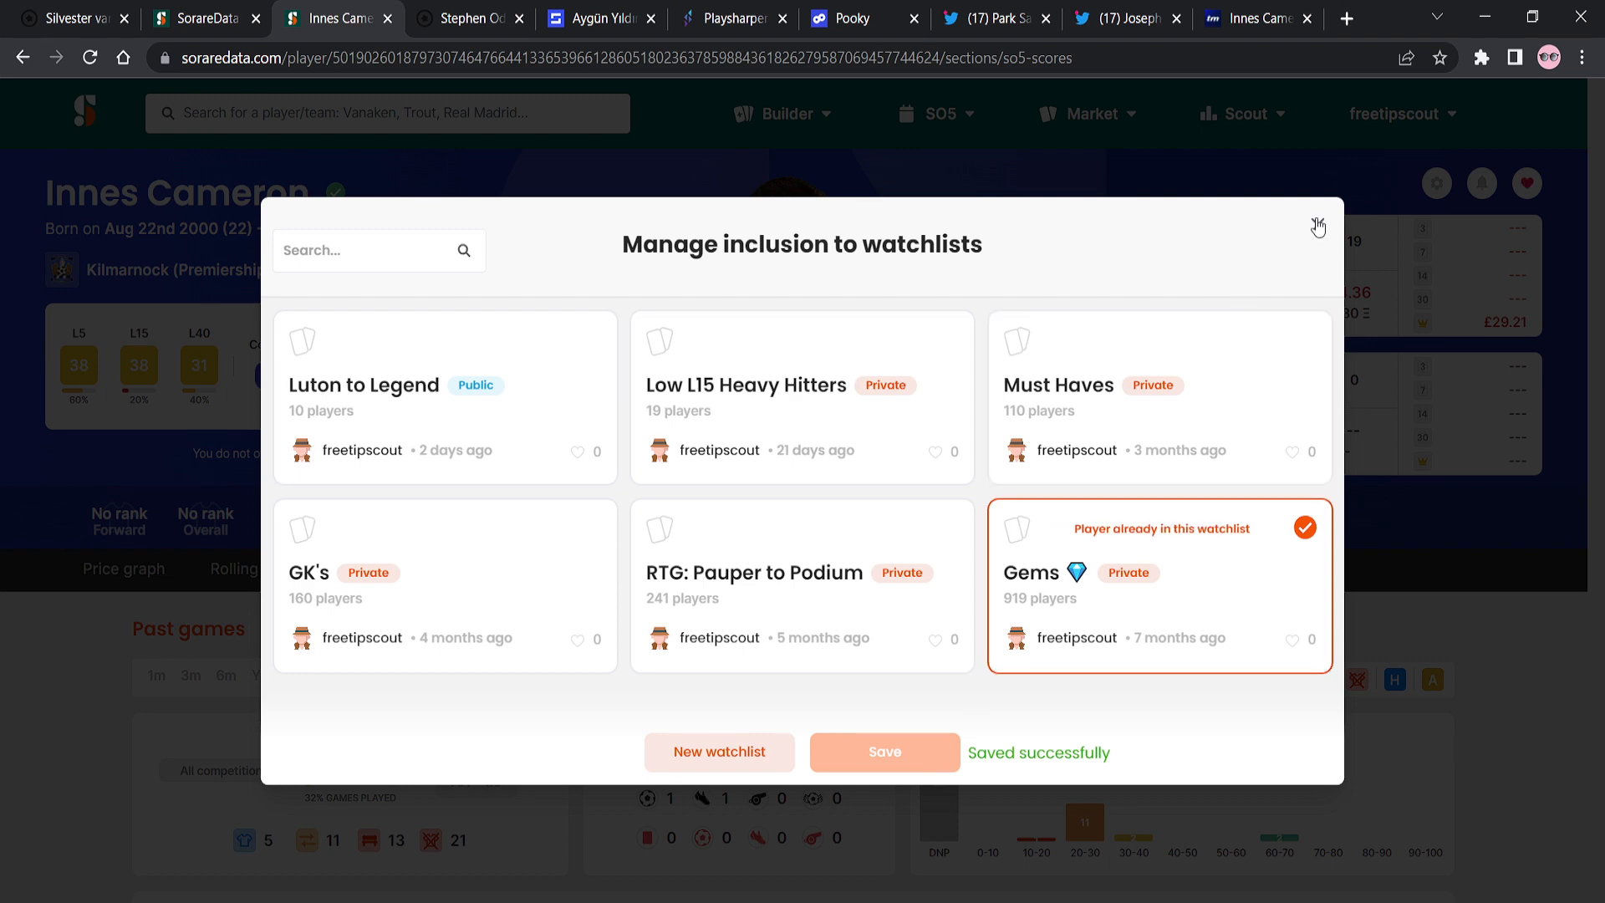
Step: Switch to the Pooky tab showing the Summer leagues announcement and USA League matchdays
{"action": "left_click", "coordinate": [809, 18]}
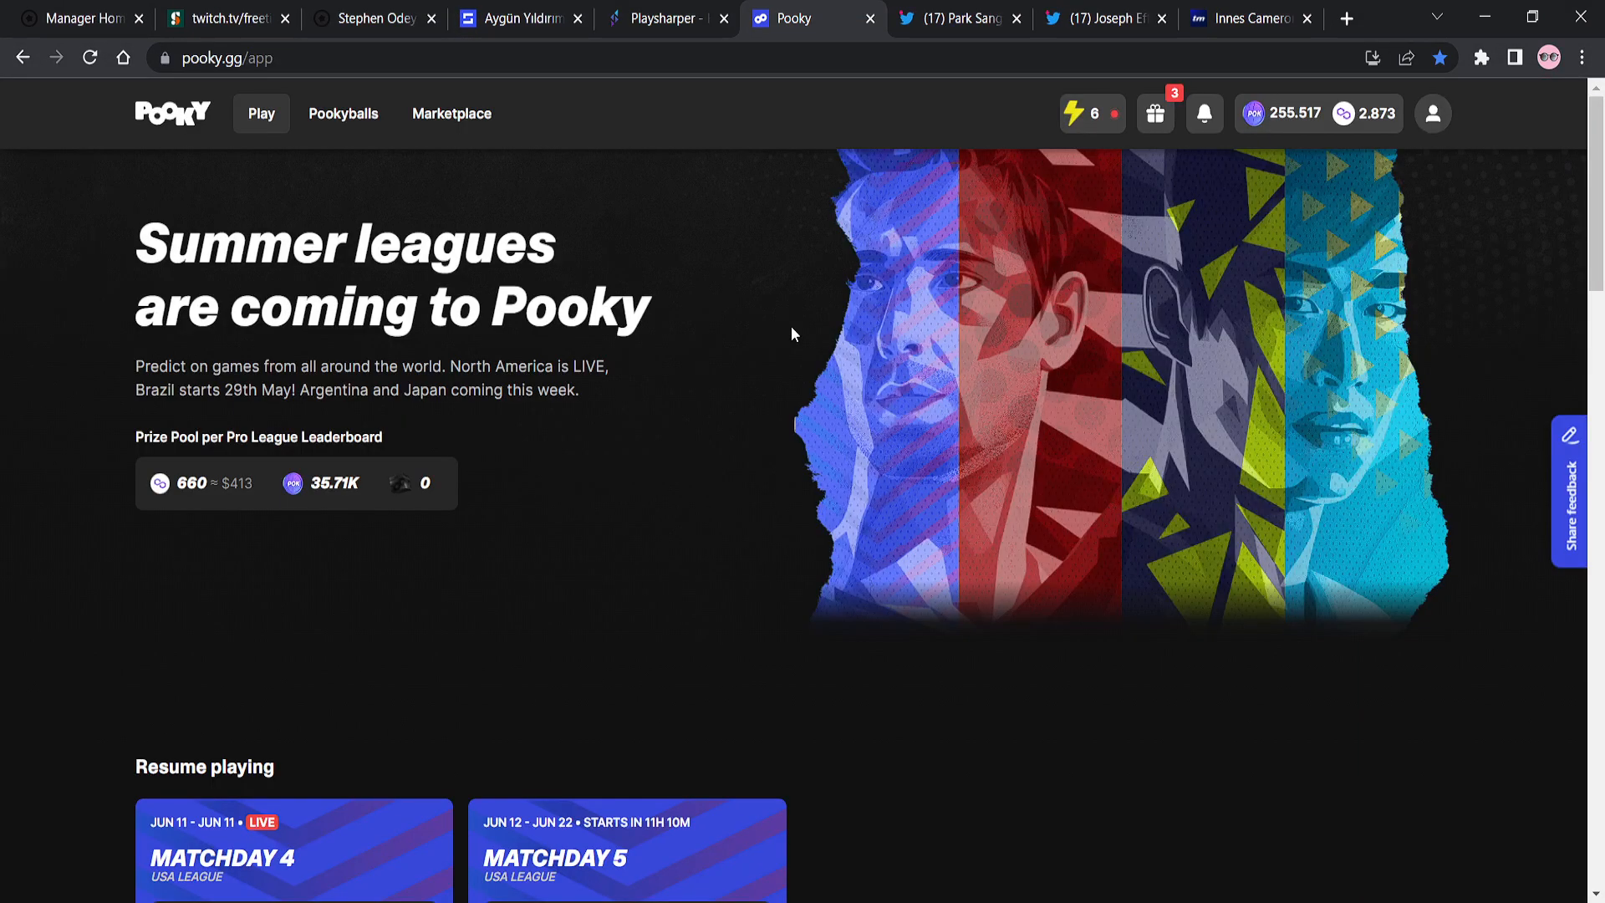
{"action": "mouse_move", "coordinate": [595, 502]}
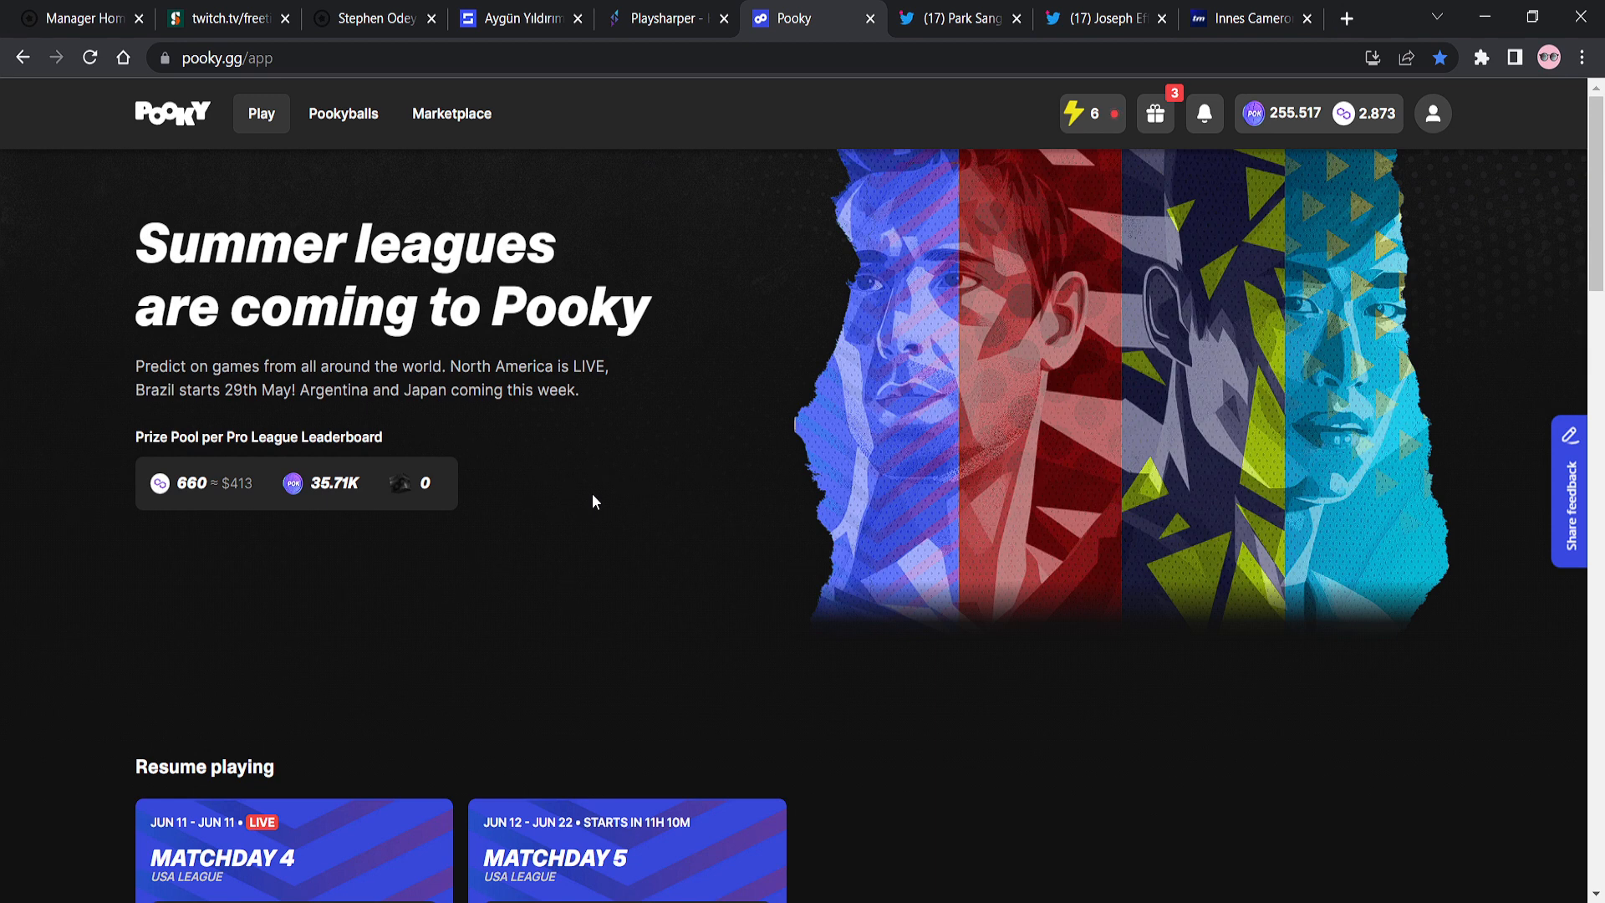
{"action": "mouse_move", "coordinate": [490, 564]}
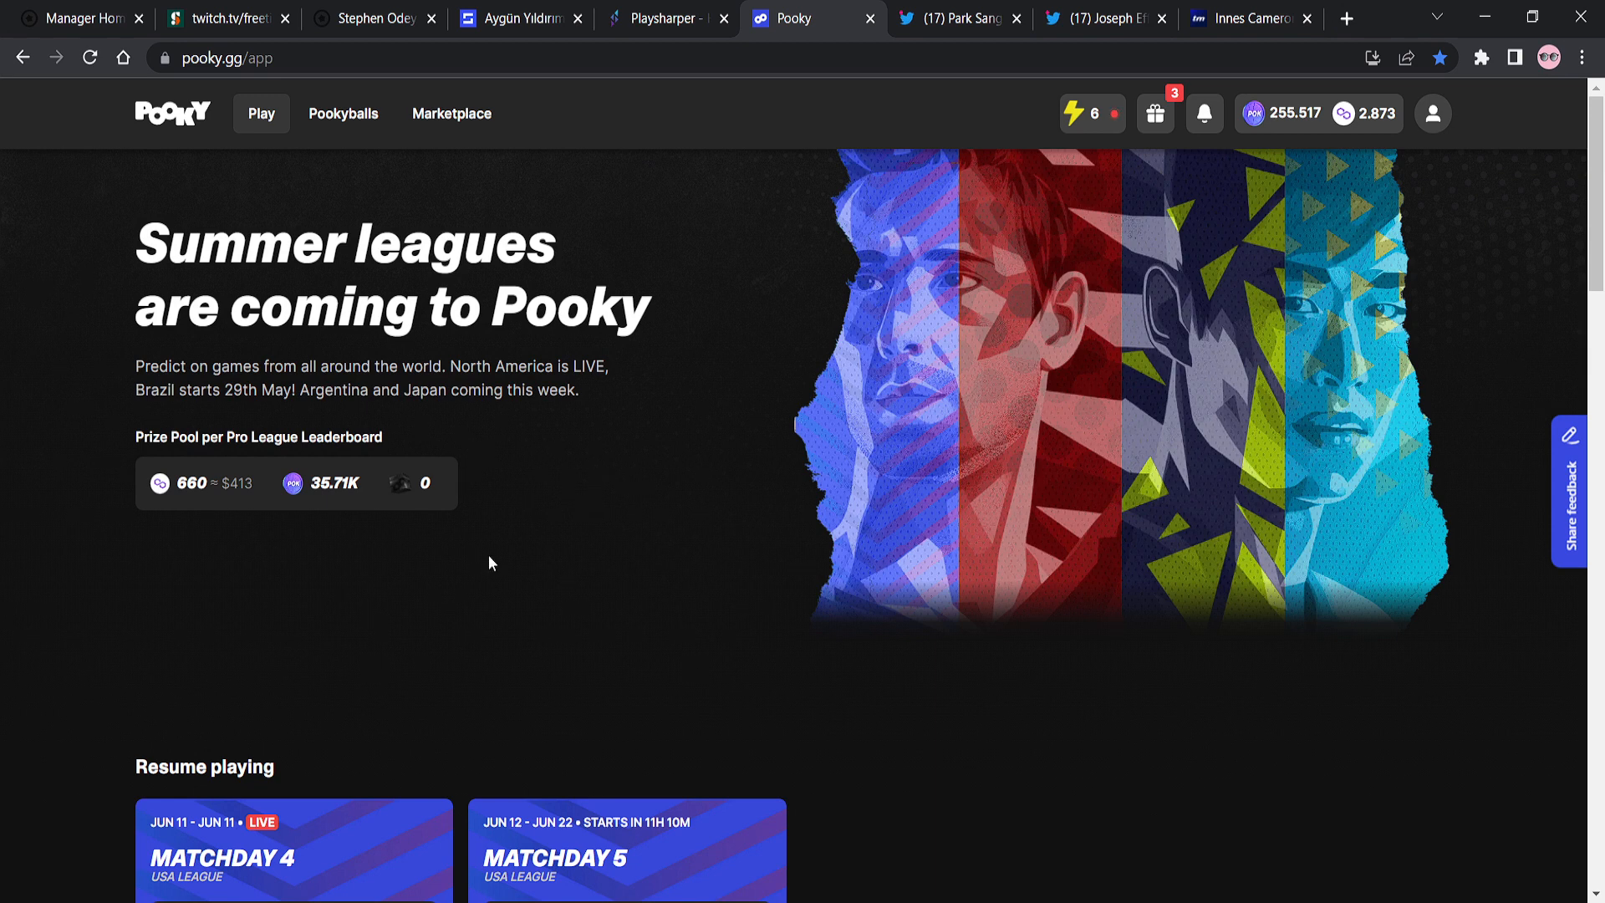
{"action": "mouse_move", "coordinate": [540, 612]}
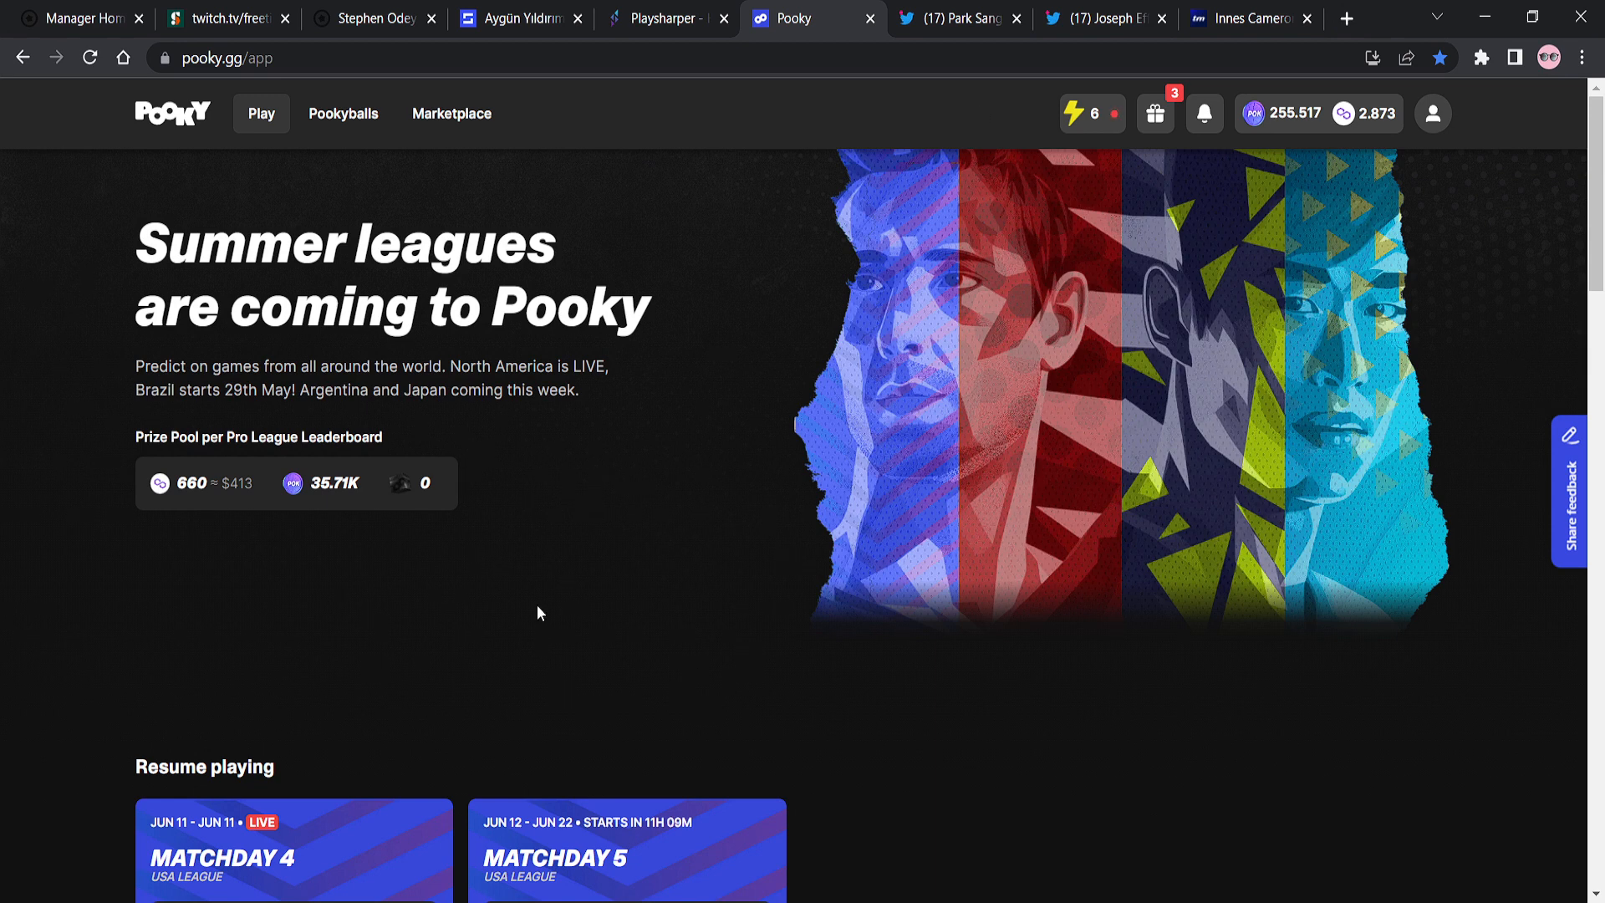
{"action": "mouse_move", "coordinate": [991, 237]}
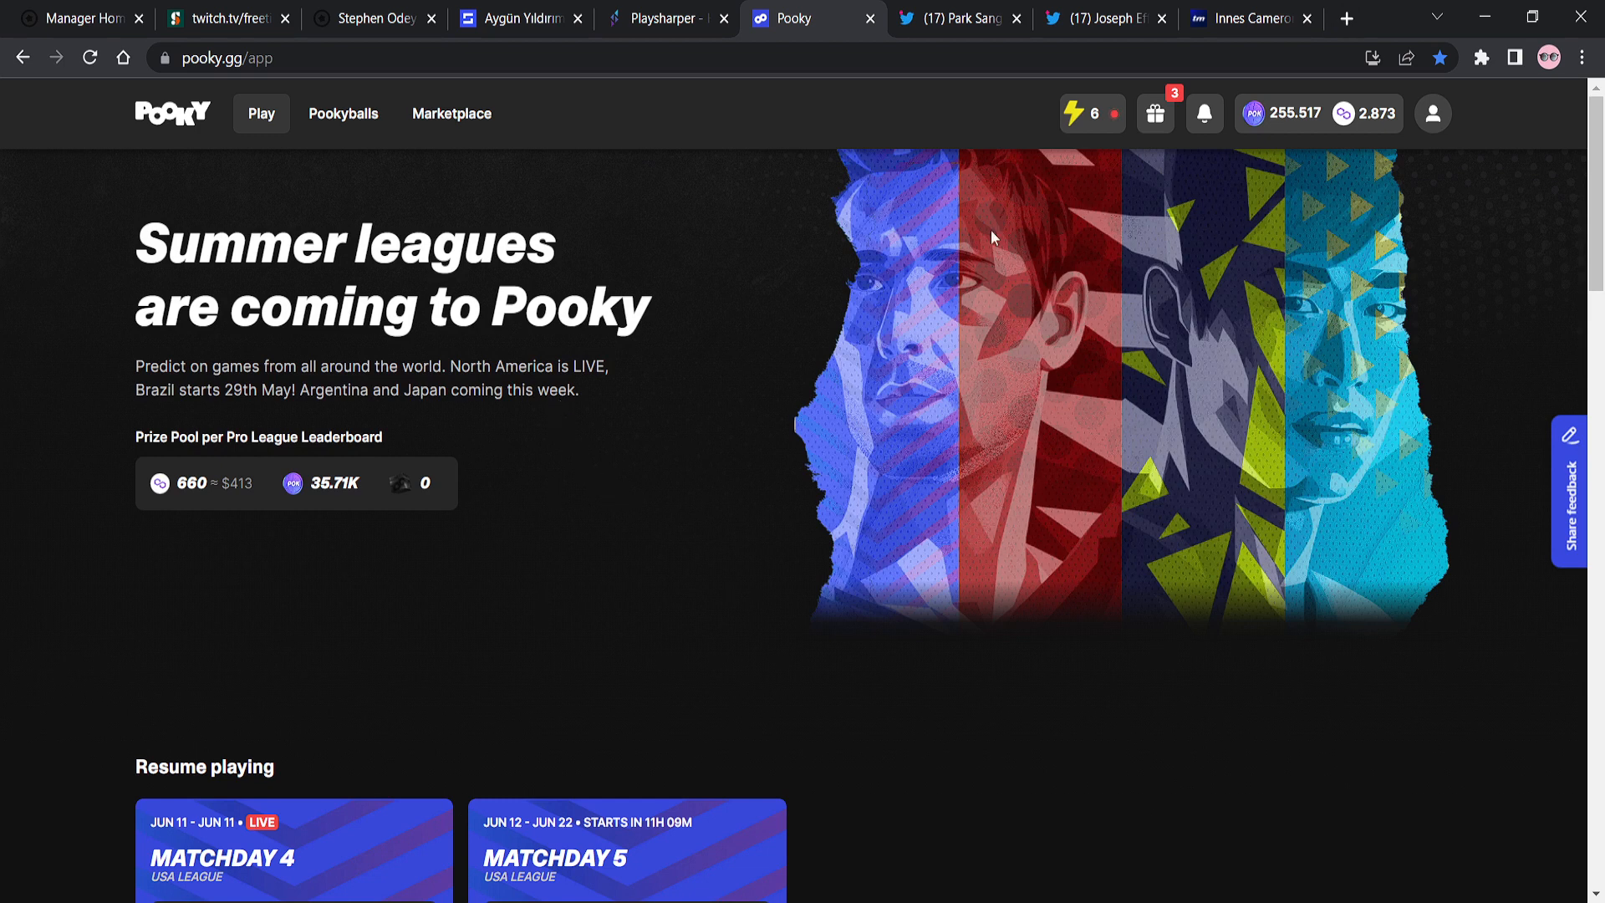
{"action": "mouse_move", "coordinate": [750, 652]}
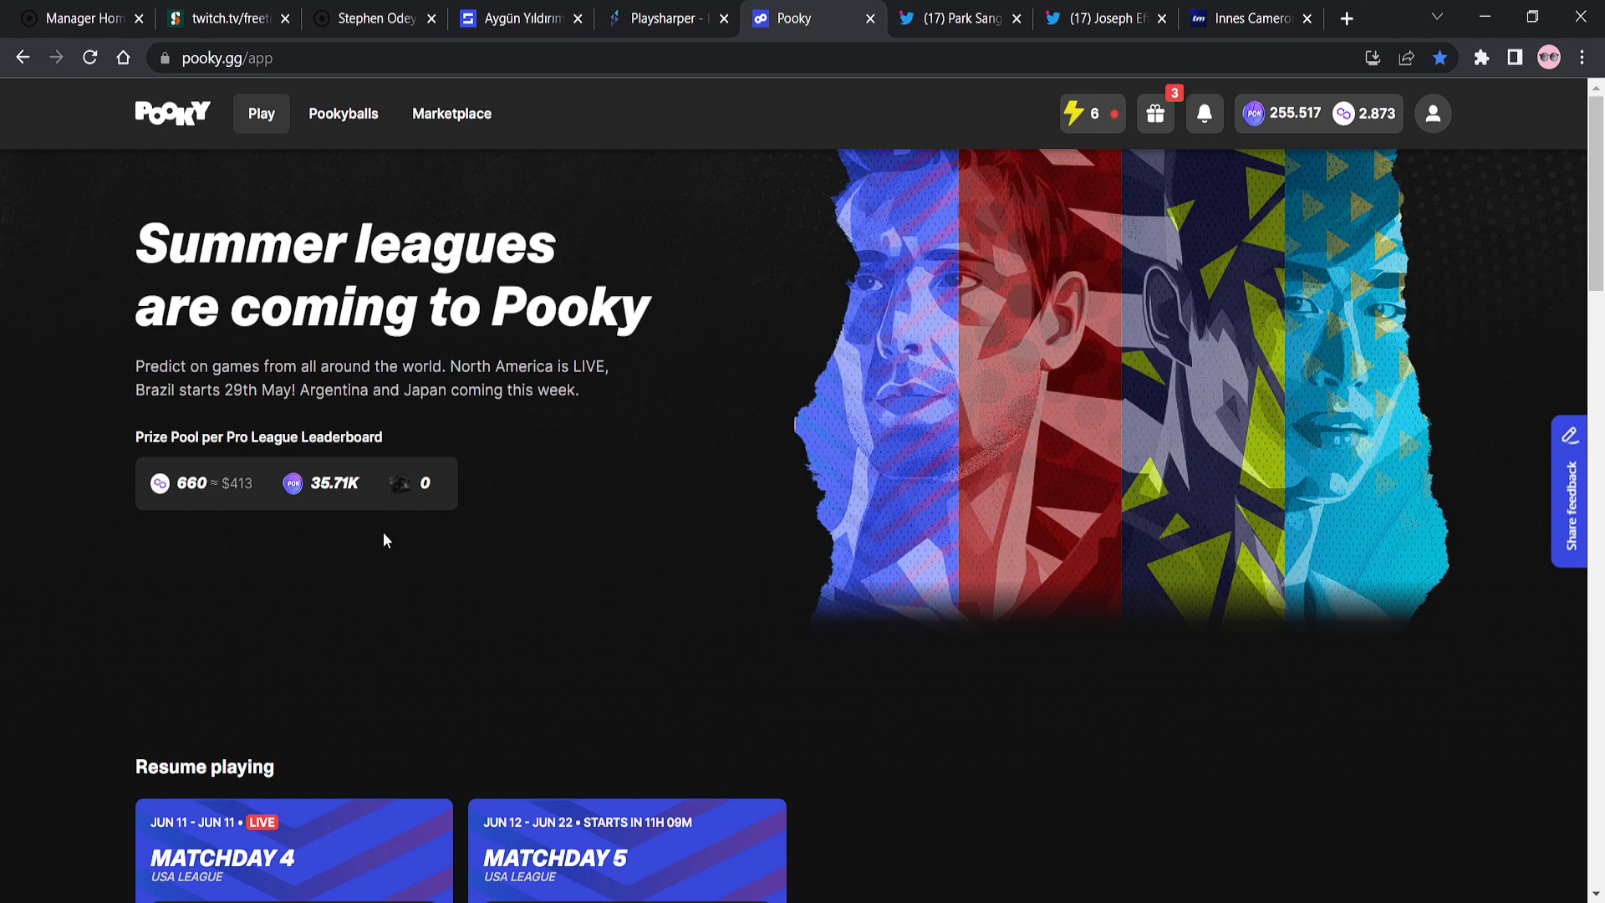
{"action": "mouse_move", "coordinate": [722, 445]}
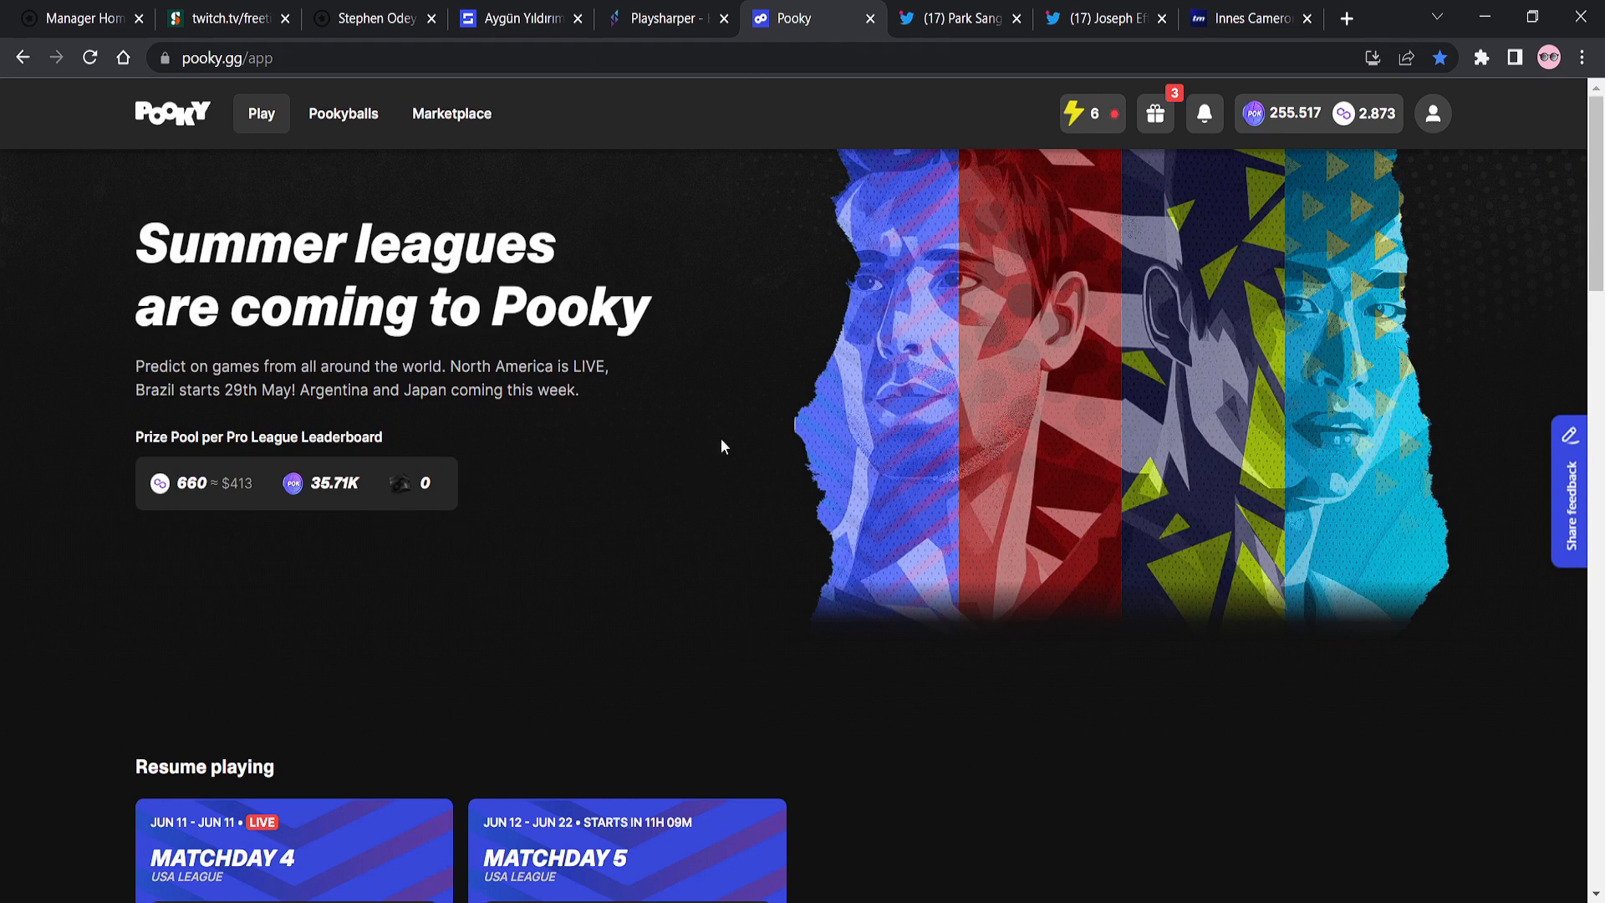
{"action": "mouse_move", "coordinate": [995, 548]}
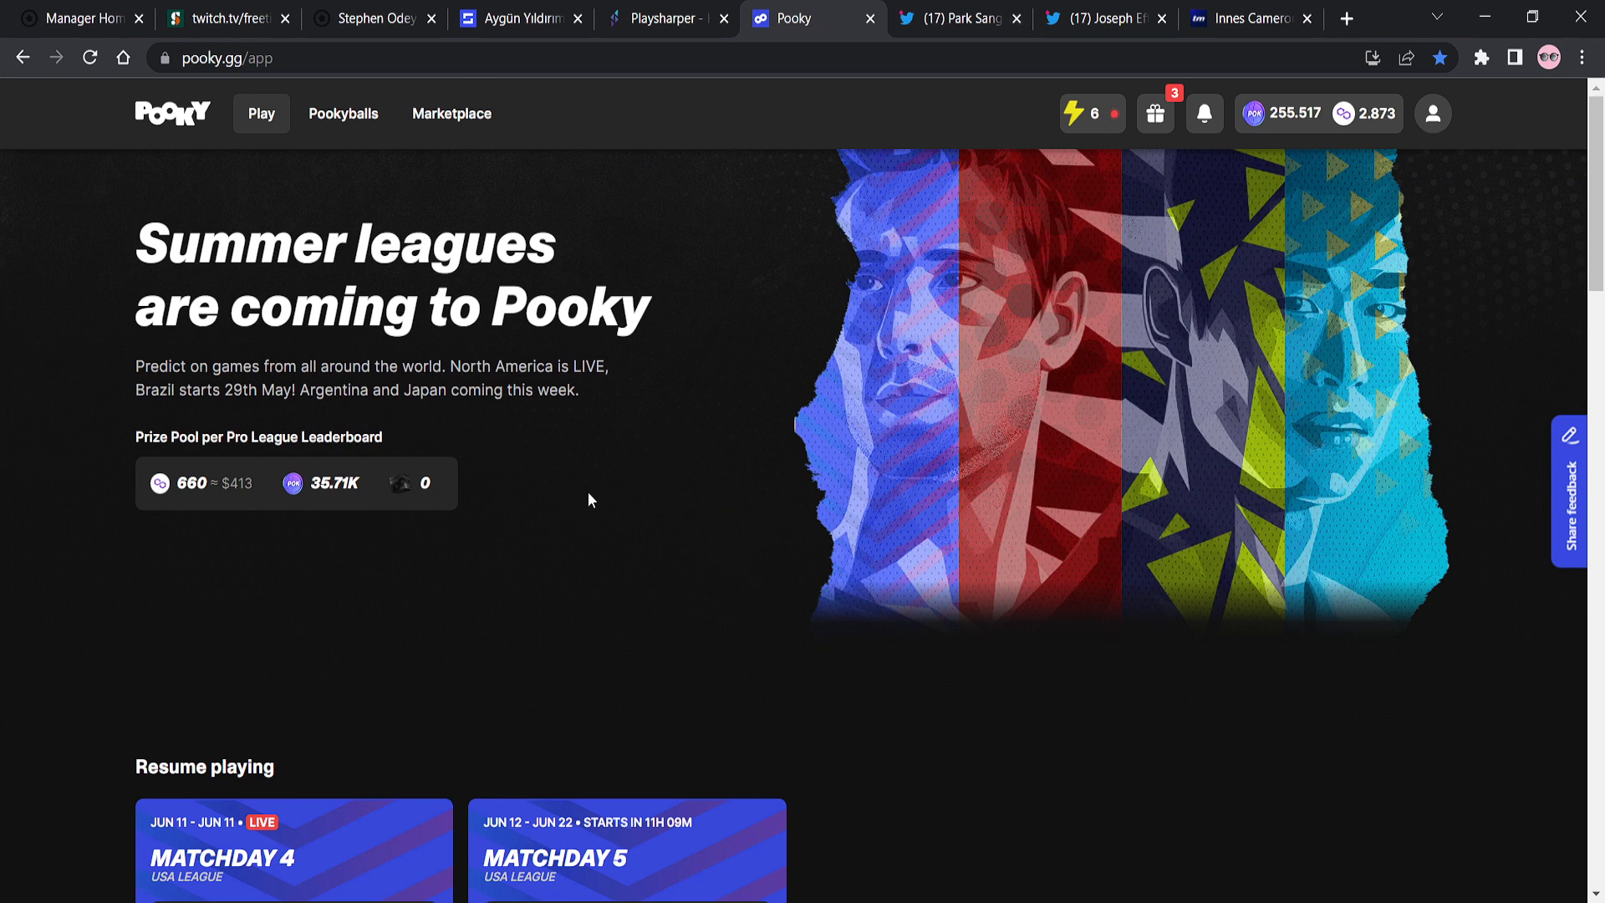
{"action": "mouse_move", "coordinate": [472, 503]}
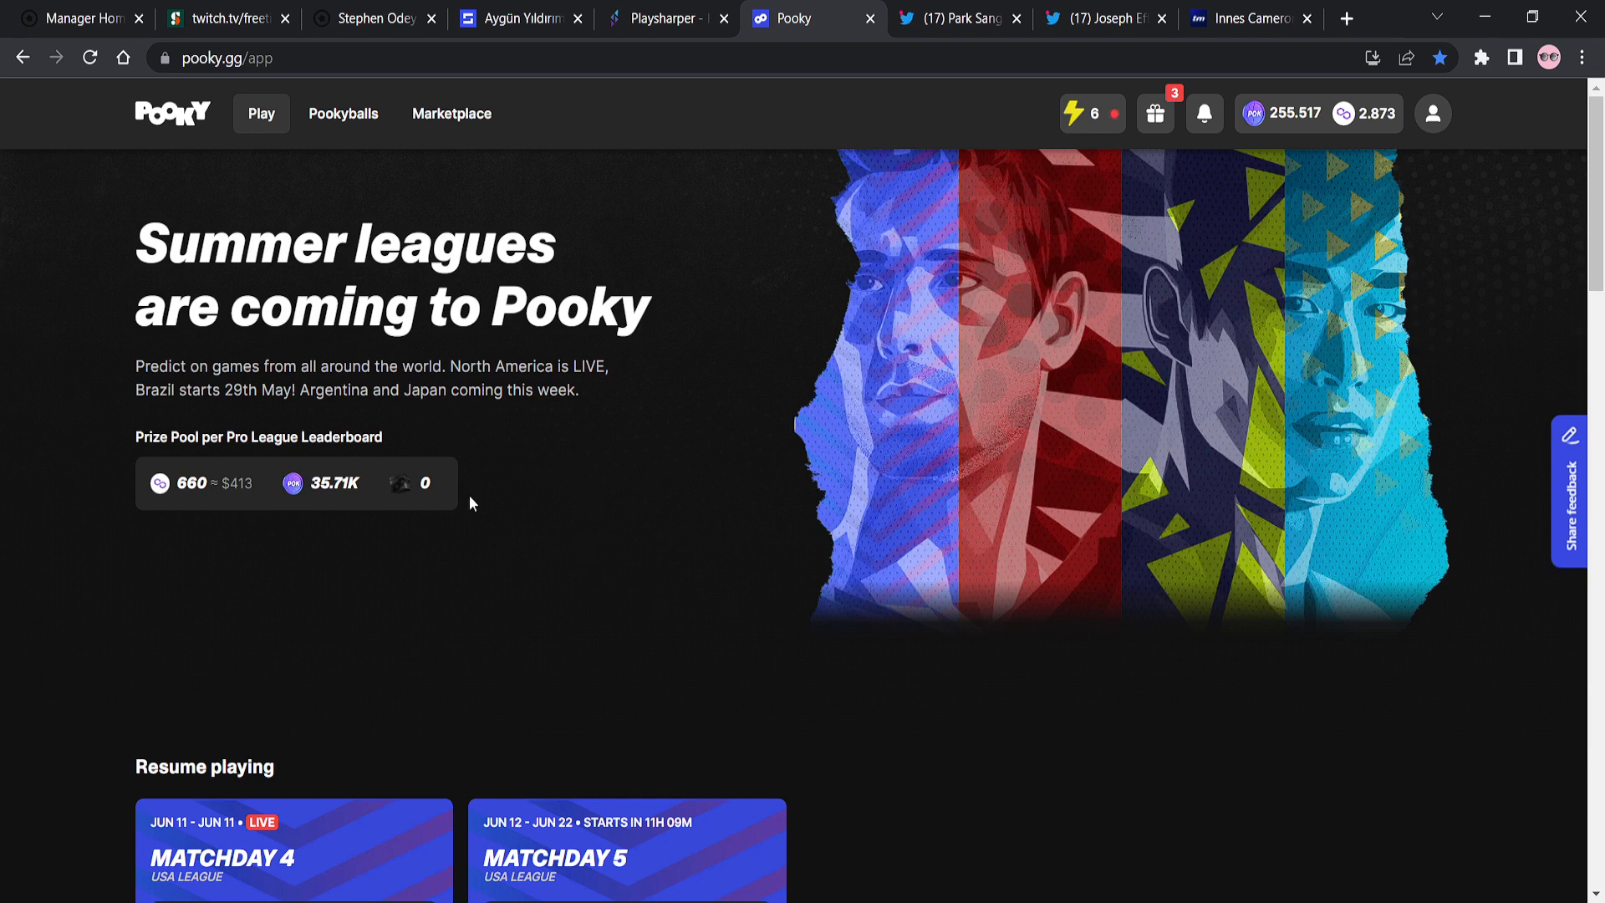
{"action": "mouse_move", "coordinate": [718, 598]}
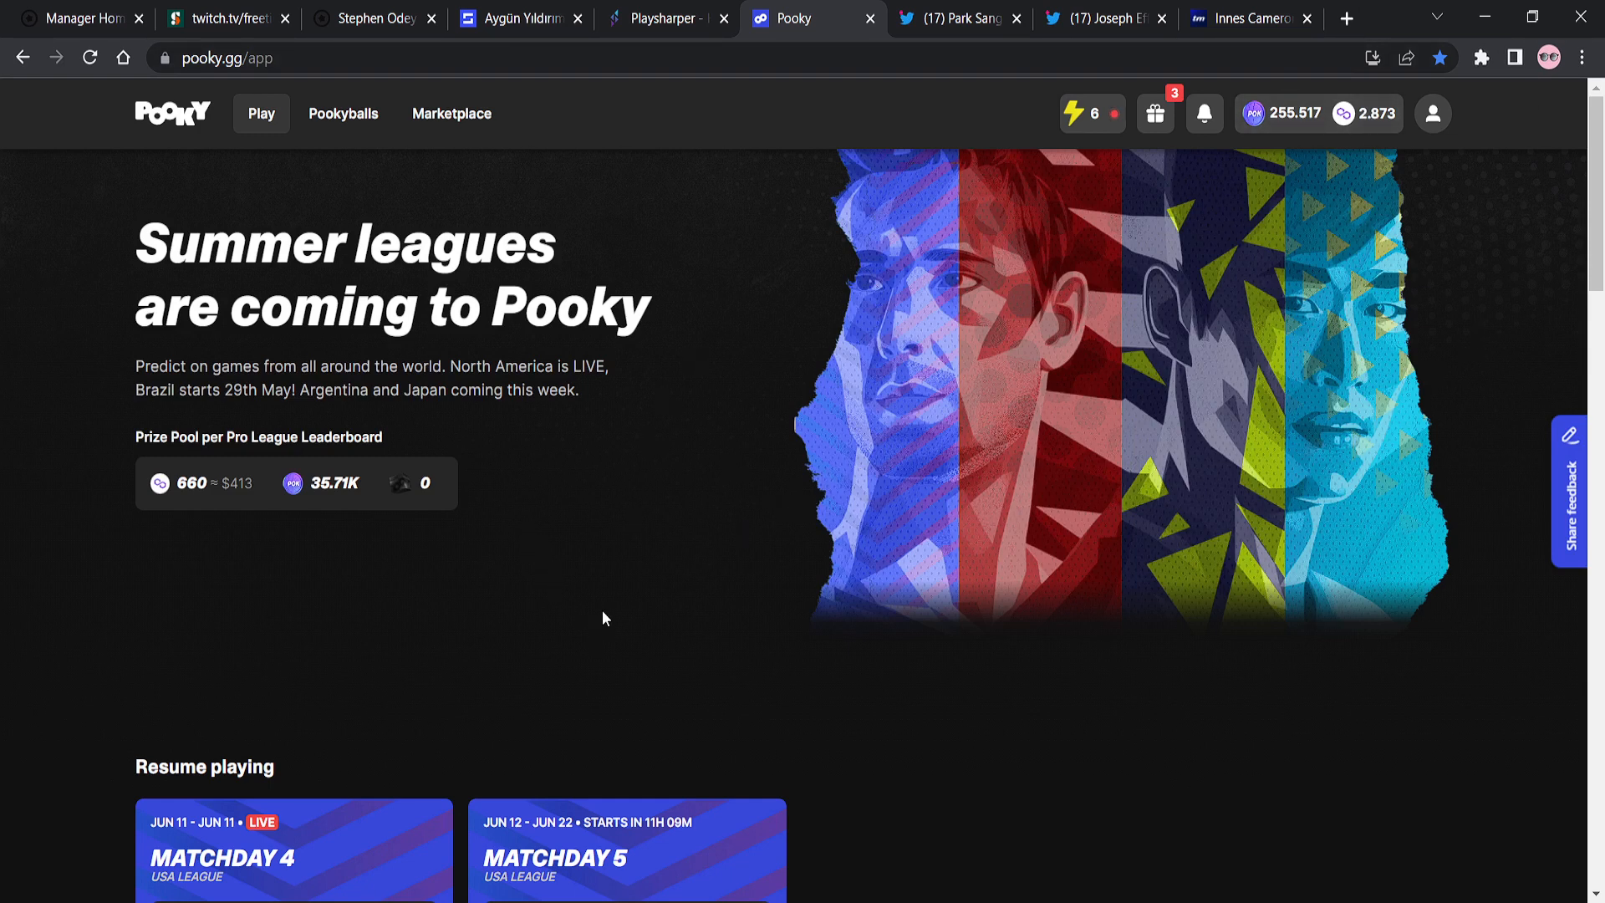
{"action": "mouse_move", "coordinate": [605, 603]}
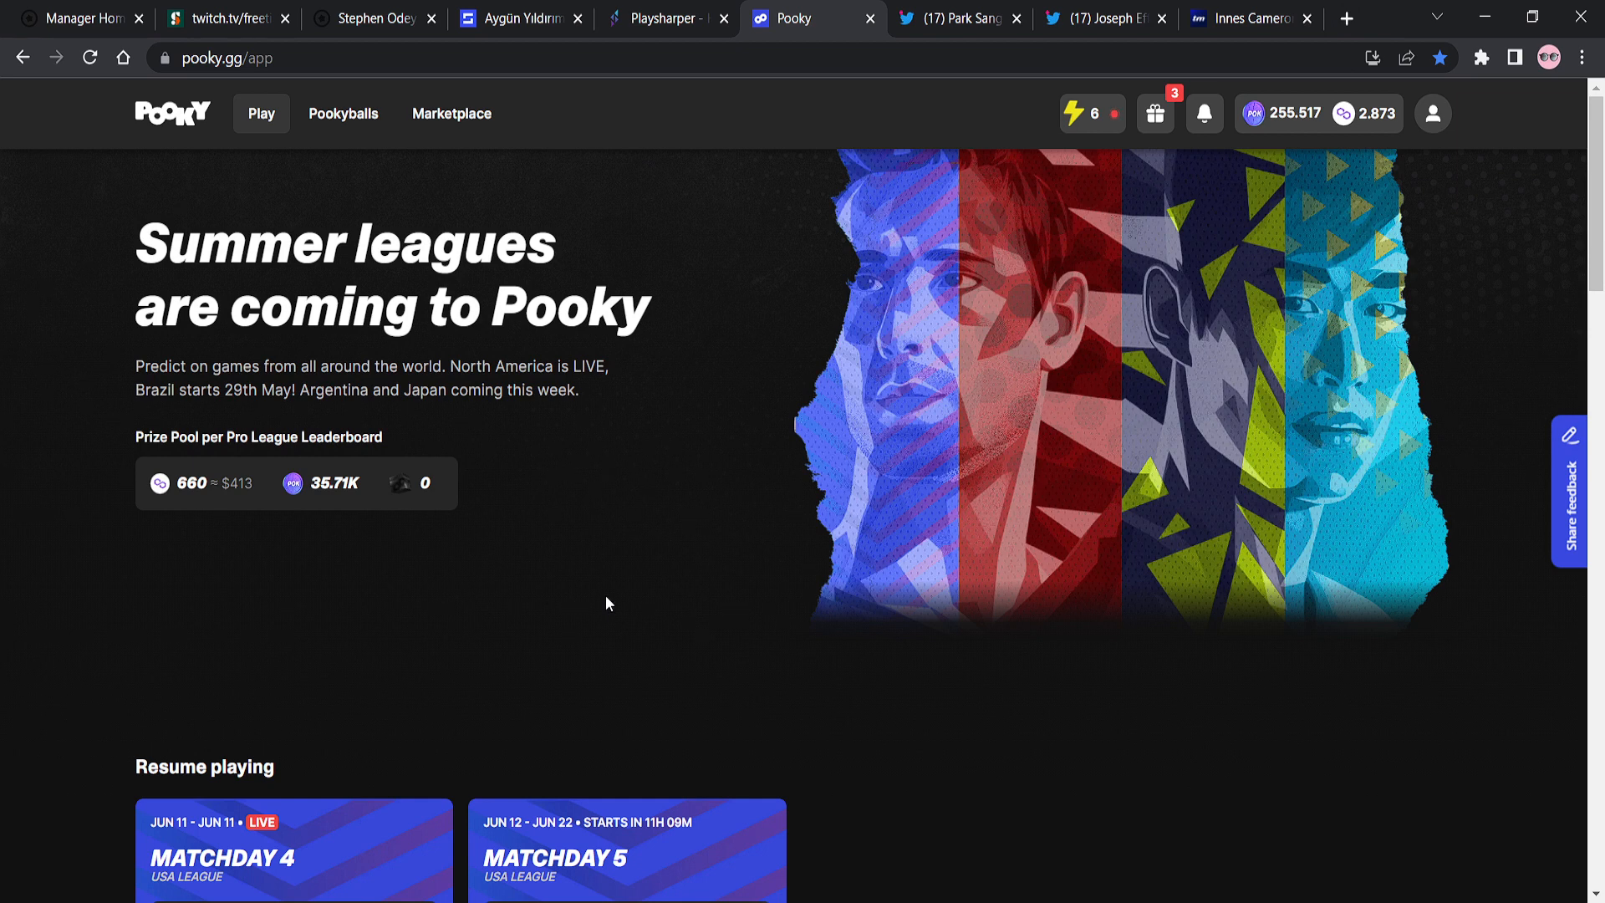
{"action": "mouse_move", "coordinate": [798, 595]}
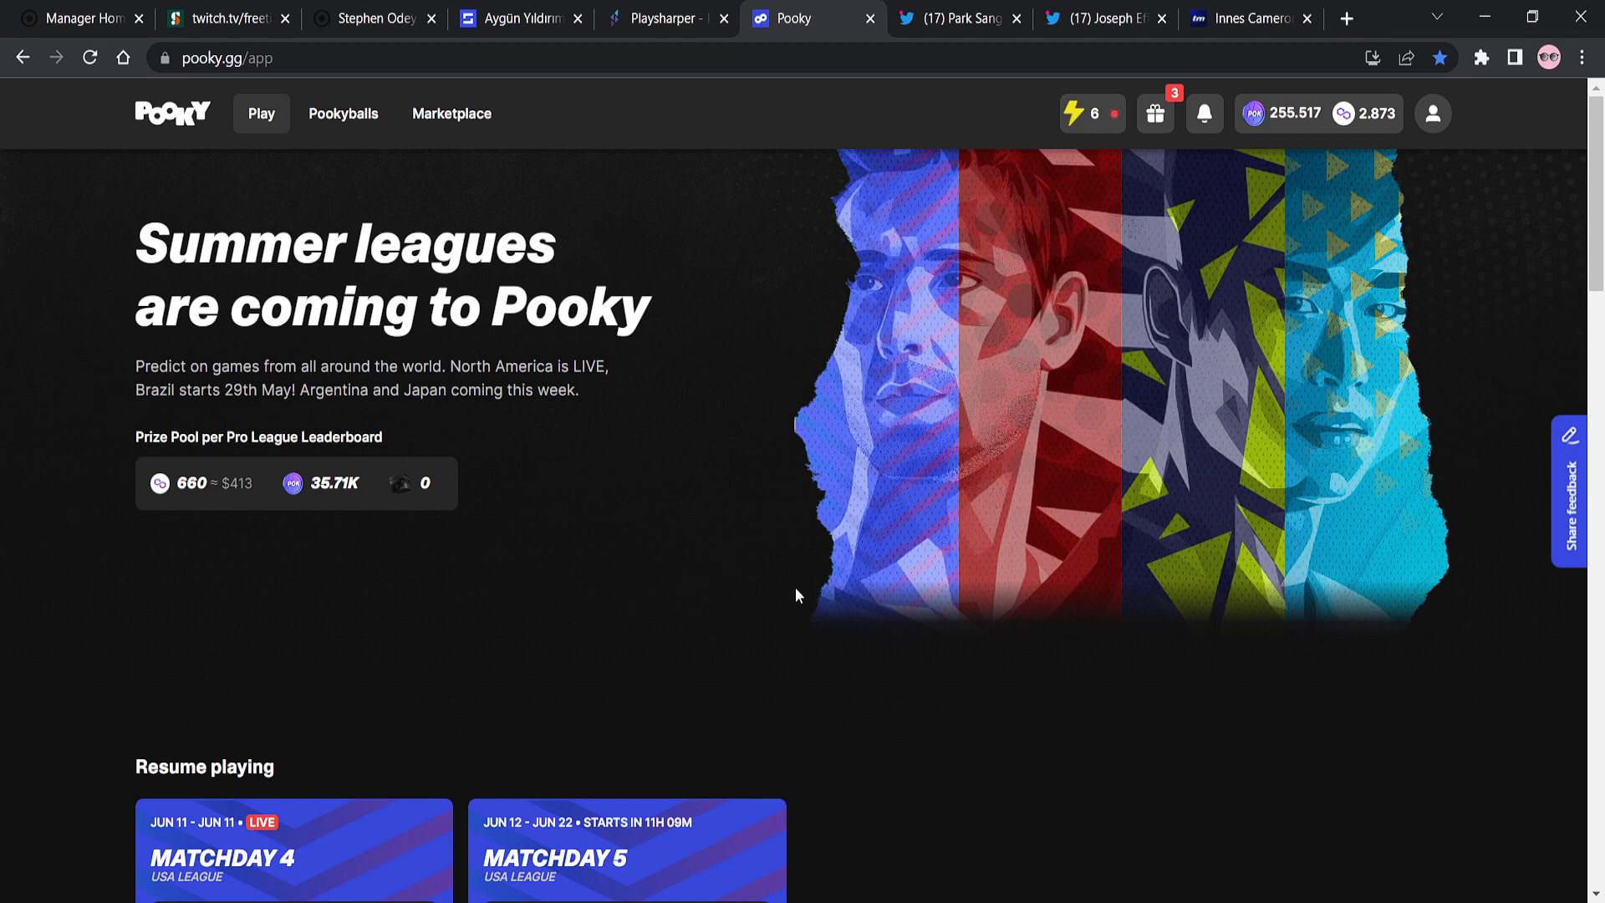
{"action": "mouse_move", "coordinate": [751, 555]}
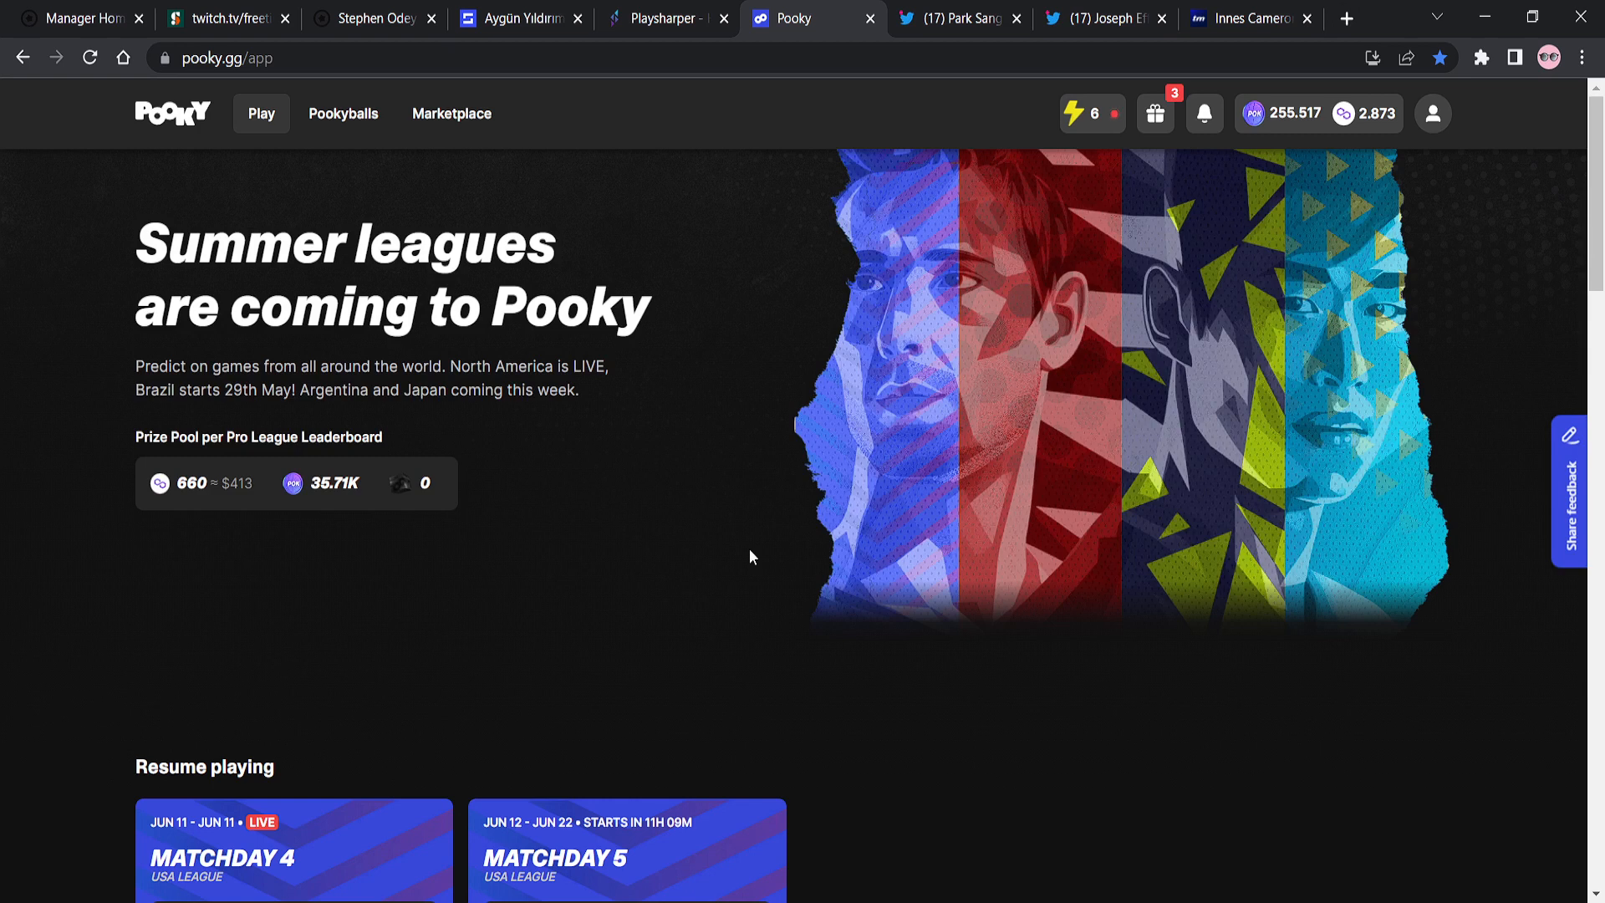
{"action": "mouse_move", "coordinate": [460, 423]}
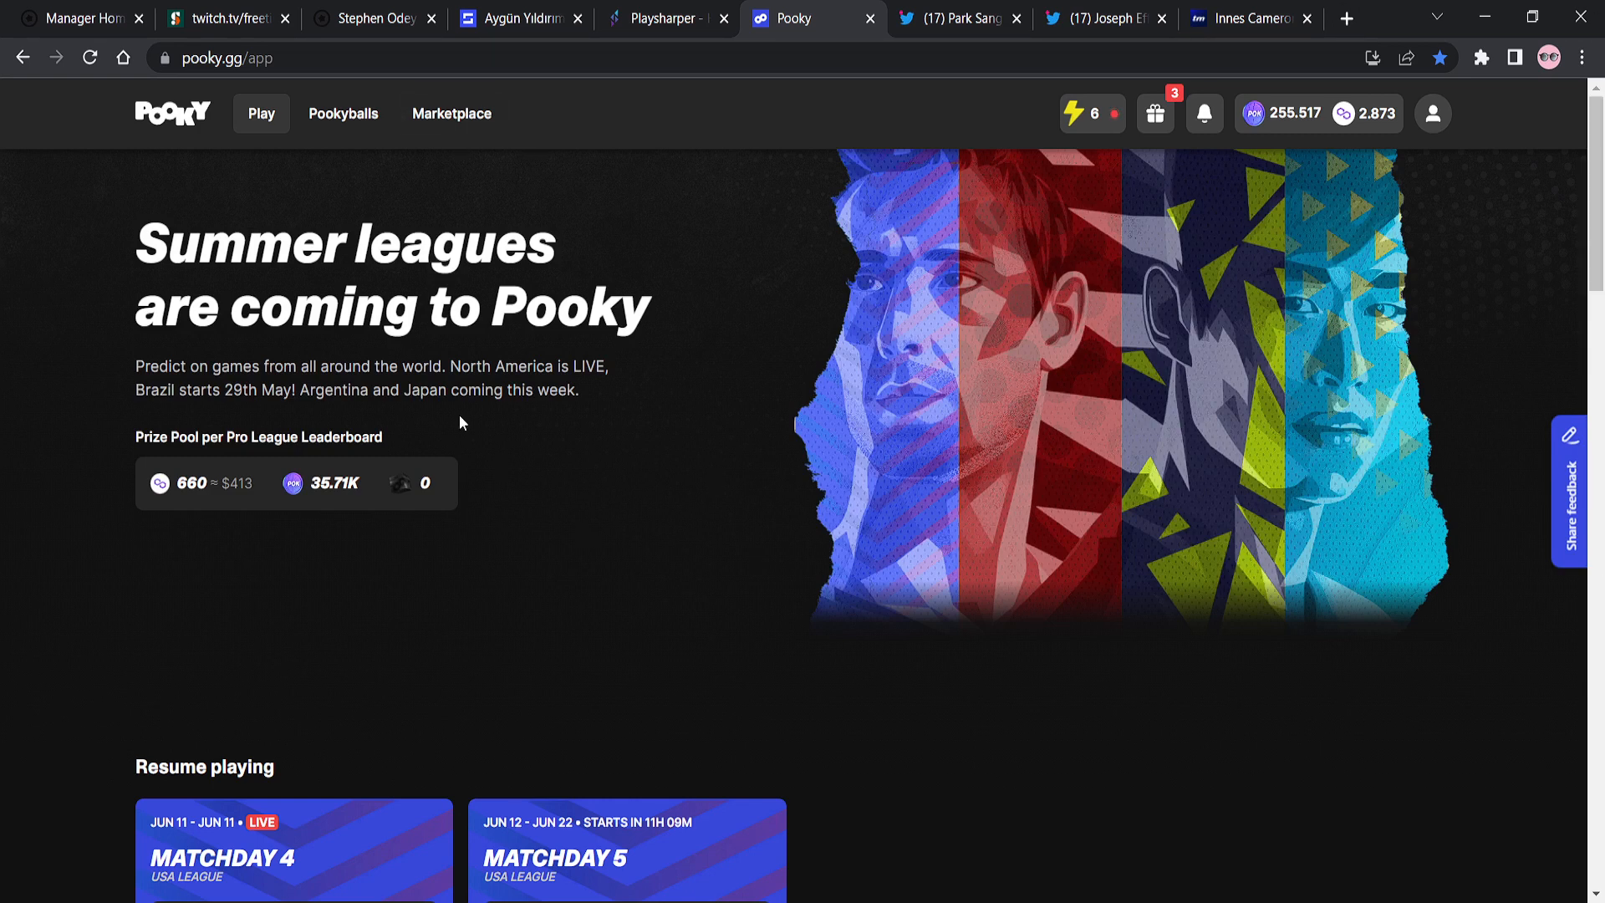
{"action": "mouse_move", "coordinate": [1056, 693]}
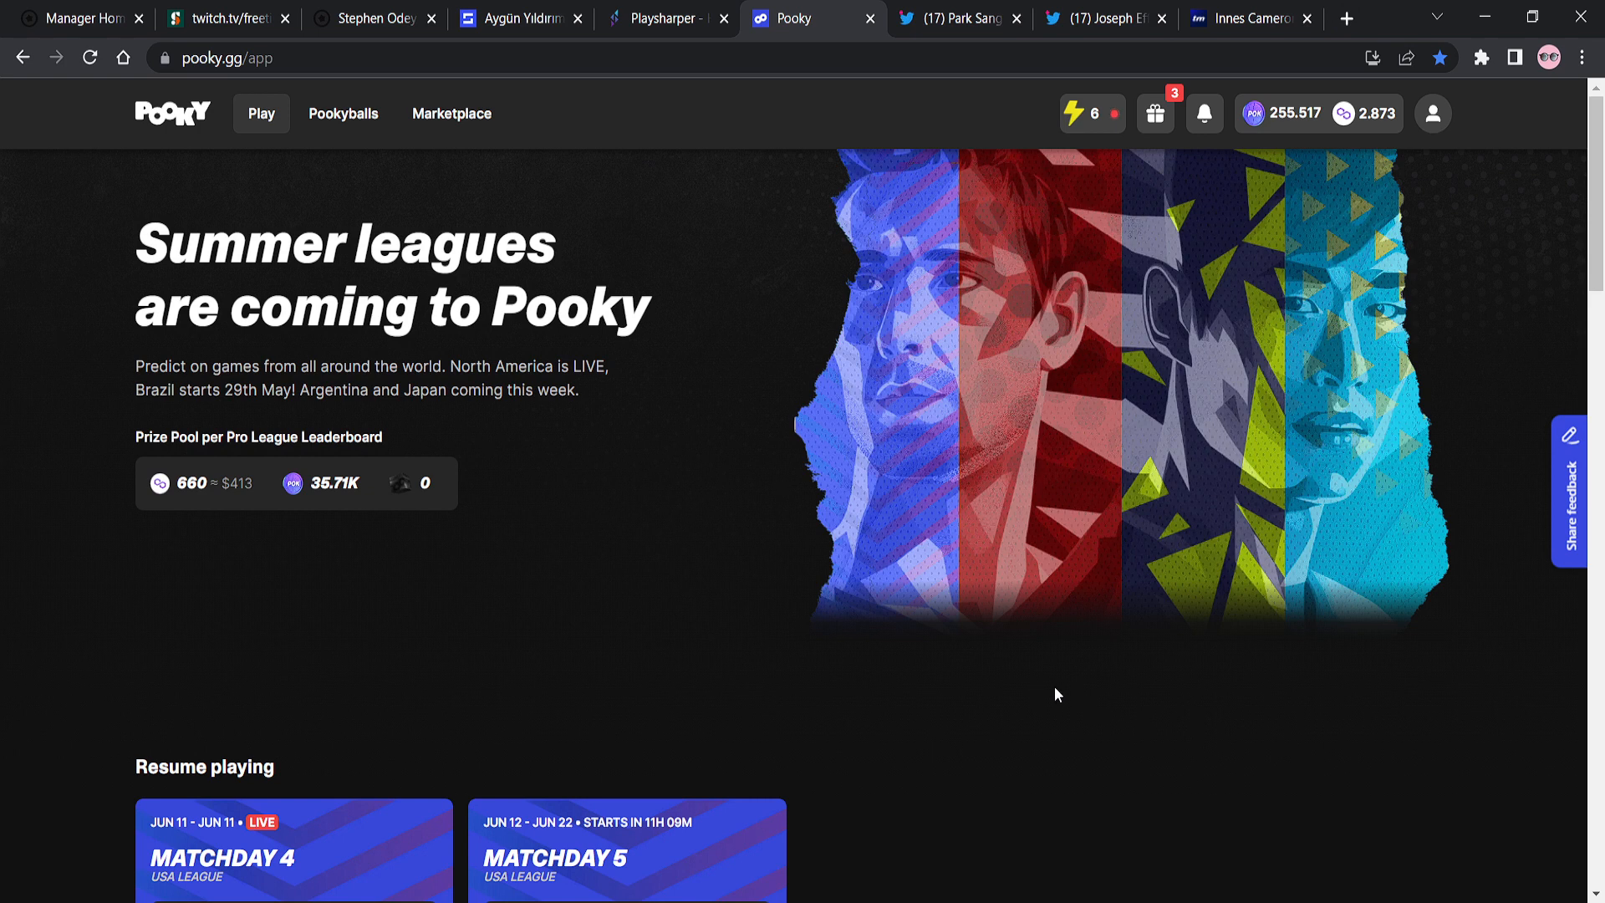
{"action": "mouse_move", "coordinate": [709, 630]}
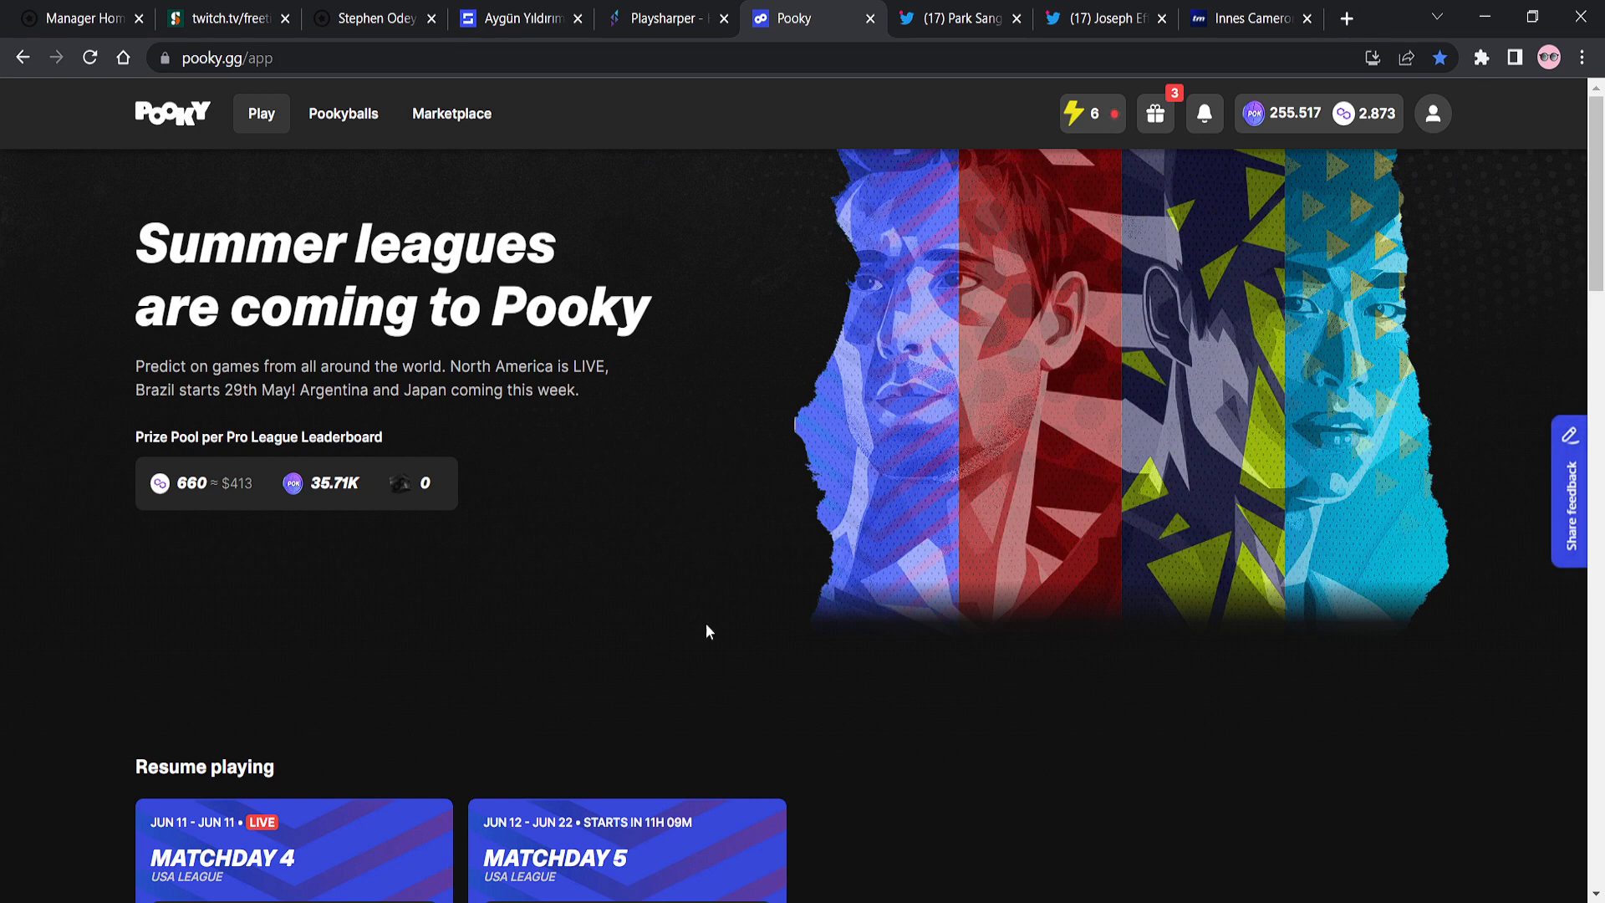
{"action": "mouse_move", "coordinate": [582, 521]}
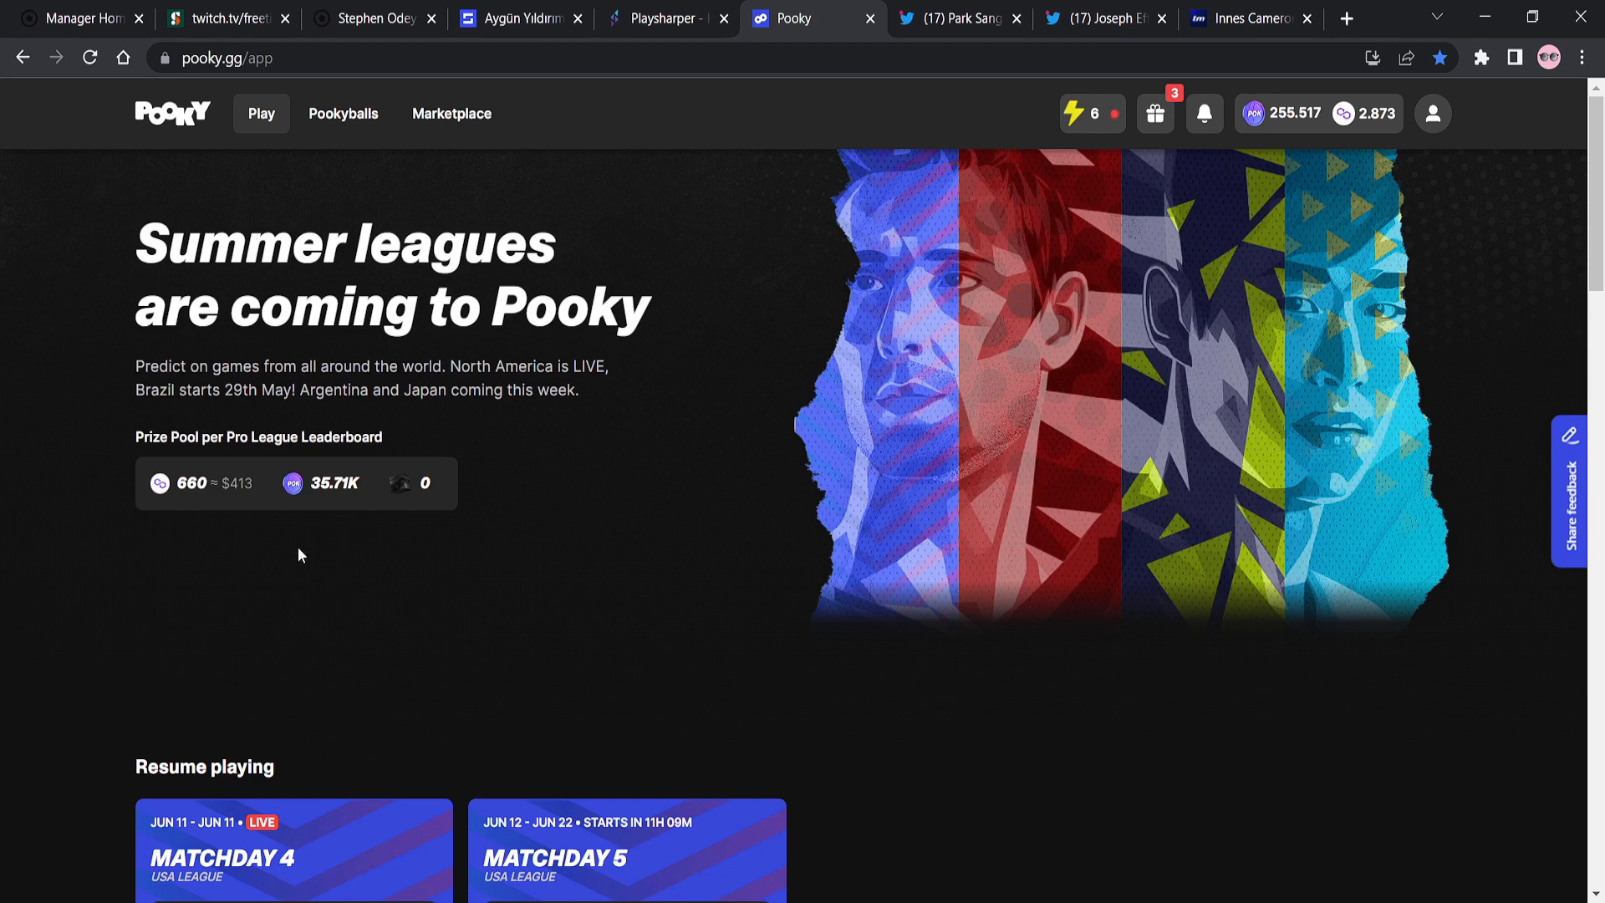
{"action": "mouse_move", "coordinate": [905, 665]}
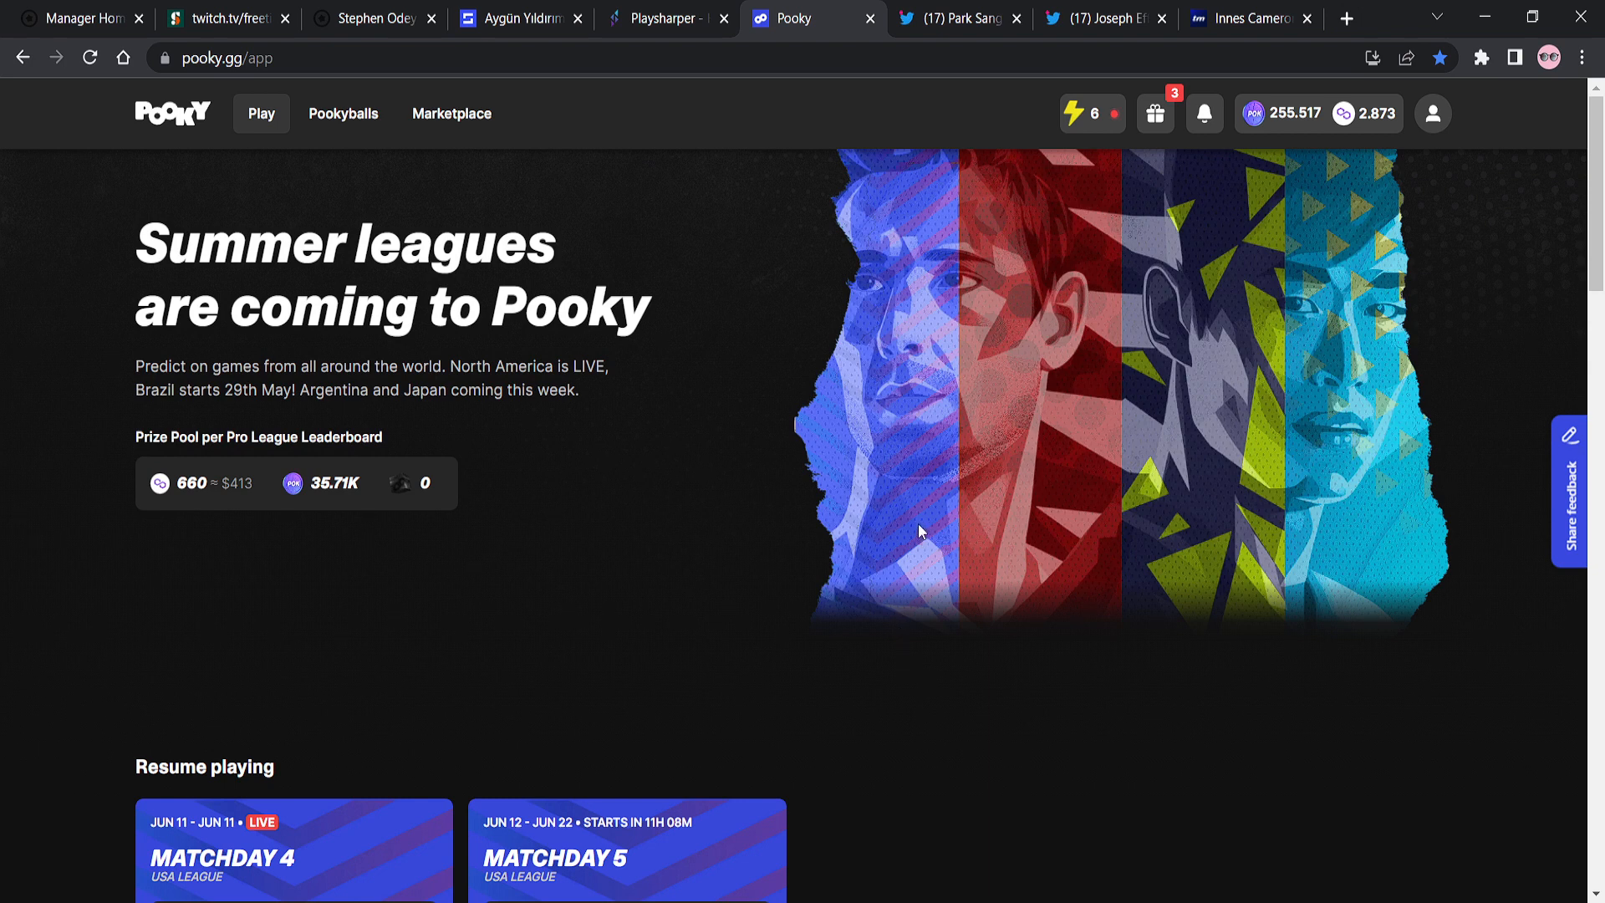
{"action": "mouse_move", "coordinate": [615, 794]}
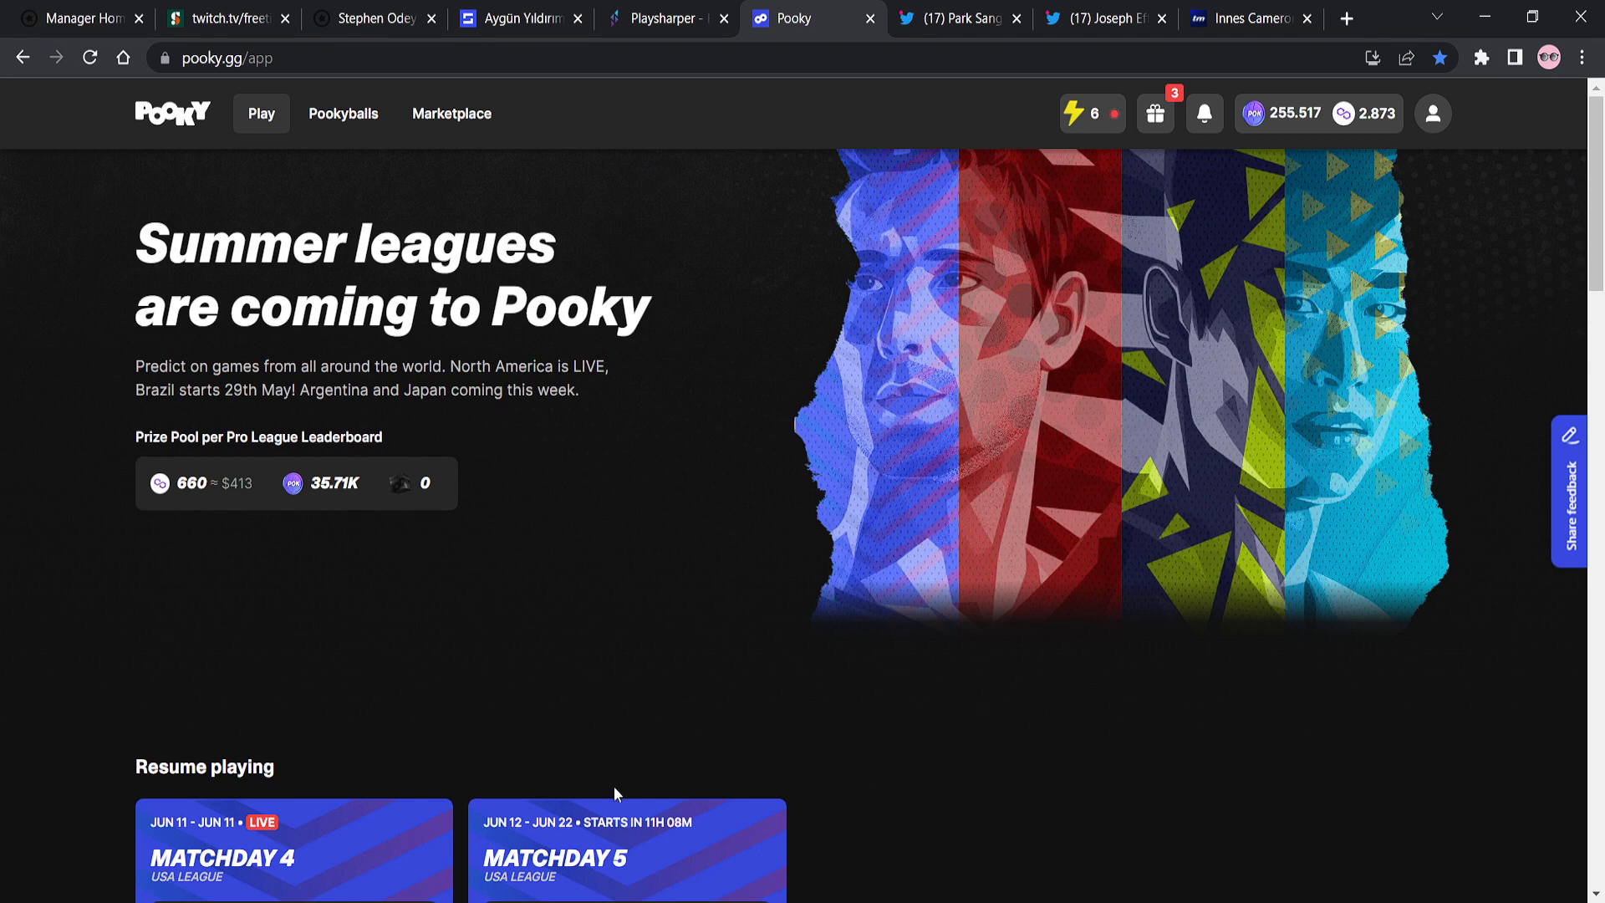
Step: Scroll to the Matchday 4 entry ranked 24th of 420 with 967.2 points and Matchday 5 at 3/10 predicted
{"action": "scroll", "scroll_direction": "down", "scroll_amount": 3}
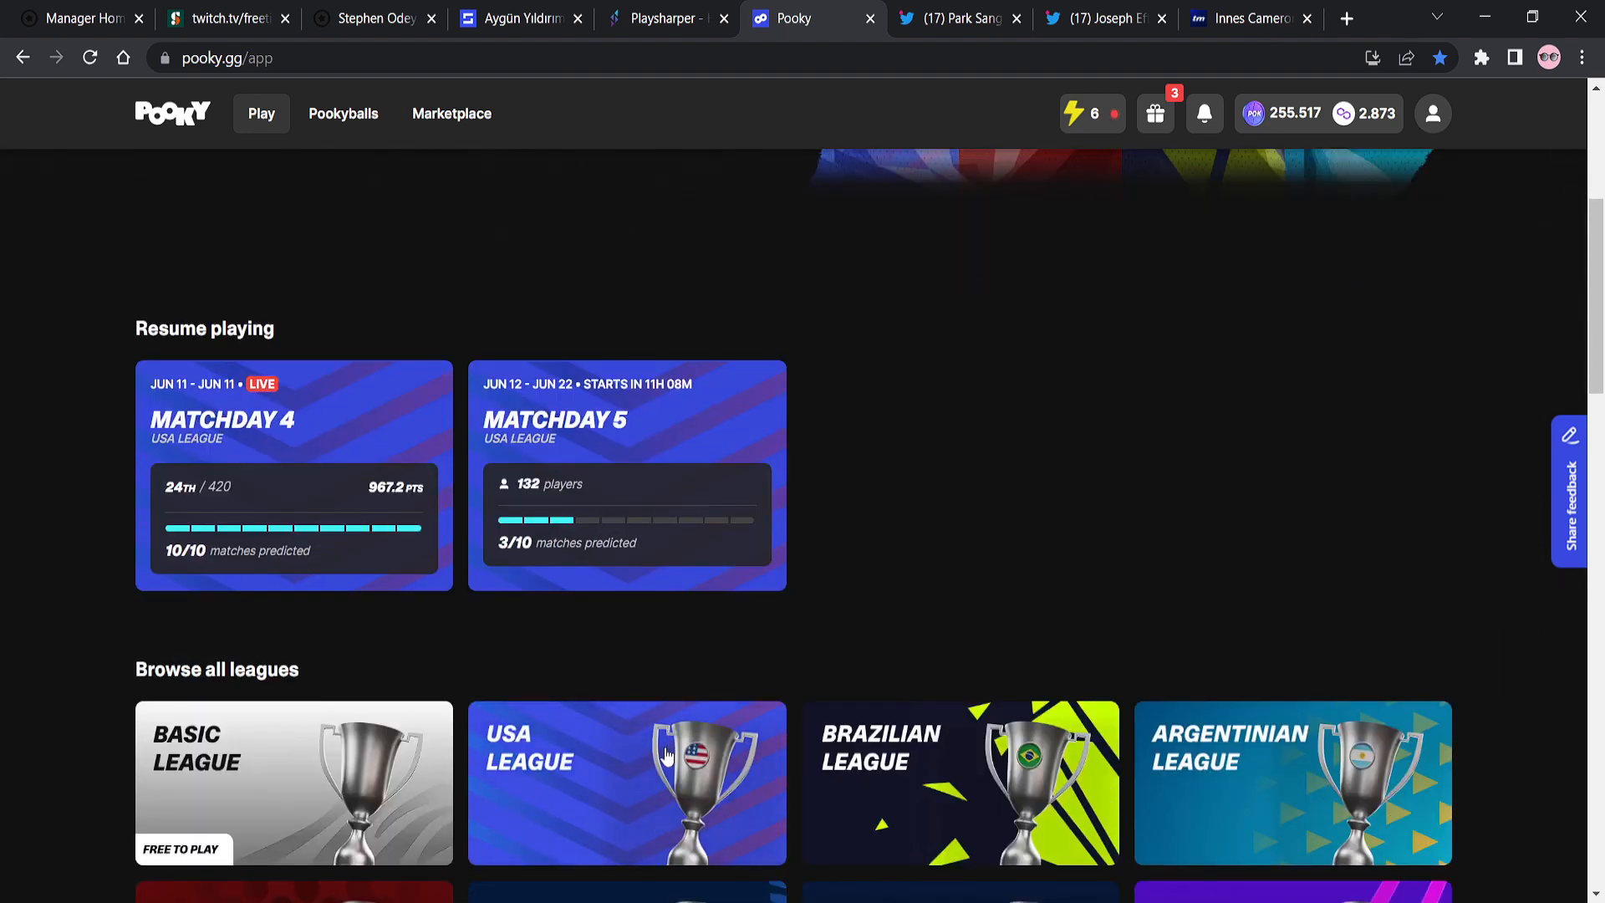
{"action": "mouse_move", "coordinate": [290, 460]}
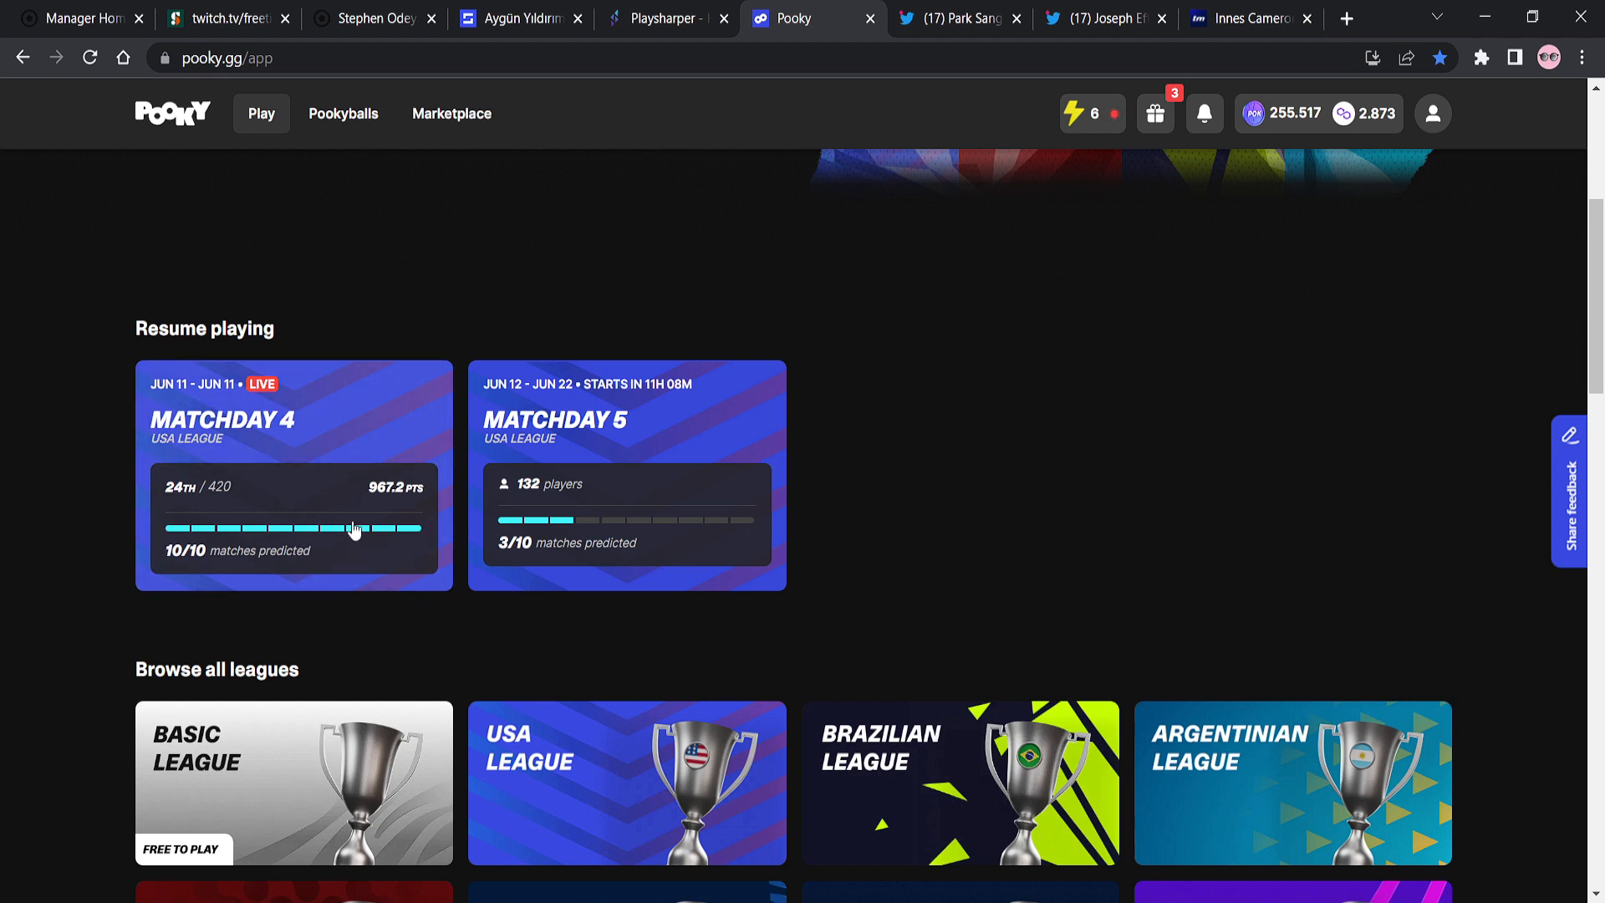
{"action": "scroll", "scroll_direction": "up", "scroll_amount": 3}
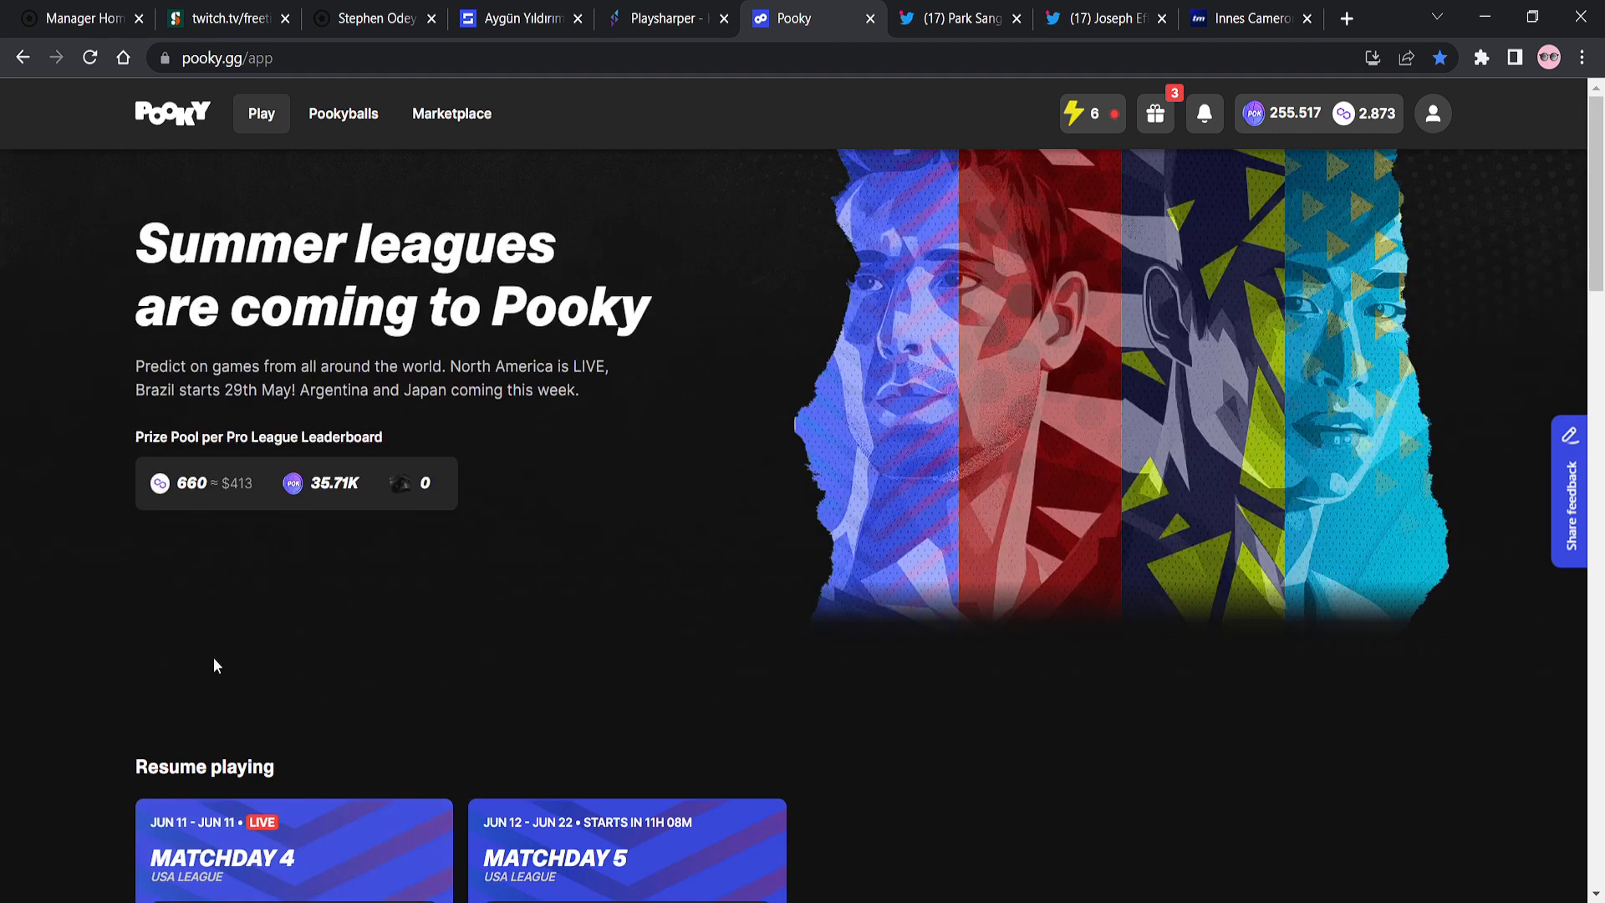
{"action": "scroll", "scroll_direction": "down", "scroll_amount": 3}
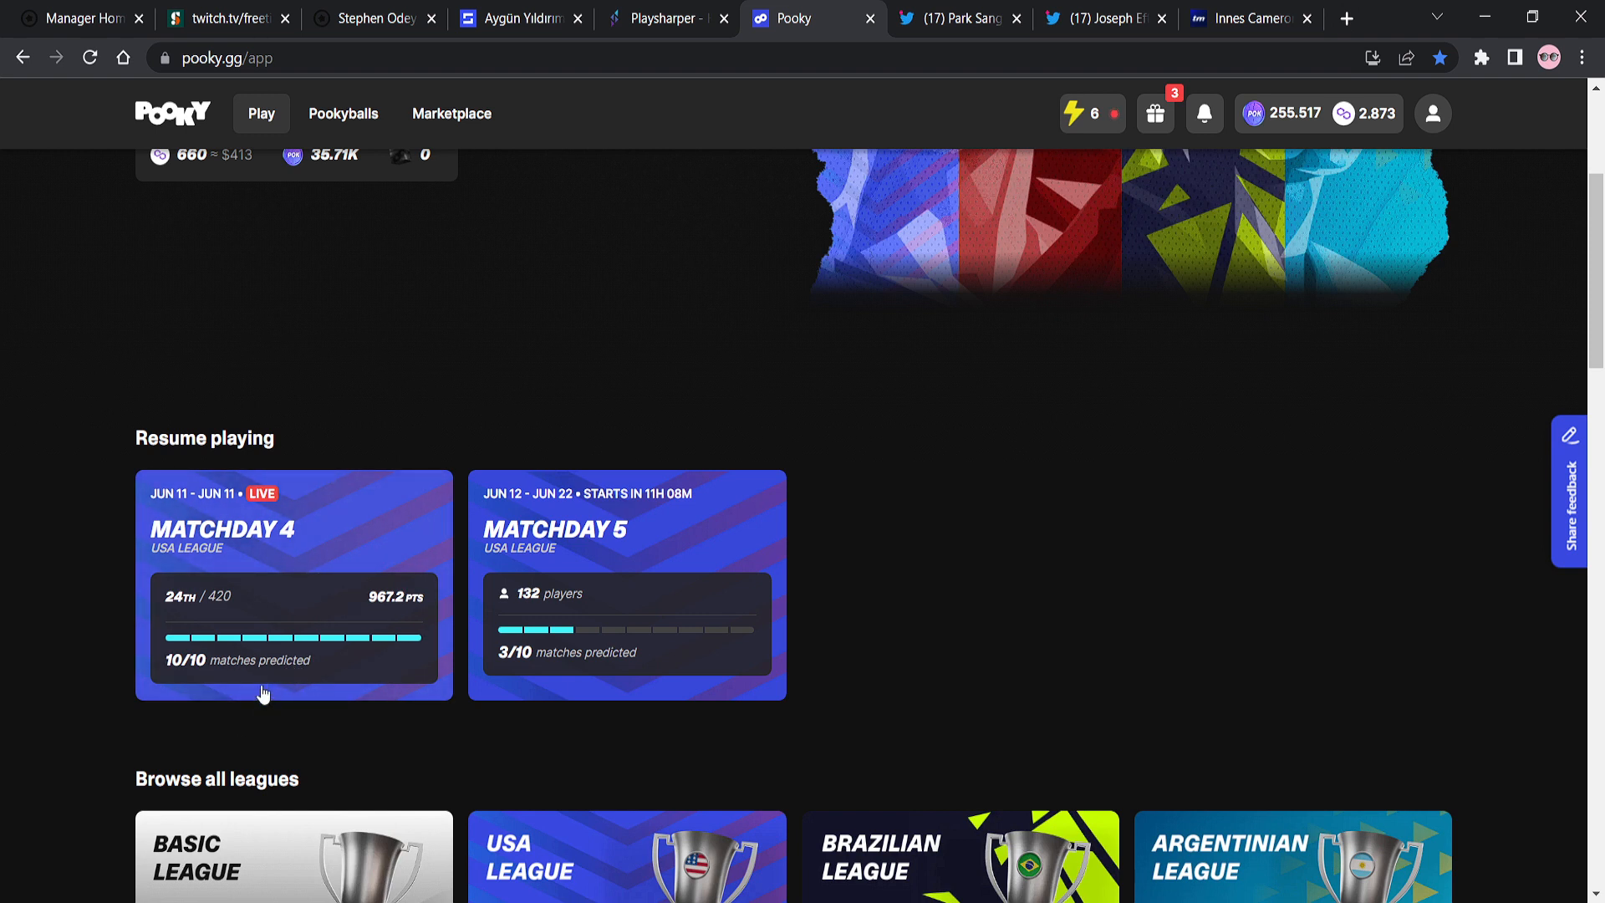
{"action": "mouse_move", "coordinate": [398, 835]}
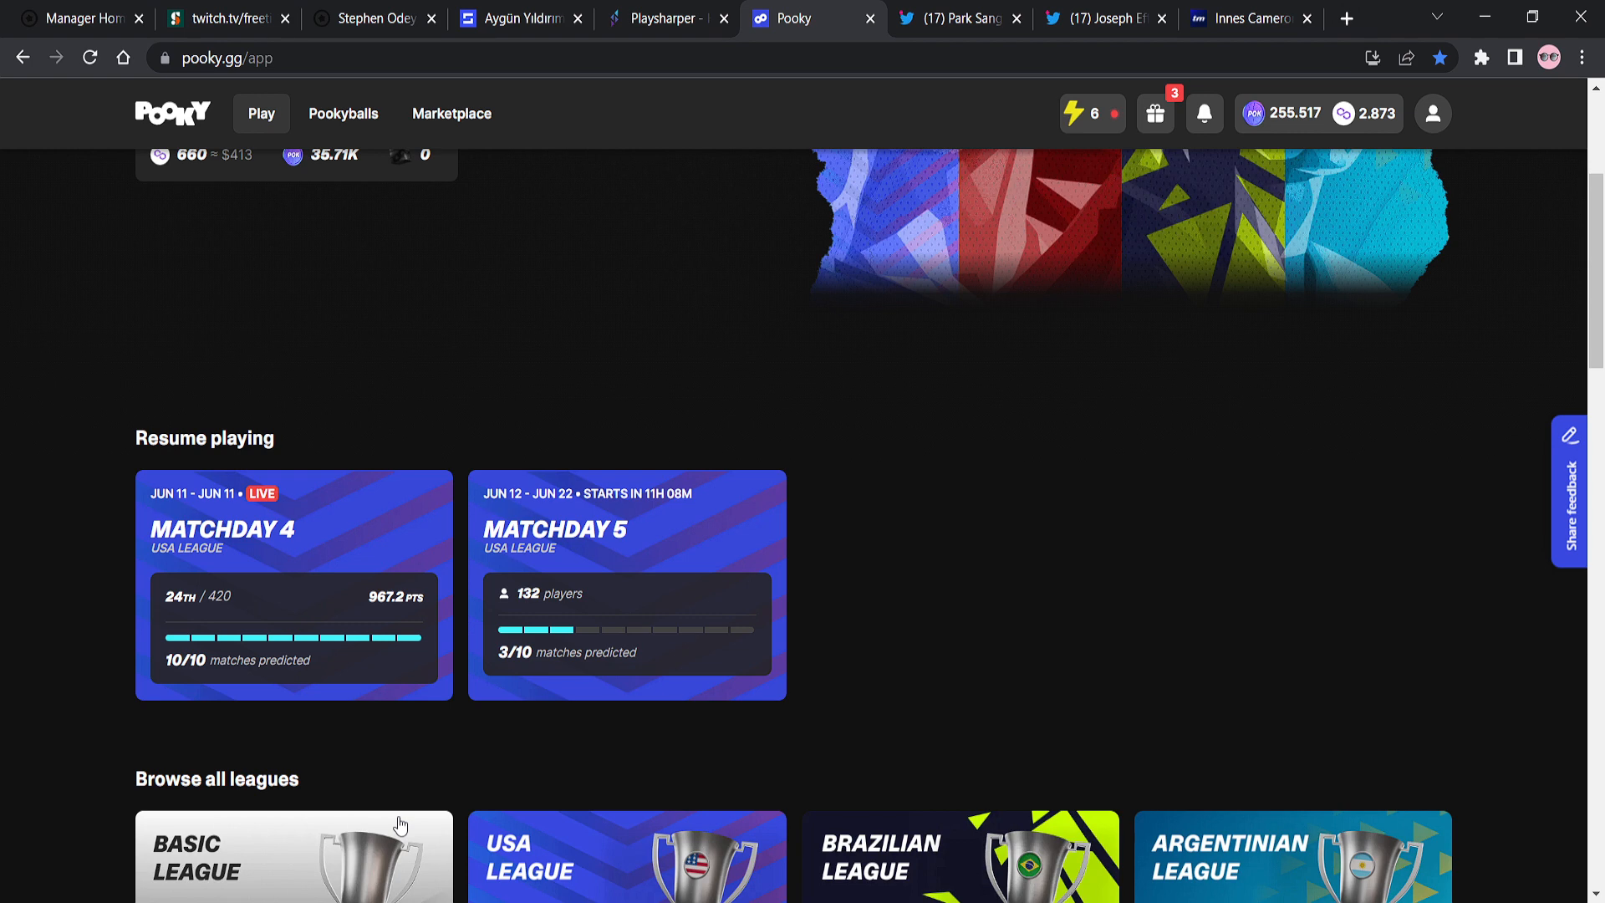
{"action": "mouse_move", "coordinate": [329, 540]}
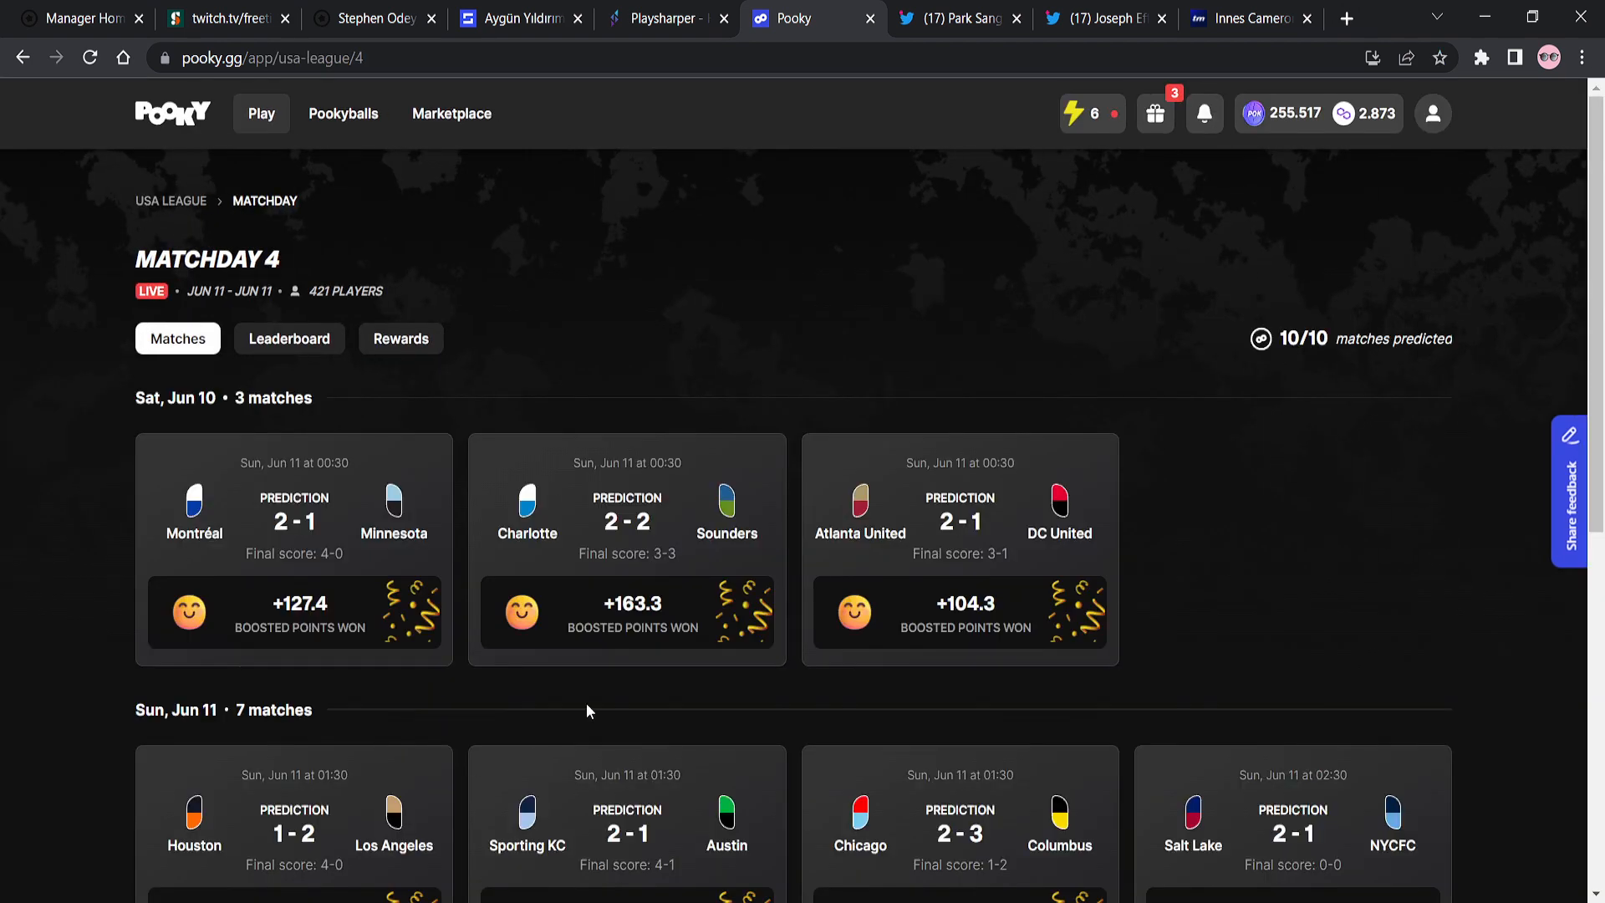
{"action": "scroll", "scroll_direction": "down", "scroll_amount": 3}
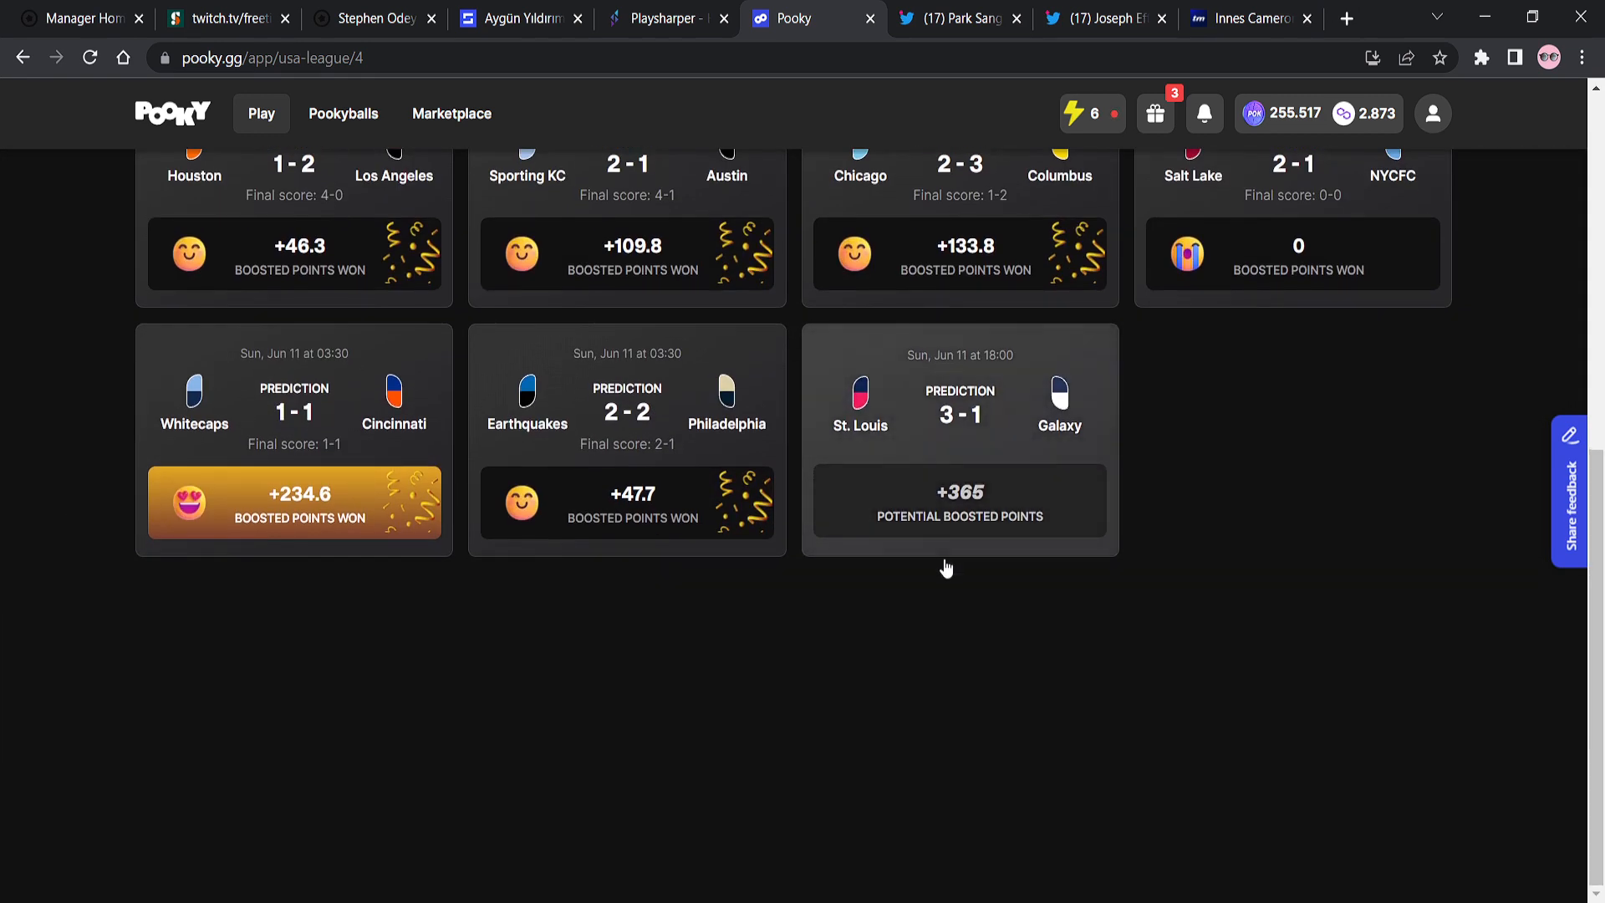
{"action": "mouse_move", "coordinate": [1046, 581]}
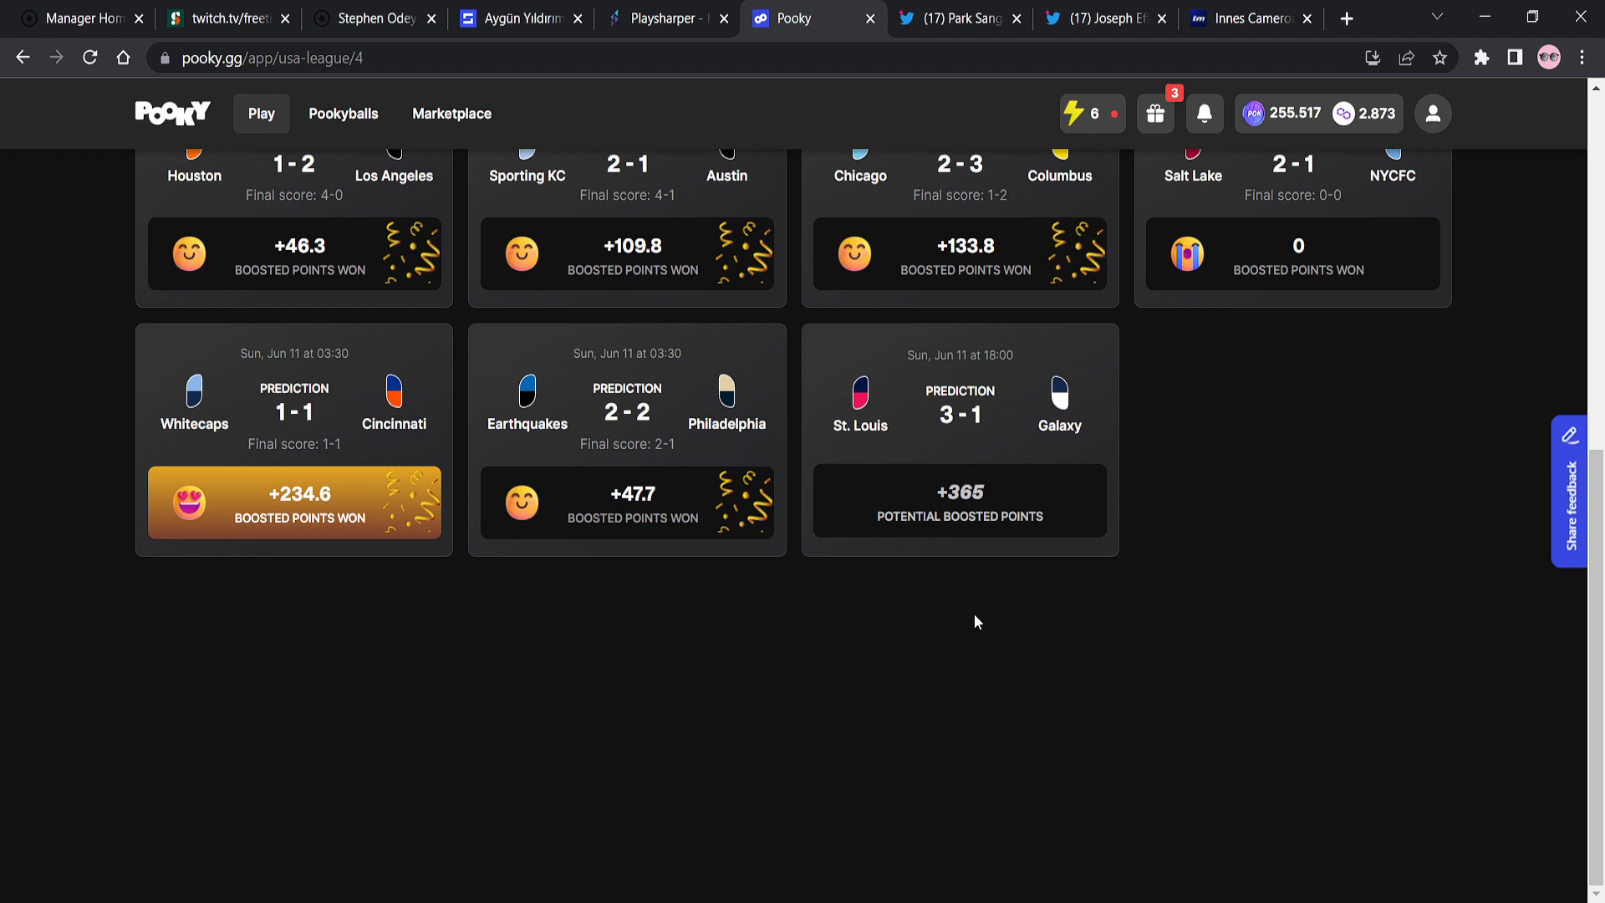
{"action": "mouse_move", "coordinate": [982, 612]}
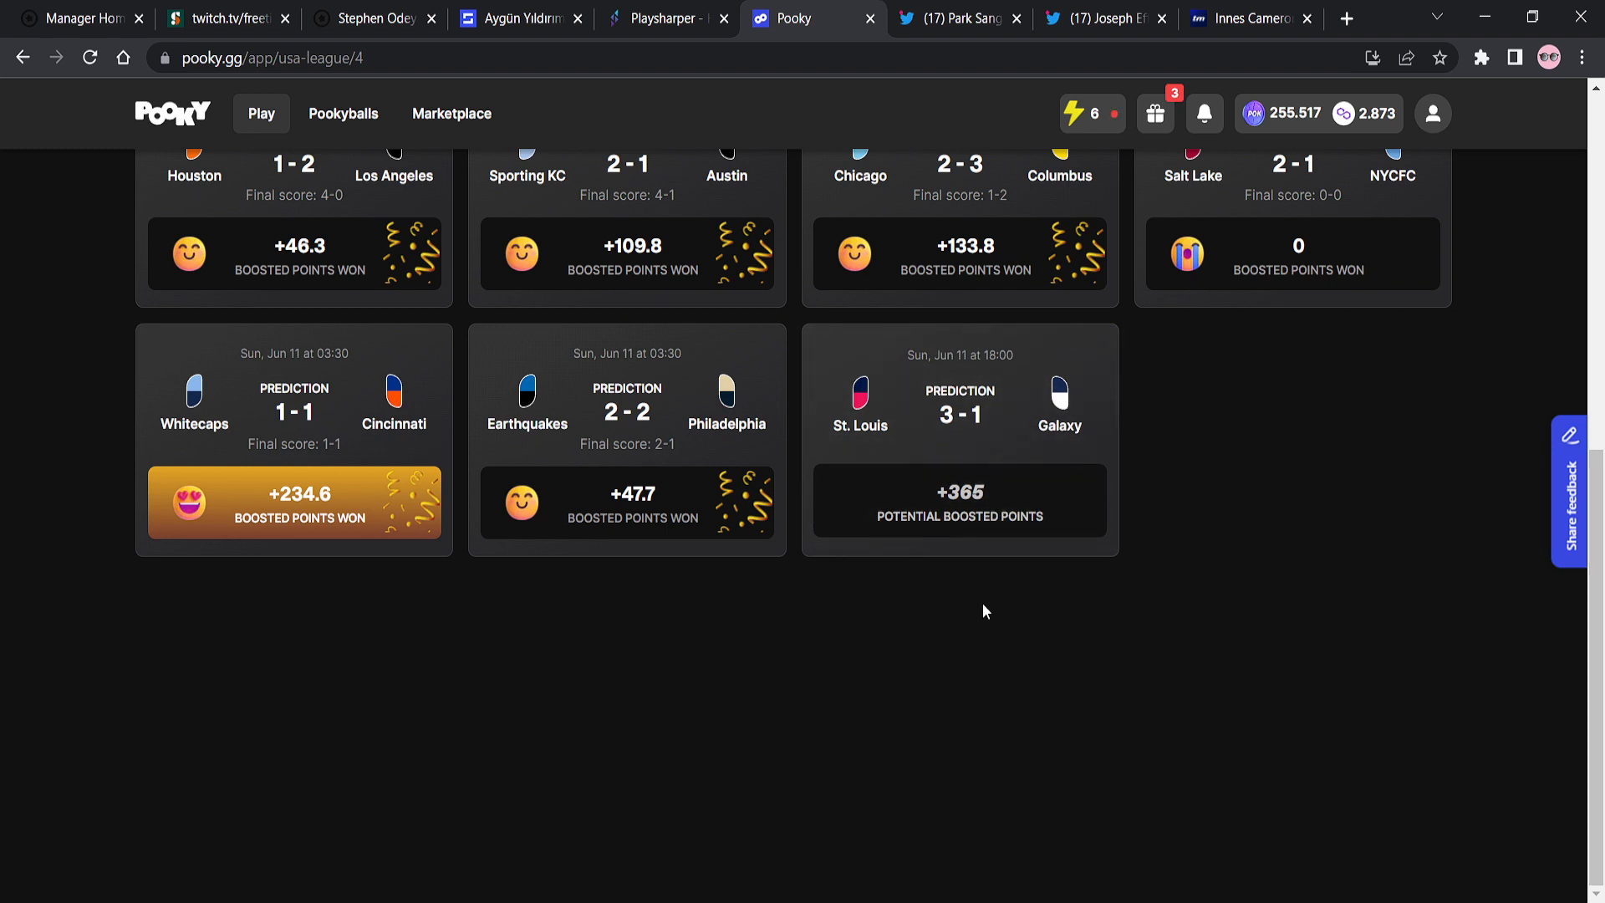
{"action": "mouse_move", "coordinate": [938, 692]}
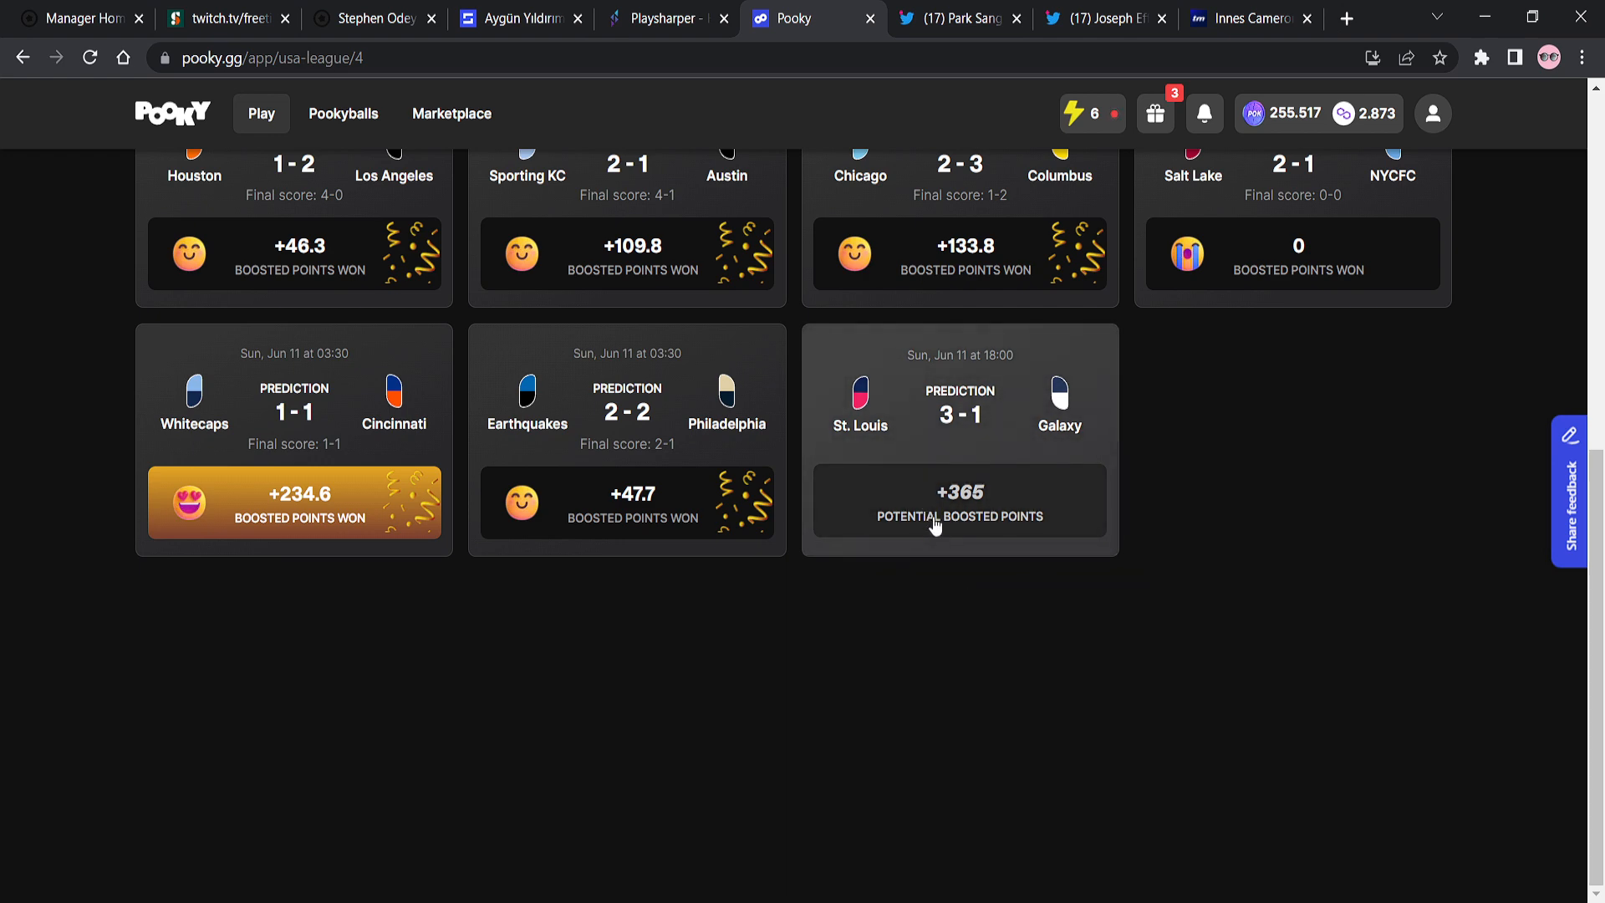
{"action": "scroll", "scroll_direction": "up", "scroll_amount": 3}
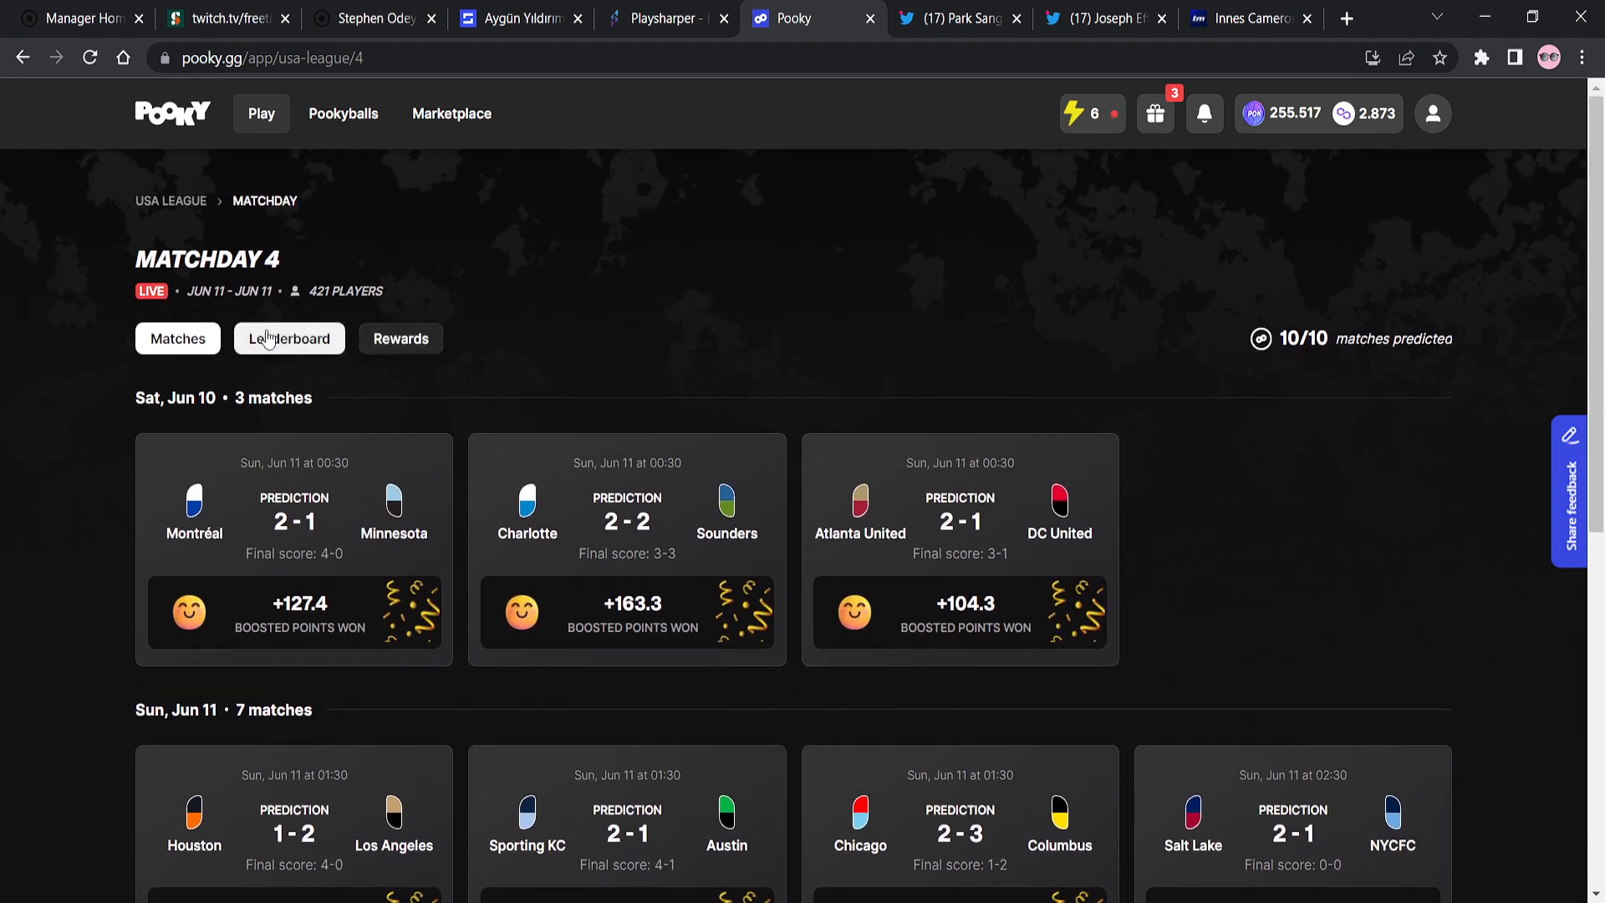
{"action": "left_click", "coordinate": [289, 339]}
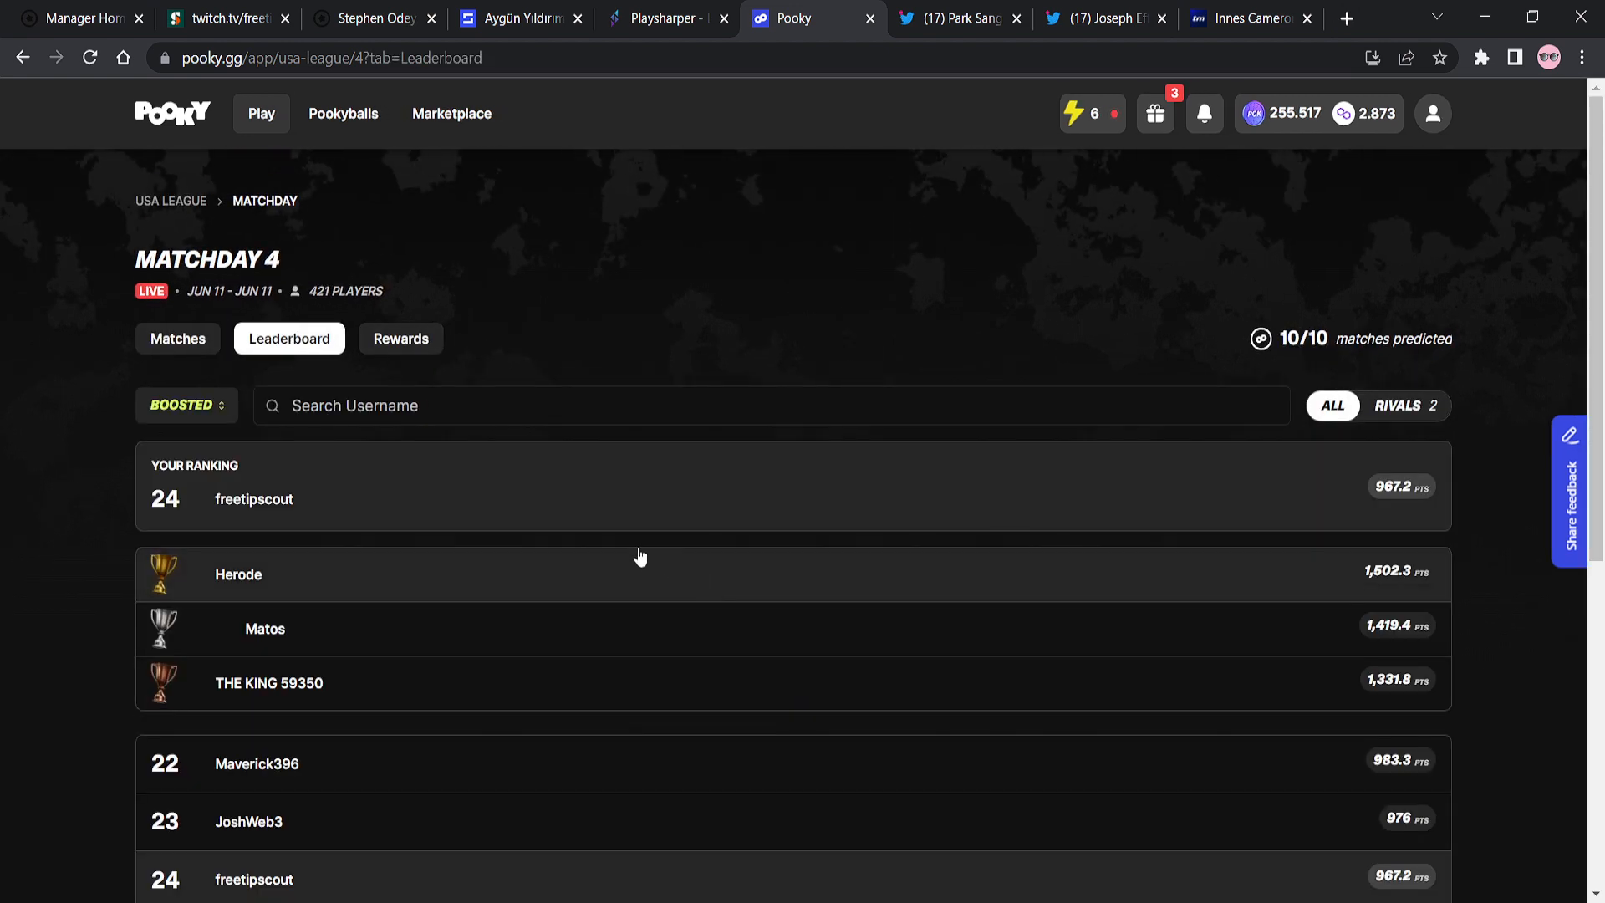
{"action": "scroll", "scroll_direction": "down", "scroll_amount": 3}
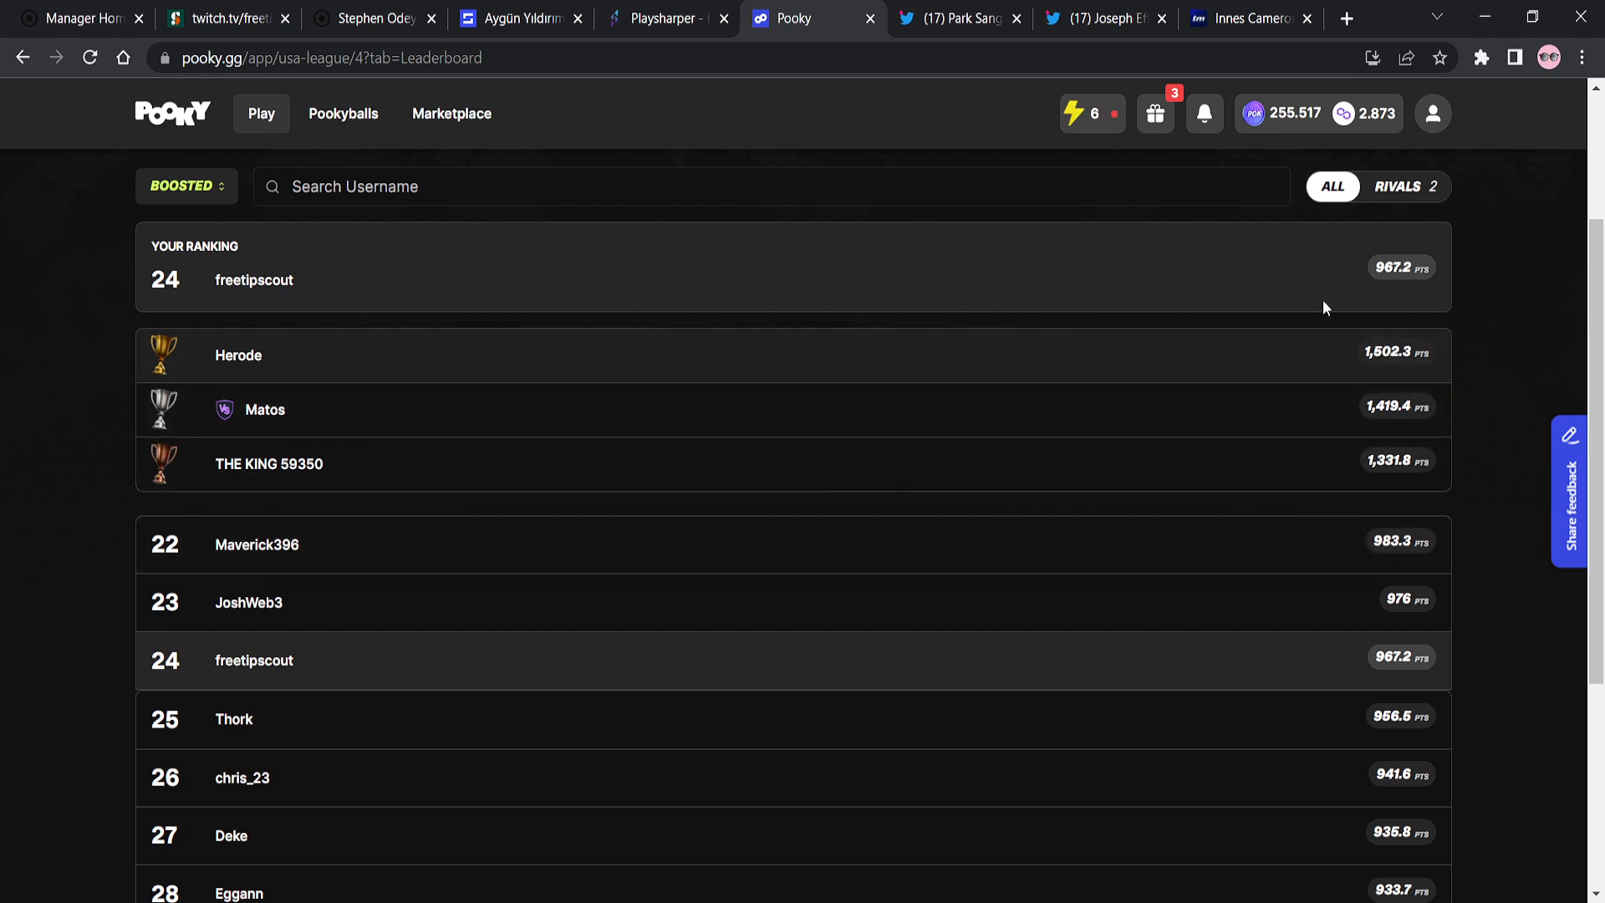
{"action": "mouse_move", "coordinate": [1142, 395]}
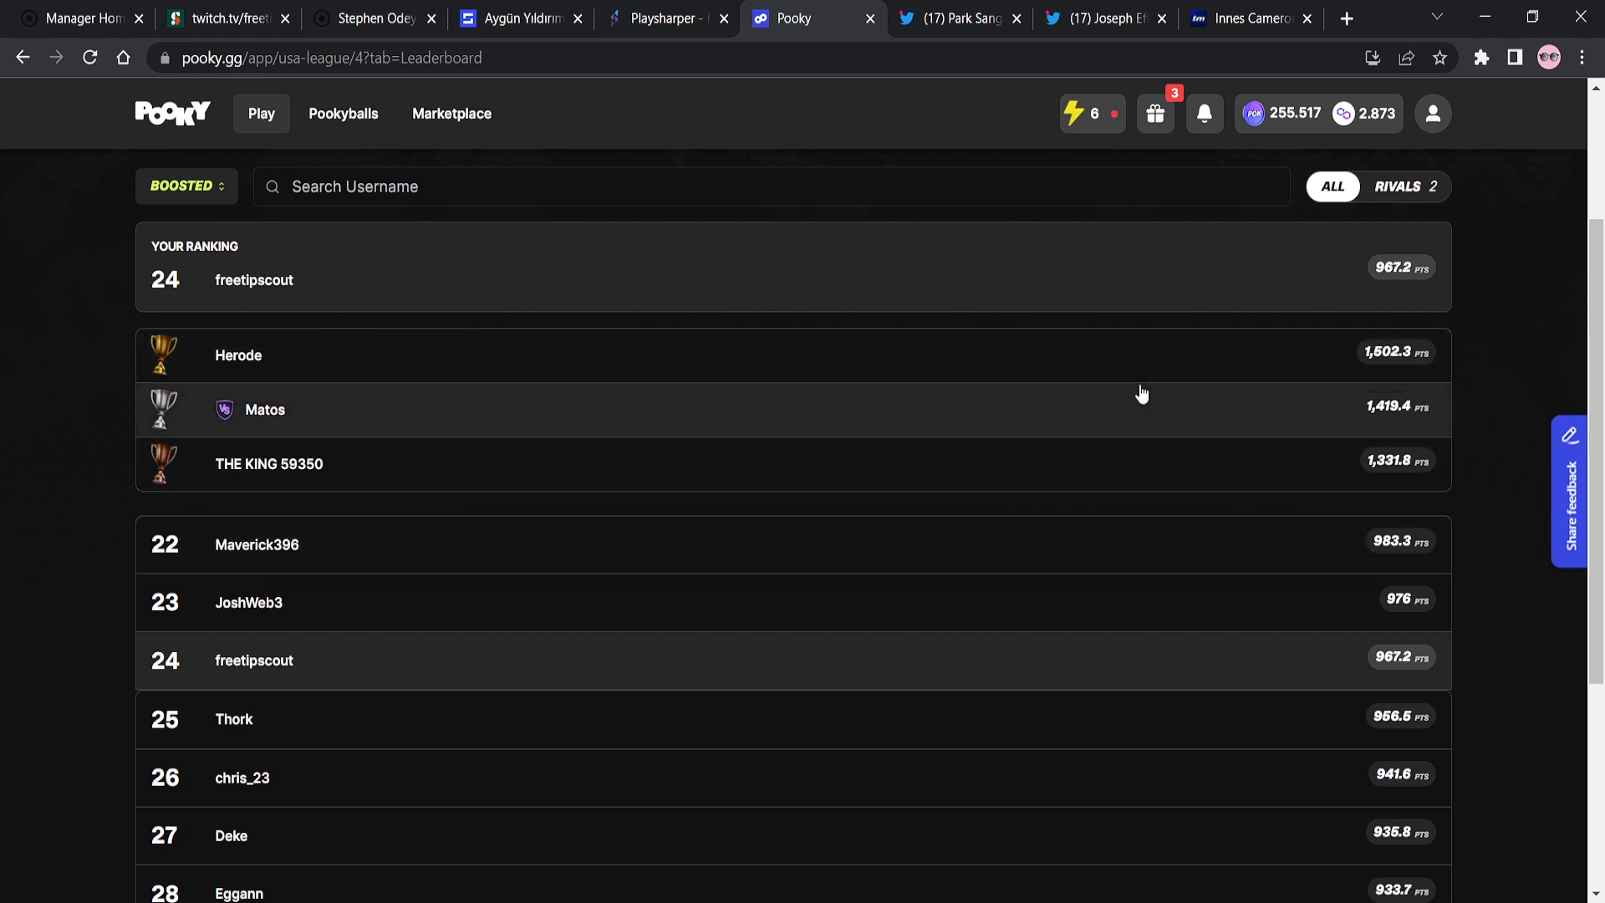
{"action": "mouse_move", "coordinate": [1092, 429]}
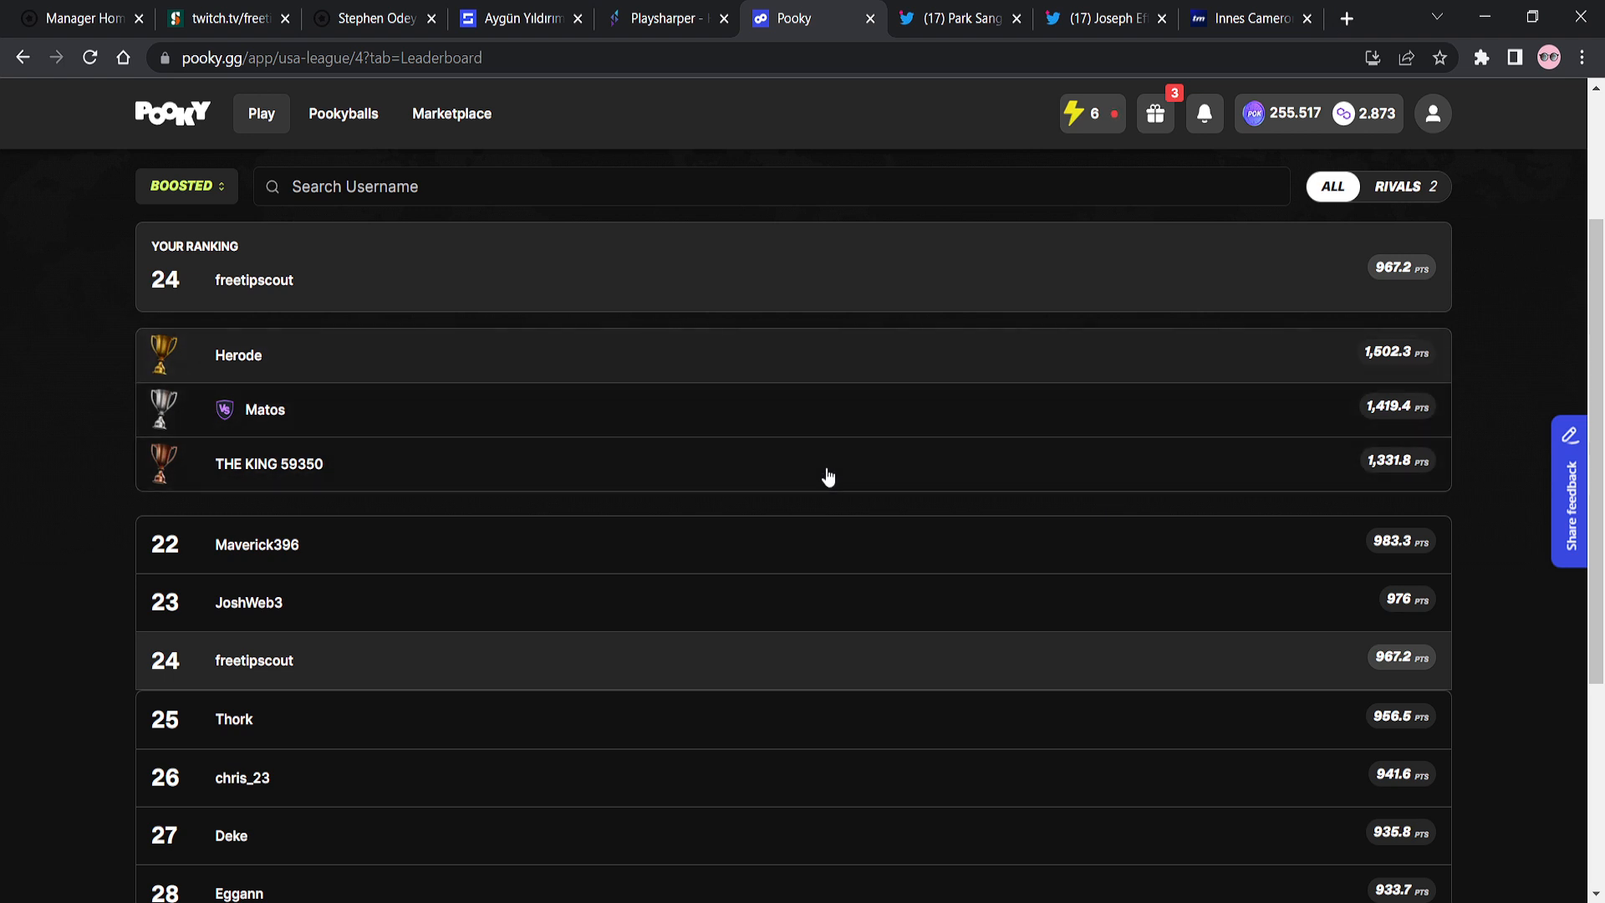
{"action": "mouse_move", "coordinate": [1389, 500]}
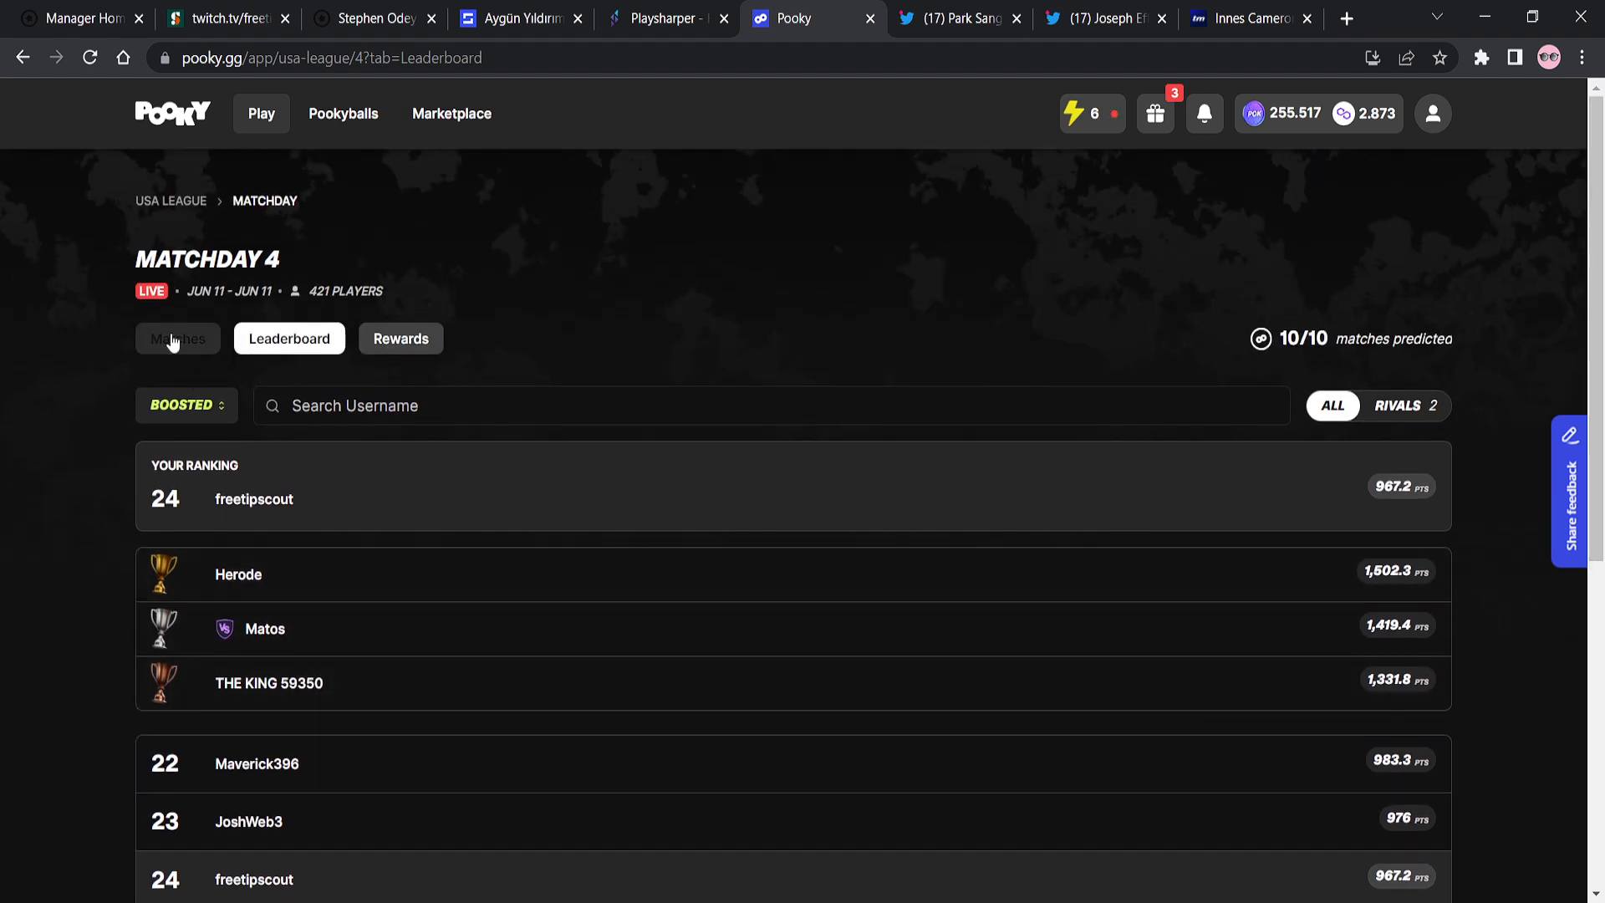
{"action": "left_click", "coordinate": [177, 338]}
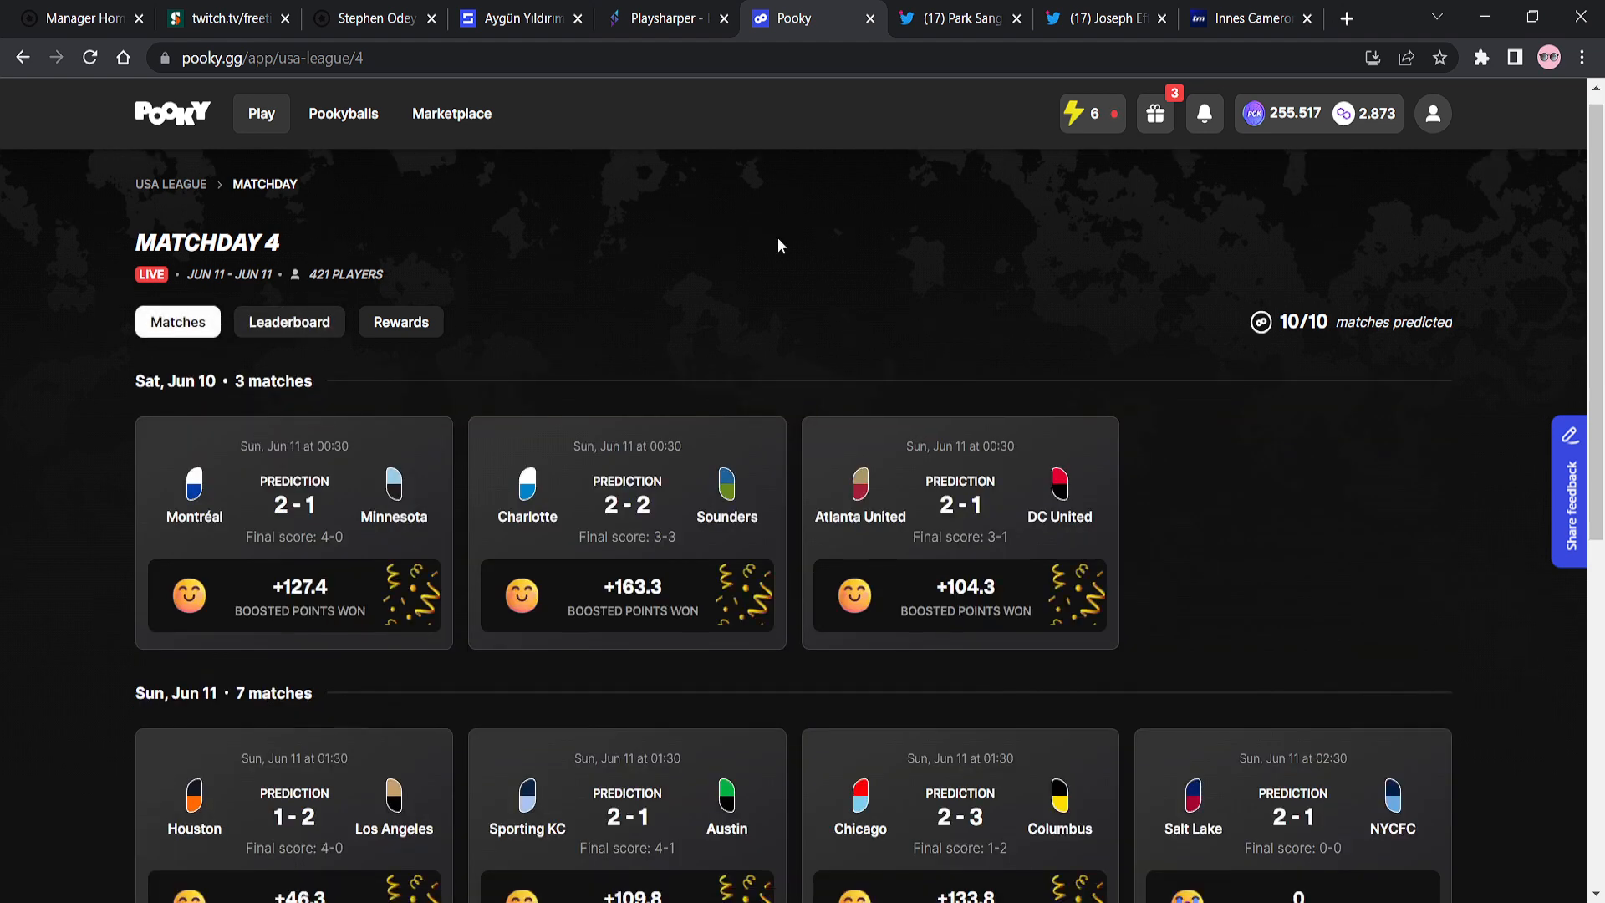
{"action": "left_click", "coordinate": [289, 321]}
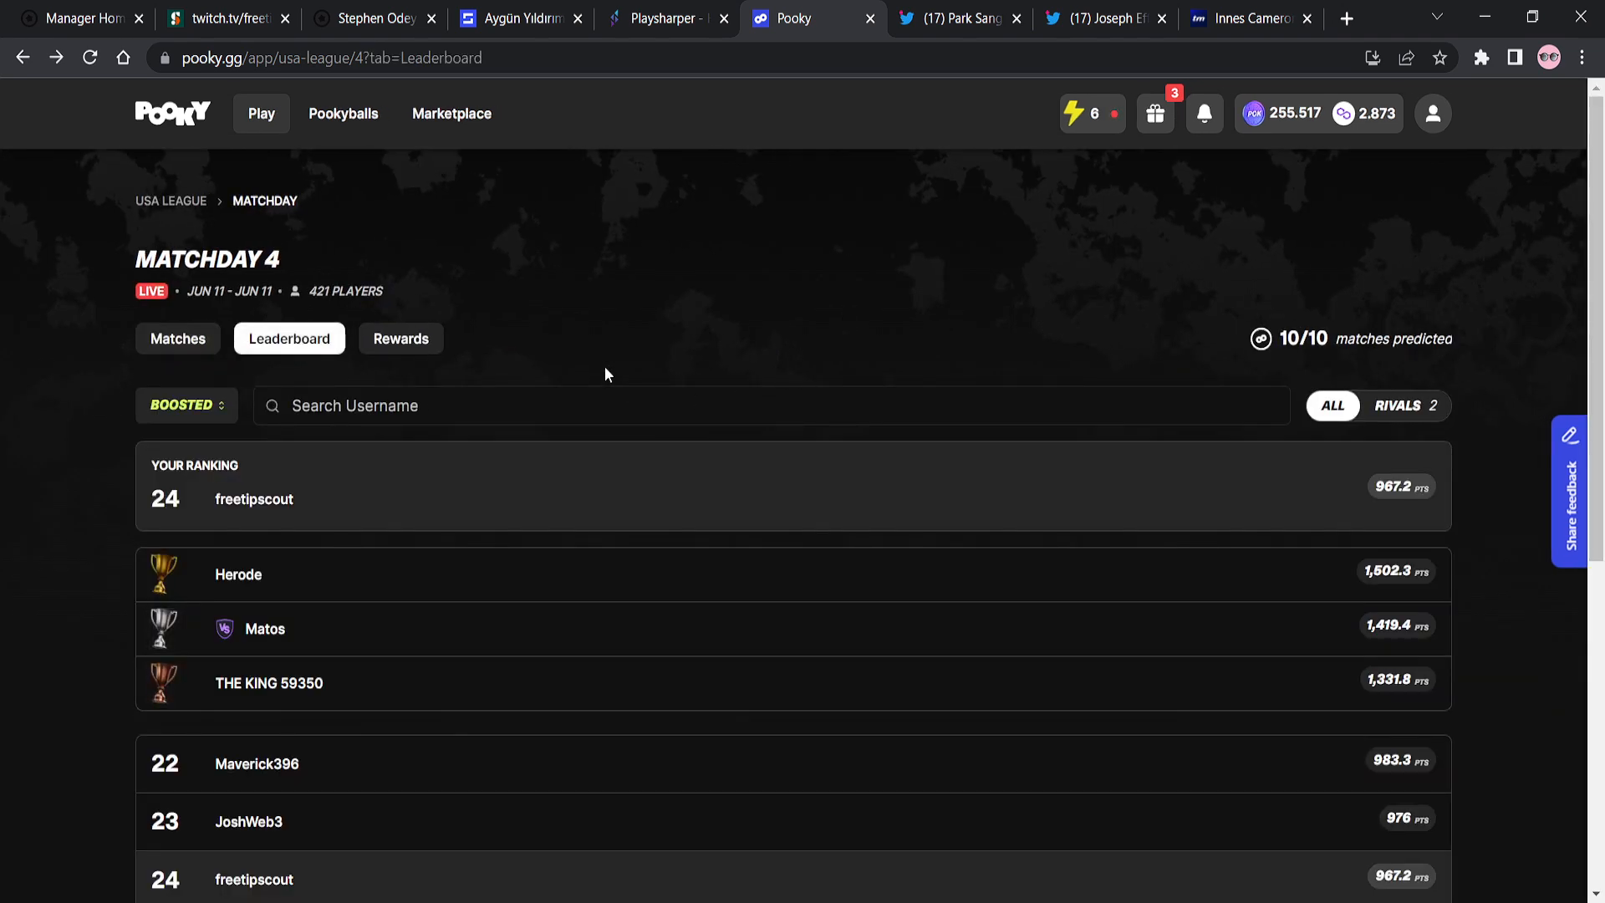
{"action": "scroll", "scroll_direction": "down", "scroll_amount": 3}
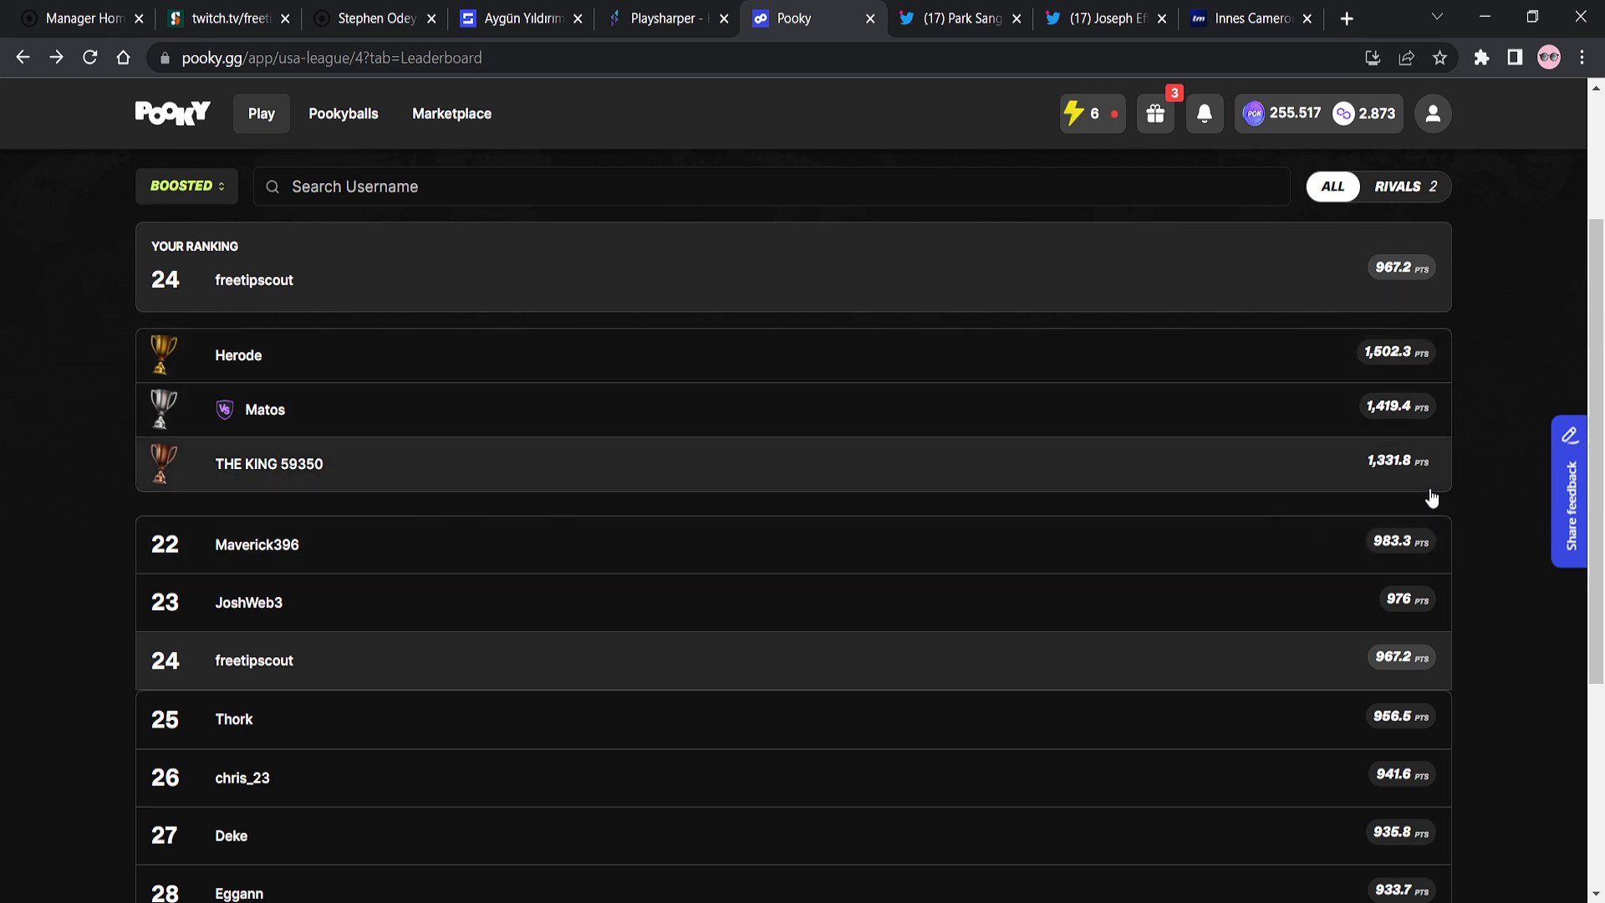
{"action": "mouse_move", "coordinate": [809, 434]}
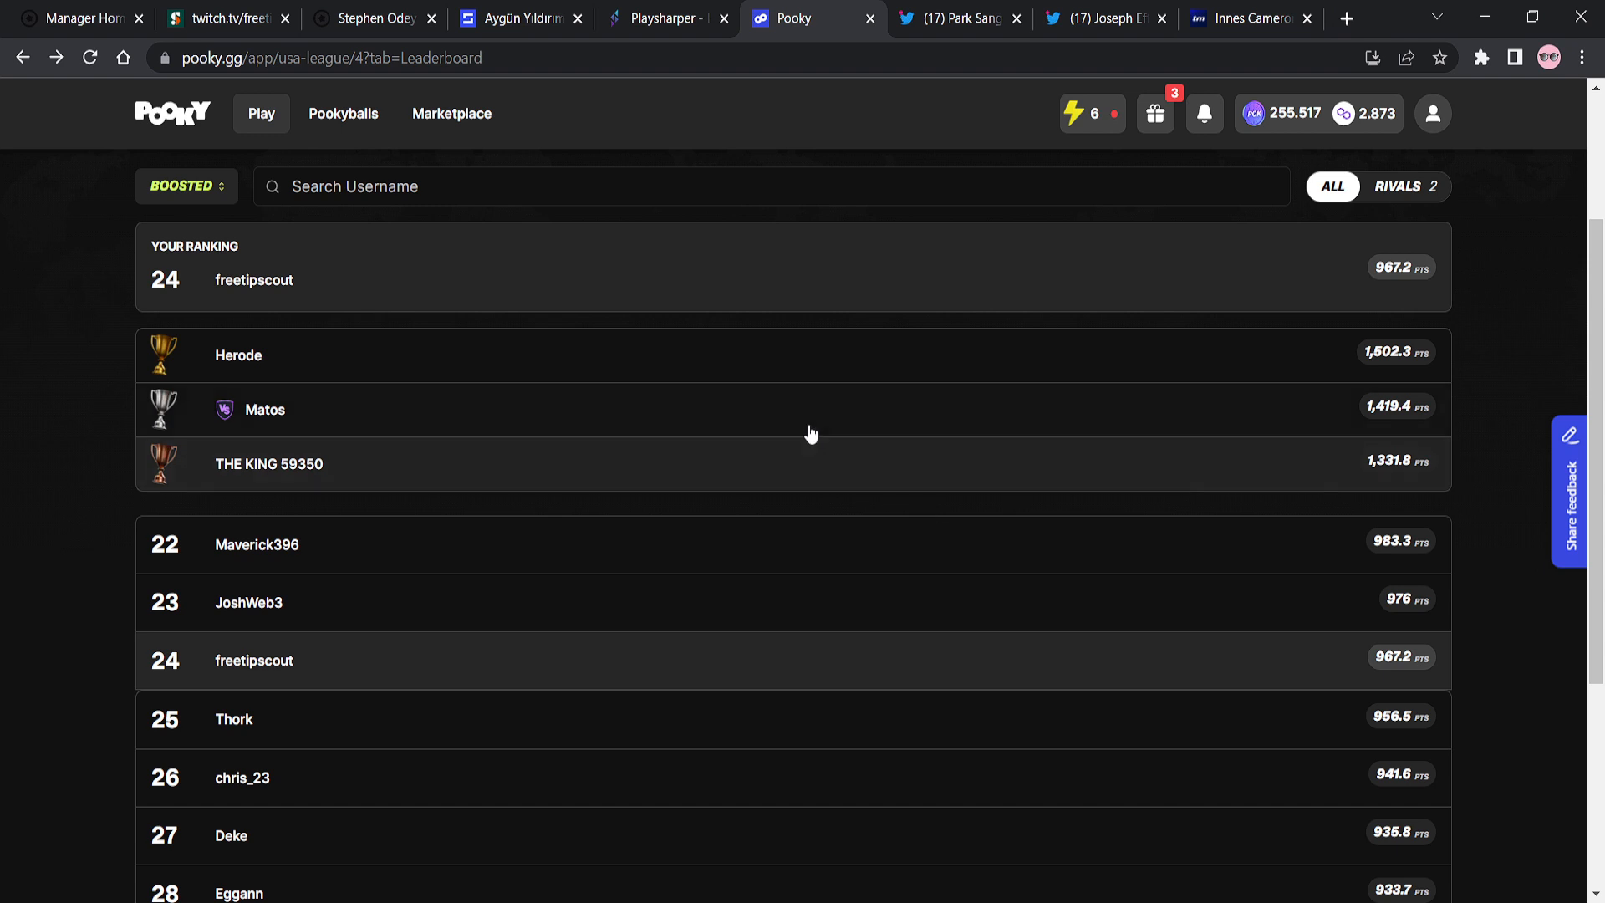
{"action": "scroll", "scroll_direction": "down", "scroll_amount": 3}
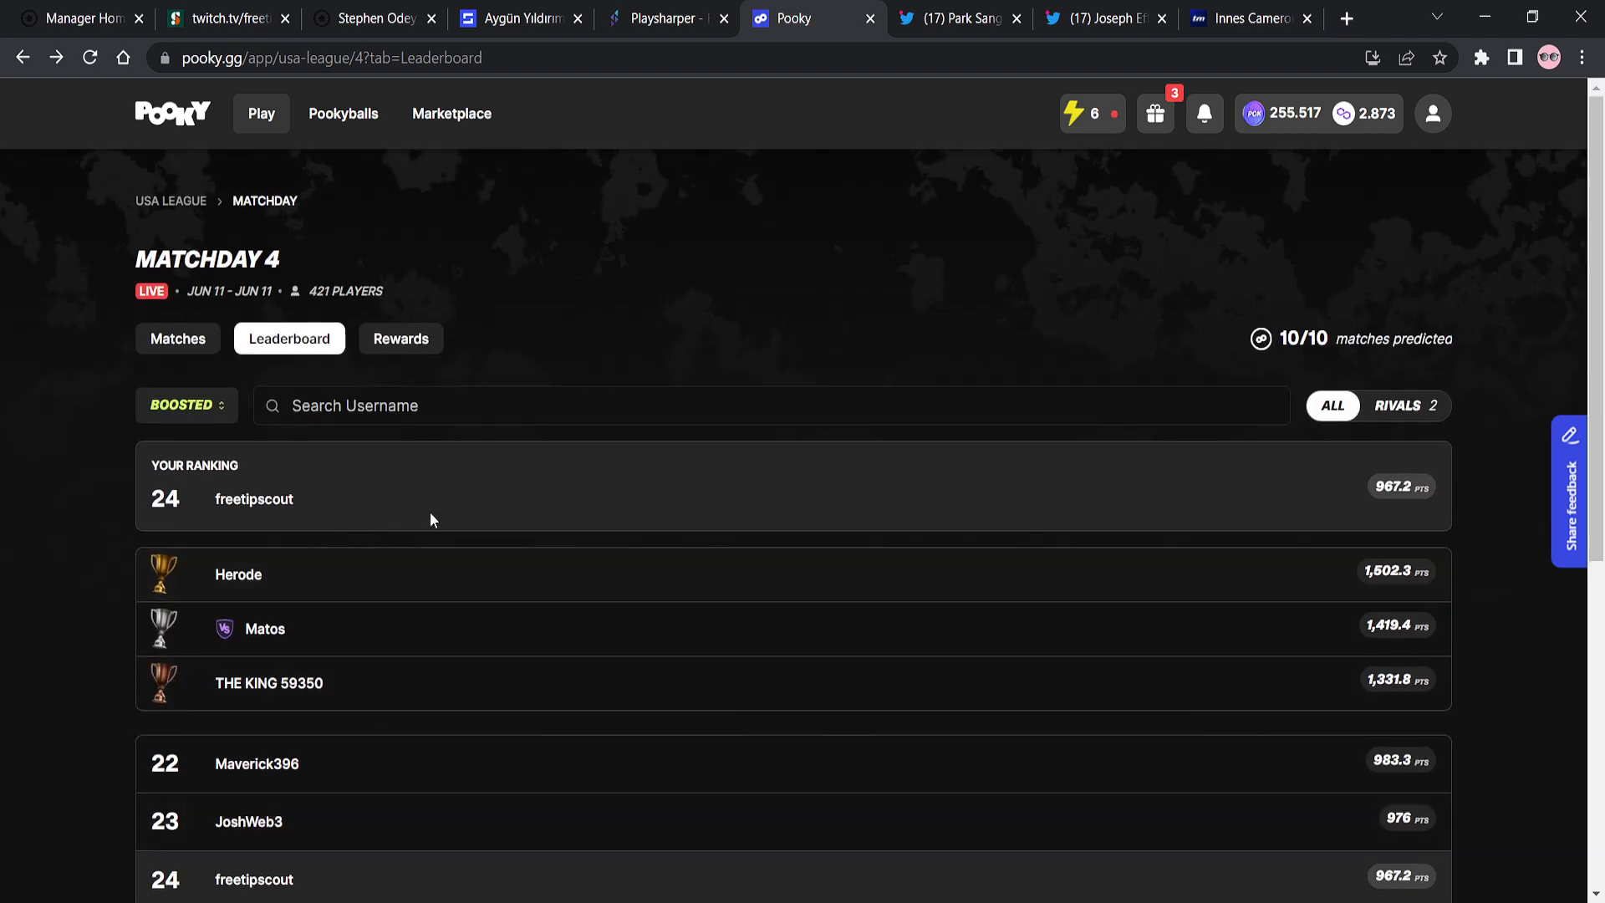
{"action": "scroll", "scroll_direction": "down", "scroll_amount": 3}
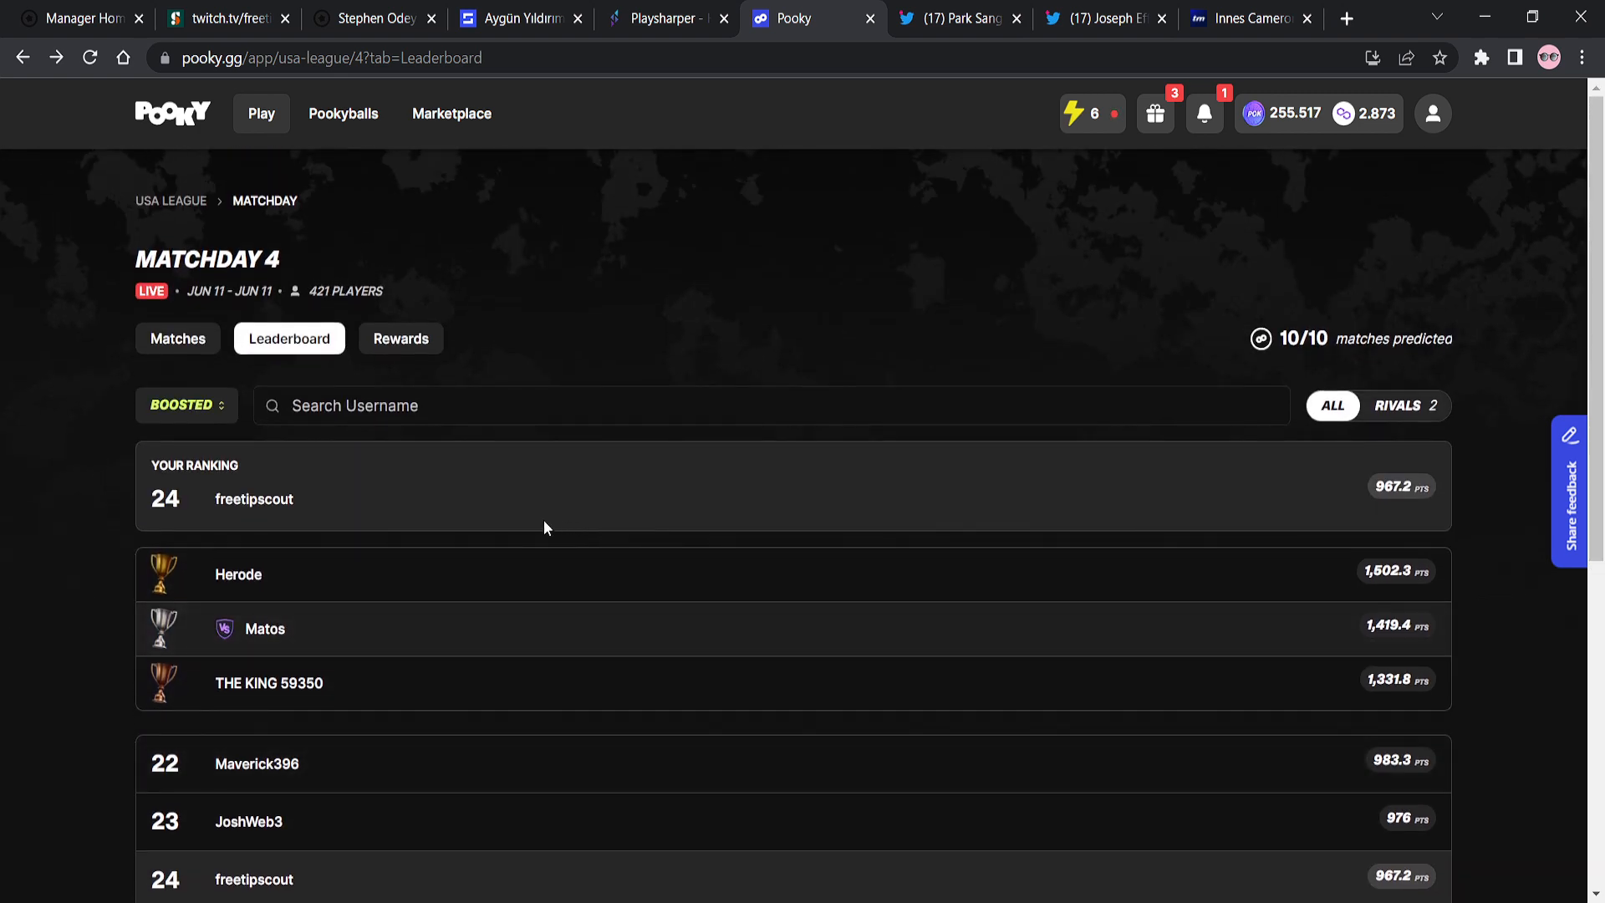
{"action": "scroll", "scroll_direction": "down", "scroll_amount": 3}
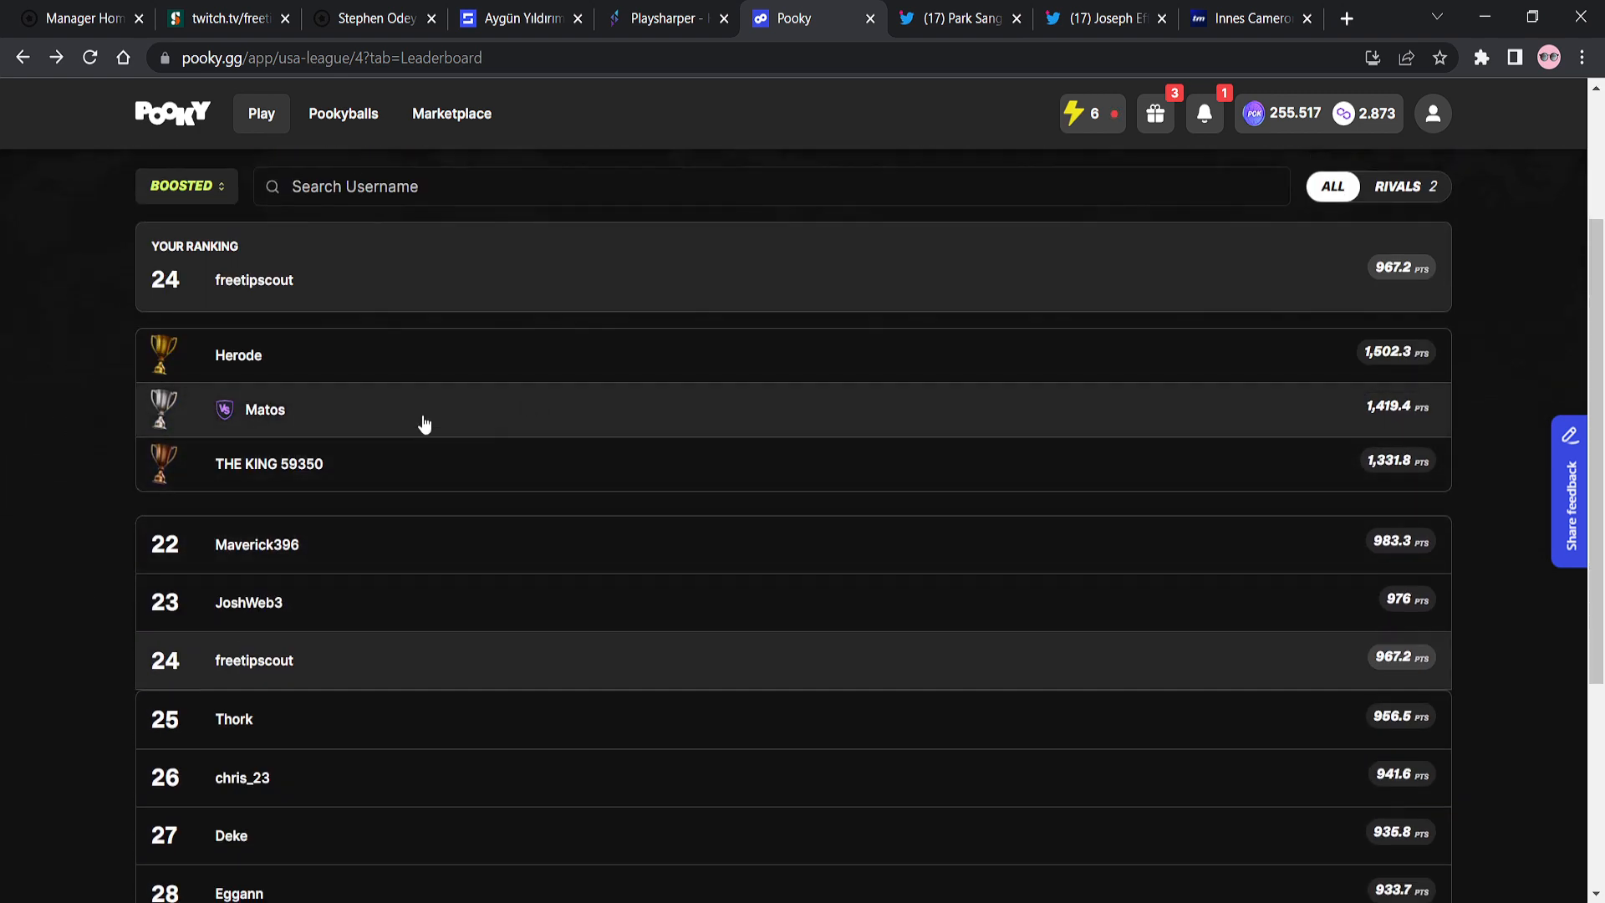
{"action": "left_click", "coordinate": [177, 340]}
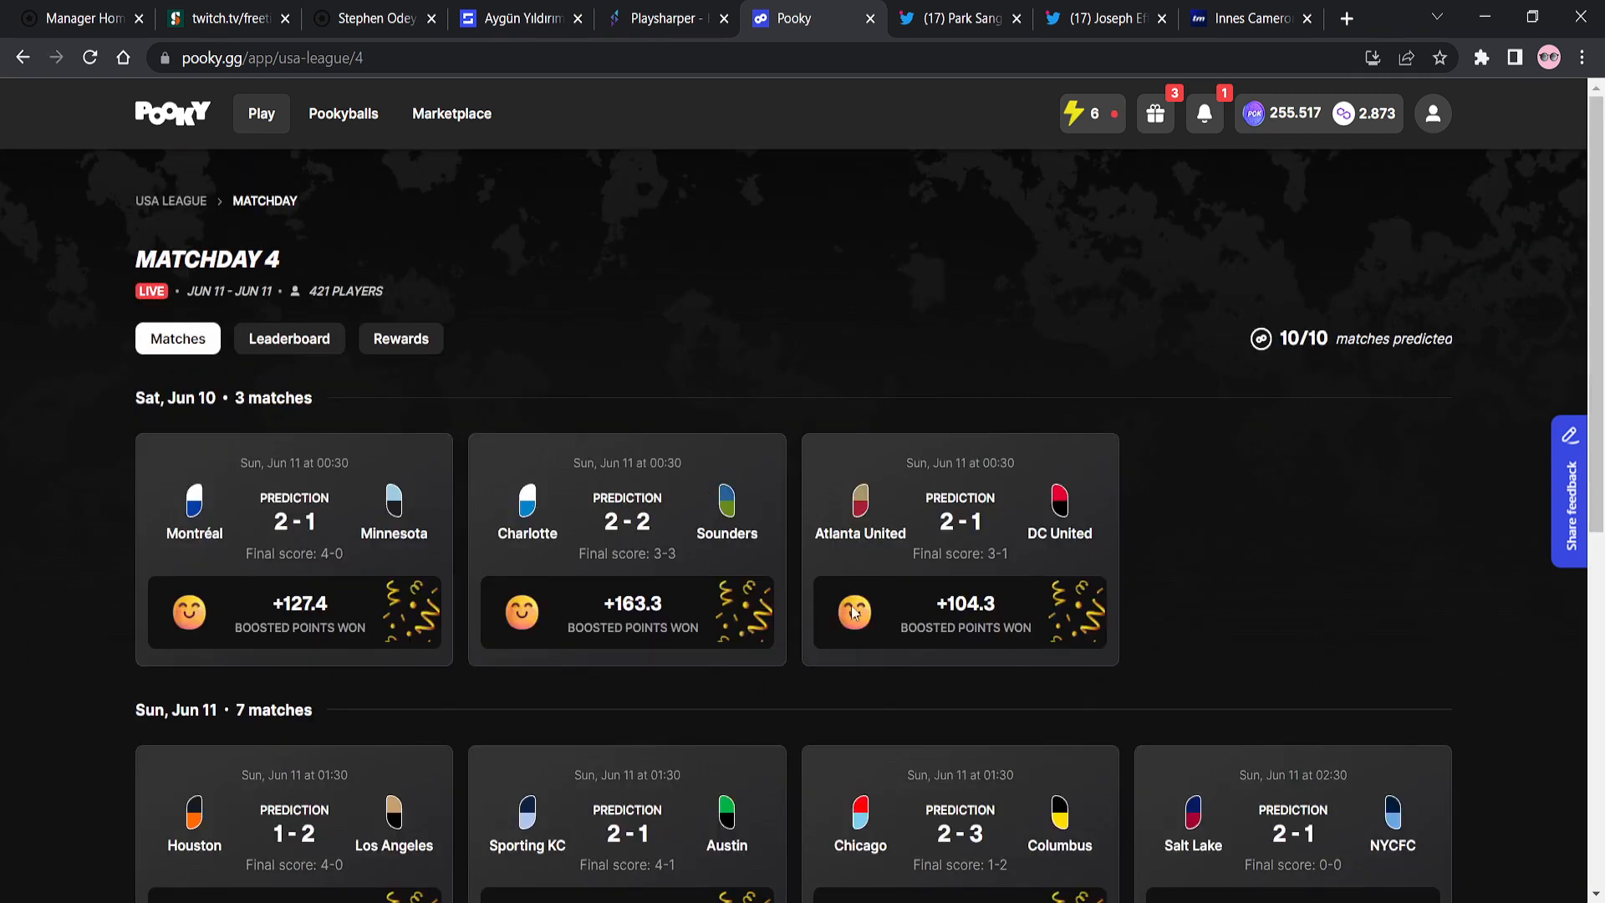
{"action": "scroll", "scroll_direction": "down", "scroll_amount": 3}
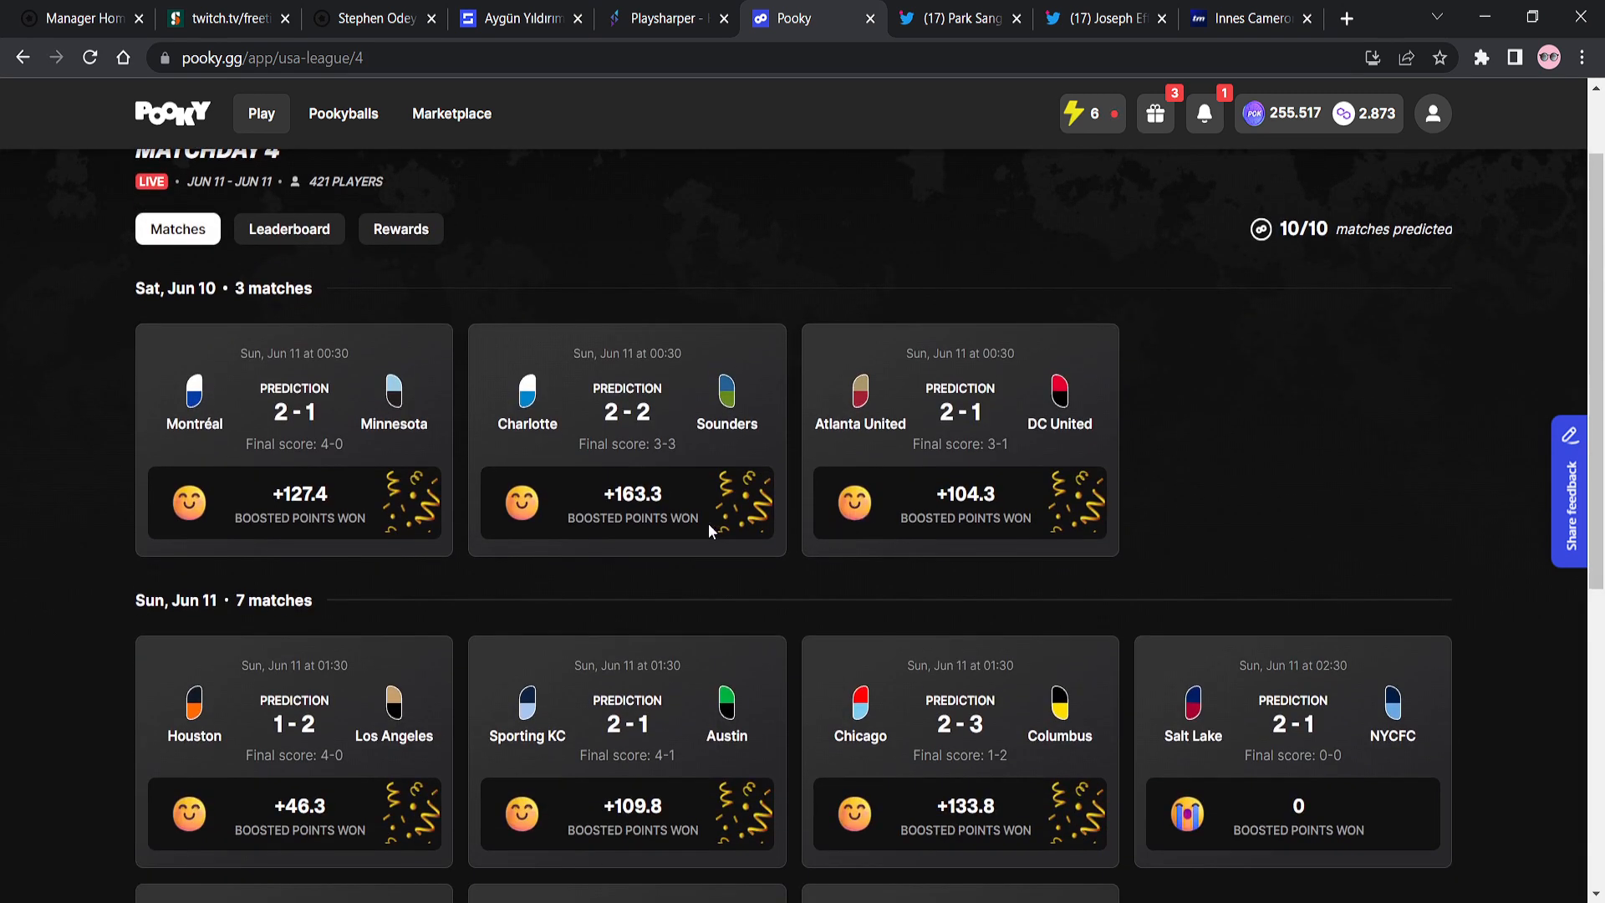
{"action": "scroll", "scroll_direction": "down", "scroll_amount": 3}
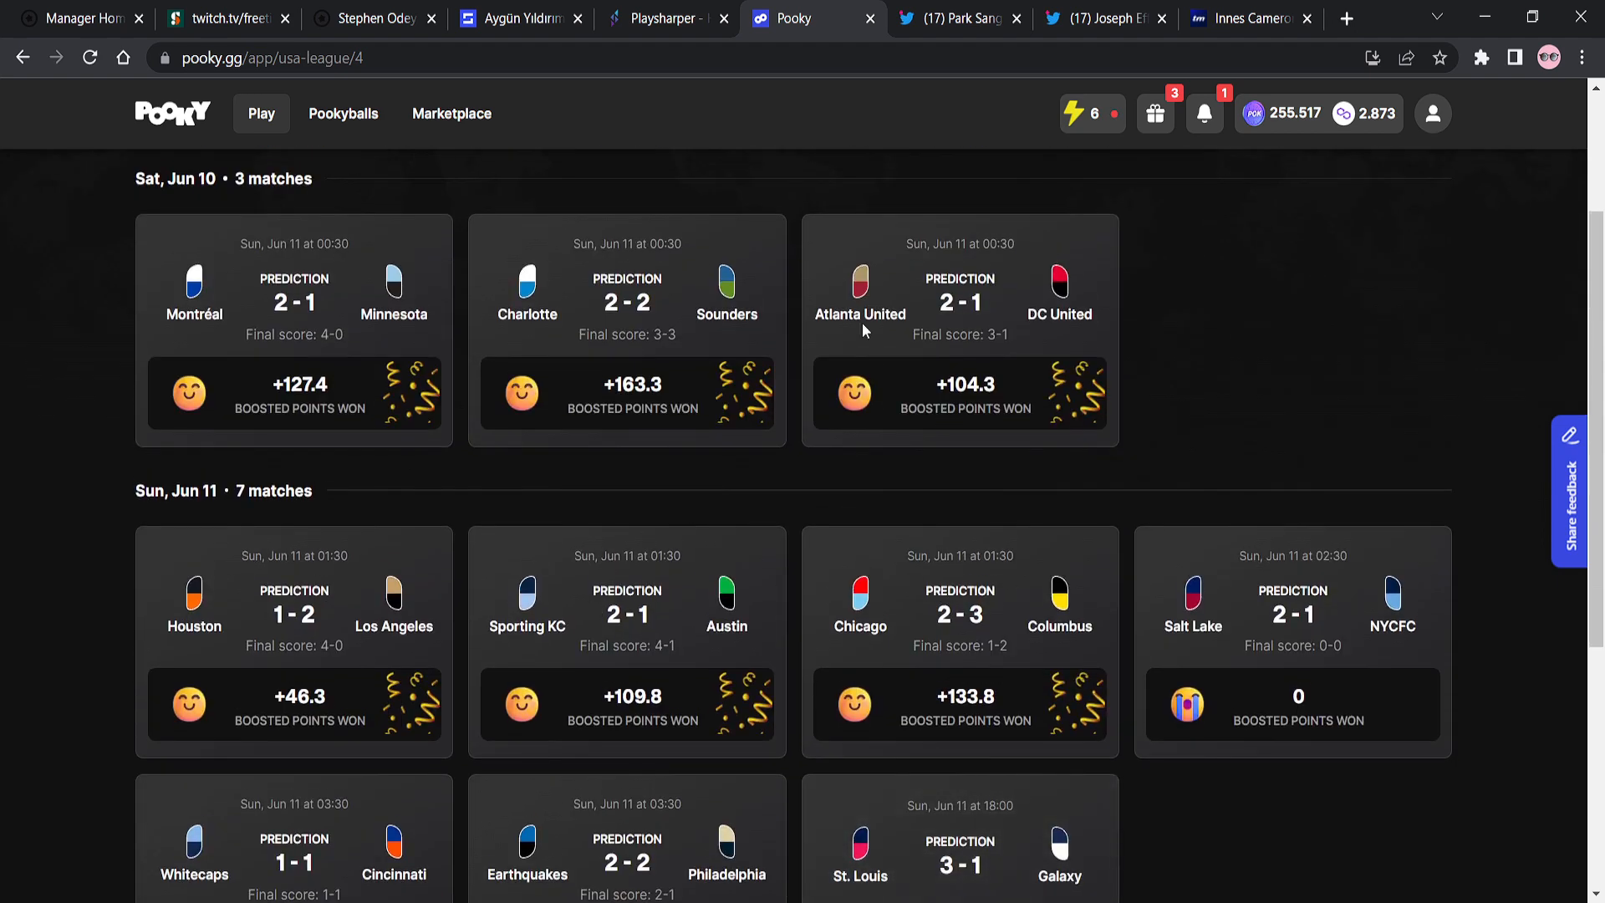
{"action": "scroll", "scroll_direction": "up", "scroll_amount": 3}
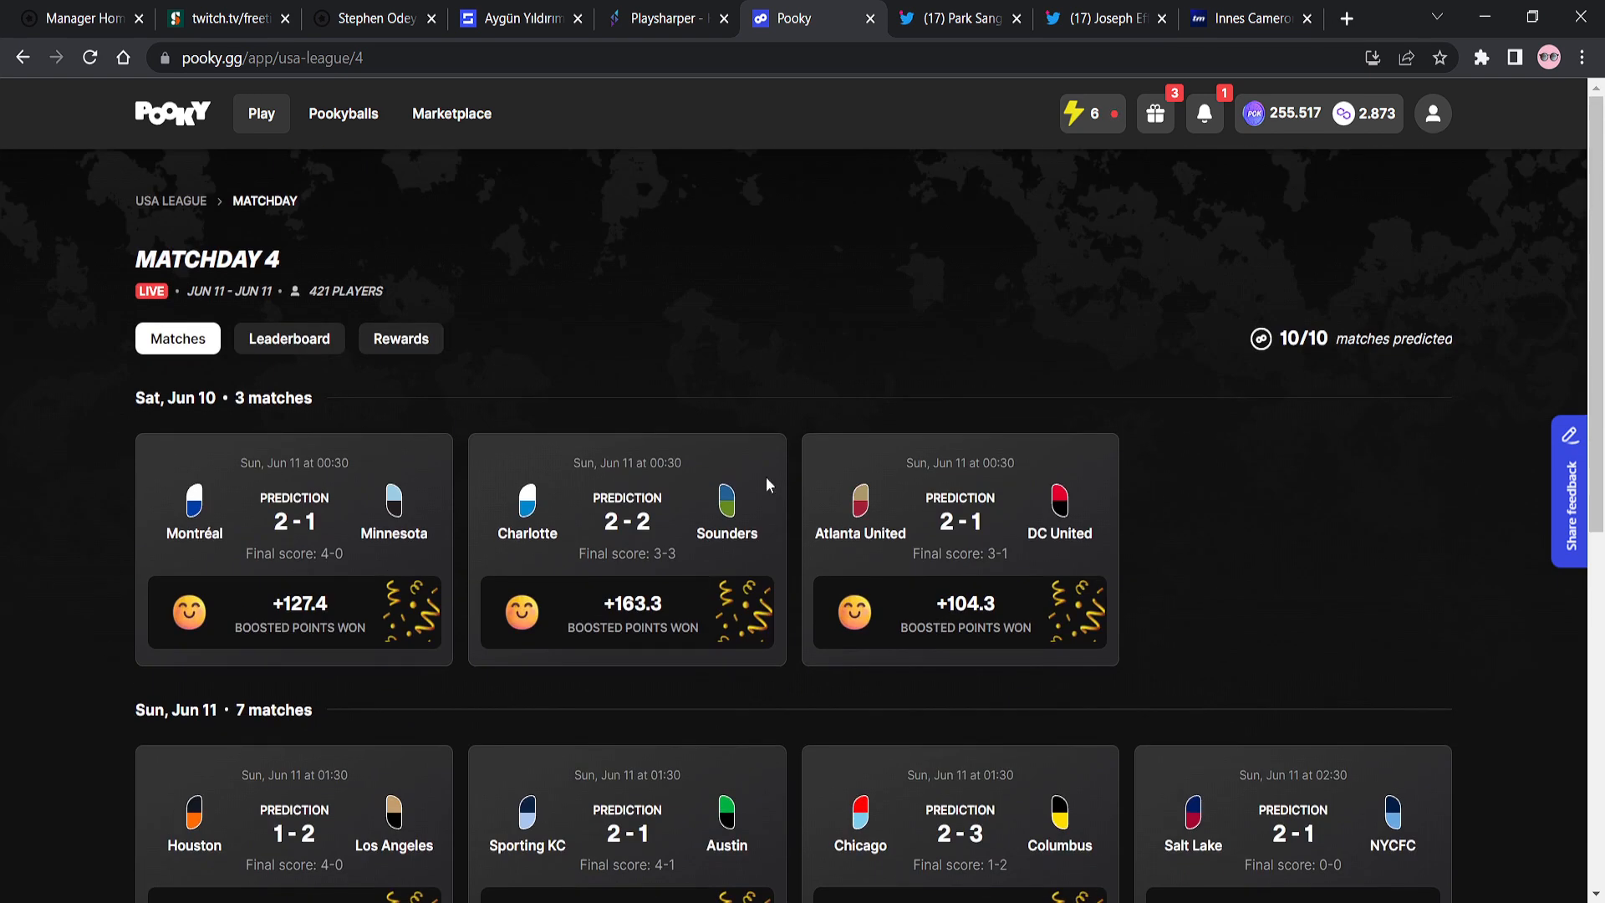
{"action": "scroll", "scroll_direction": "down", "scroll_amount": 3}
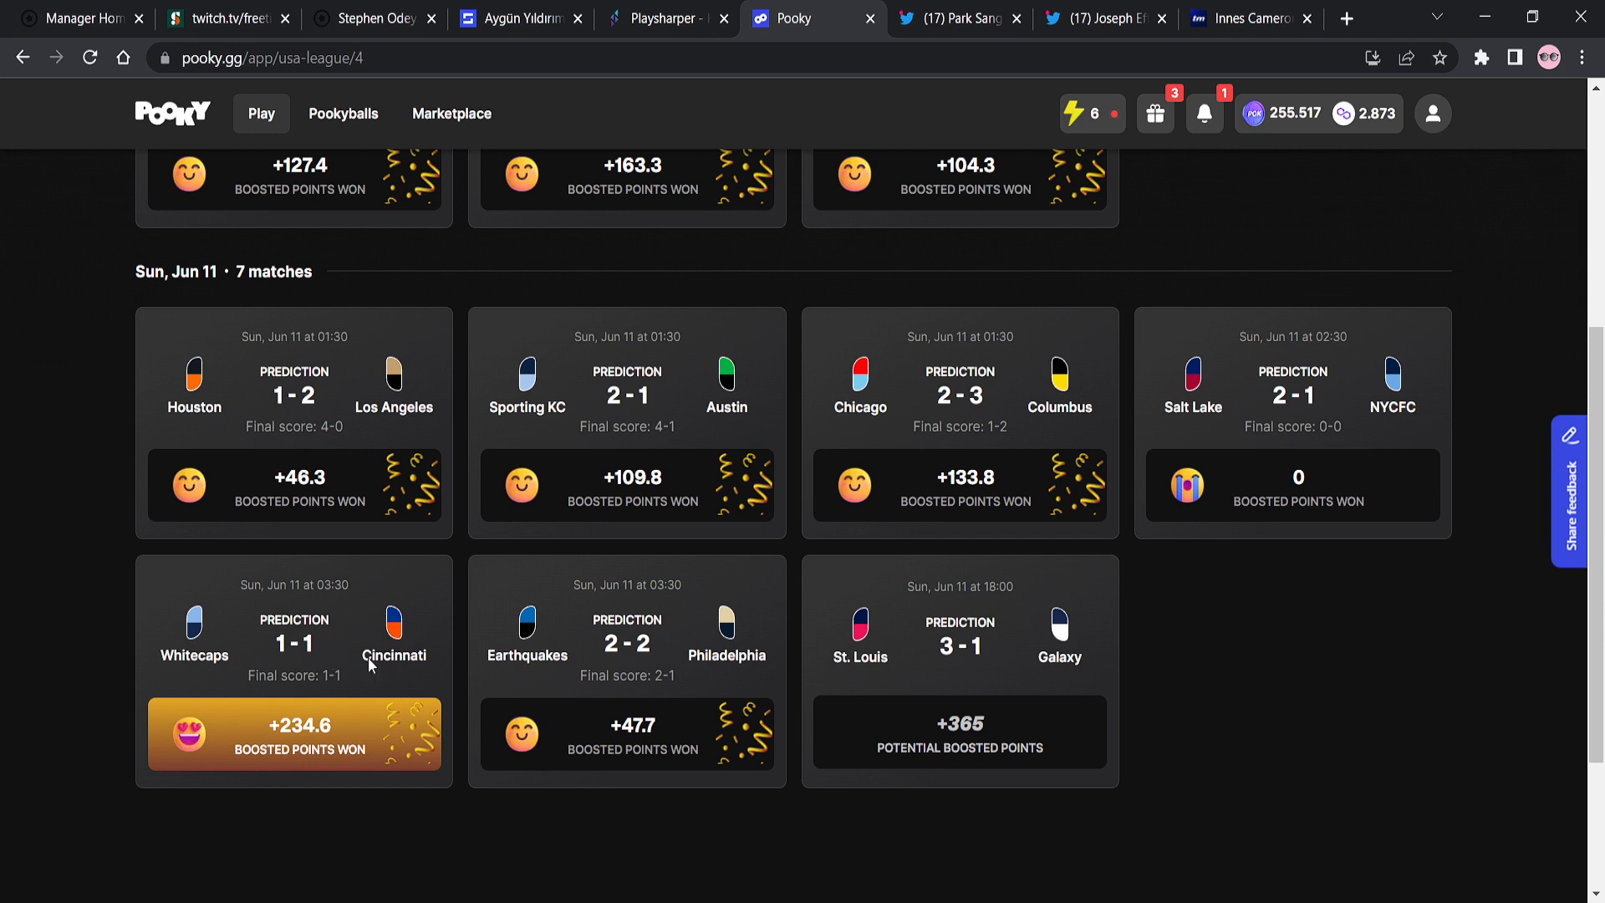
{"action": "mouse_move", "coordinate": [437, 751]}
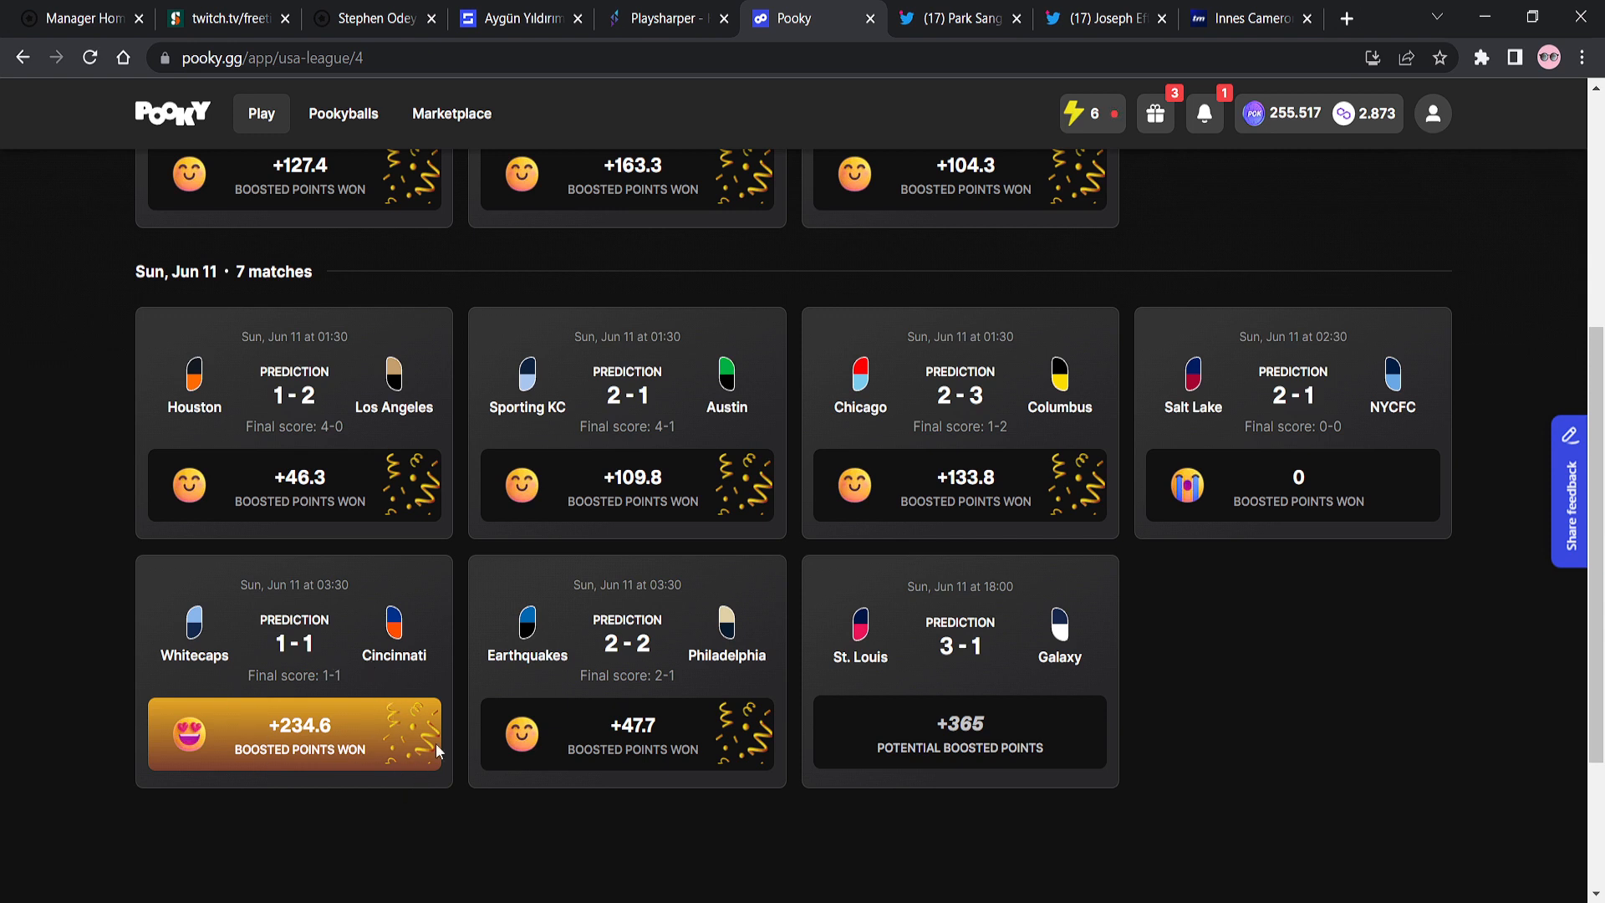
{"action": "mouse_move", "coordinate": [312, 695]}
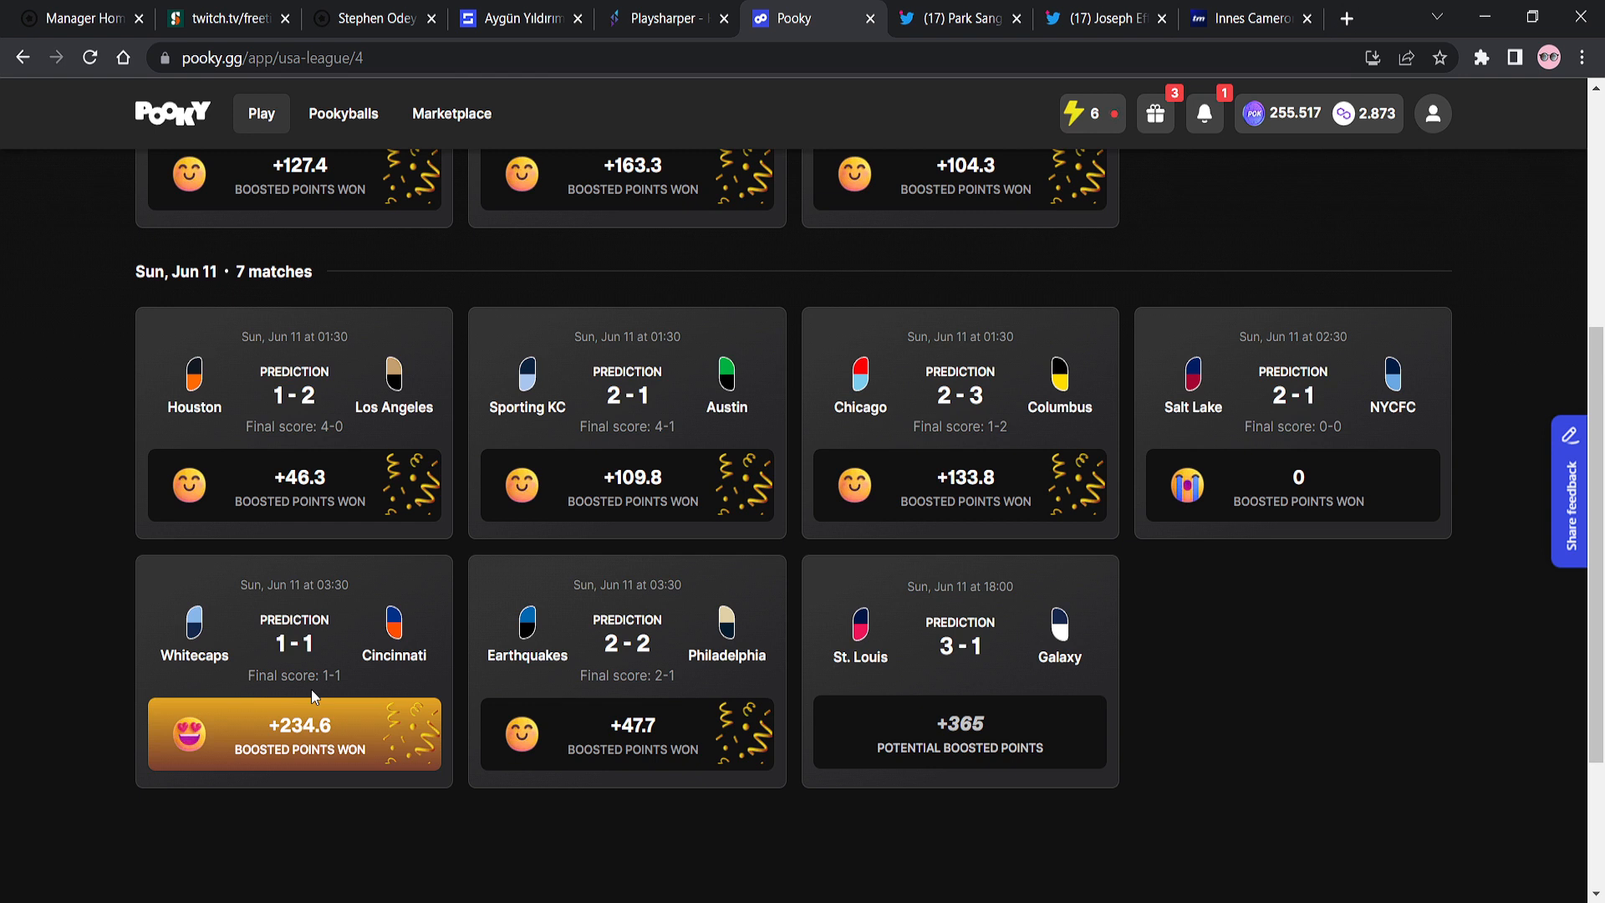
{"action": "mouse_move", "coordinate": [331, 836]}
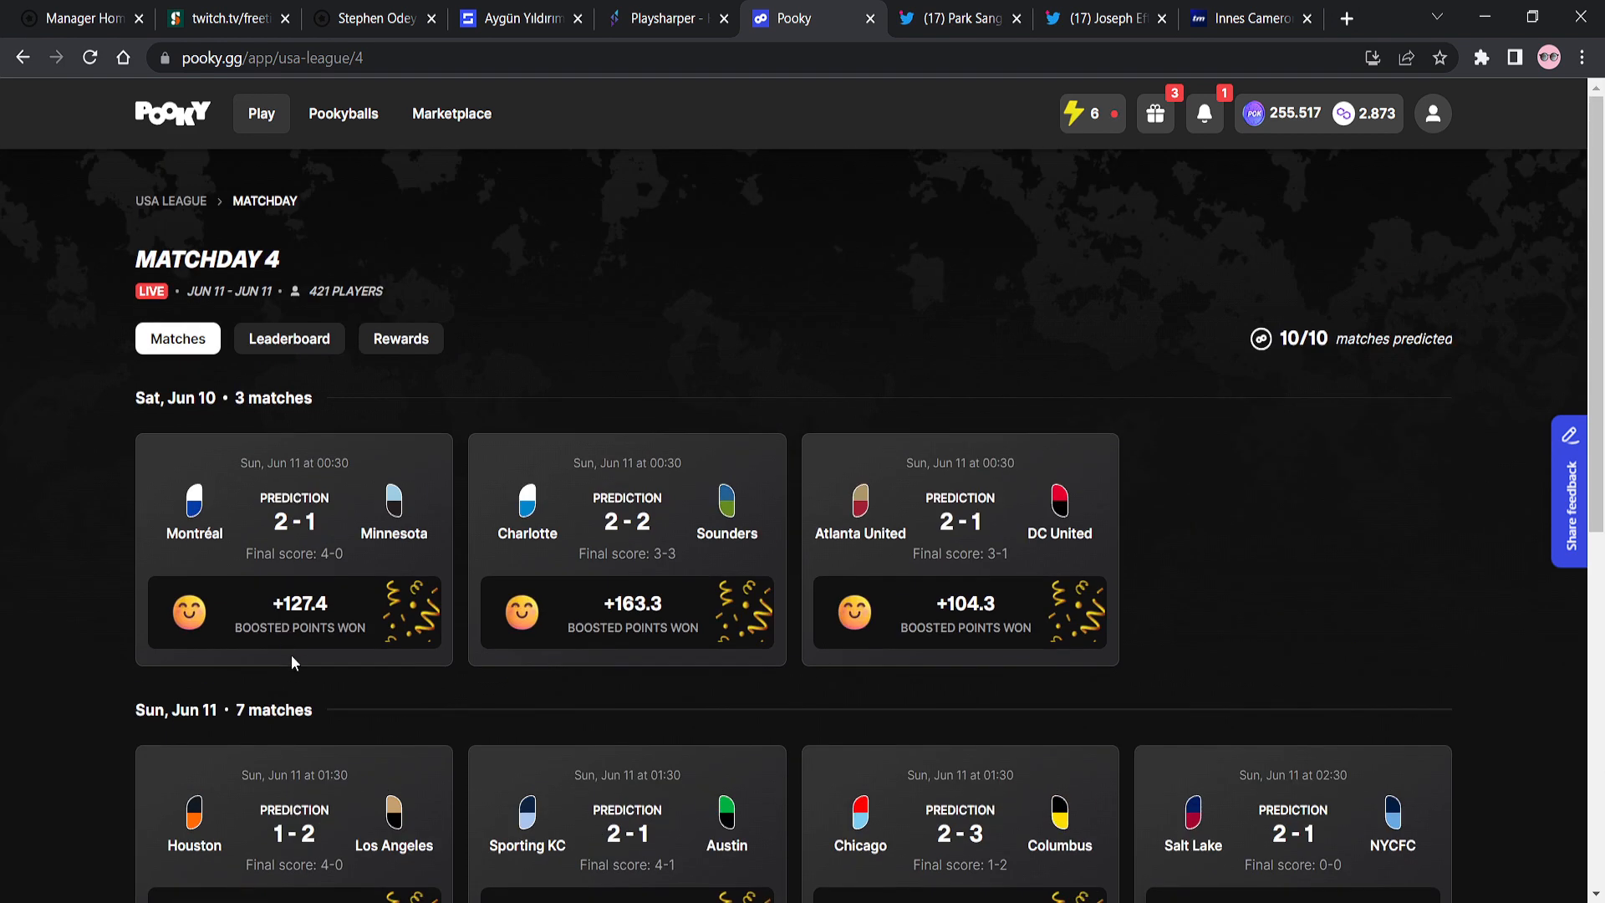
Step: Scroll the Matchday 4 page through Saturday's and Sunday's predictions with points won
{"action": "scroll", "scroll_direction": "down", "scroll_amount": 3}
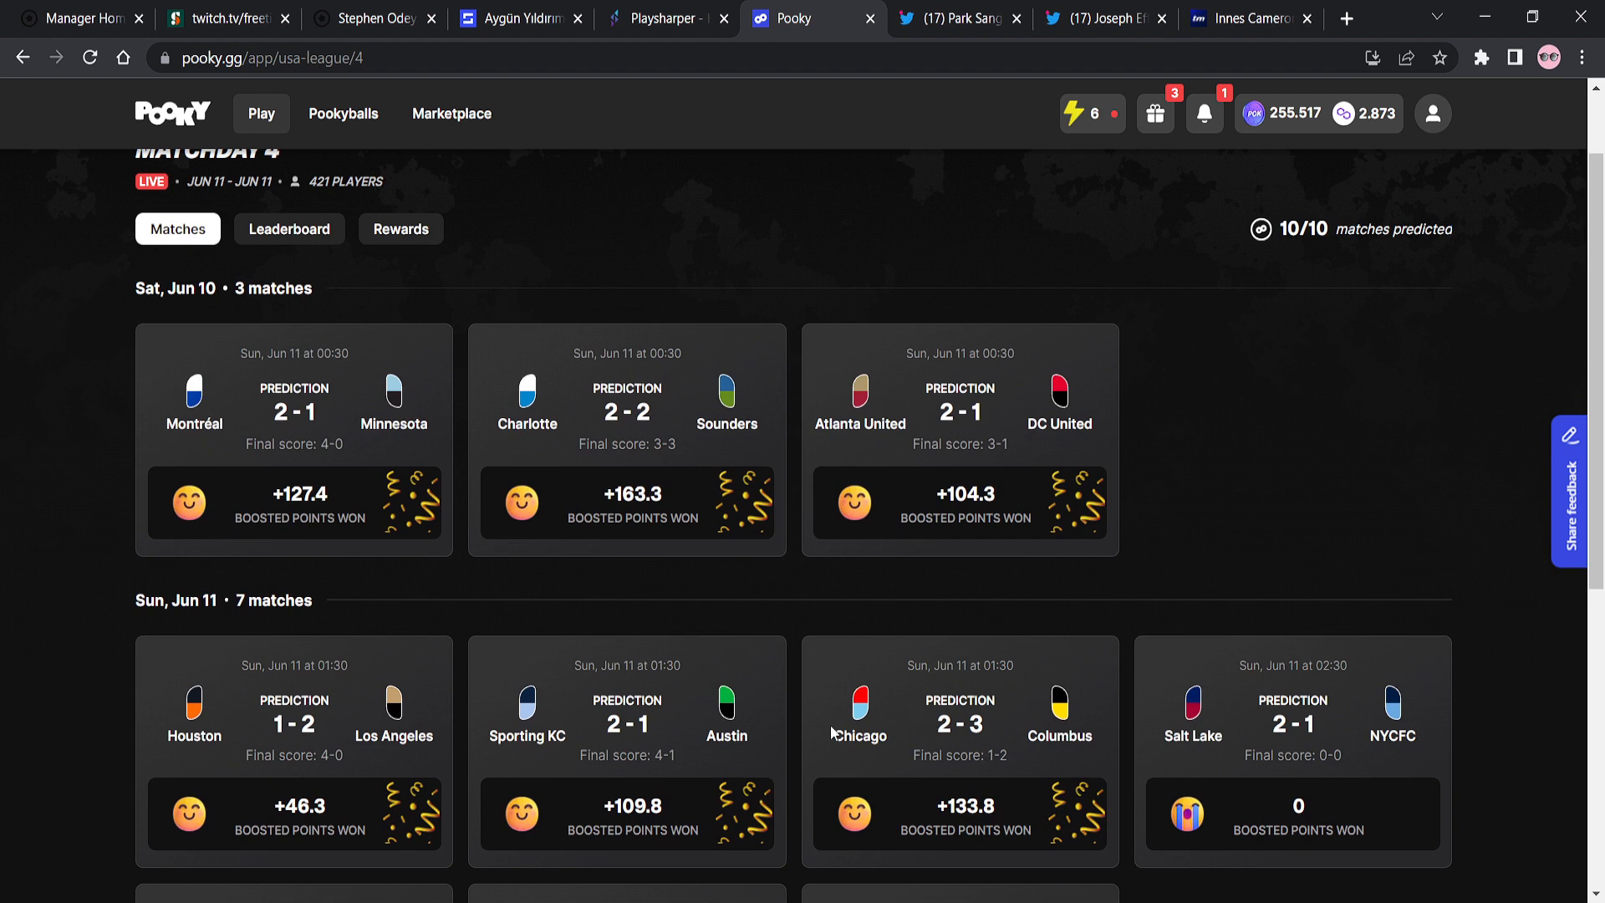
{"action": "mouse_move", "coordinate": [226, 722]}
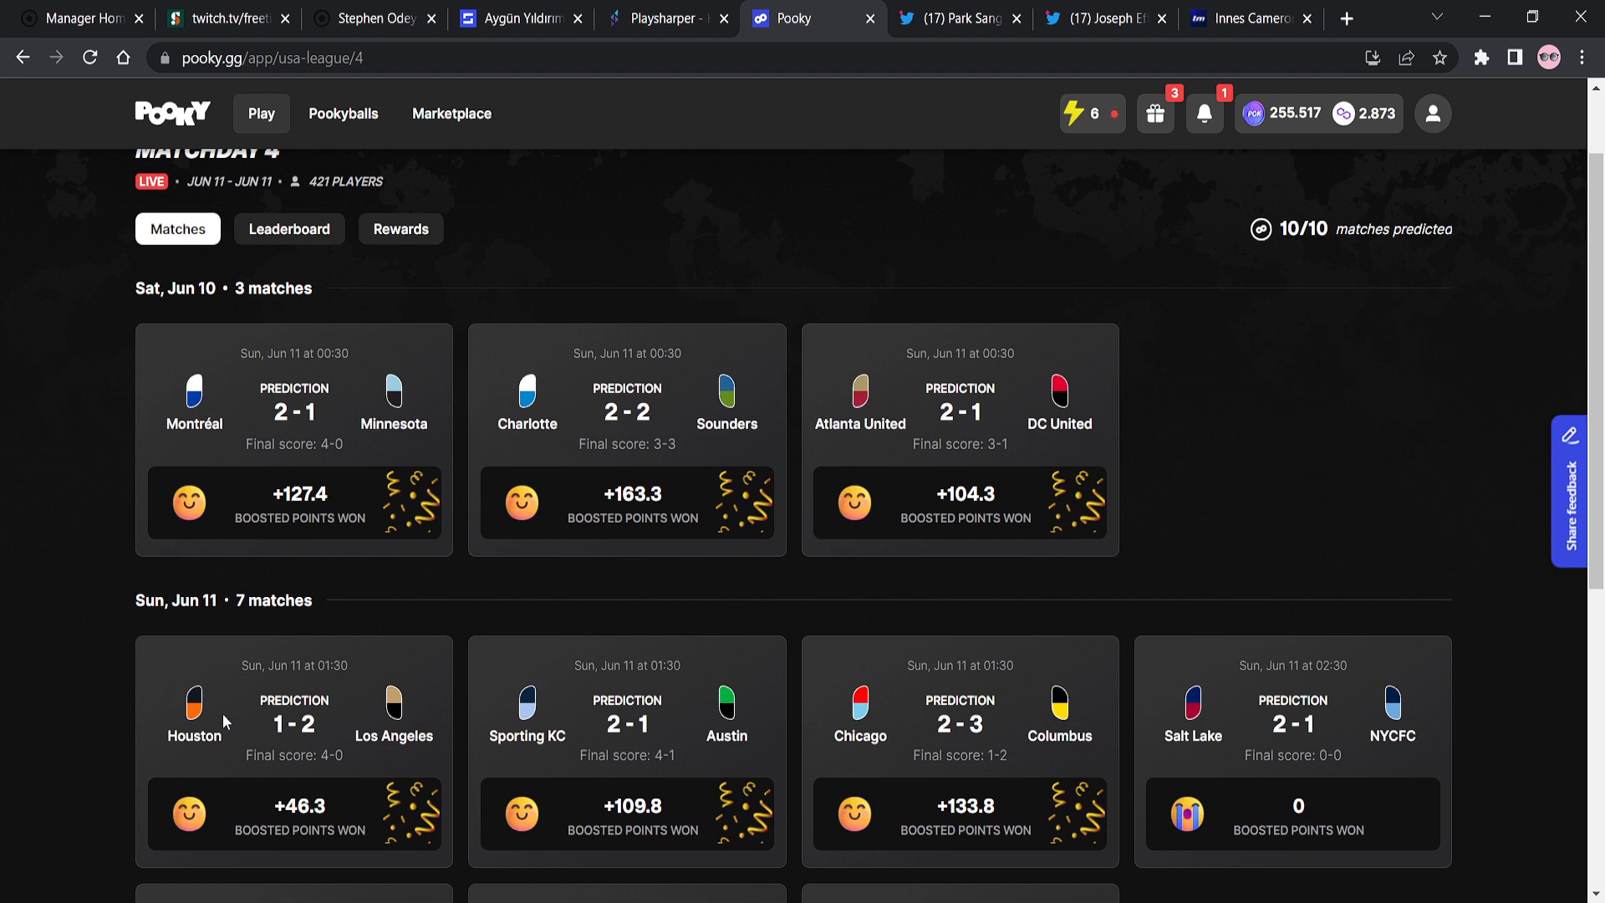
{"action": "mouse_move", "coordinate": [344, 461]}
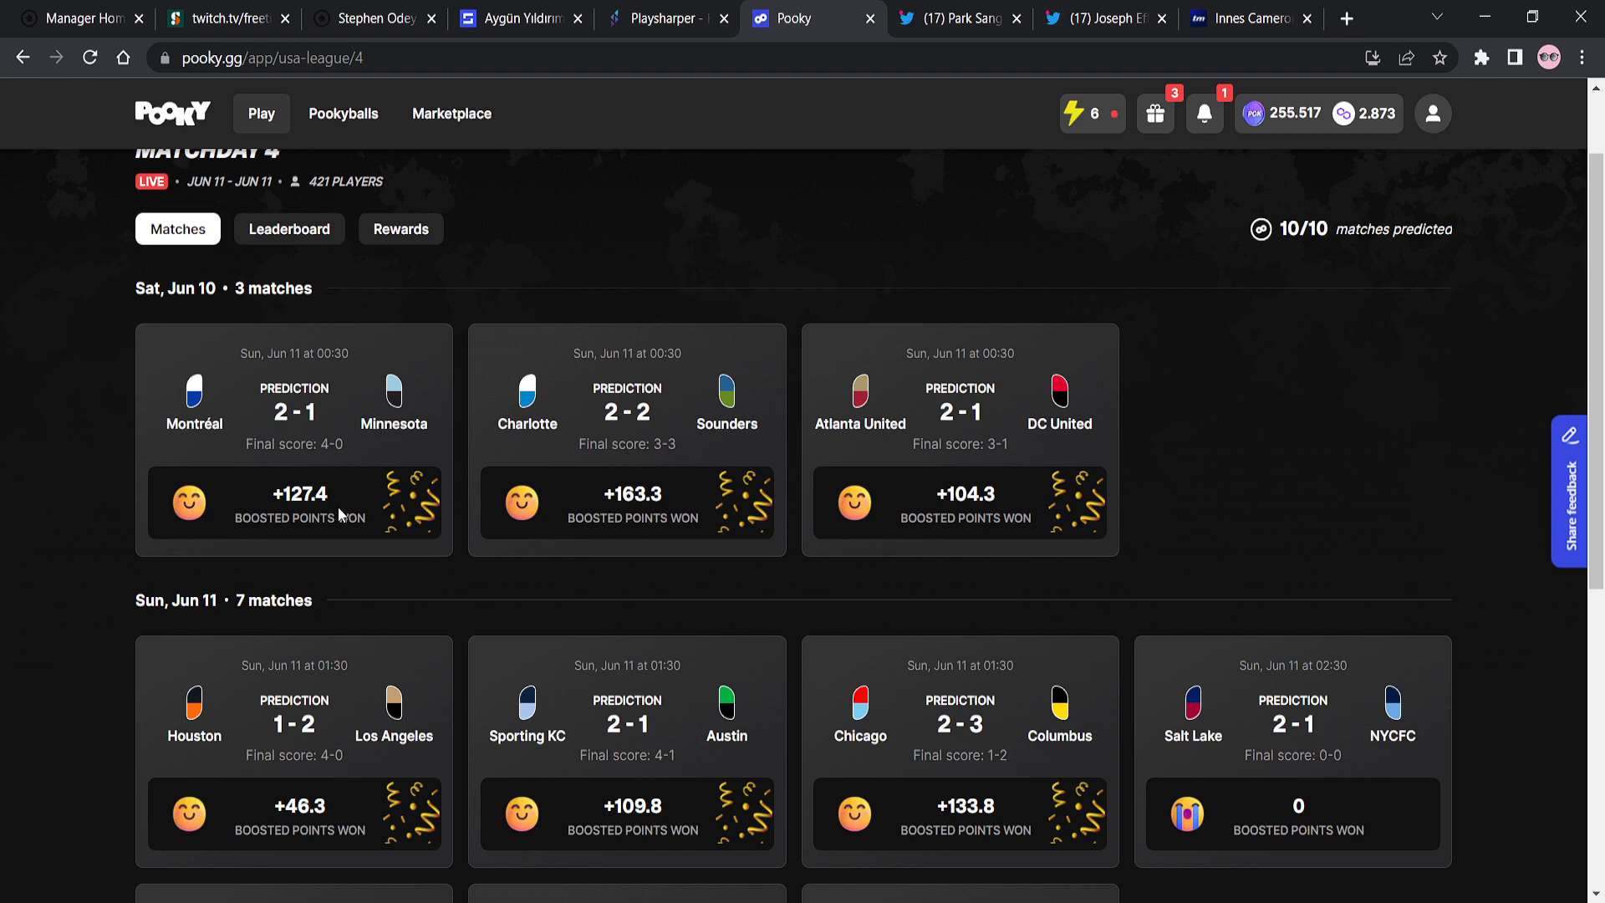
{"action": "mouse_move", "coordinate": [376, 493]}
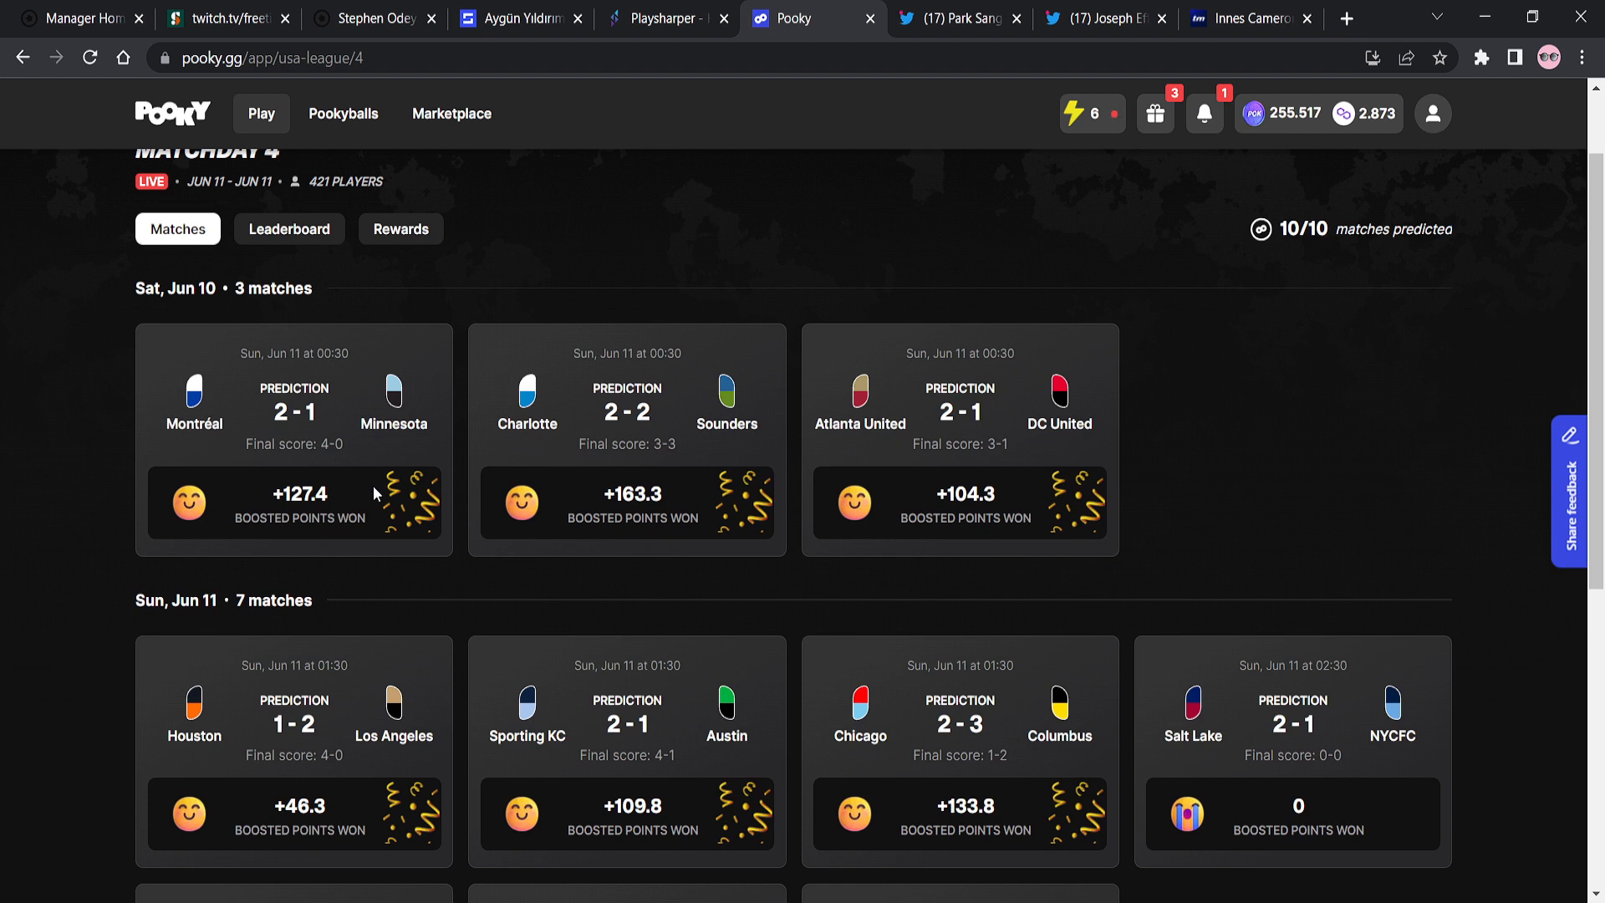
{"action": "mouse_move", "coordinate": [378, 642]}
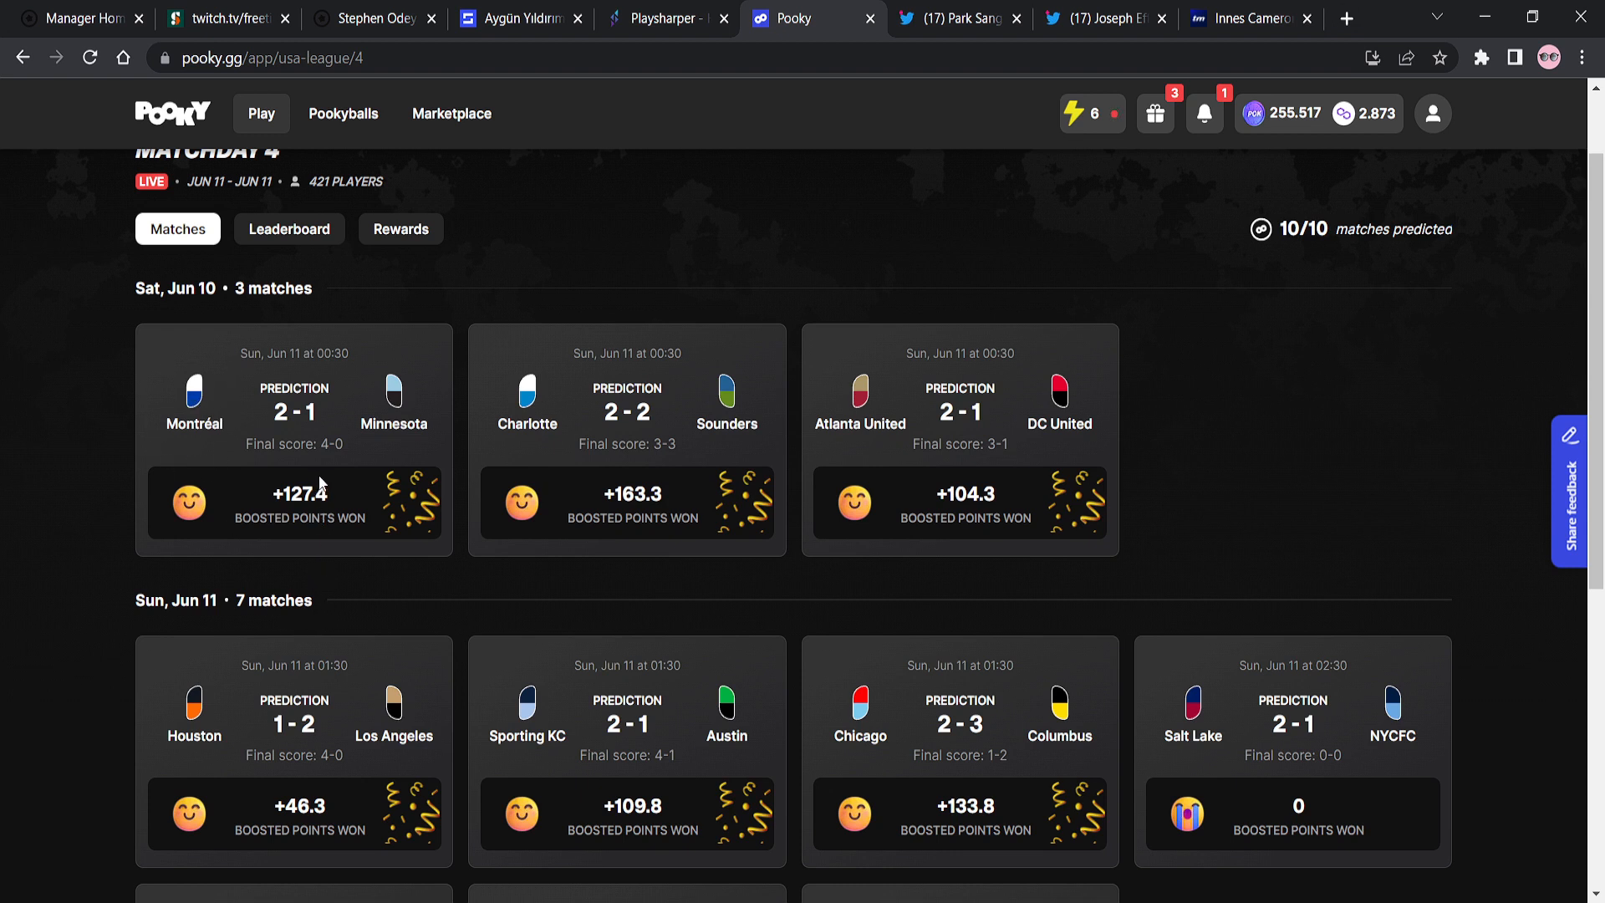
{"action": "mouse_move", "coordinate": [341, 473]}
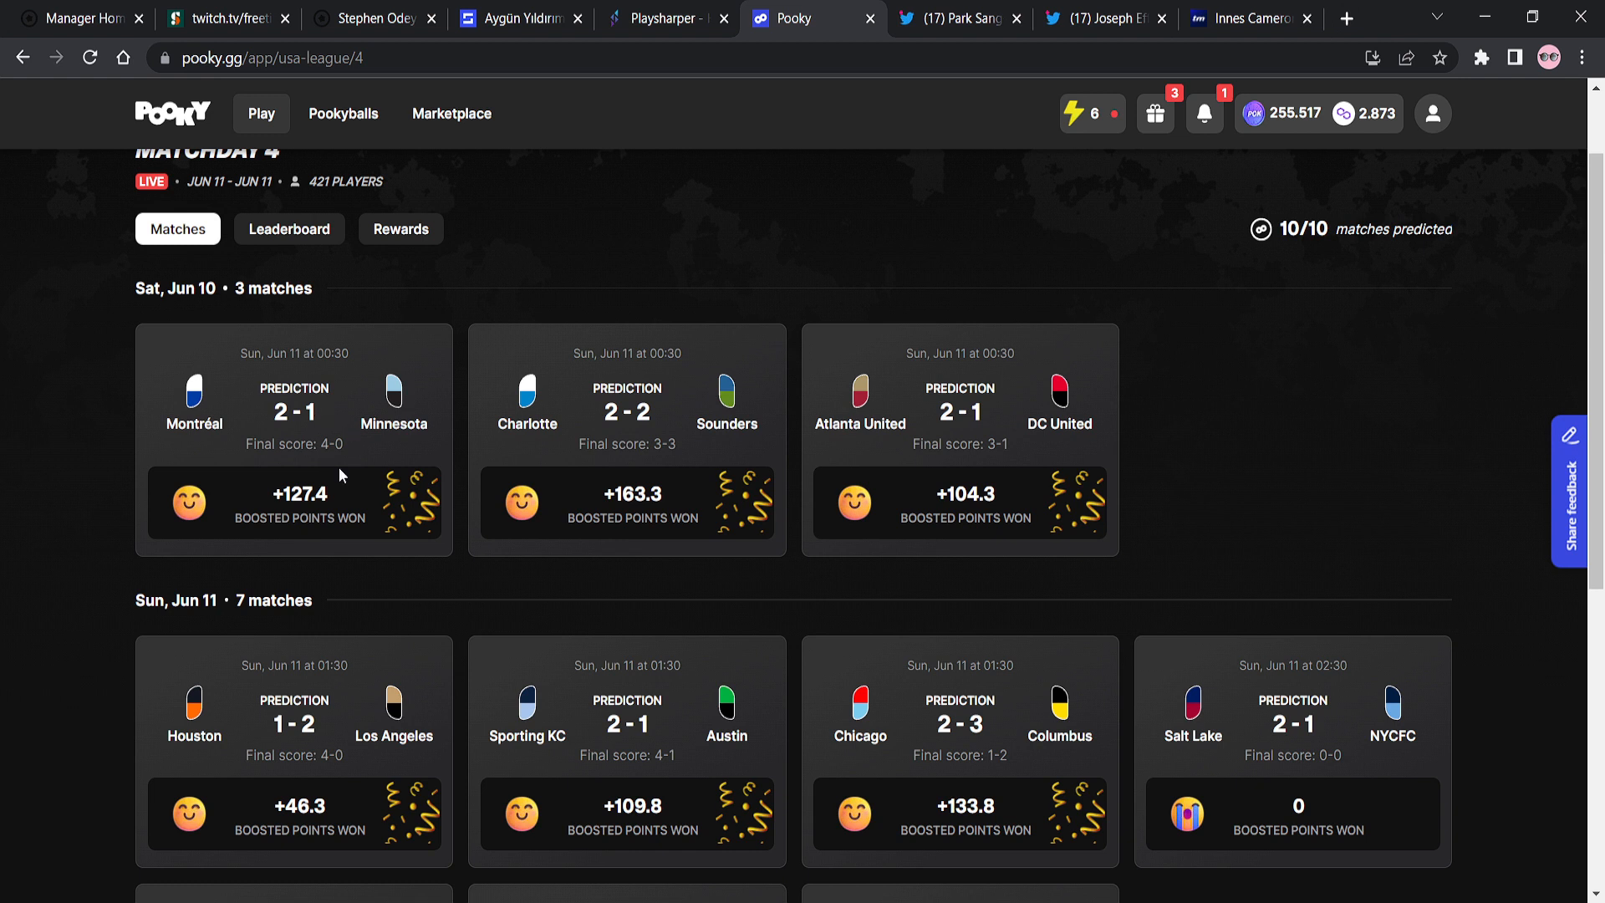
{"action": "mouse_move", "coordinate": [276, 421]}
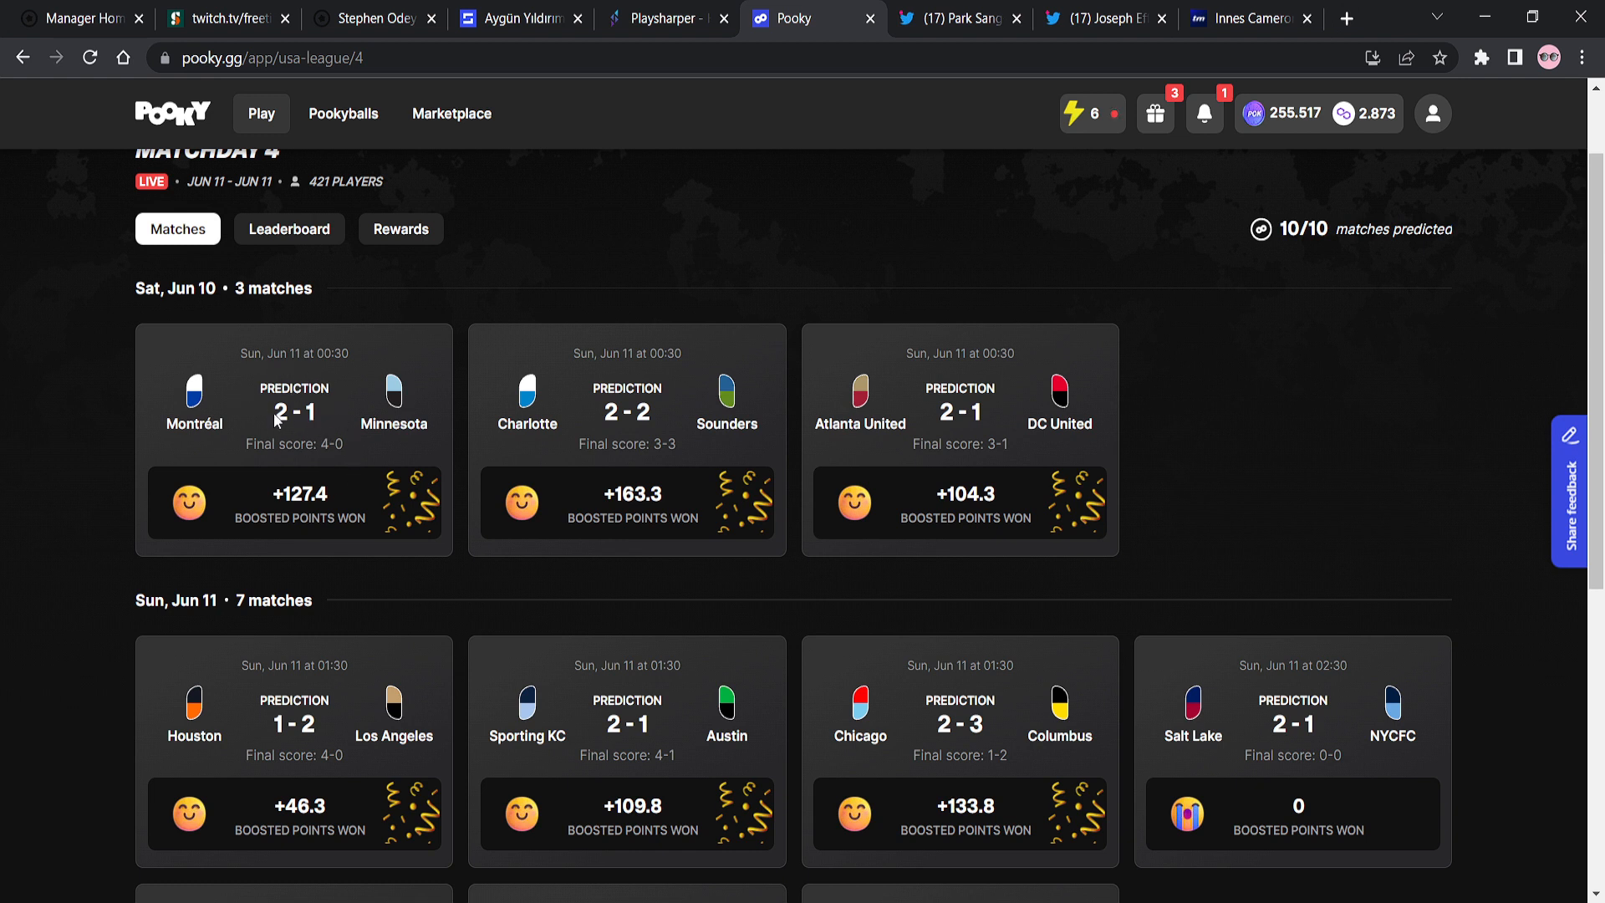
{"action": "mouse_move", "coordinate": [284, 426]}
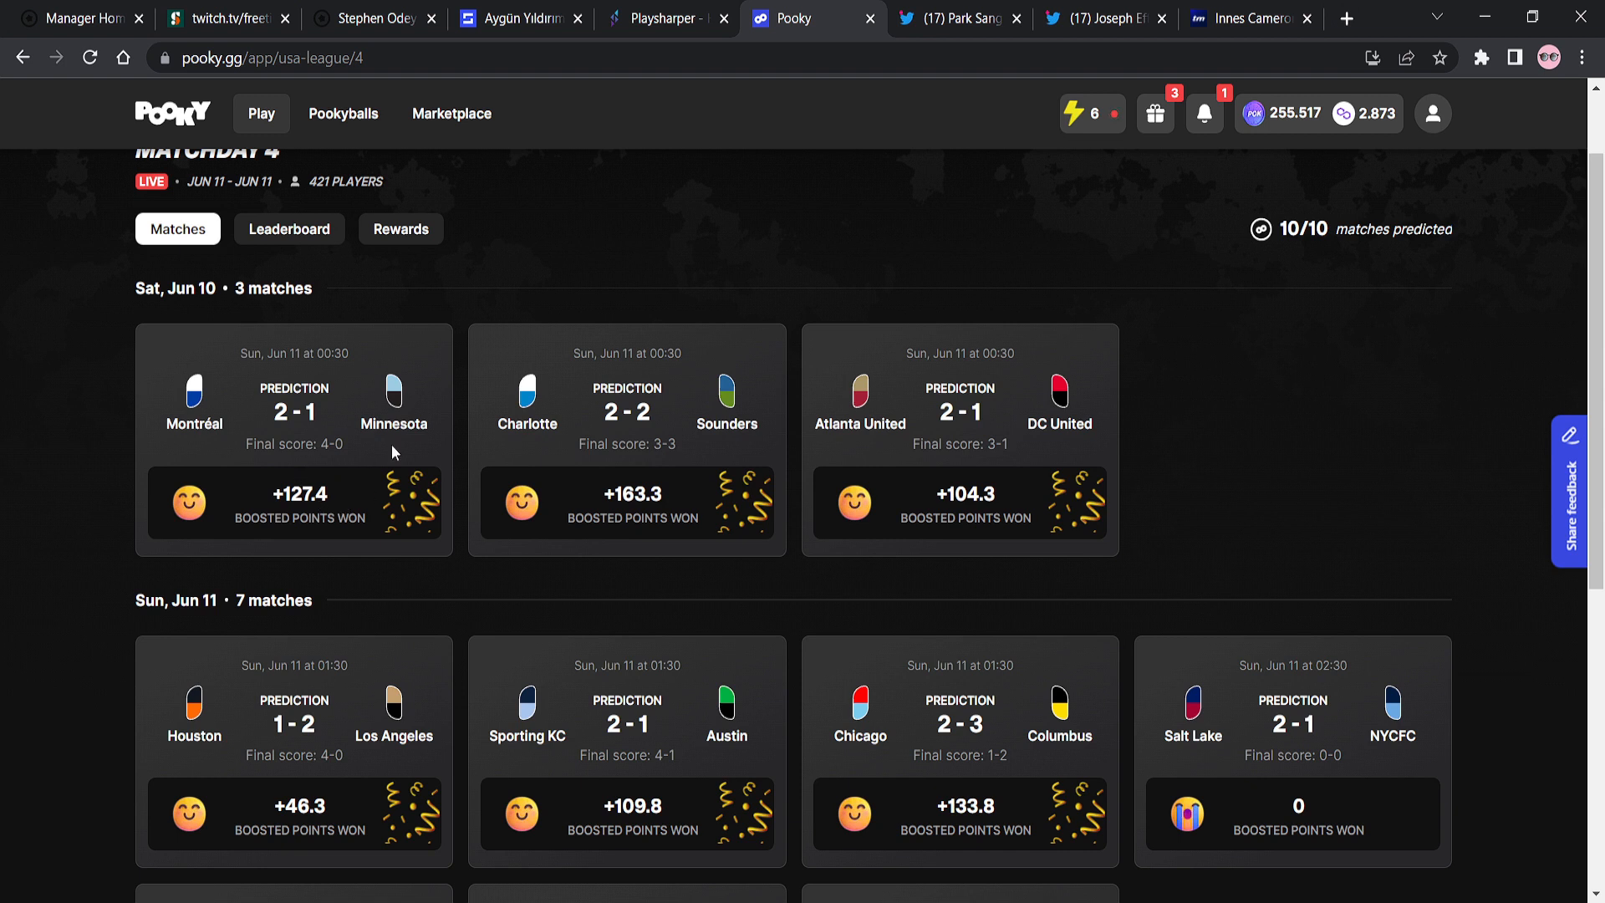
{"action": "mouse_move", "coordinate": [373, 608]}
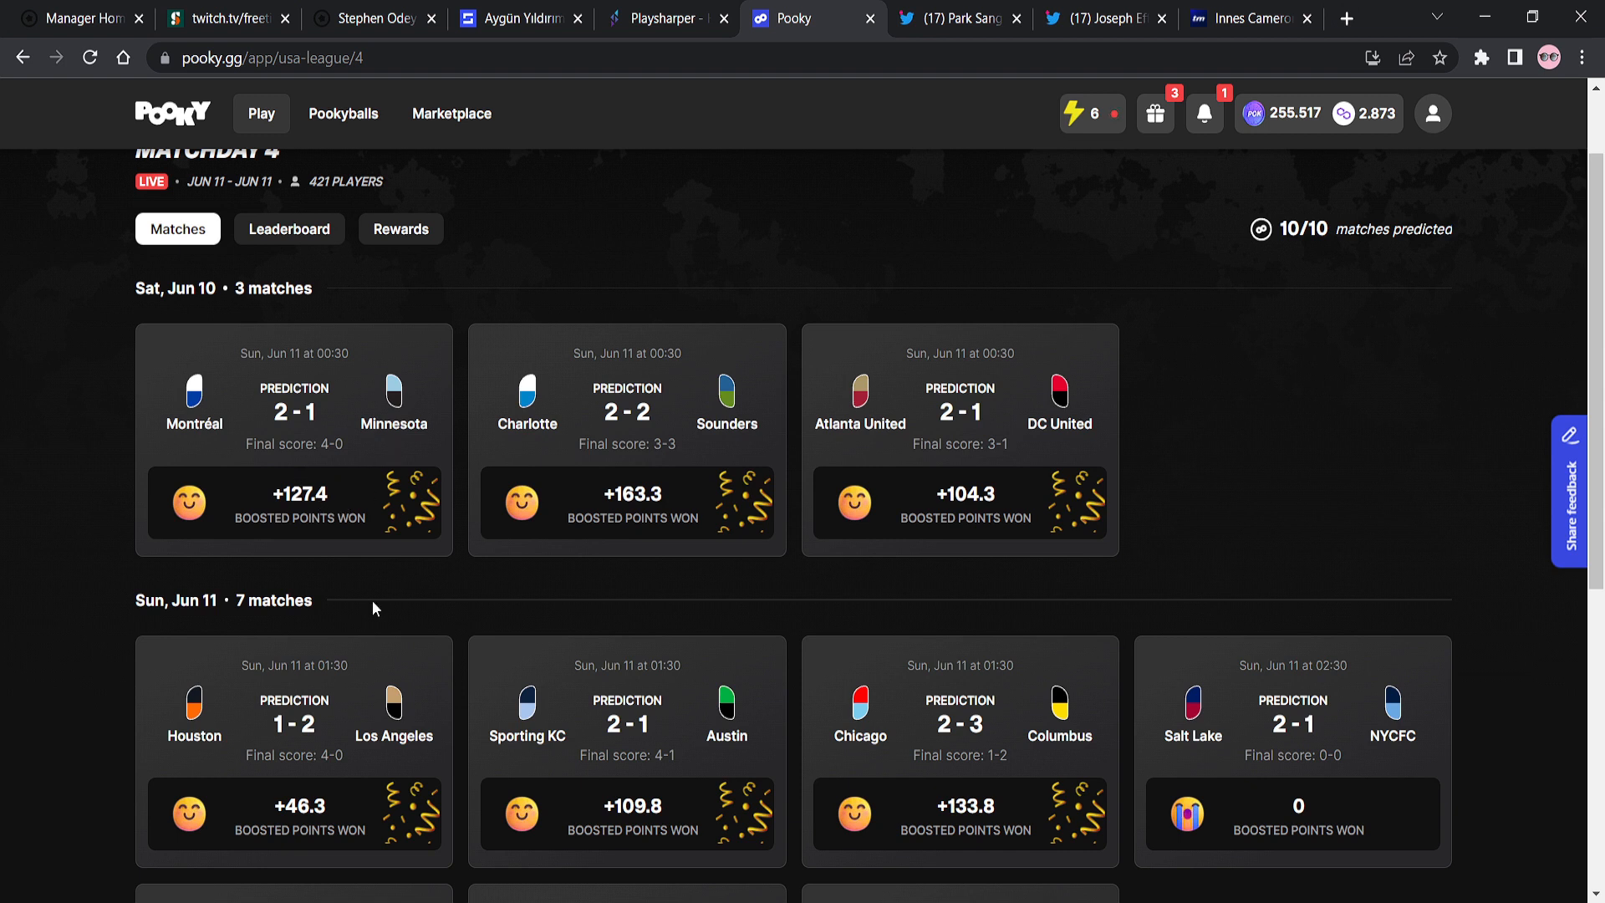
{"action": "mouse_move", "coordinate": [281, 568]}
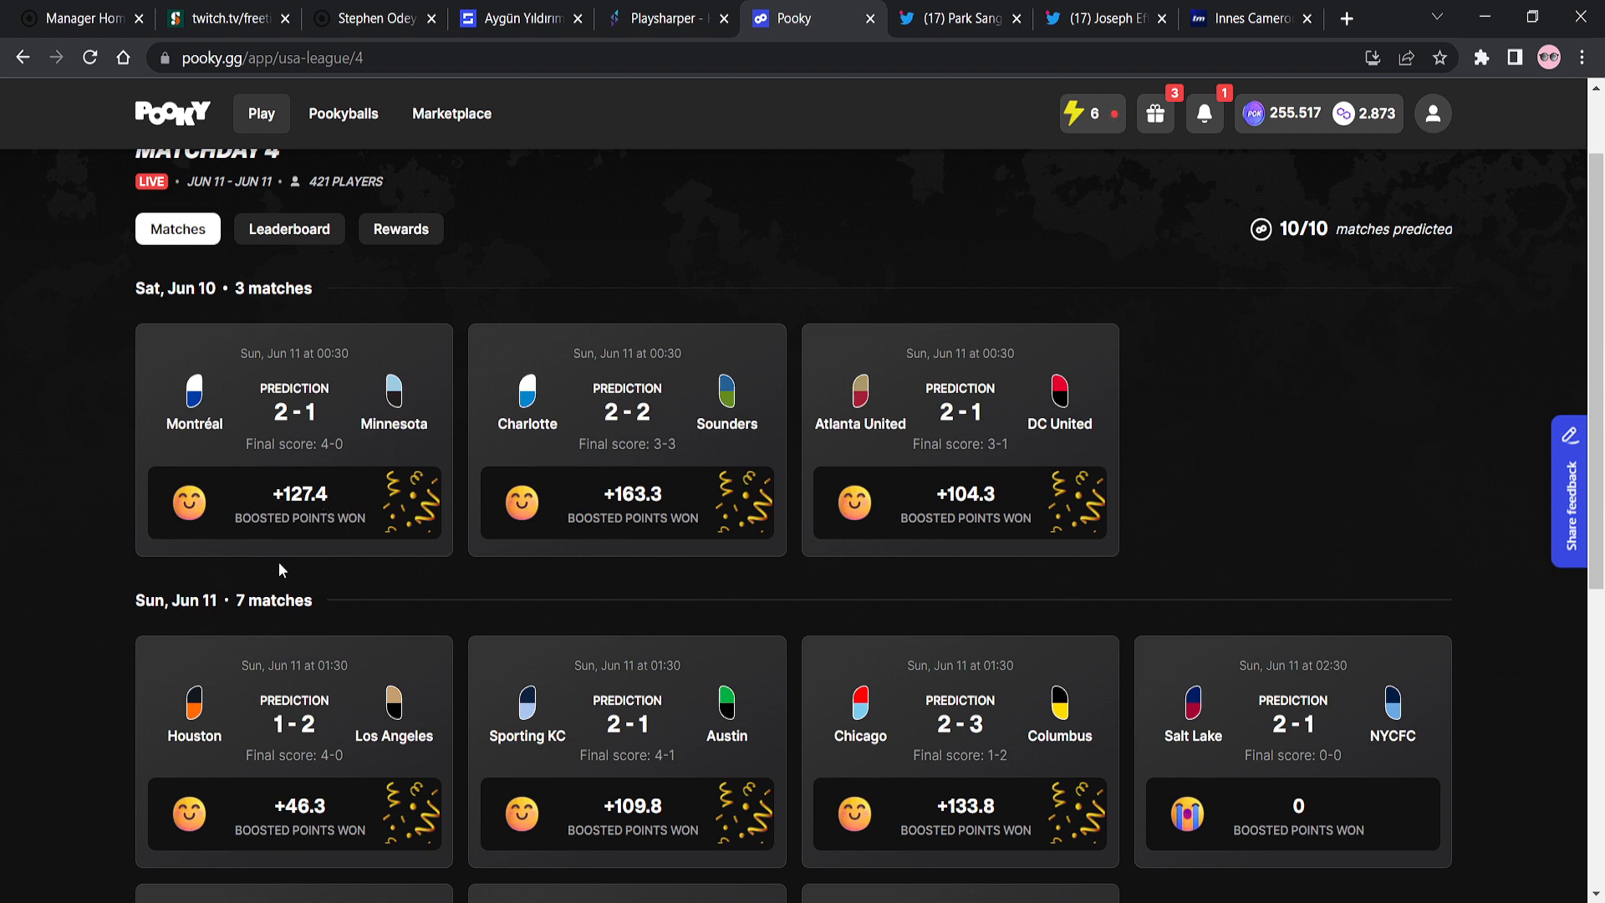
{"action": "mouse_move", "coordinate": [522, 280]}
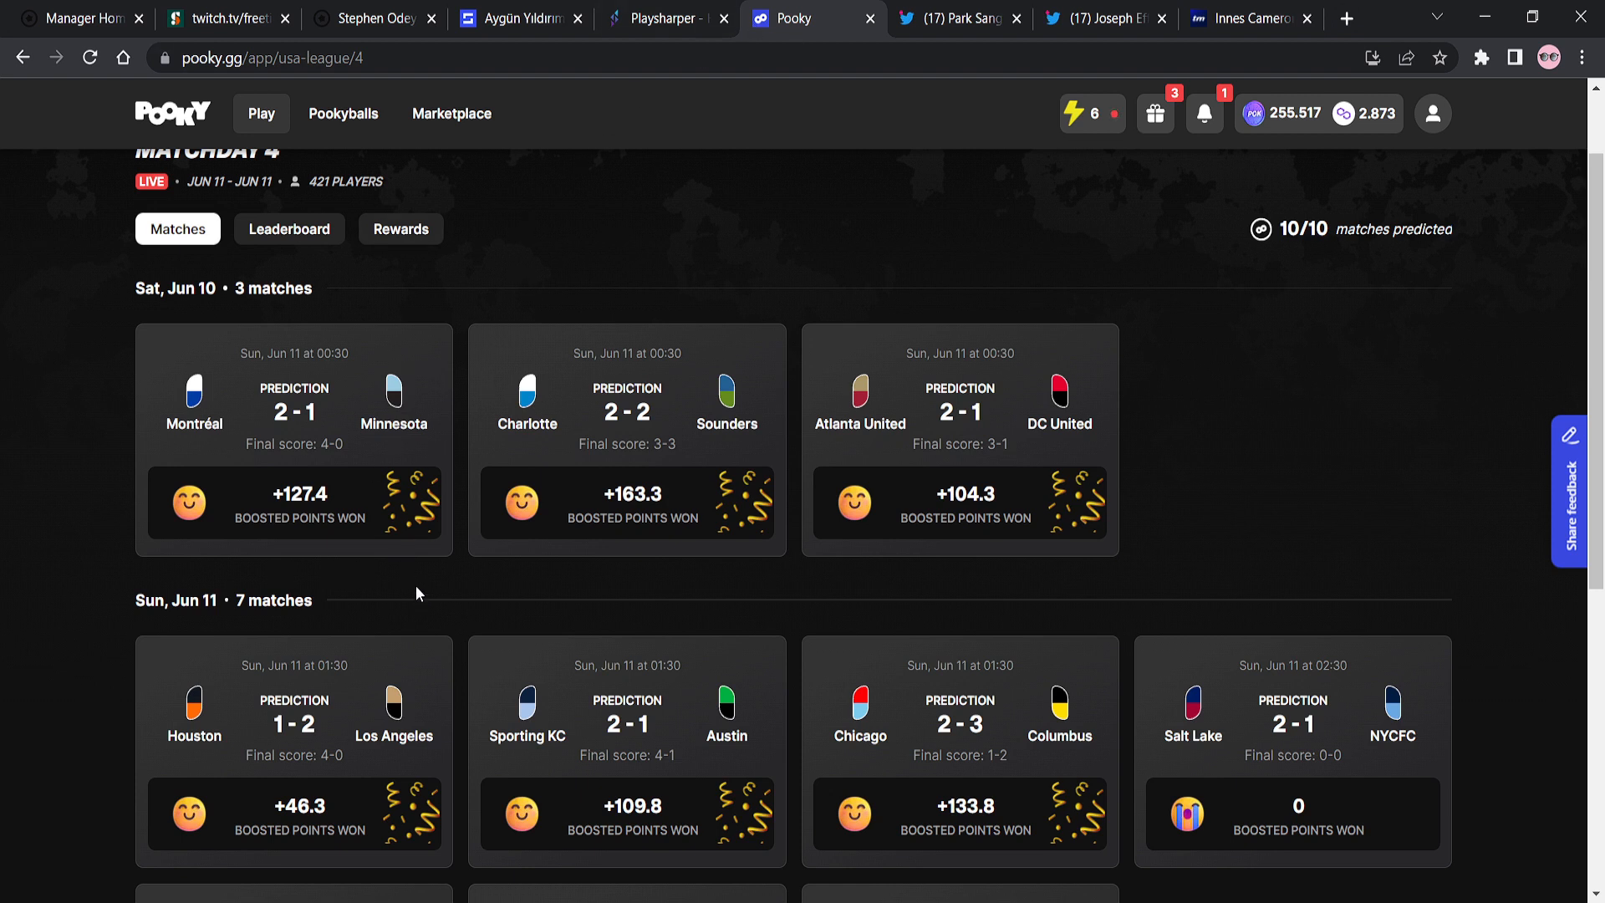
{"action": "mouse_move", "coordinate": [381, 600]}
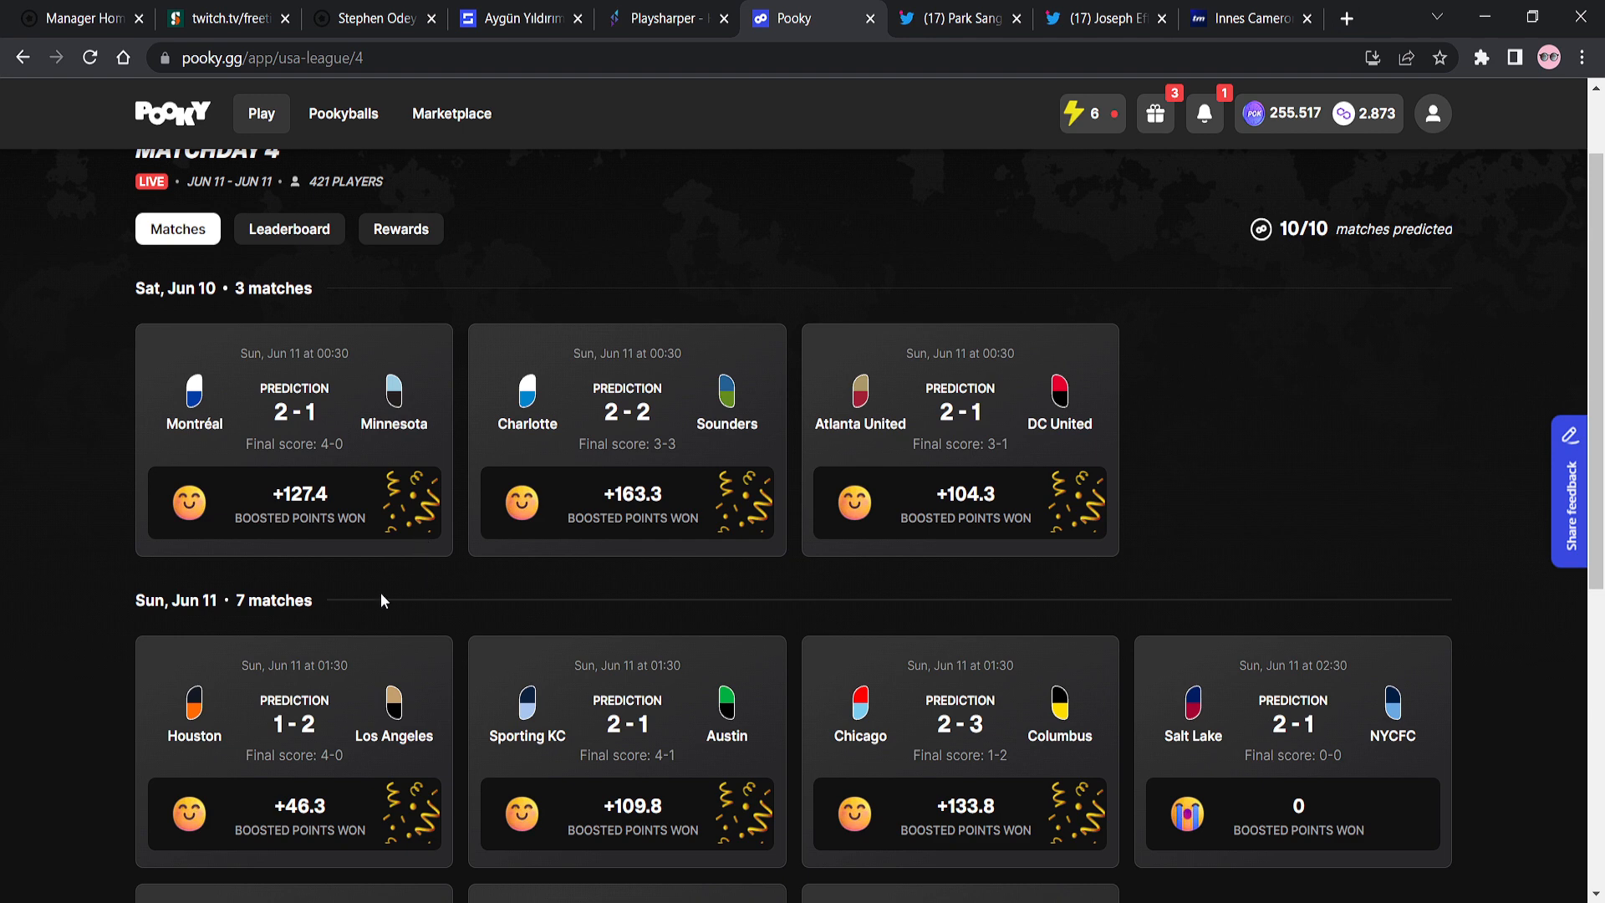
{"action": "mouse_move", "coordinate": [824, 17]}
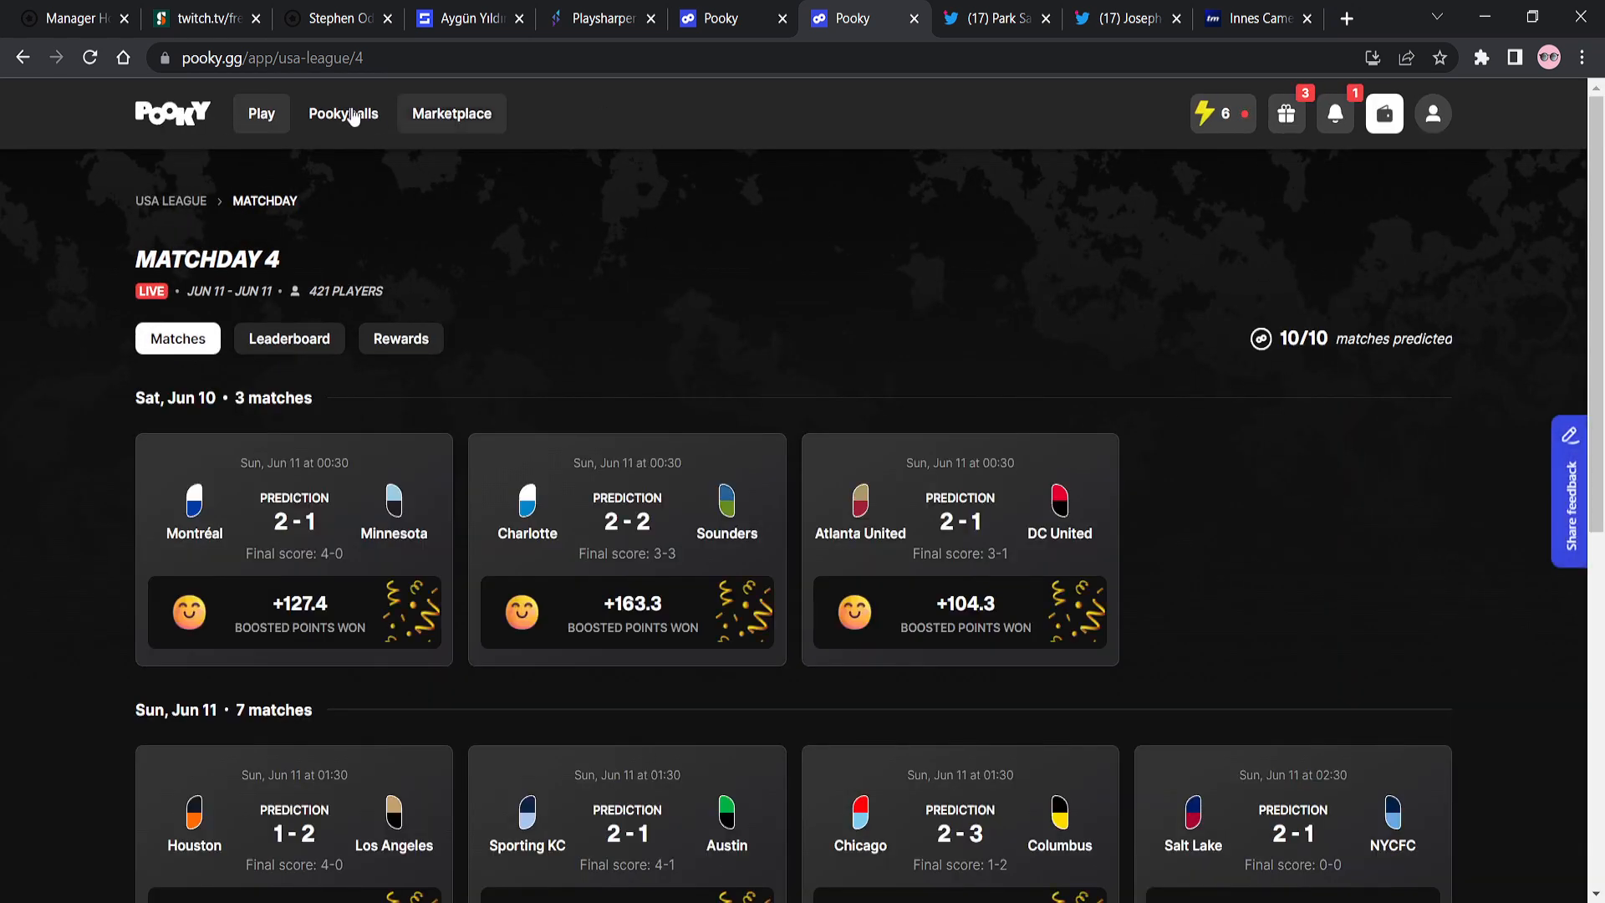
Step: Bring up the owned Pookyballs with their rarity, wear stats and prices
{"action": "left_click", "coordinate": [343, 112]}
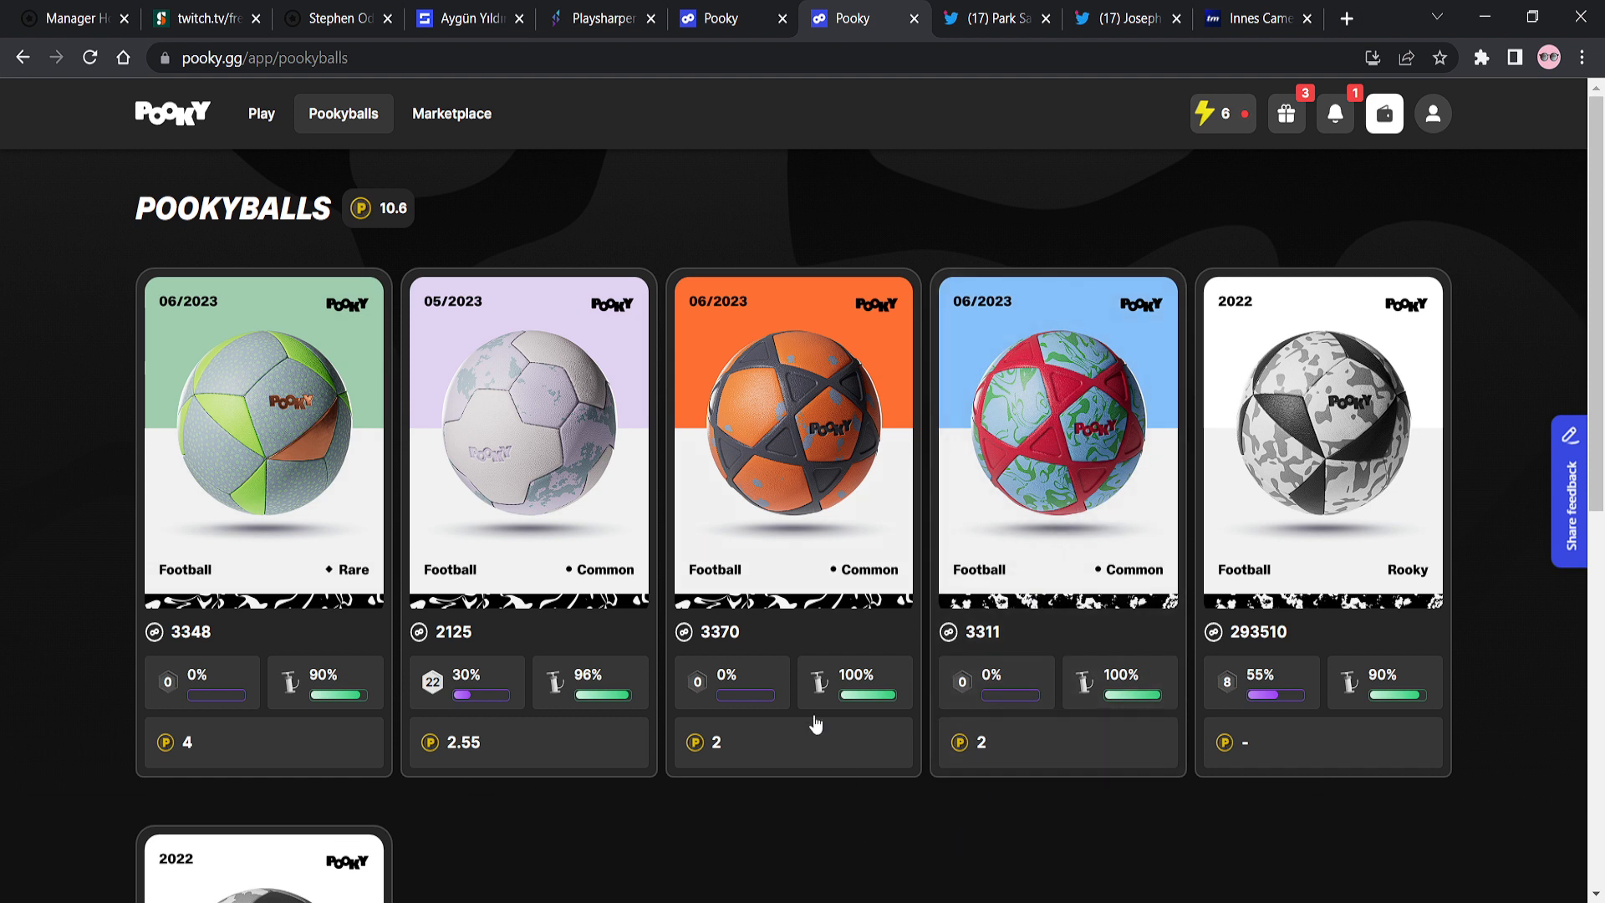
{"action": "mouse_move", "coordinate": [686, 831]}
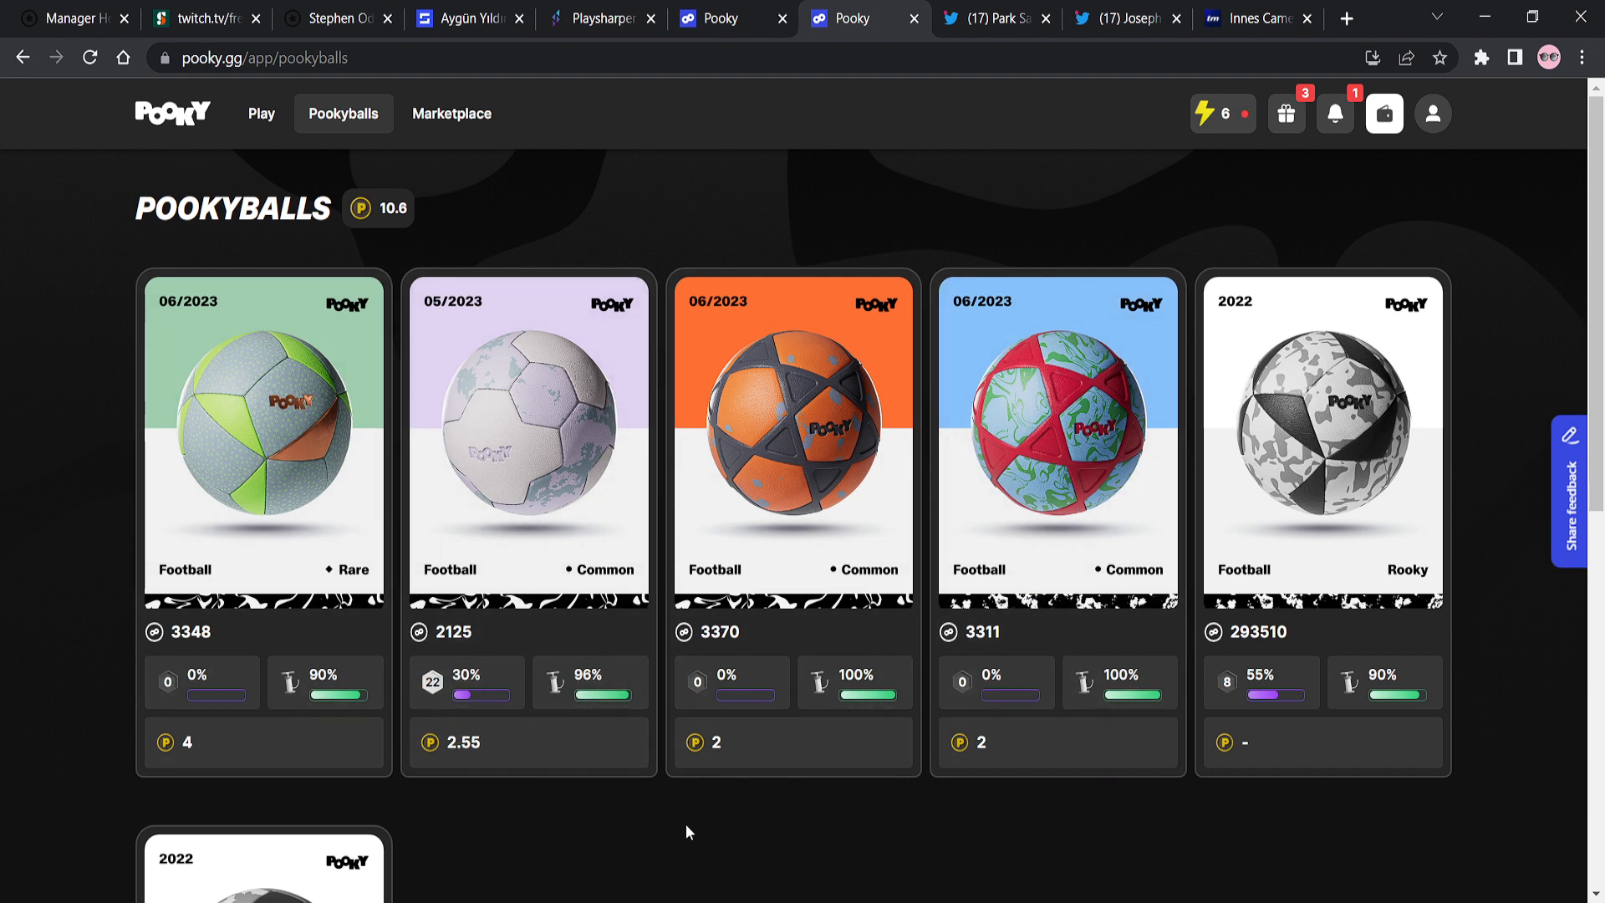
{"action": "mouse_move", "coordinate": [691, 712]}
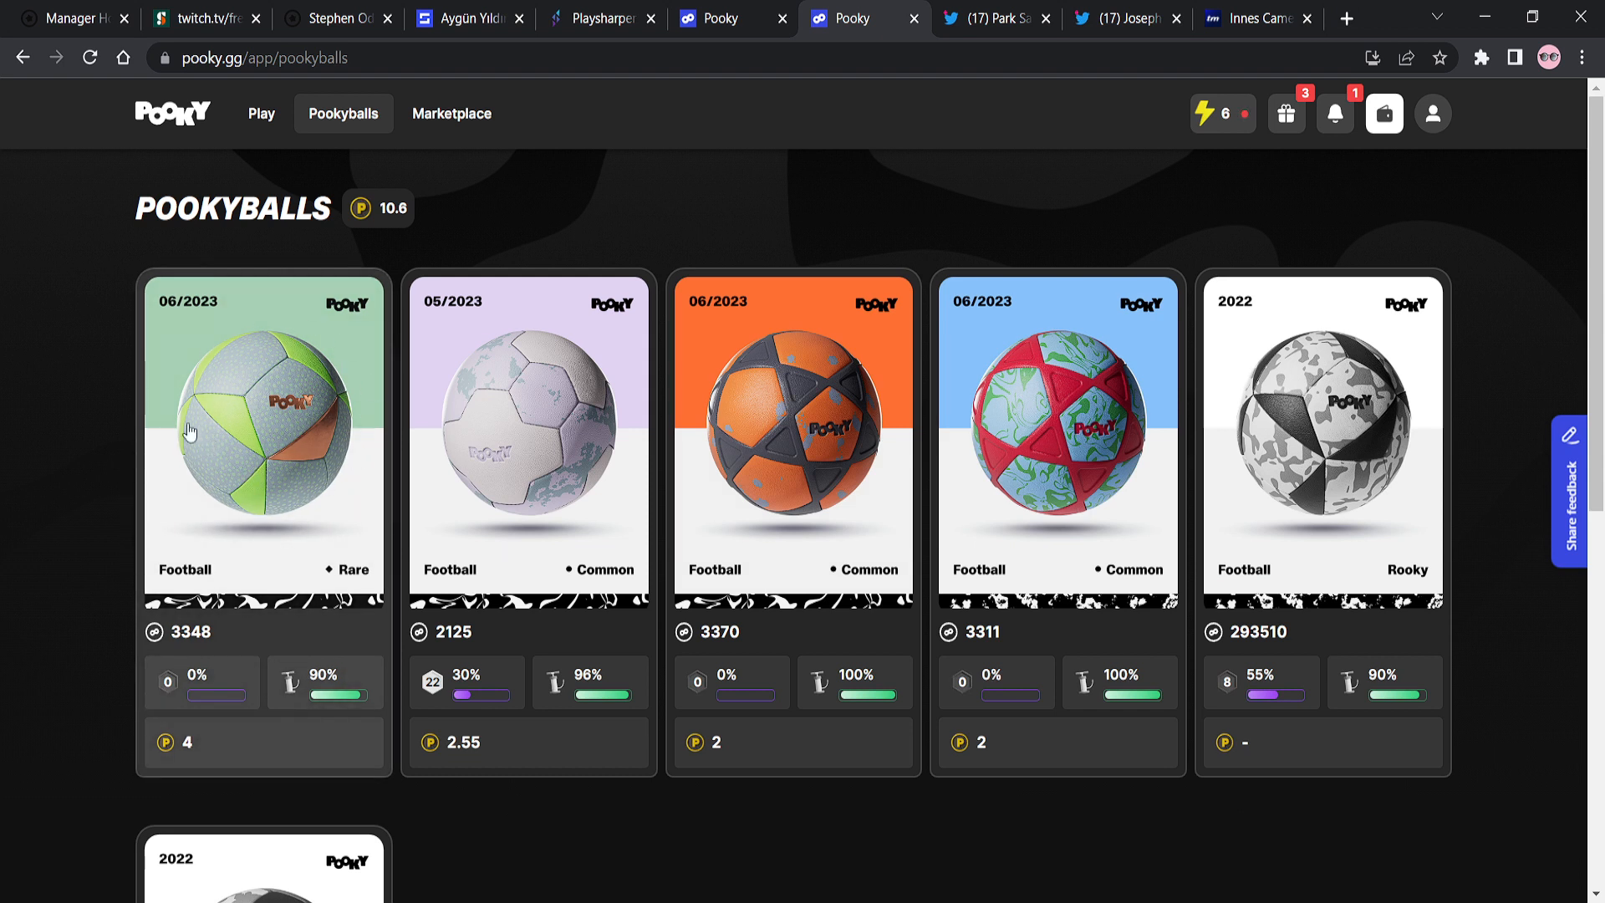
{"action": "scroll", "scroll_direction": "down", "scroll_amount": 3}
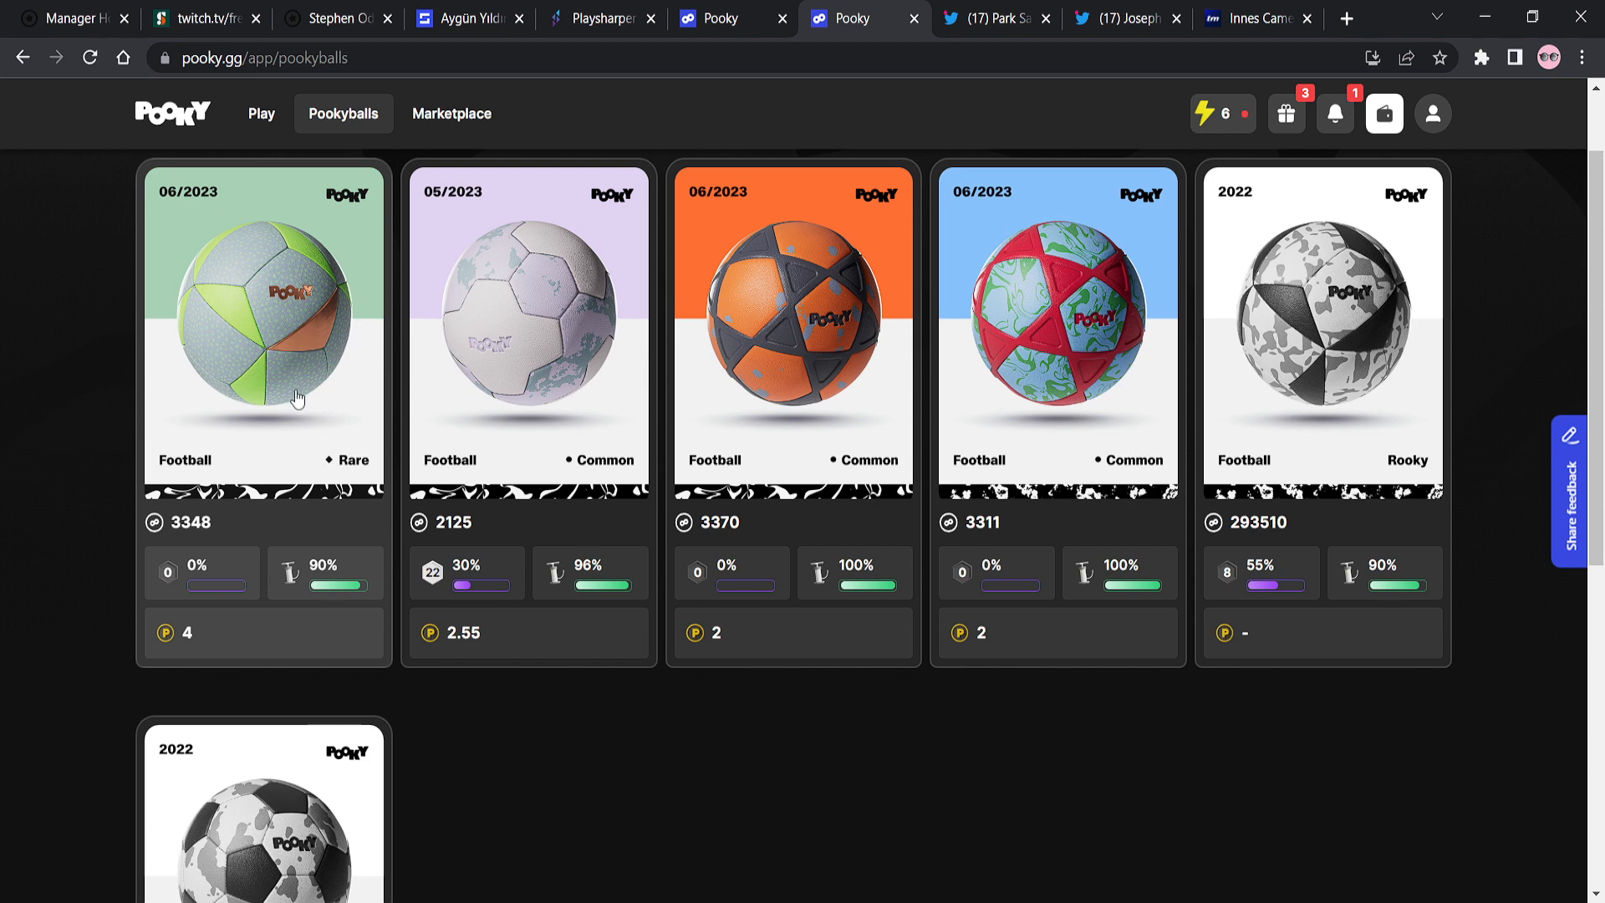
{"action": "mouse_move", "coordinate": [289, 368]}
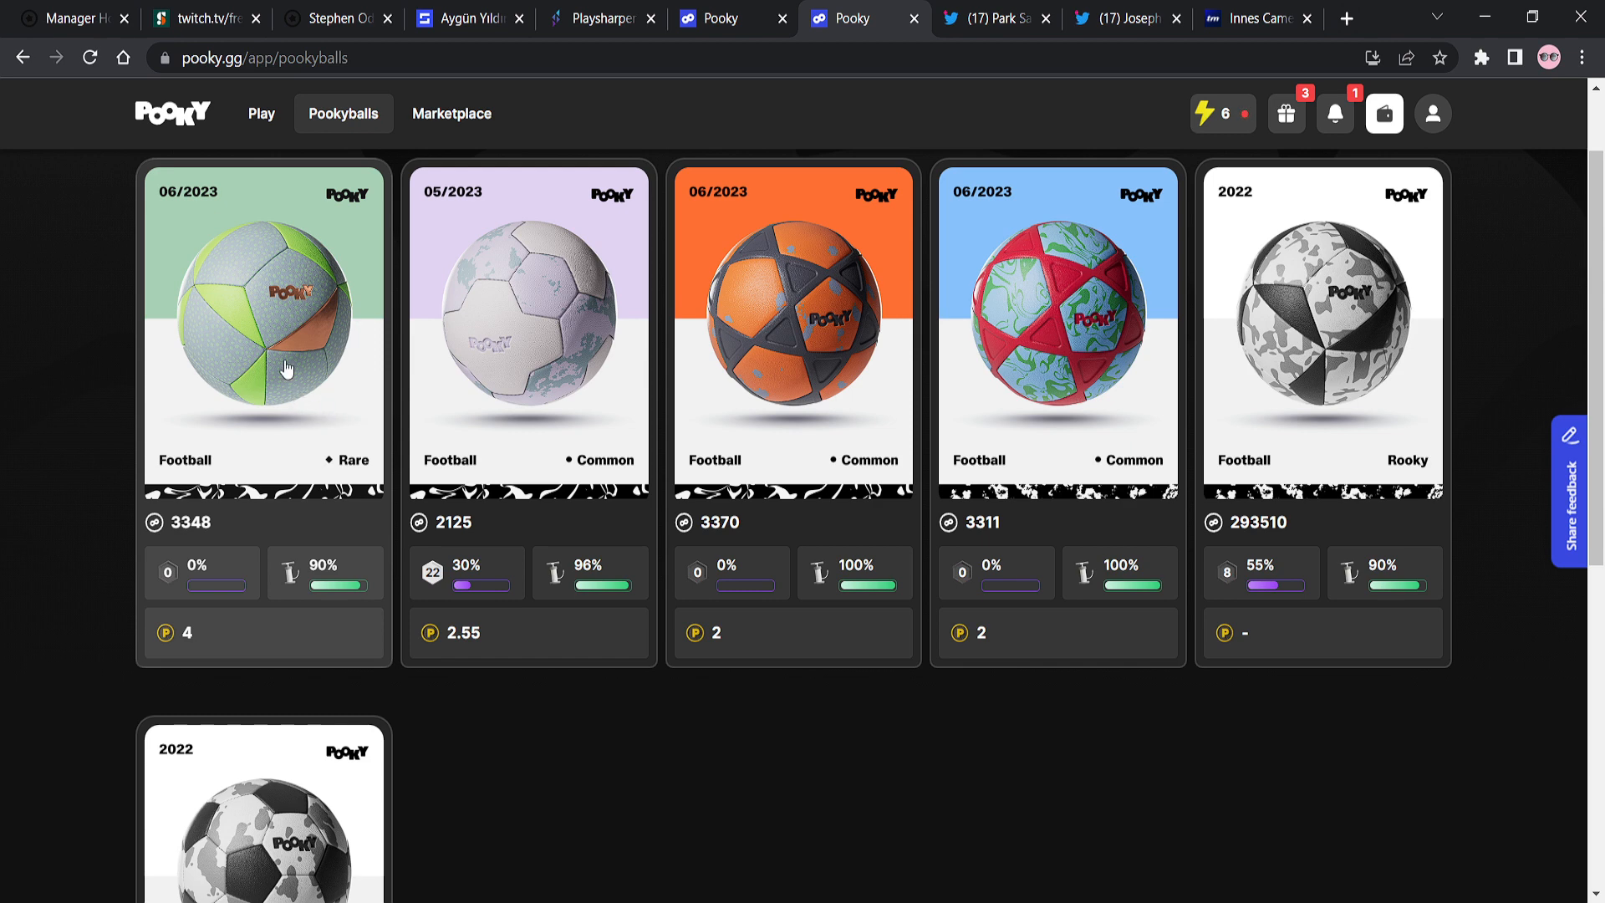
Step: Inspect Rare Pookyball 3348's prediction attributes and boosts, then switch back to Matchday 4 results
{"action": "left_click", "coordinate": [262, 328]}
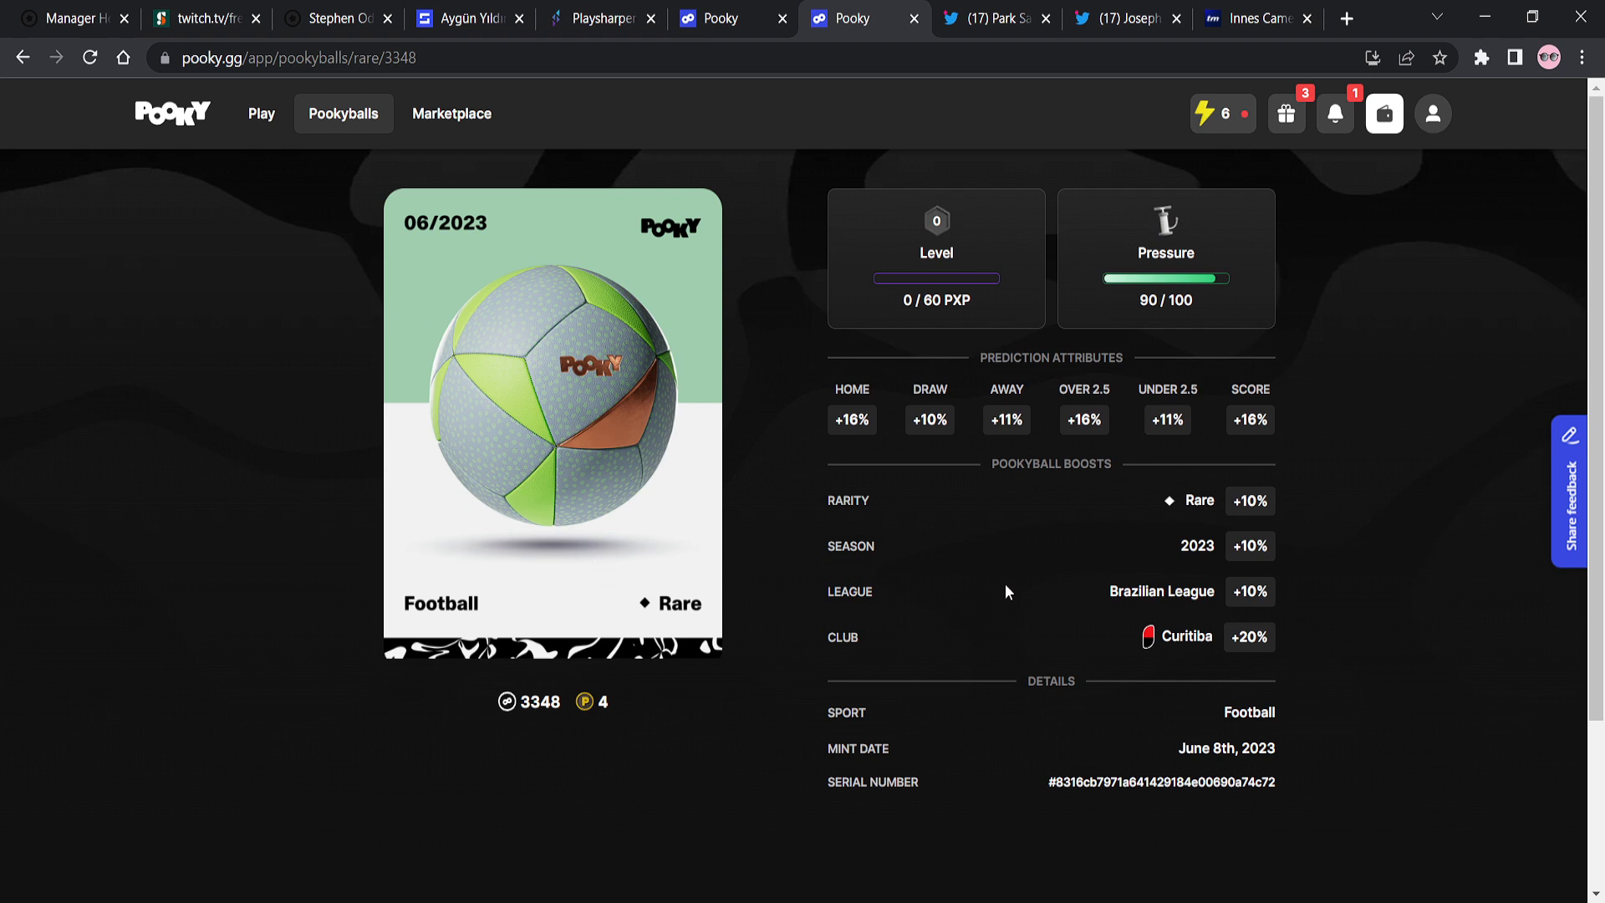
{"action": "mouse_move", "coordinate": [800, 445]}
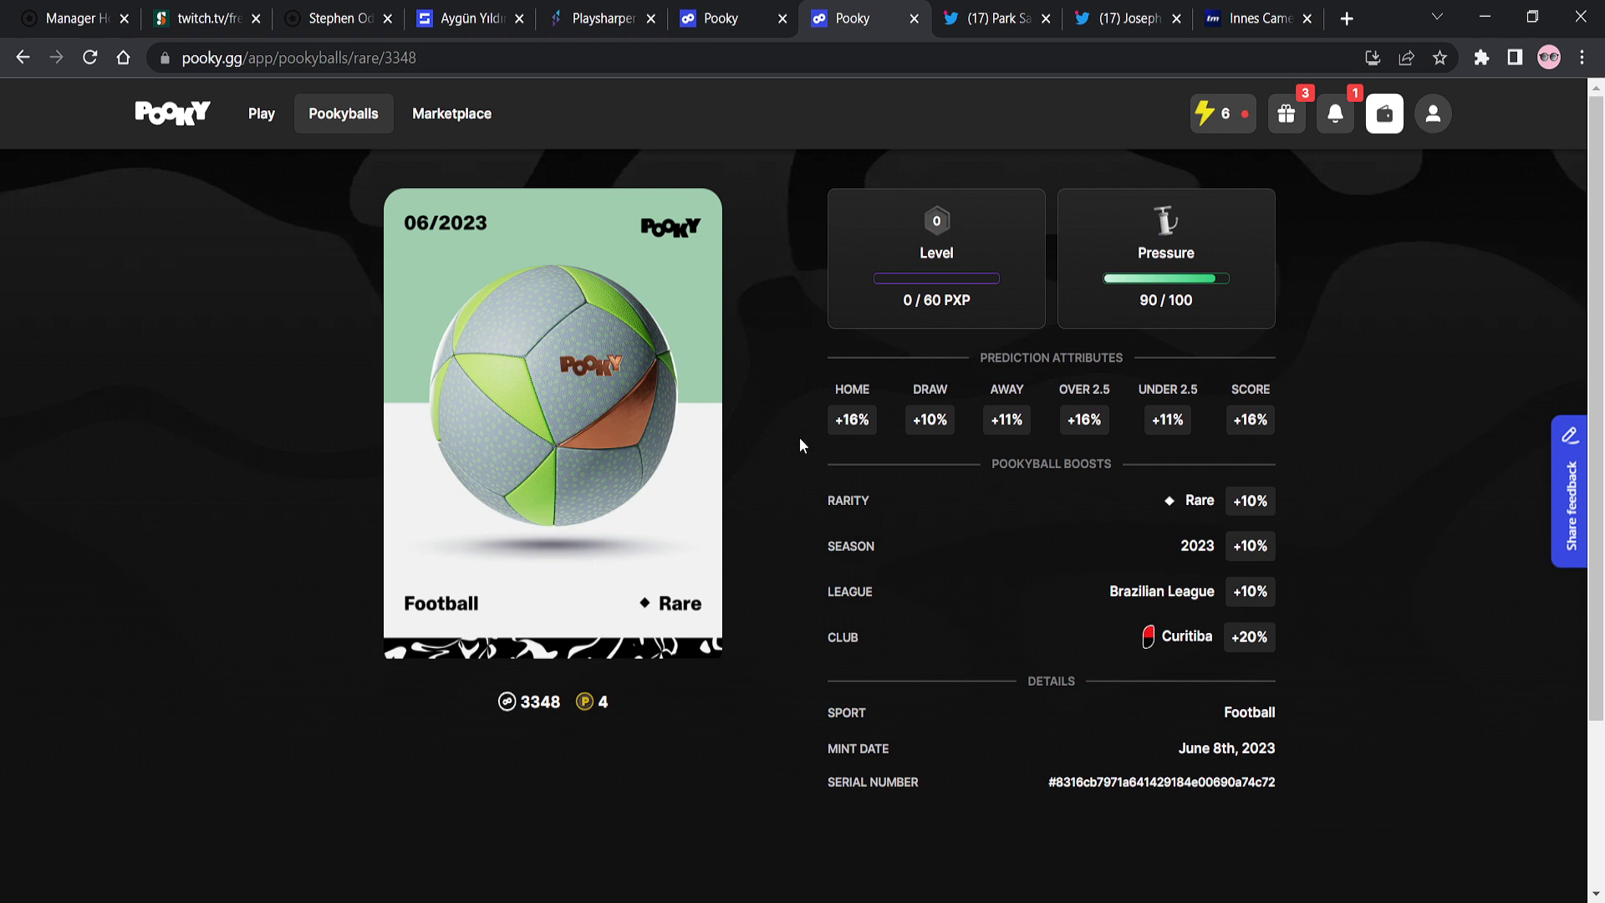
{"action": "mouse_move", "coordinate": [1008, 386]}
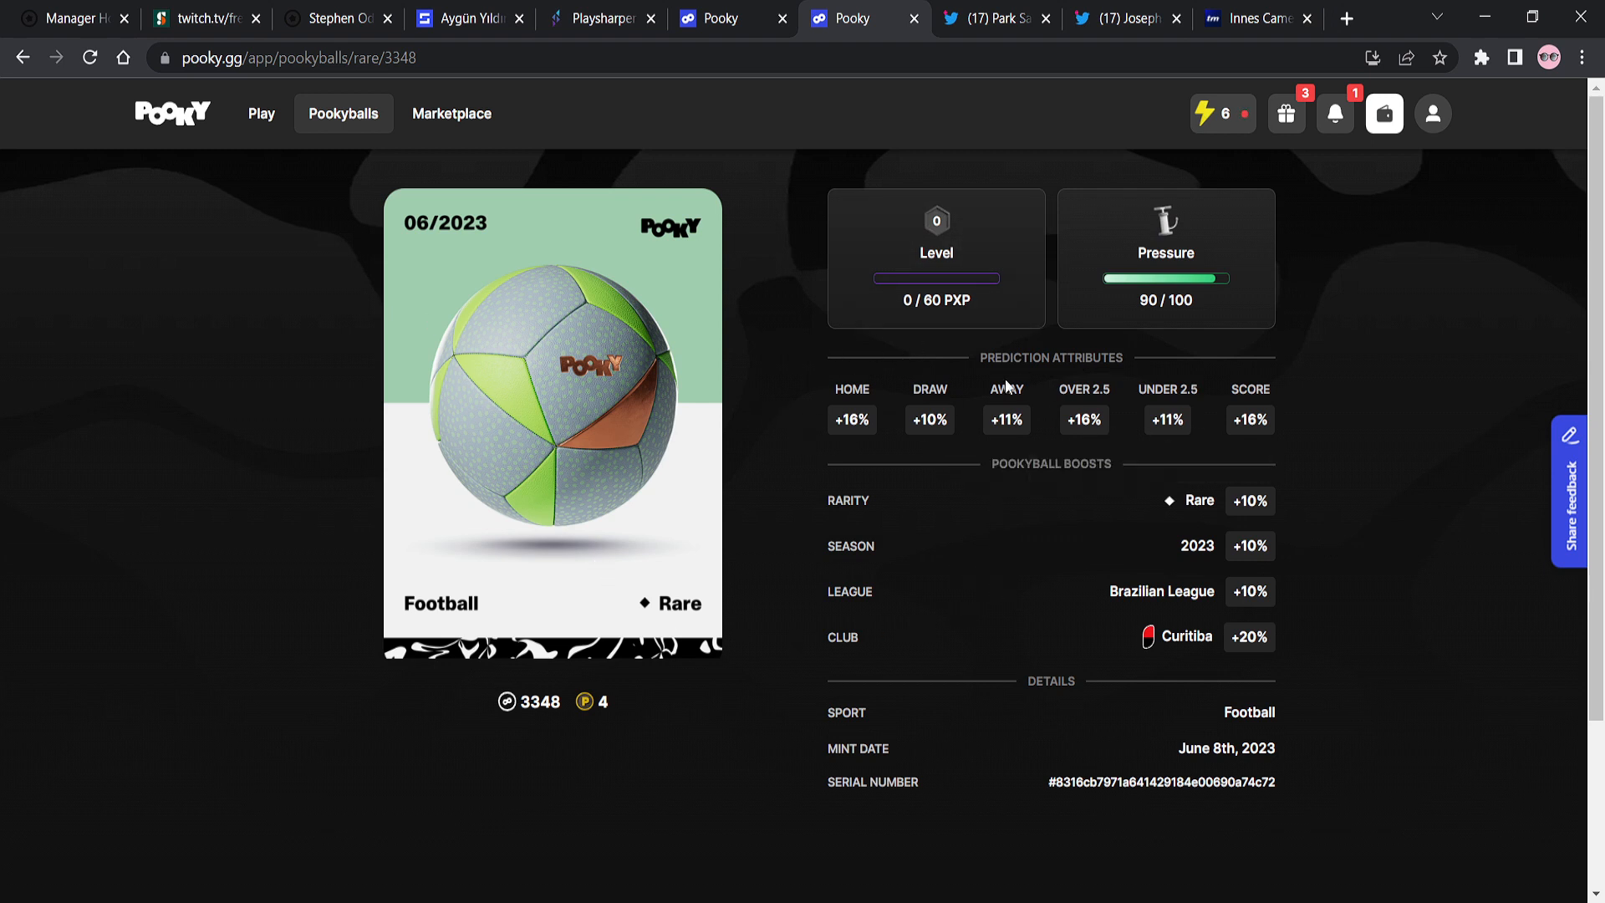
{"action": "mouse_move", "coordinate": [1032, 448]}
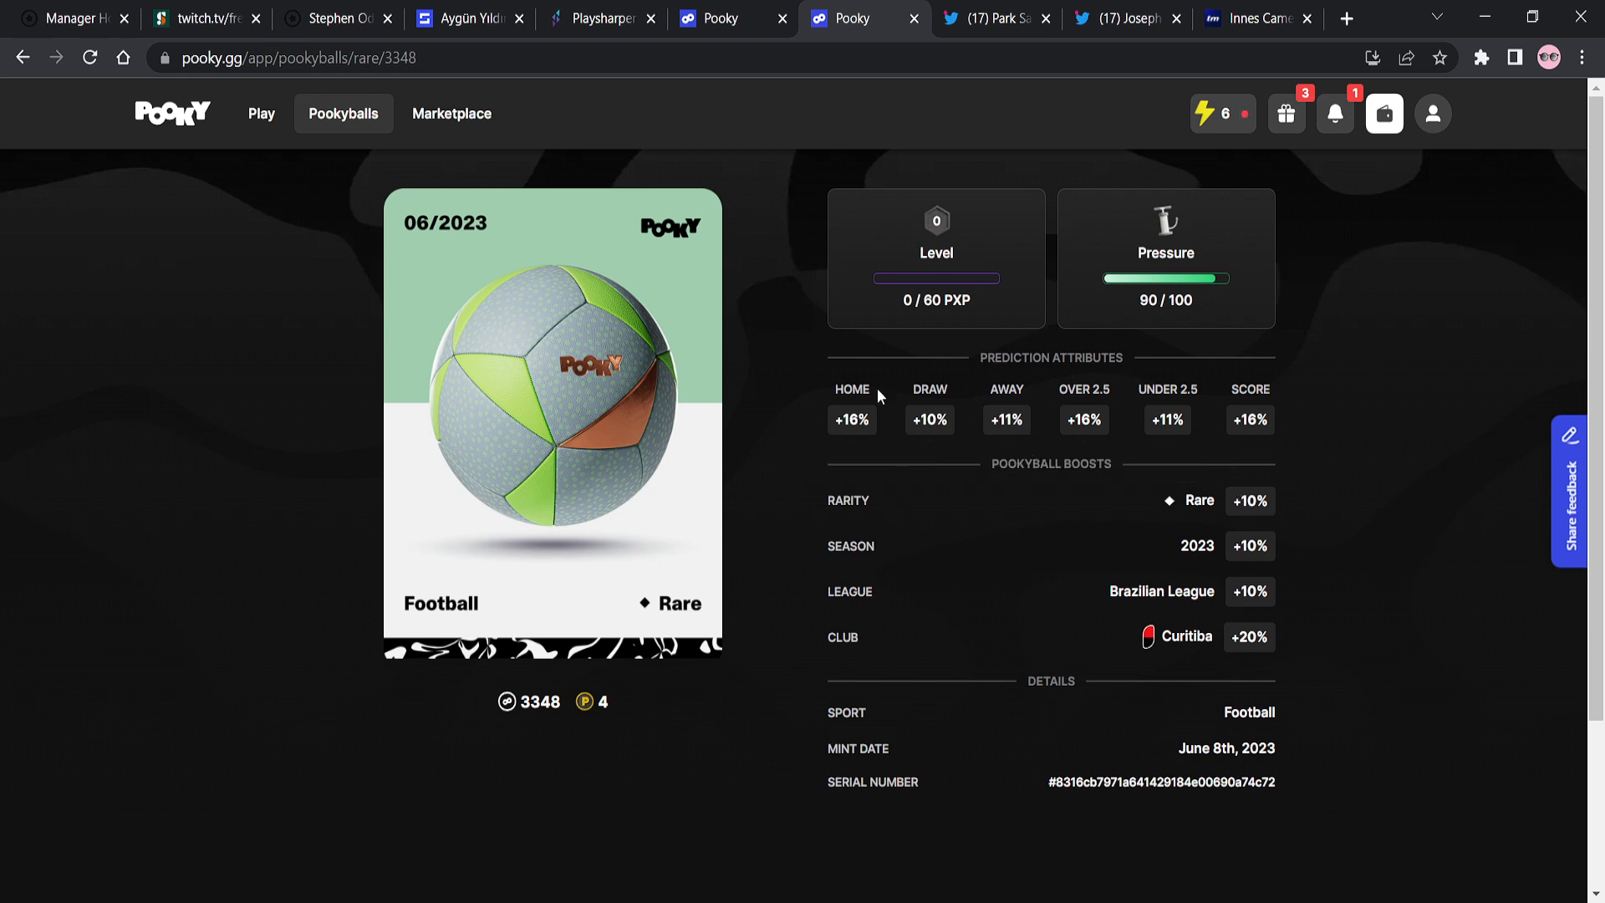
{"action": "mouse_move", "coordinate": [796, 394]}
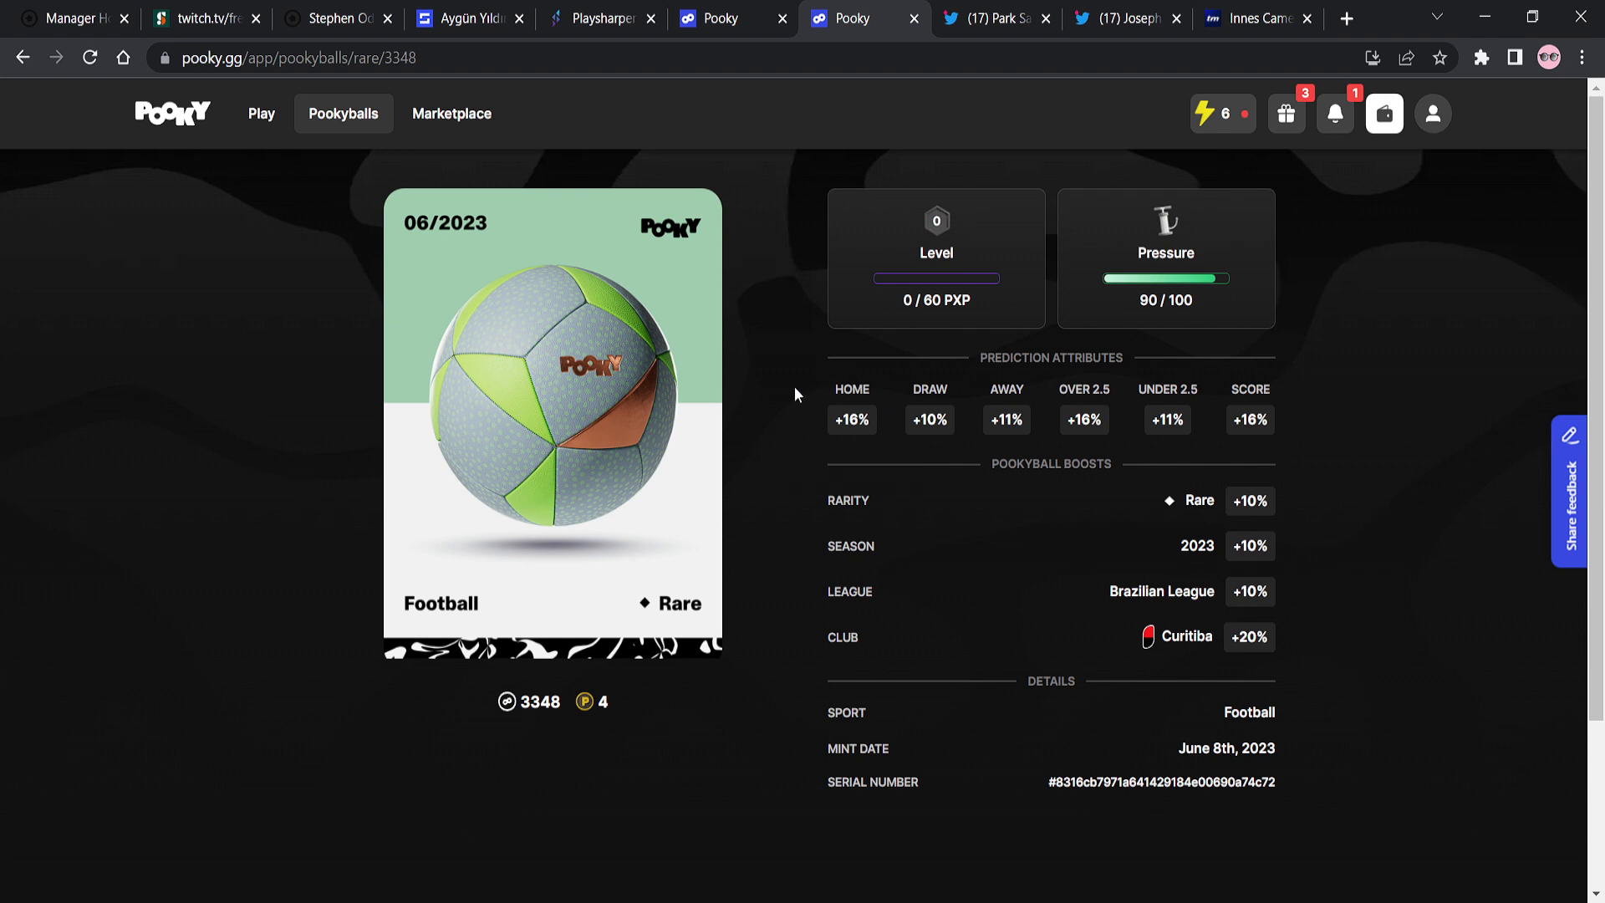
{"action": "mouse_move", "coordinate": [878, 431]}
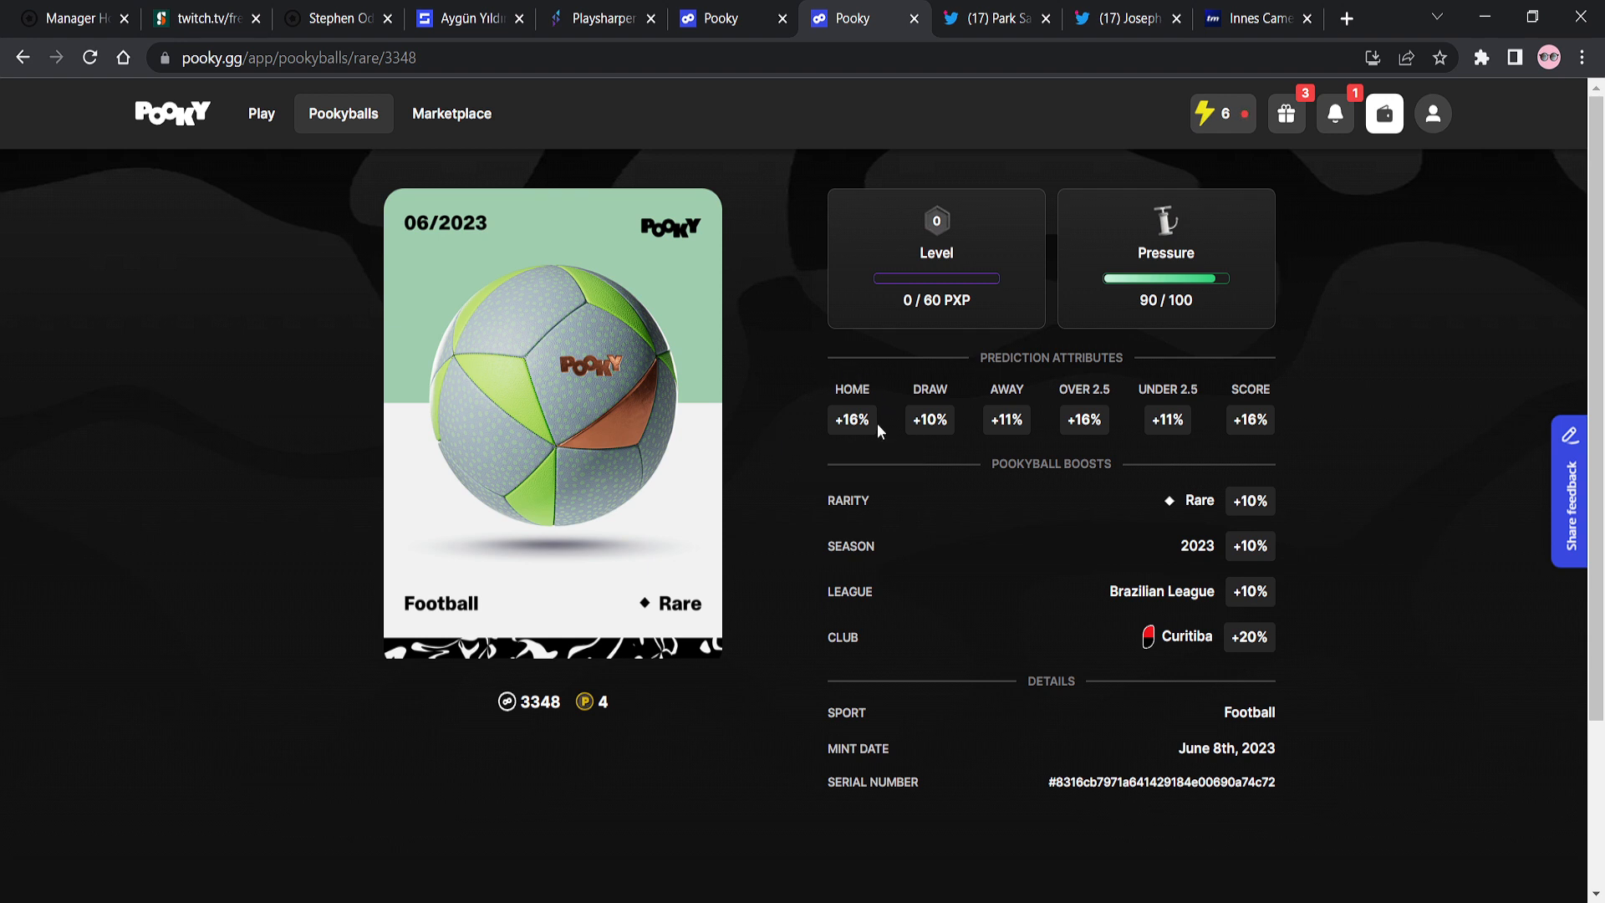
{"action": "mouse_move", "coordinate": [1046, 427]}
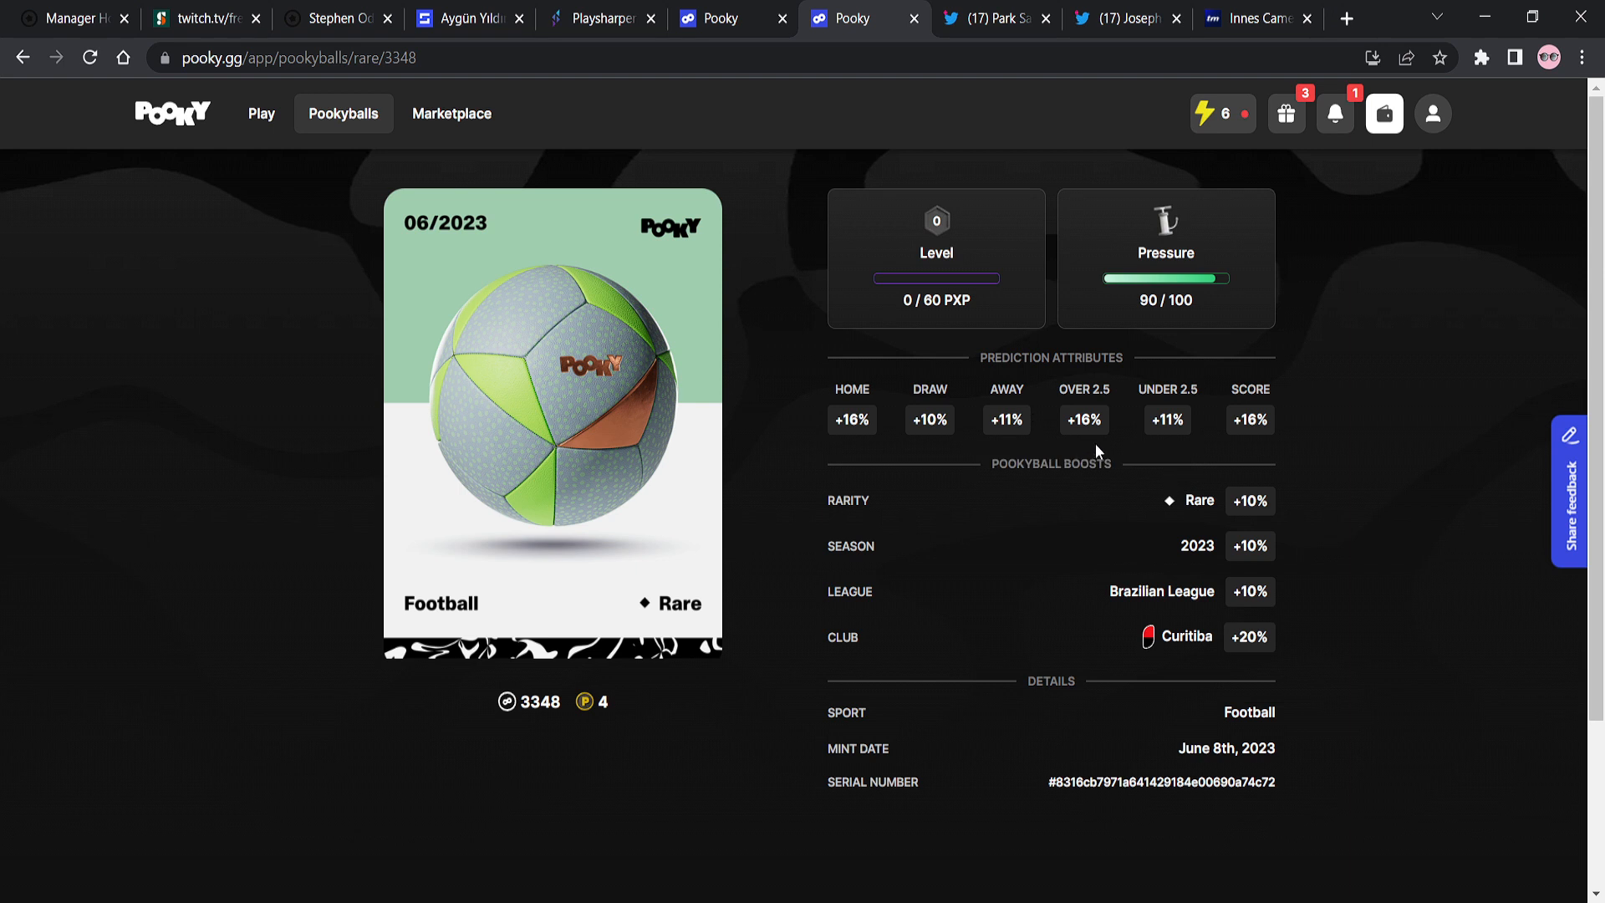
{"action": "mouse_move", "coordinate": [1114, 429]}
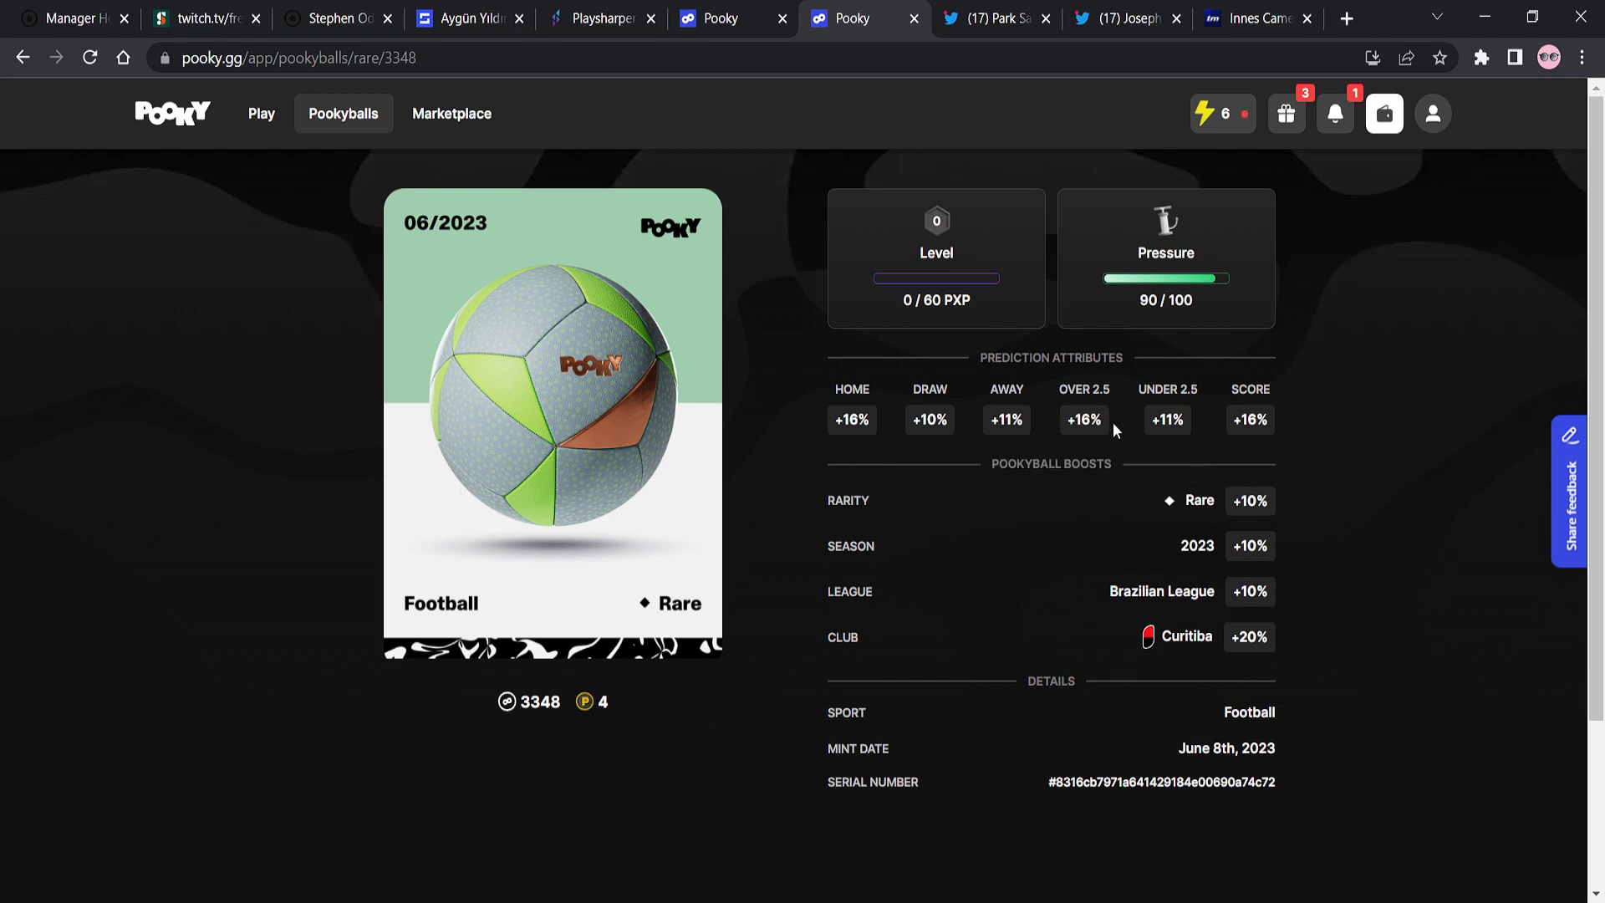
{"action": "mouse_move", "coordinate": [1325, 391]}
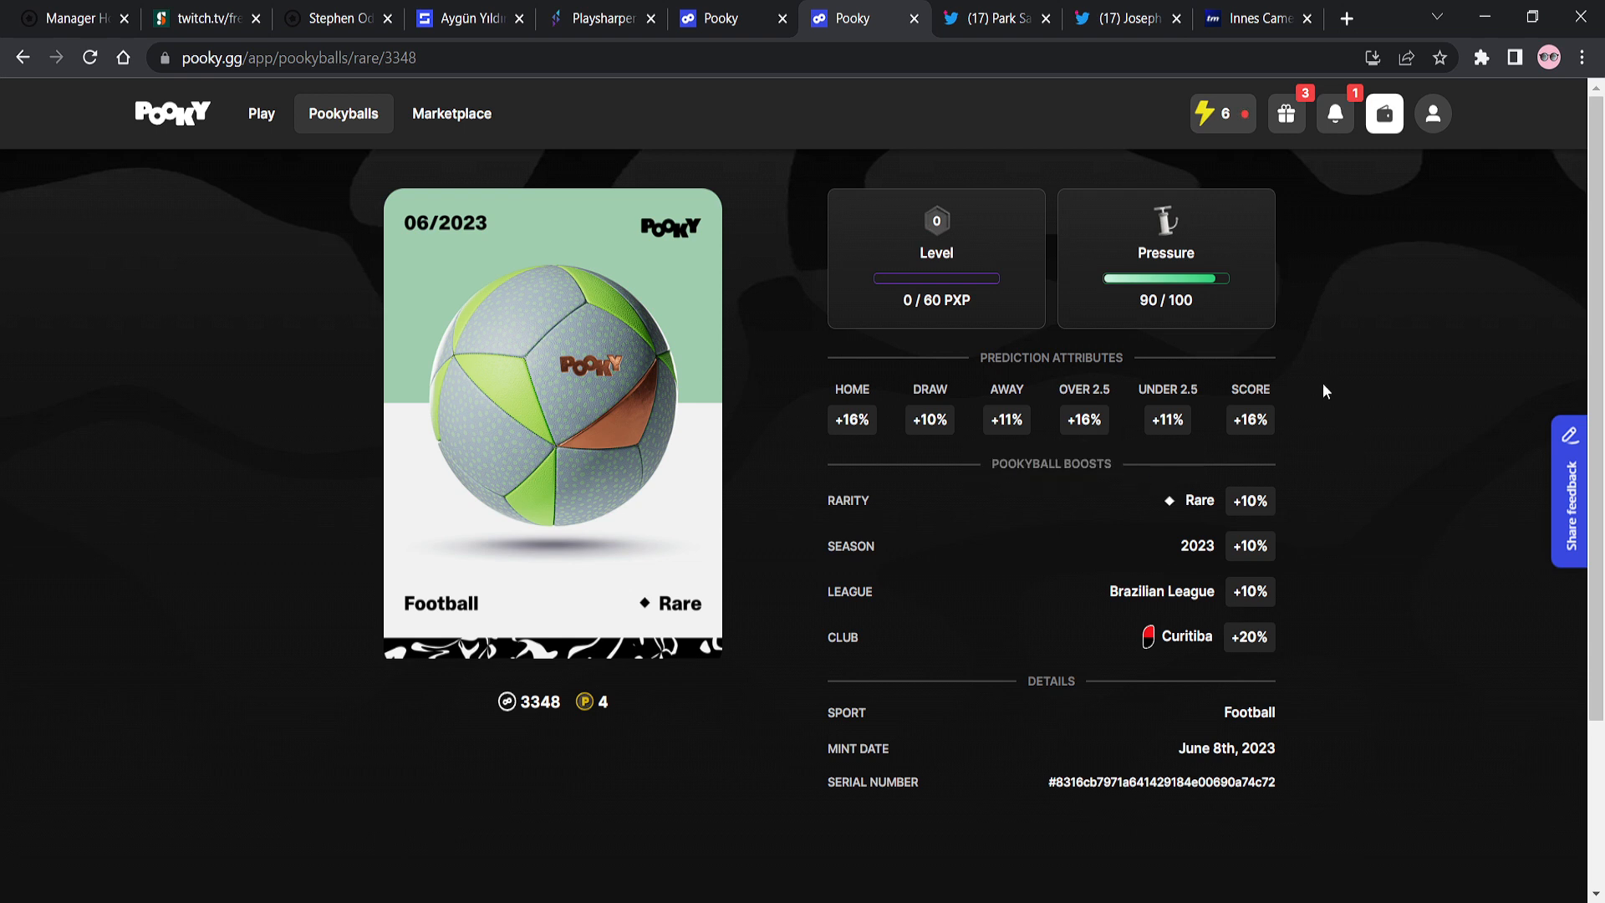
{"action": "mouse_move", "coordinate": [1250, 419]}
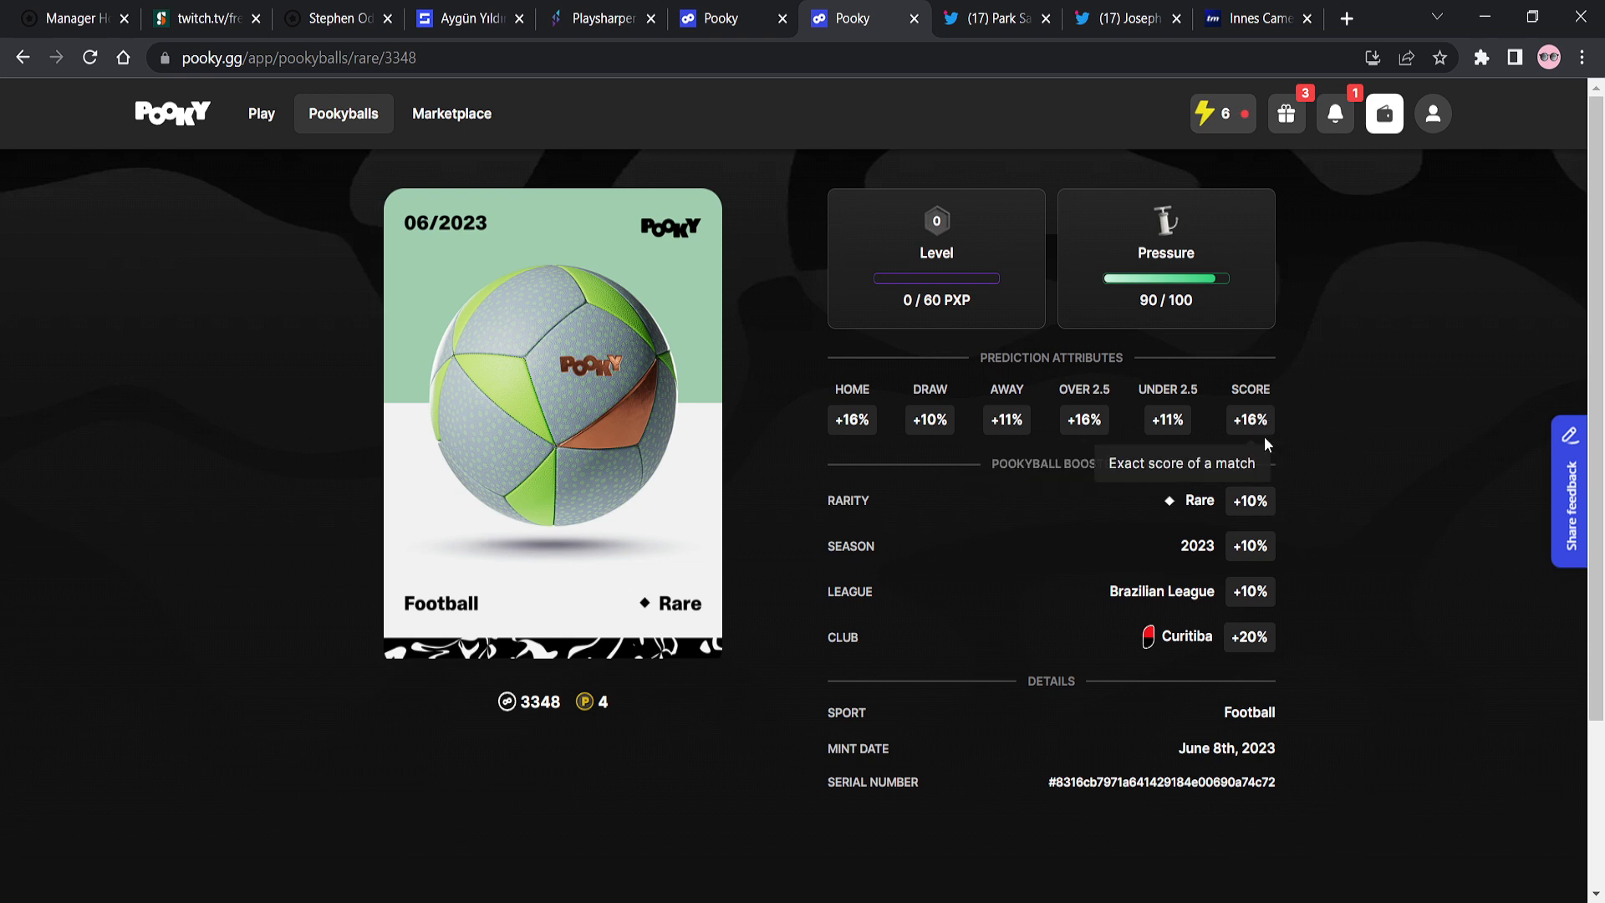
{"action": "left_click", "coordinate": [709, 18]}
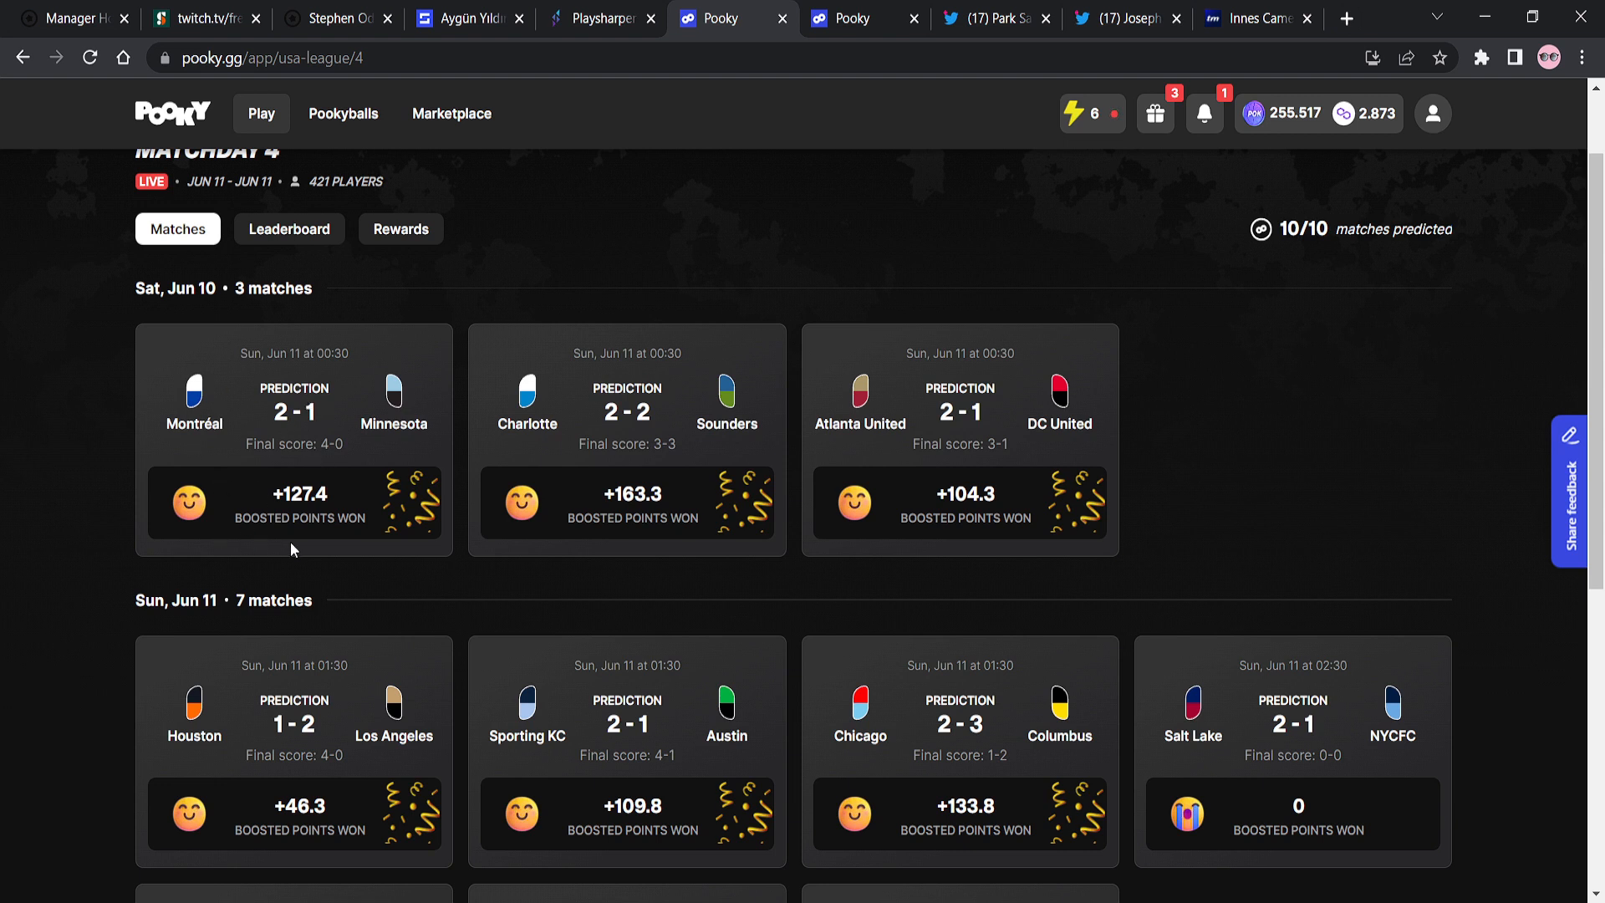
{"action": "mouse_move", "coordinate": [290, 484]}
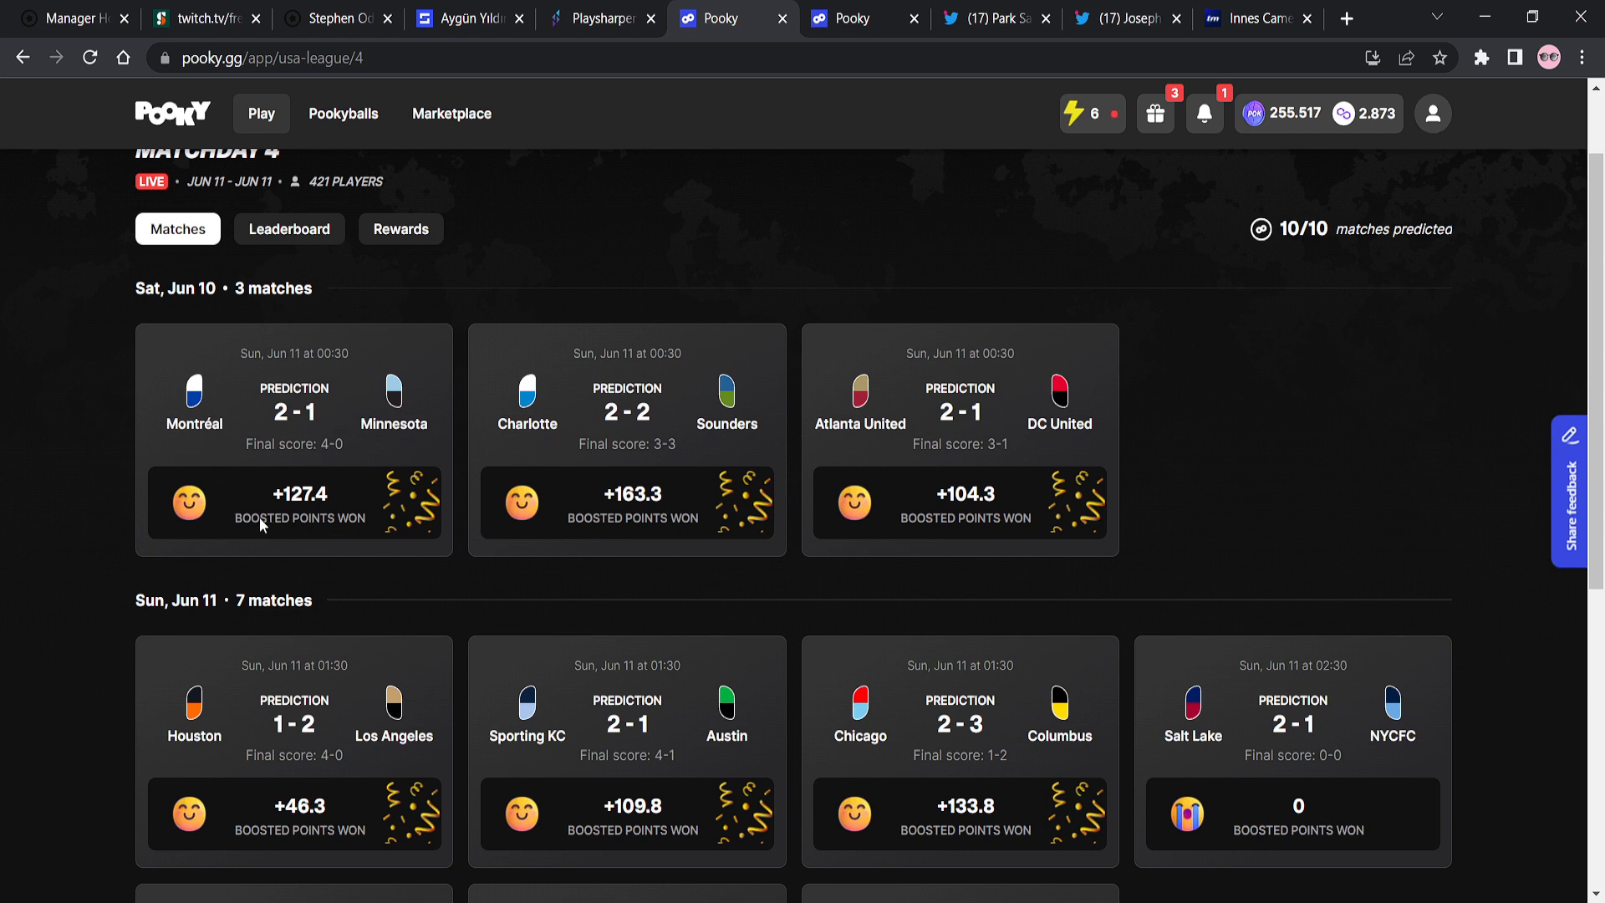
{"action": "mouse_move", "coordinate": [1114, 400]}
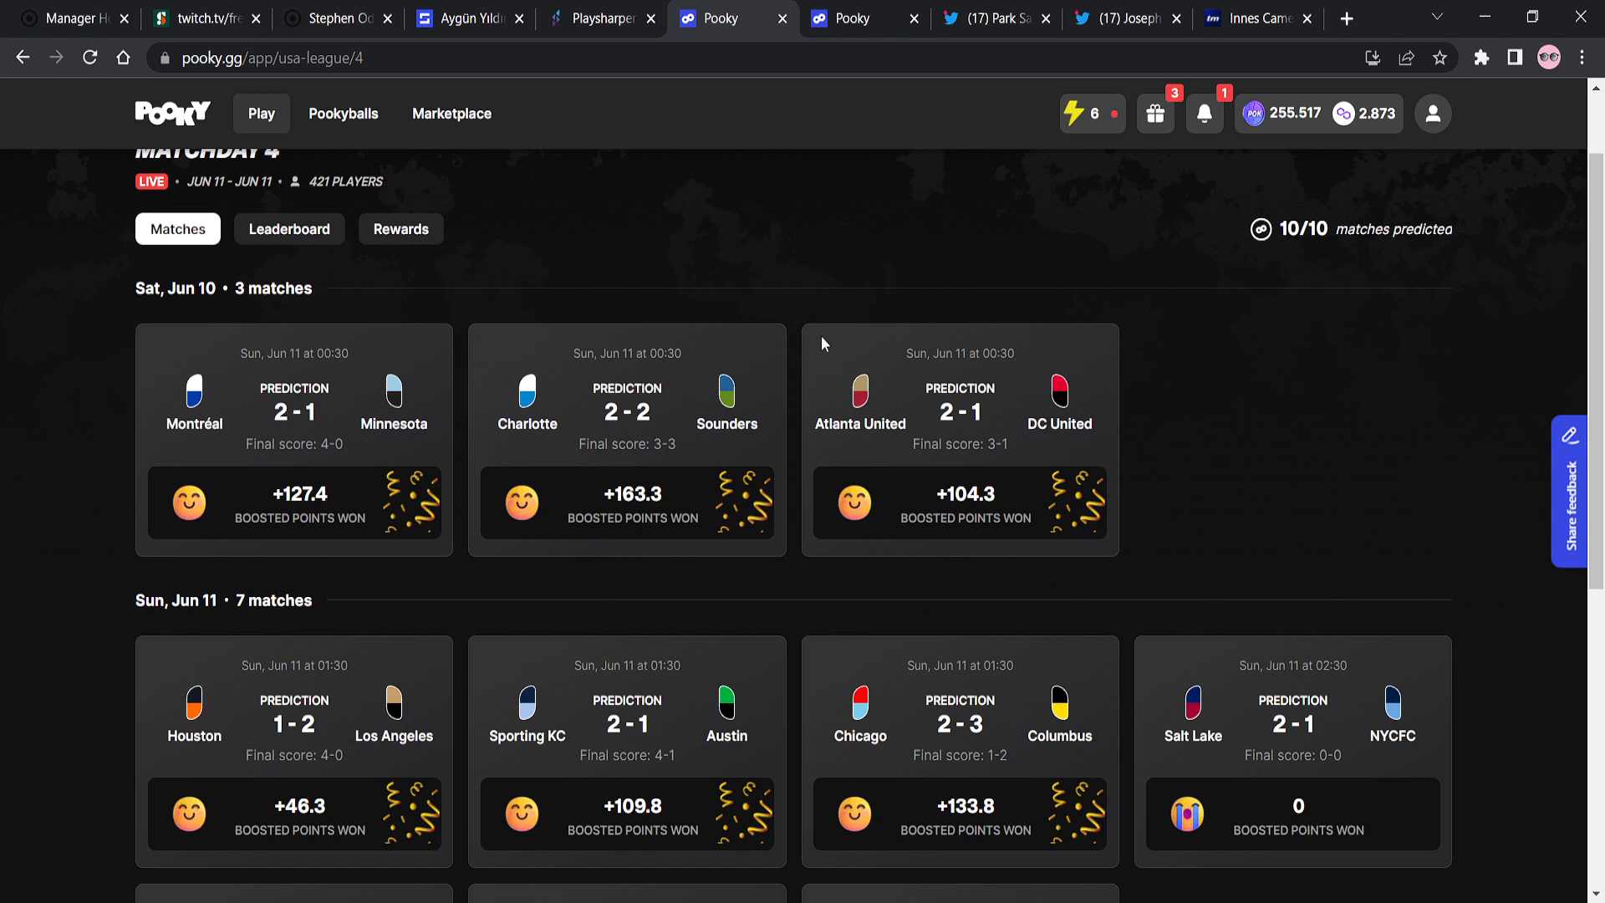
{"action": "mouse_move", "coordinate": [371, 347]}
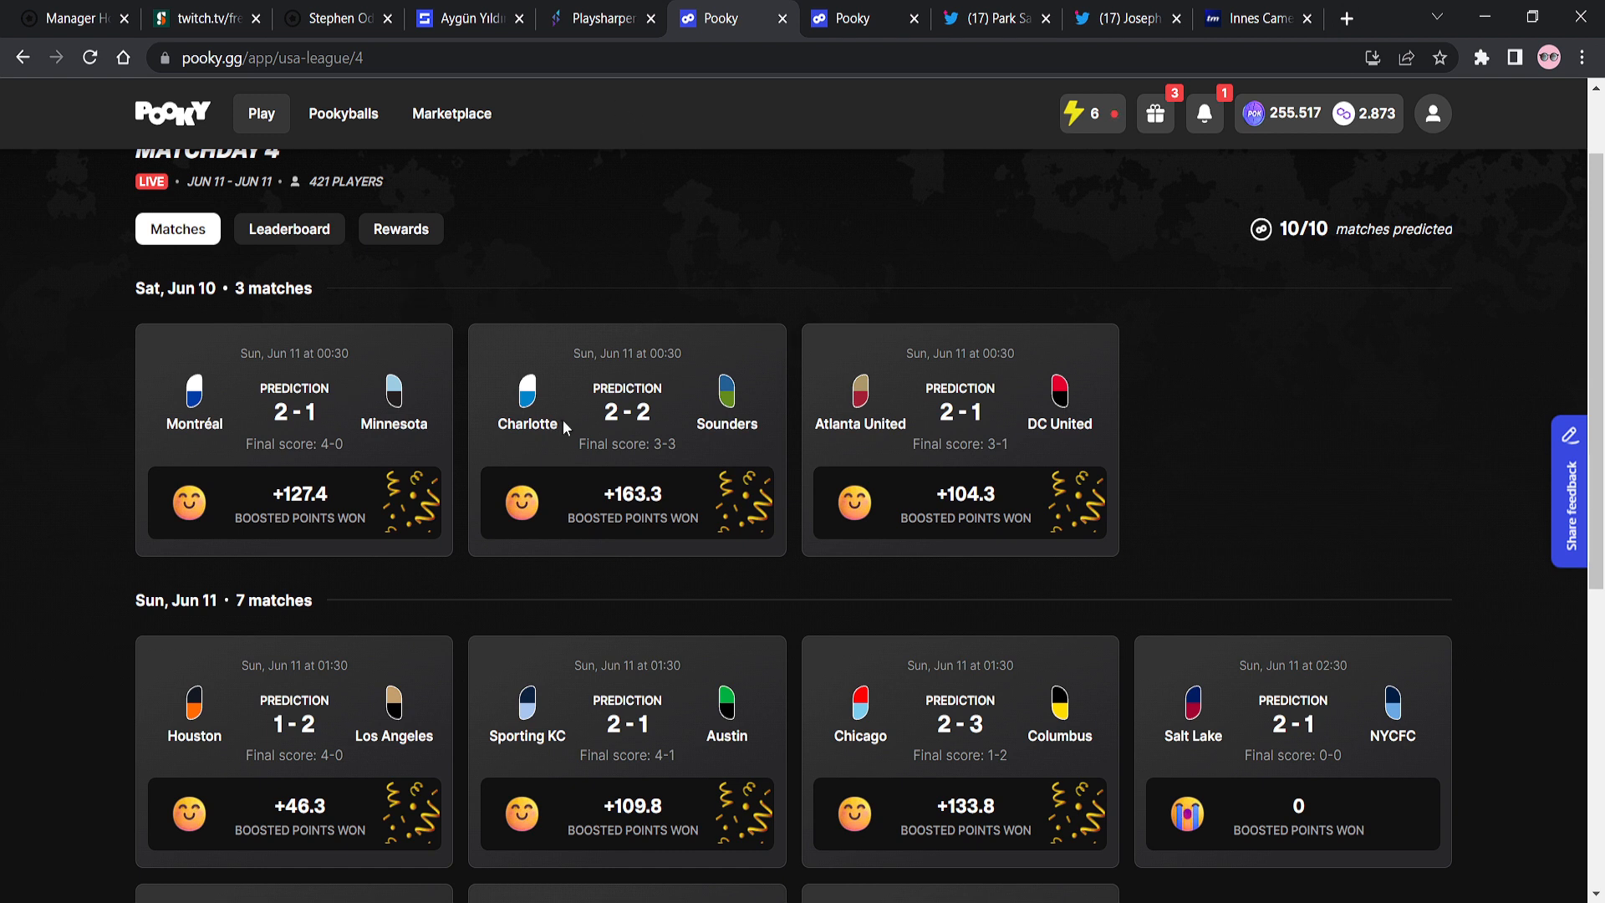
{"action": "mouse_move", "coordinate": [362, 434]}
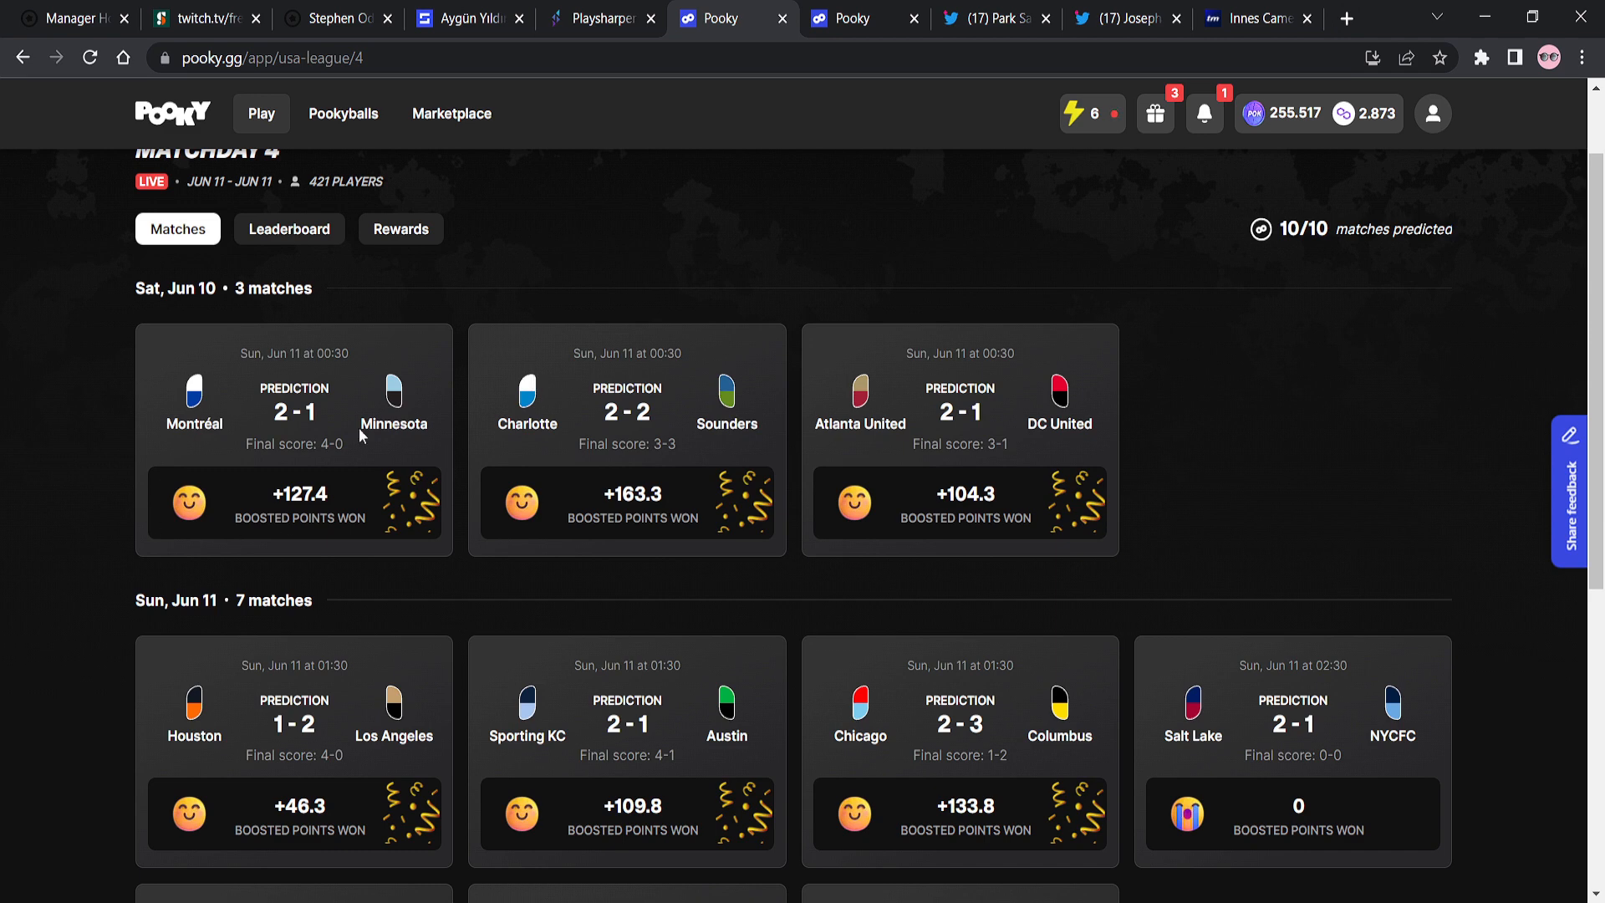
{"action": "mouse_move", "coordinate": [367, 484]}
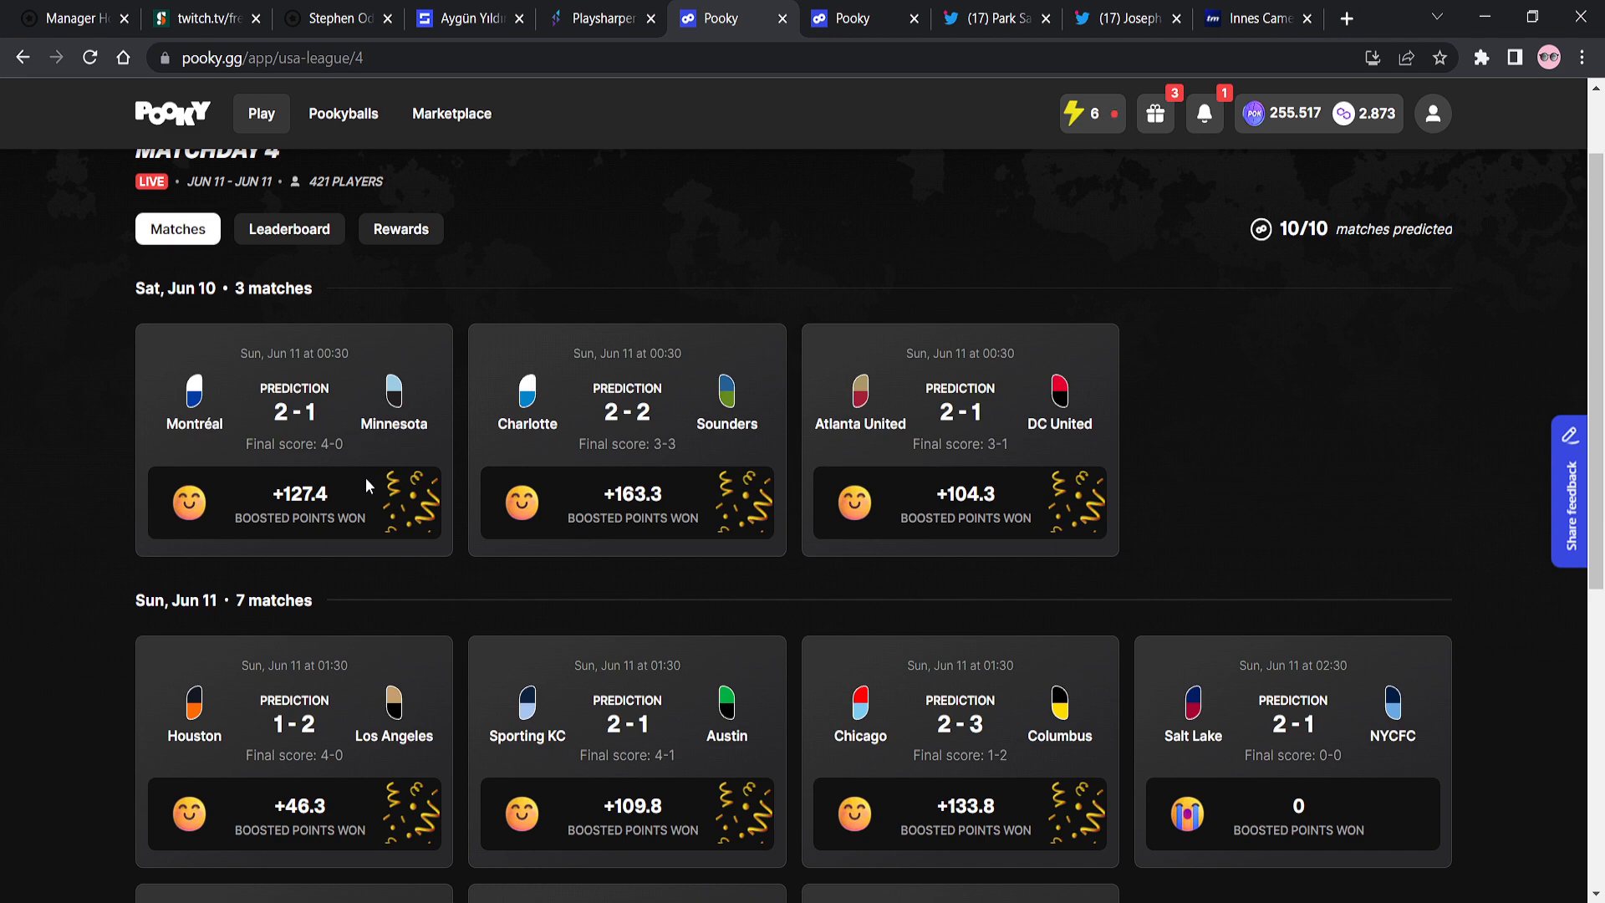
{"action": "left_click", "coordinate": [844, 18]}
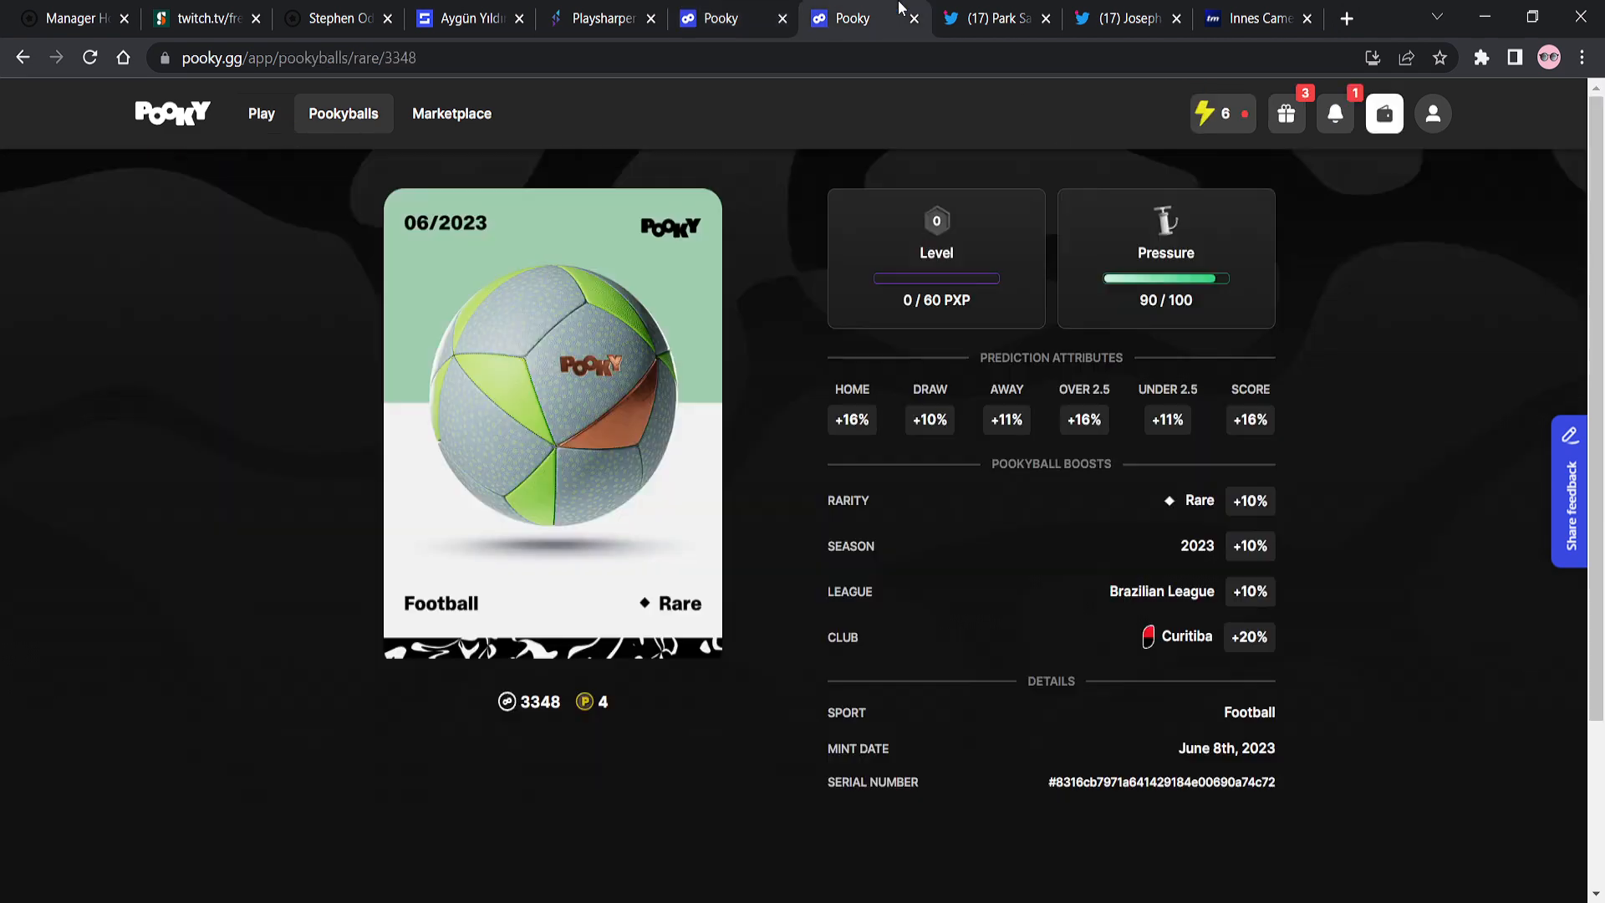
{"action": "mouse_move", "coordinate": [503, 399]}
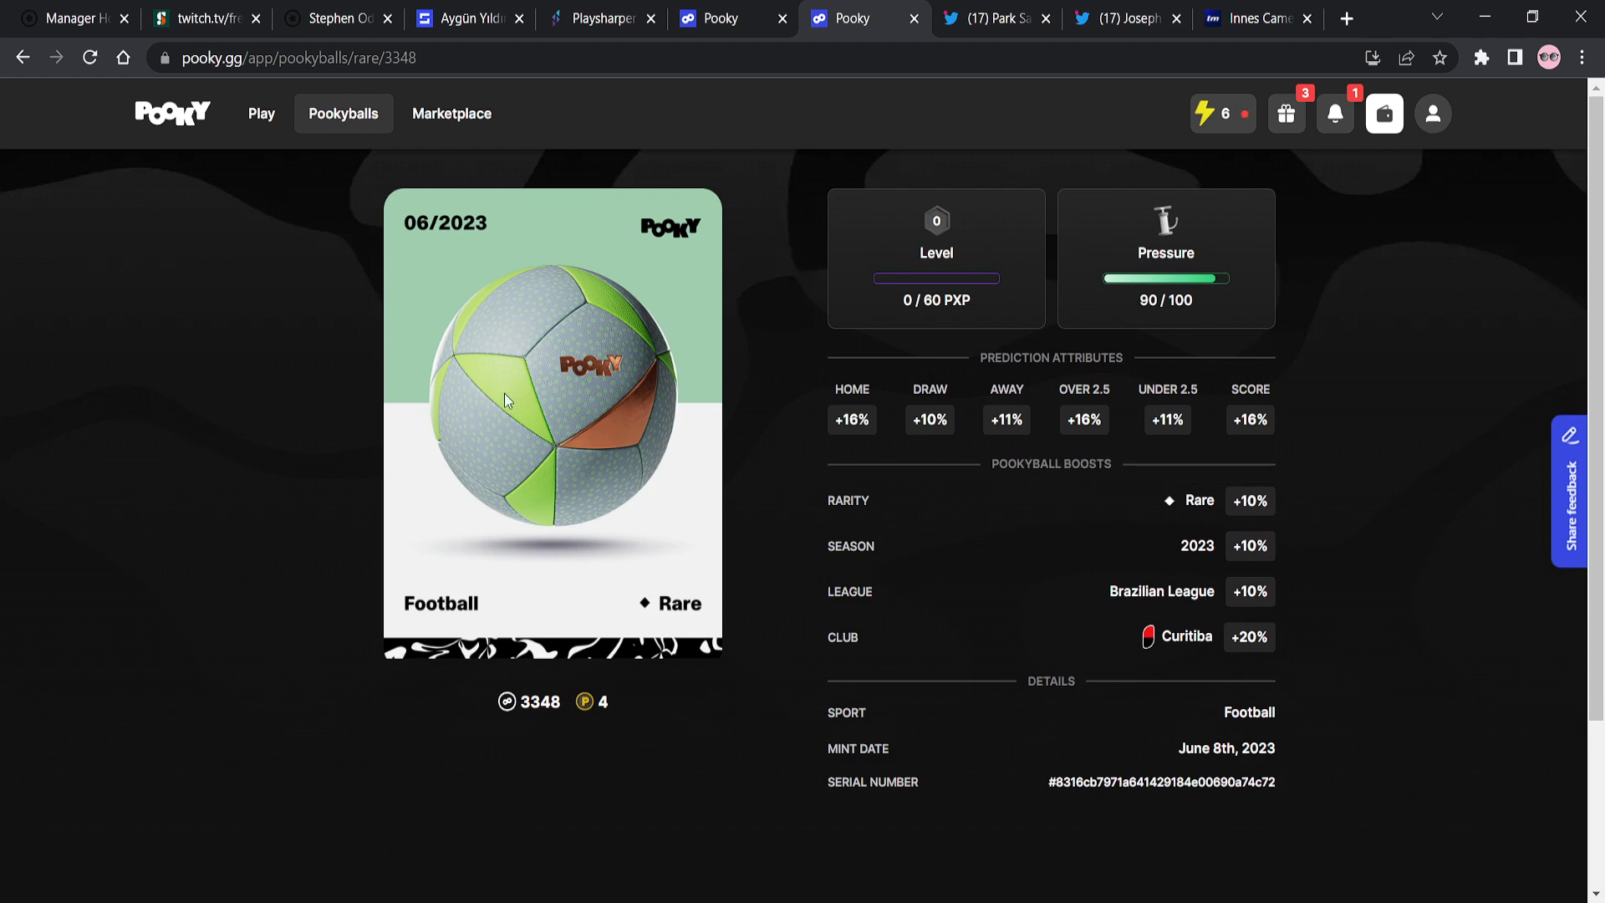
{"action": "mouse_move", "coordinate": [560, 368]}
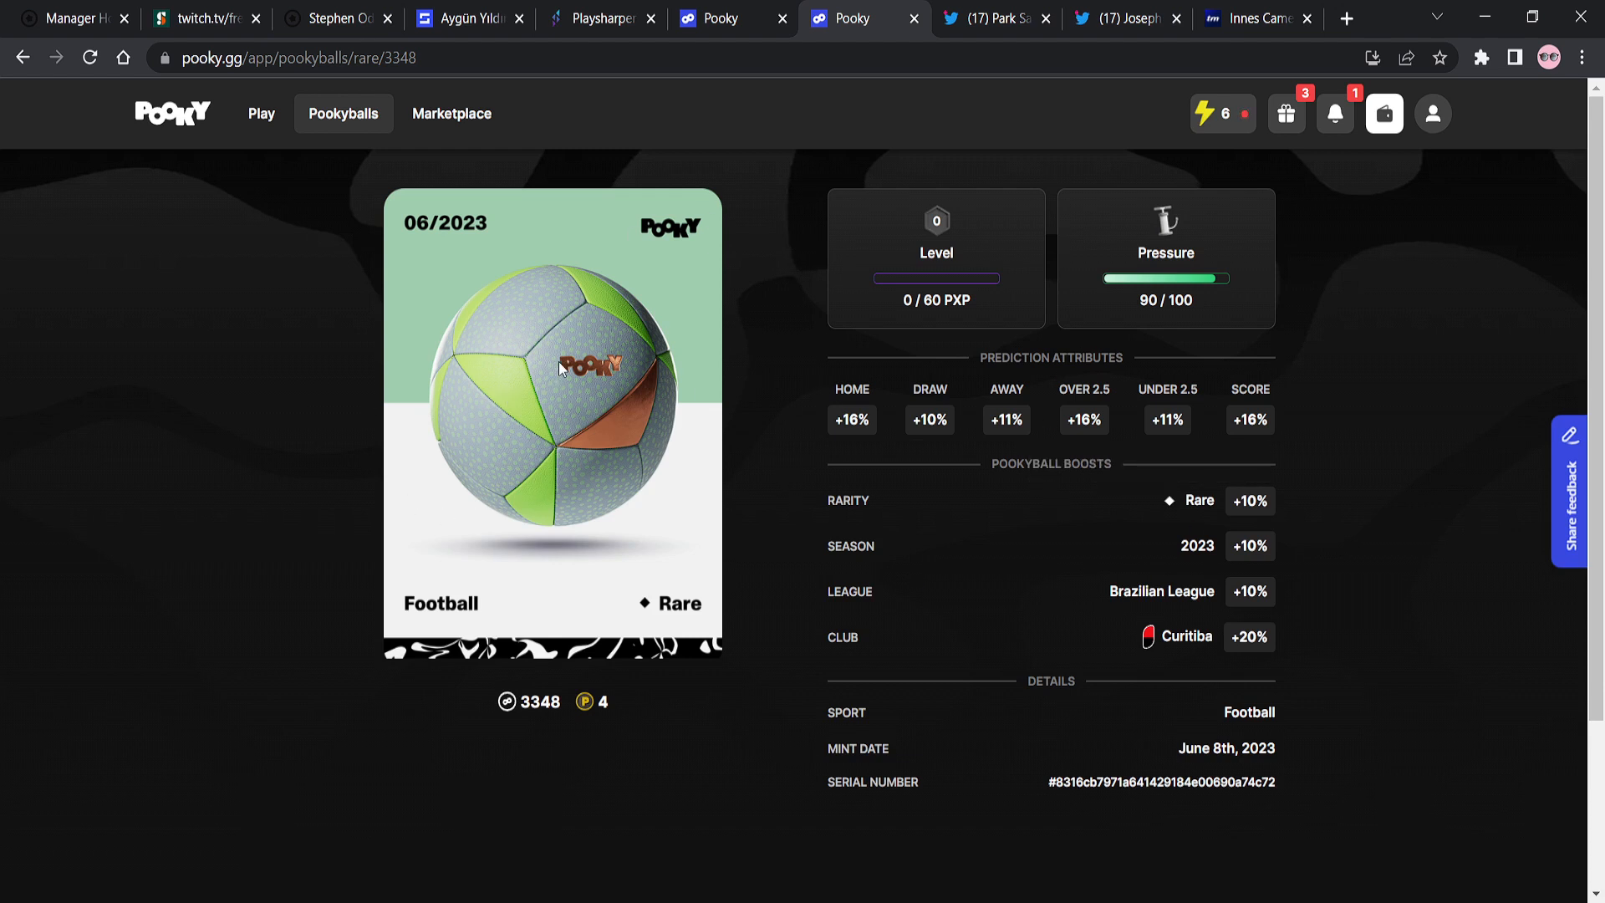
{"action": "mouse_move", "coordinate": [653, 499]}
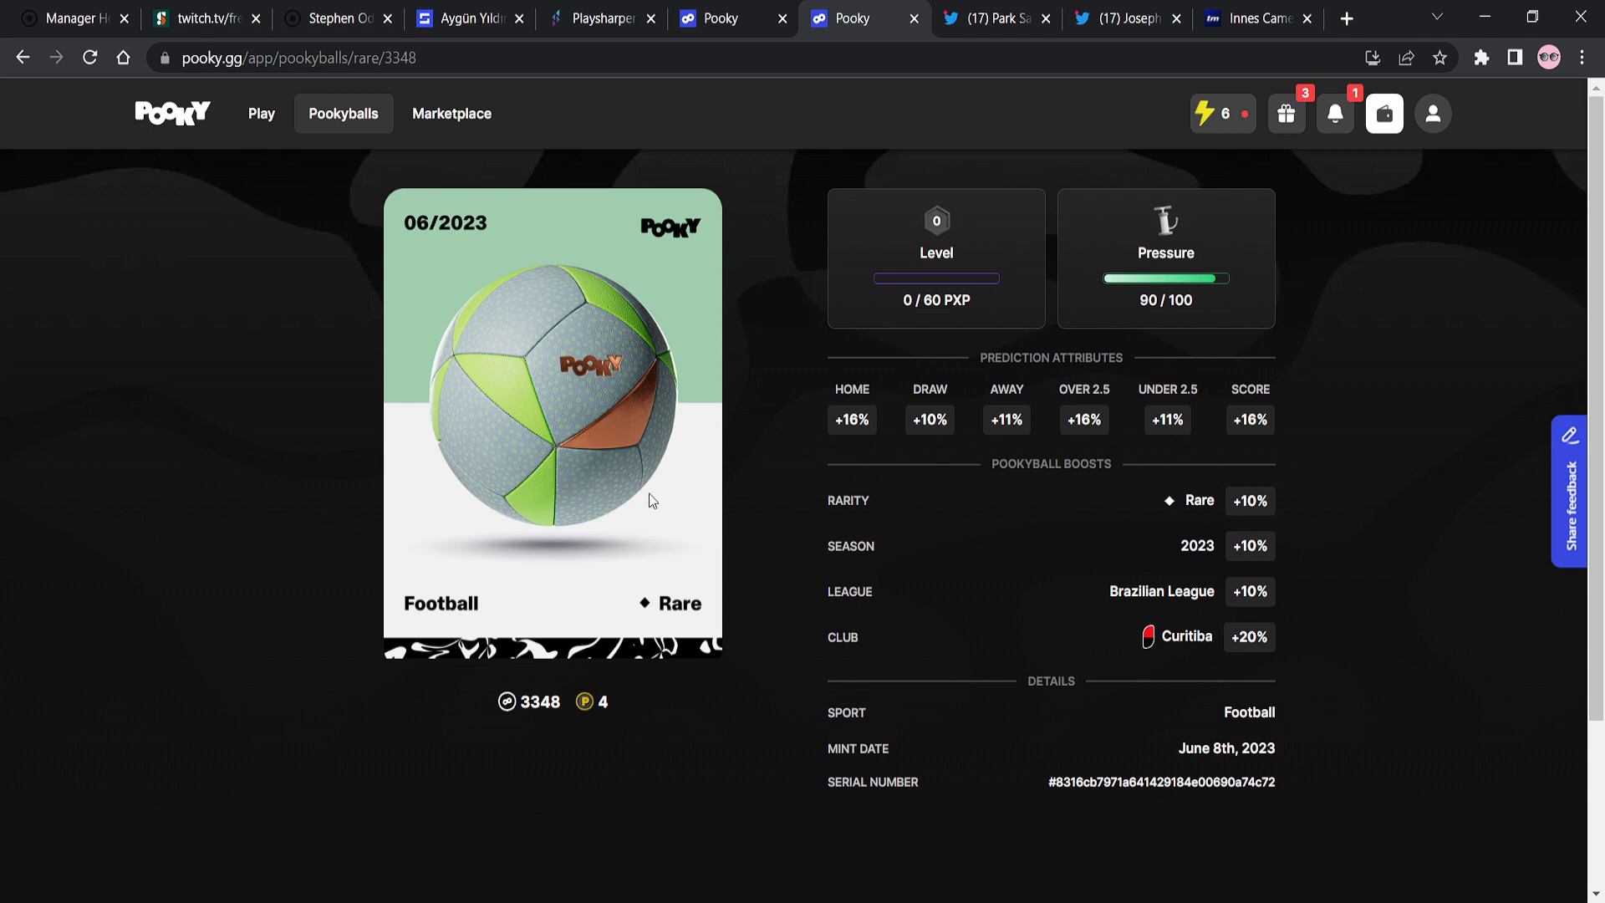
{"action": "mouse_move", "coordinate": [614, 431]}
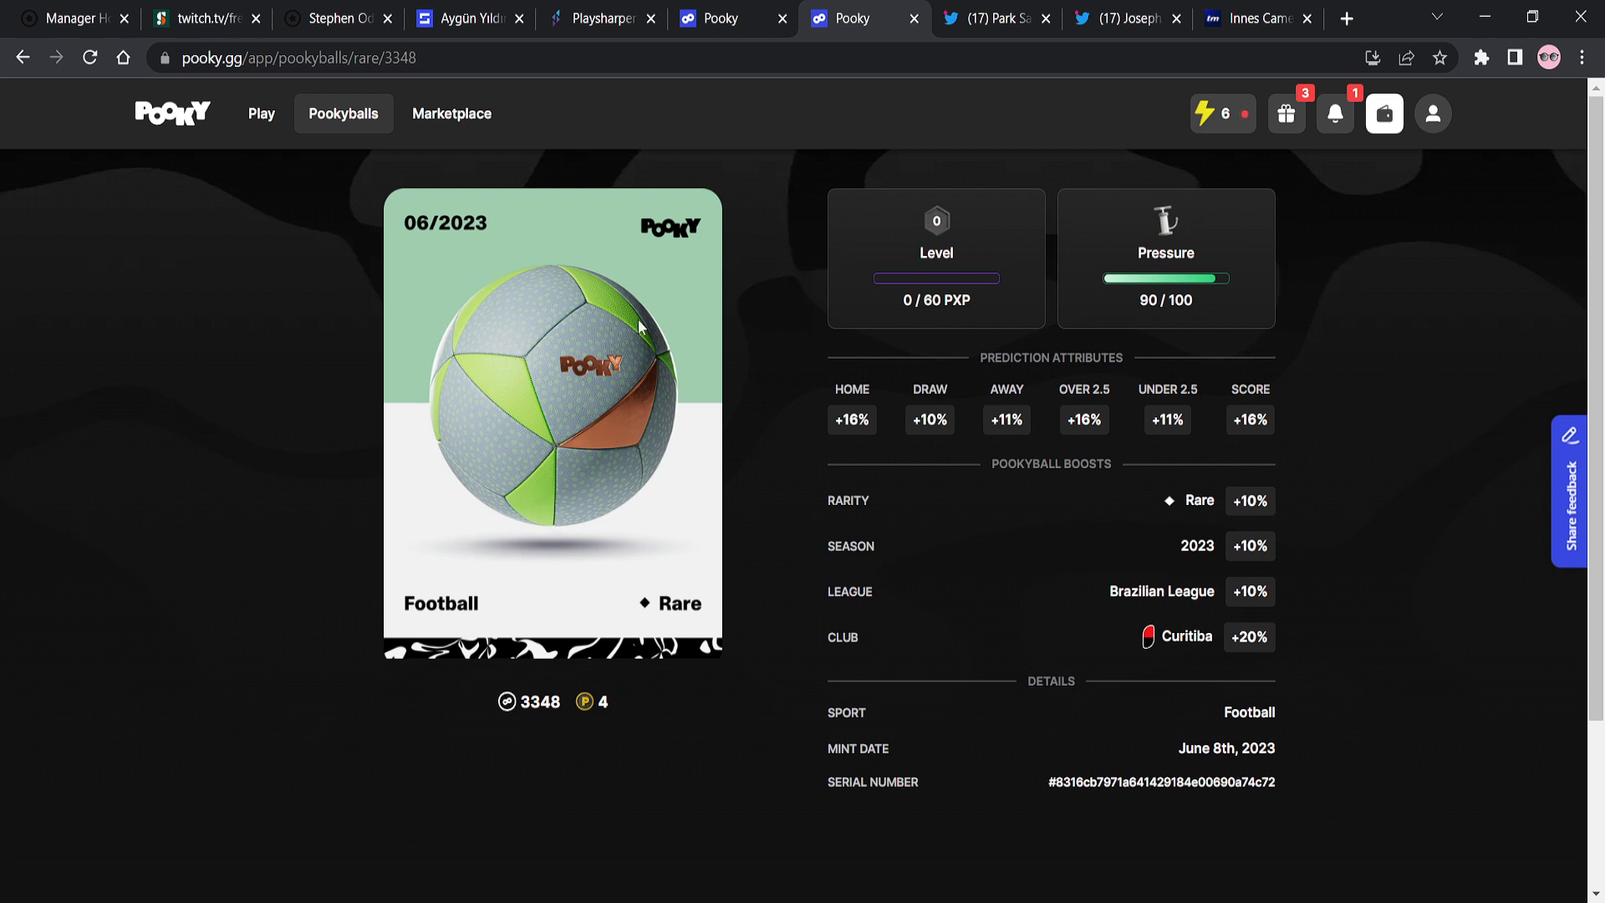
{"action": "mouse_move", "coordinate": [530, 700]}
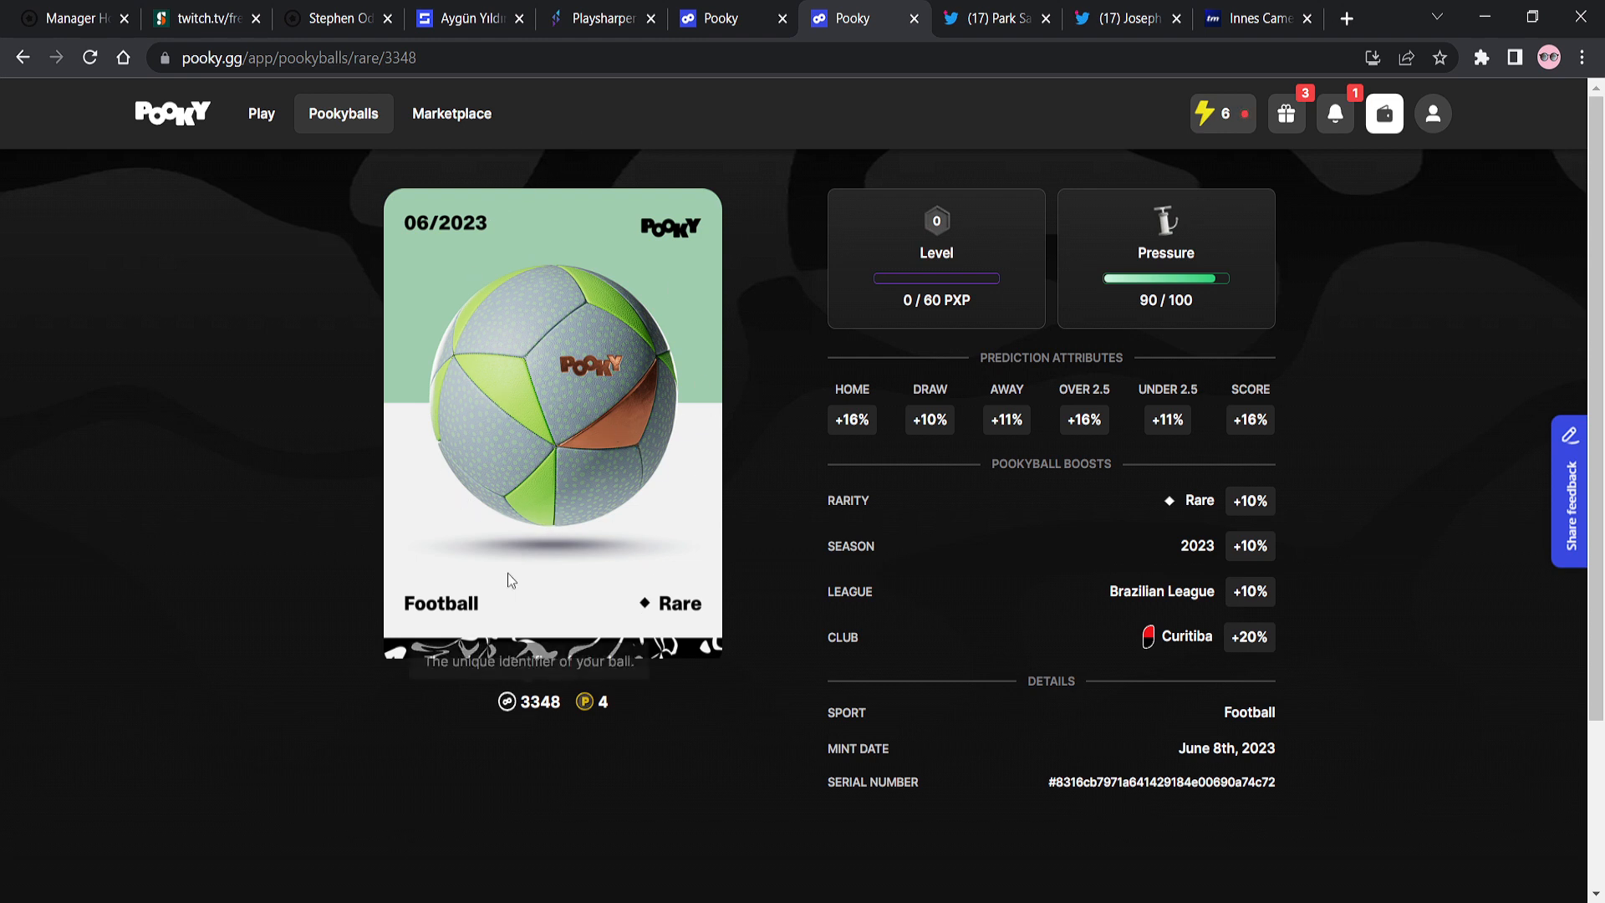
{"action": "mouse_move", "coordinate": [531, 463]}
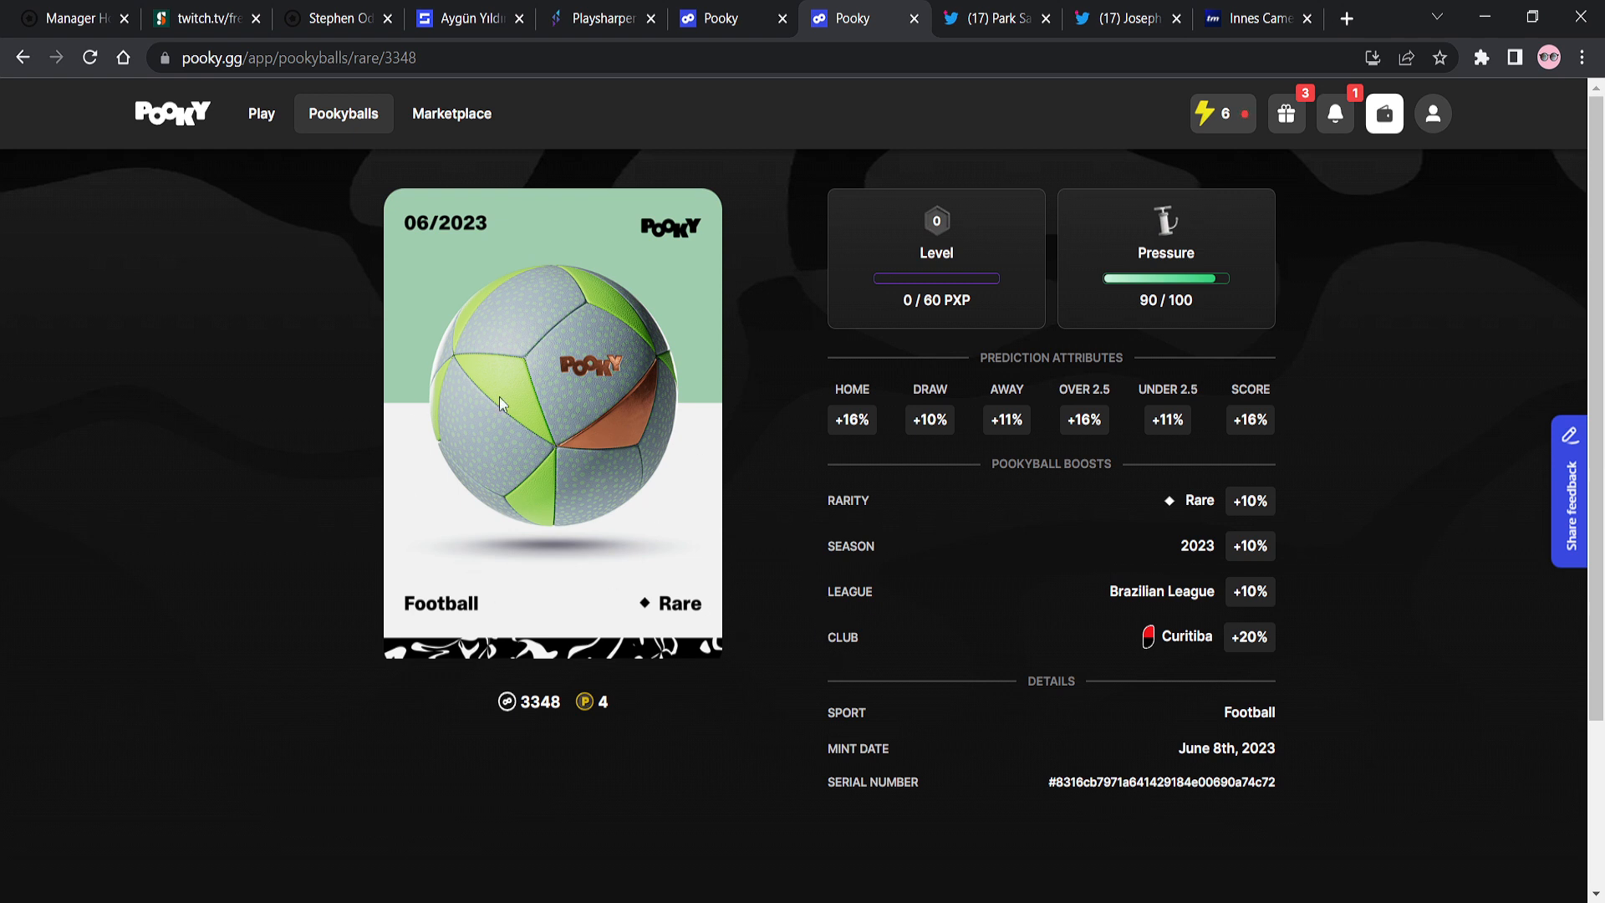
{"action": "mouse_move", "coordinate": [622, 498]}
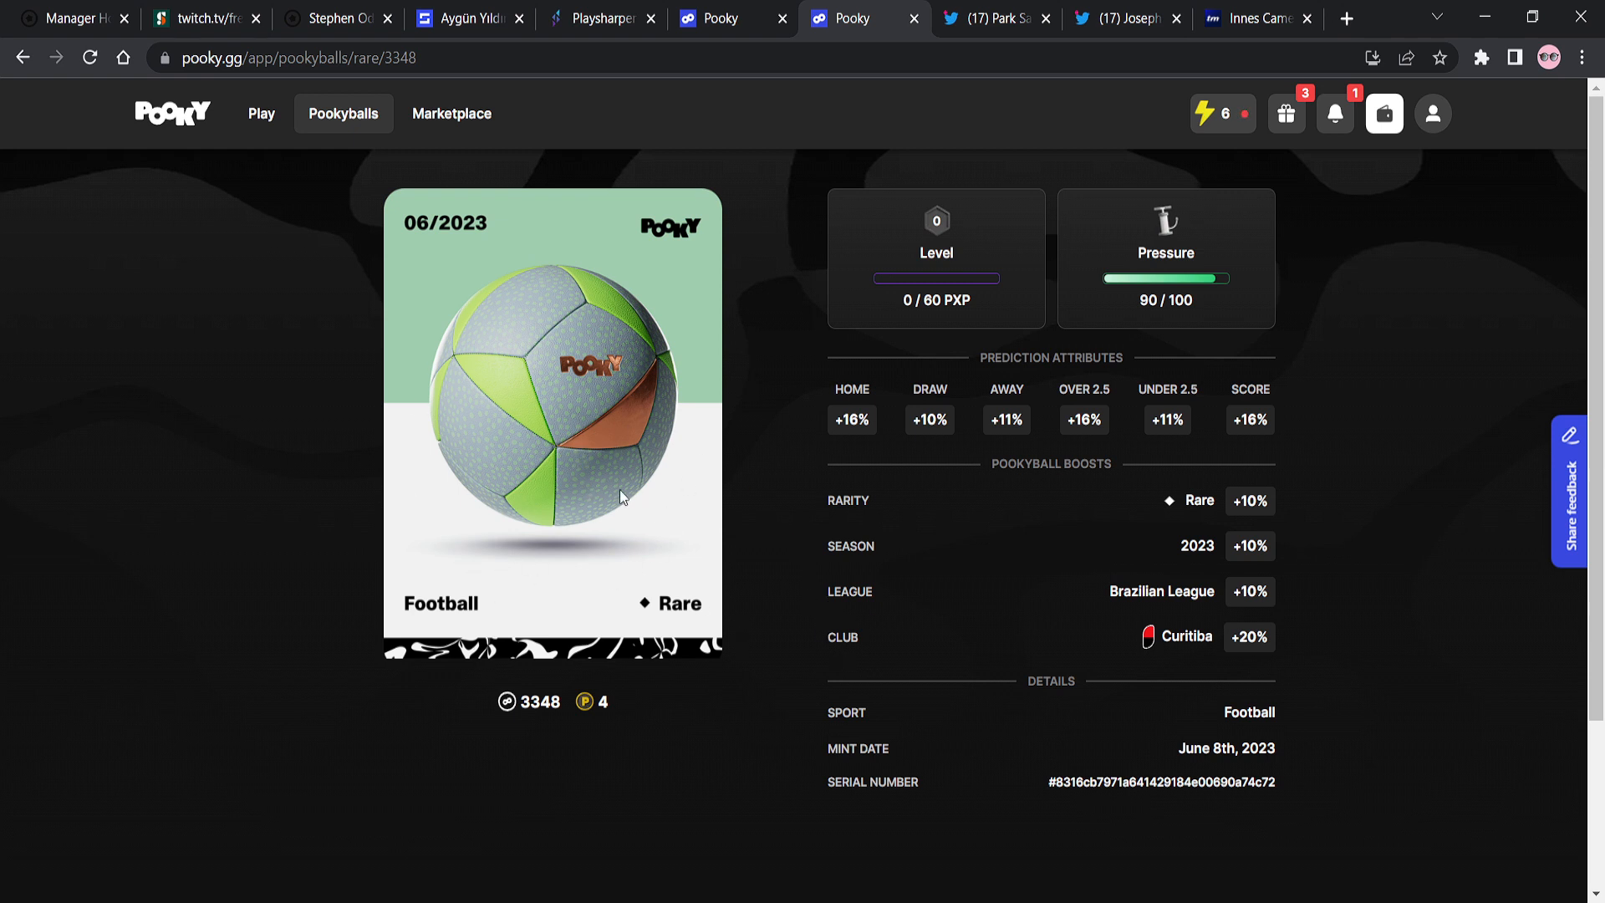
{"action": "mouse_move", "coordinate": [467, 611]}
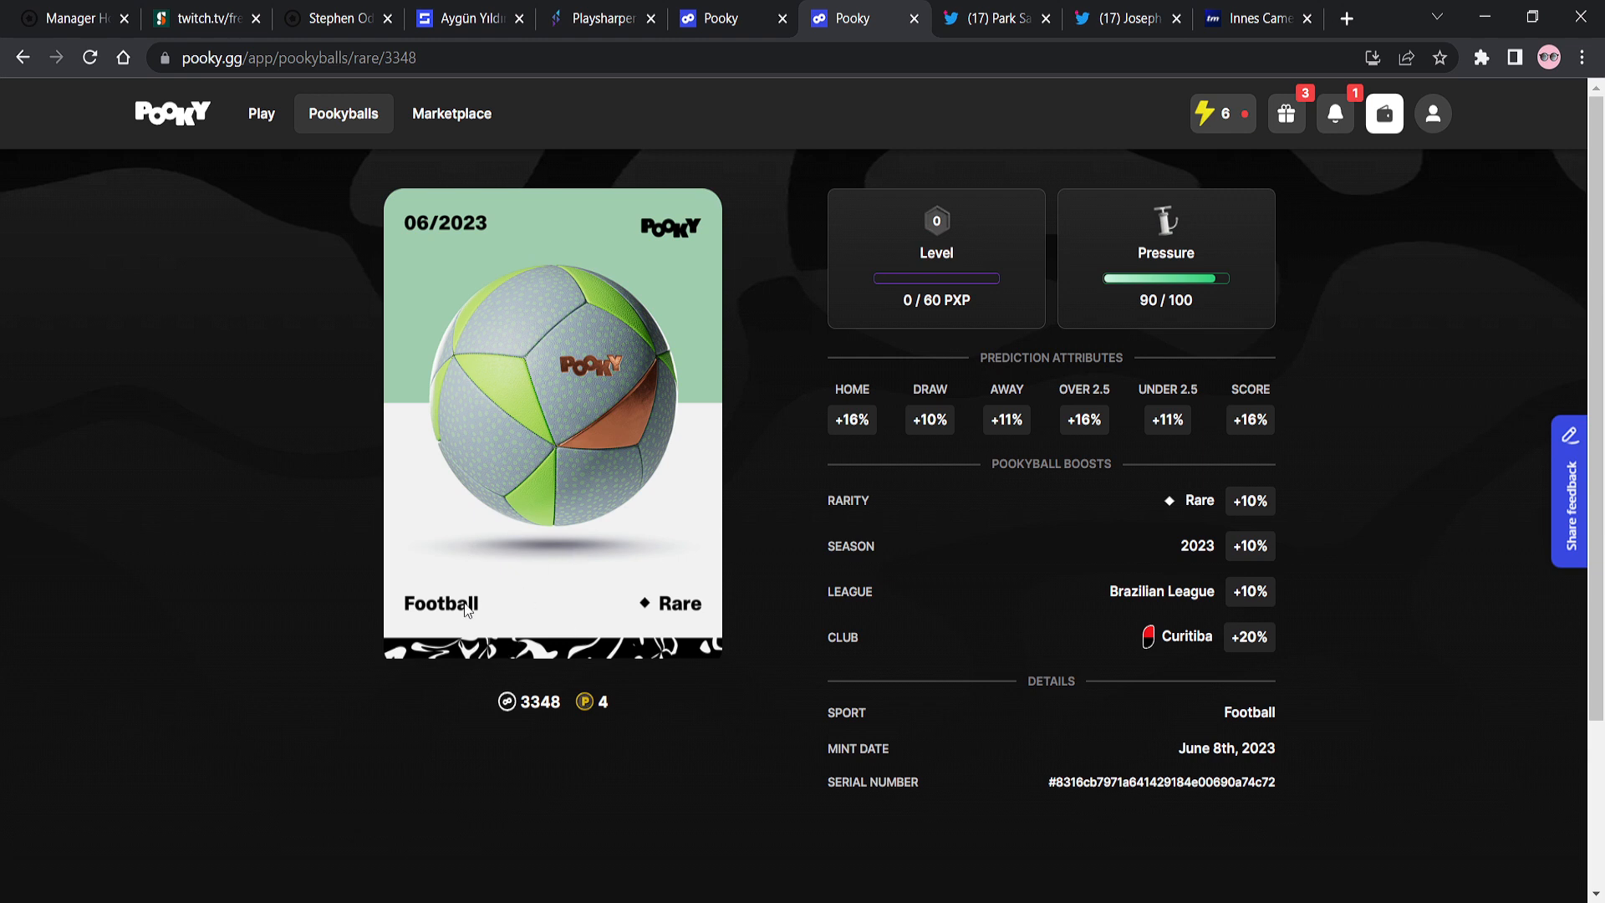
{"action": "mouse_move", "coordinate": [746, 515]}
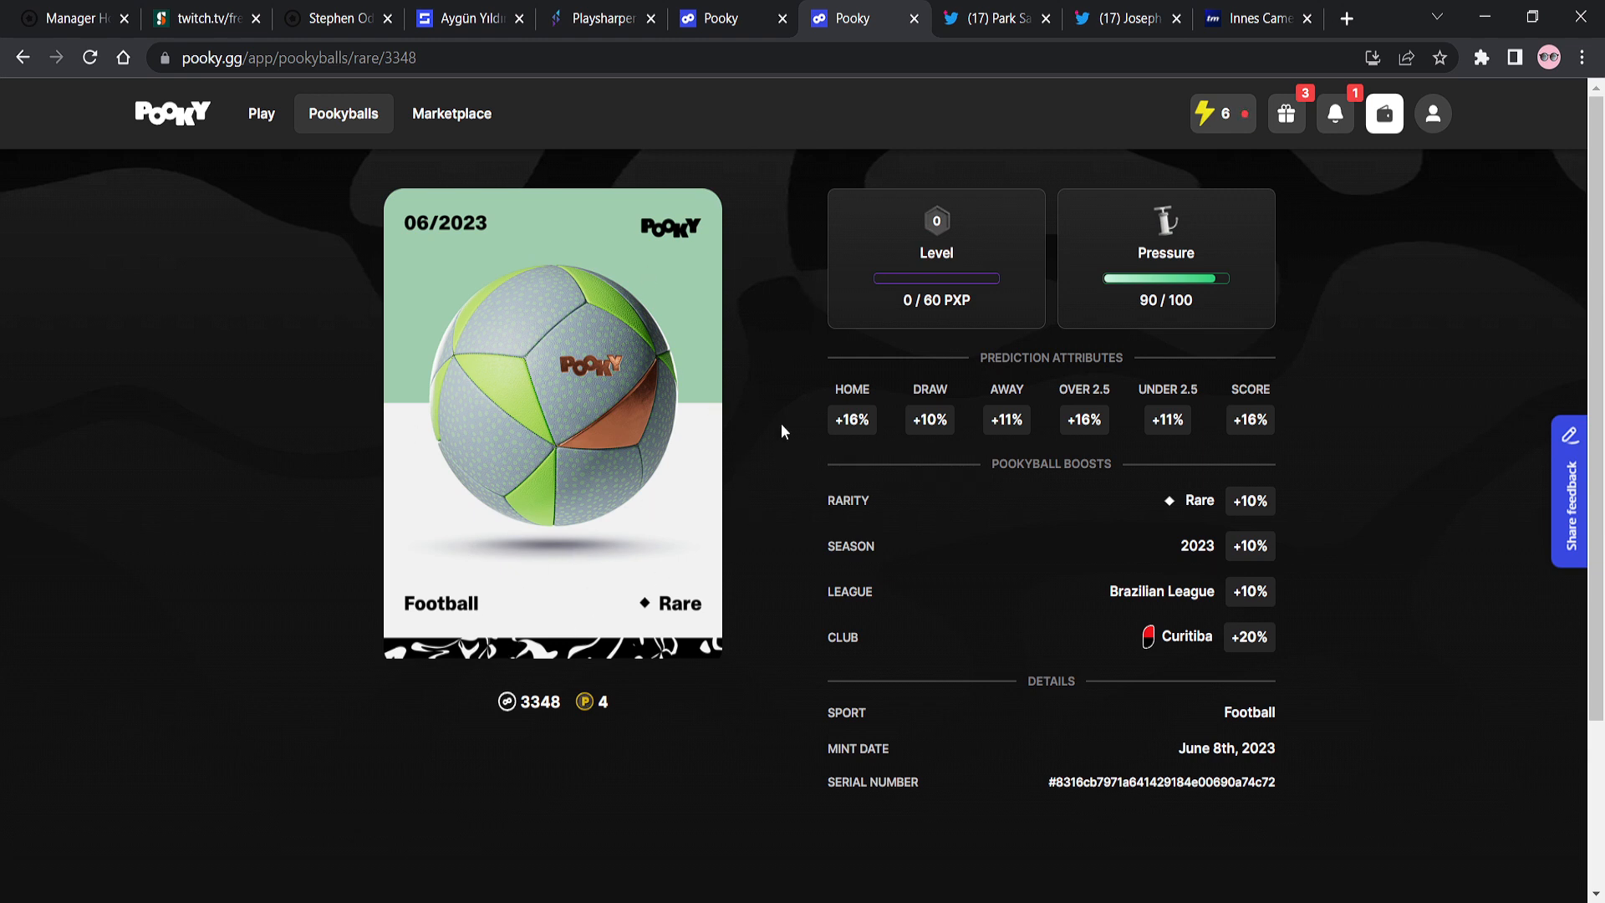
{"action": "mouse_move", "coordinate": [598, 505]}
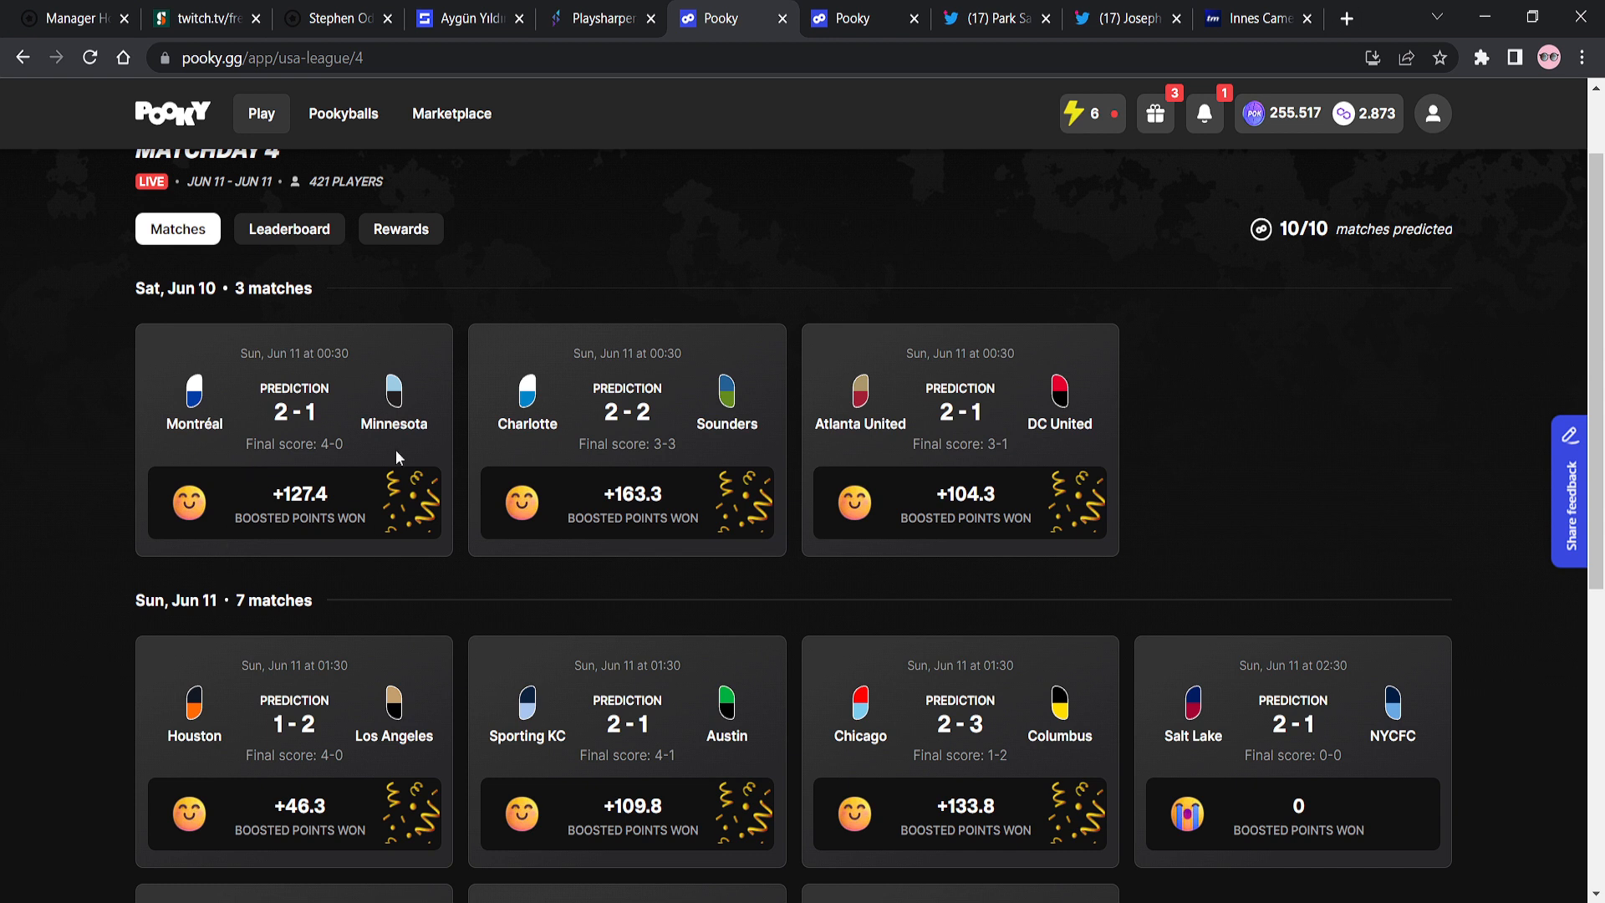
{"action": "mouse_move", "coordinate": [302, 531]}
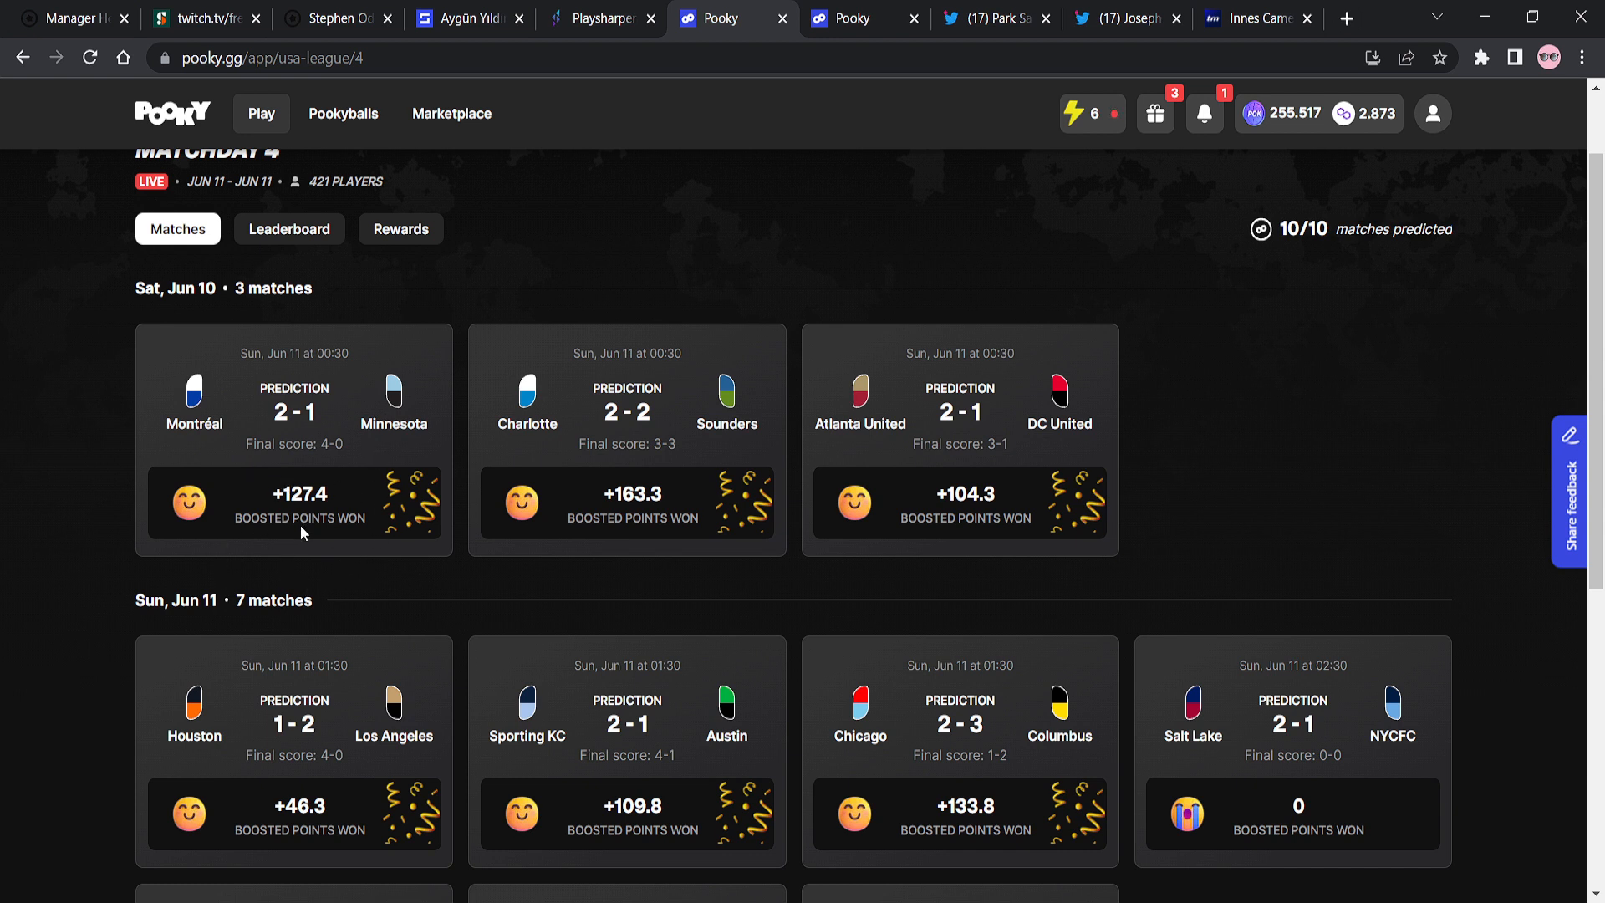
{"action": "mouse_move", "coordinate": [704, 502]}
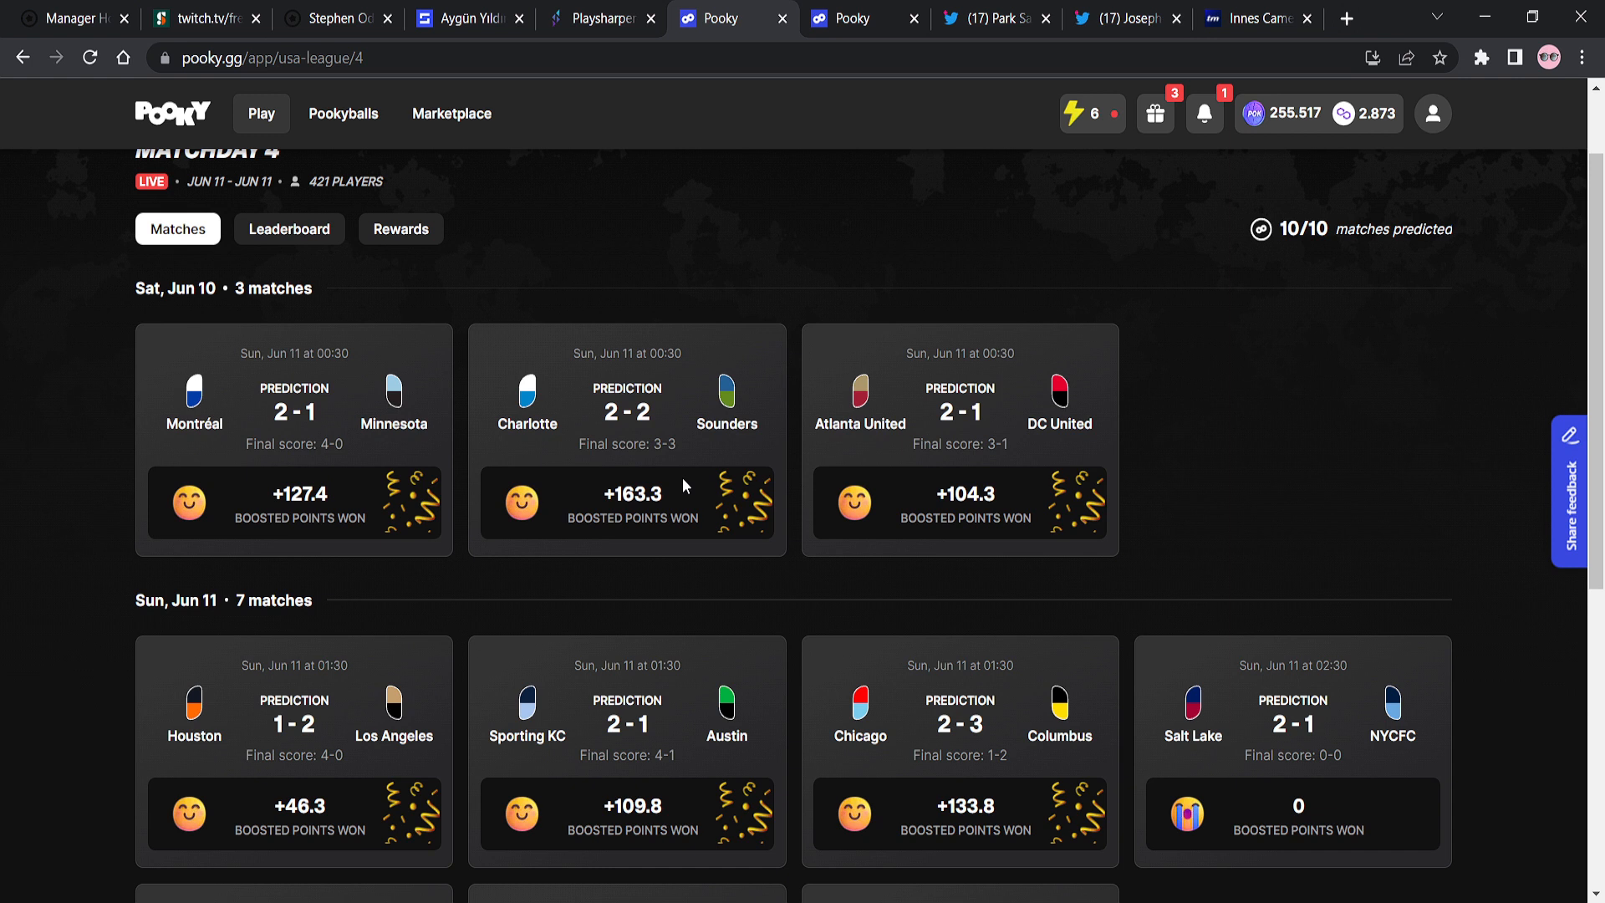
{"action": "mouse_move", "coordinate": [641, 407]}
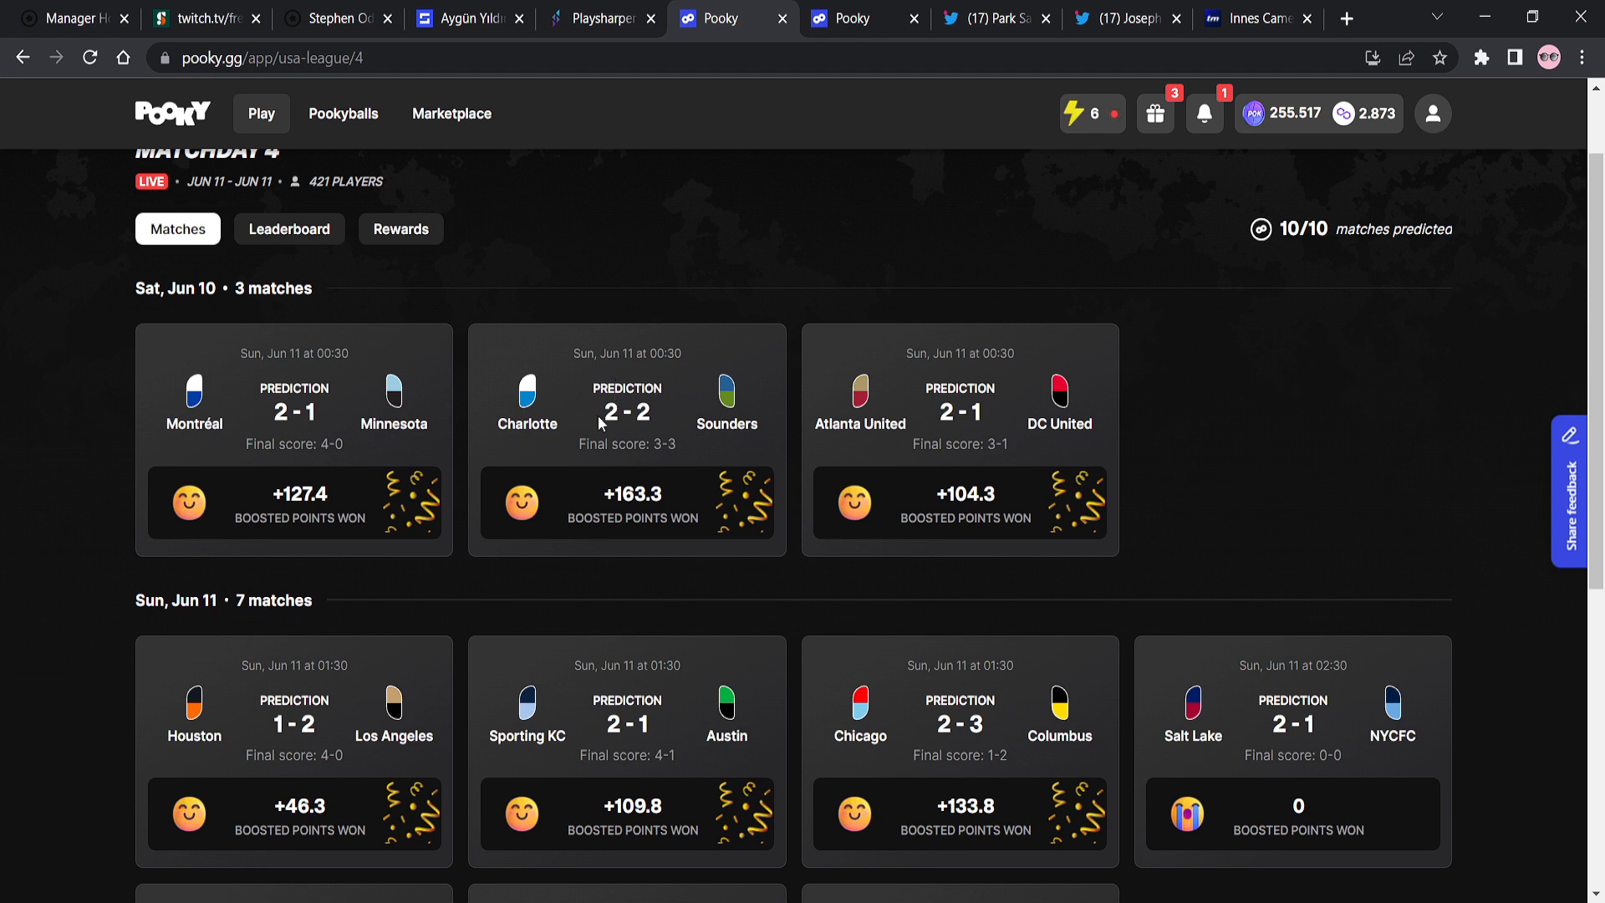
{"action": "mouse_move", "coordinate": [645, 376]}
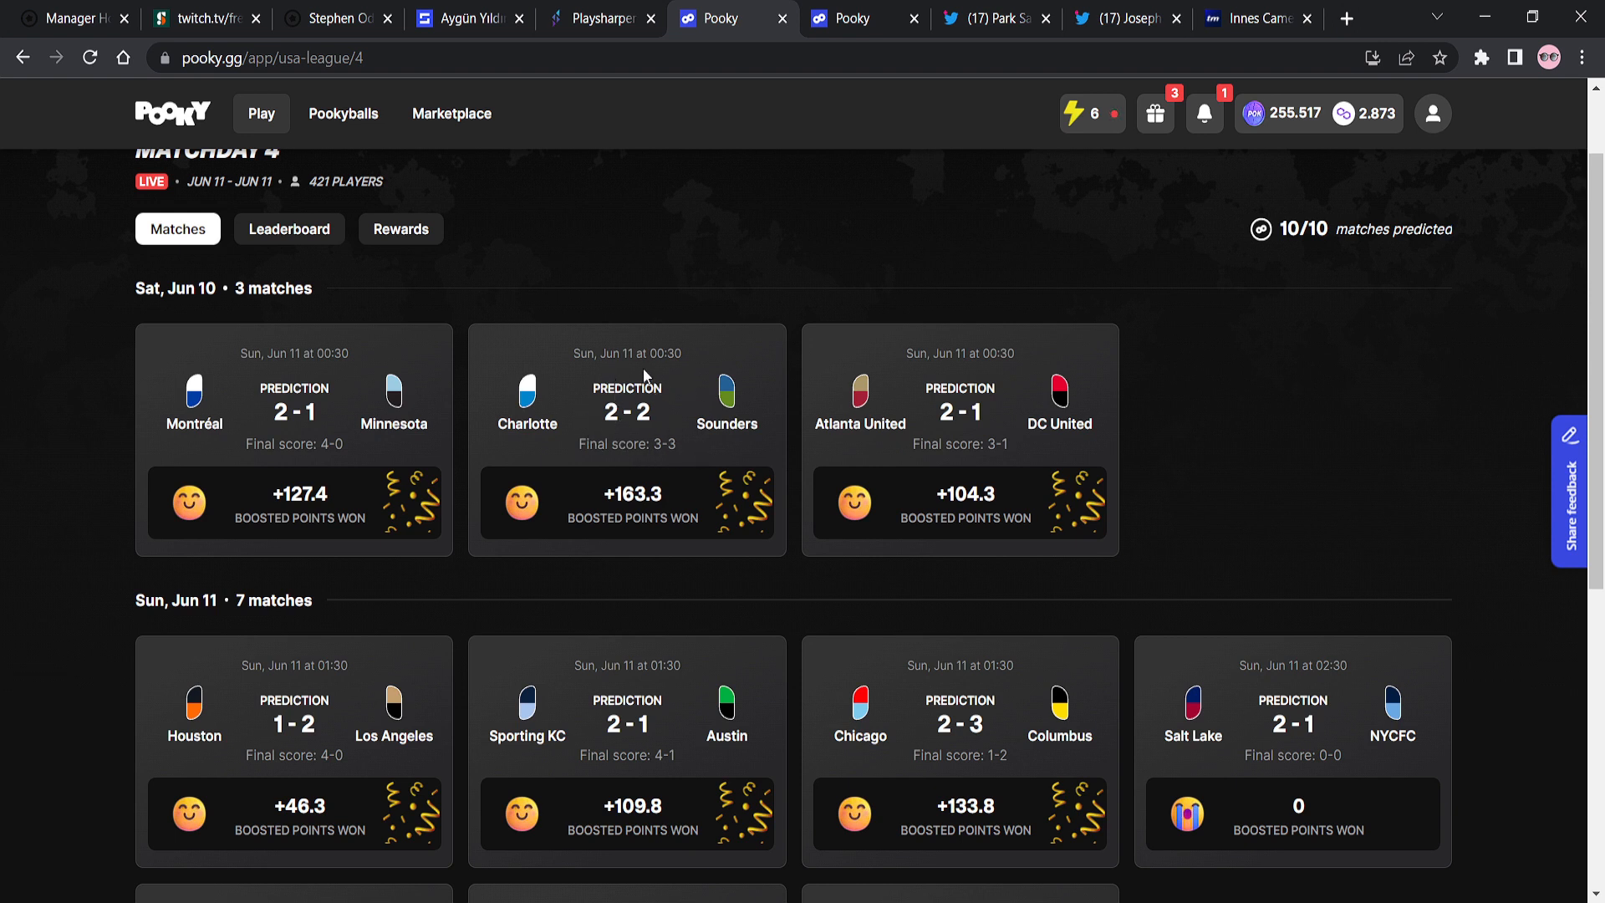
{"action": "mouse_move", "coordinate": [660, 433]}
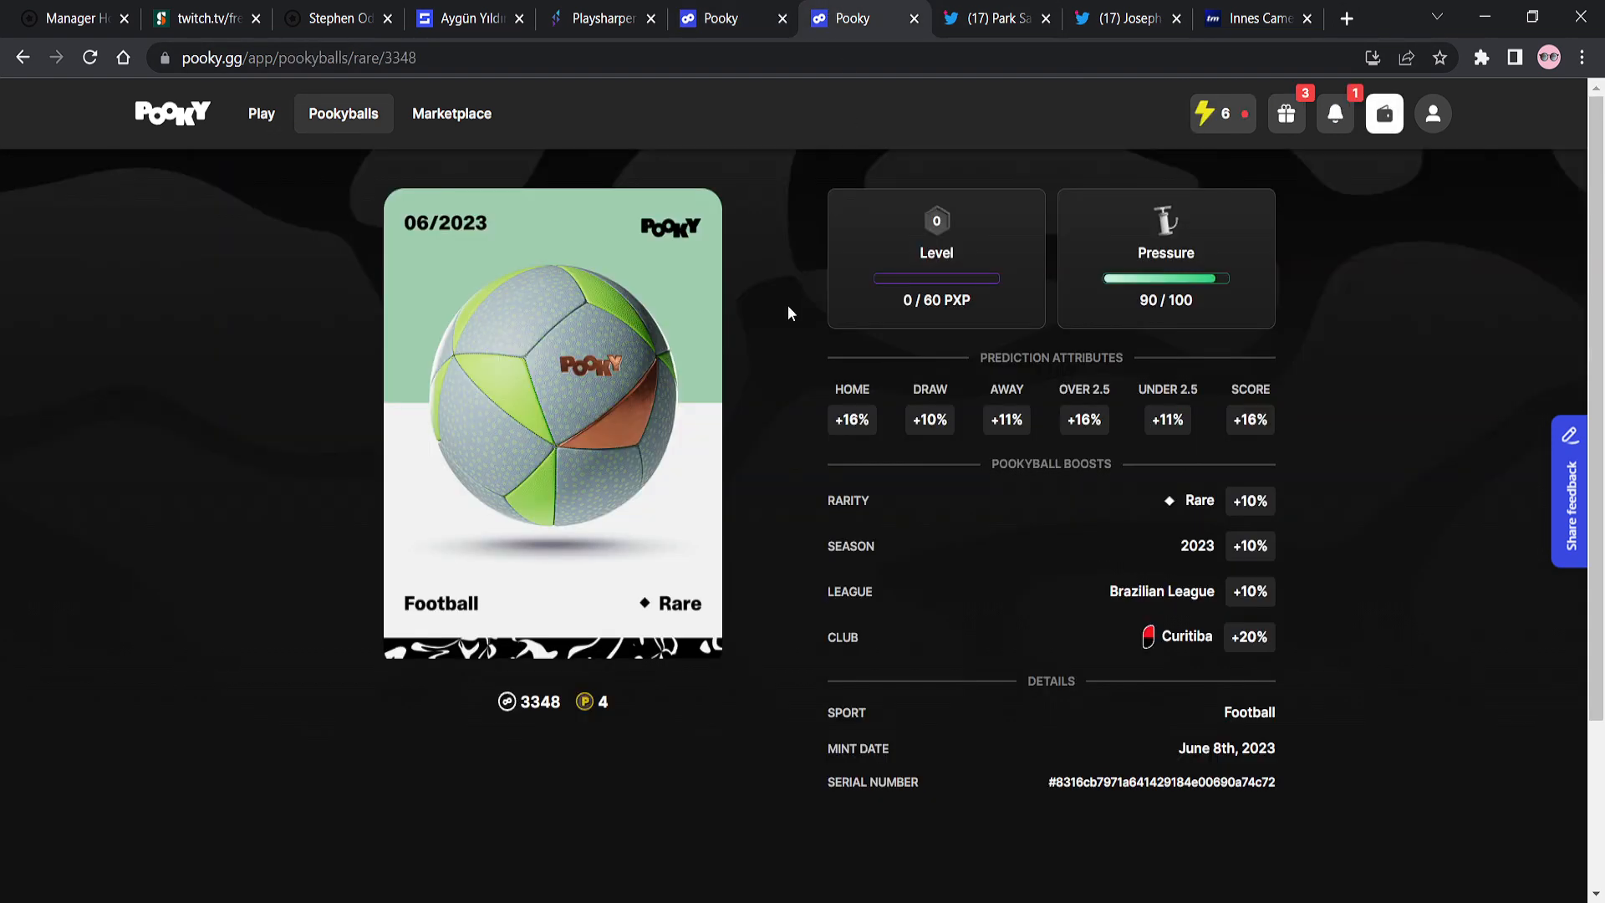
{"action": "mouse_move", "coordinate": [516, 540]}
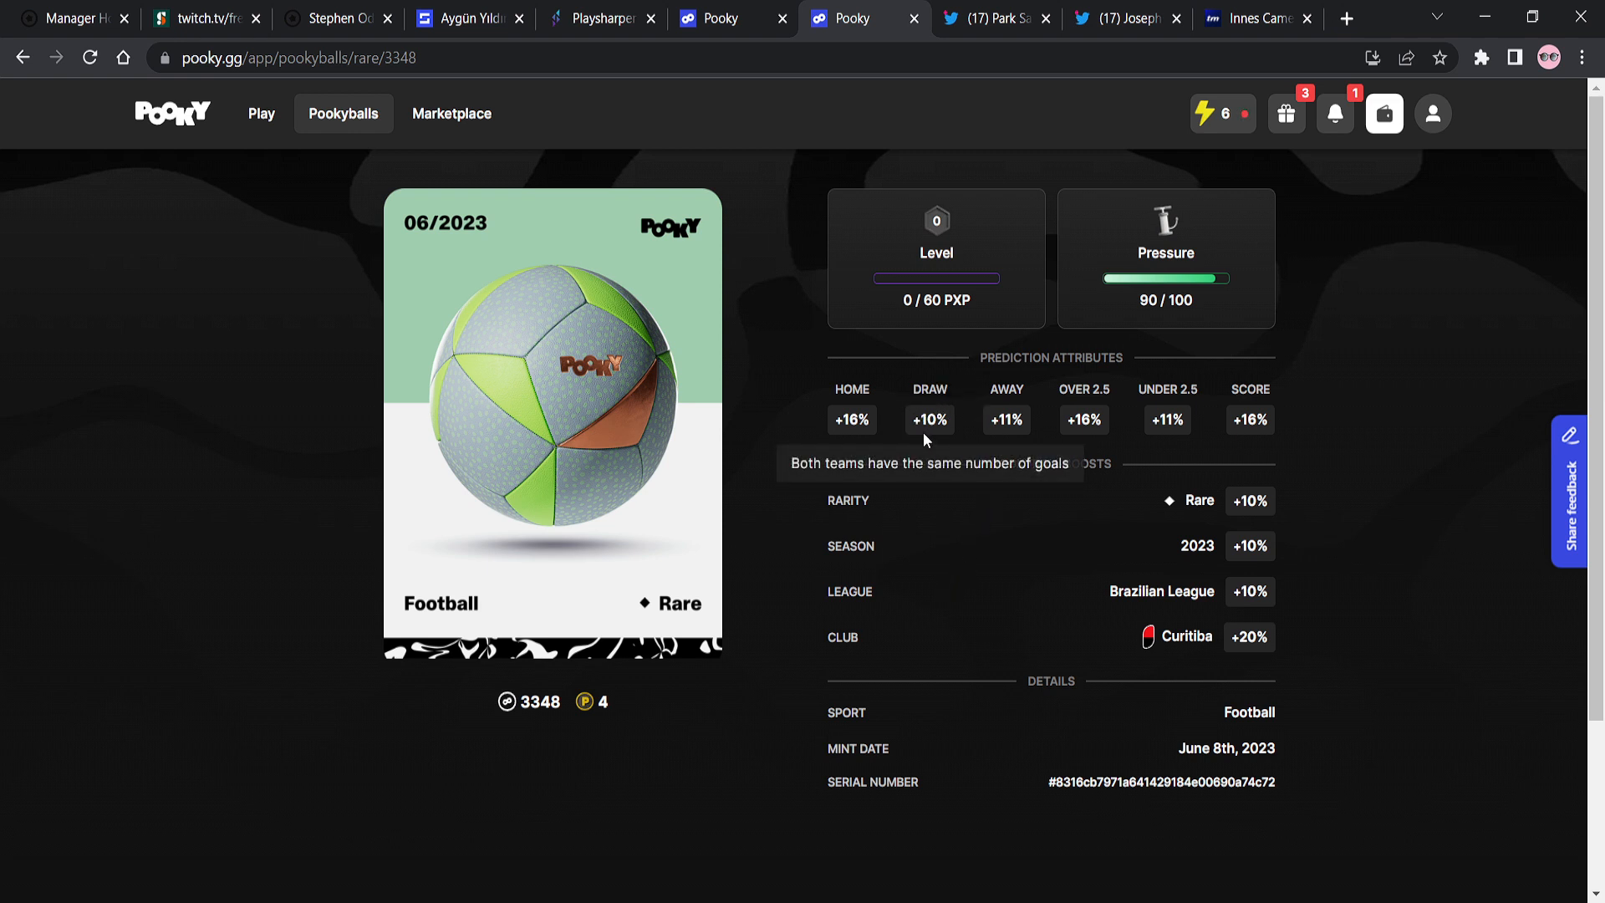
{"action": "mouse_move", "coordinate": [919, 446]}
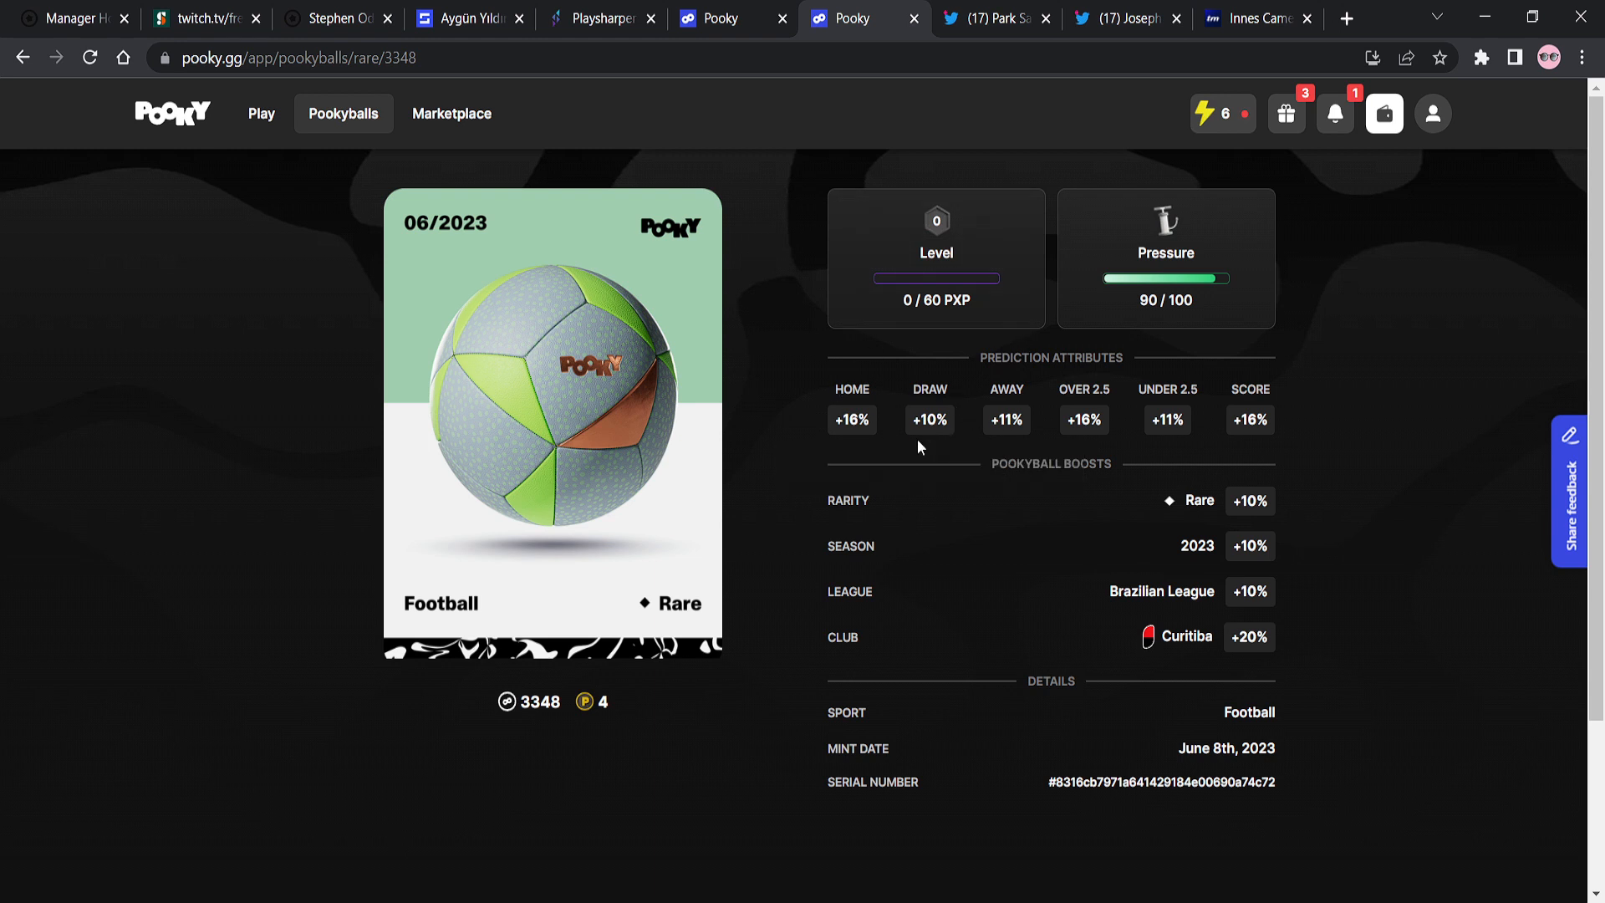
{"action": "mouse_move", "coordinate": [1120, 423]}
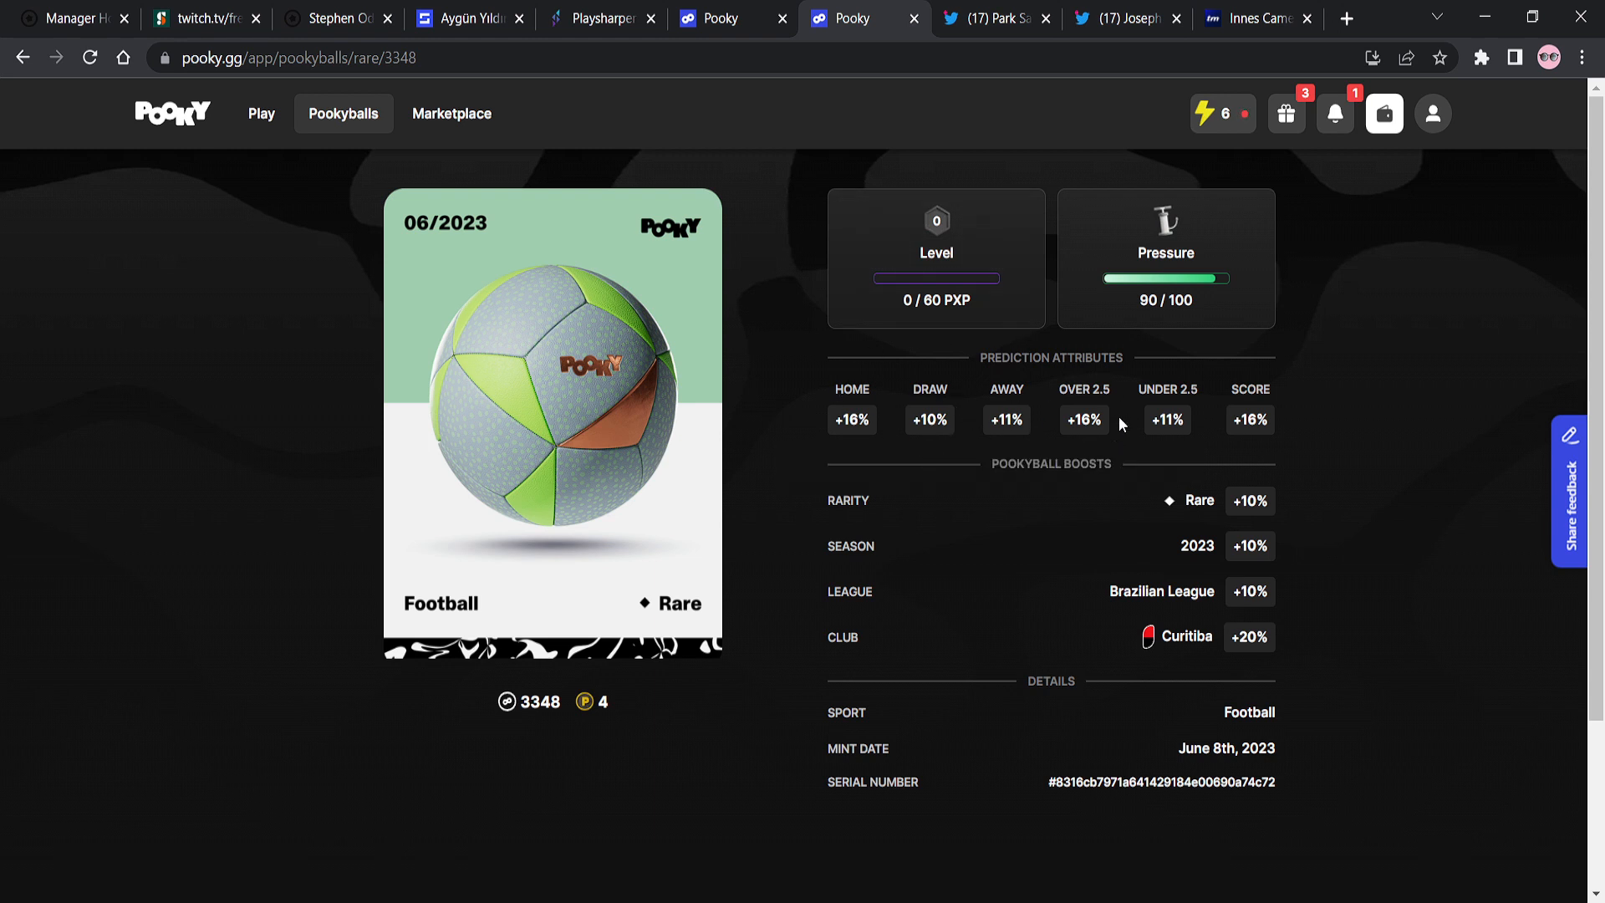
{"action": "mouse_move", "coordinate": [1051, 438]}
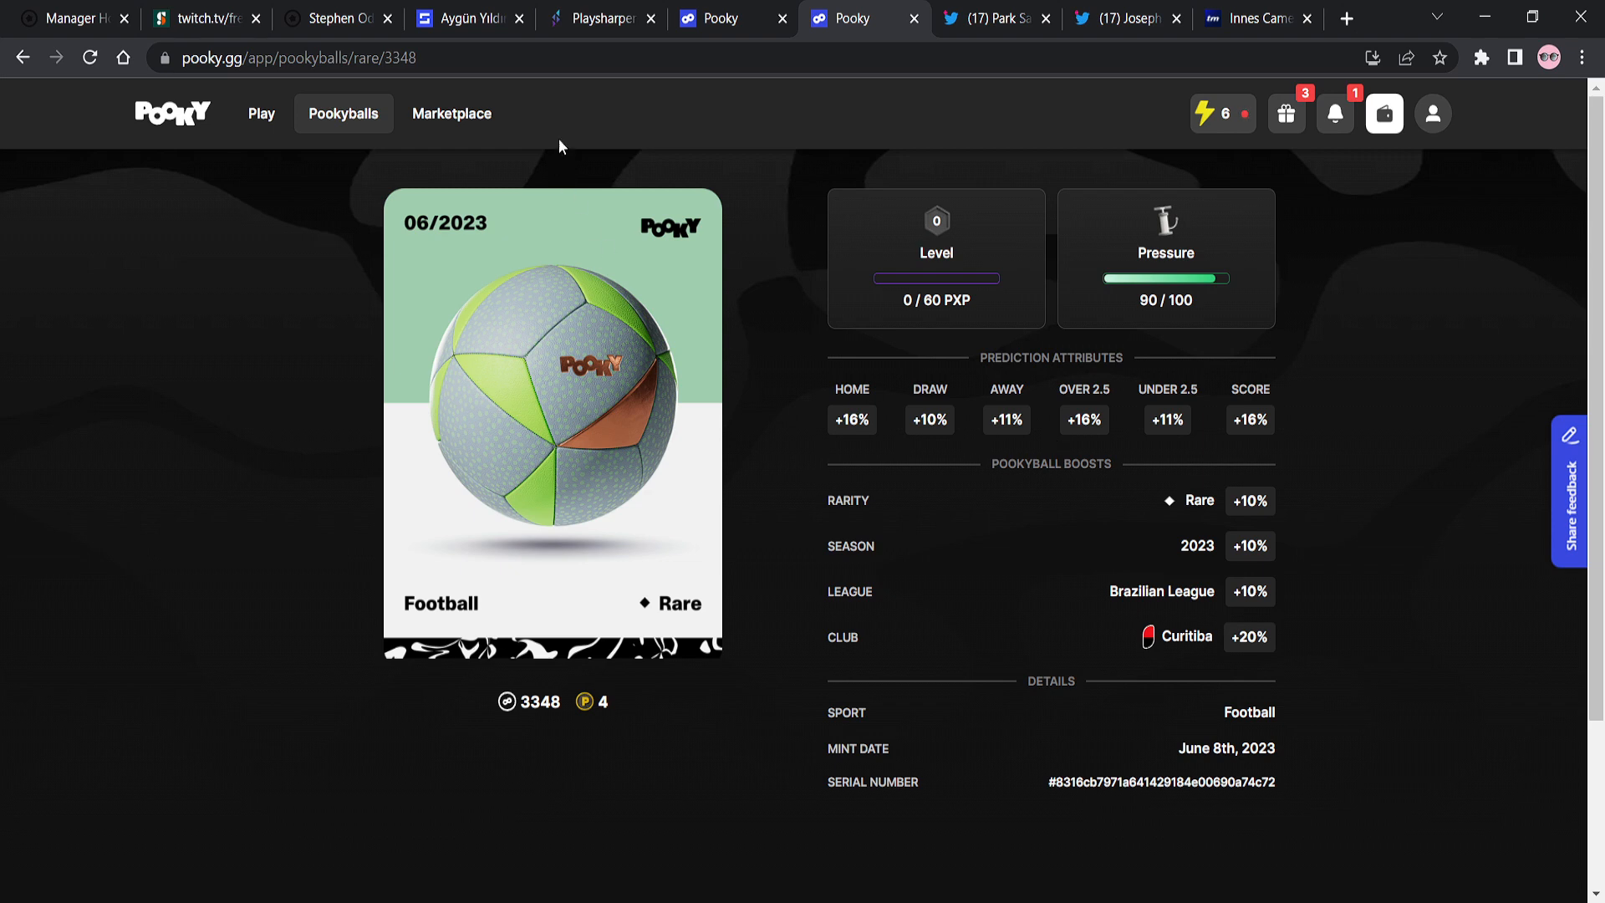
Step: Switch back to the Matchday 4 match results after reviewing Pookyball 3348
{"action": "left_click", "coordinate": [705, 18]}
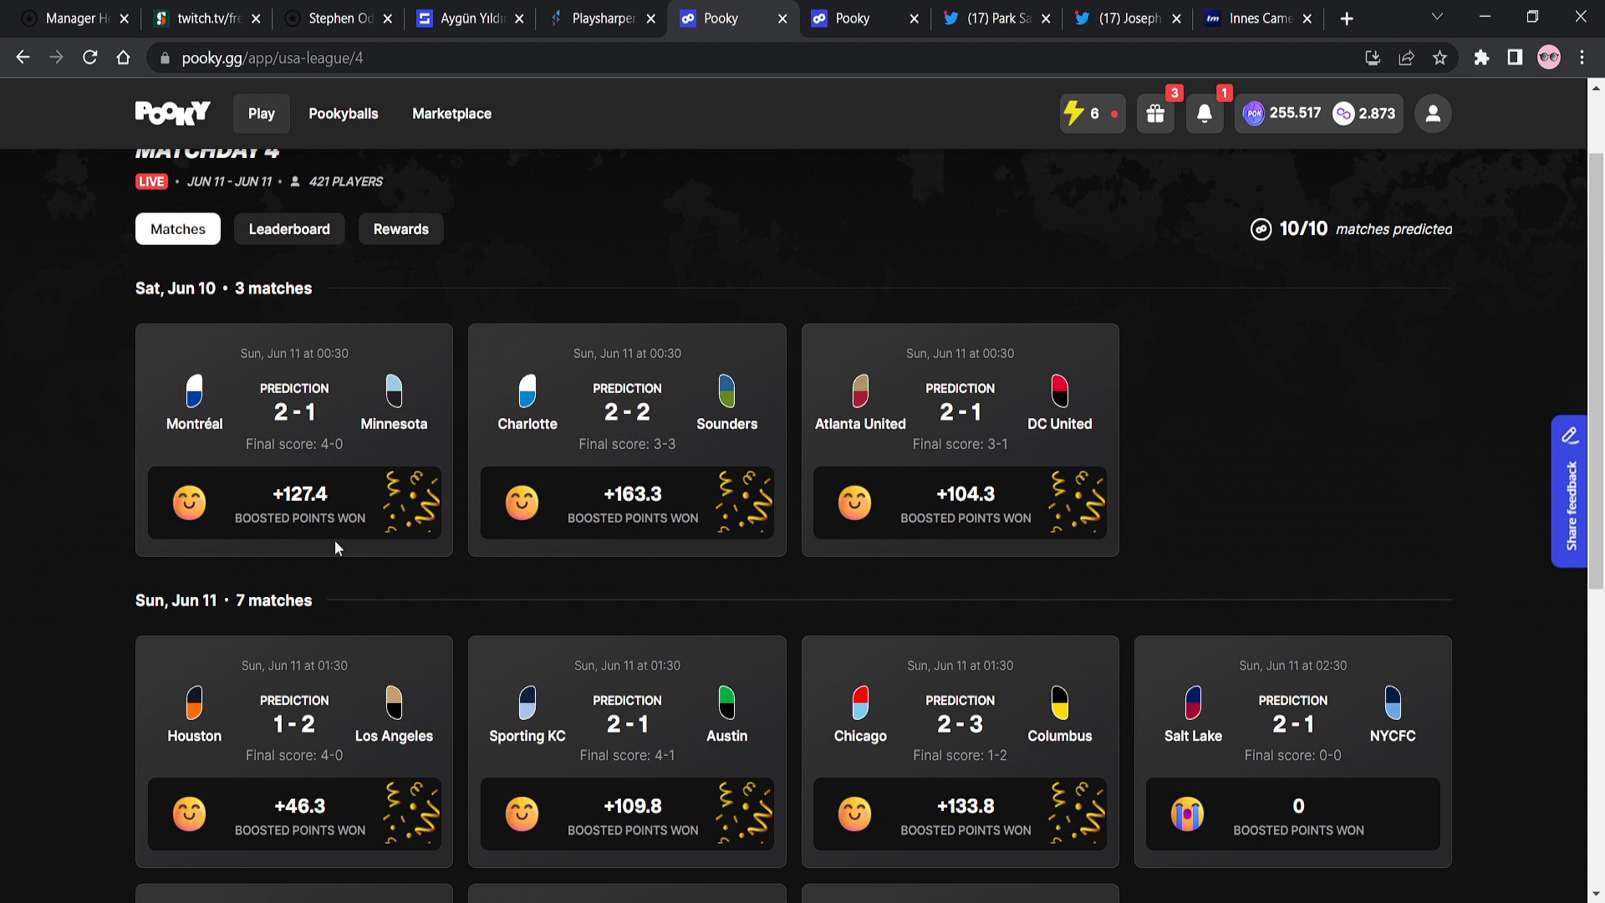
{"action": "mouse_move", "coordinate": [678, 791]}
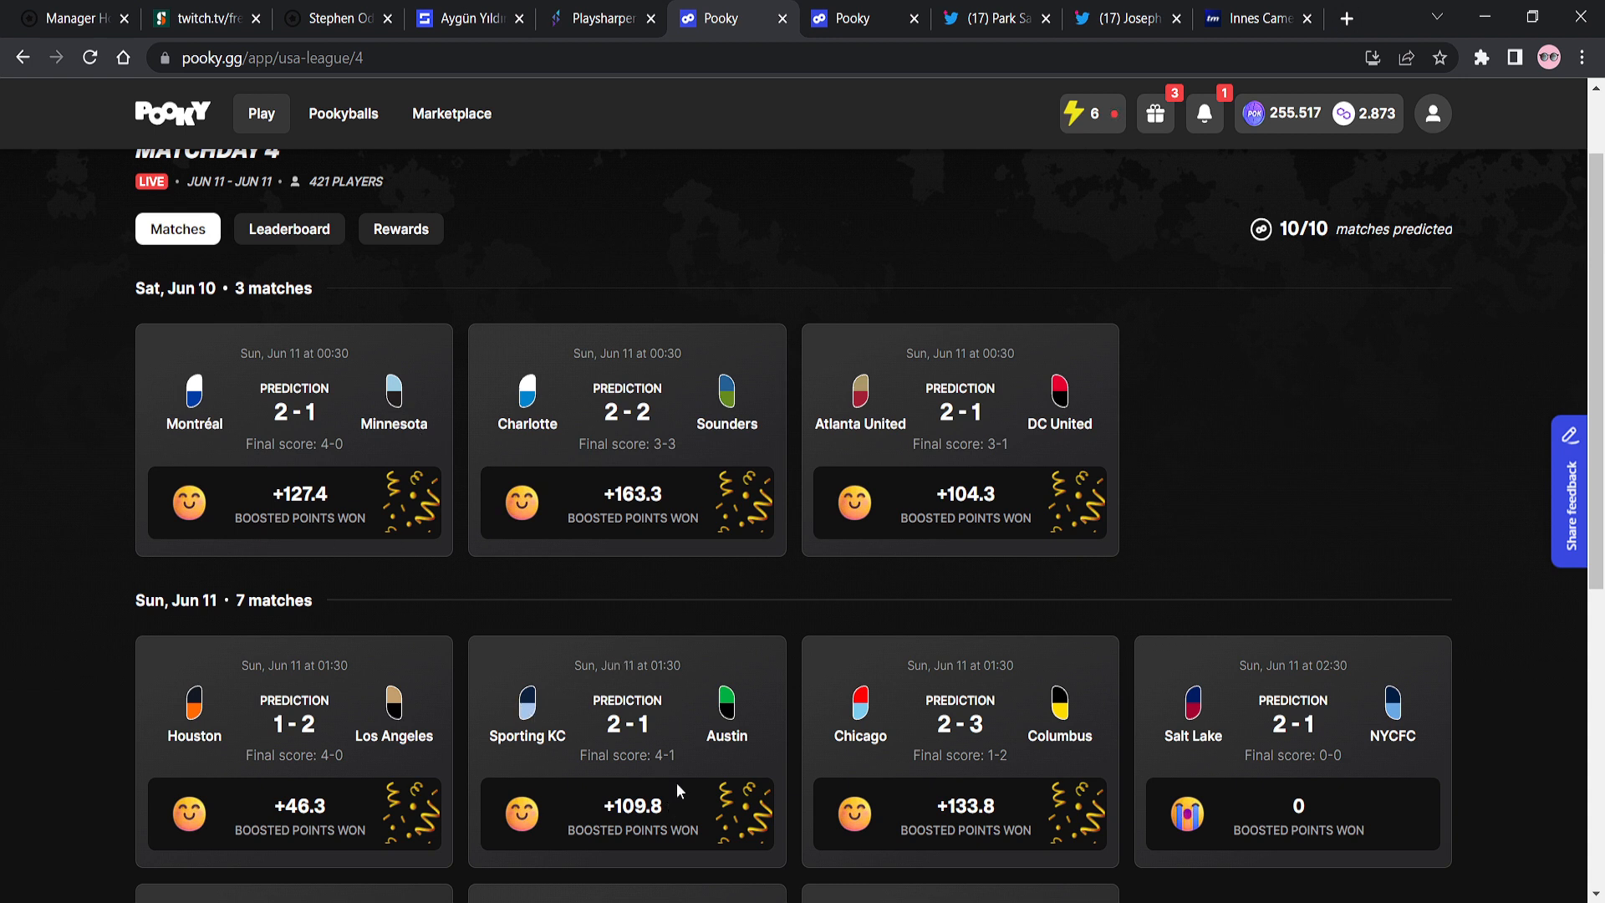
{"action": "mouse_move", "coordinate": [655, 712]}
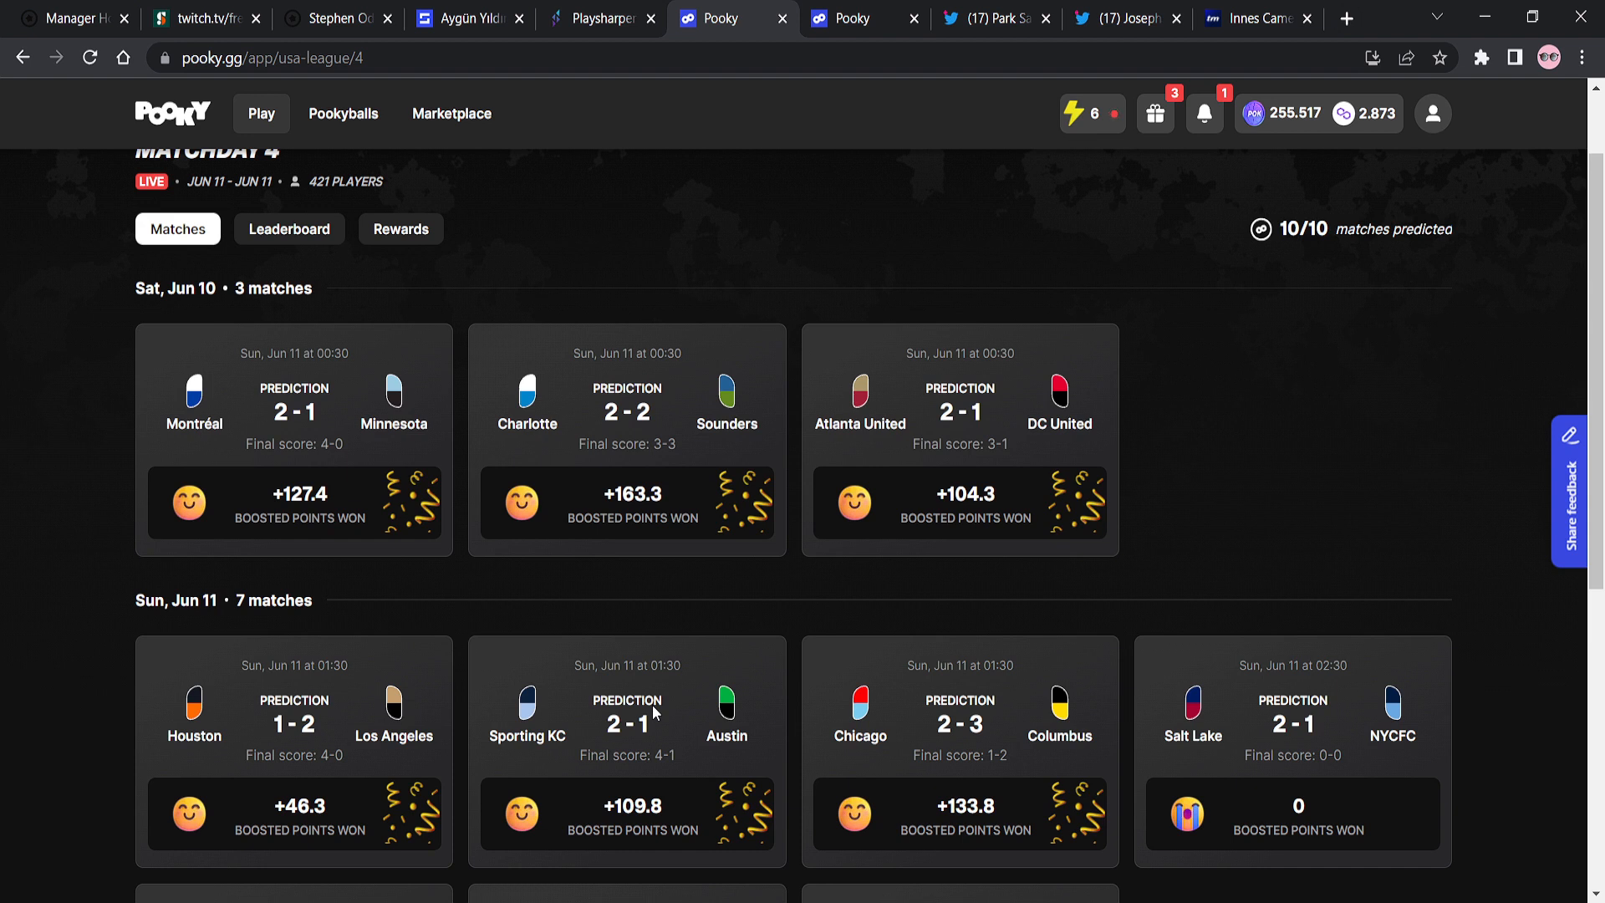
{"action": "mouse_move", "coordinate": [466, 645]}
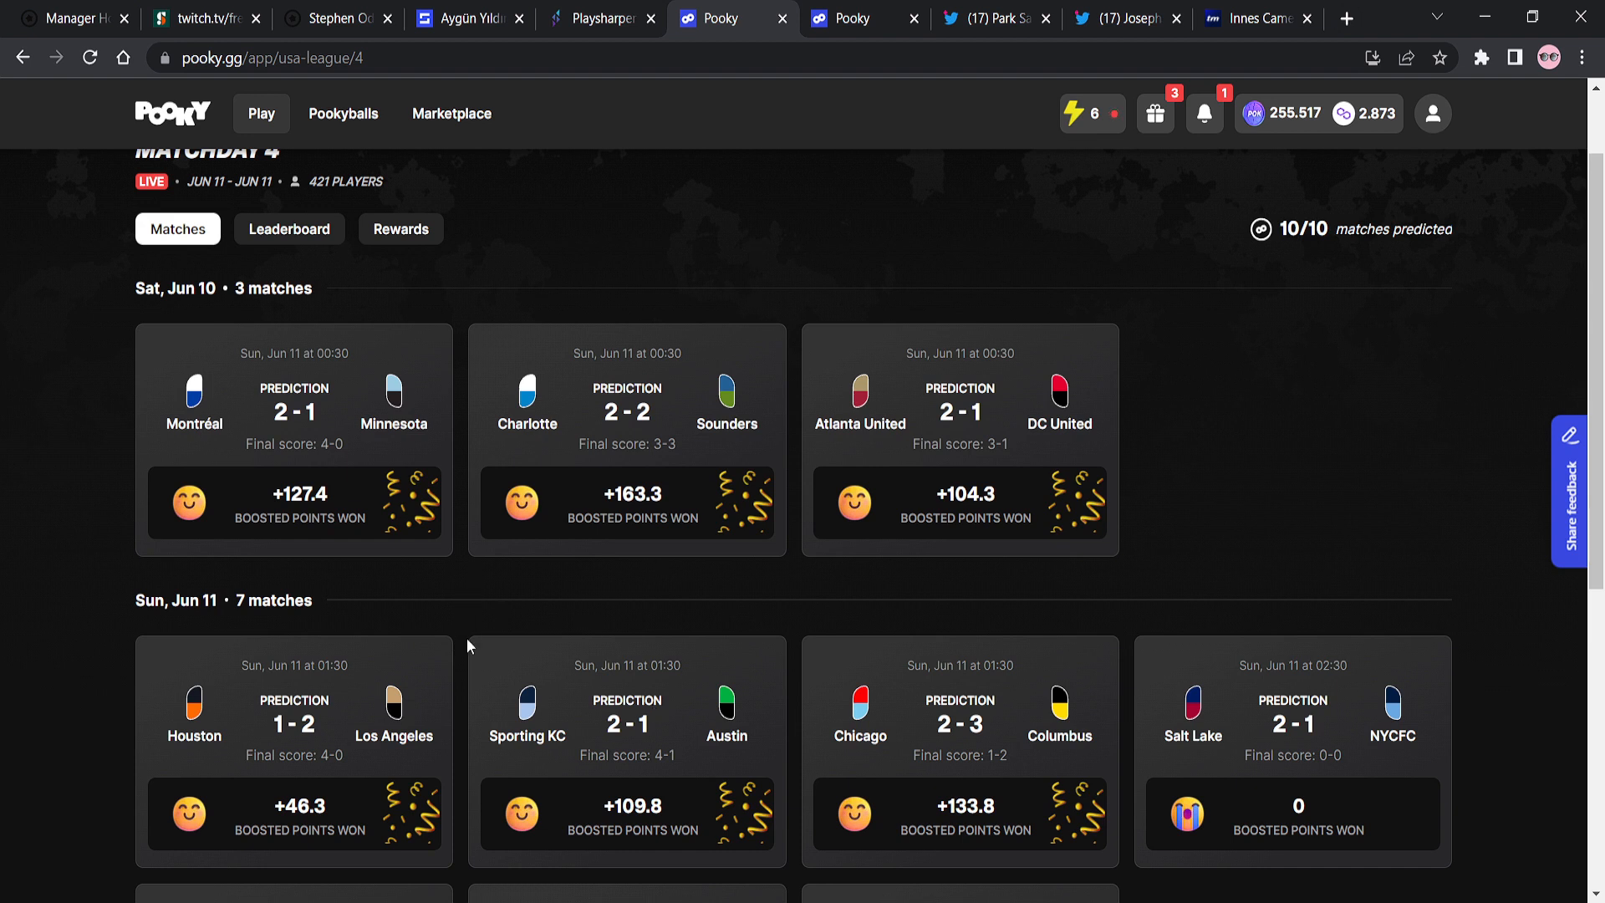
{"action": "mouse_move", "coordinate": [235, 598]}
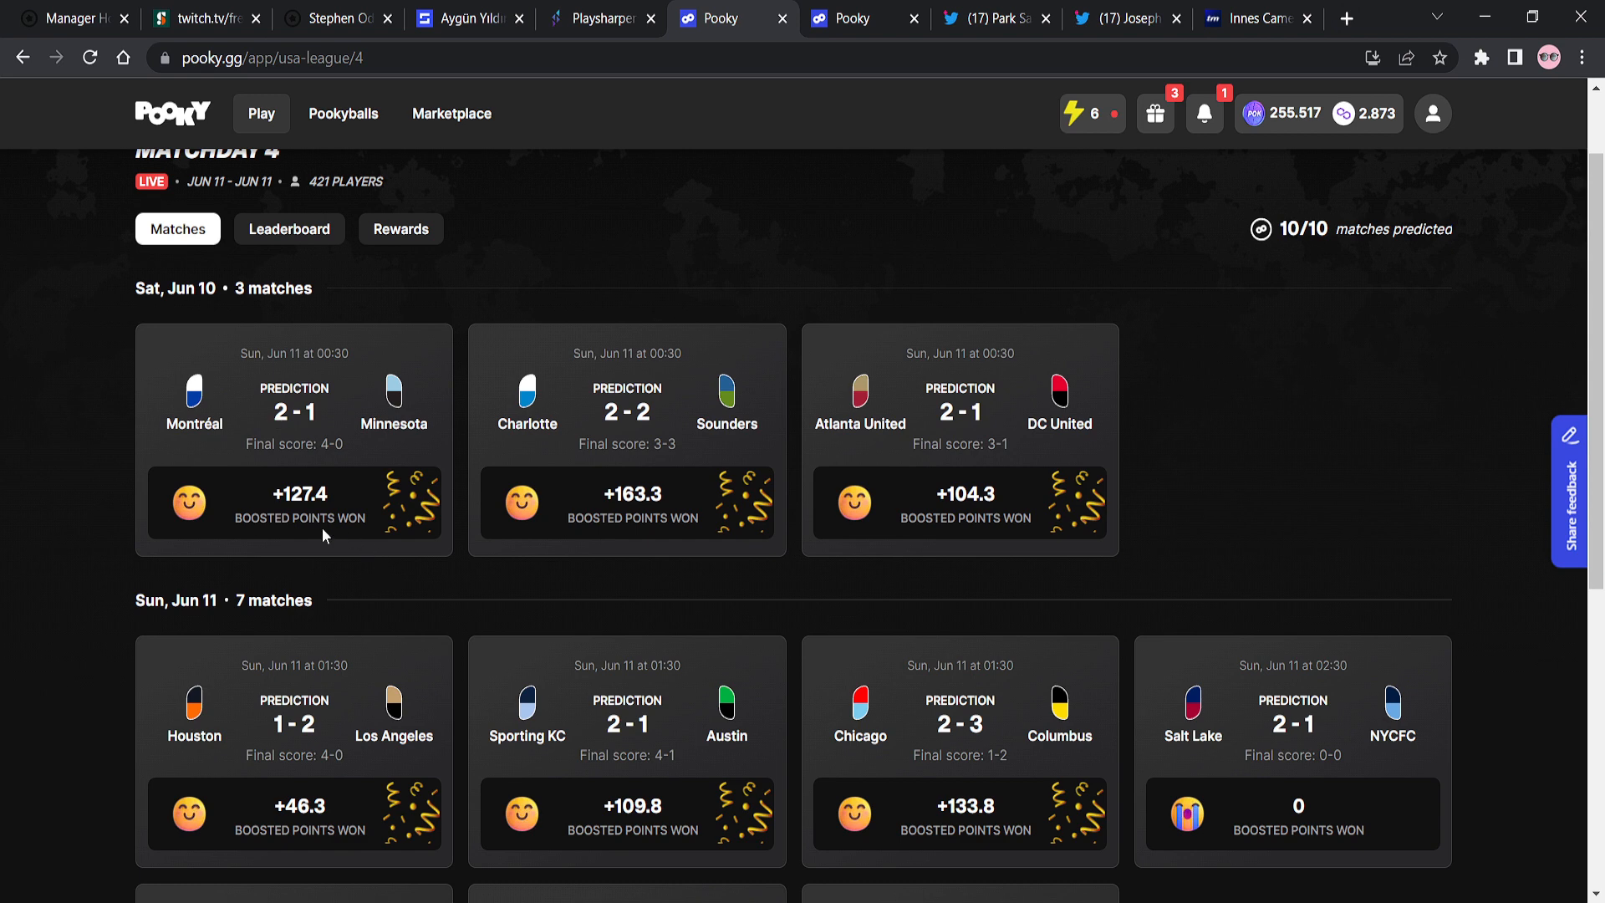
{"action": "mouse_move", "coordinate": [802, 498]}
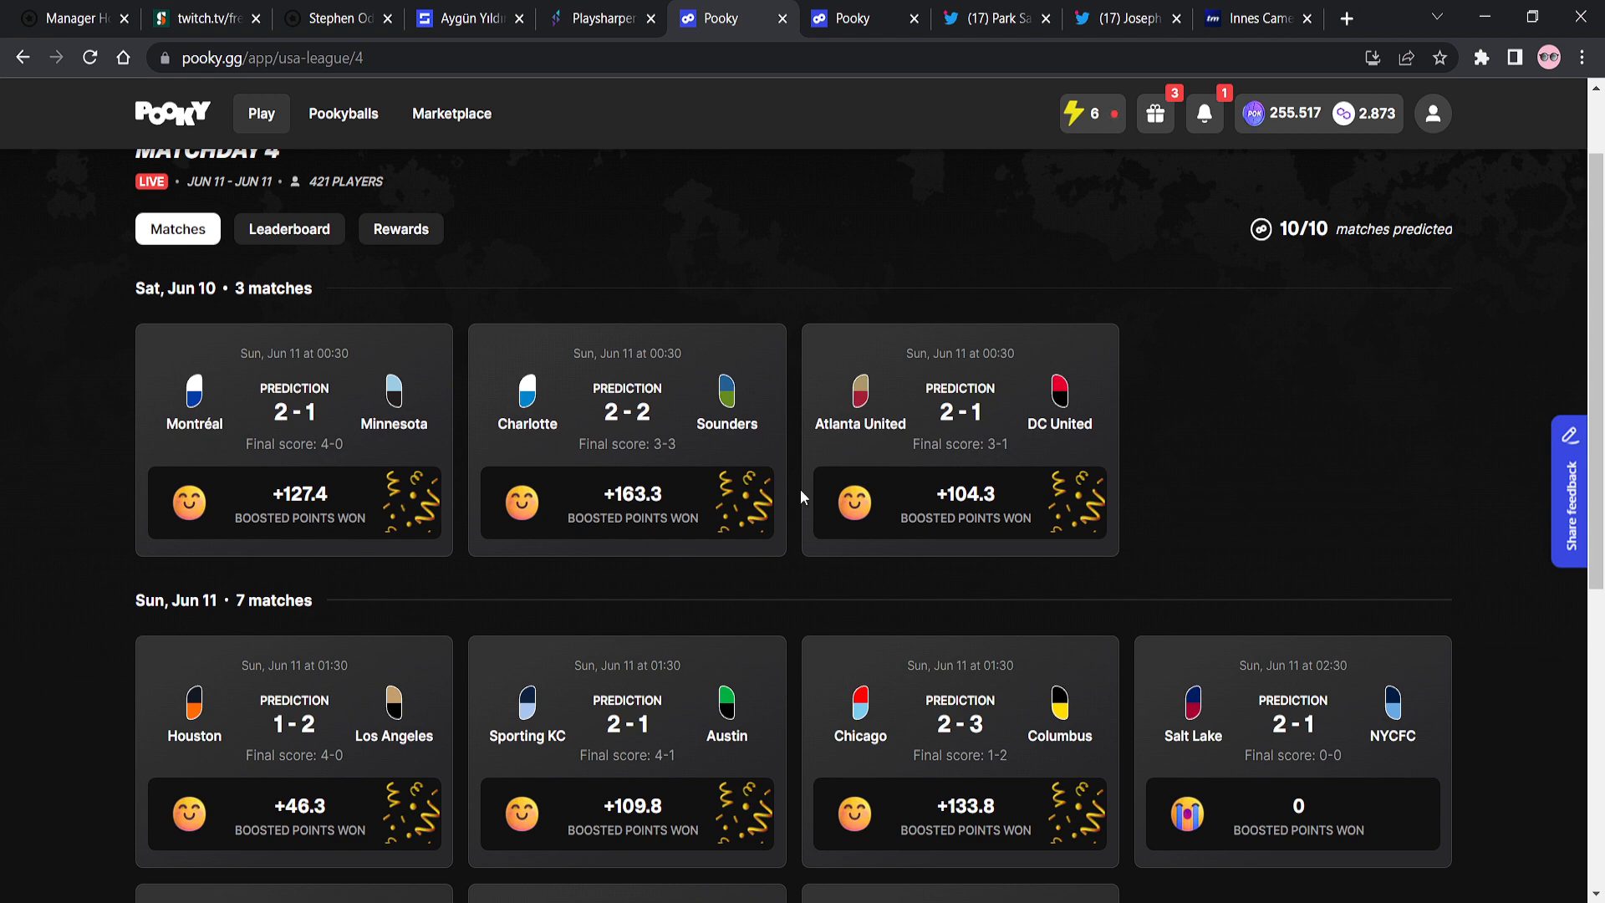
Step: Scroll through the USA League past results
{"action": "scroll", "scroll_direction": "down", "scroll_amount": 3}
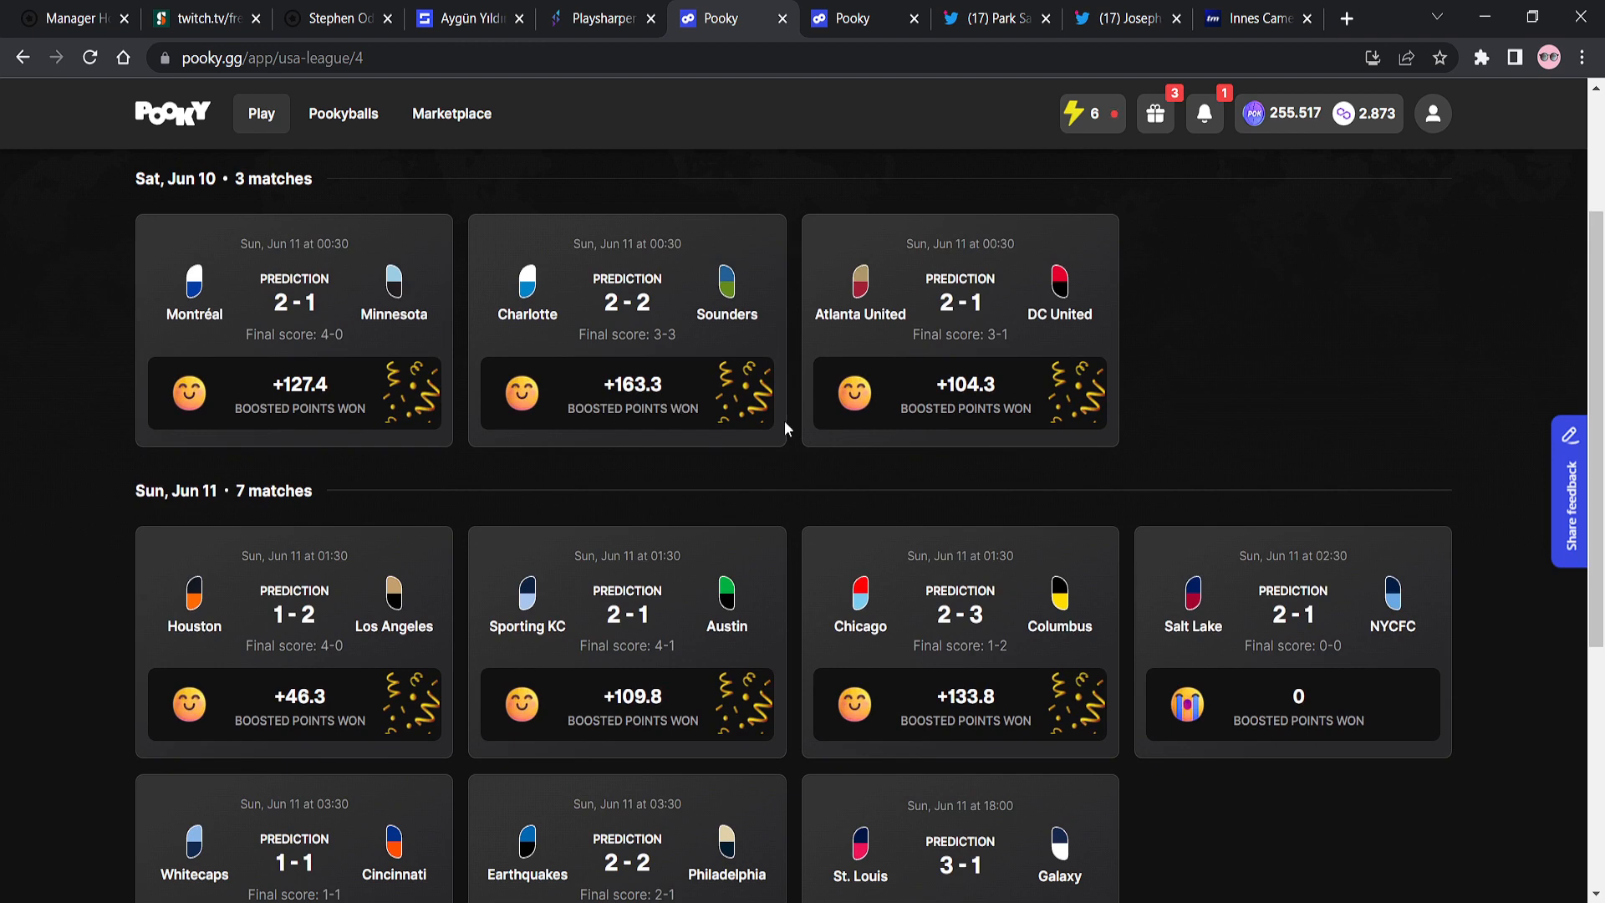
{"action": "mouse_move", "coordinate": [428, 722]}
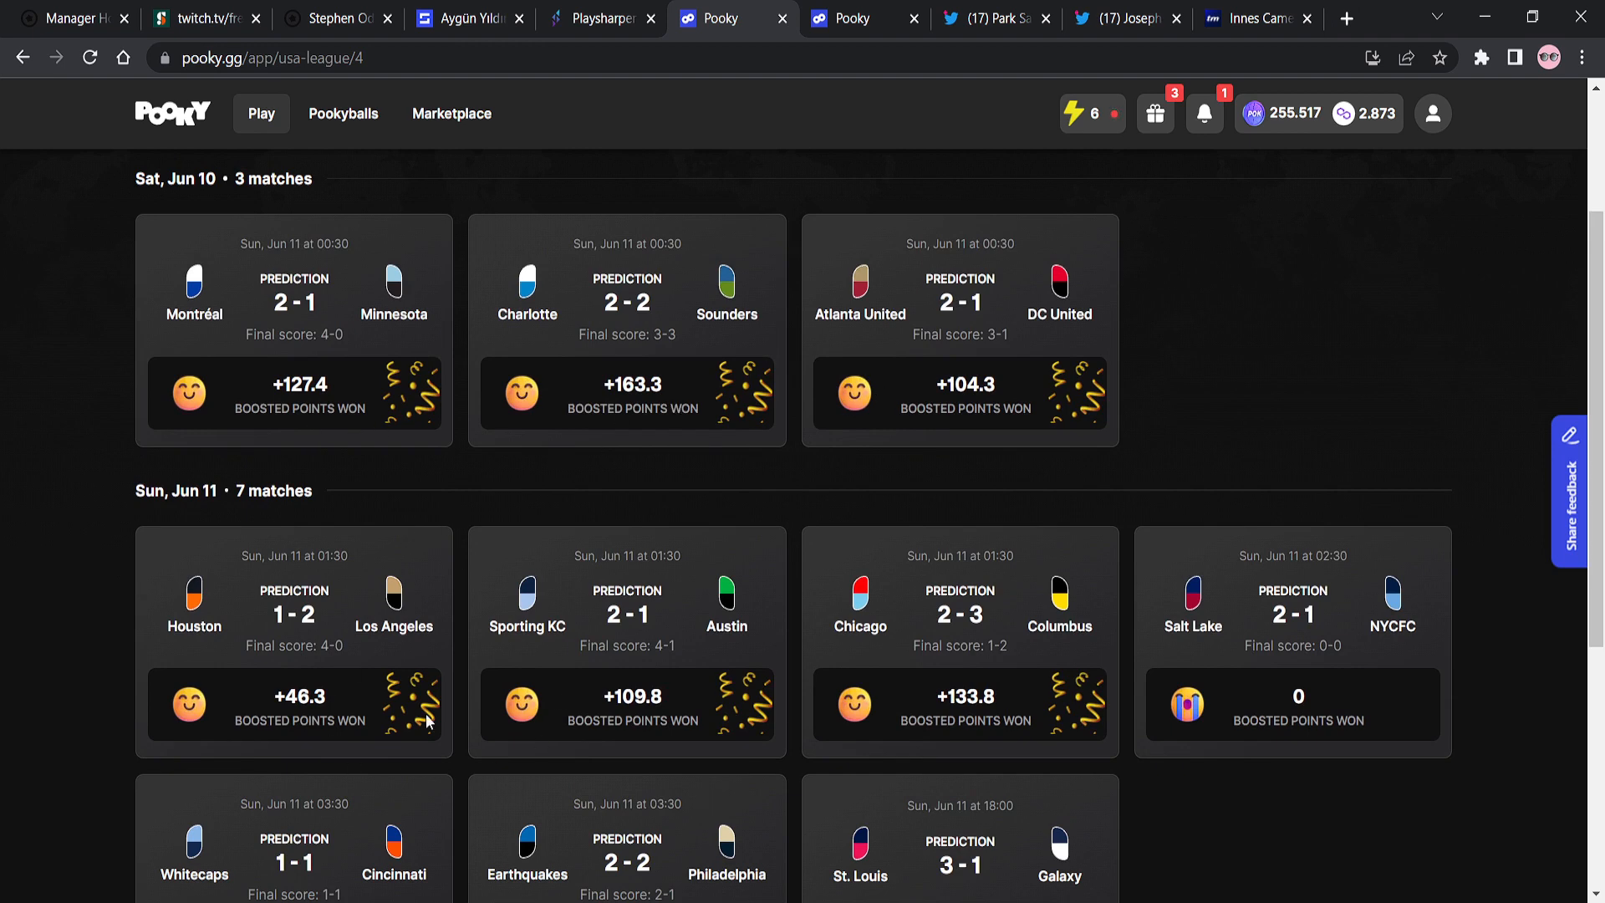
{"action": "scroll", "scroll_direction": "down", "scroll_amount": 3}
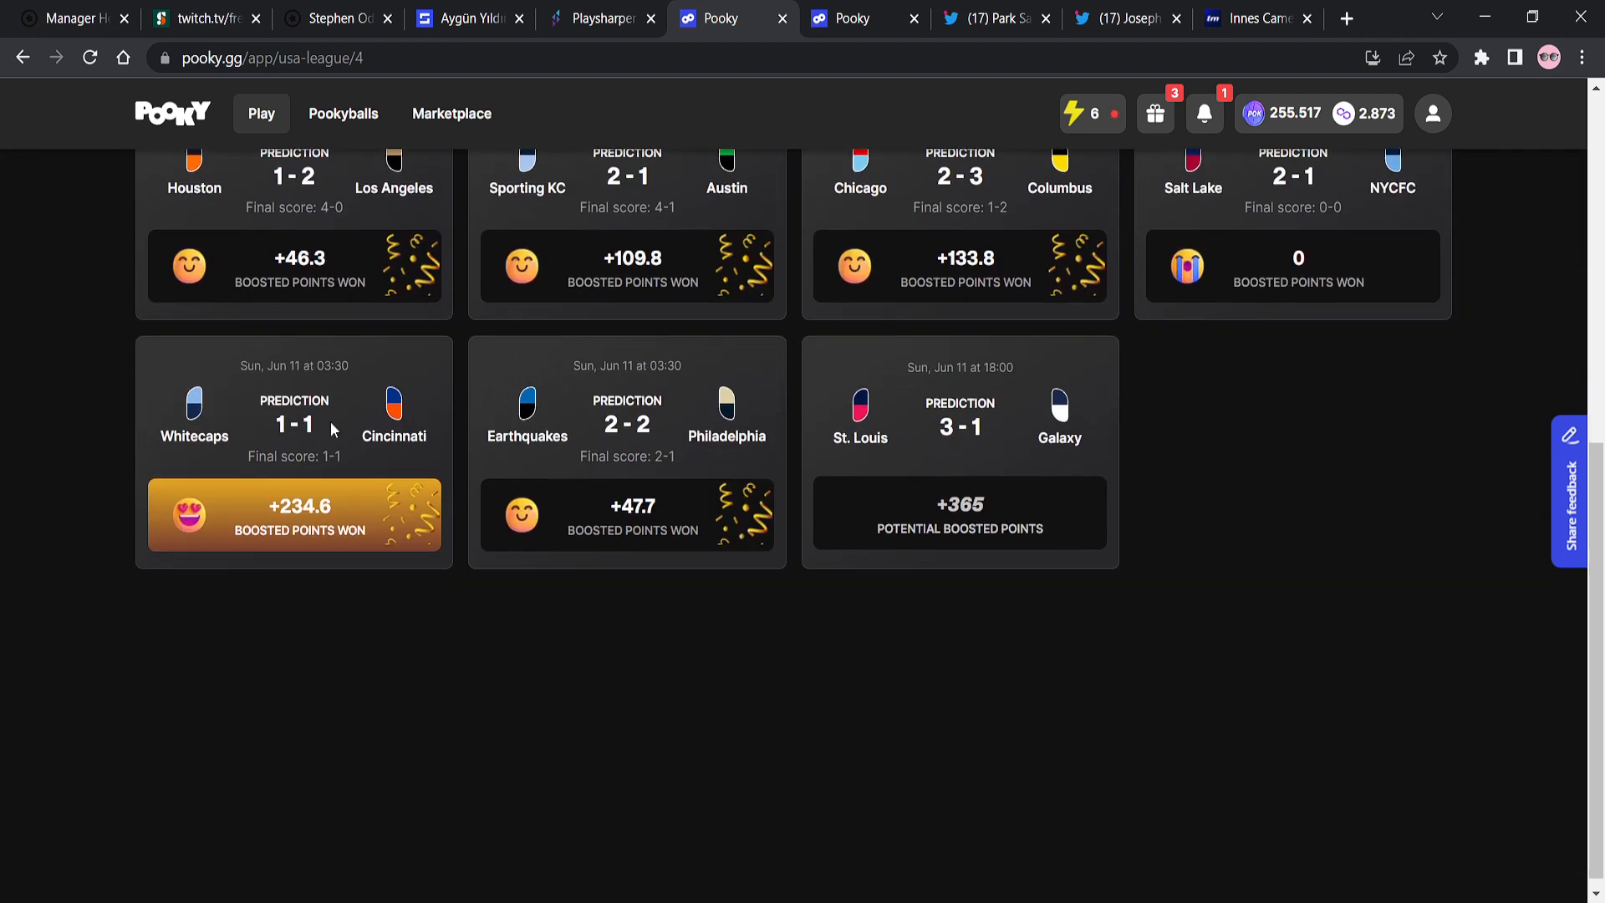
{"action": "scroll", "scroll_direction": "up", "scroll_amount": 3}
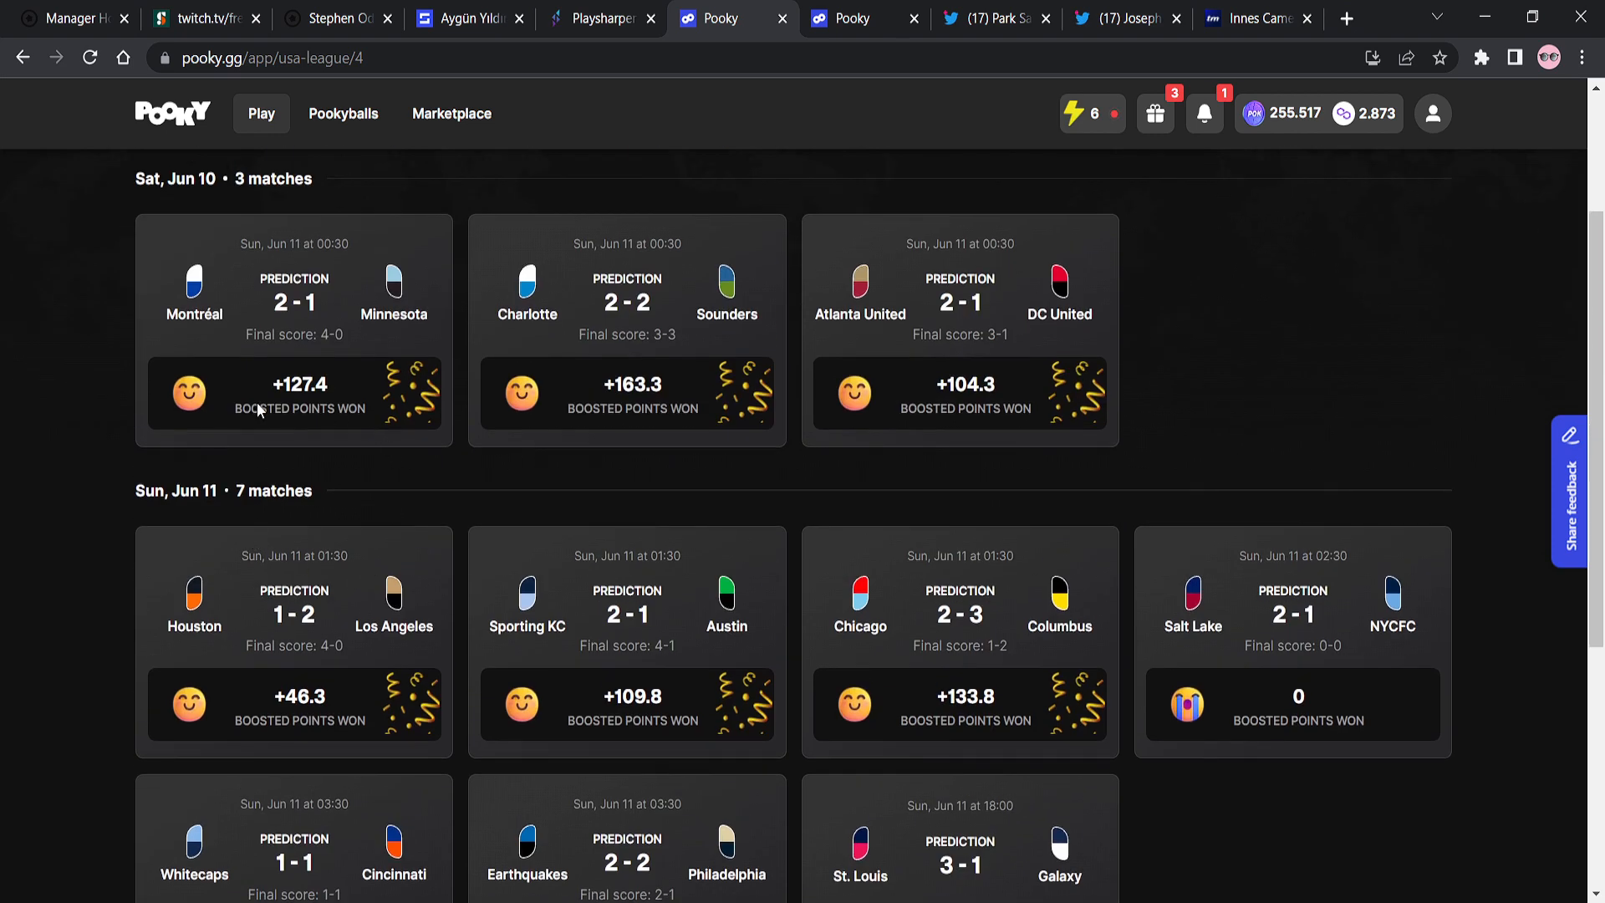
{"action": "mouse_move", "coordinate": [680, 399]}
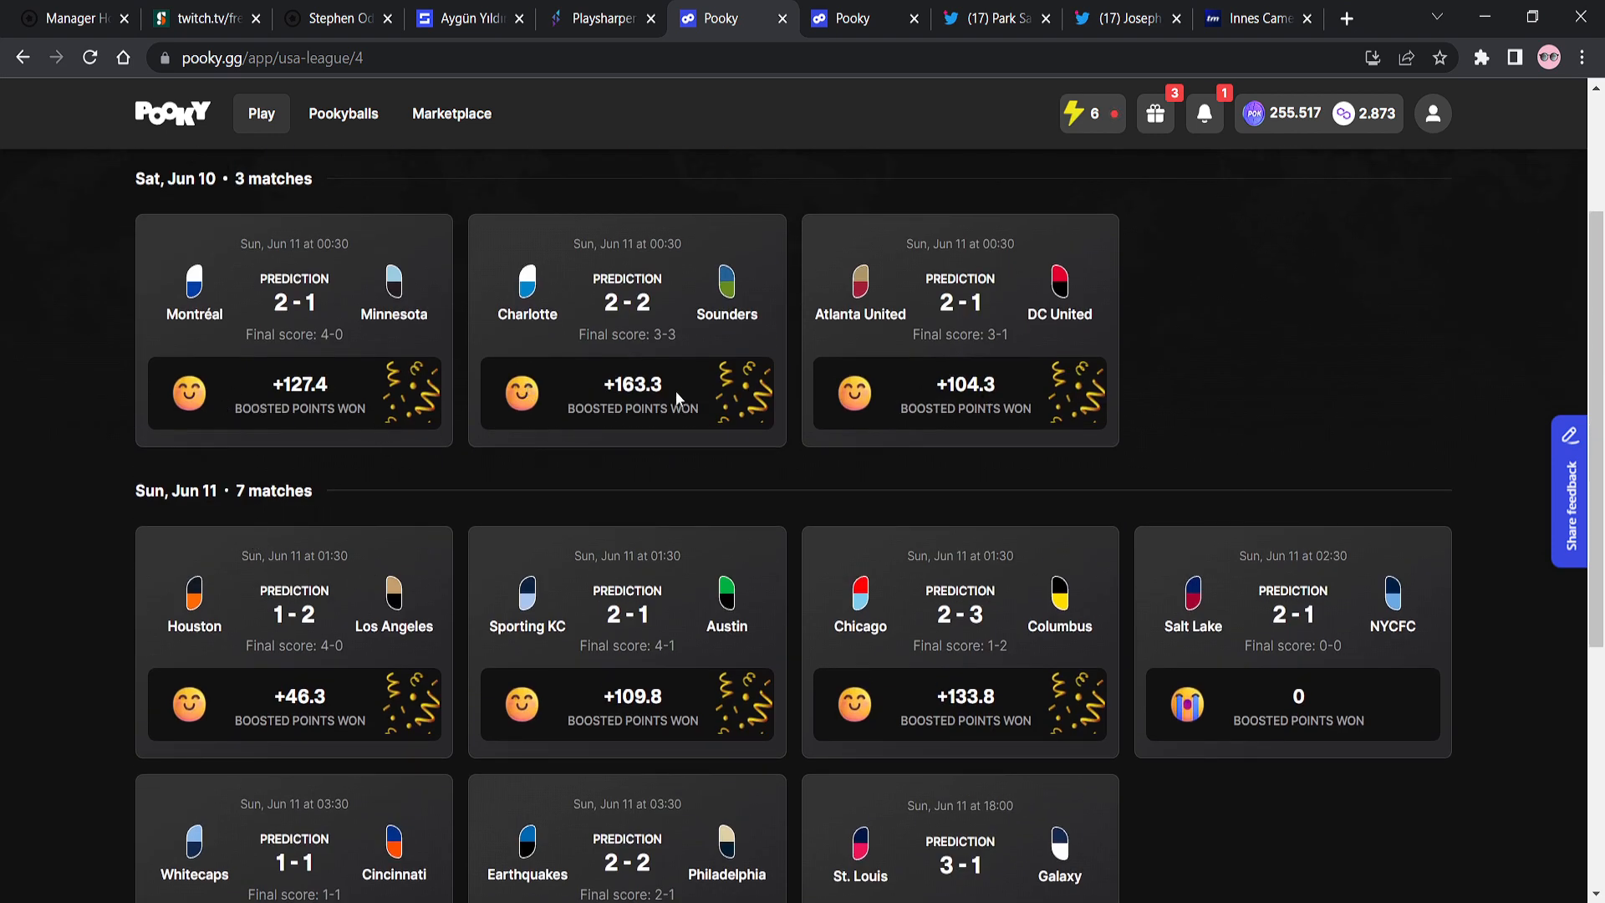
{"action": "mouse_move", "coordinate": [319, 585]}
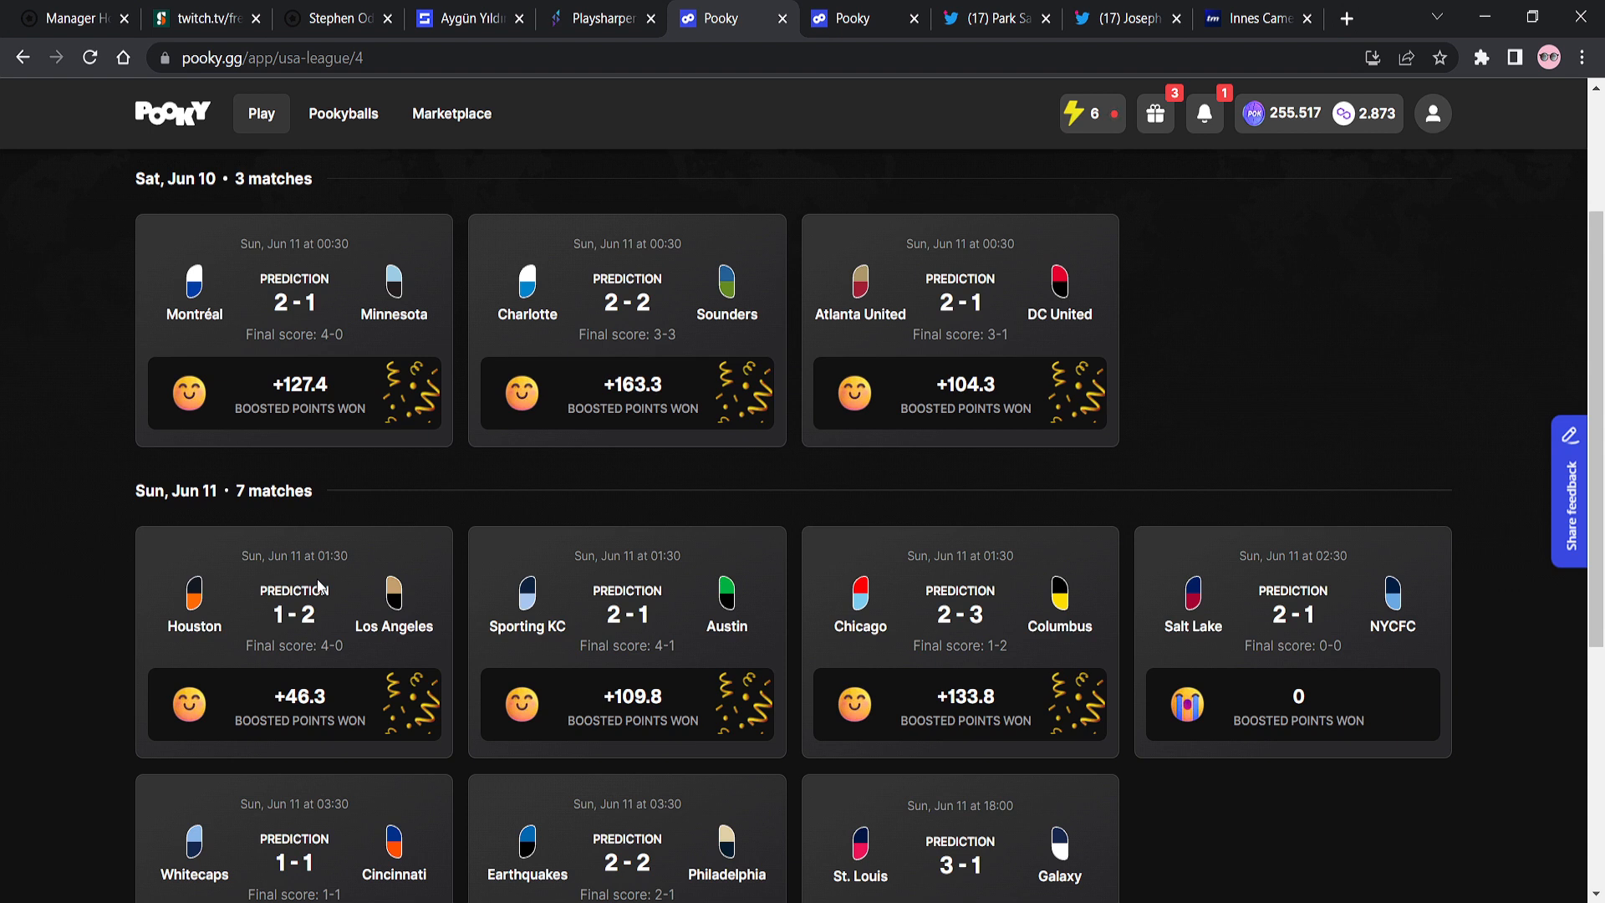
{"action": "mouse_move", "coordinate": [549, 435]}
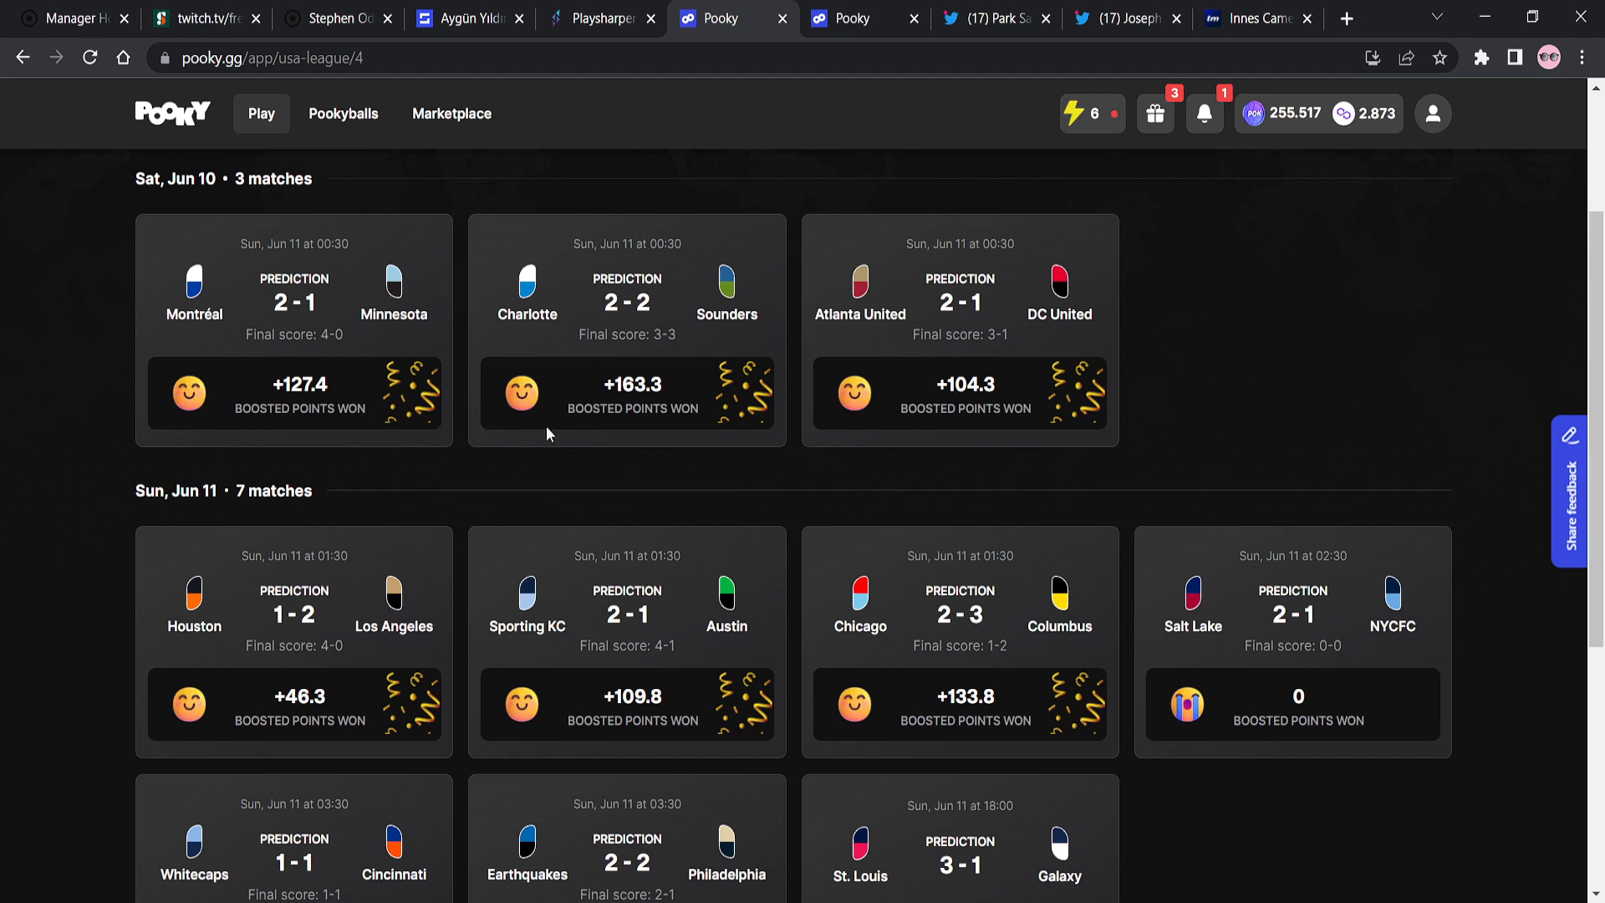
{"action": "mouse_move", "coordinate": [717, 461]}
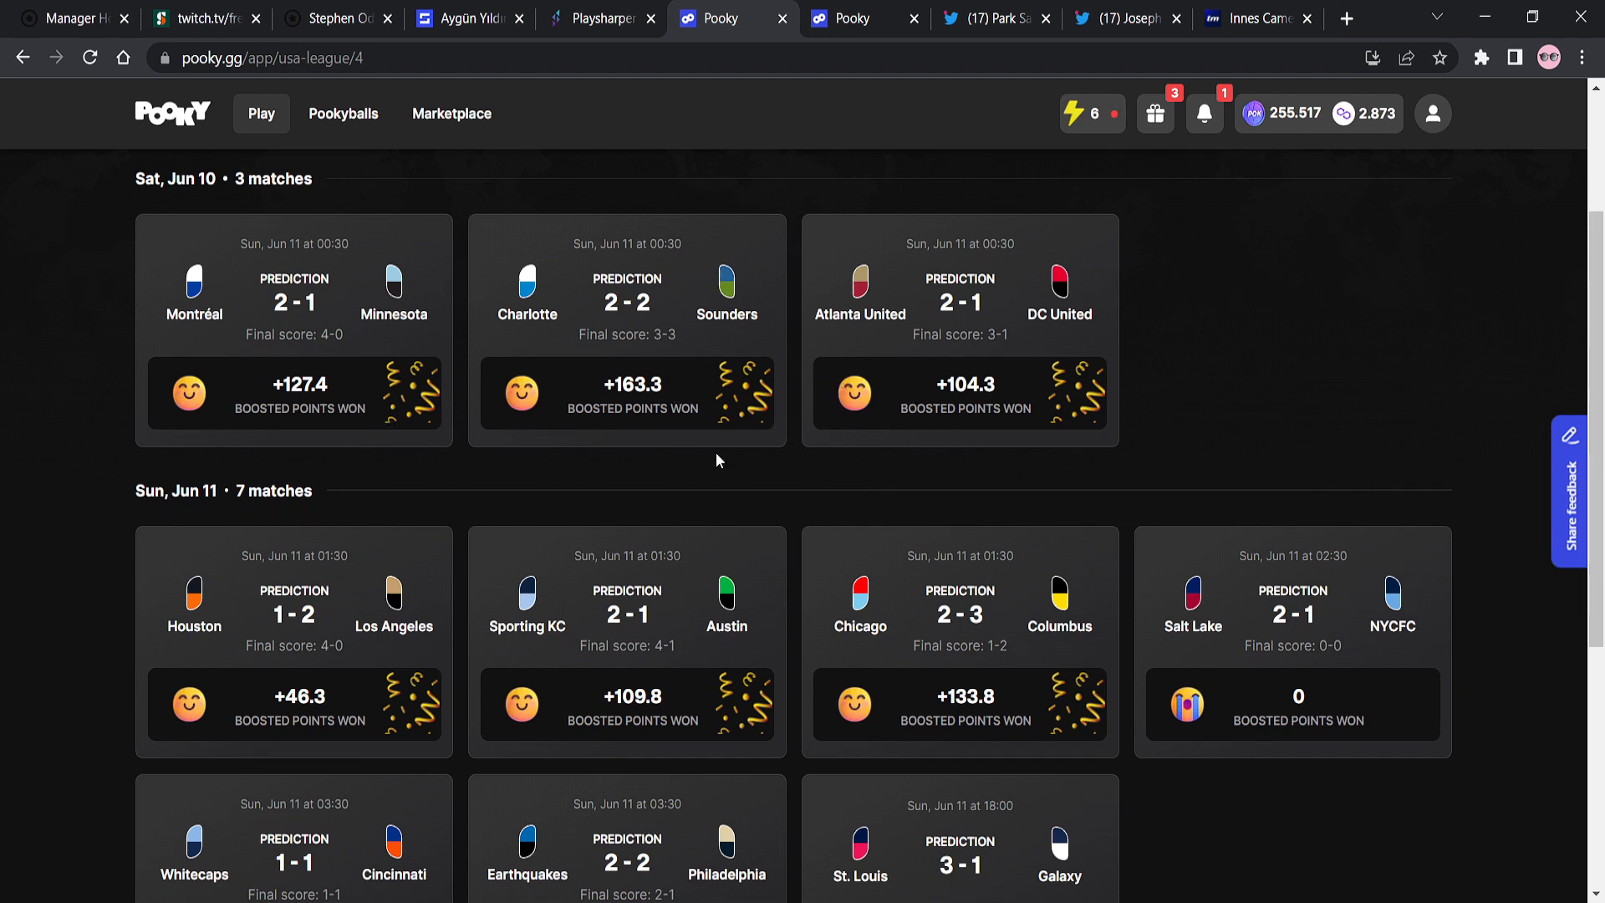
{"action": "scroll", "scroll_direction": "down", "scroll_amount": 3}
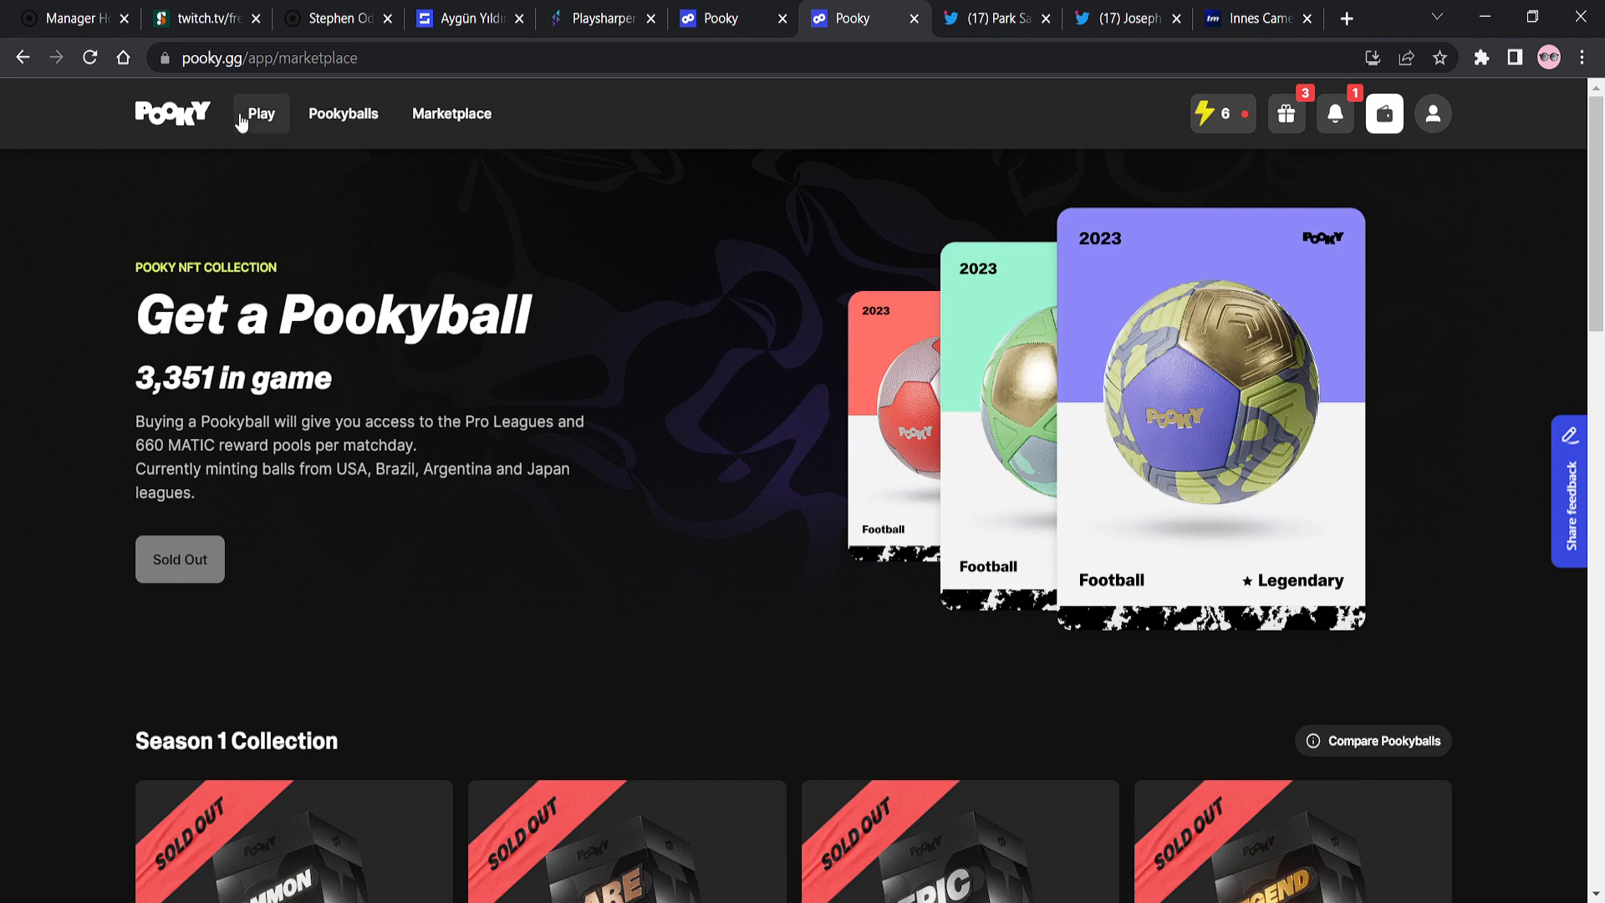
Step: Go to the main play page and enter the free-to-play Basic League
{"action": "left_click", "coordinate": [261, 114]}
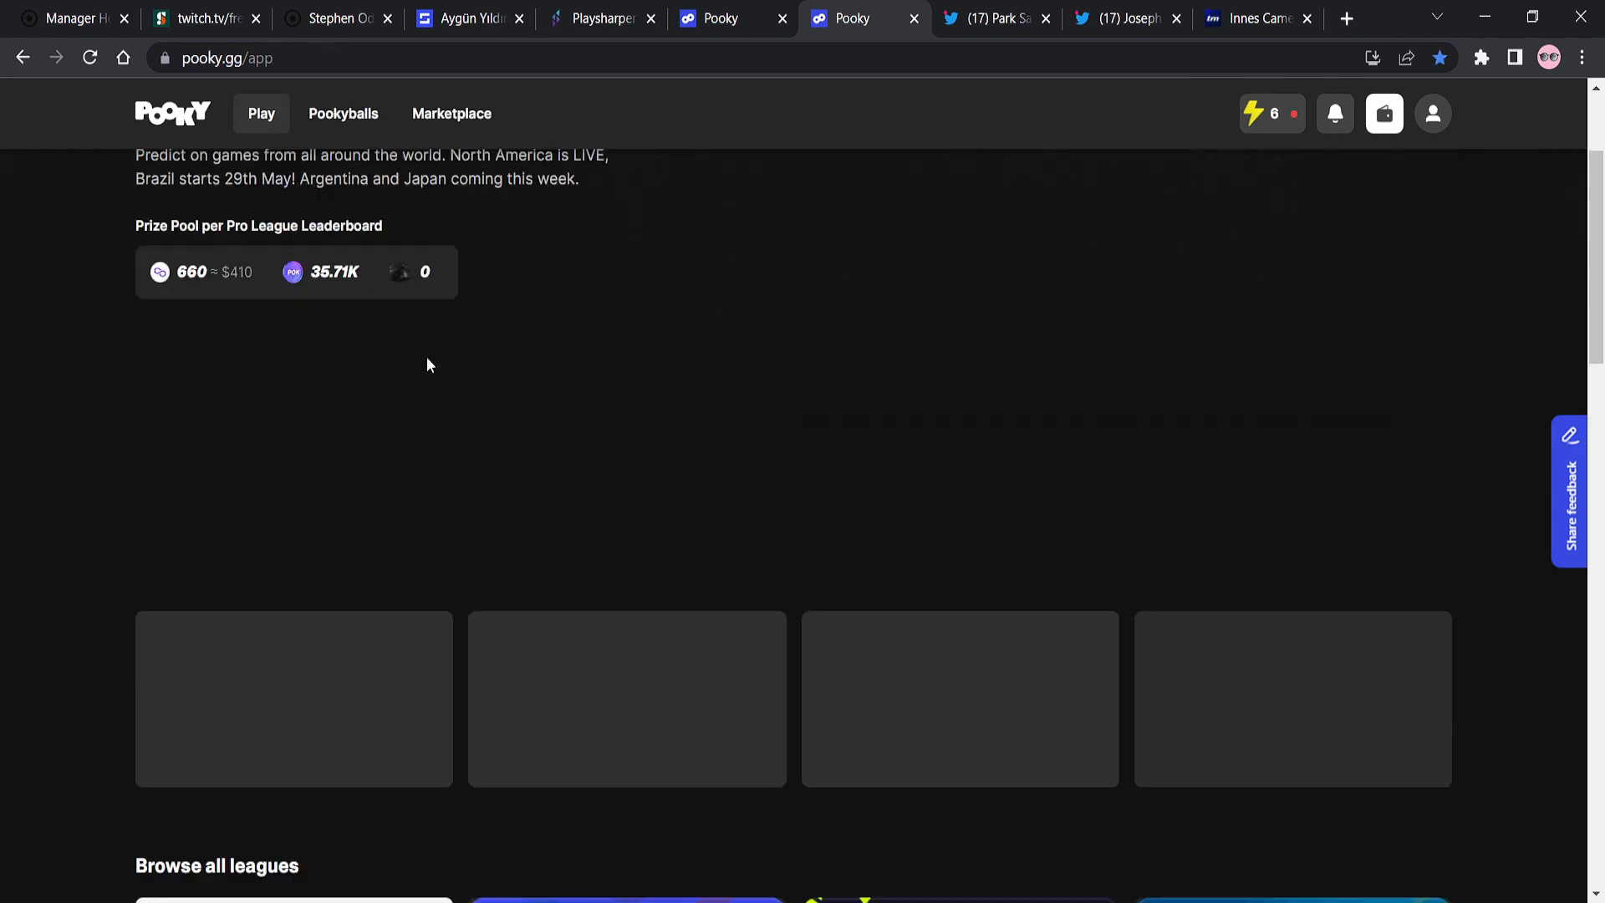
{"action": "scroll", "scroll_direction": "down", "scroll_amount": 3}
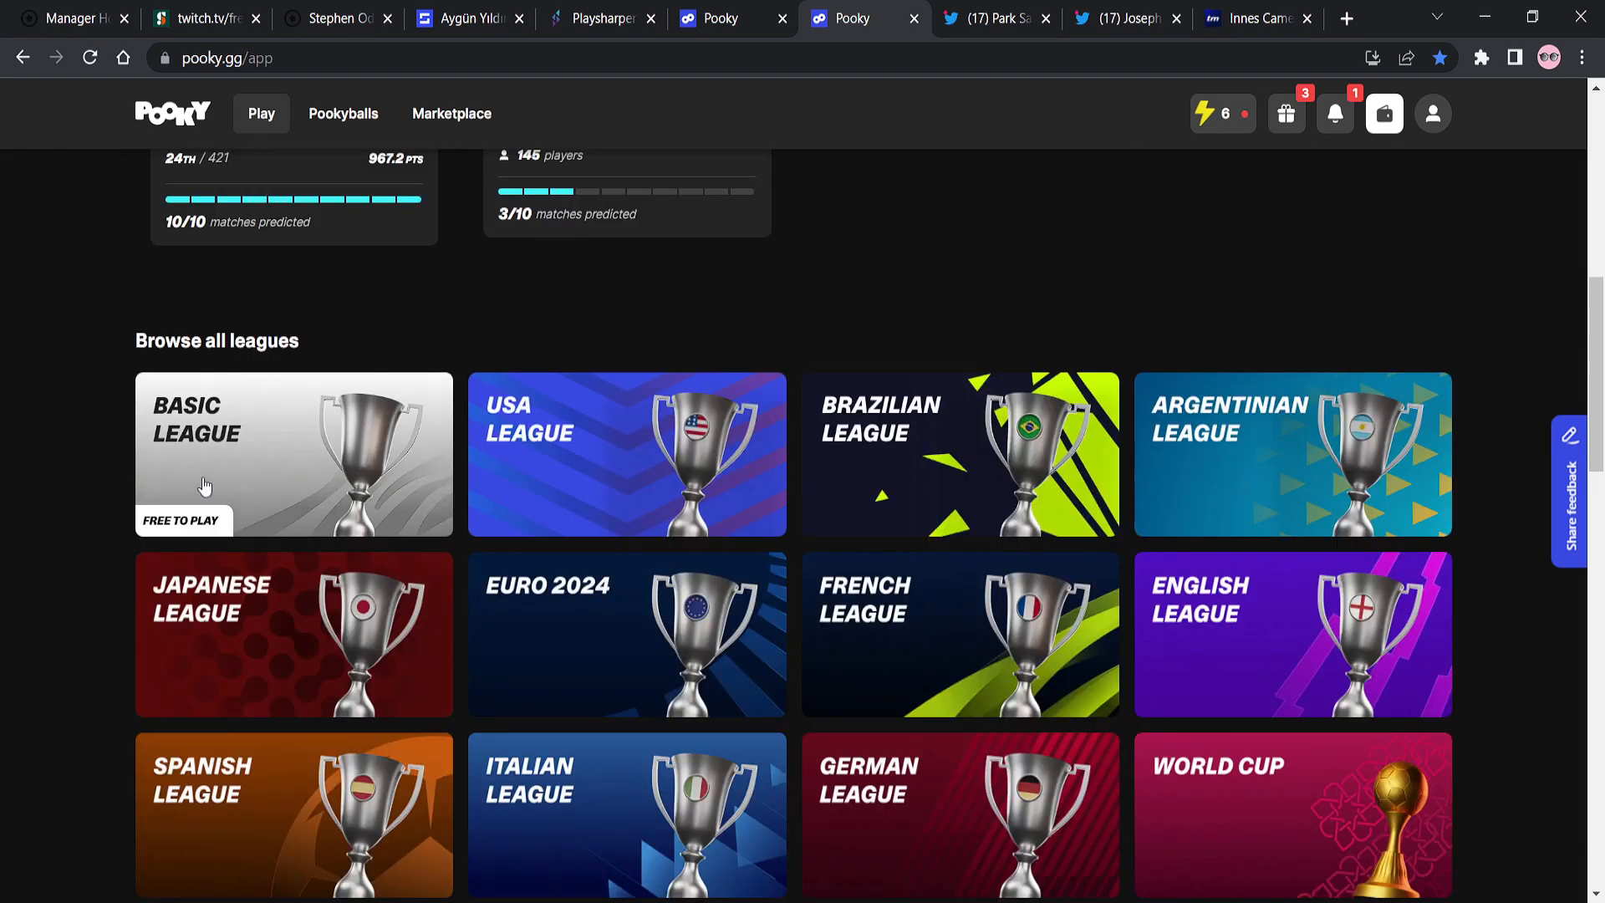
{"action": "left_click", "coordinate": [294, 455]}
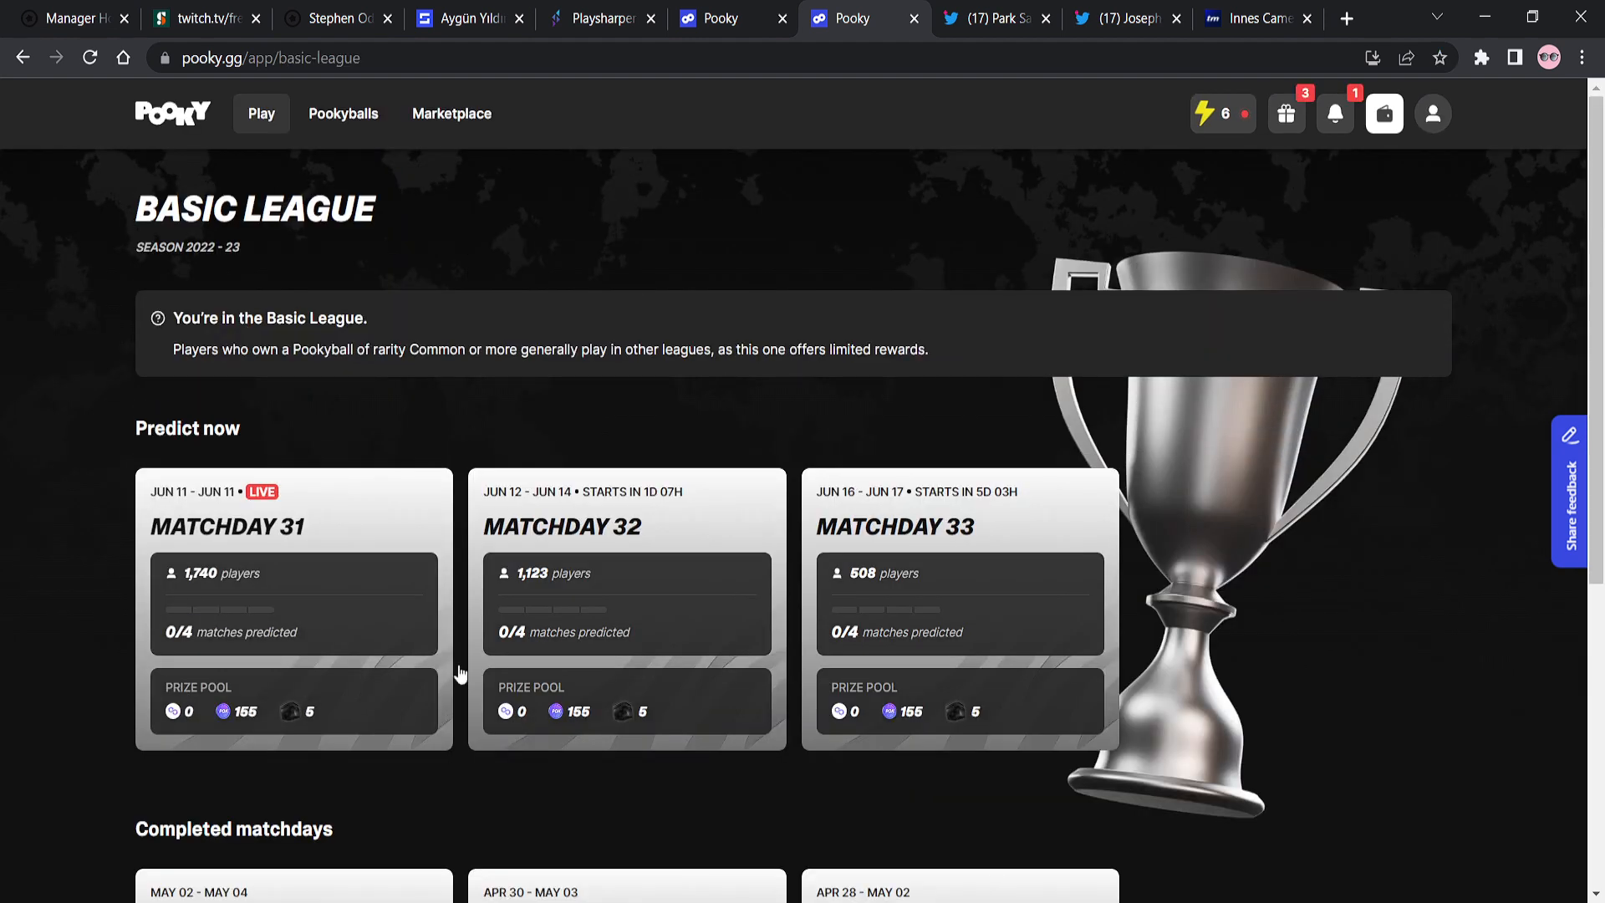
{"action": "mouse_move", "coordinate": [928, 851]}
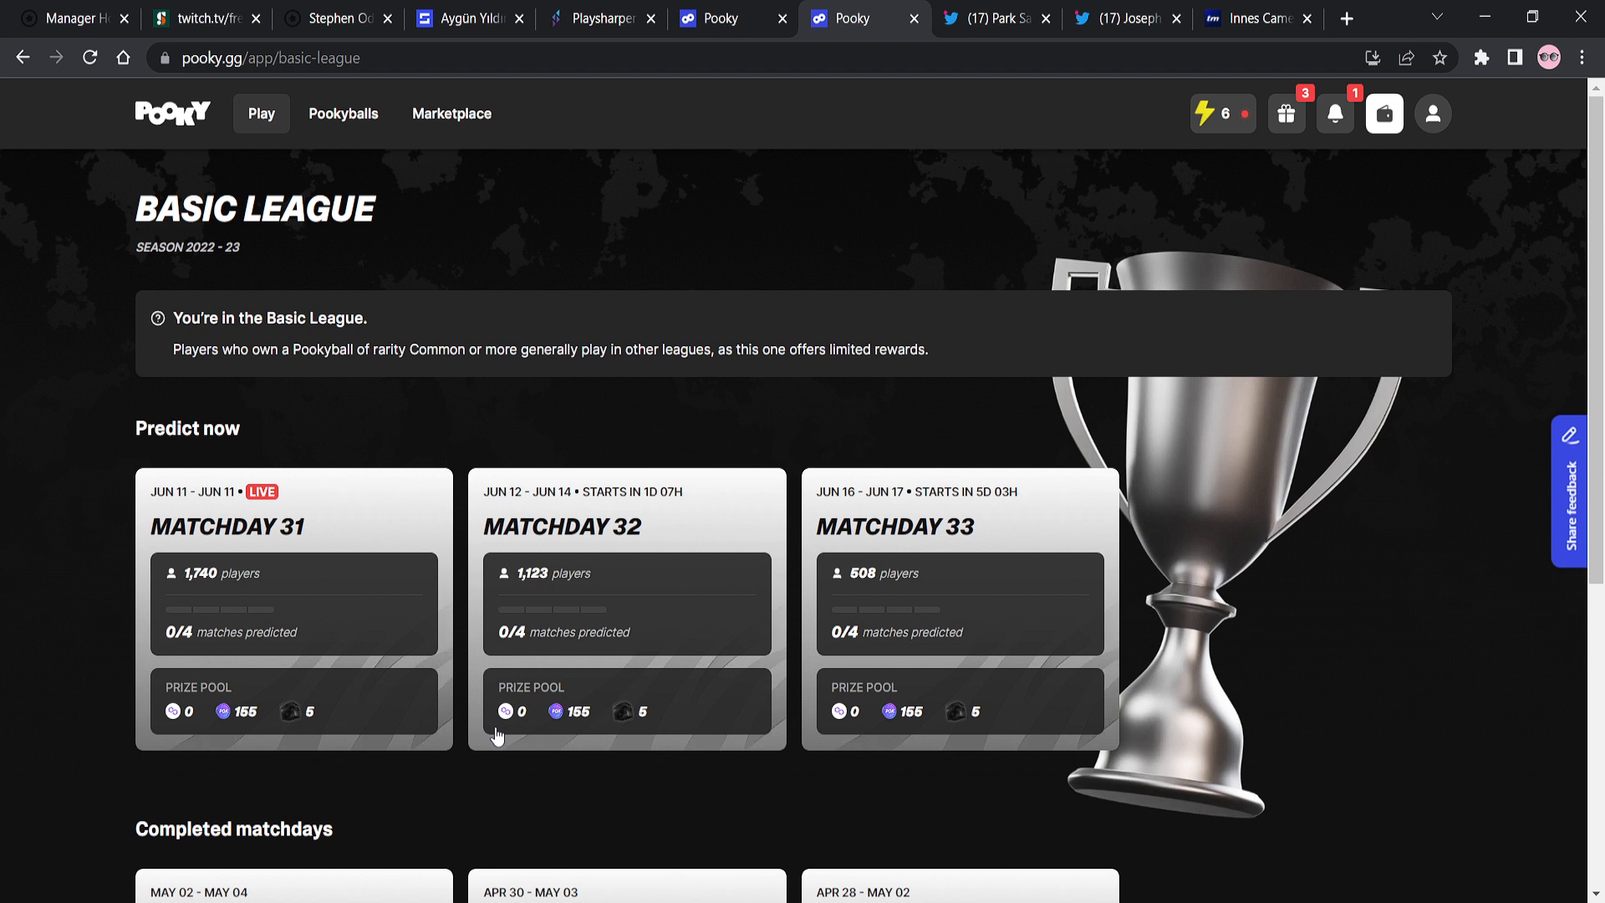
{"action": "mouse_move", "coordinate": [519, 706]}
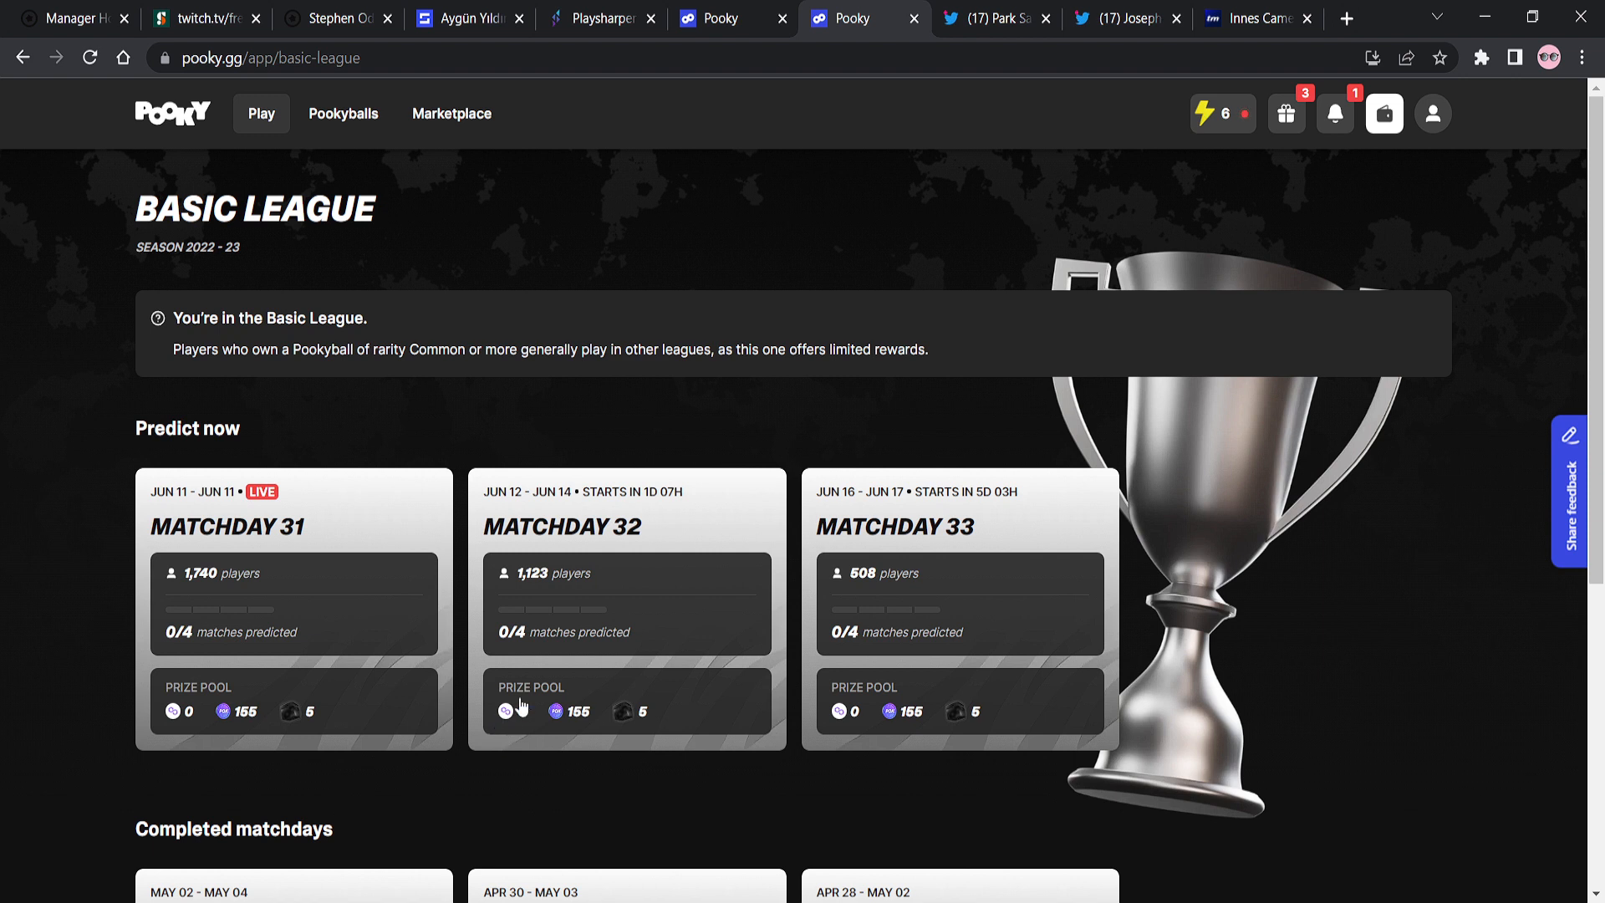
{"action": "mouse_move", "coordinate": [540, 687]}
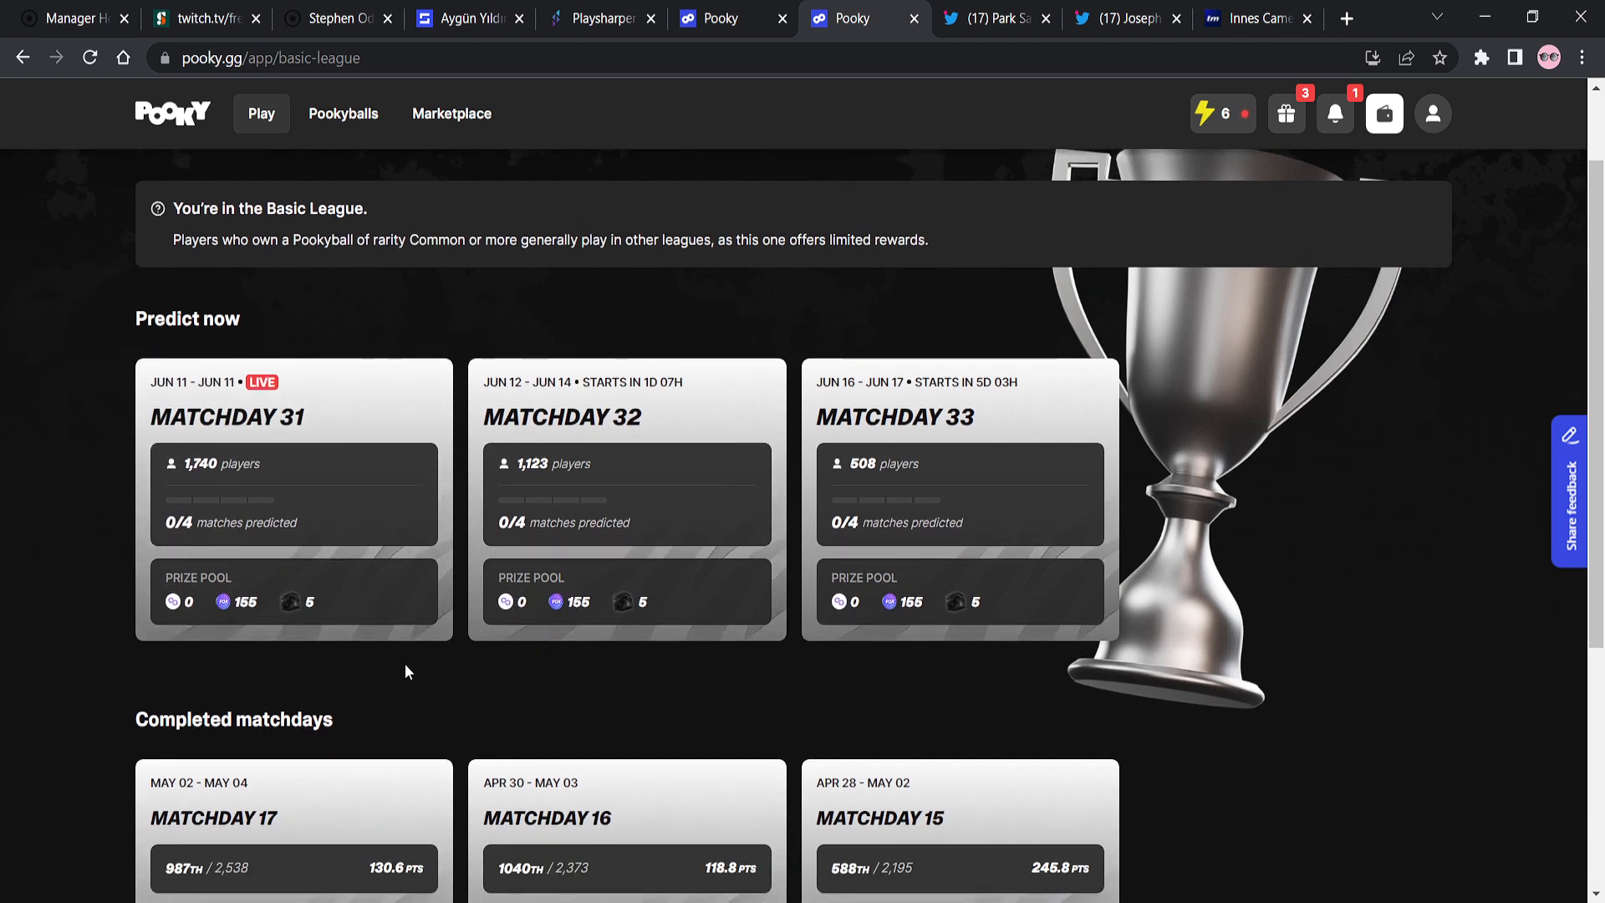
{"action": "mouse_move", "coordinate": [464, 551]}
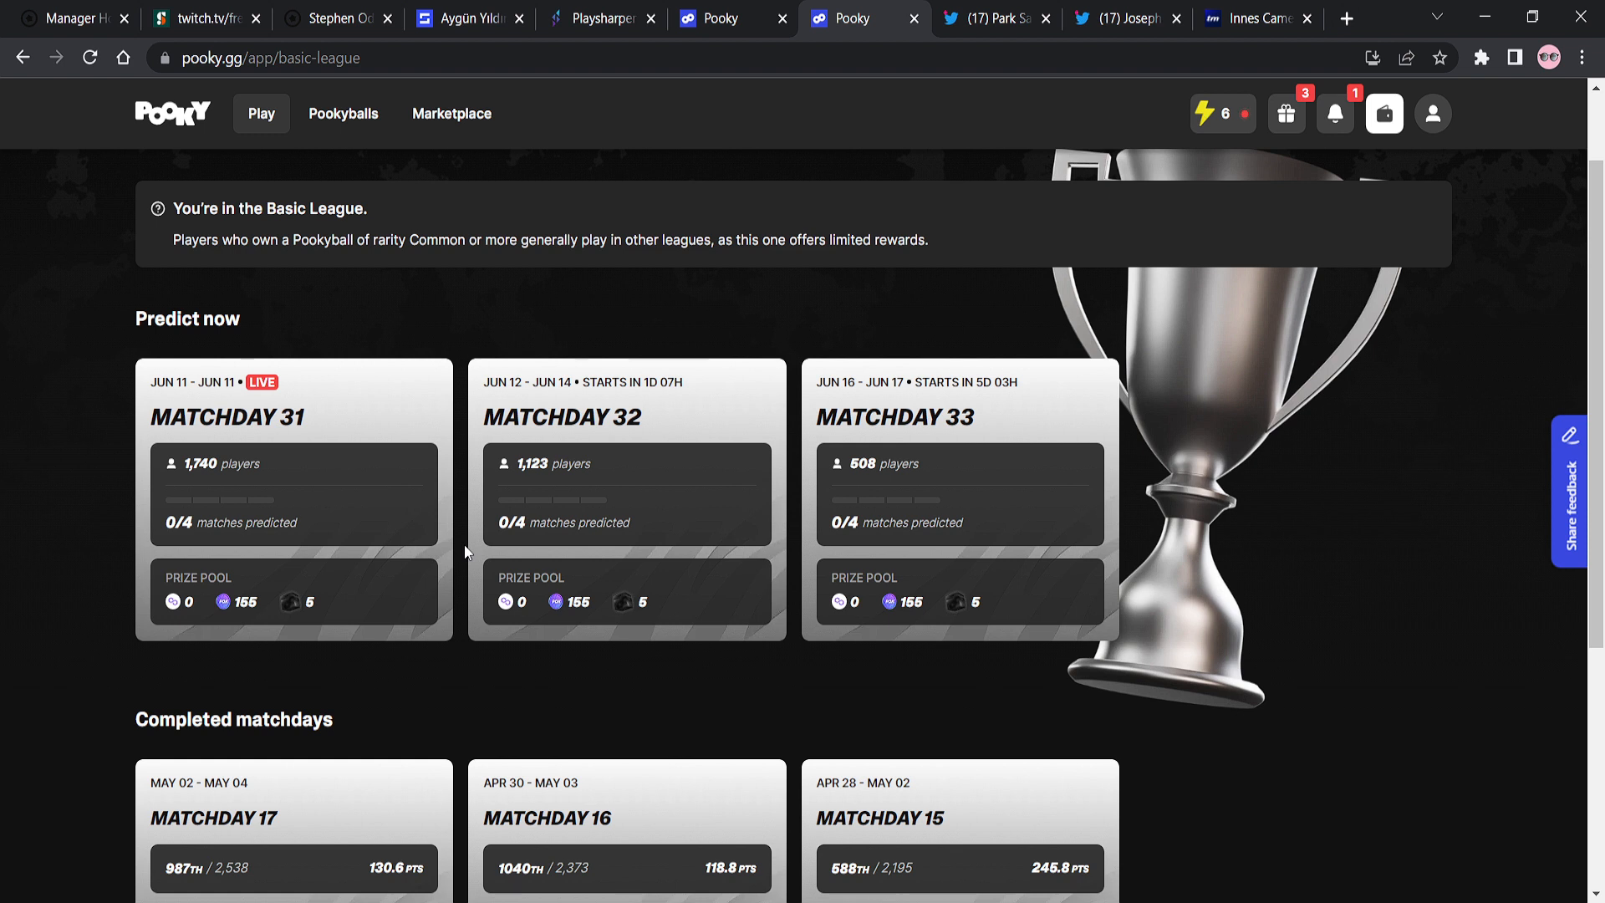
{"action": "mouse_move", "coordinate": [295, 791]}
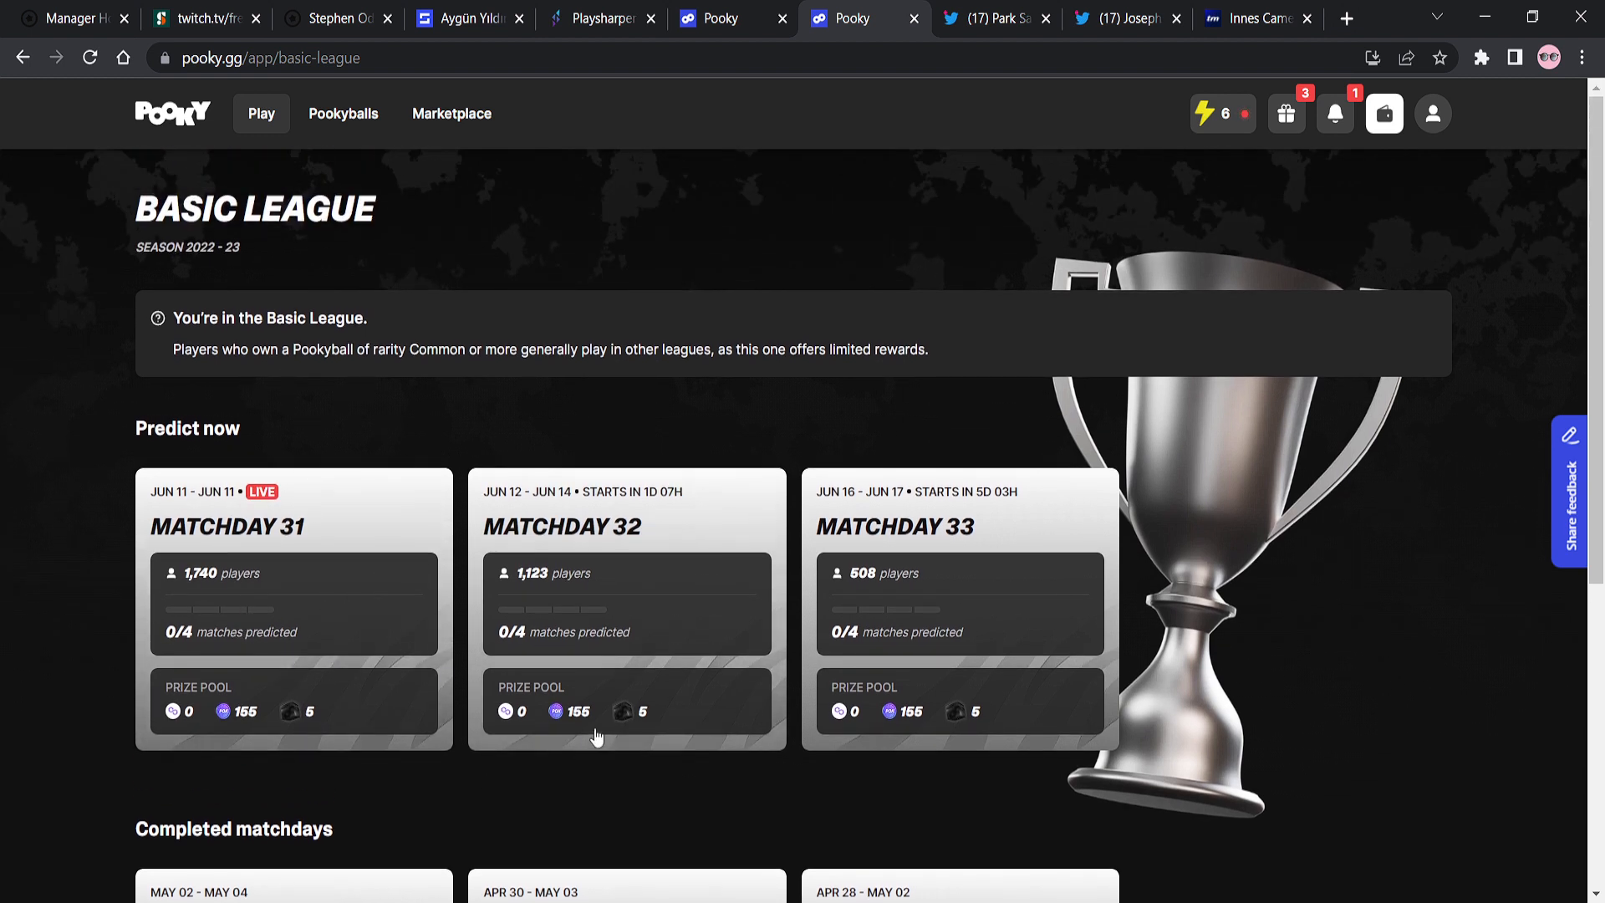
{"action": "mouse_move", "coordinate": [624, 619]}
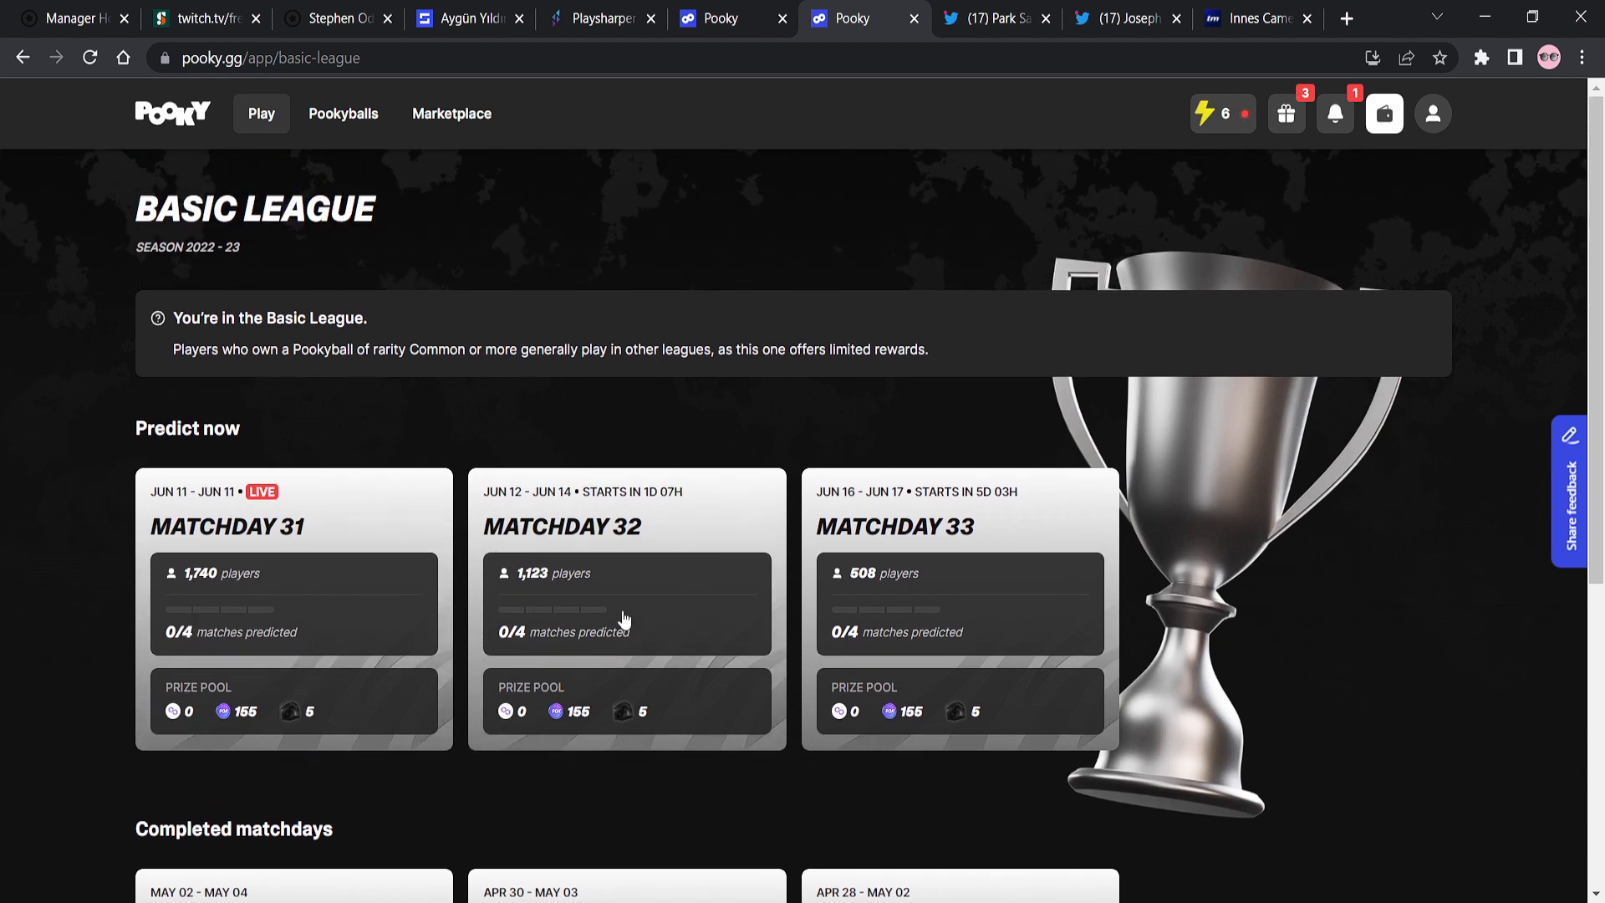
{"action": "mouse_move", "coordinate": [238, 687]}
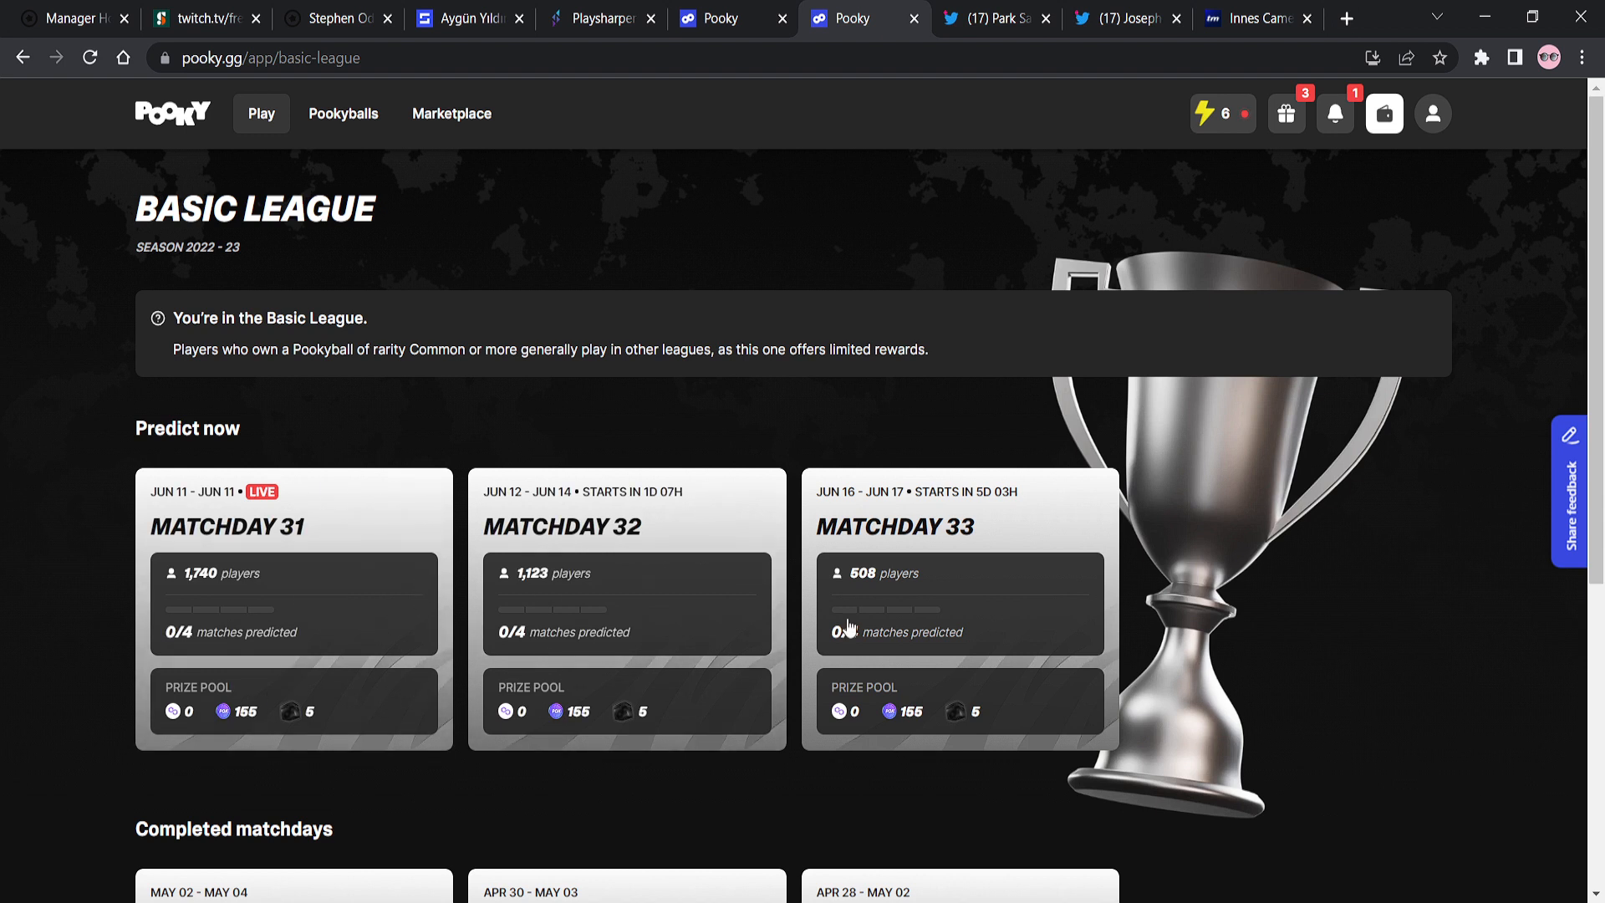
Step: Scroll through Matchdays 31–33 with prize pools 0, 155 and 5, then back to the top
{"action": "scroll", "scroll_direction": "down", "scroll_amount": 3}
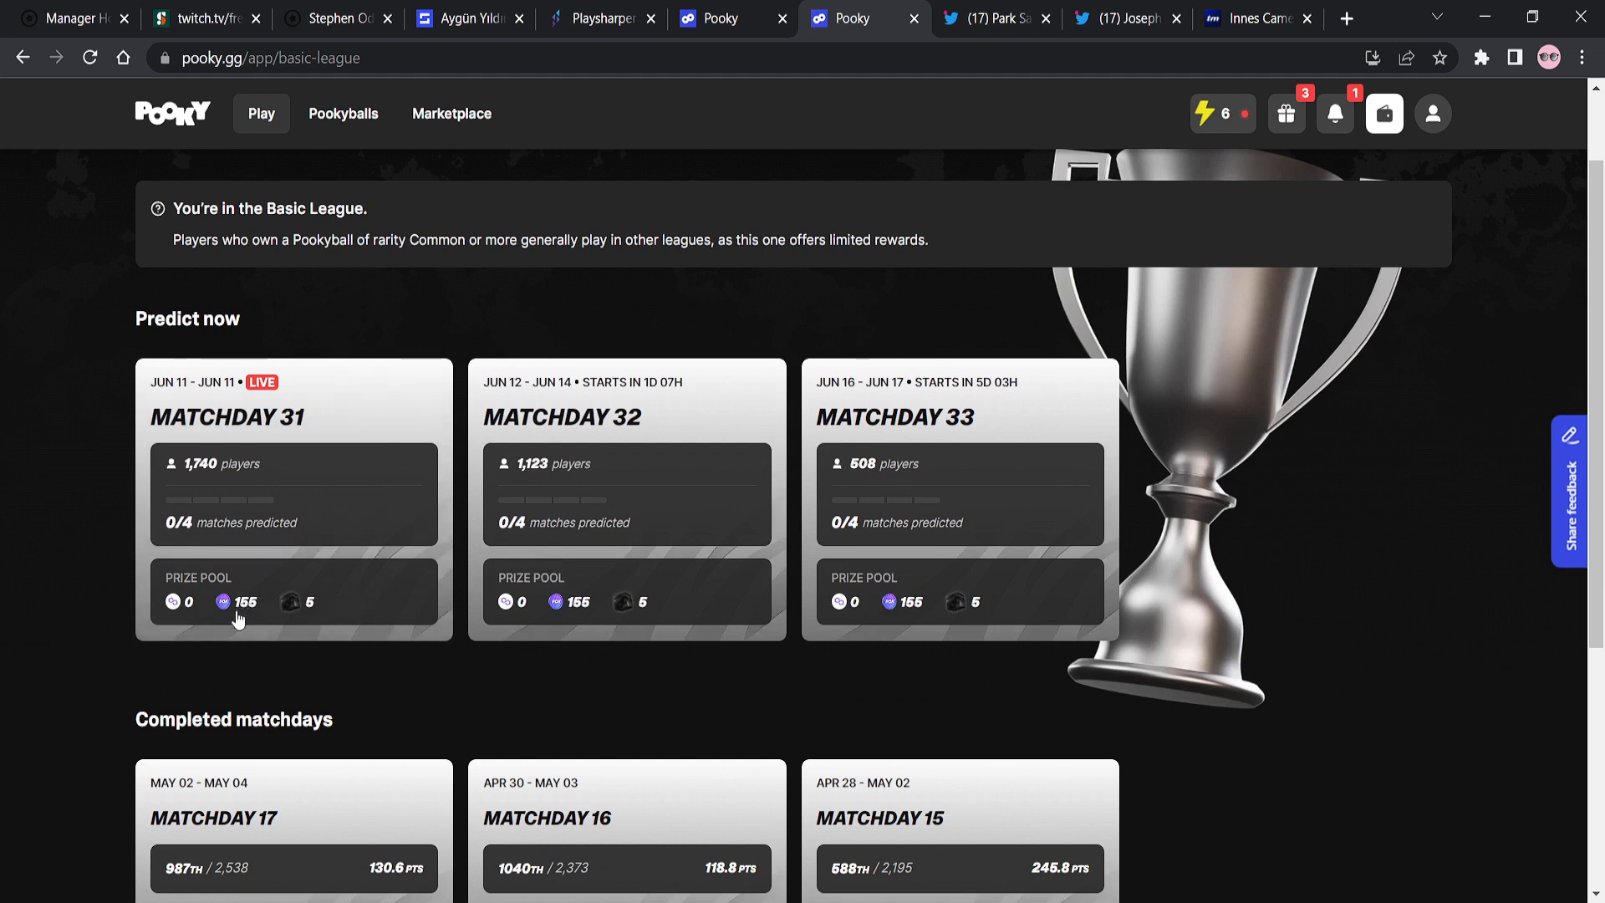
{"action": "mouse_move", "coordinate": [237, 581]}
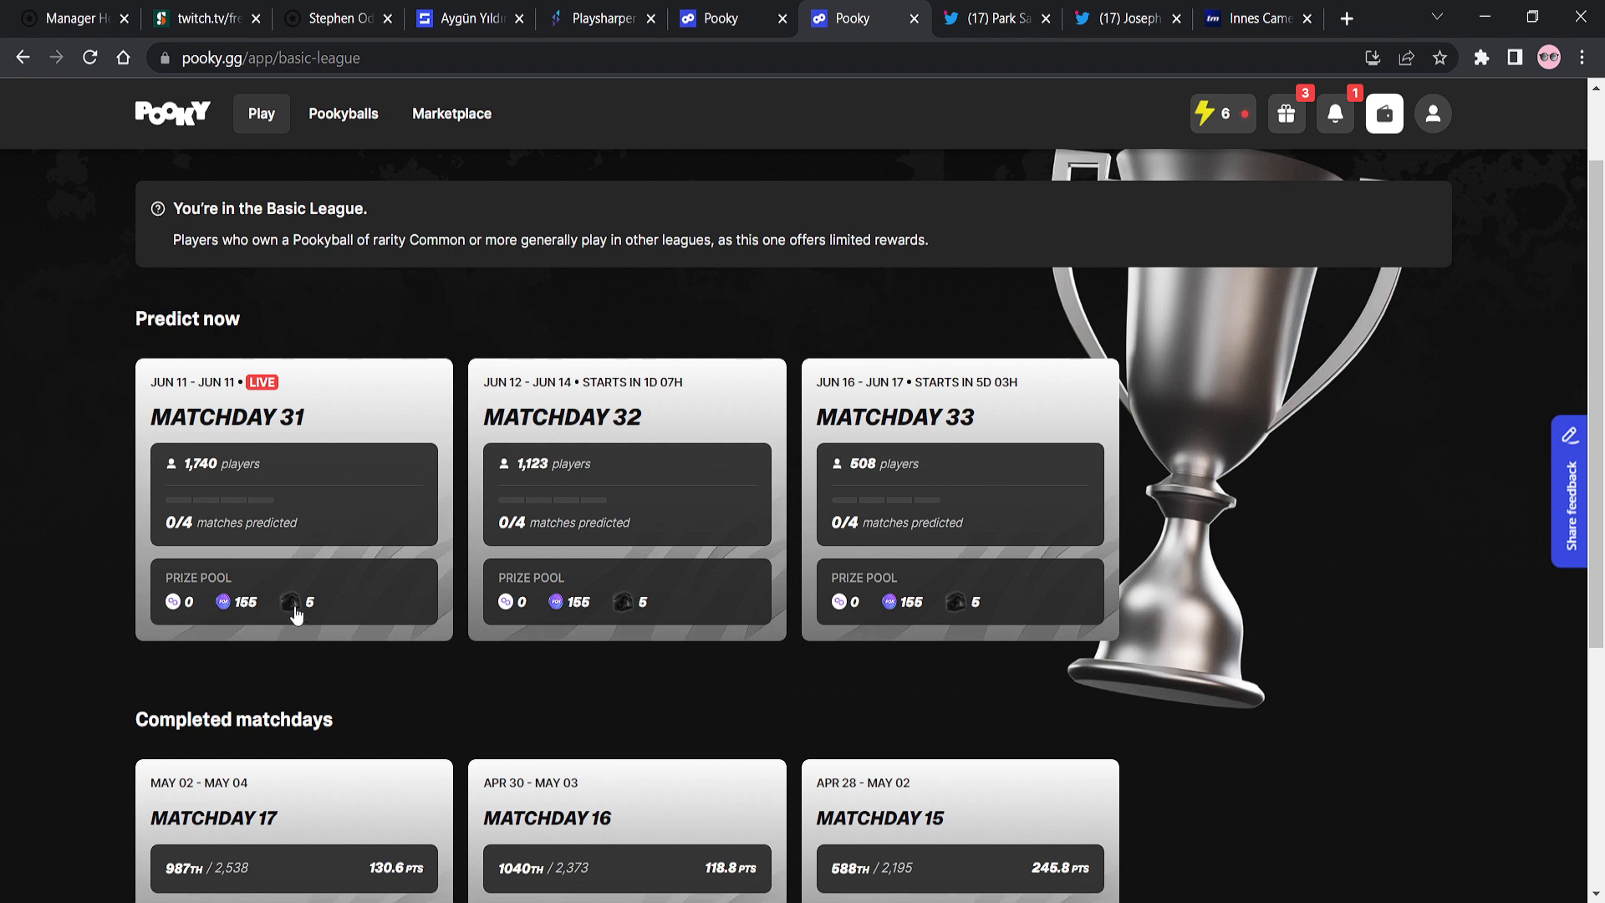
{"action": "mouse_move", "coordinate": [651, 605]}
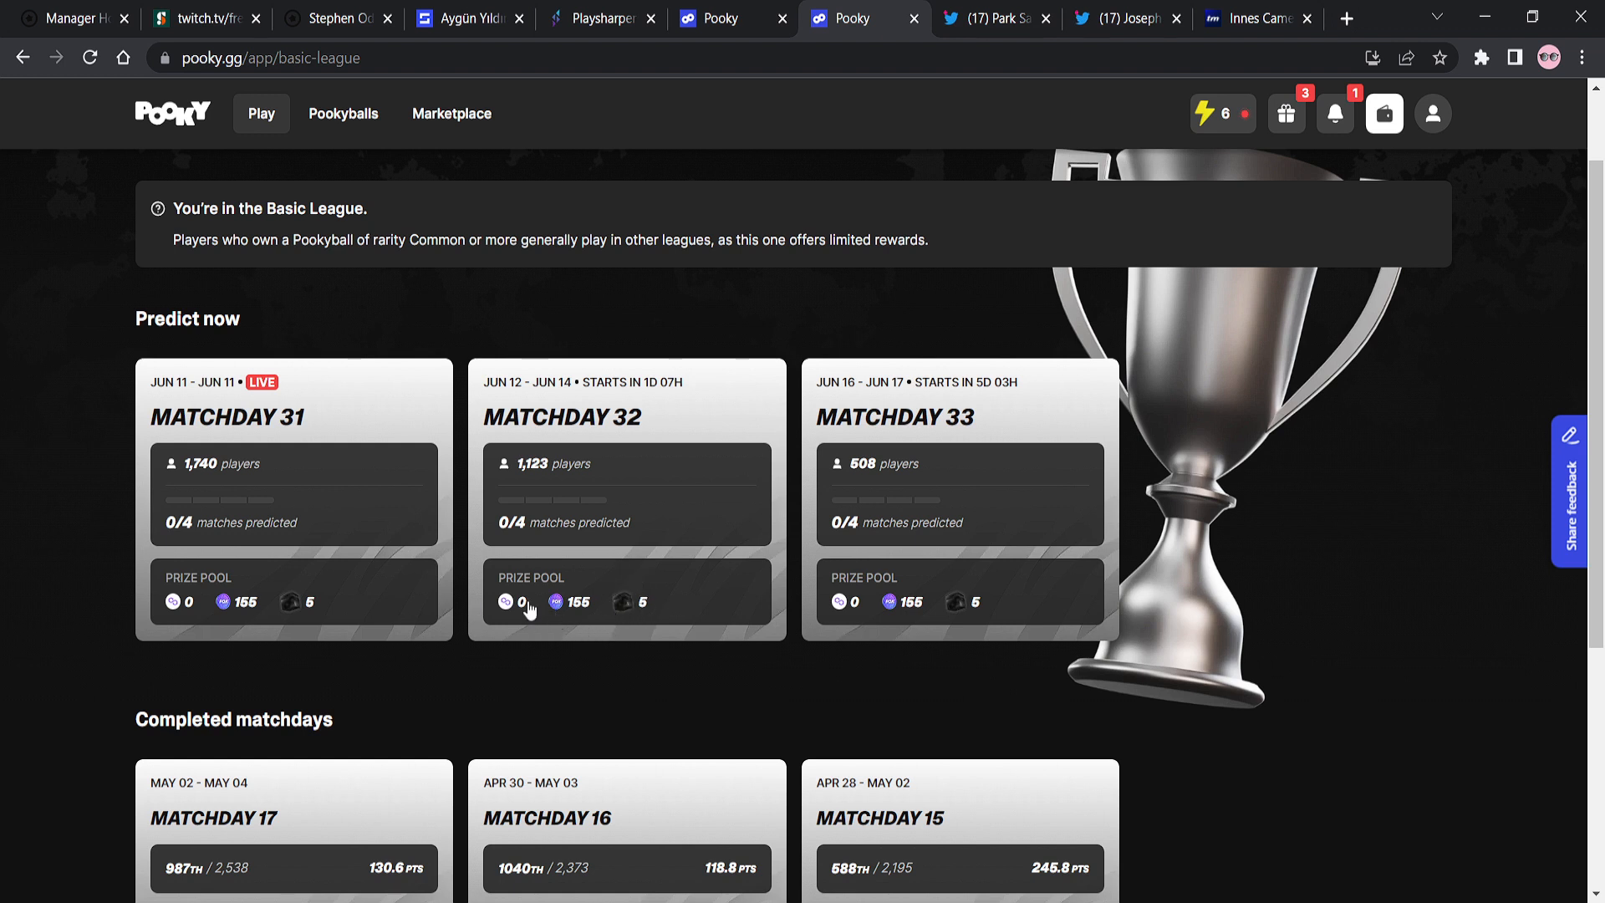
{"action": "mouse_move", "coordinate": [545, 614]}
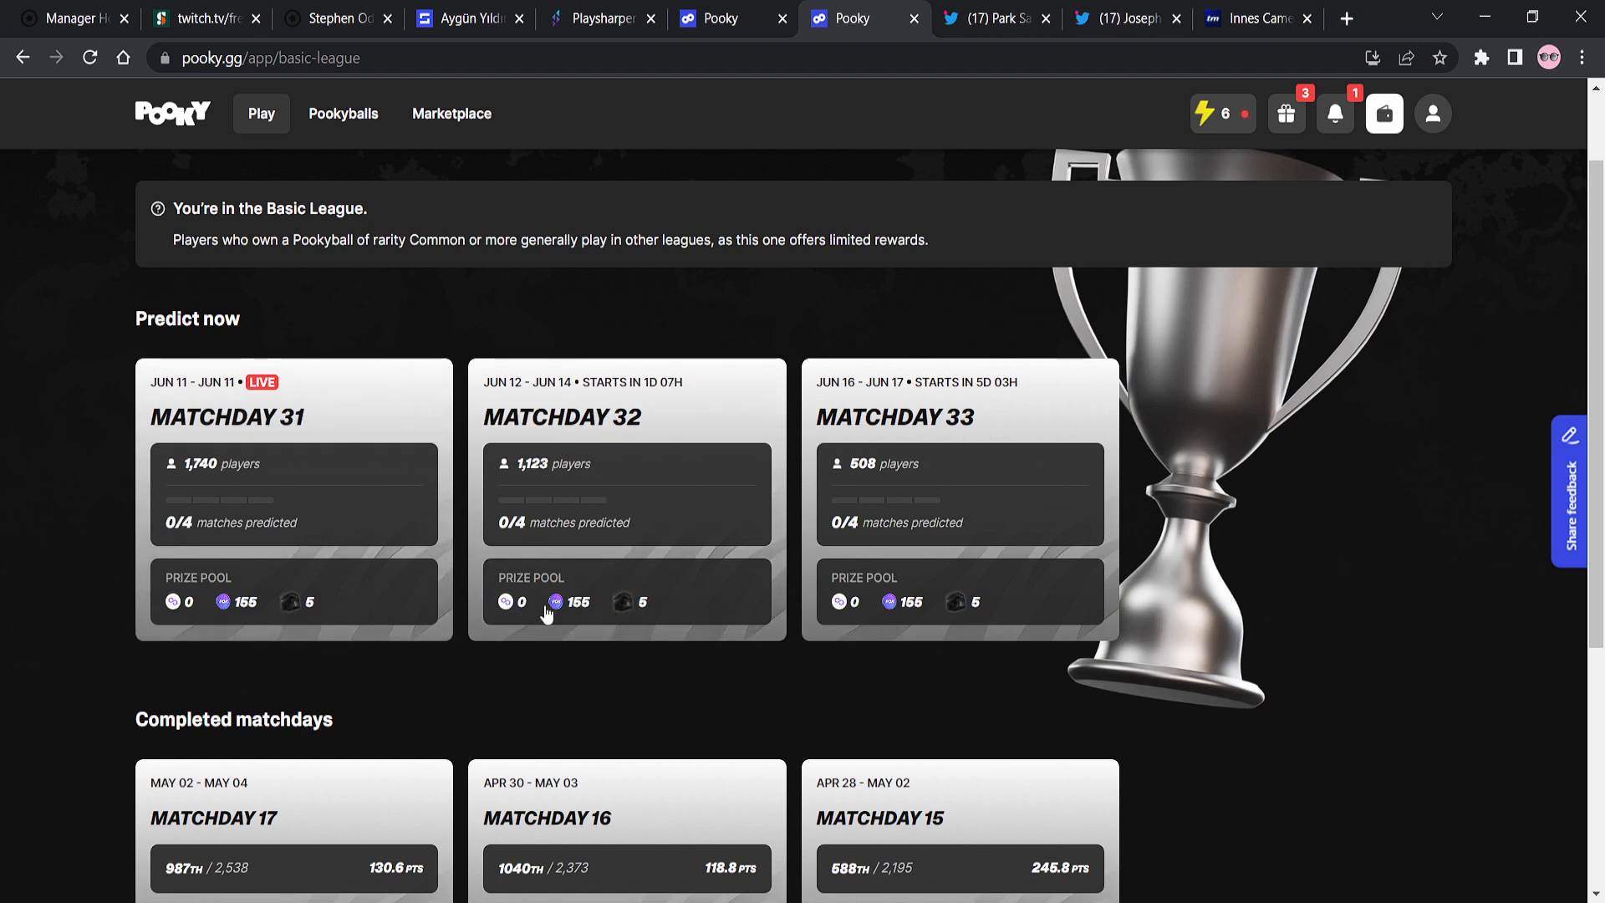
{"action": "mouse_move", "coordinate": [439, 637]}
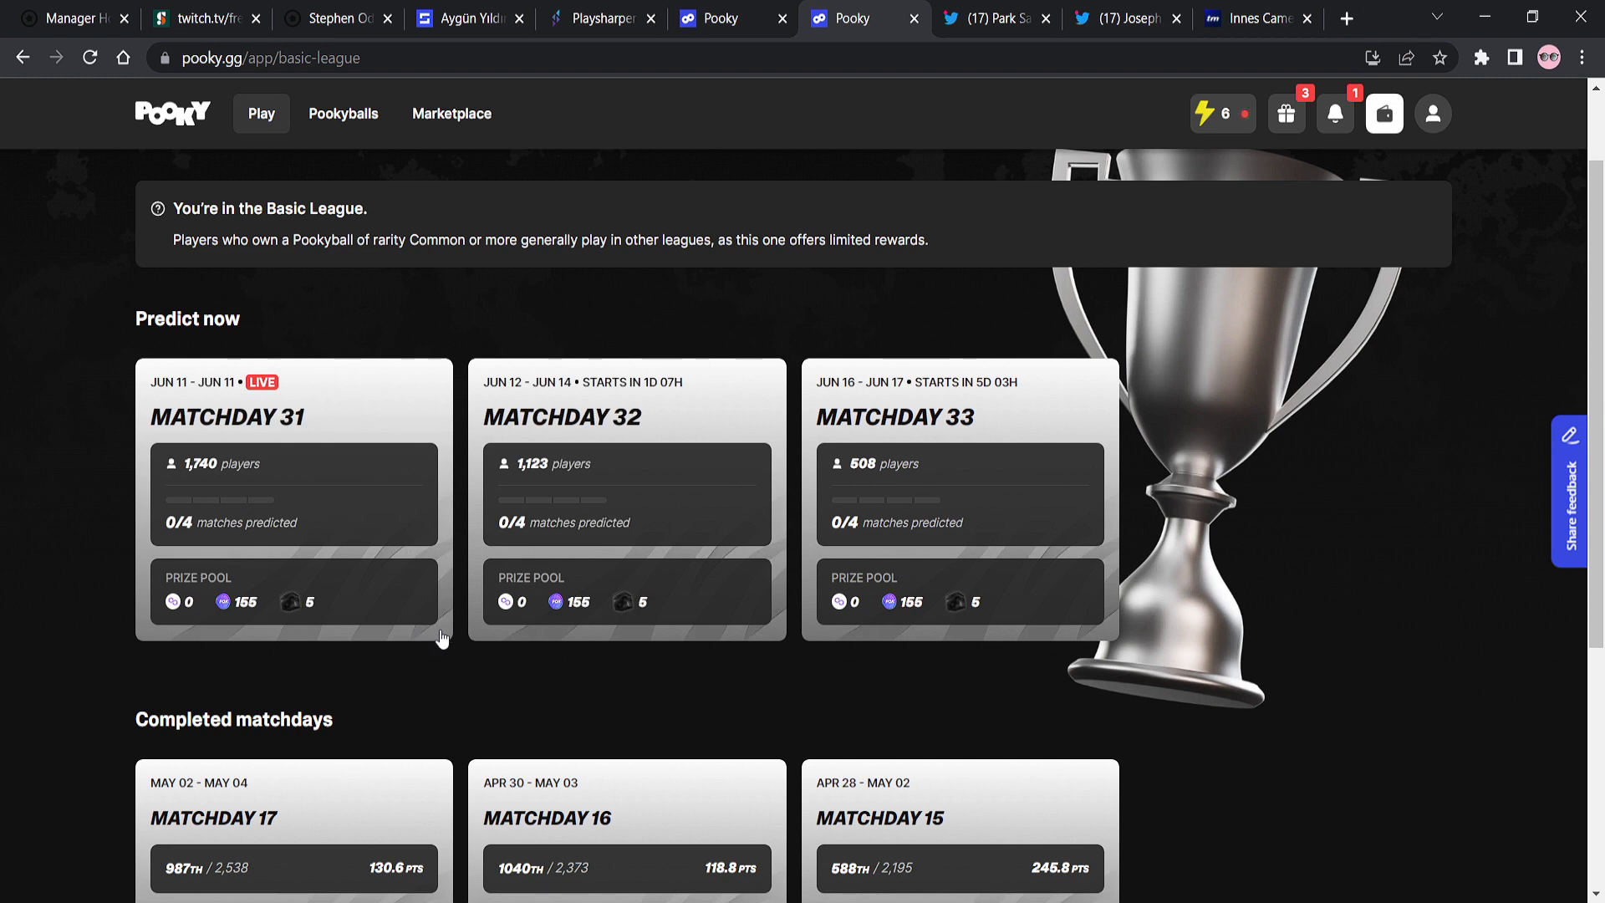
{"action": "scroll", "scroll_direction": "up", "scroll_amount": 3}
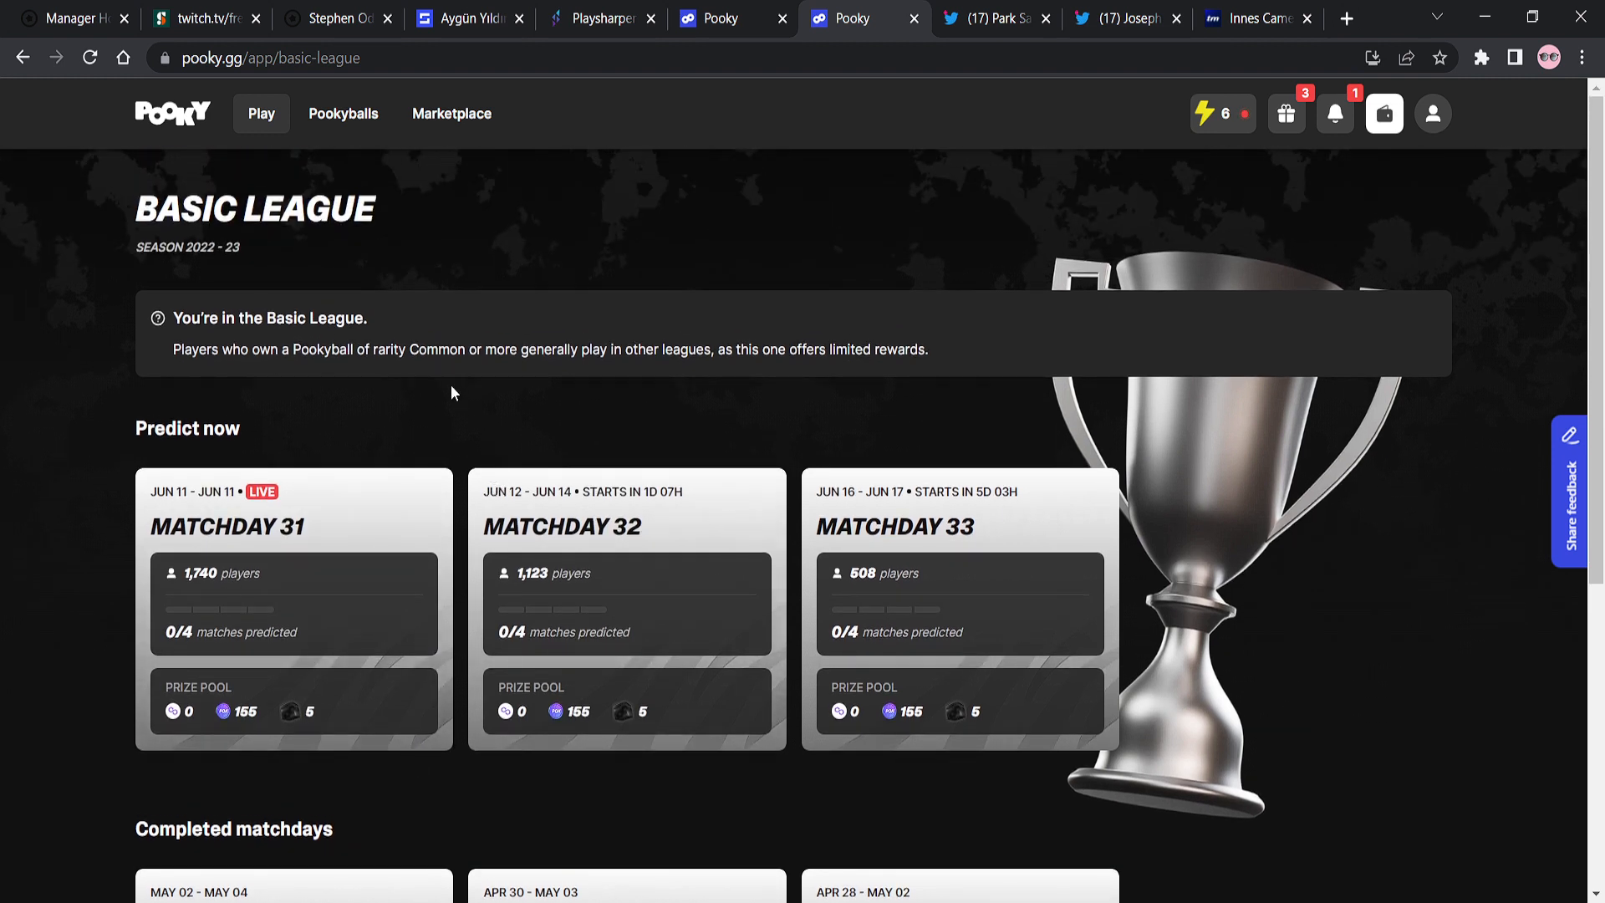
{"action": "mouse_move", "coordinate": [219, 781]}
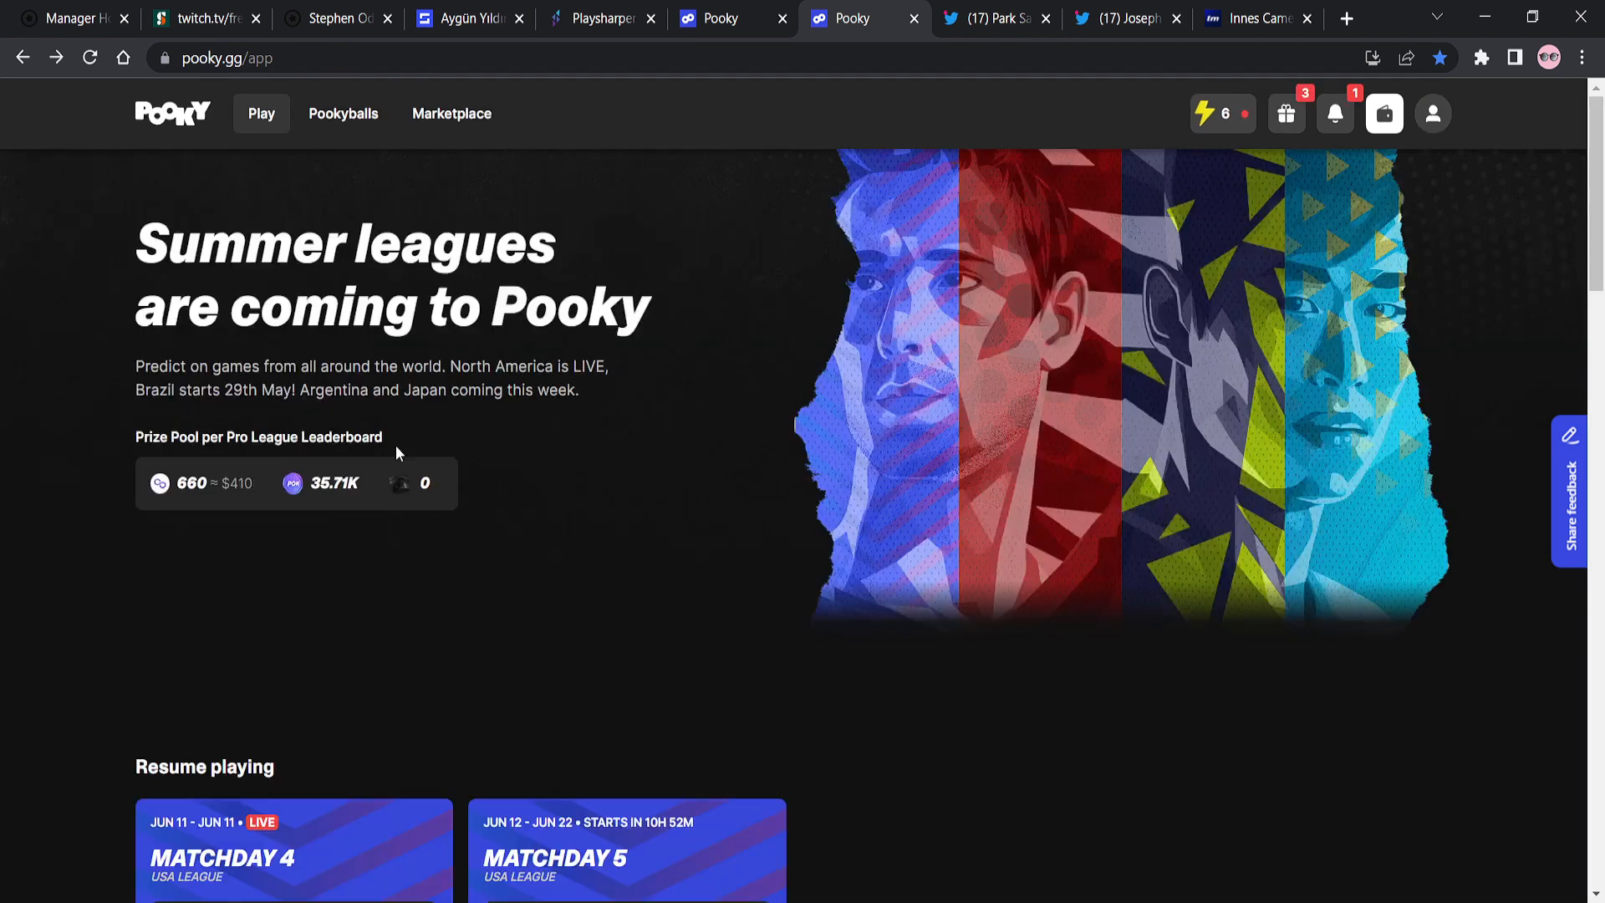
Step: Enter the Basic League from the all-leagues list, Matchday 33 now at 509 players
{"action": "scroll", "scroll_direction": "down", "scroll_amount": 3}
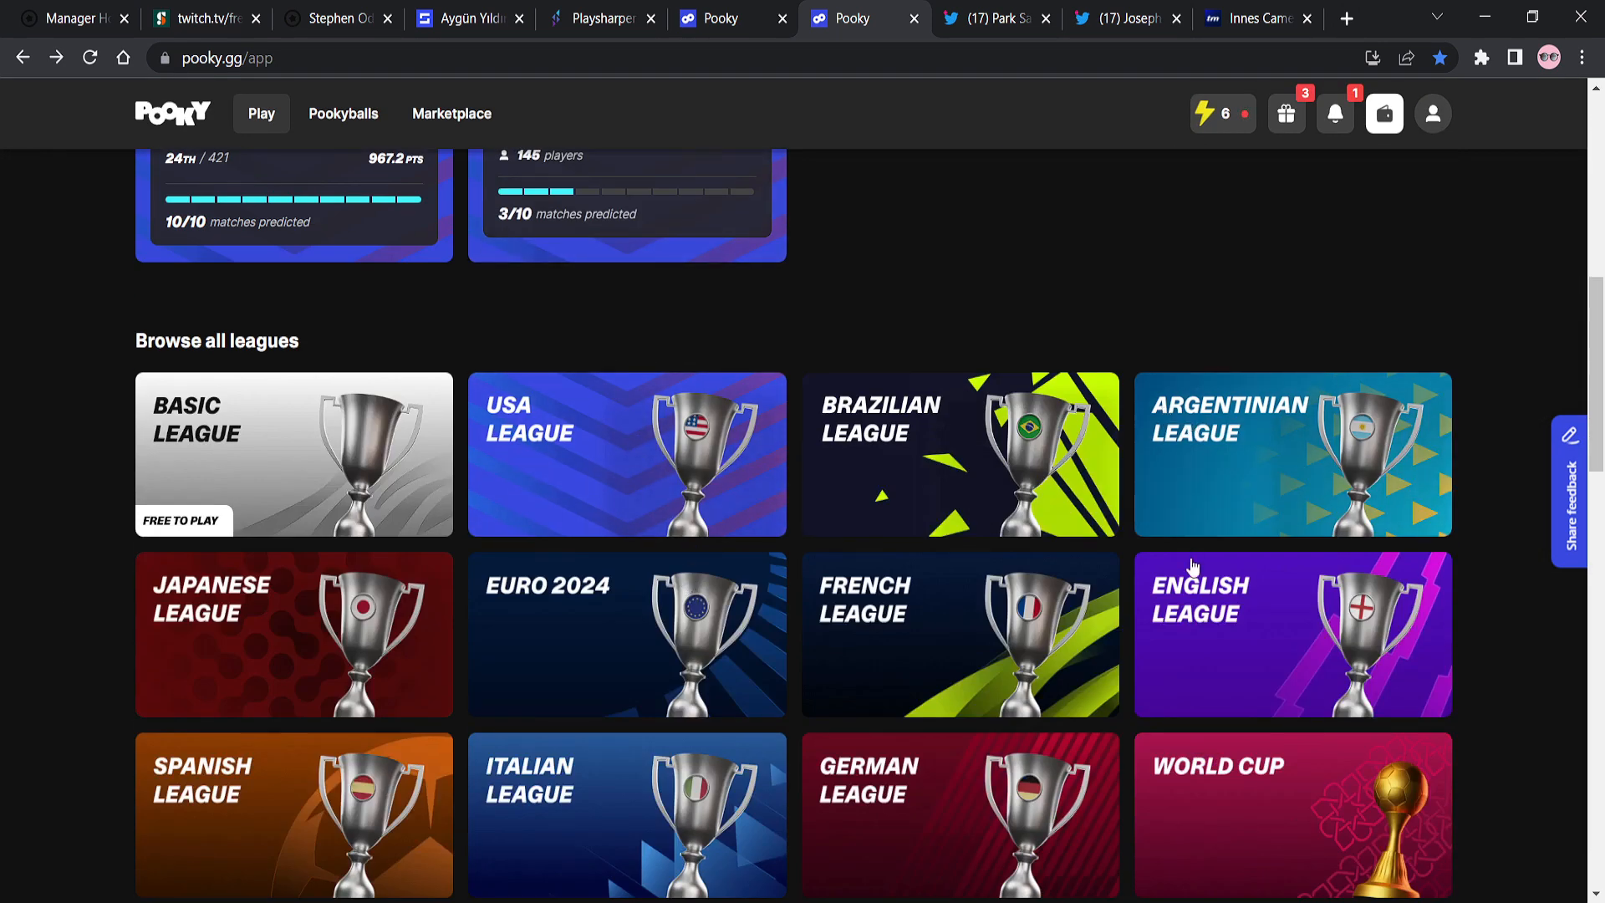
{"action": "scroll", "scroll_direction": "down", "scroll_amount": 3}
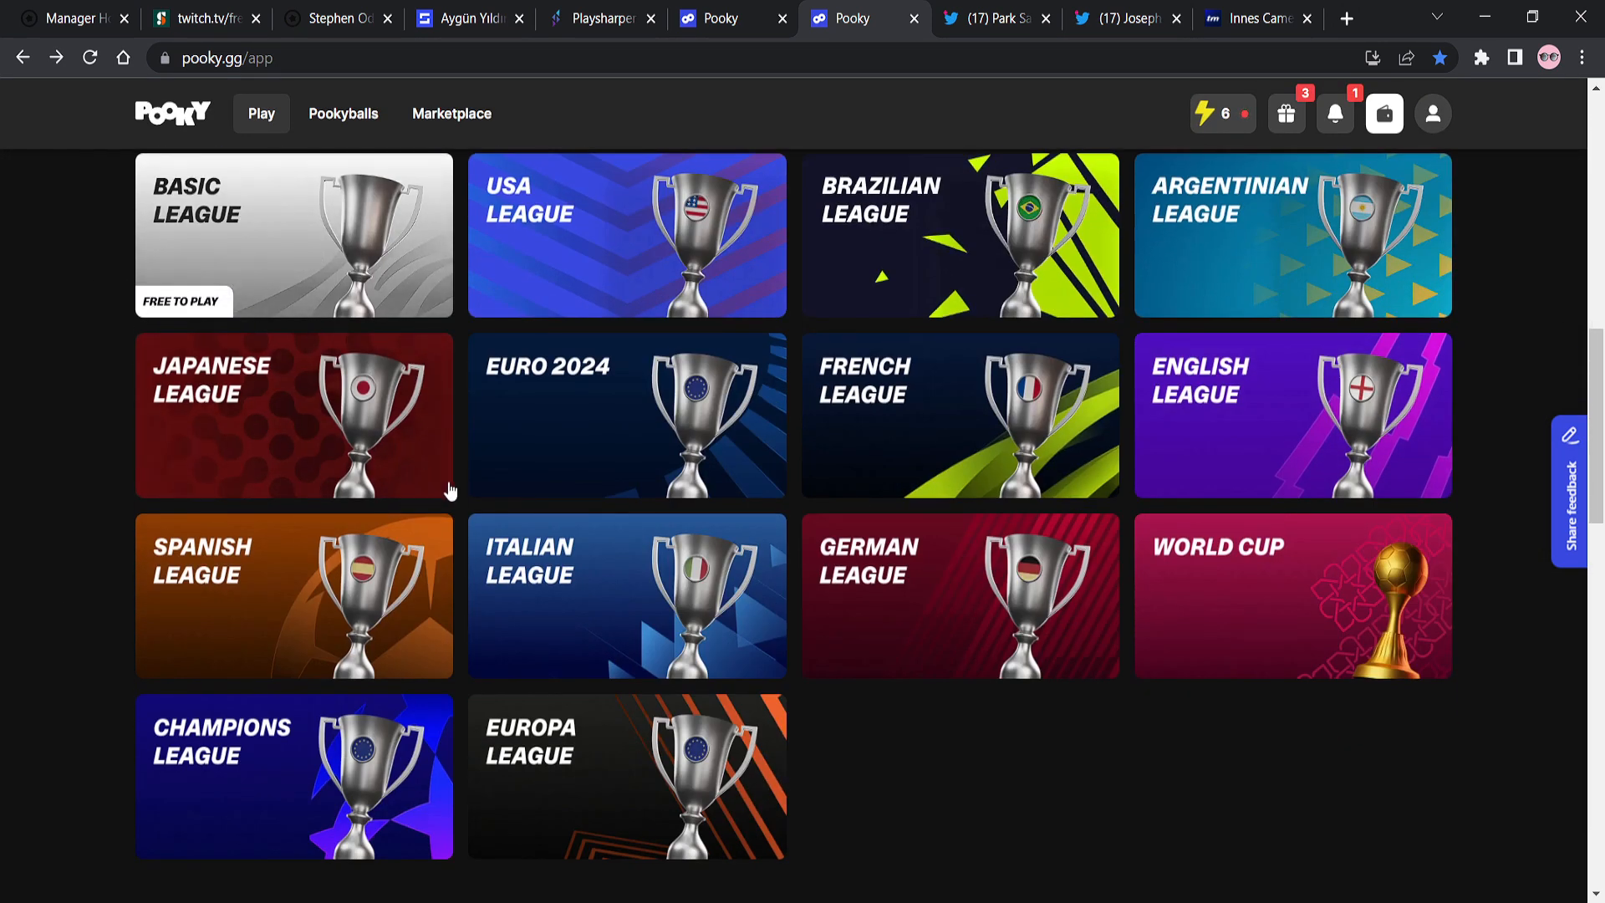
{"action": "mouse_move", "coordinate": [993, 247]}
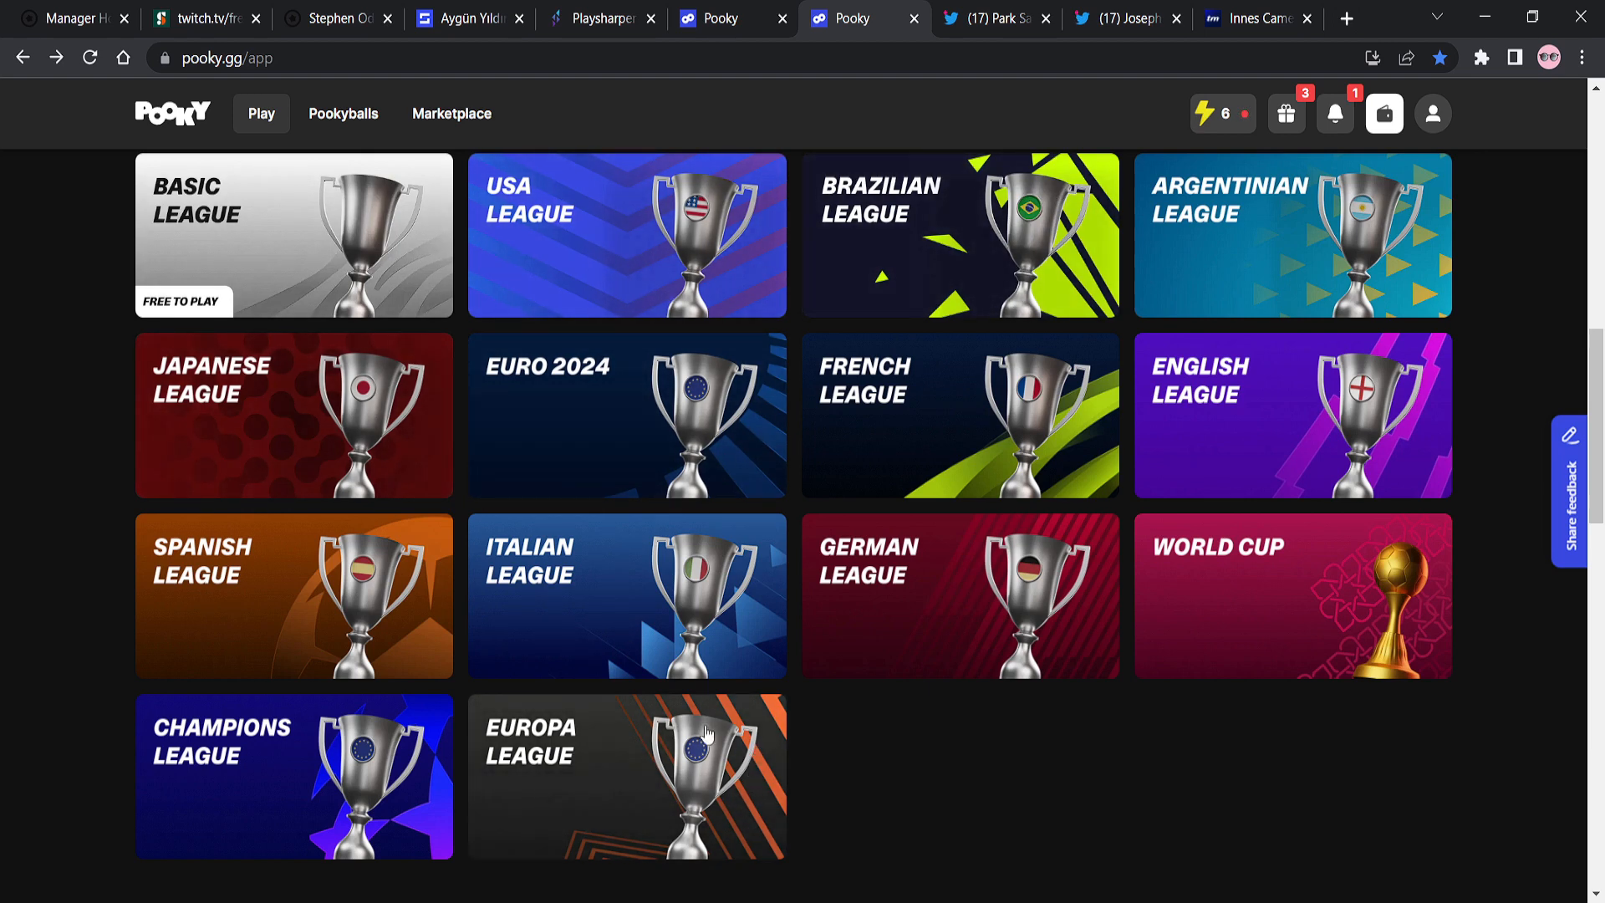
{"action": "left_click", "coordinate": [294, 236]}
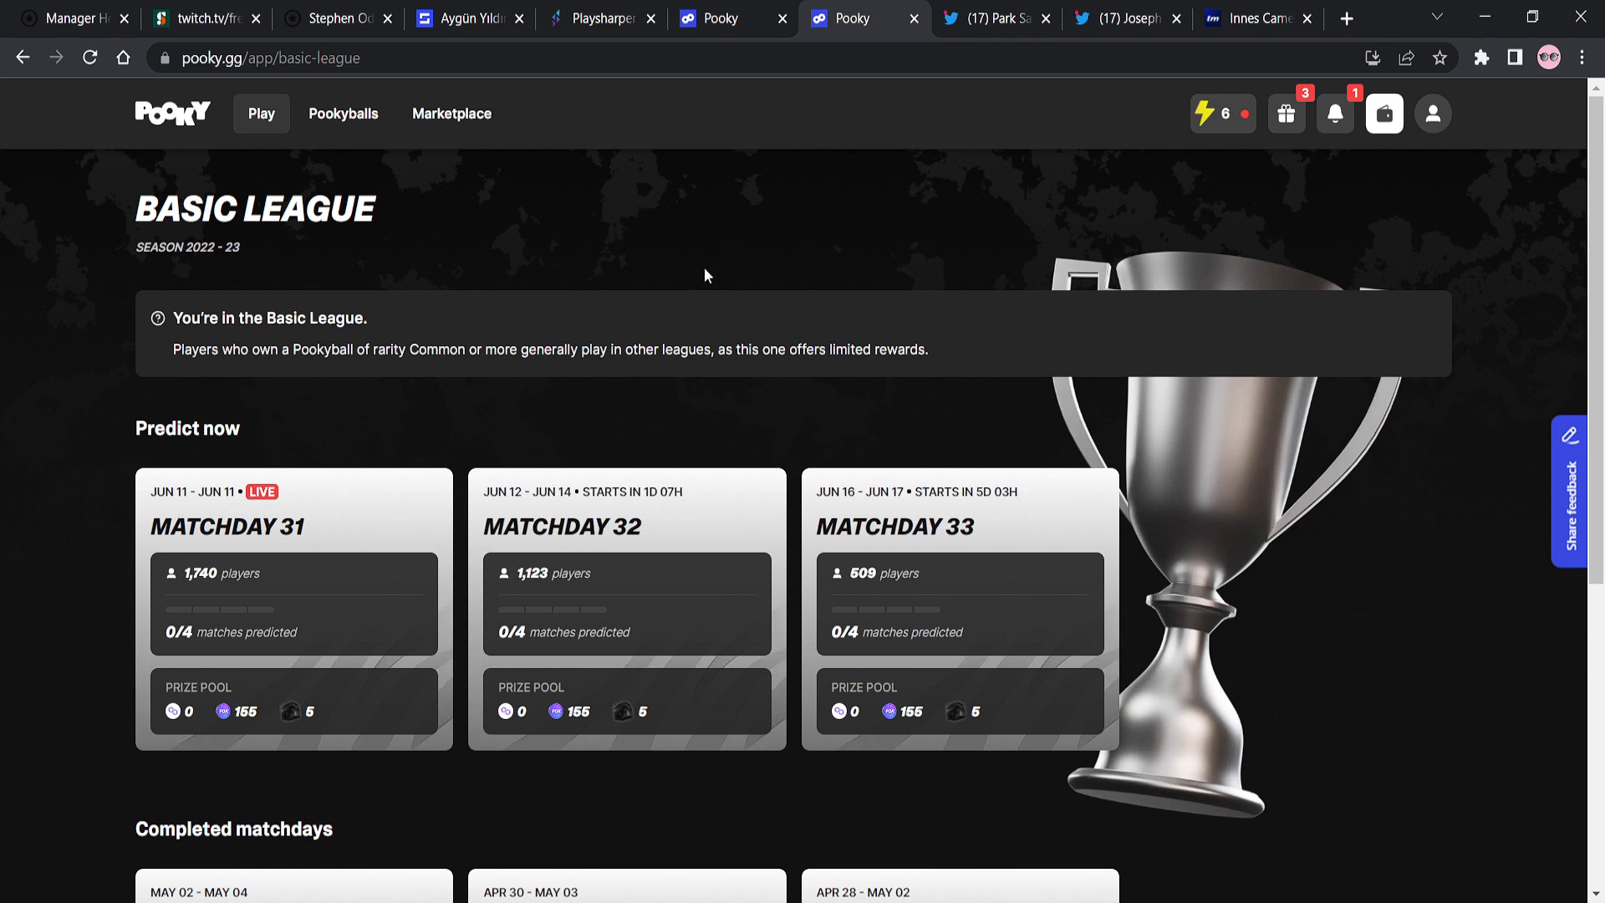
{"action": "scroll", "scroll_direction": "down", "scroll_amount": 3}
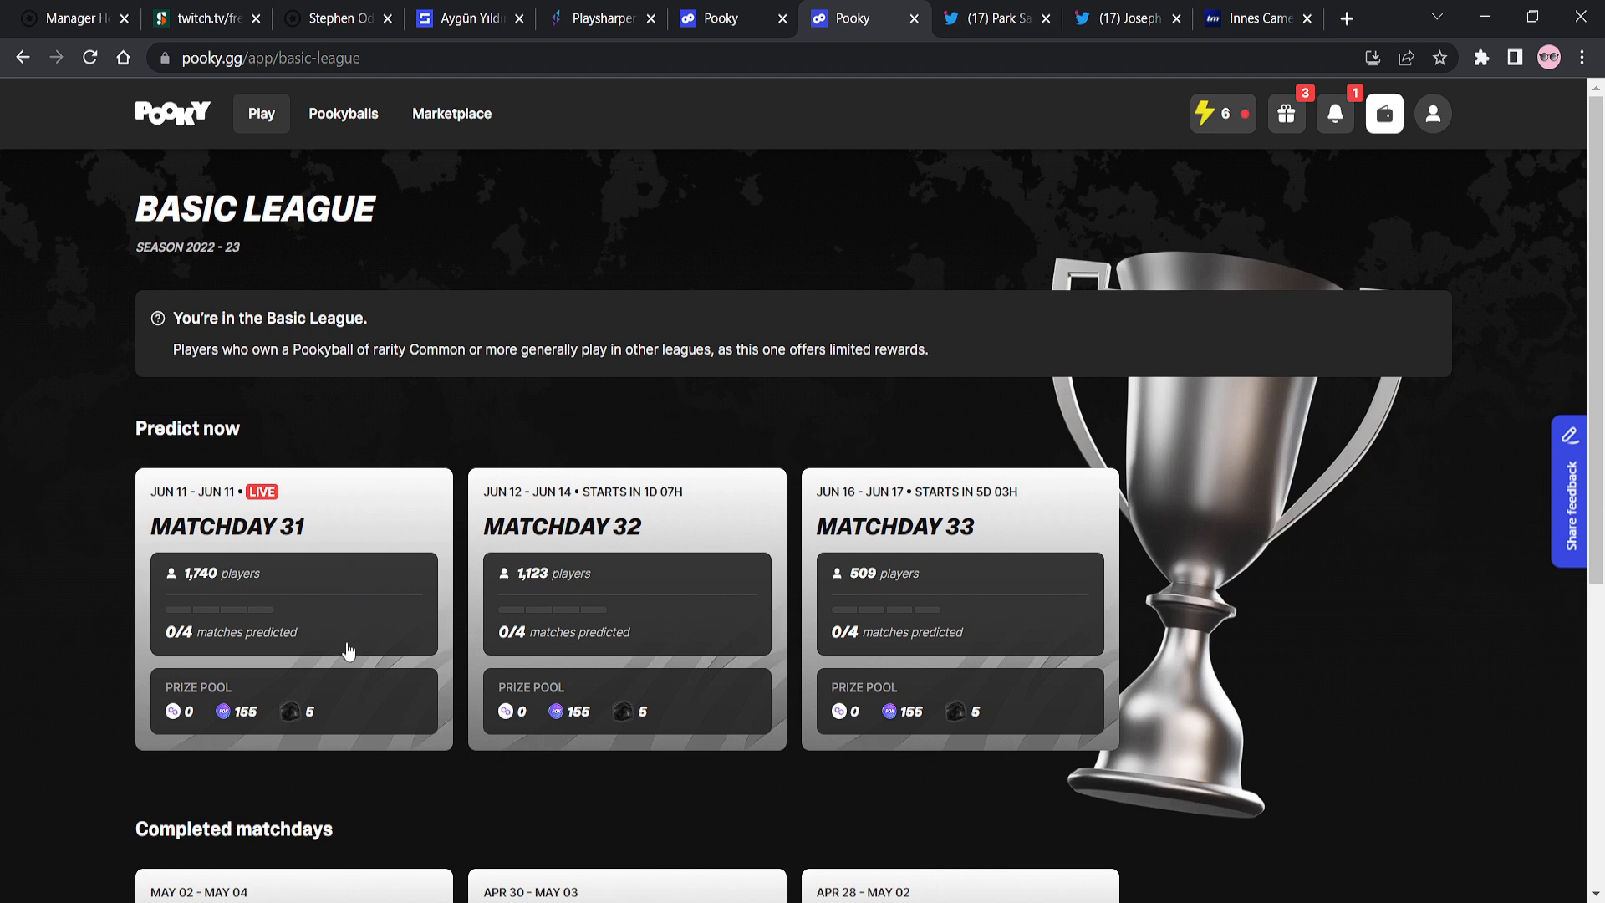
{"action": "mouse_move", "coordinate": [352, 645]}
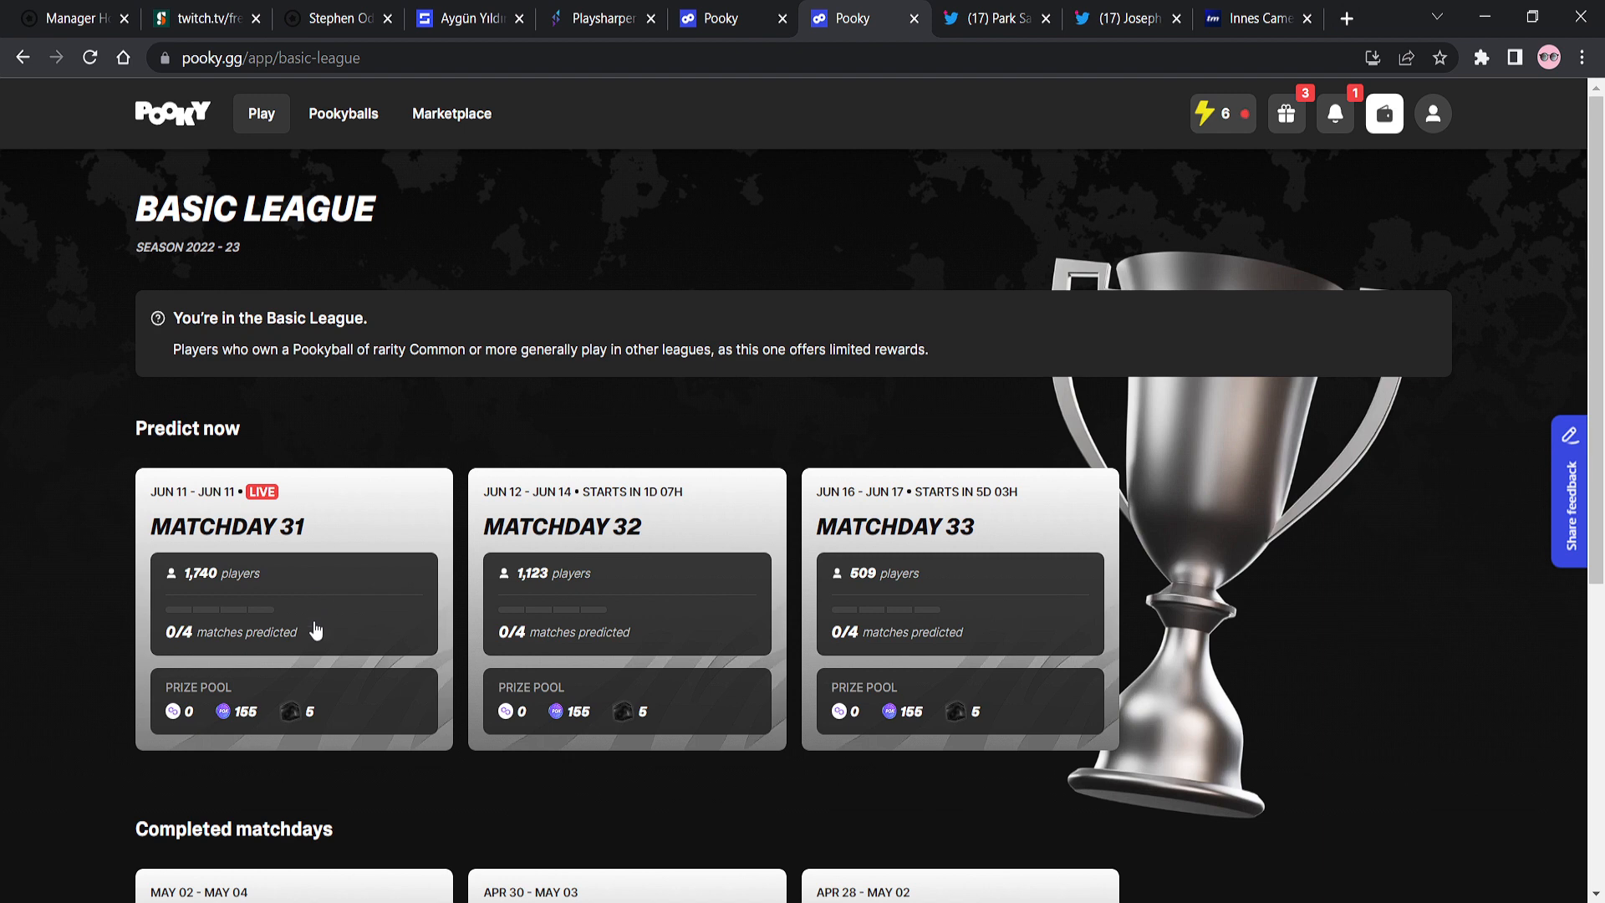
{"action": "scroll", "scroll_direction": "down", "scroll_amount": 3}
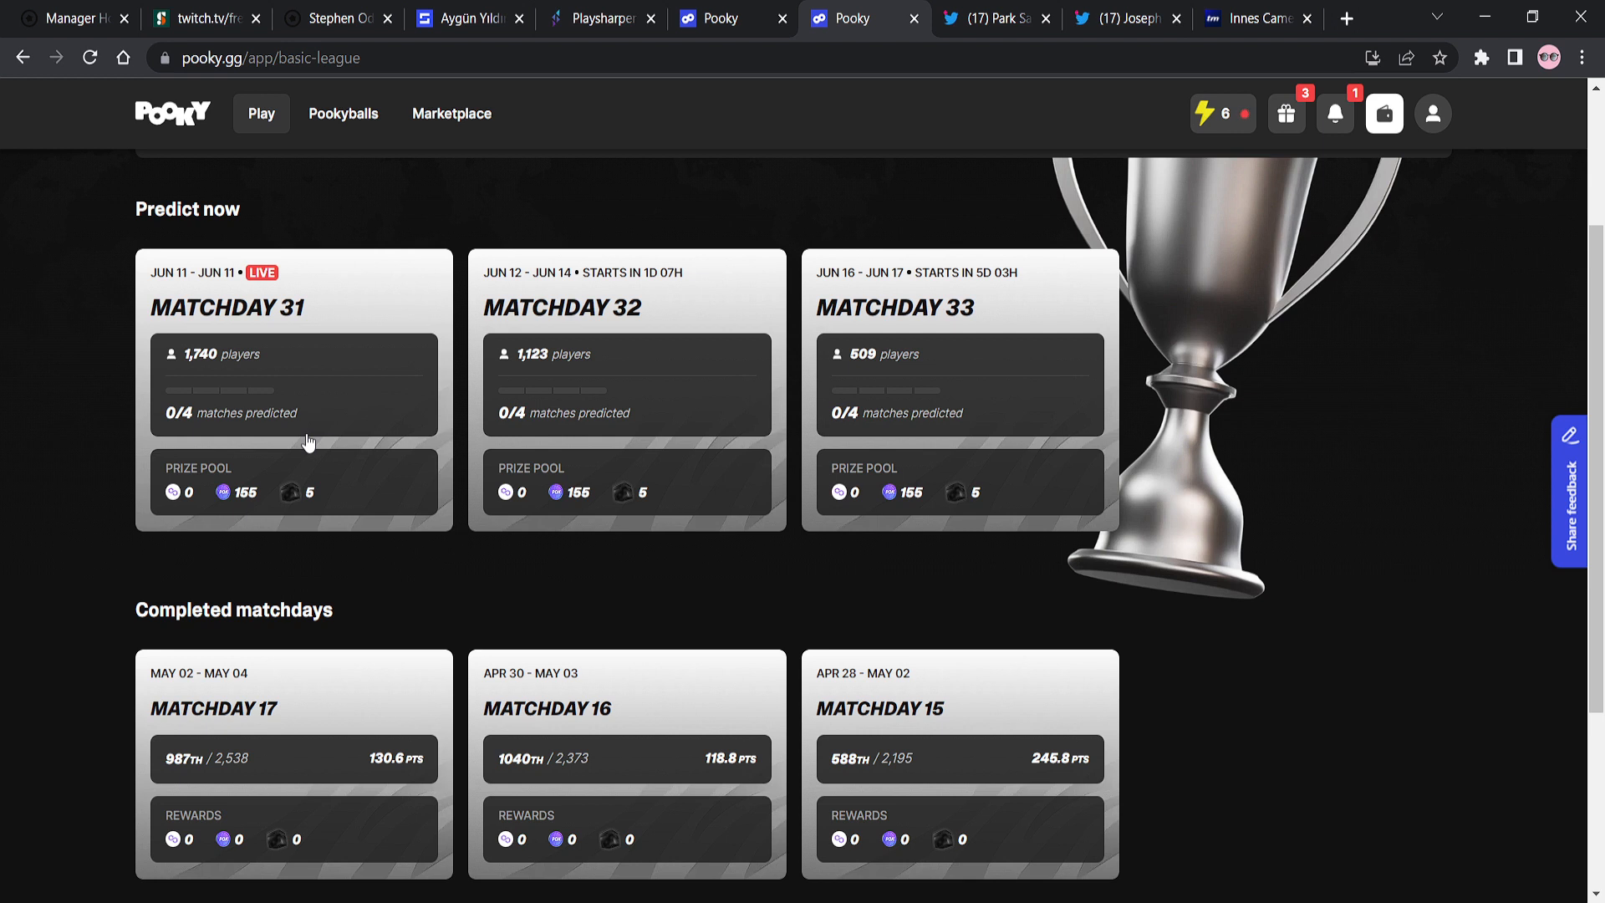
{"action": "mouse_move", "coordinate": [182, 378]}
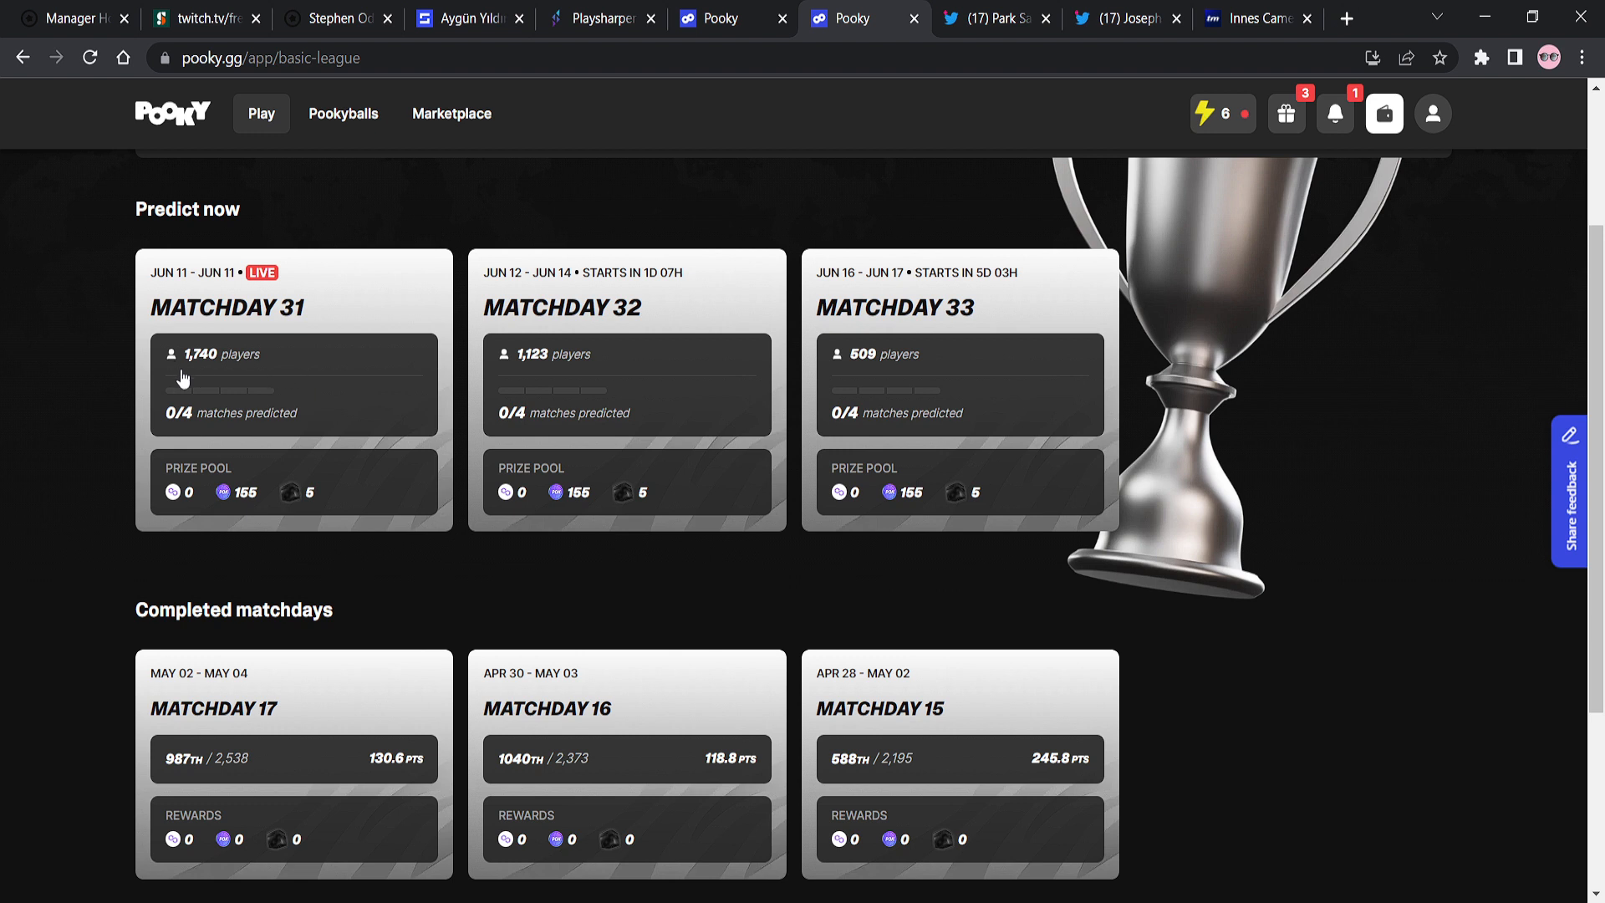
{"action": "mouse_move", "coordinate": [216, 381]}
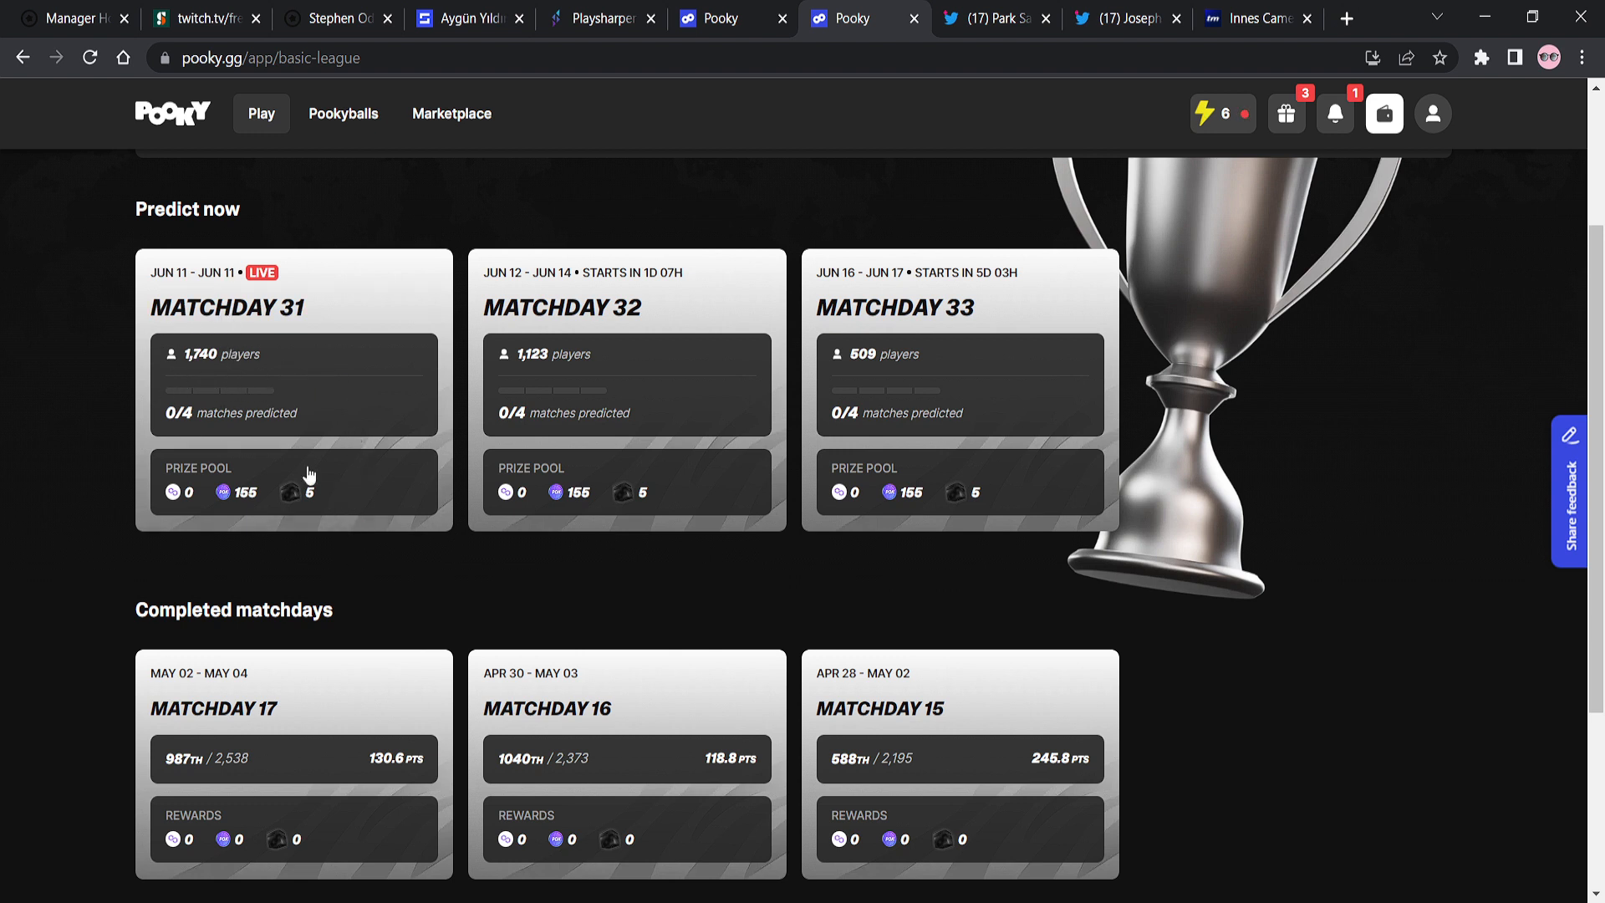
{"action": "mouse_move", "coordinate": [316, 523]}
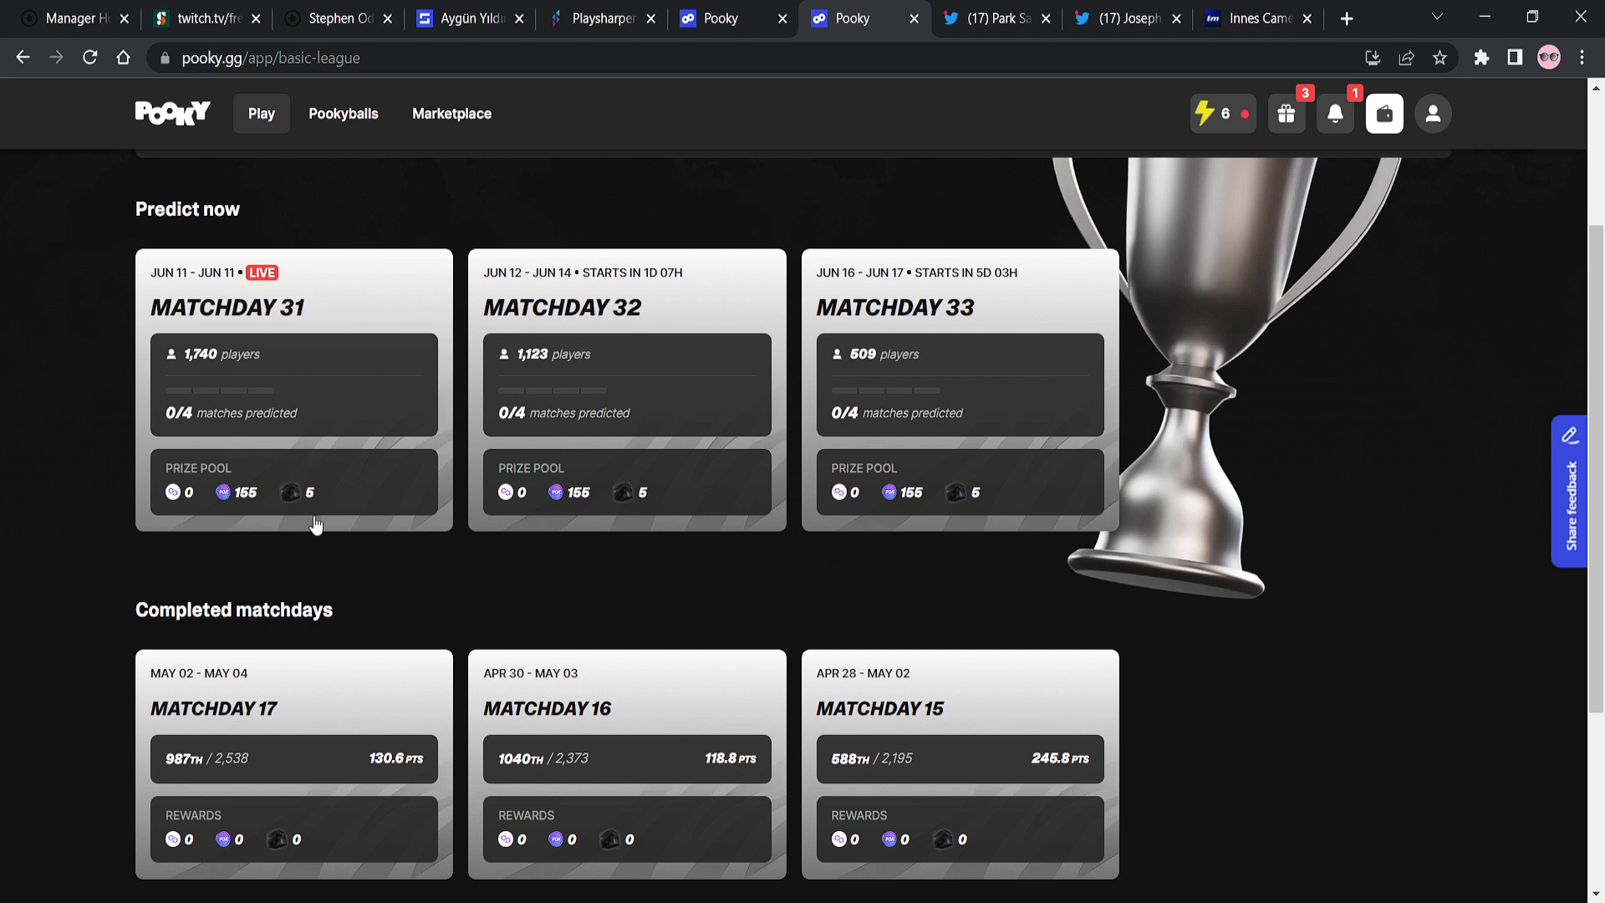
{"action": "mouse_move", "coordinate": [283, 498]}
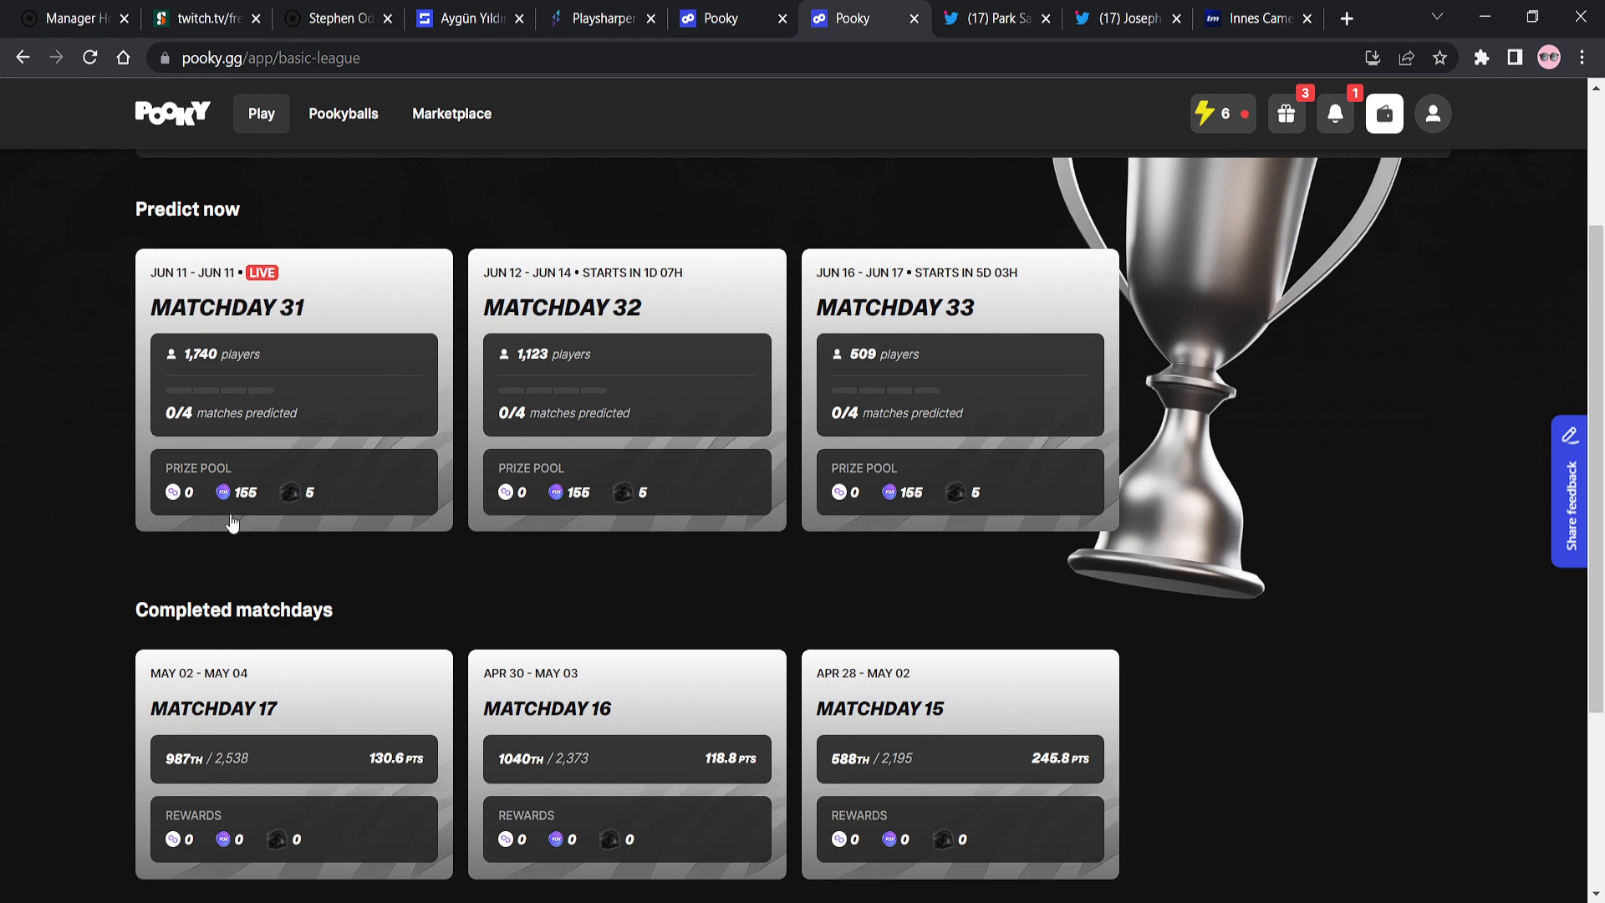
{"action": "mouse_move", "coordinate": [193, 555]}
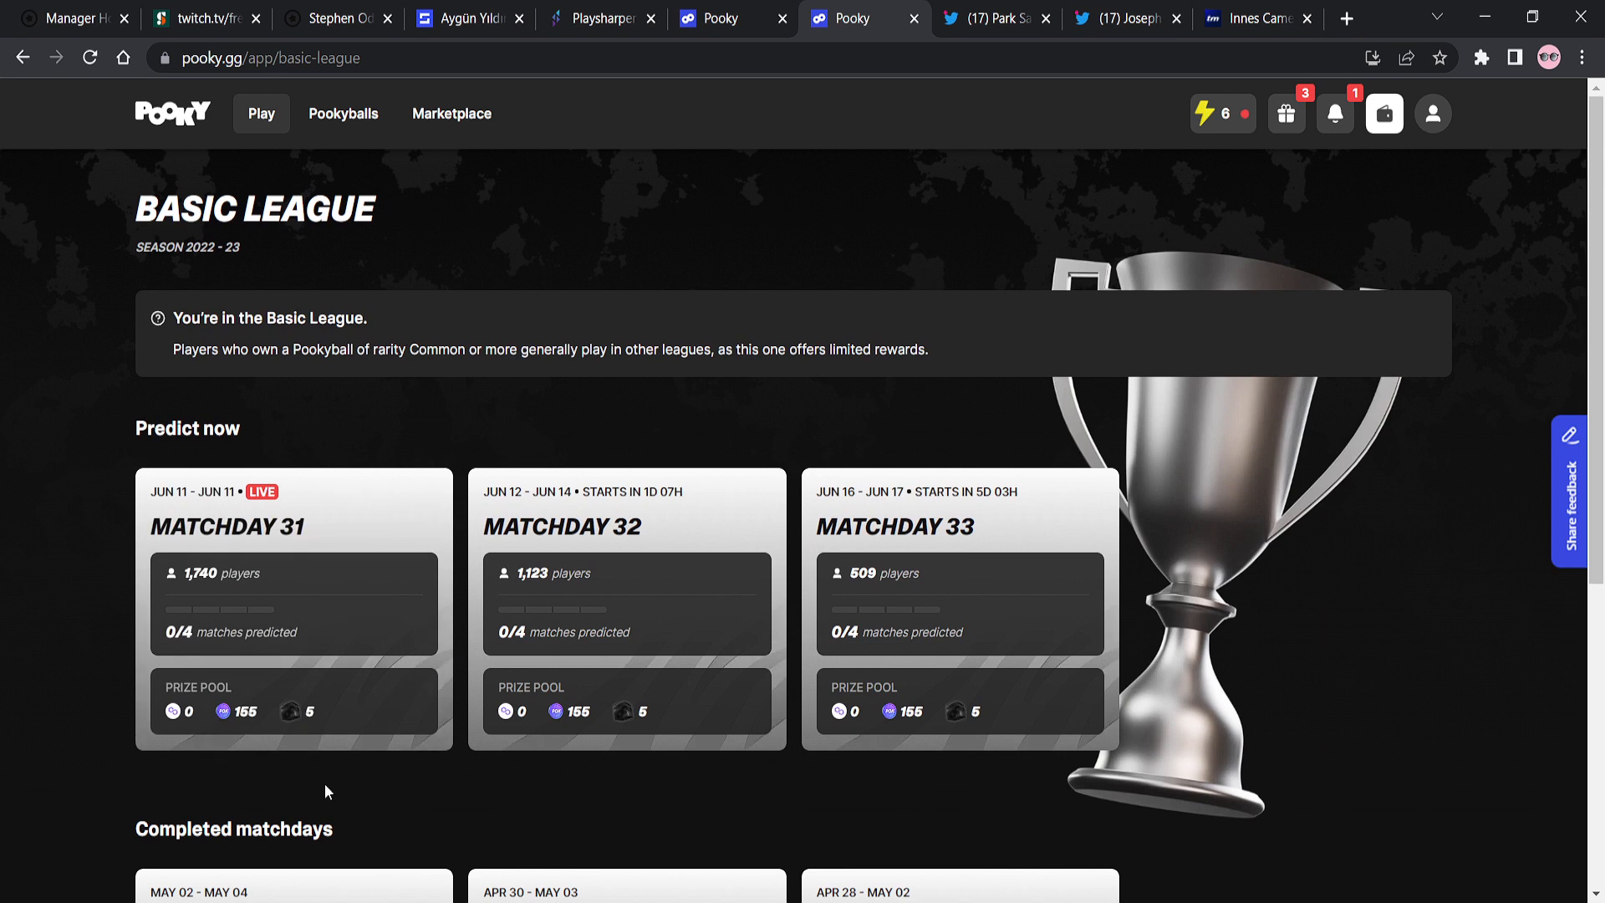
{"action": "mouse_move", "coordinate": [344, 463]}
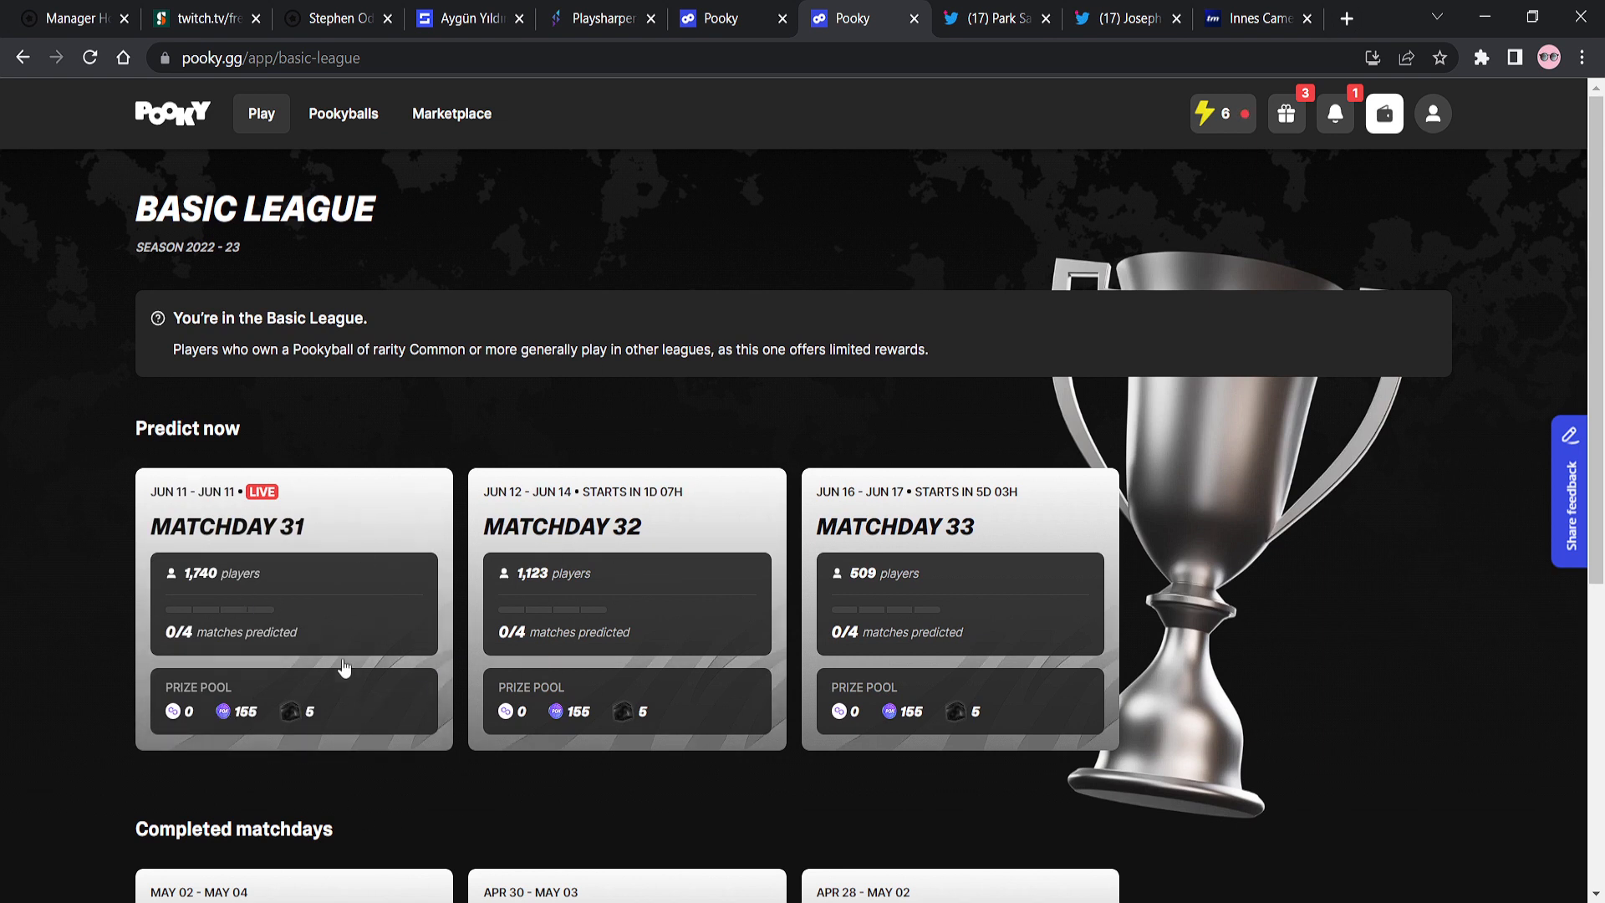
{"action": "mouse_move", "coordinate": [465, 573]}
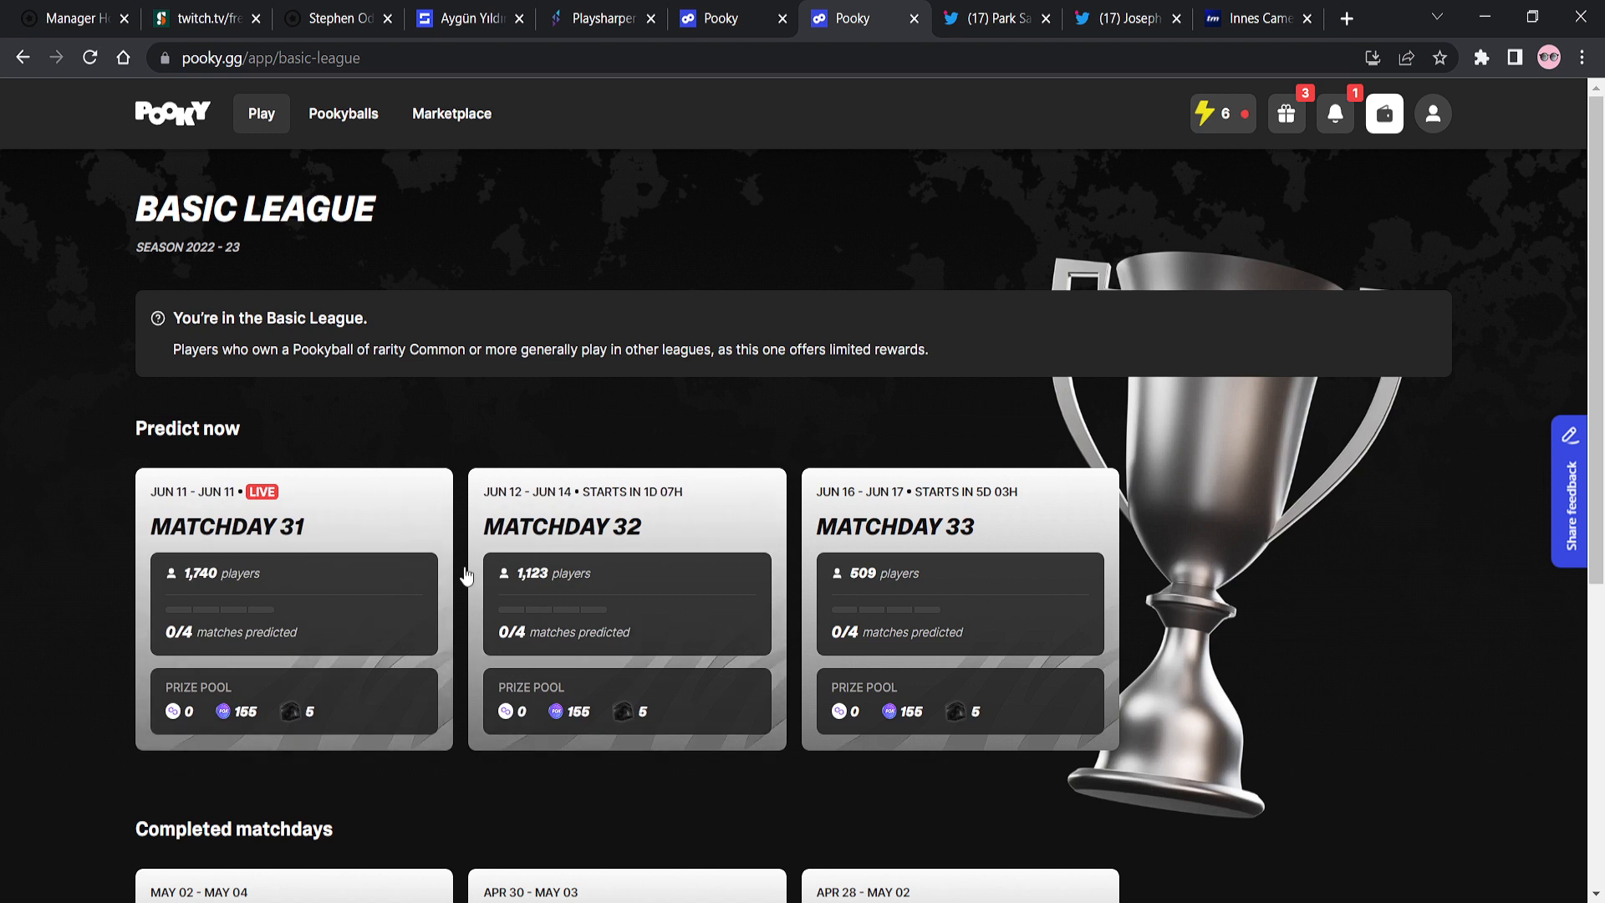
{"action": "mouse_move", "coordinate": [316, 664]}
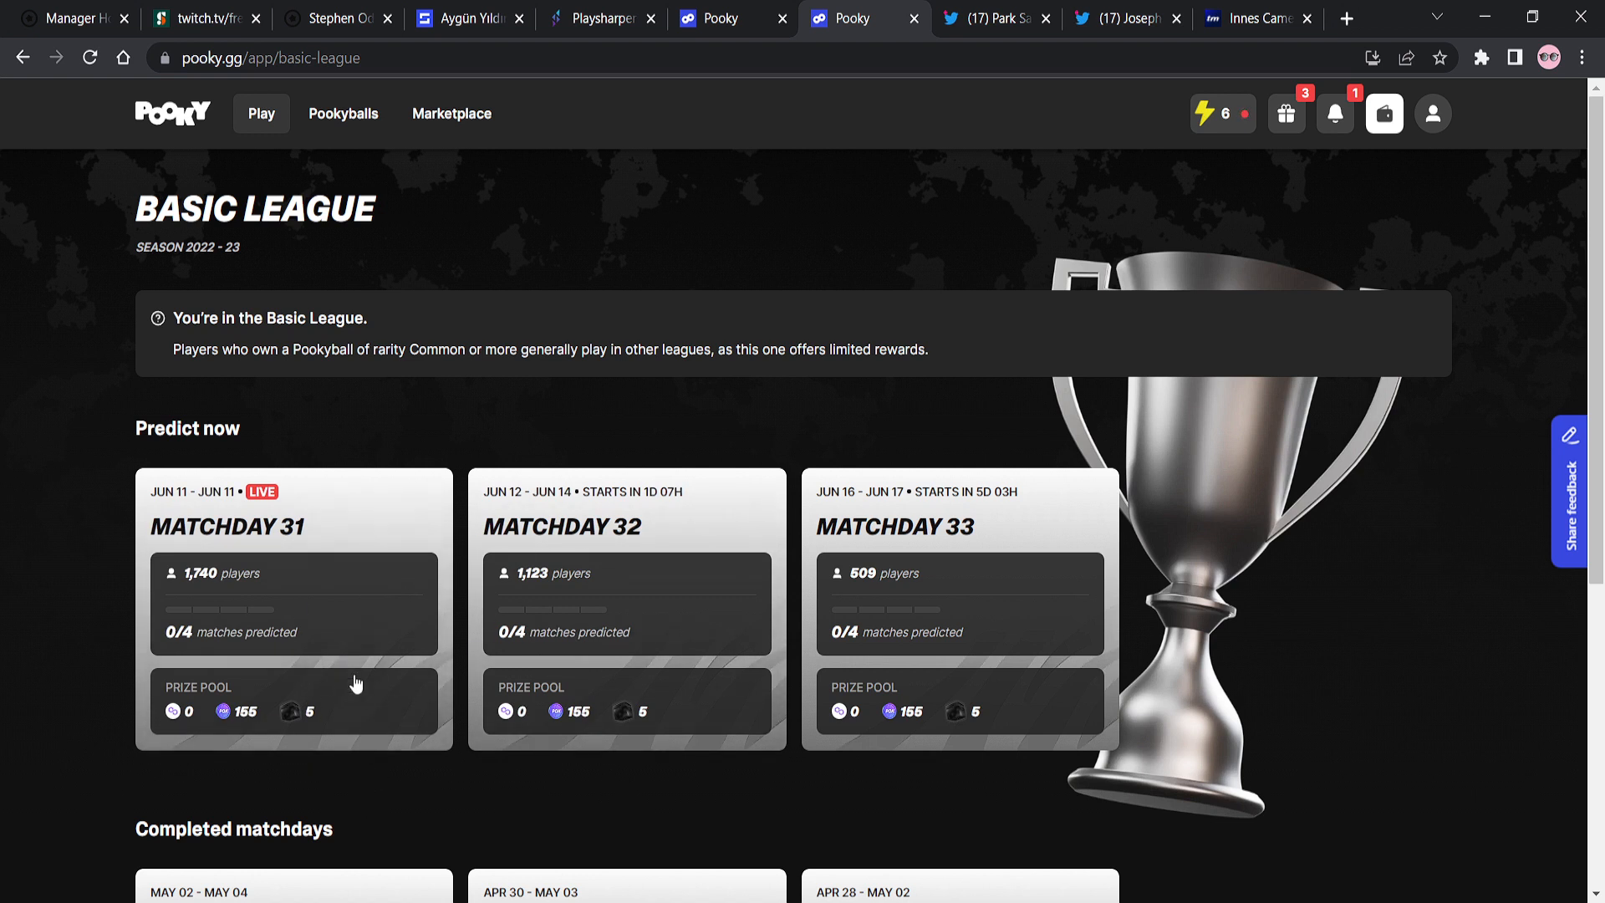
{"action": "mouse_move", "coordinate": [295, 627]}
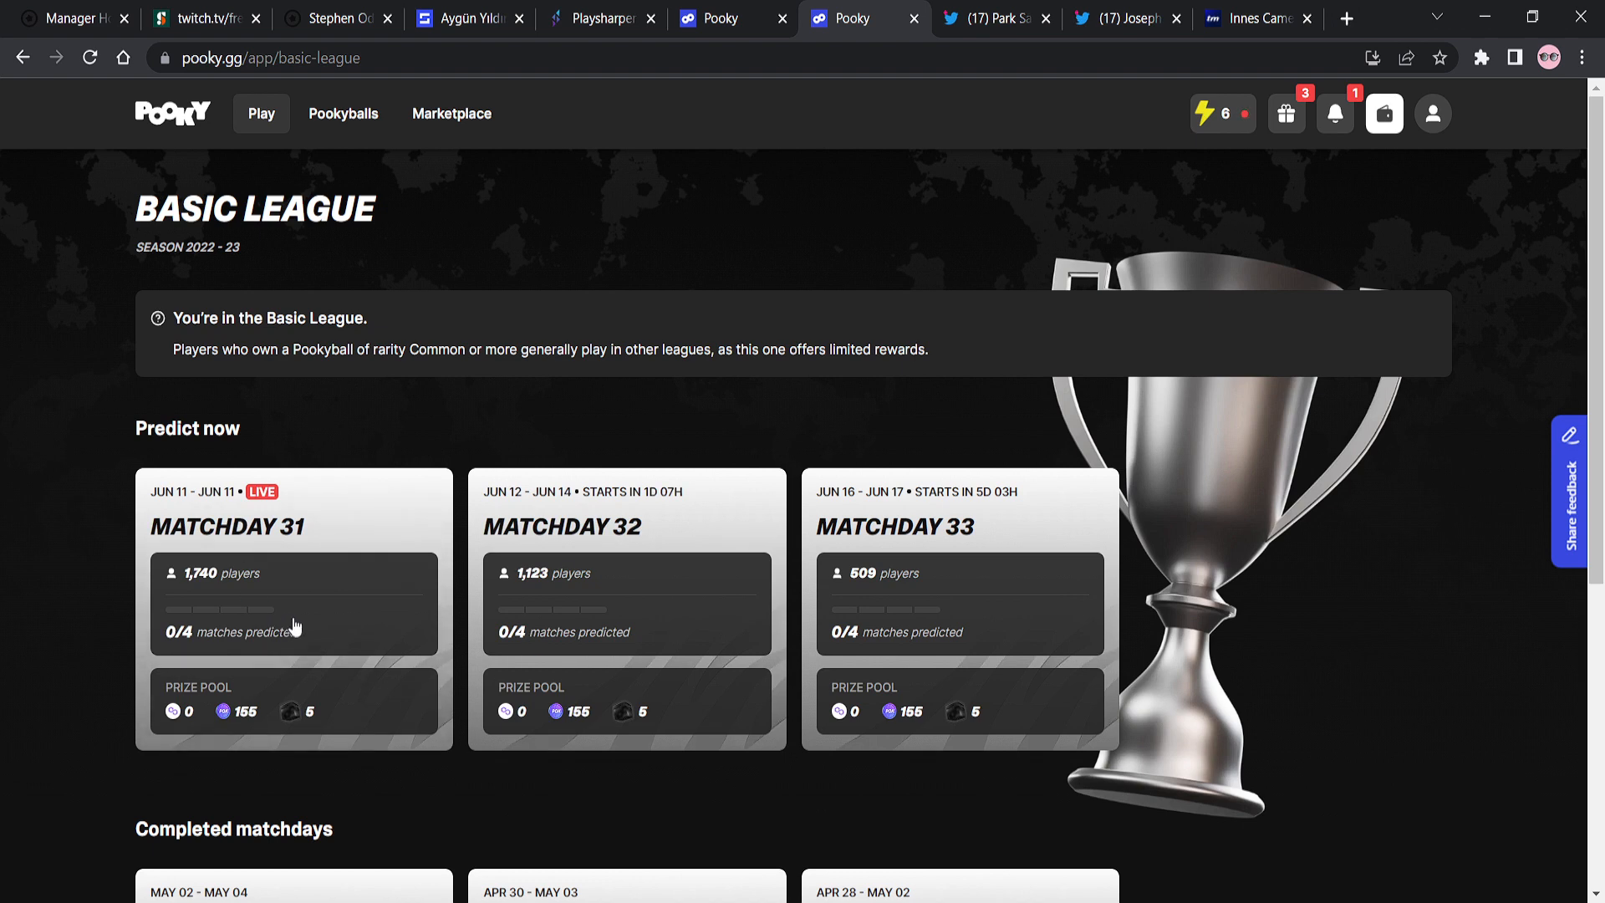
{"action": "mouse_move", "coordinate": [596, 735]}
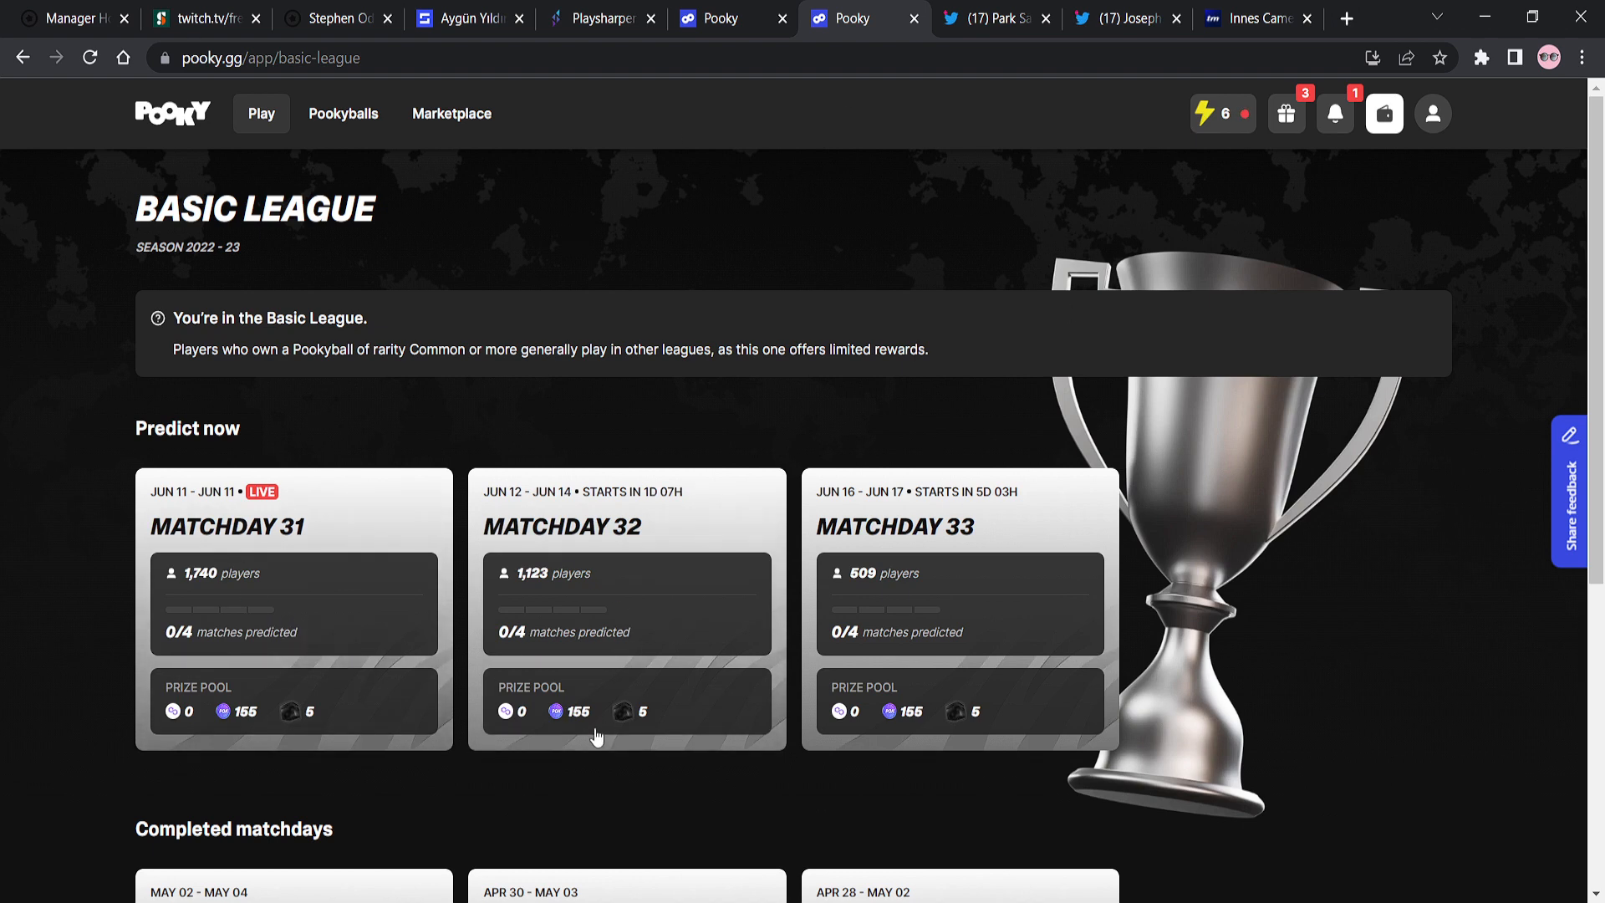
{"action": "scroll", "scroll_direction": "down", "scroll_amount": 3}
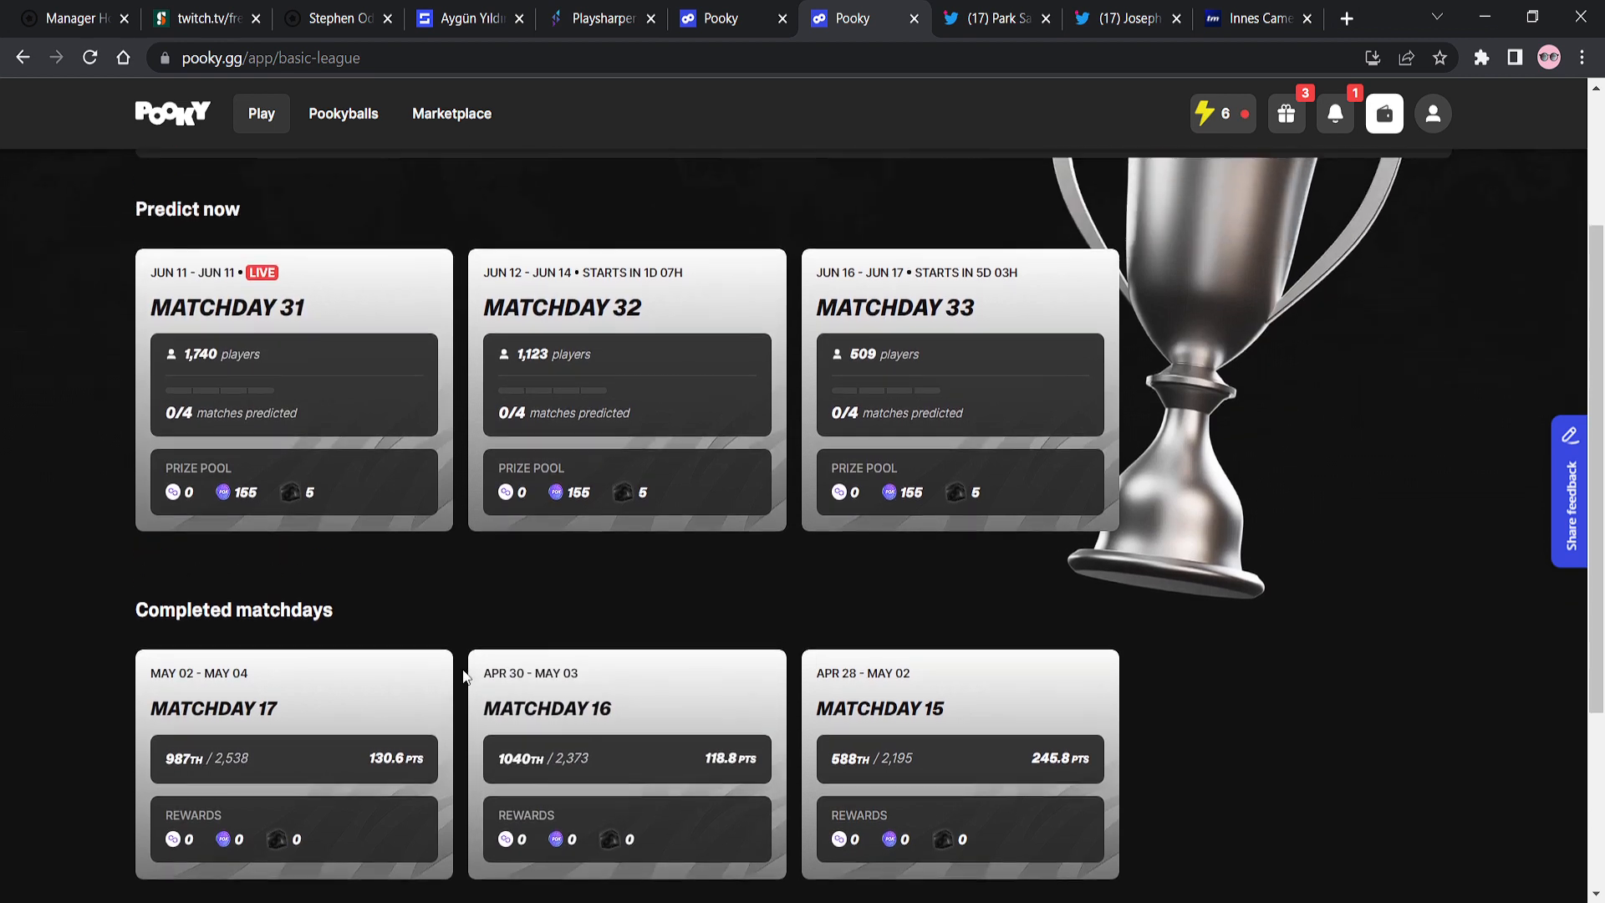
{"action": "scroll", "scroll_direction": "down", "scroll_amount": 3}
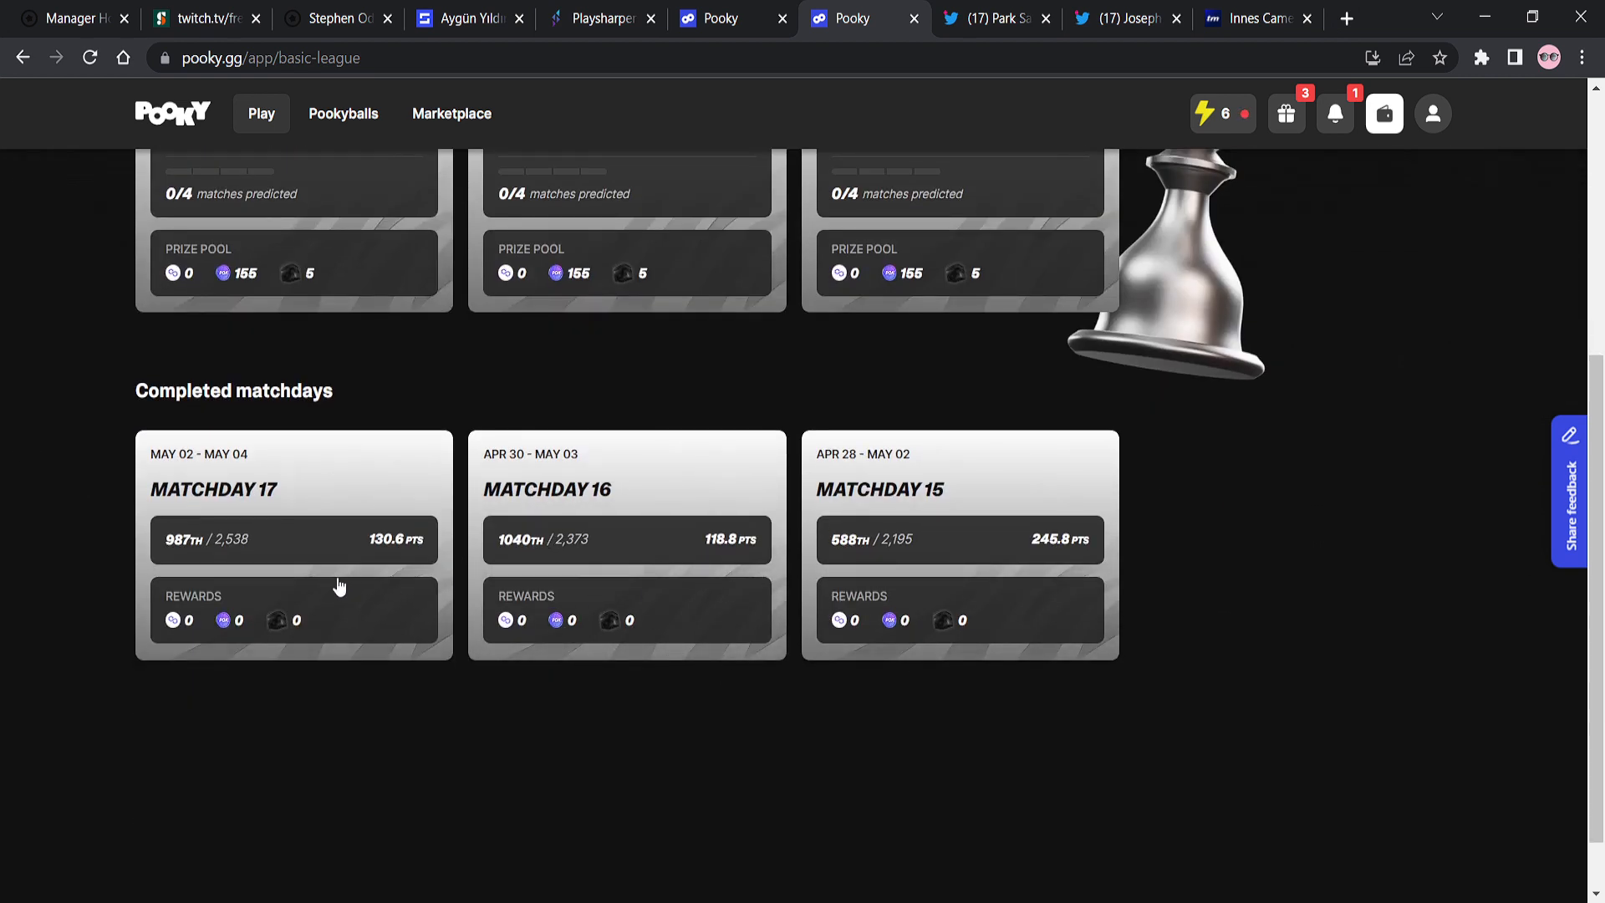
{"action": "scroll", "scroll_direction": "down", "scroll_amount": 3}
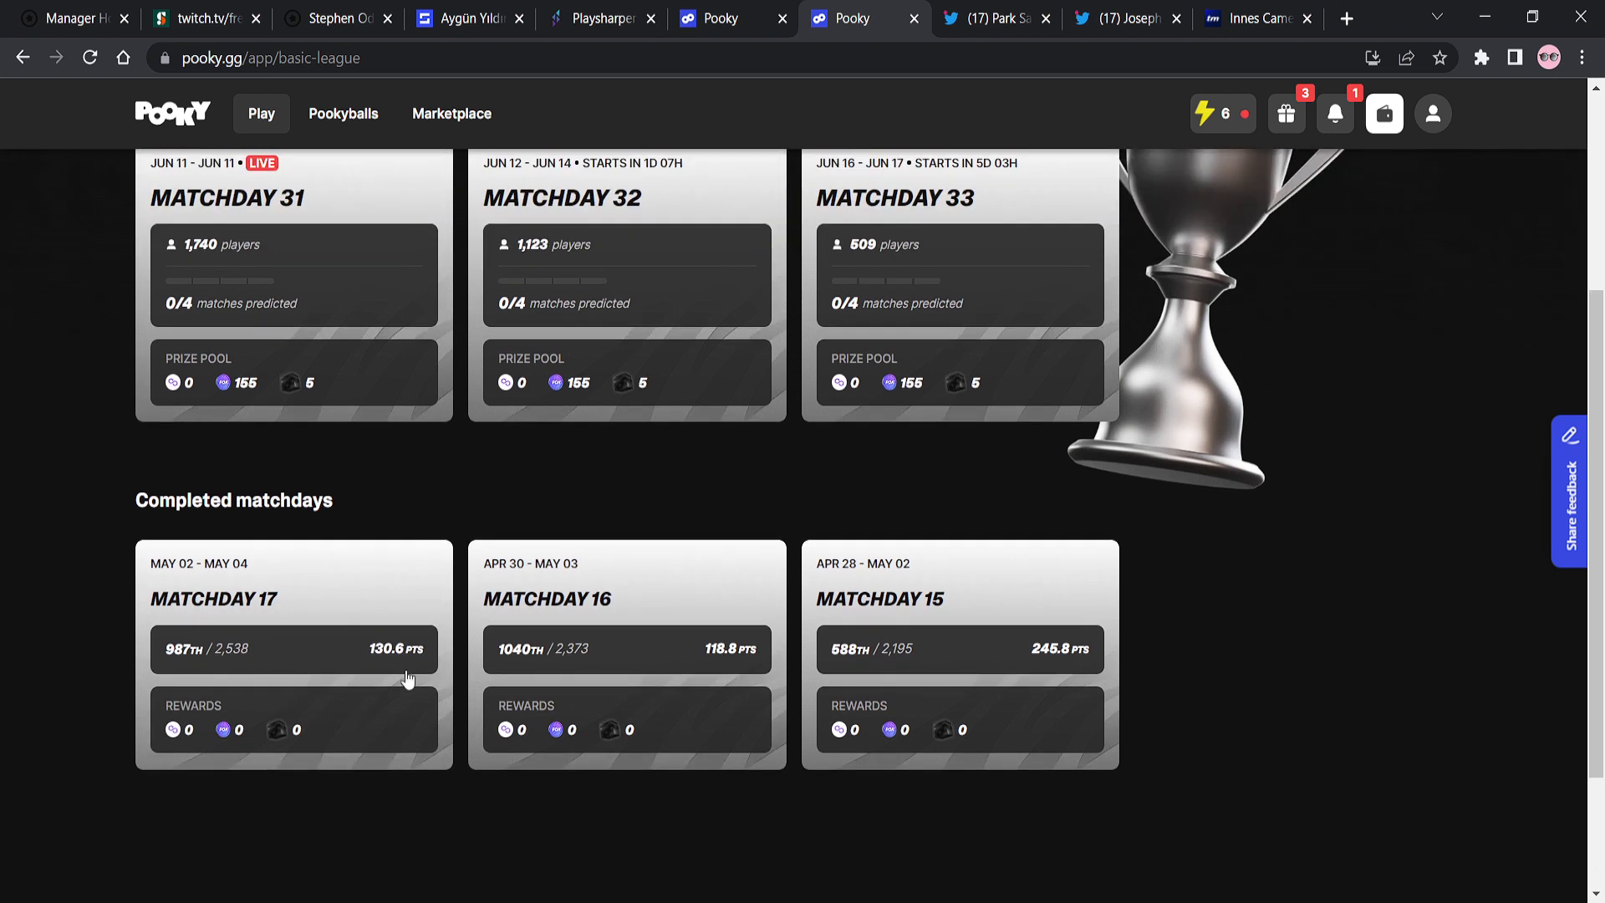
{"action": "mouse_move", "coordinate": [577, 801]}
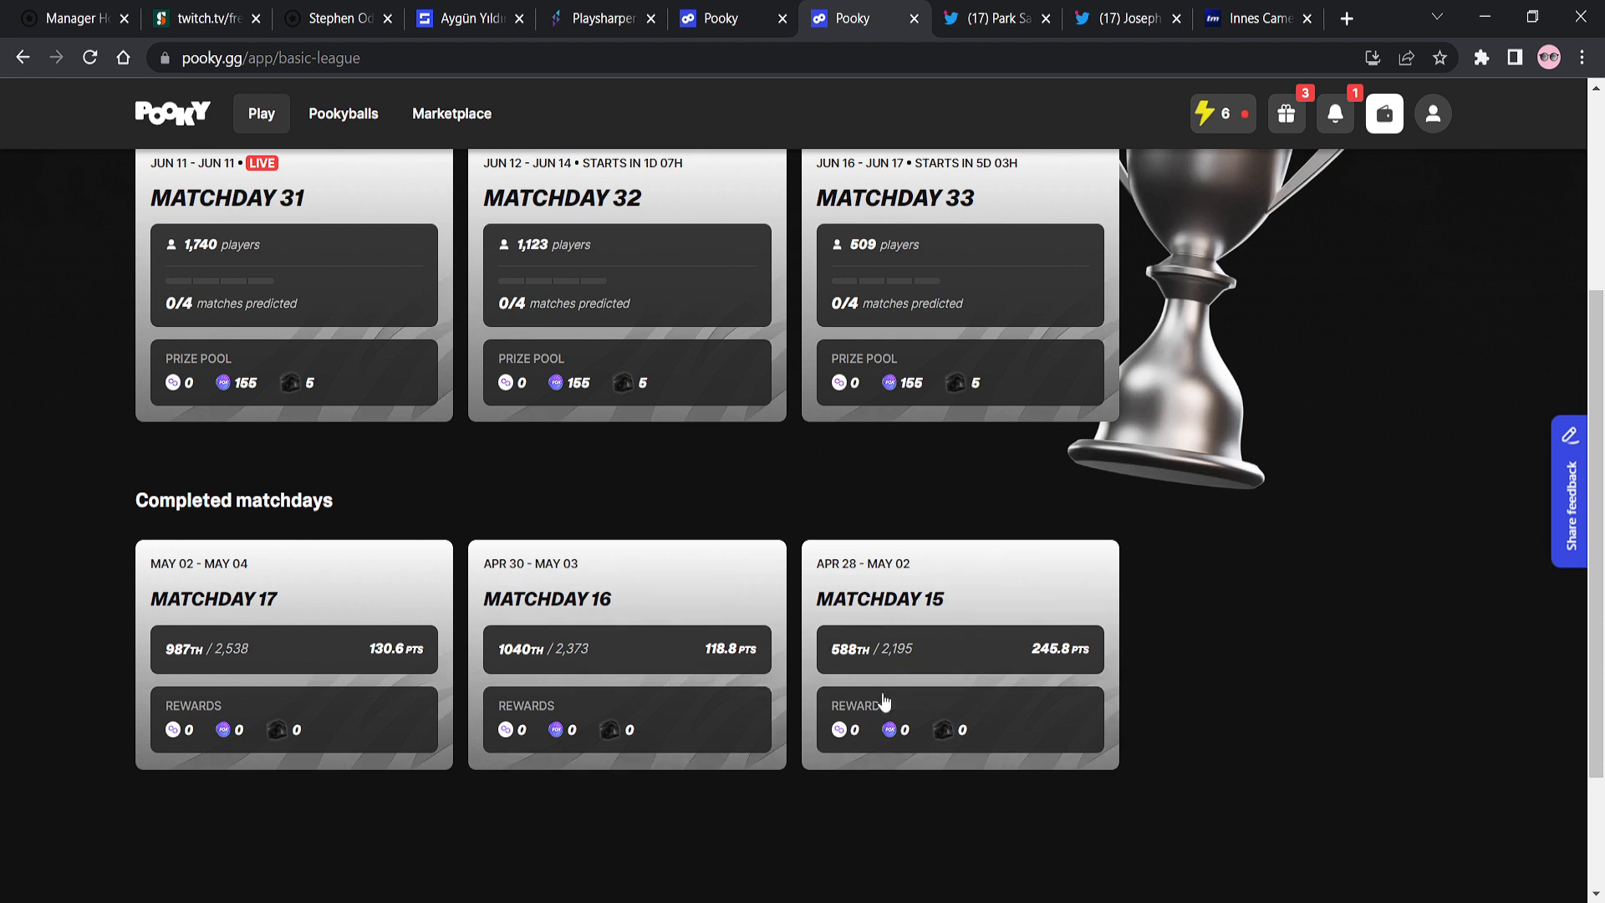
{"action": "mouse_move", "coordinate": [545, 630]}
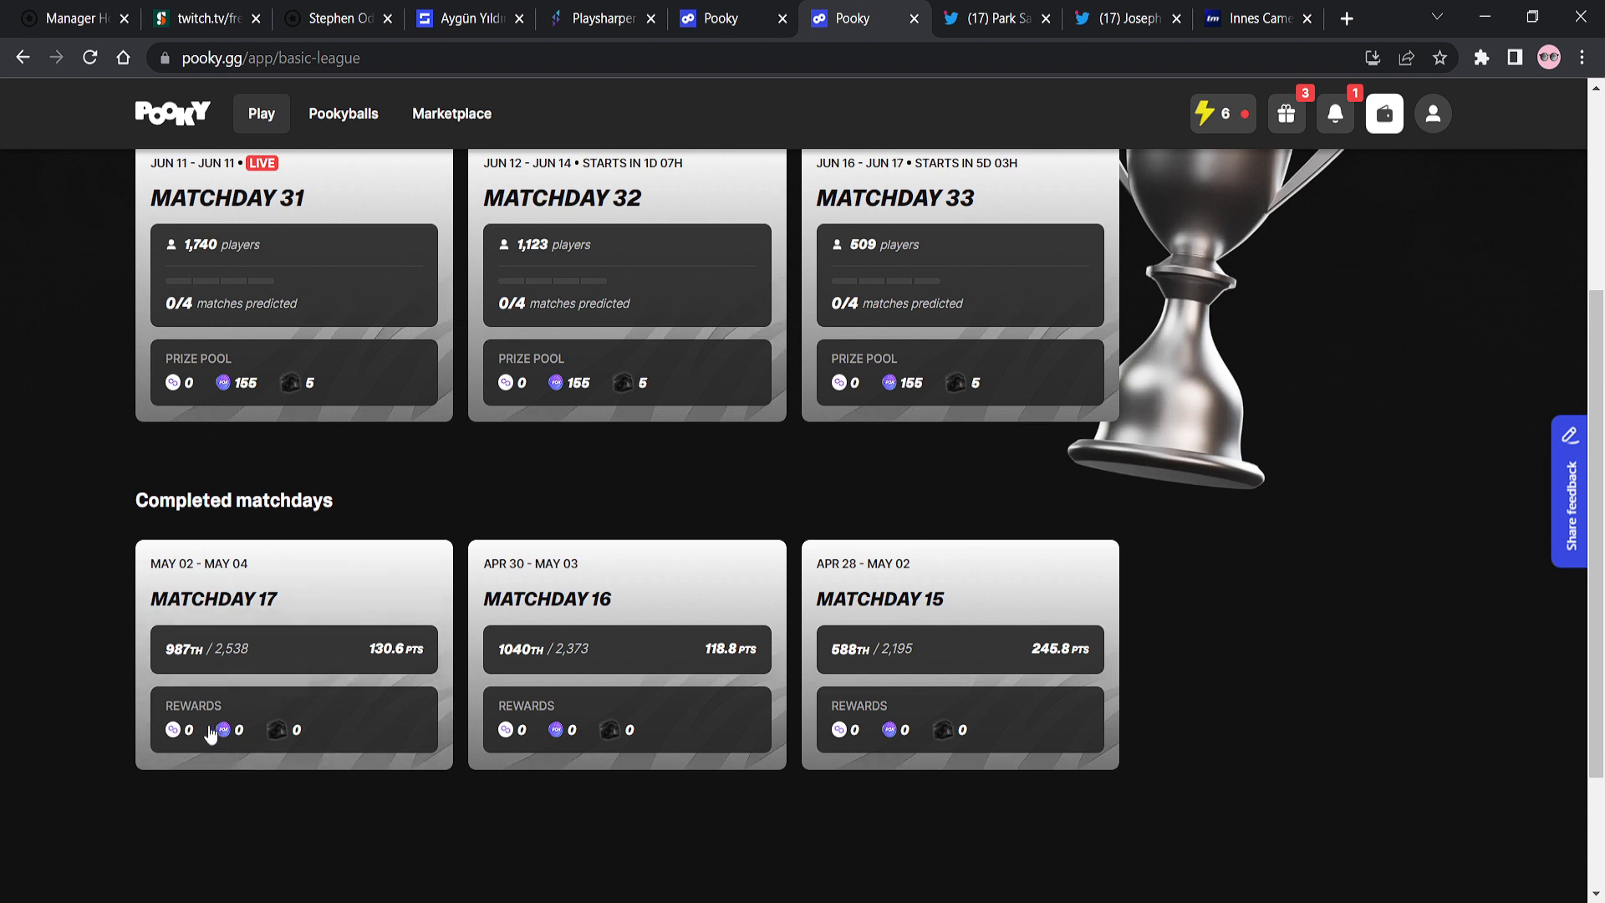
{"action": "mouse_move", "coordinate": [543, 681]}
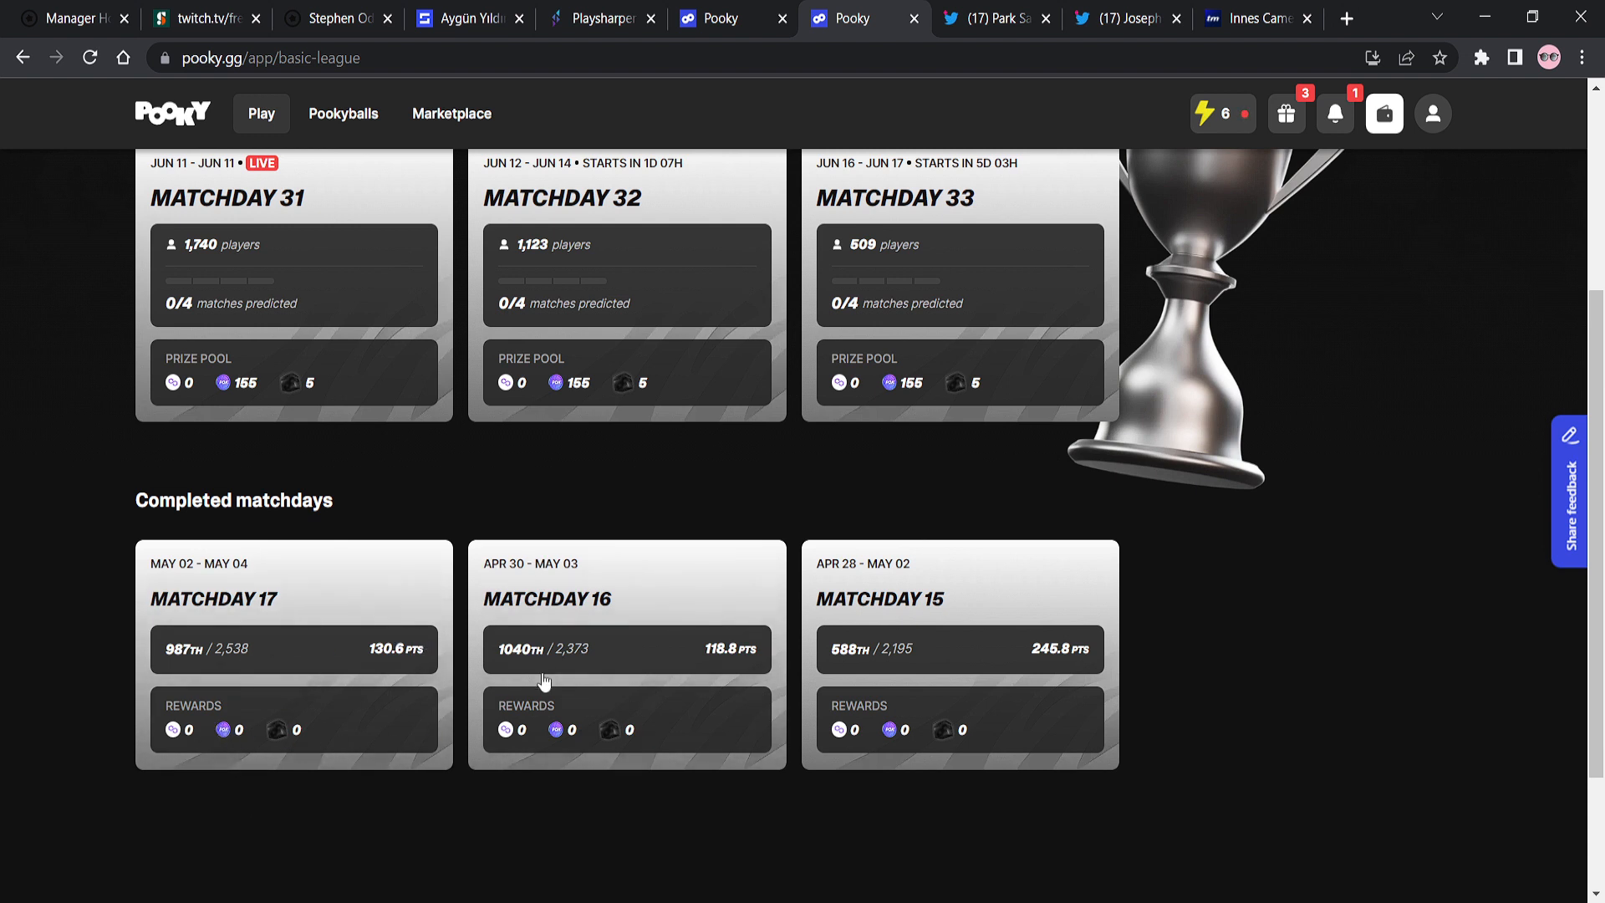
{"action": "mouse_move", "coordinate": [357, 705]}
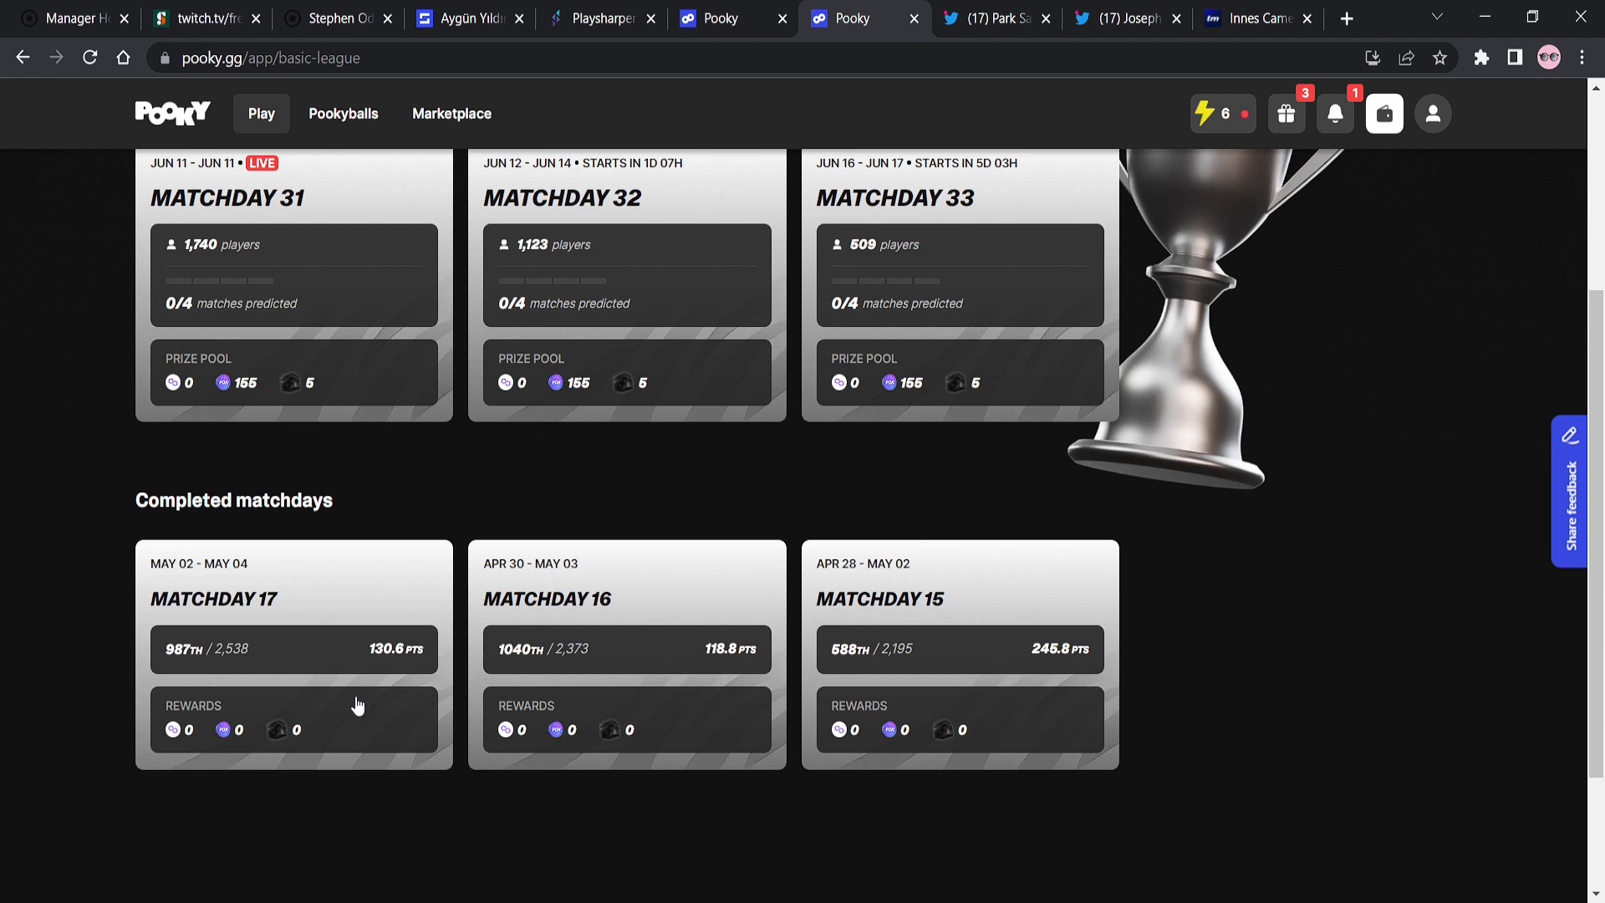
{"action": "mouse_move", "coordinate": [317, 642]}
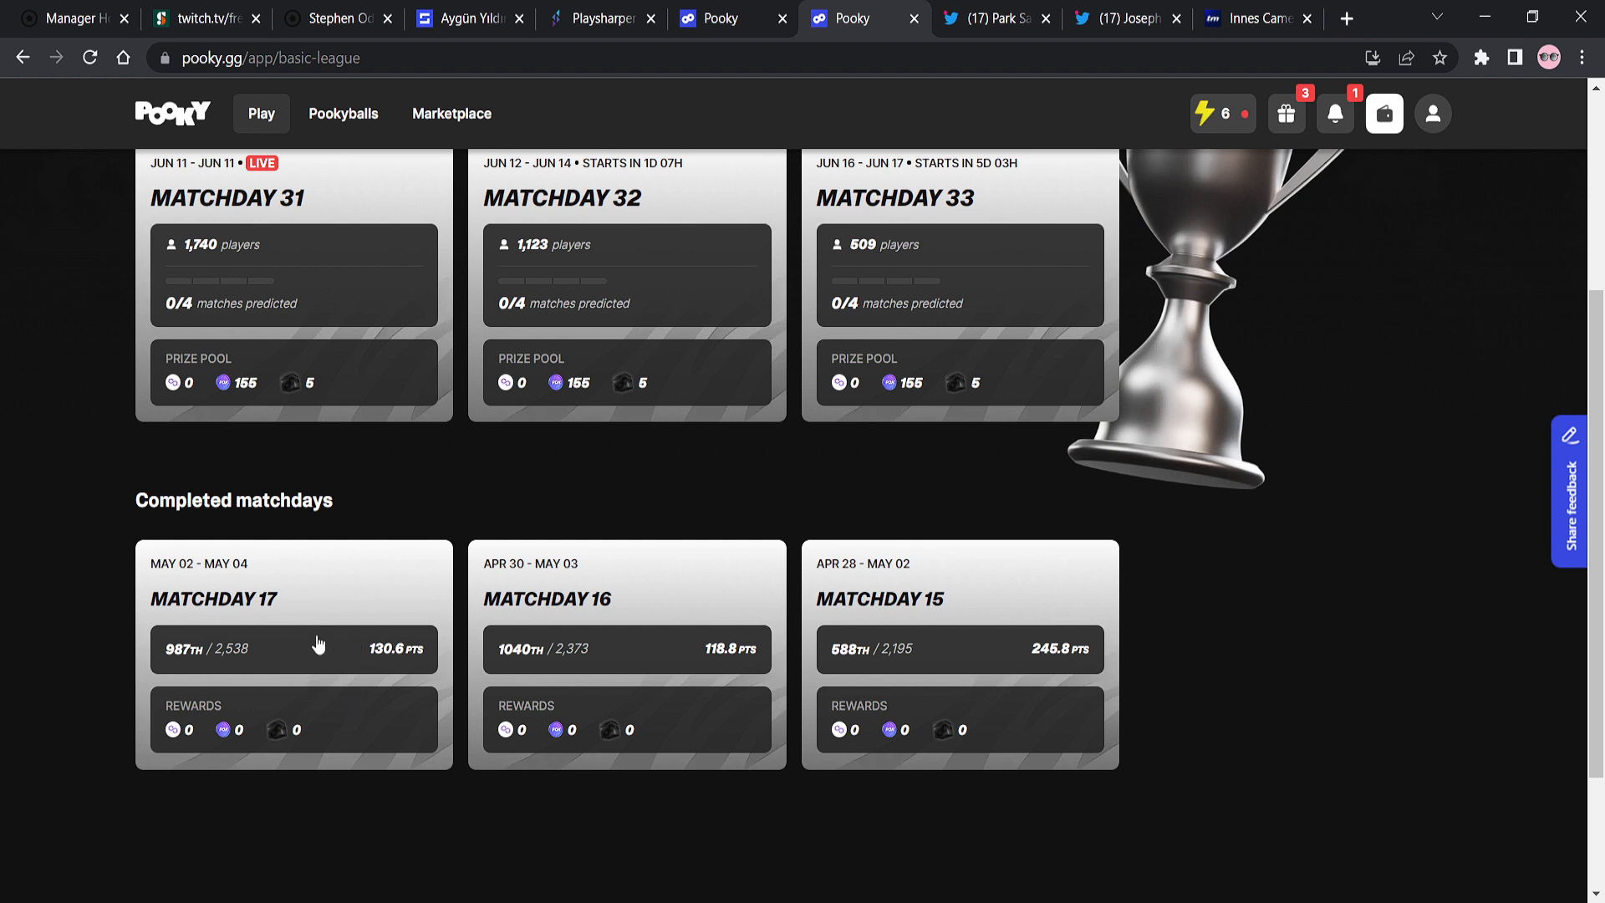
{"action": "mouse_move", "coordinate": [188, 654]}
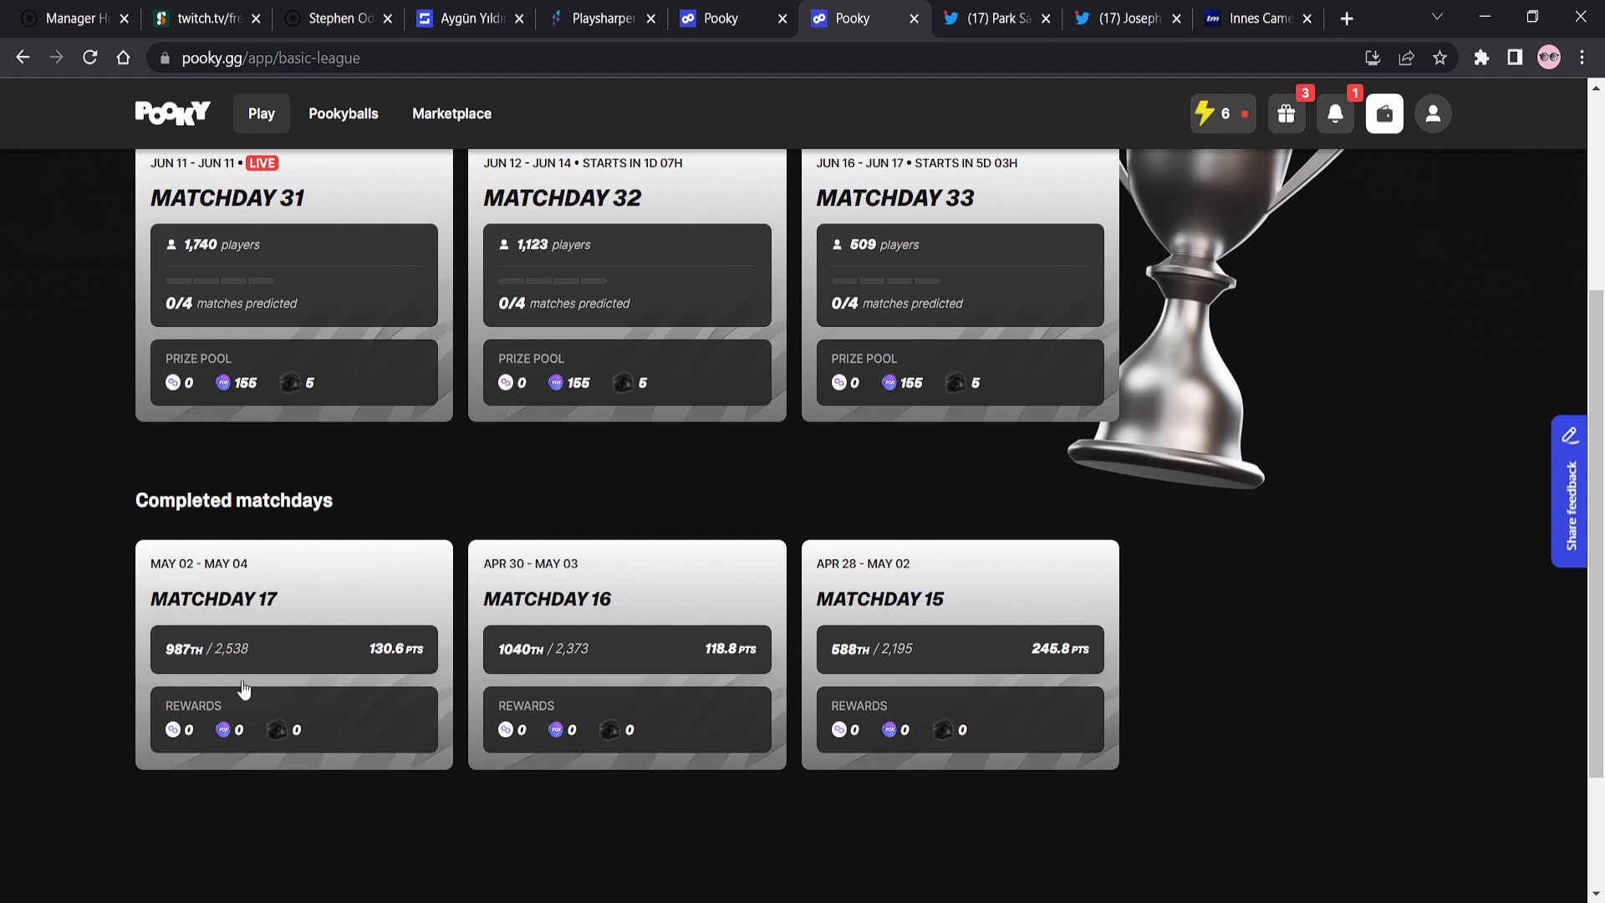
{"action": "mouse_move", "coordinate": [300, 742]}
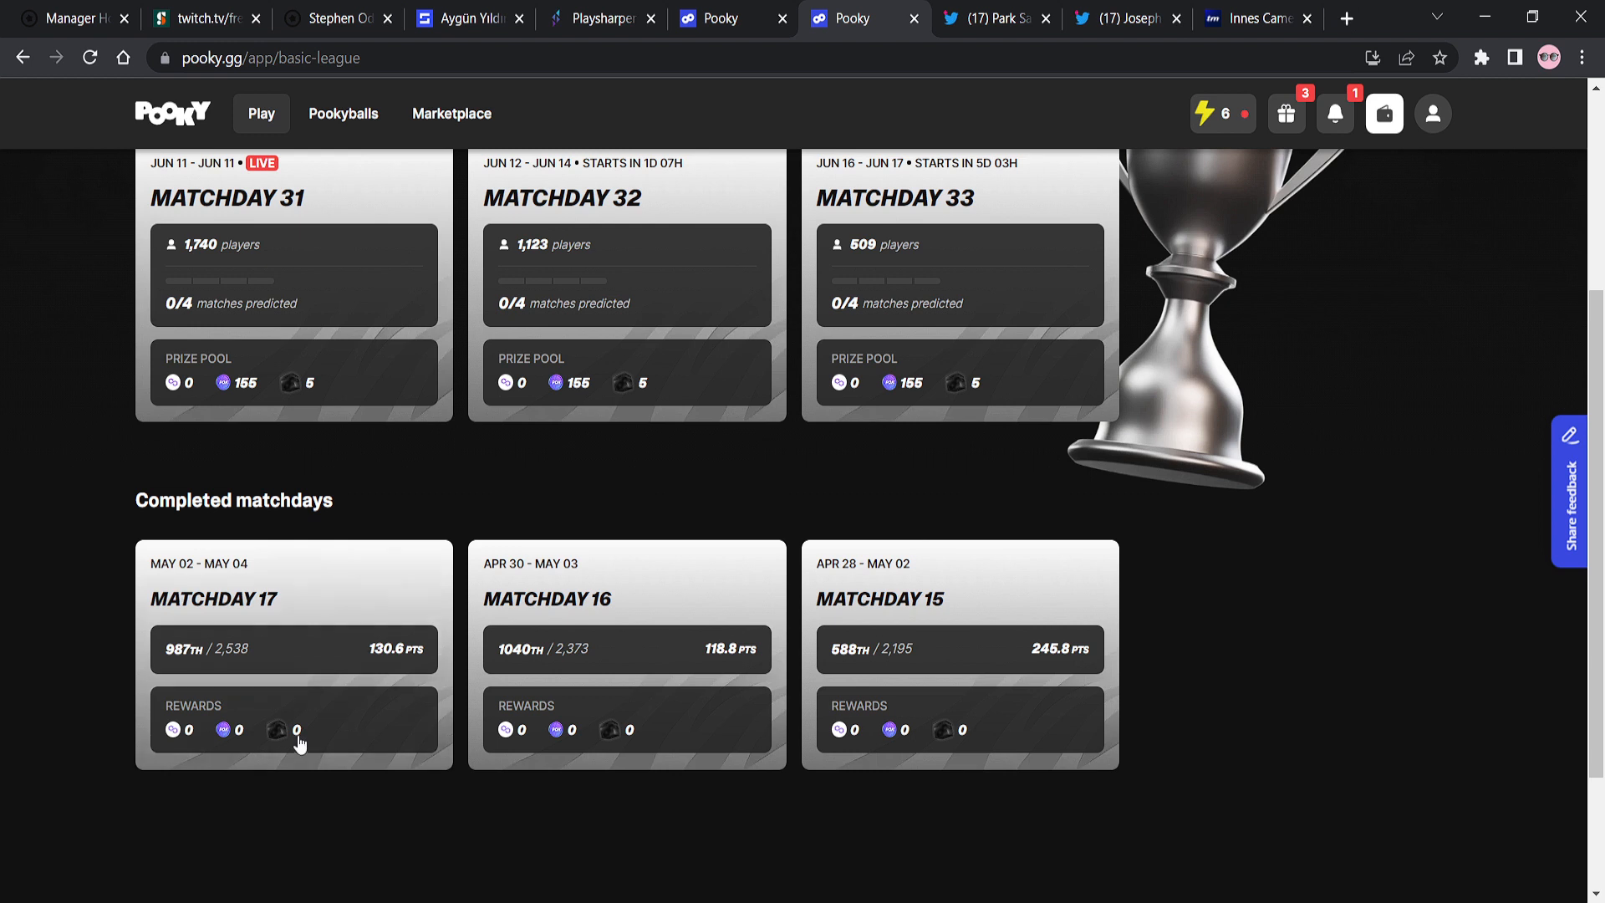
{"action": "mouse_move", "coordinate": [553, 760]}
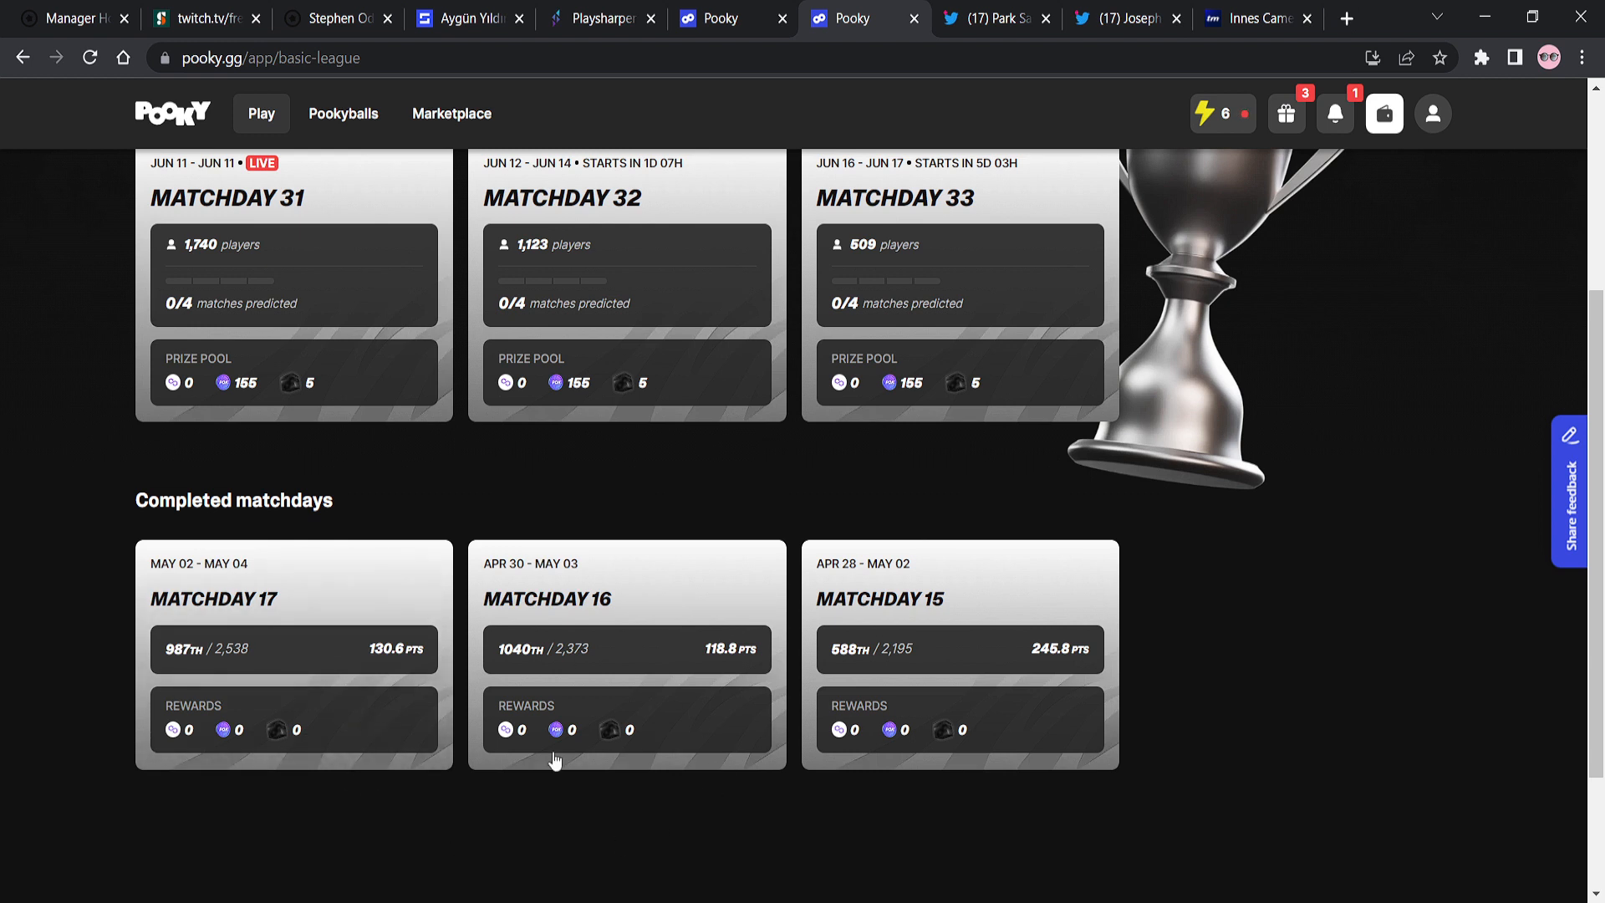
{"action": "mouse_move", "coordinate": [476, 659]}
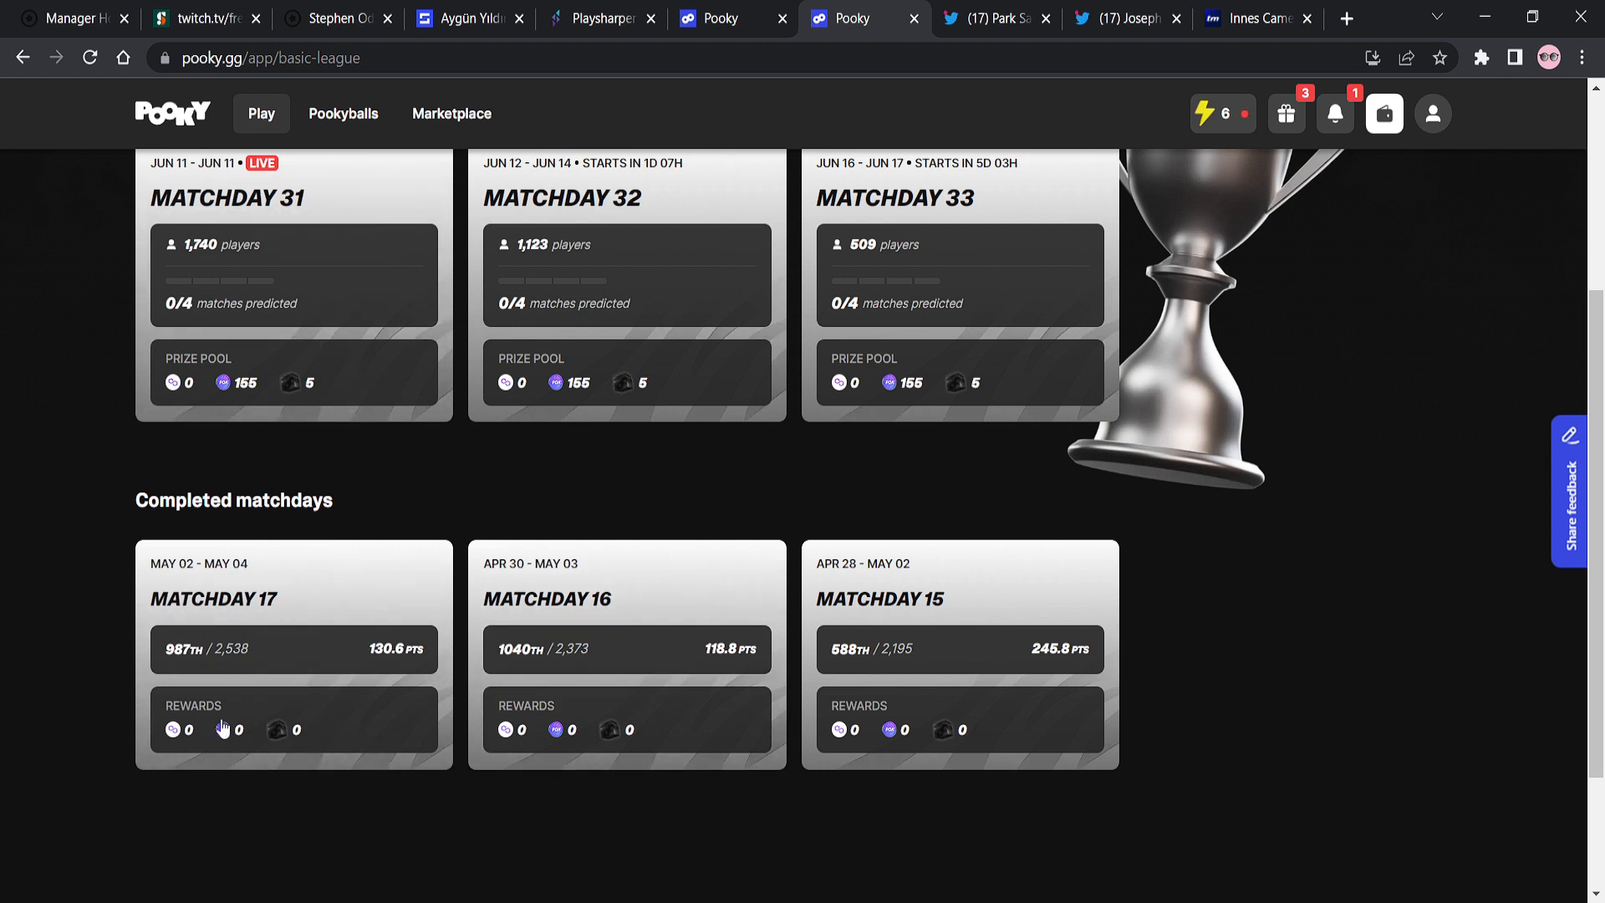
{"action": "mouse_move", "coordinate": [326, 657]}
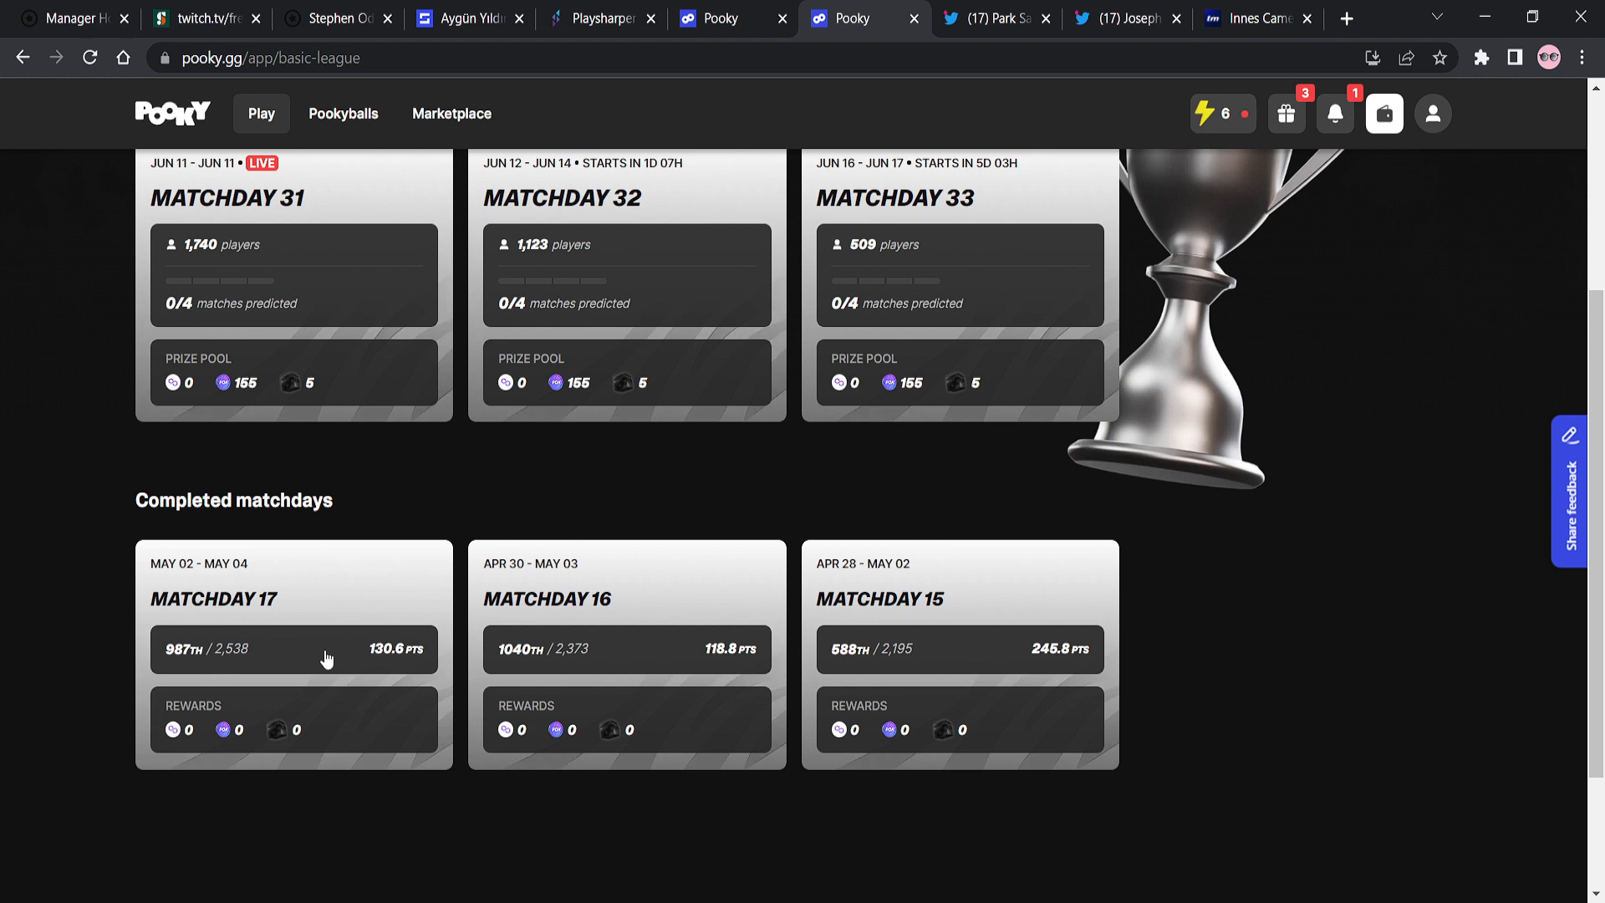
{"action": "mouse_move", "coordinate": [234, 655]}
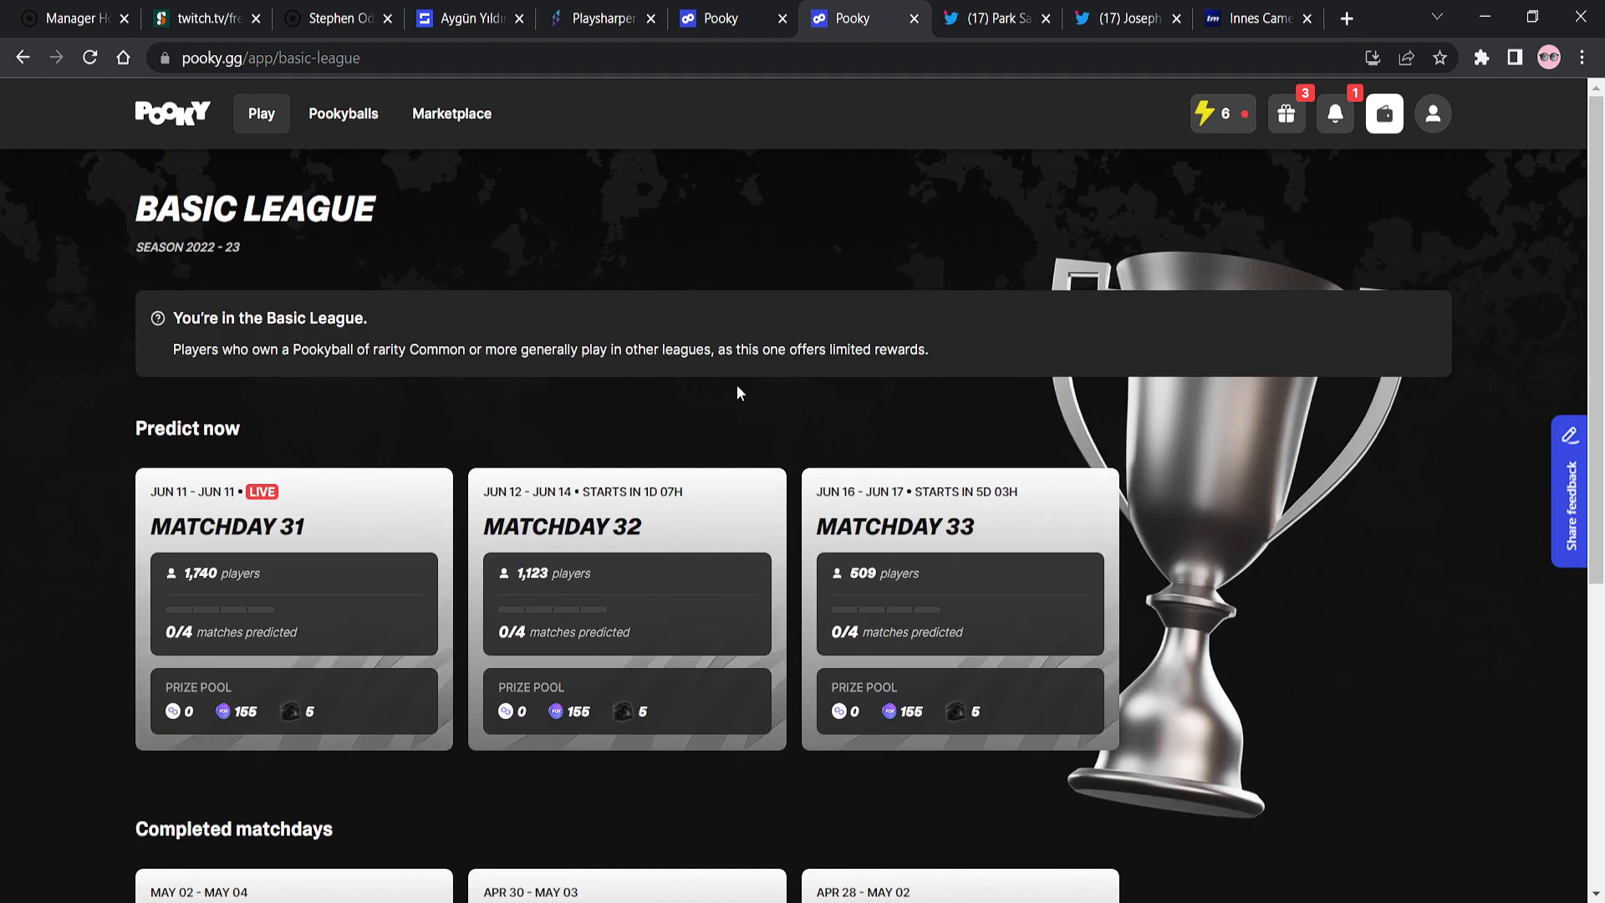
{"action": "mouse_move", "coordinate": [391, 431]}
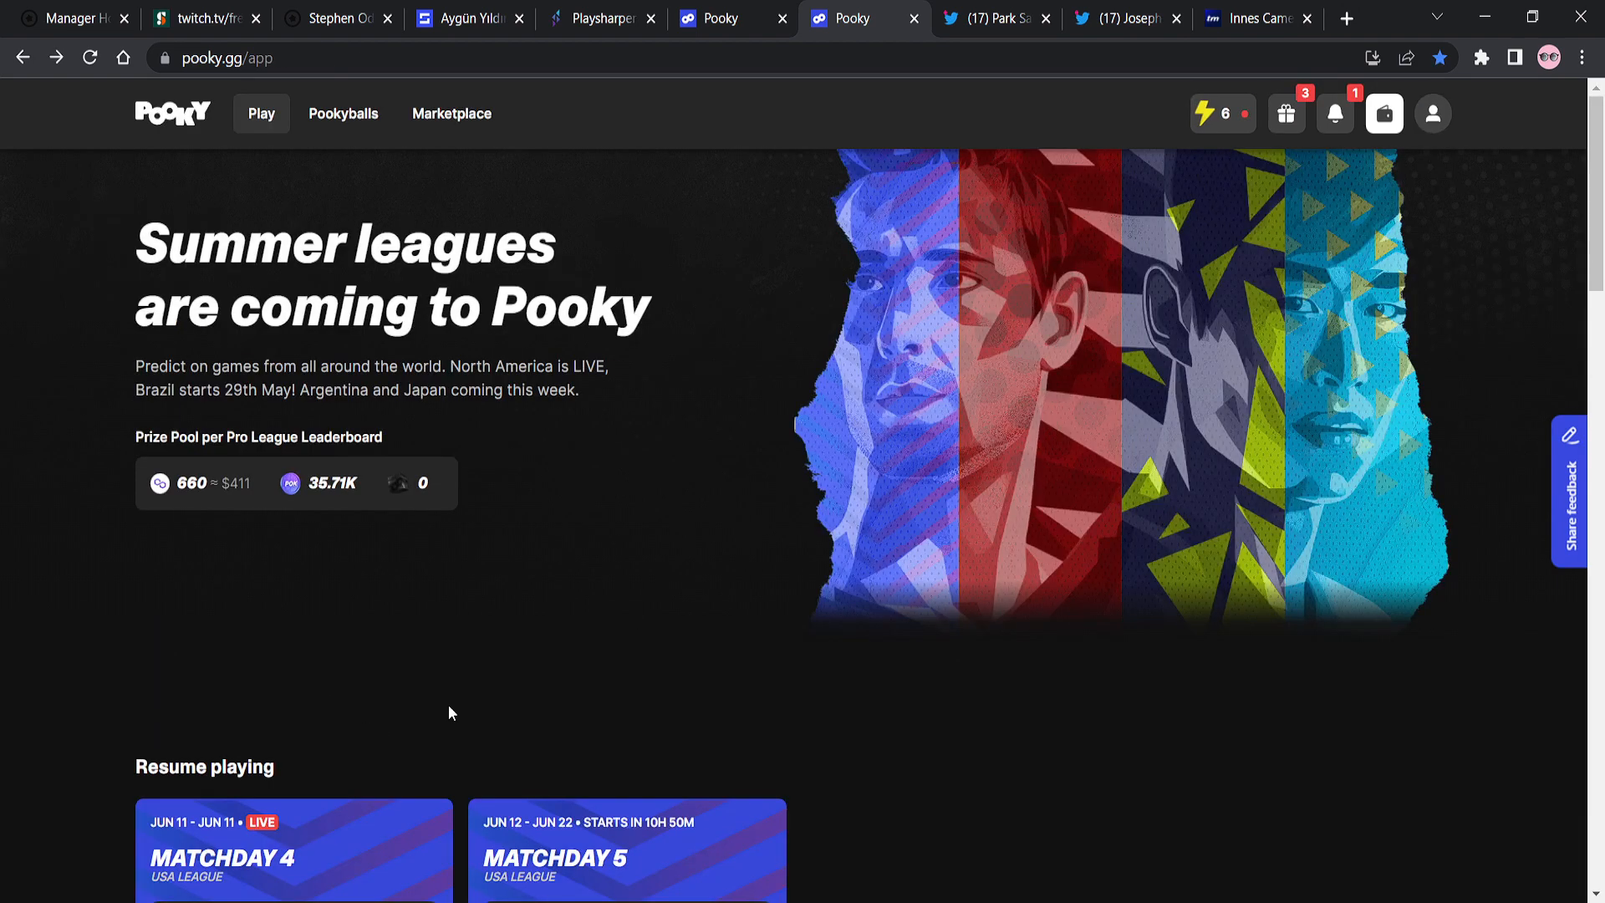
Step: Scroll to the browse-all-leagues grid, from Basic and USA to Champions and Europa League
{"action": "scroll", "scroll_direction": "down", "scroll_amount": 3}
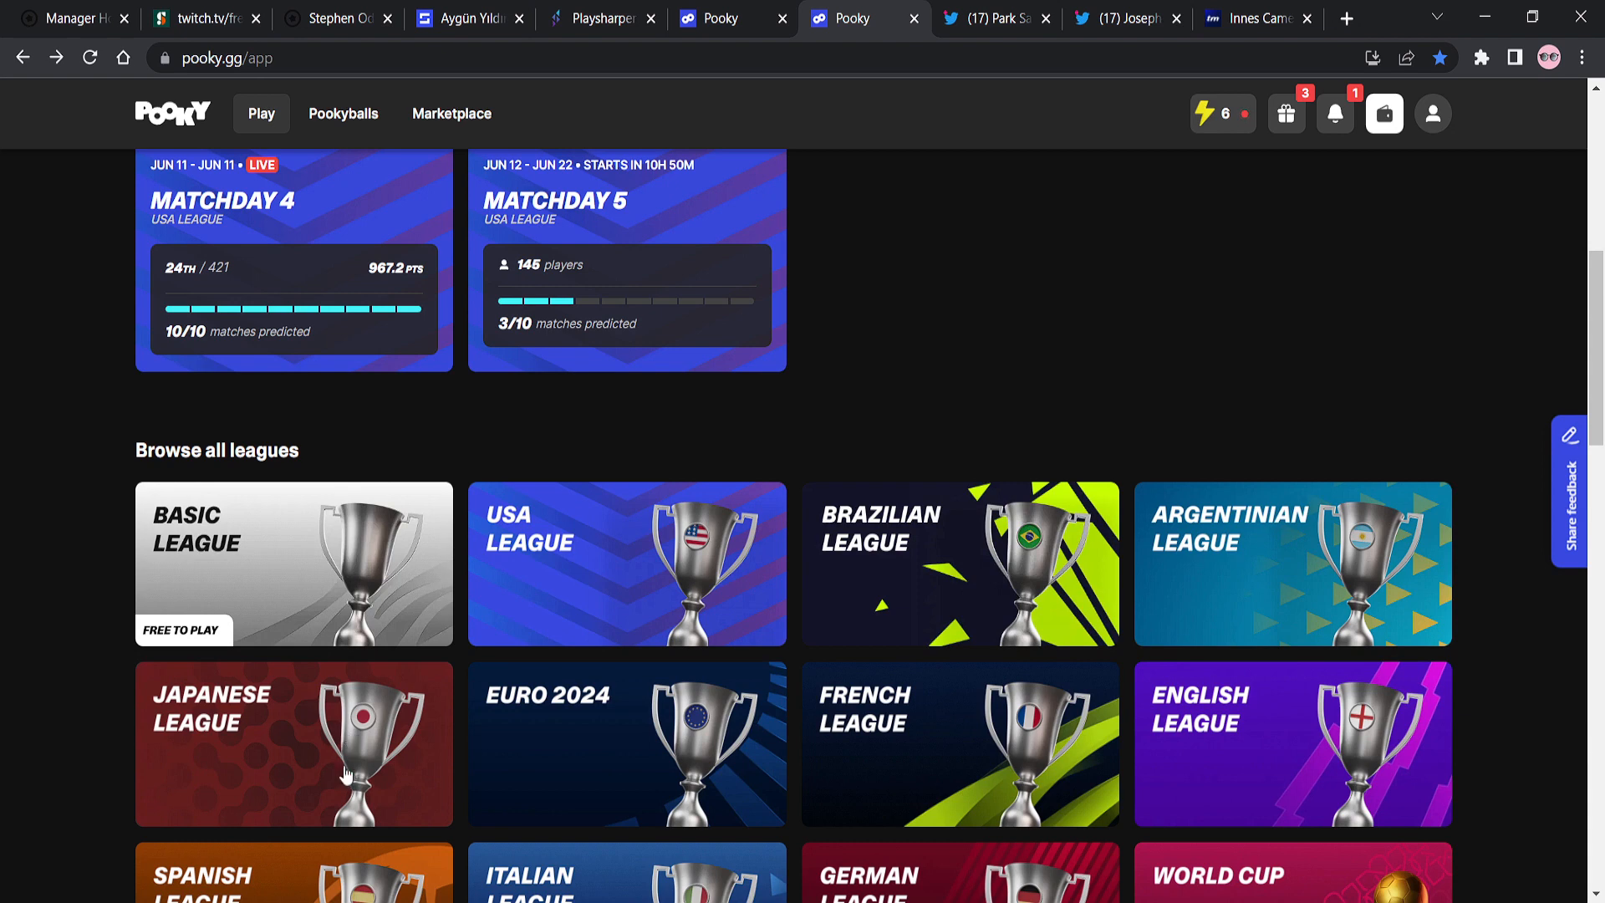
{"action": "scroll", "scroll_direction": "down", "scroll_amount": 3}
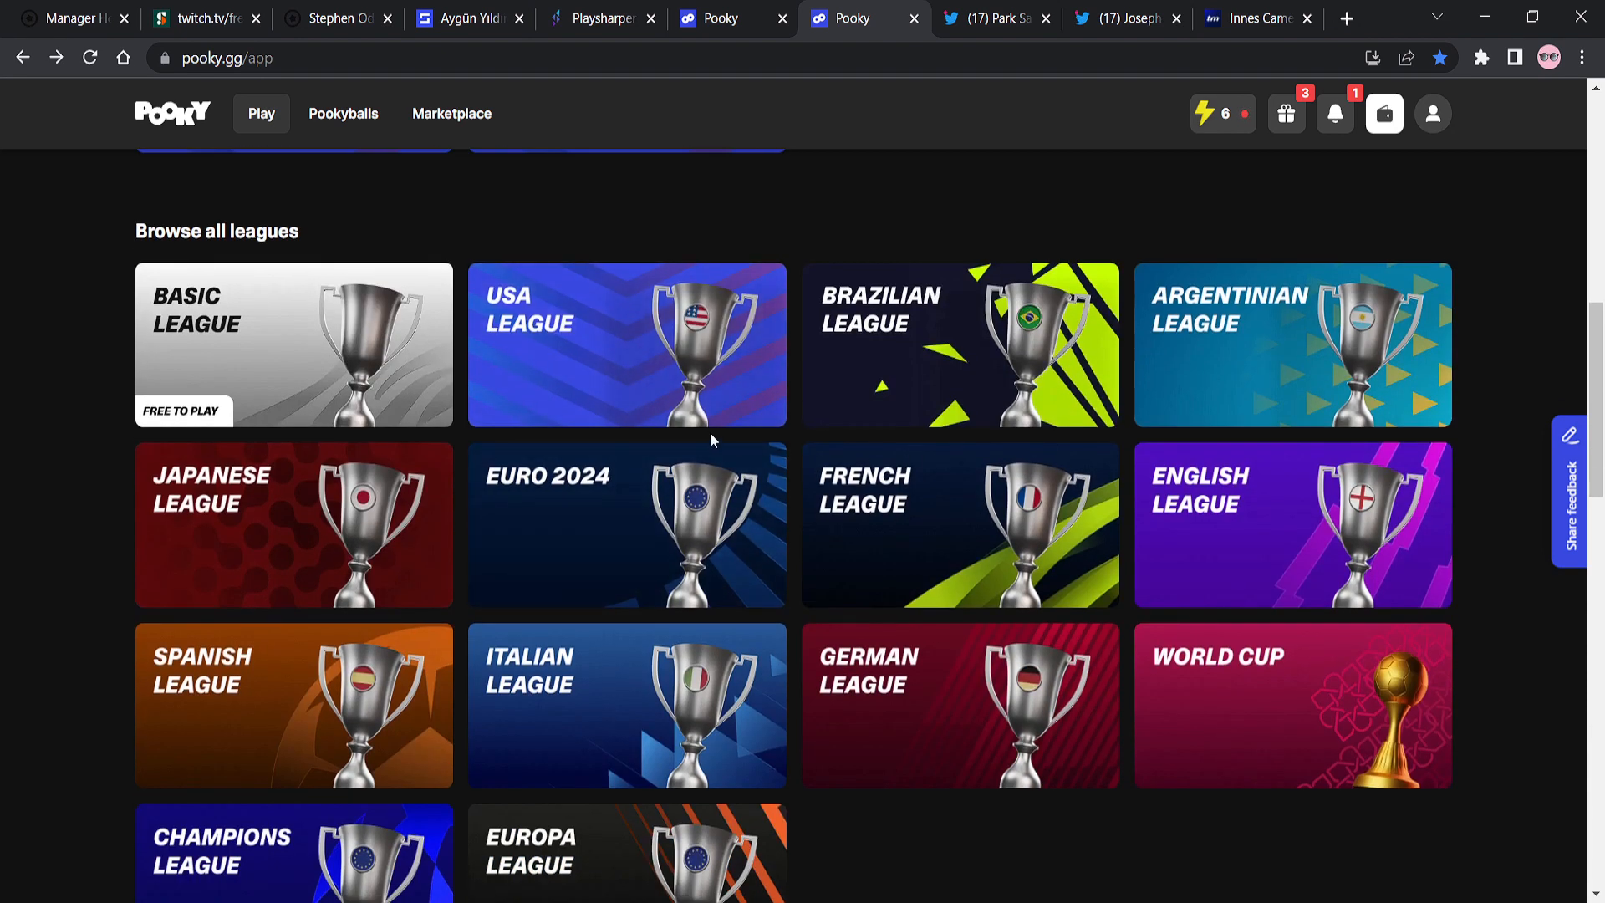
{"action": "mouse_move", "coordinate": [1002, 501]}
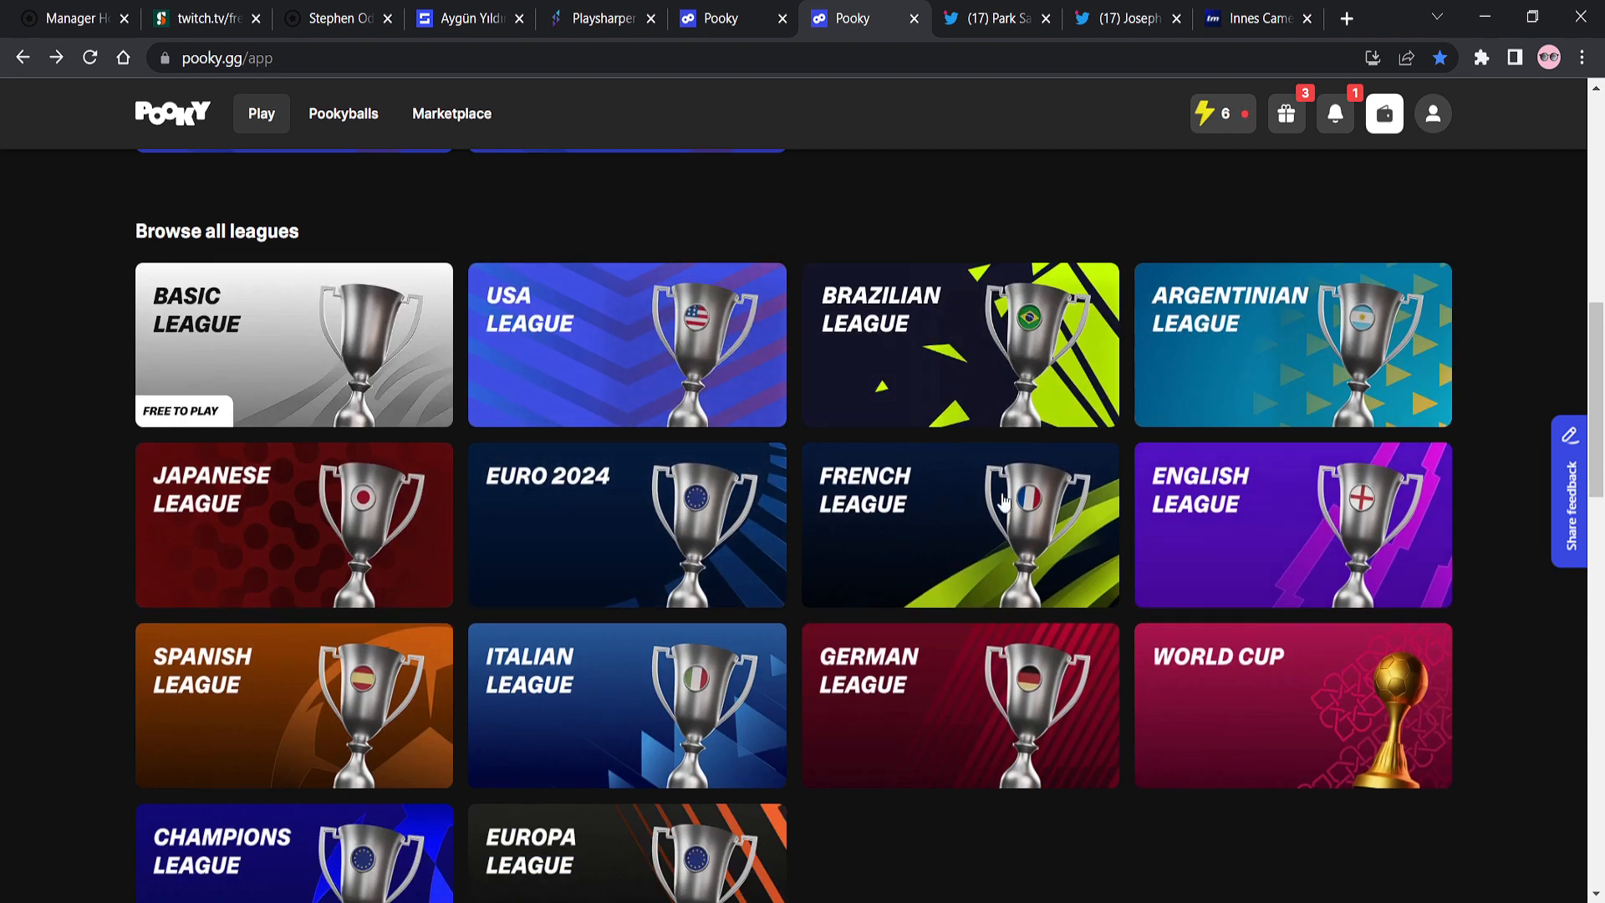